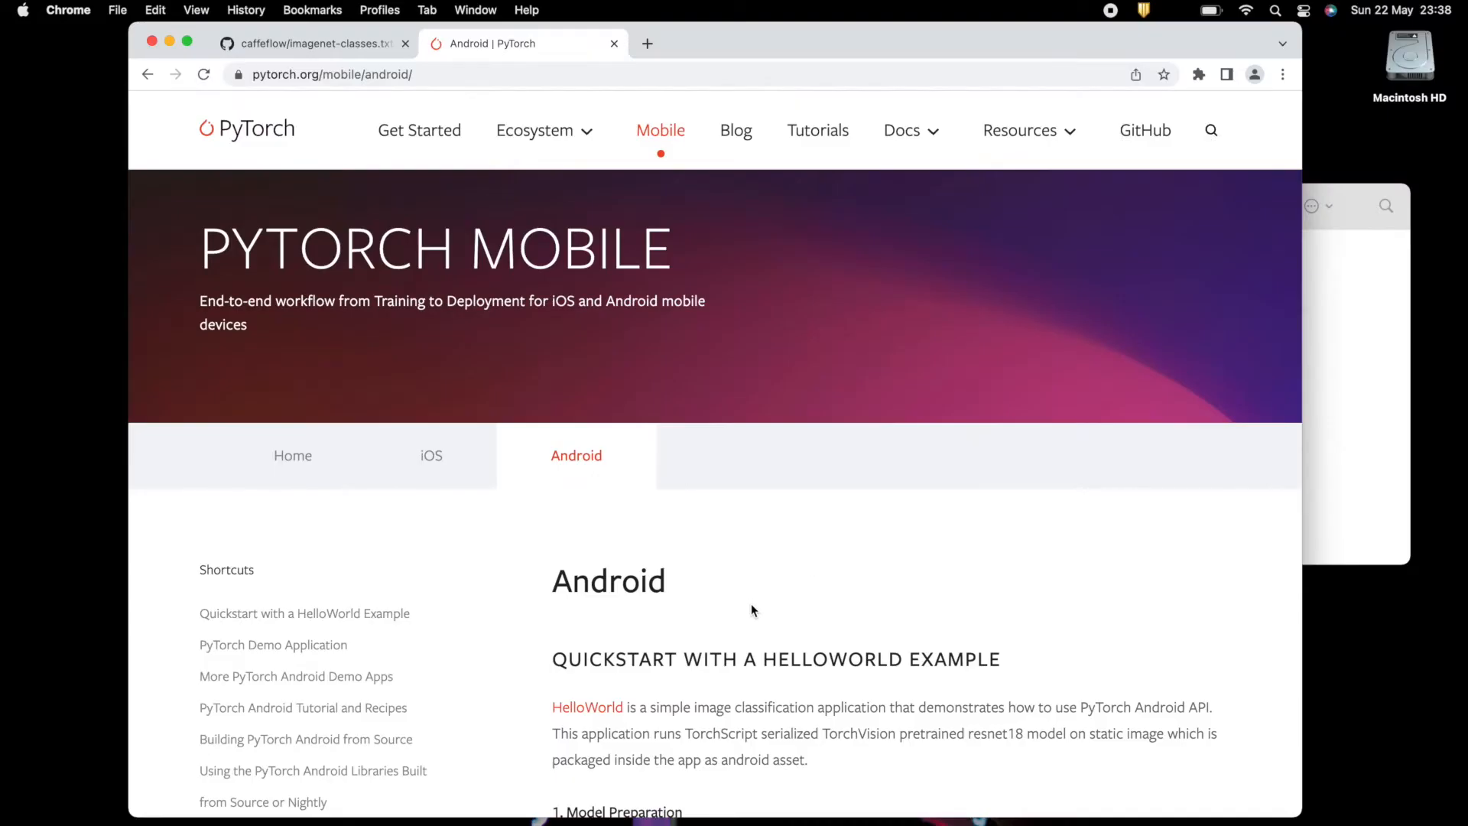
Skim the PyTorch Android page and delete the old export folder from the workspace.
double_click(607, 581)
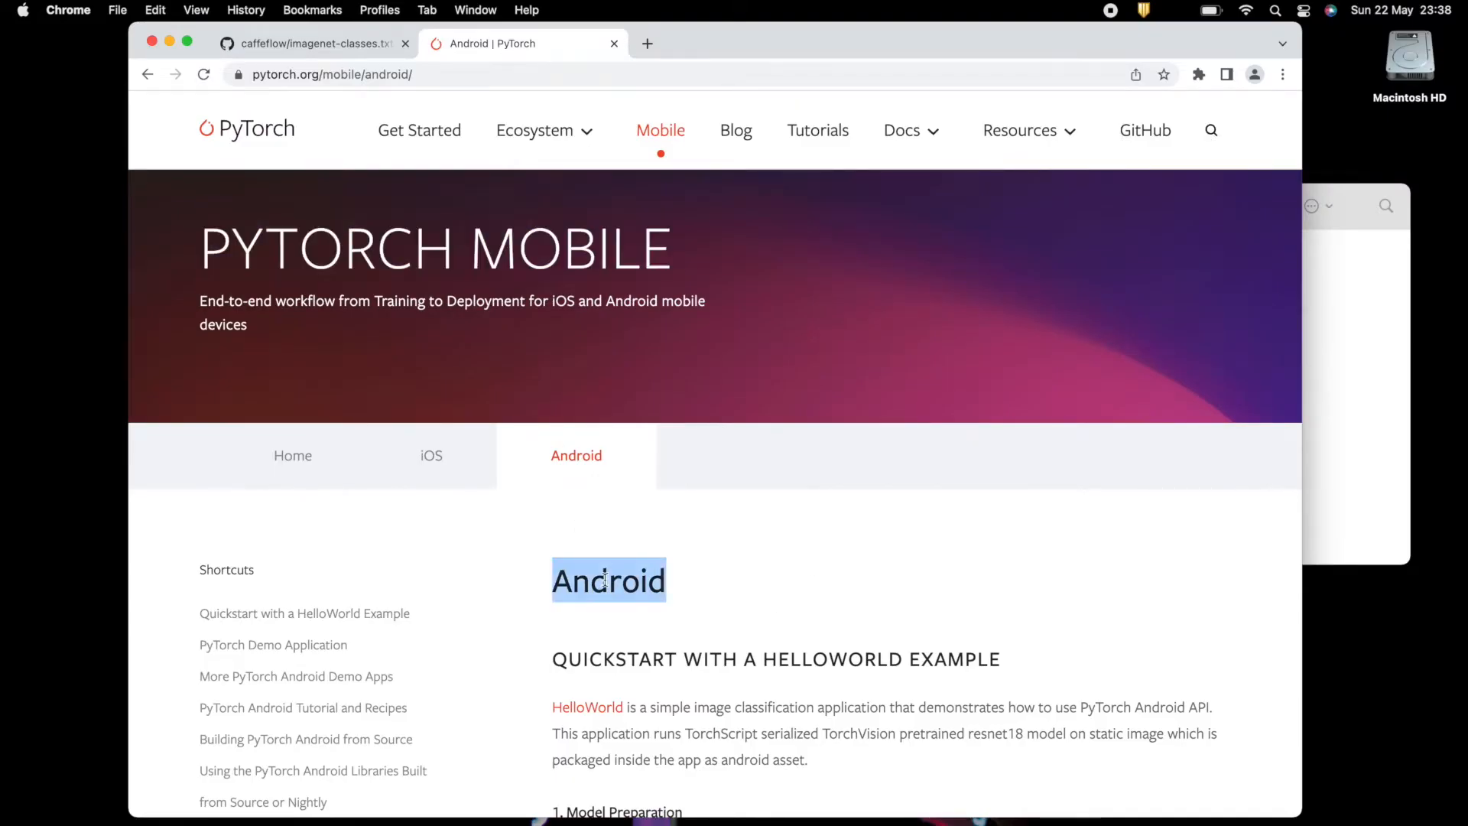
scroll("down", 3)
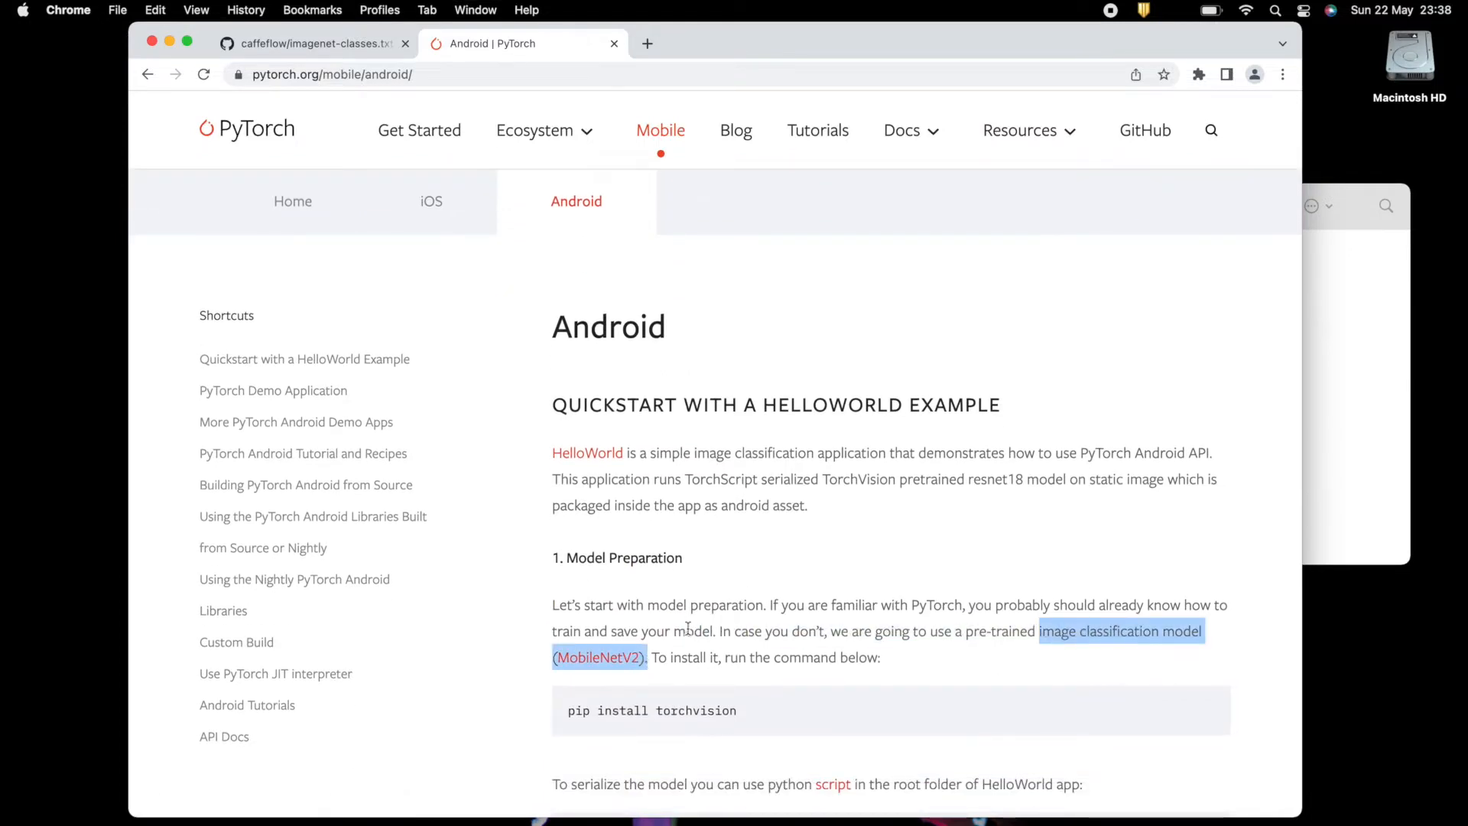
scroll("up", 3)
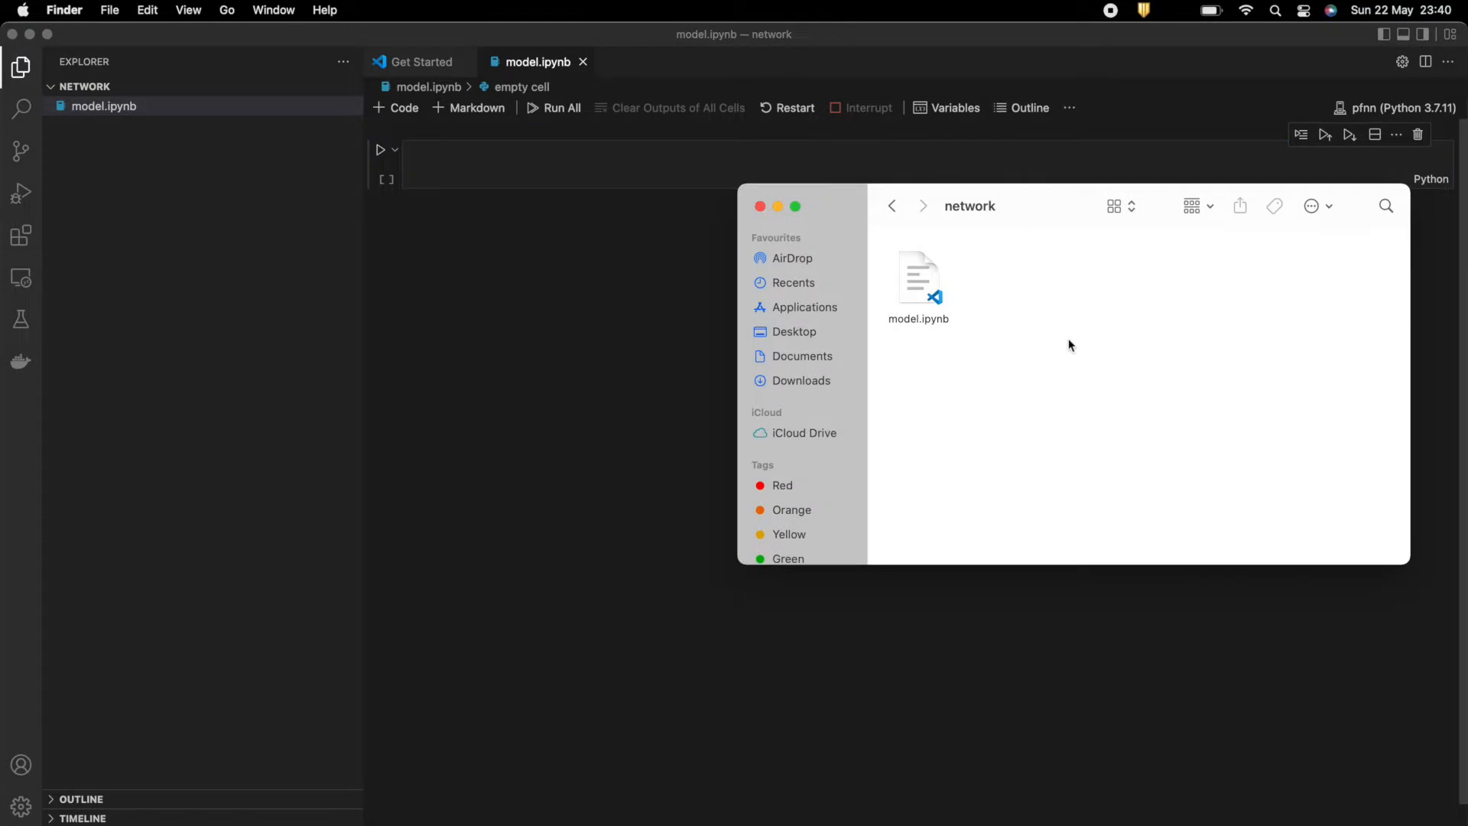
mouse_move(1102, 348)
type("export")
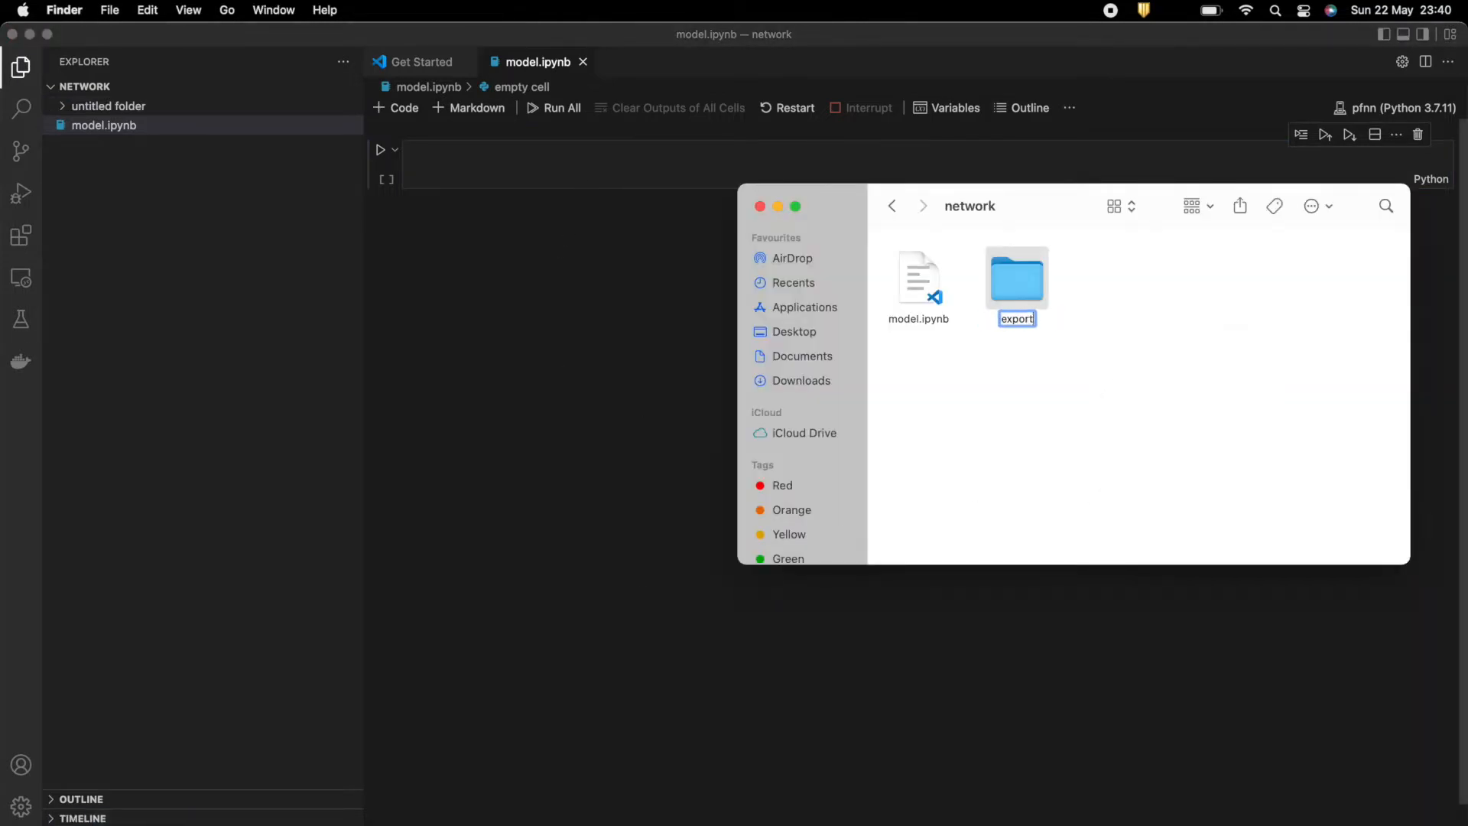
right_click(1015, 281)
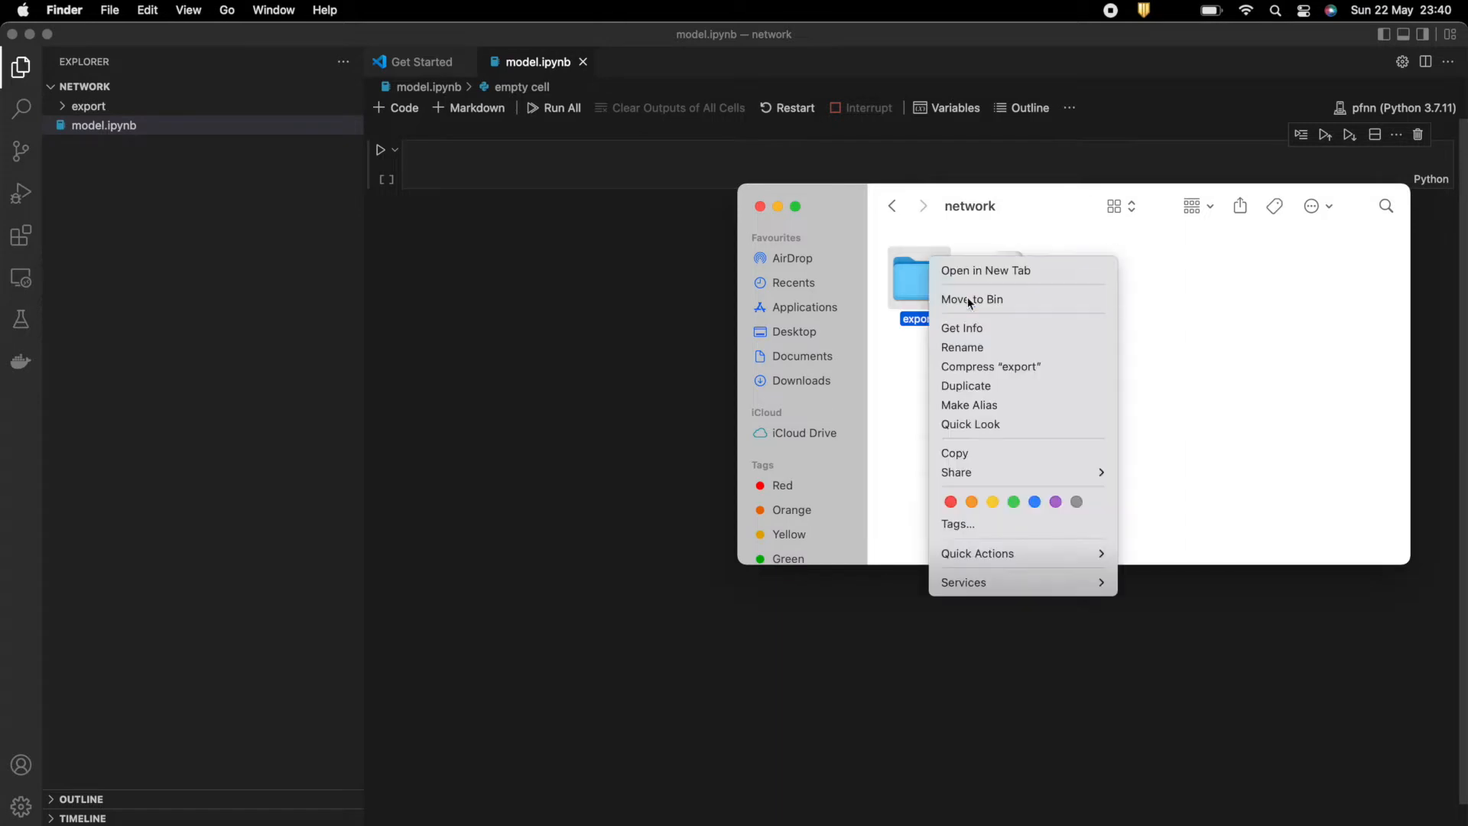
left_click(973, 298)
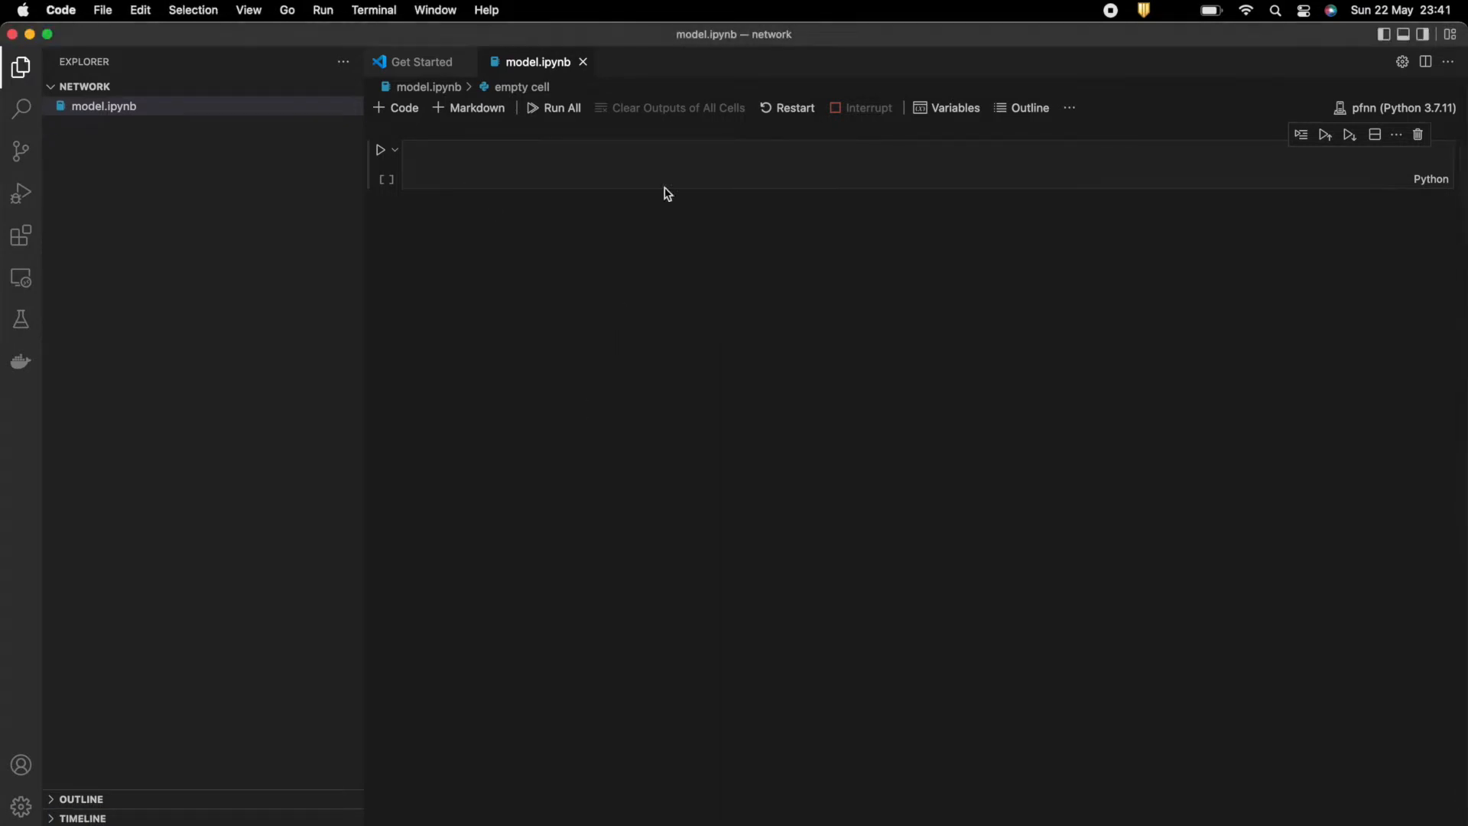
Run a cell importing torch, torchvision and optimize_for_mobile that prints the version 1.10.2.
type("import torch")
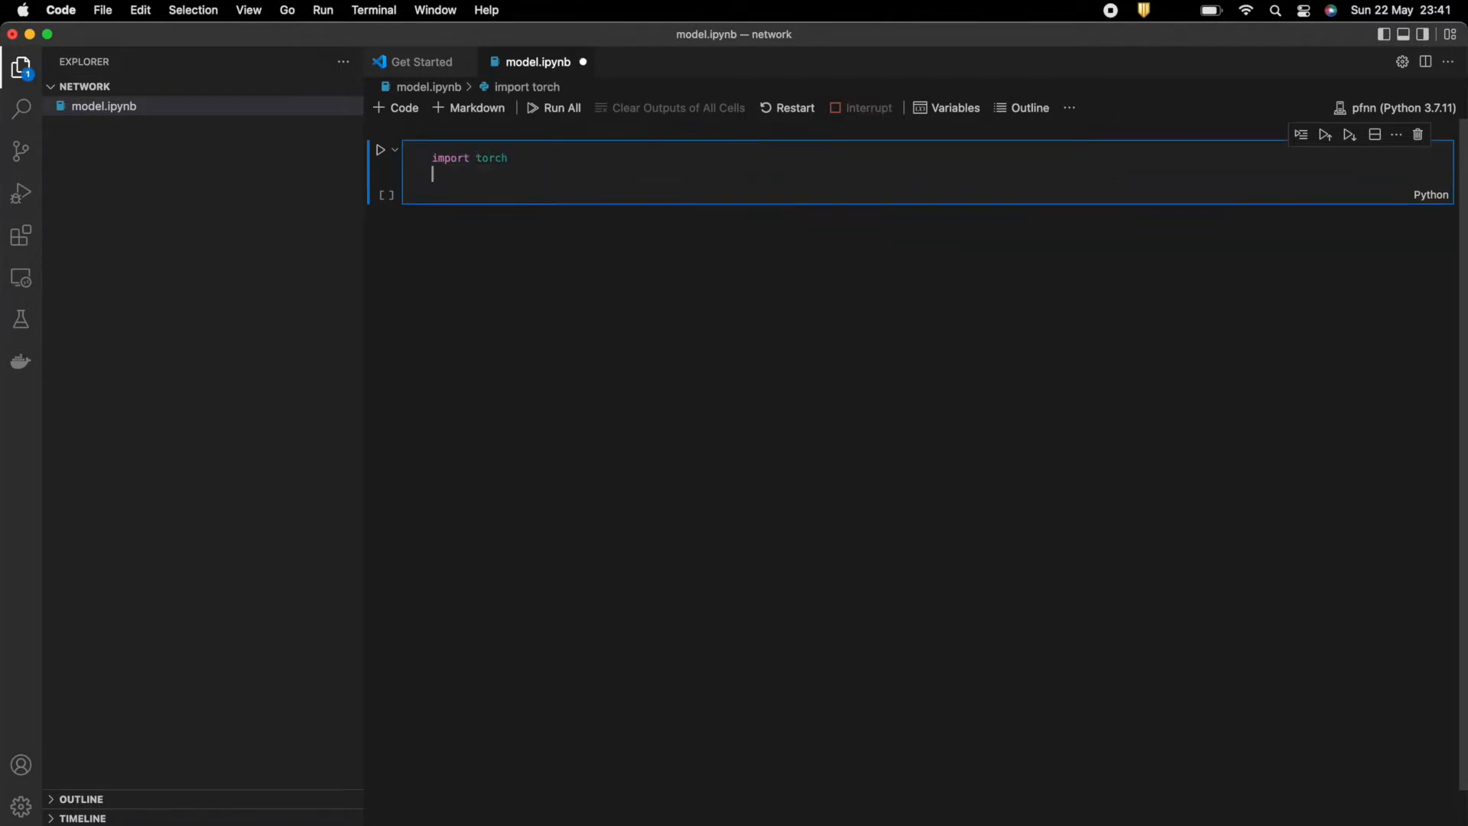
type("import torchvision")
type("from torch")
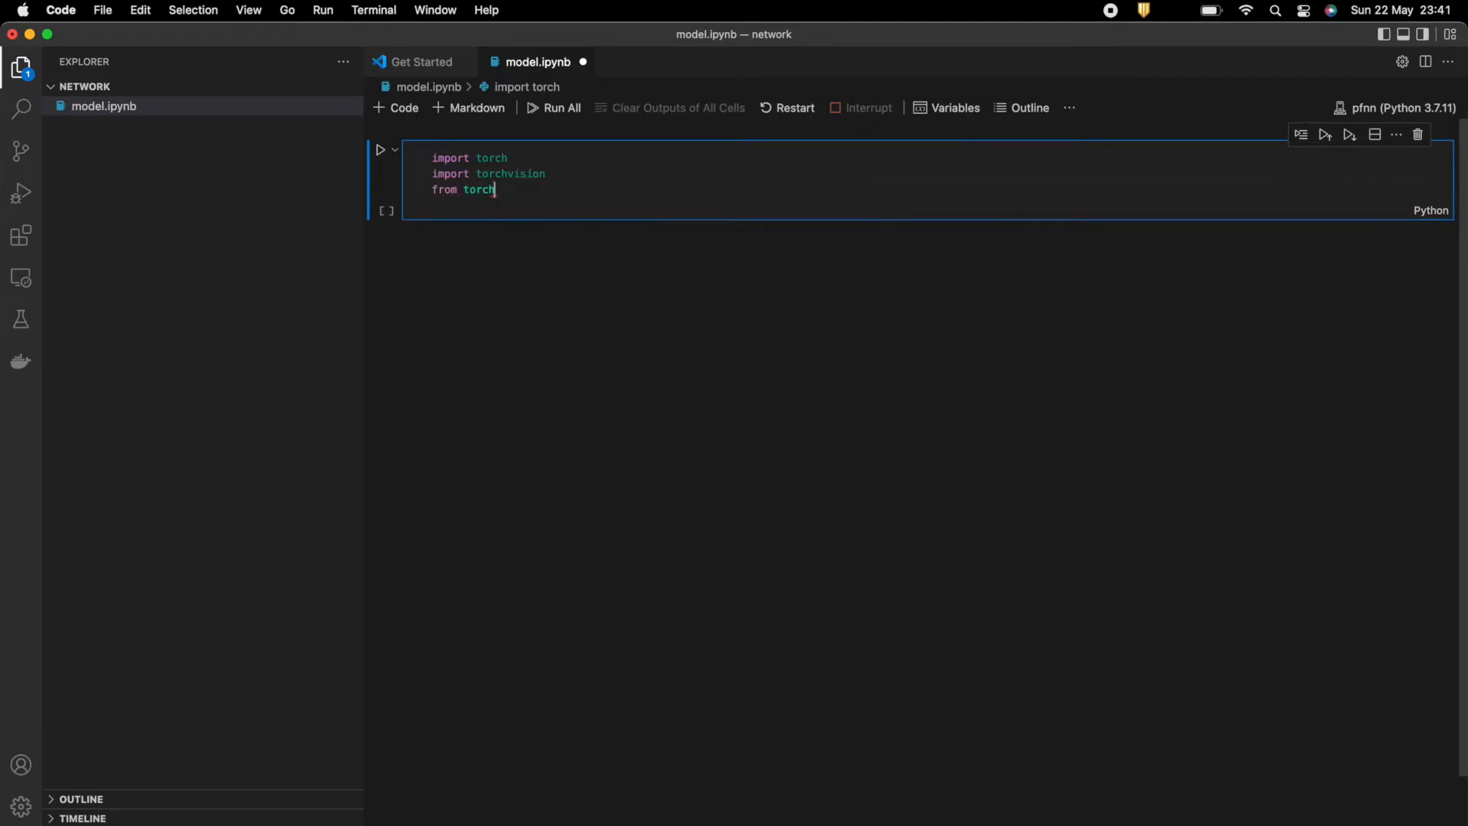
type(".utils")
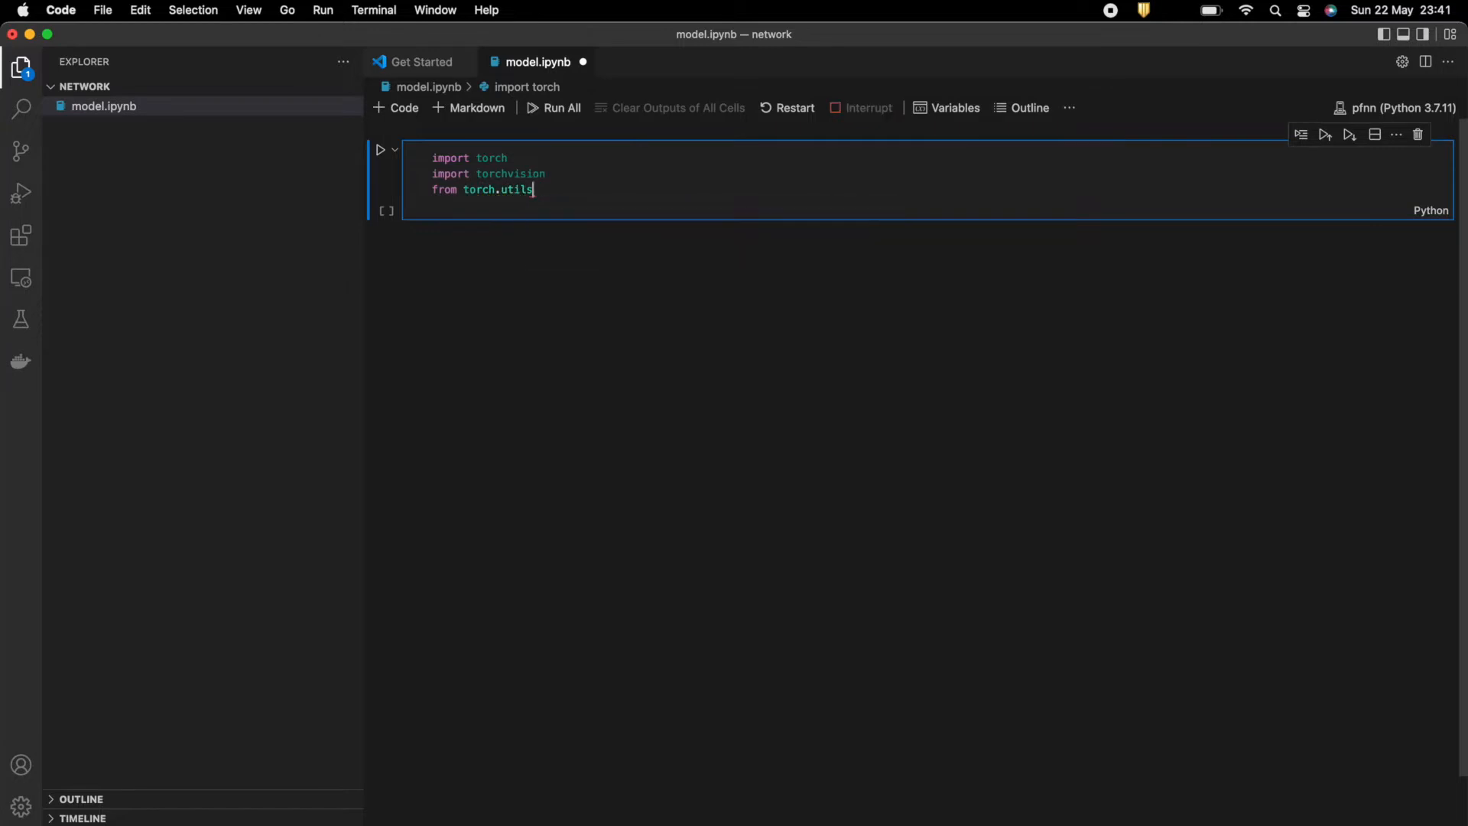
type(".mo")
type("pr")
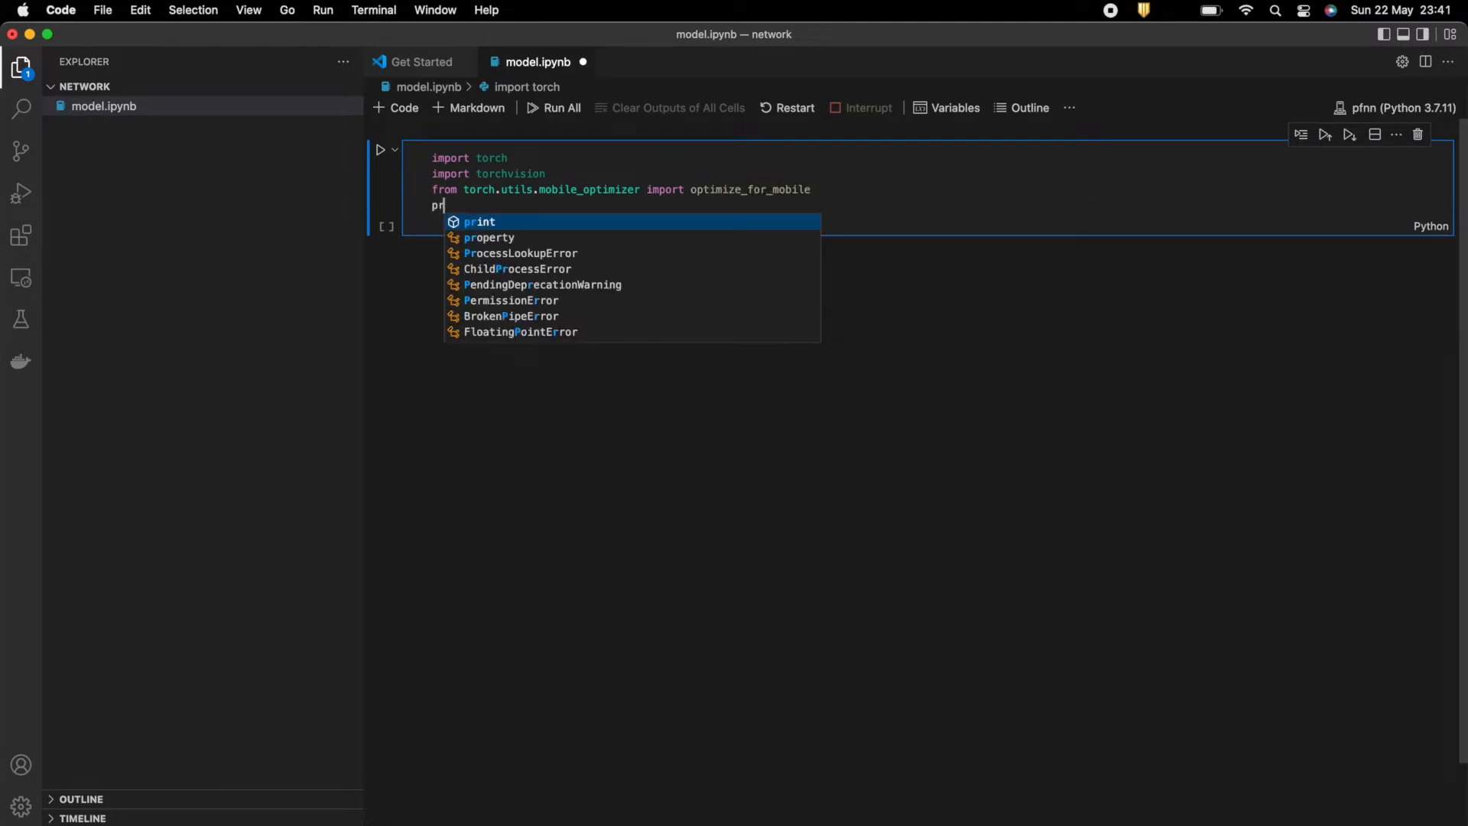
type("int(torch.")
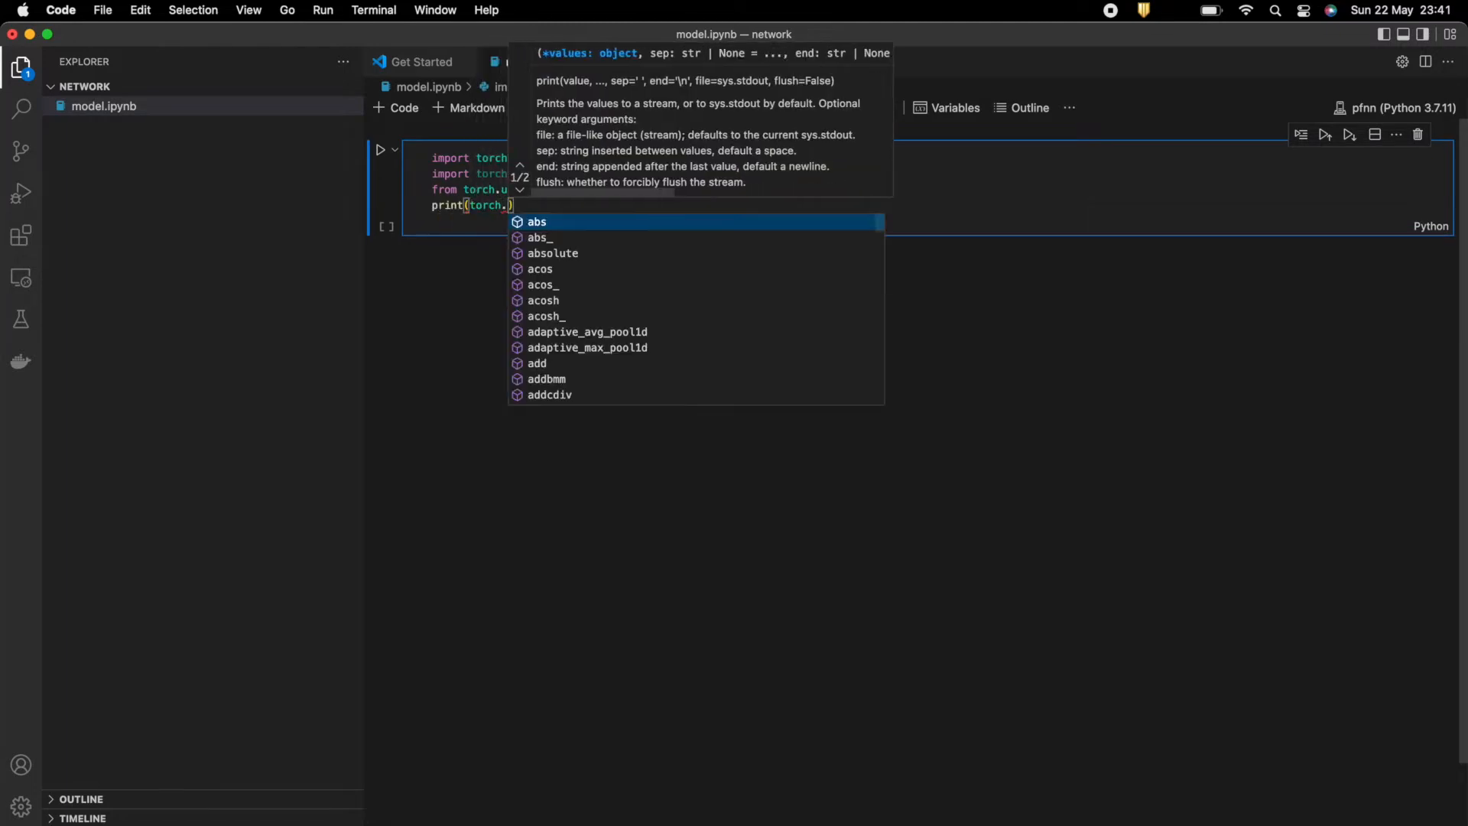
type("__version__")
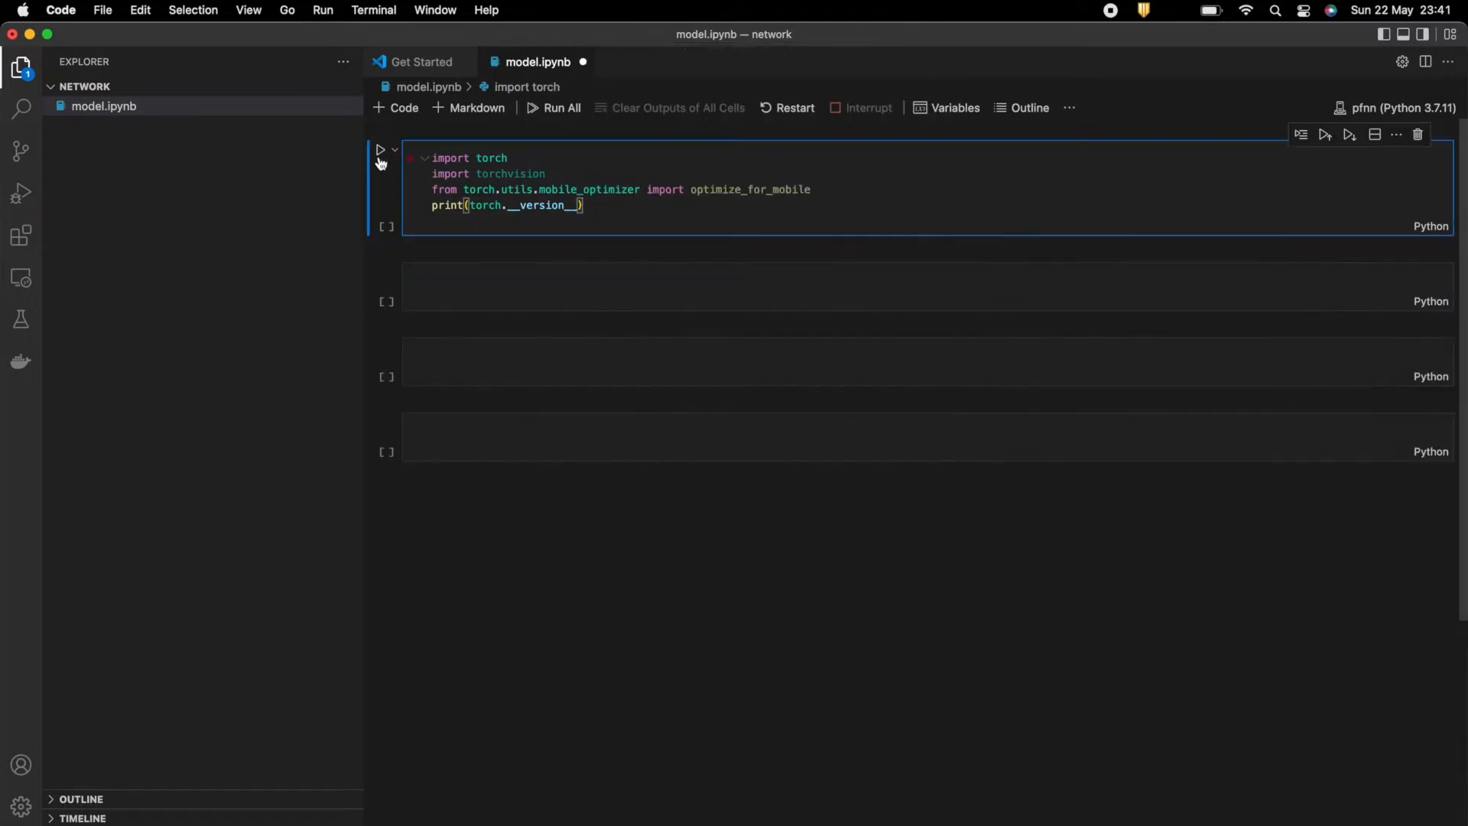
left_click(380, 150)
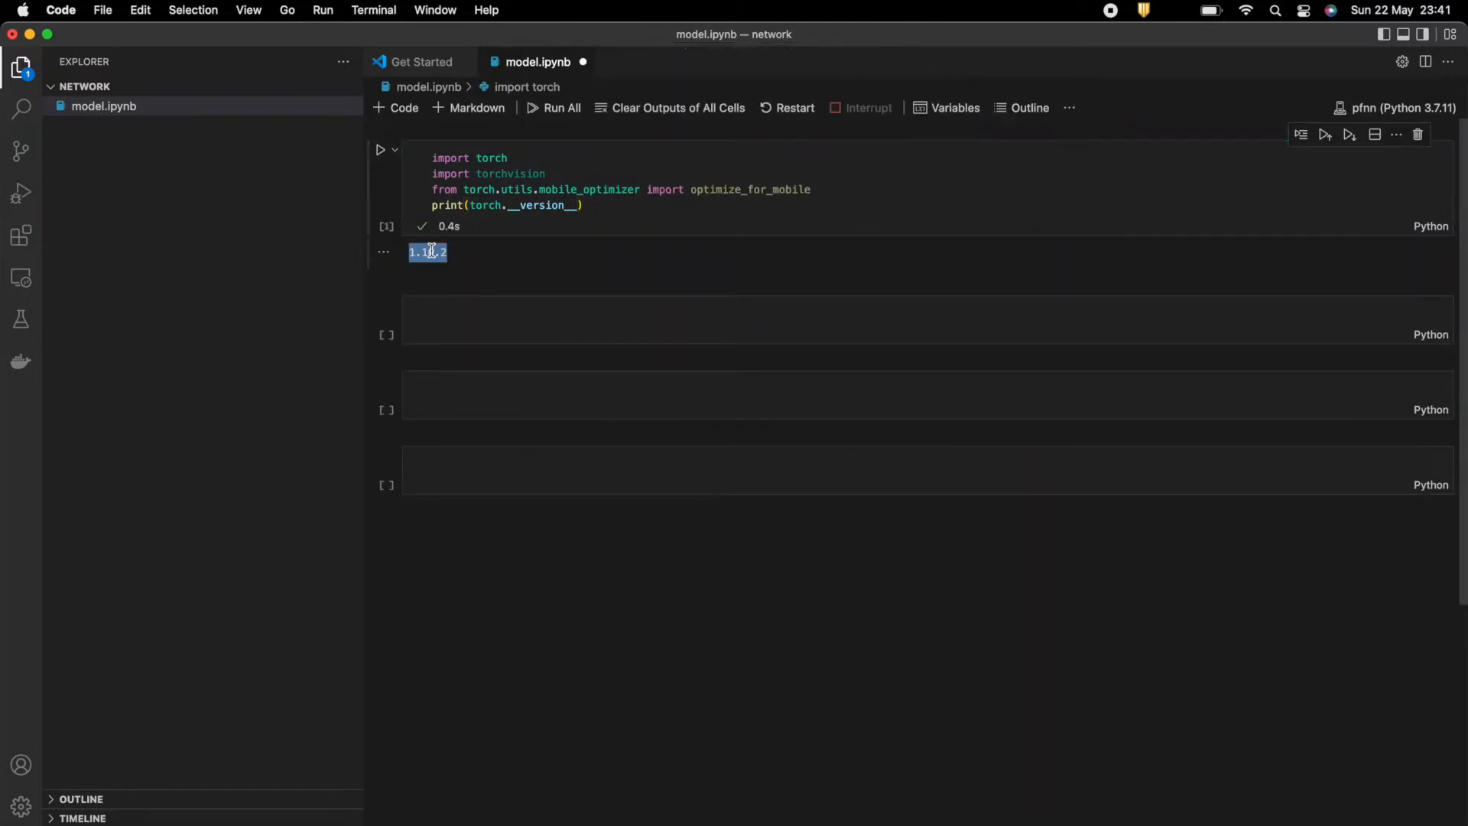
left_click(501, 317)
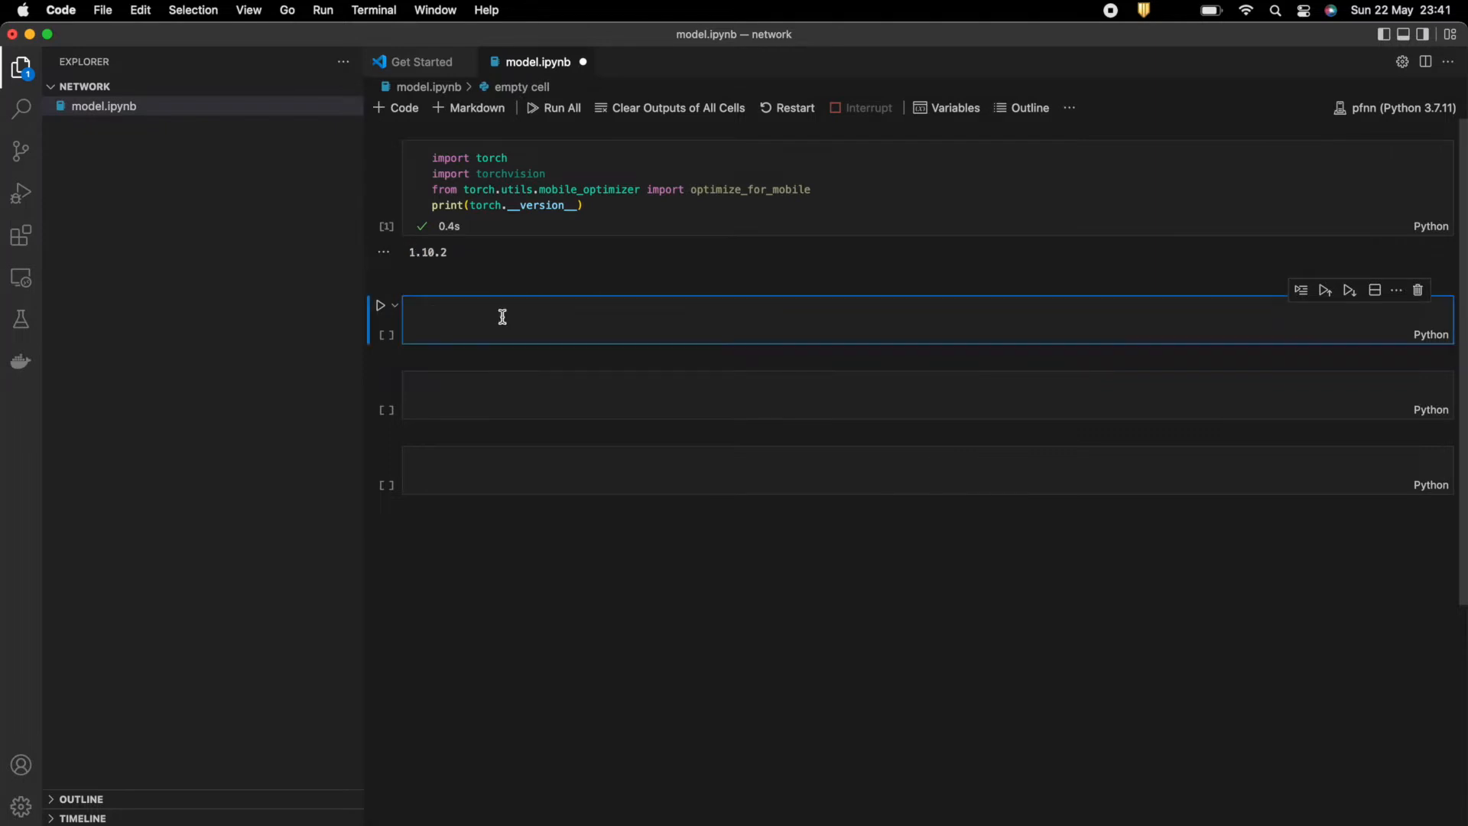
Load torchvision's mobilenet_v2 with pretrained=True as model.
type("model =")
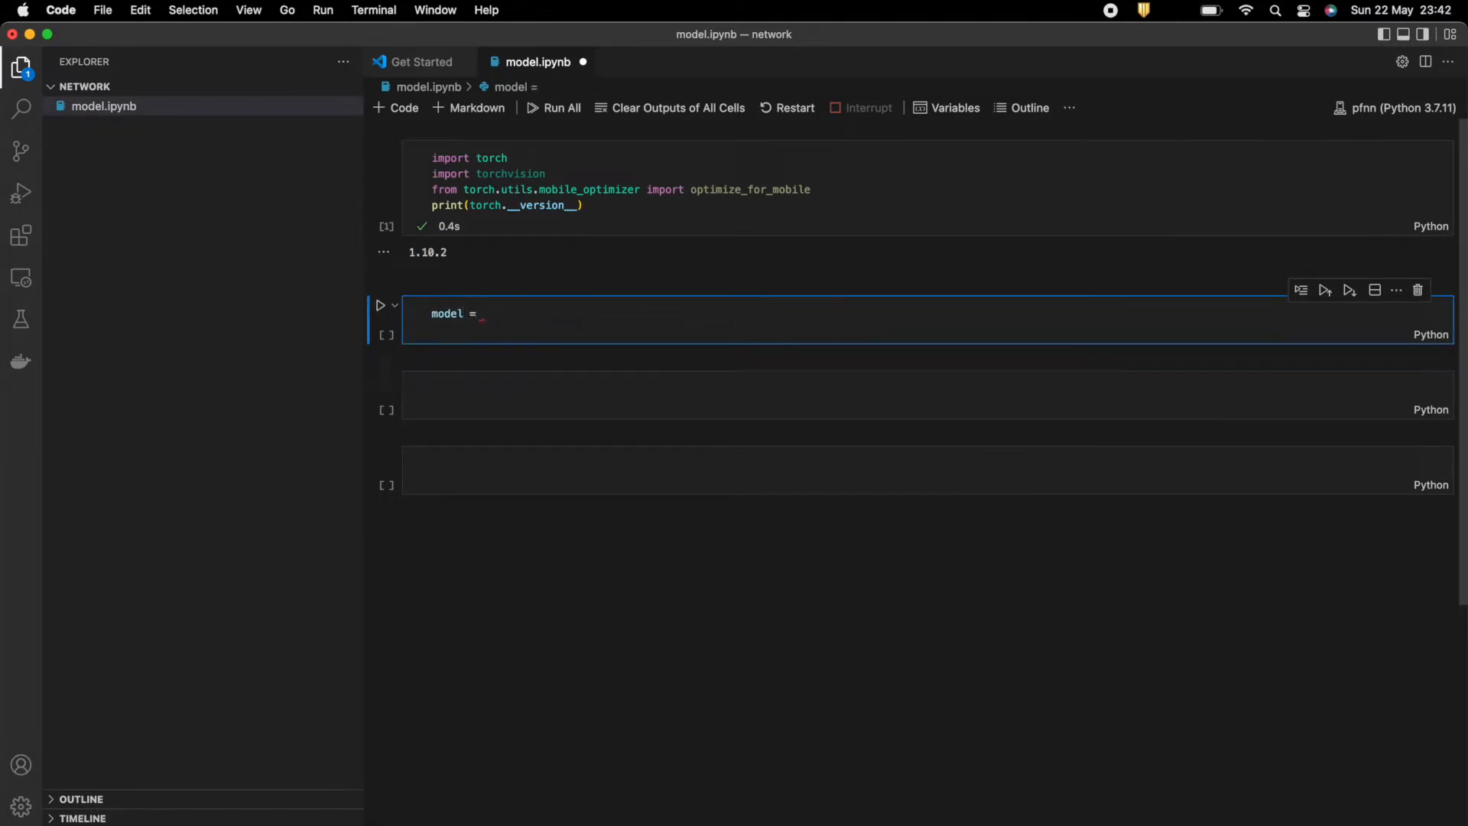
type("torchvision")
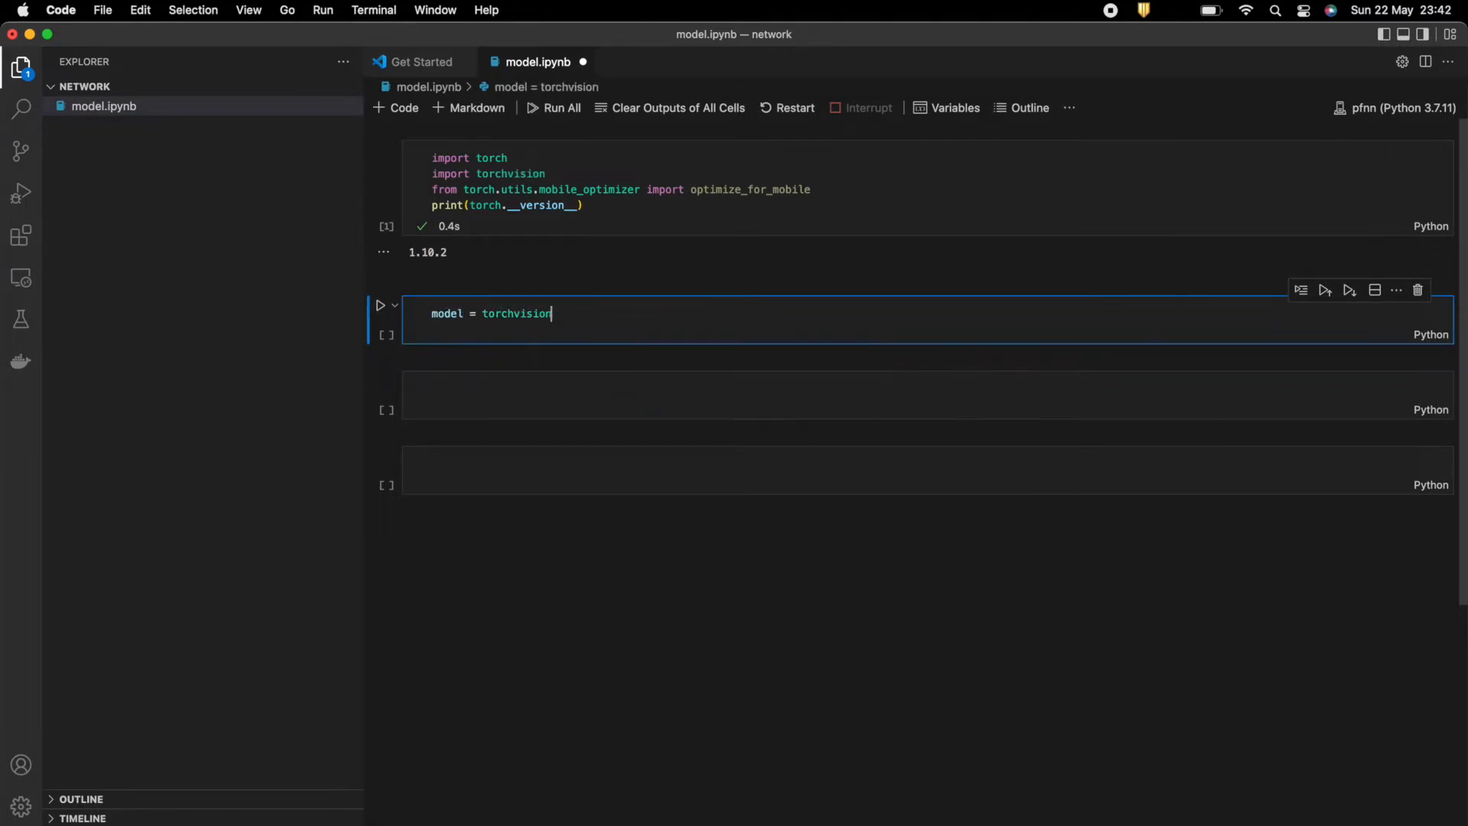
type(".models.mobilenet_v2")
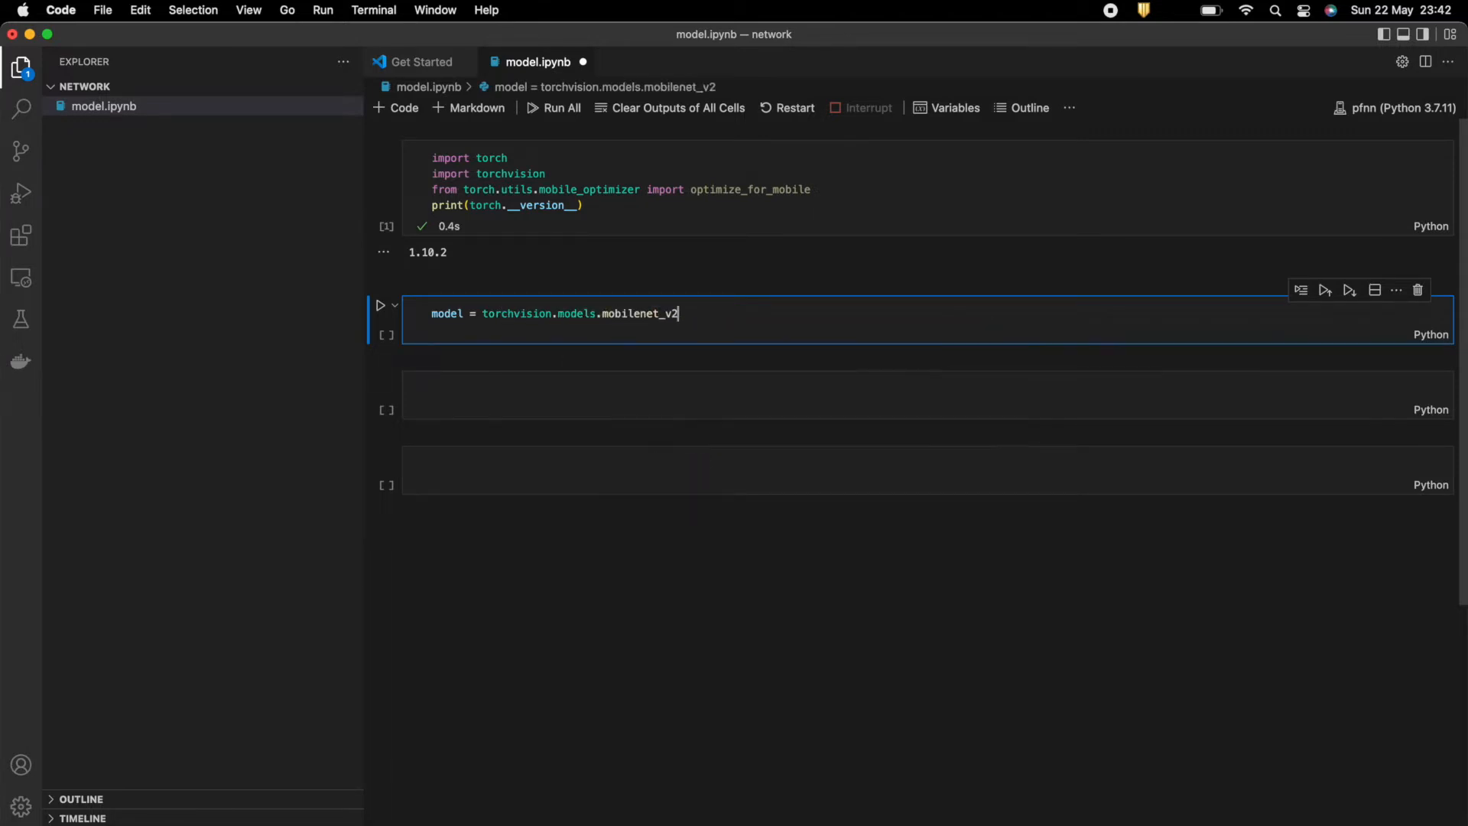
type("(pretrained=True")
type("model.eval(")
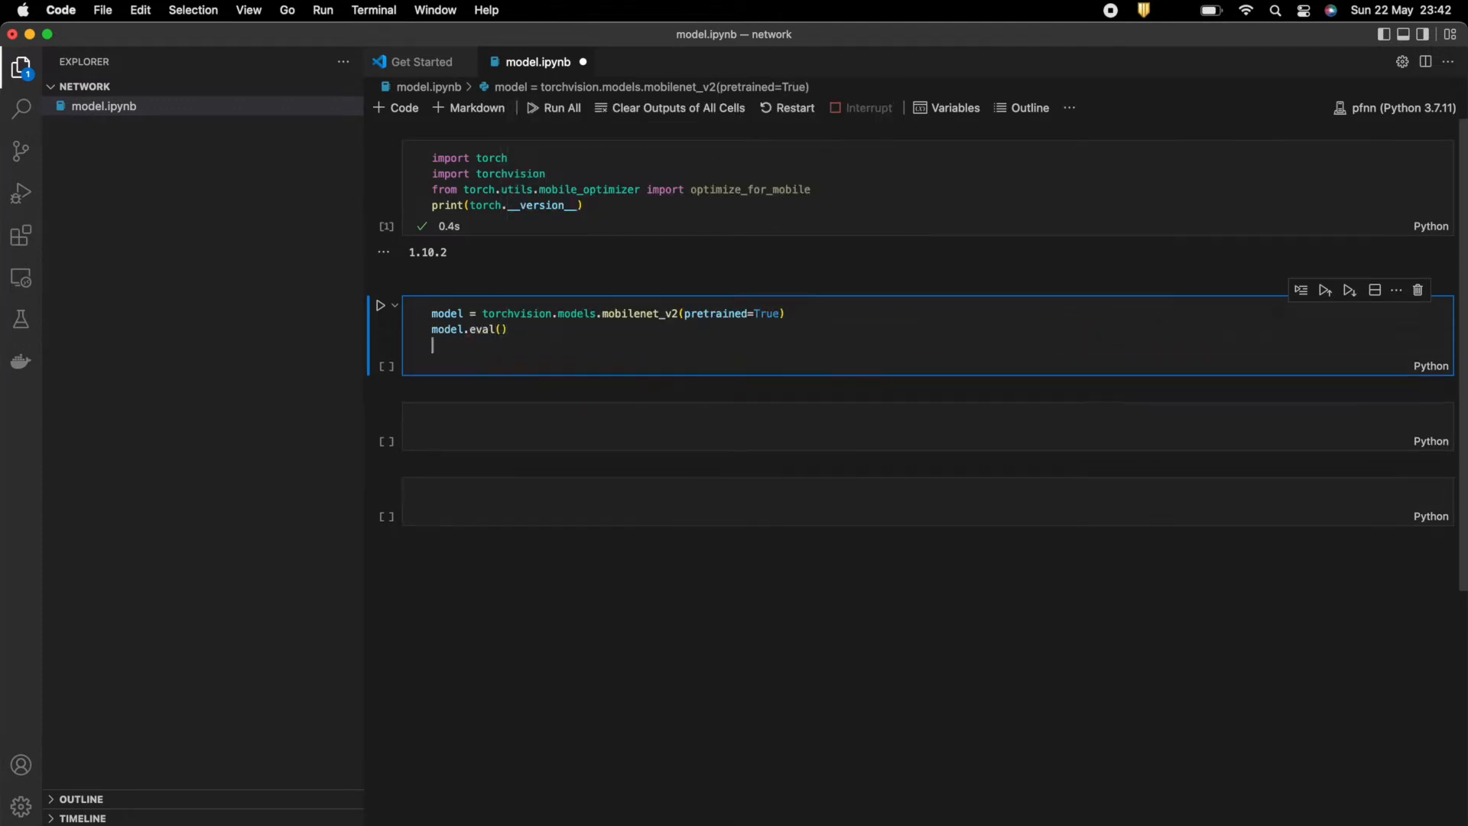
Create example = torch.rand(1, 3, 224, 224) and trace the model into traced_script_module.
type("examp")
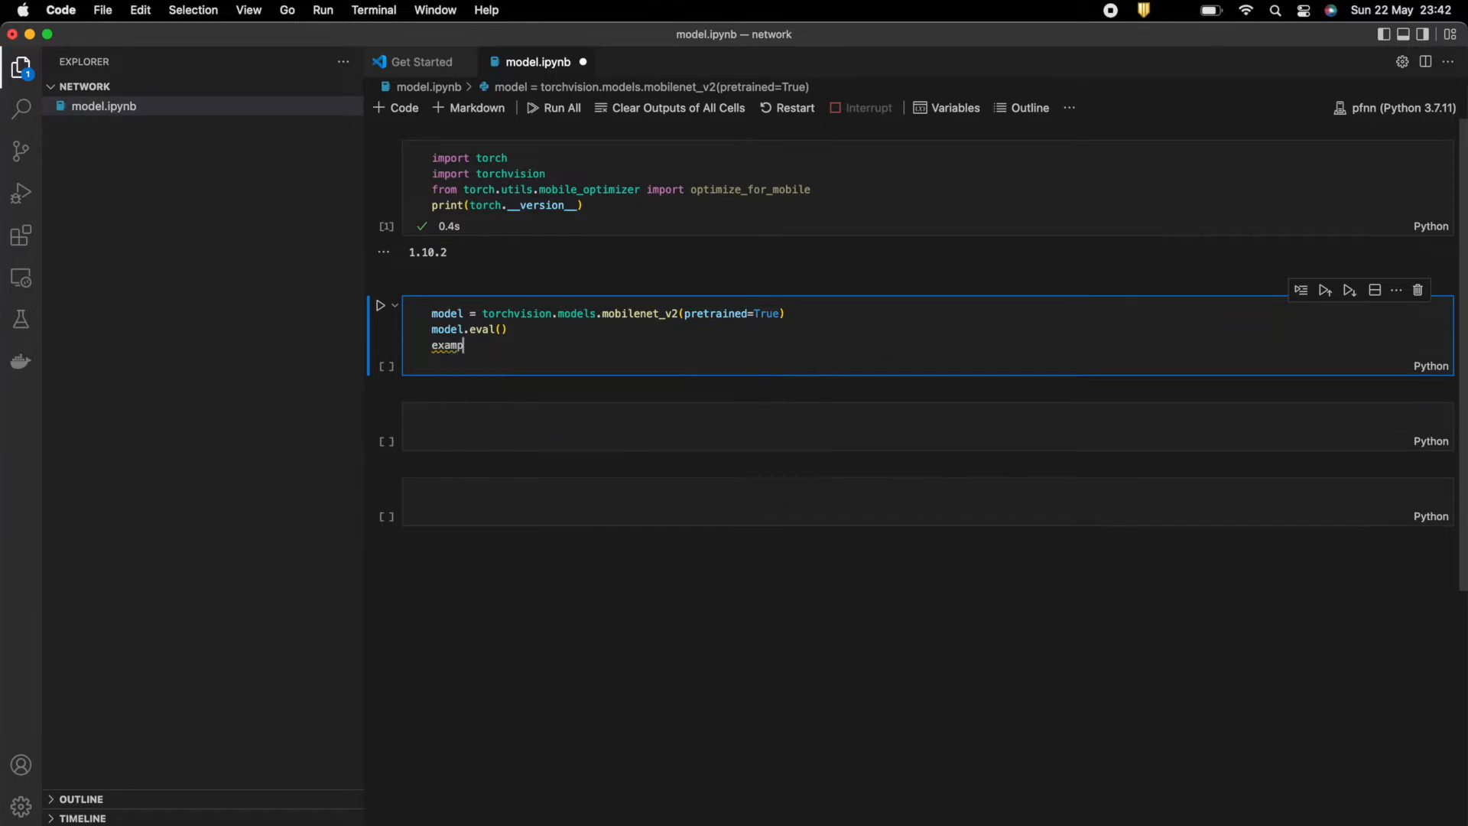
type("le = to")
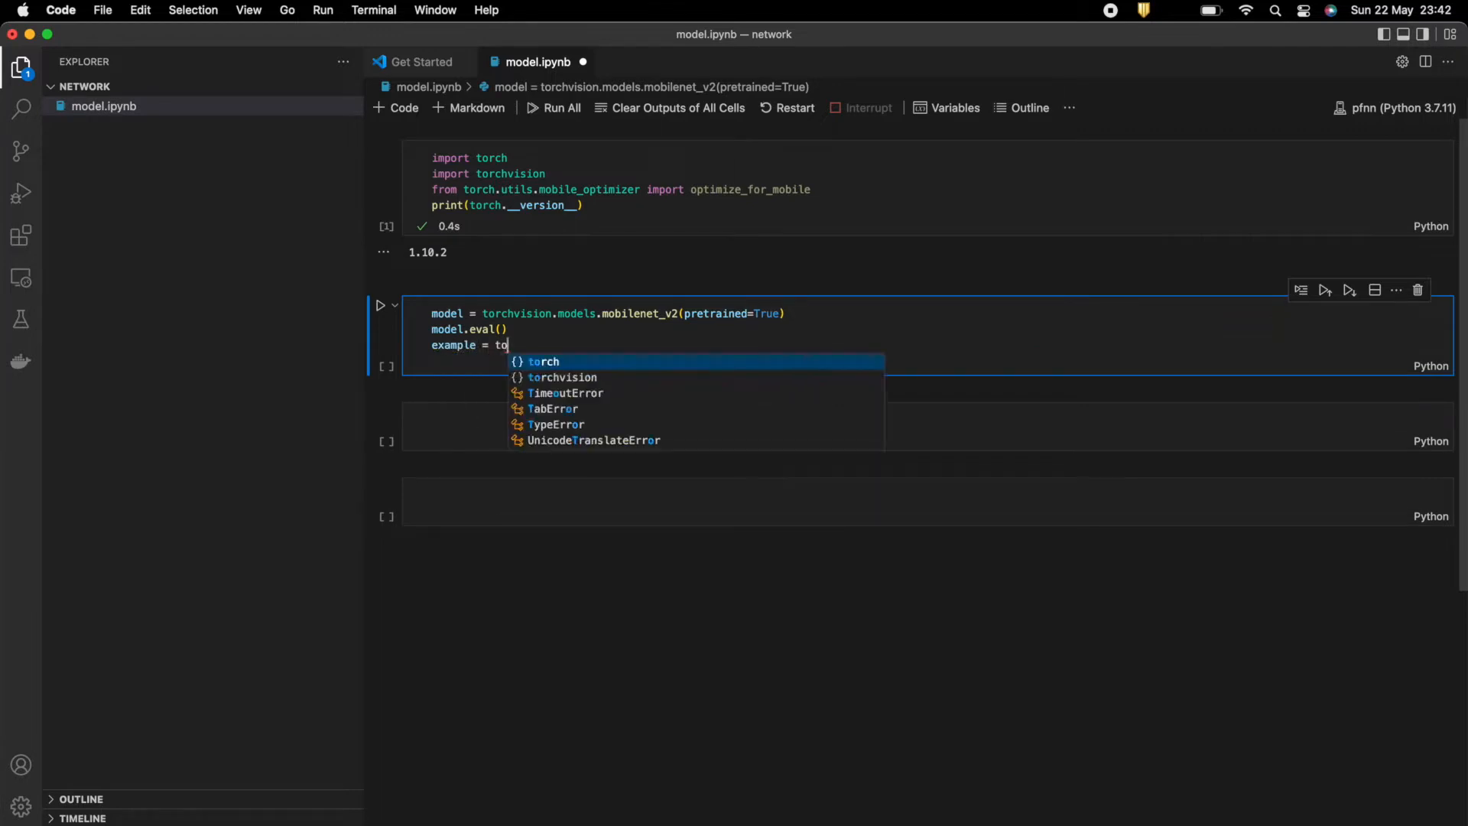
type("rch.rand(")
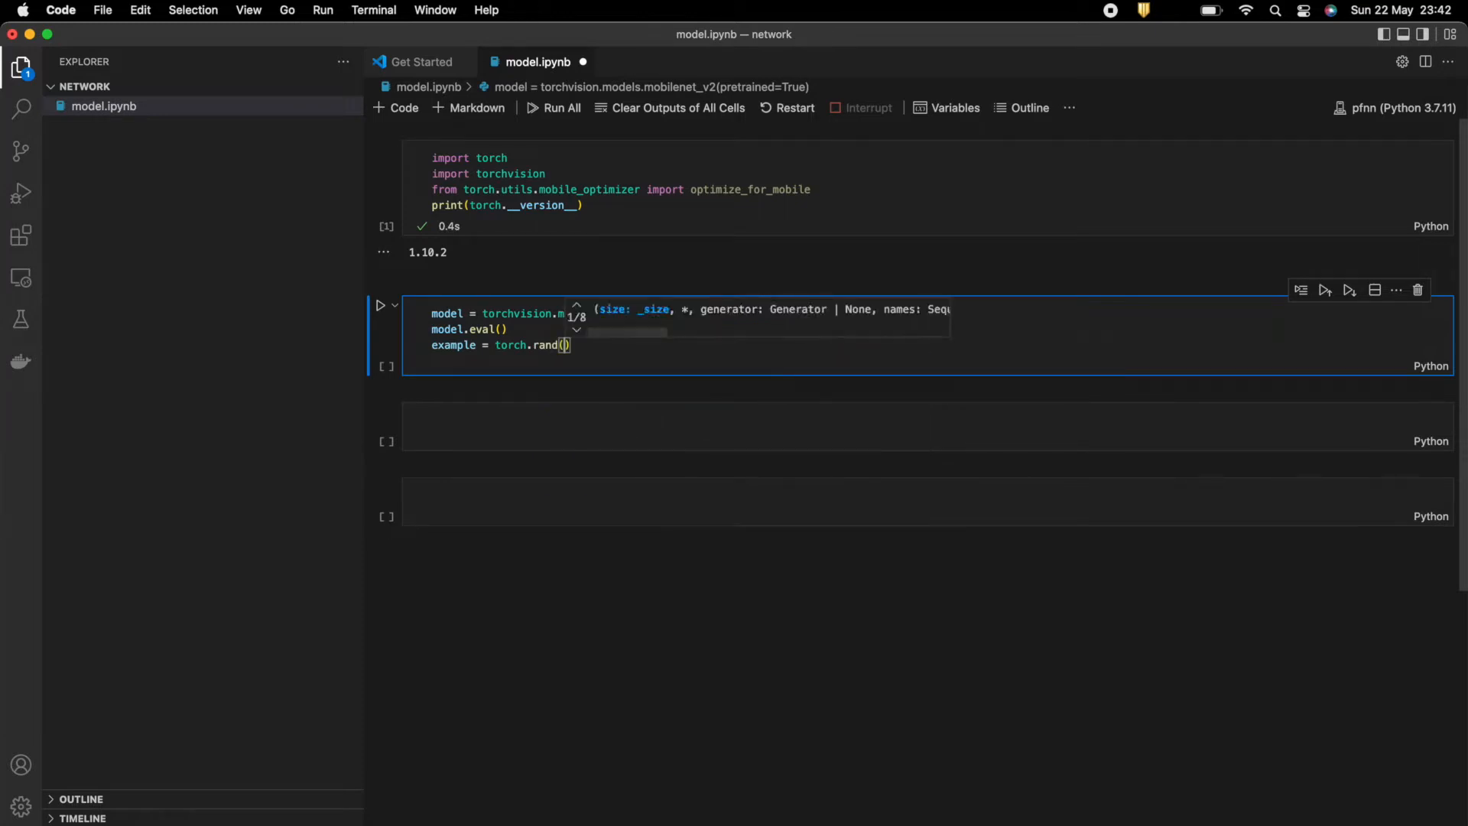
type("1, 3, 224,")
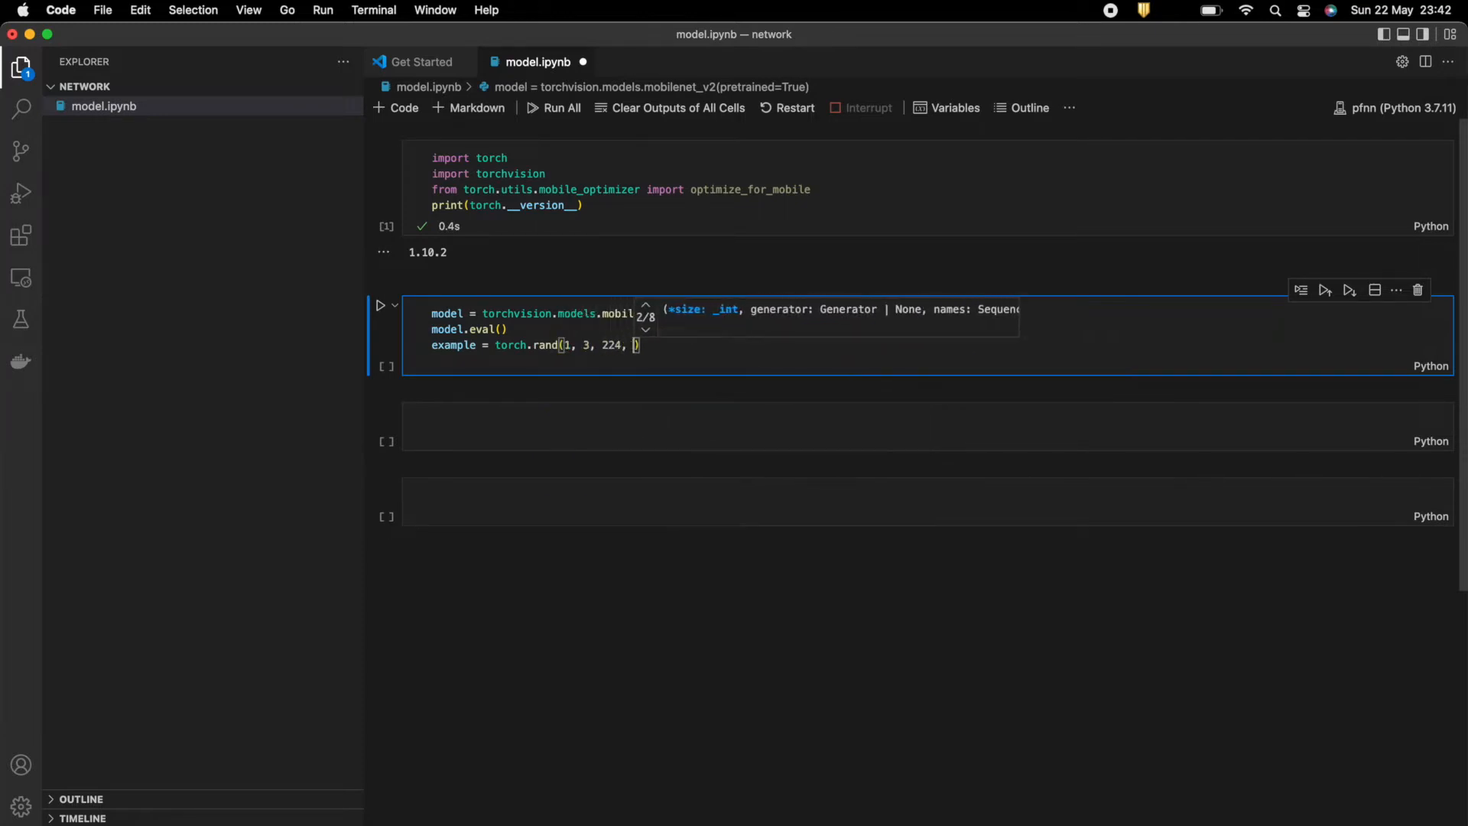
type("224)")
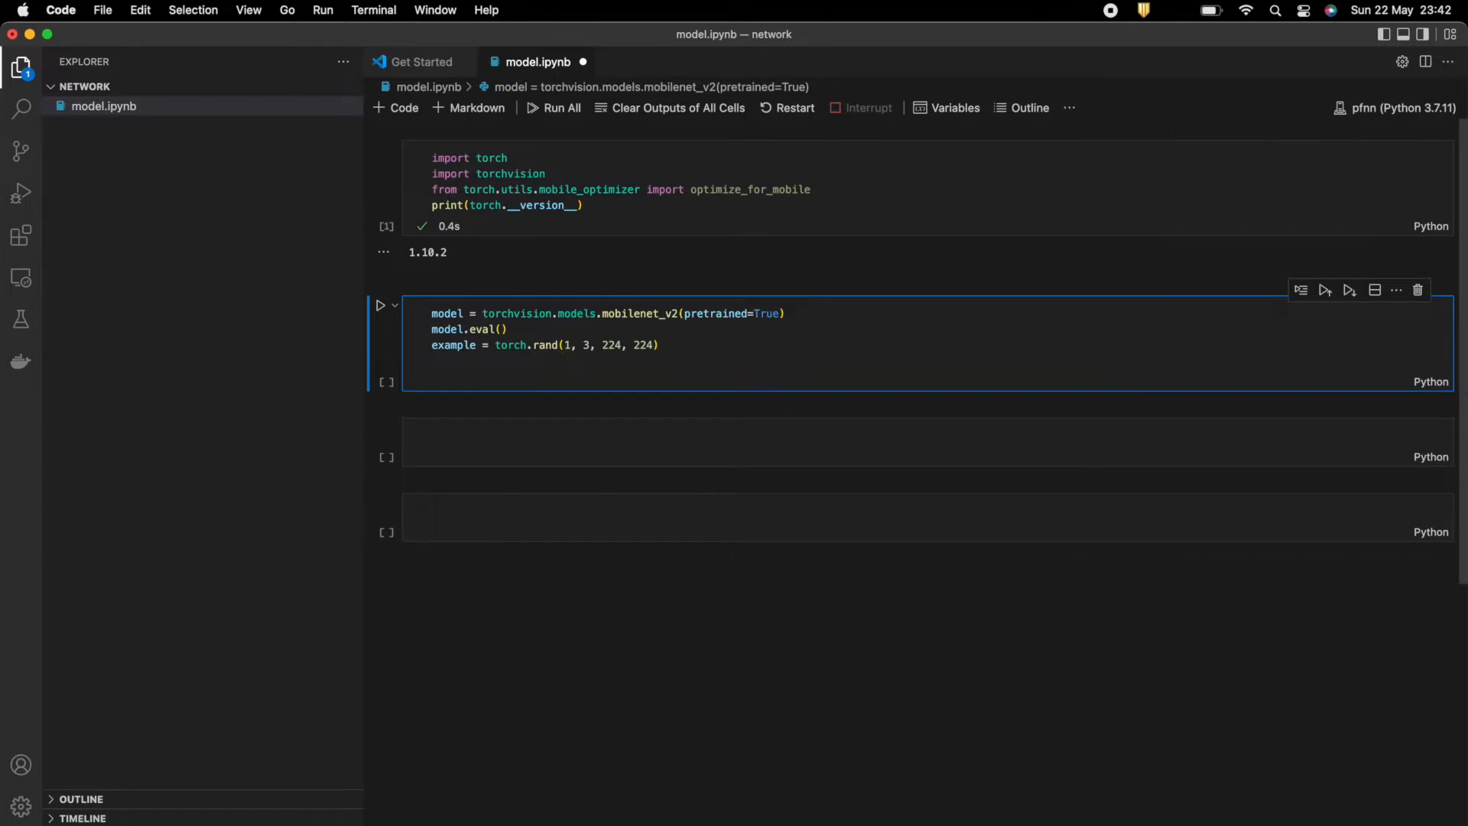
type("traced_scr")
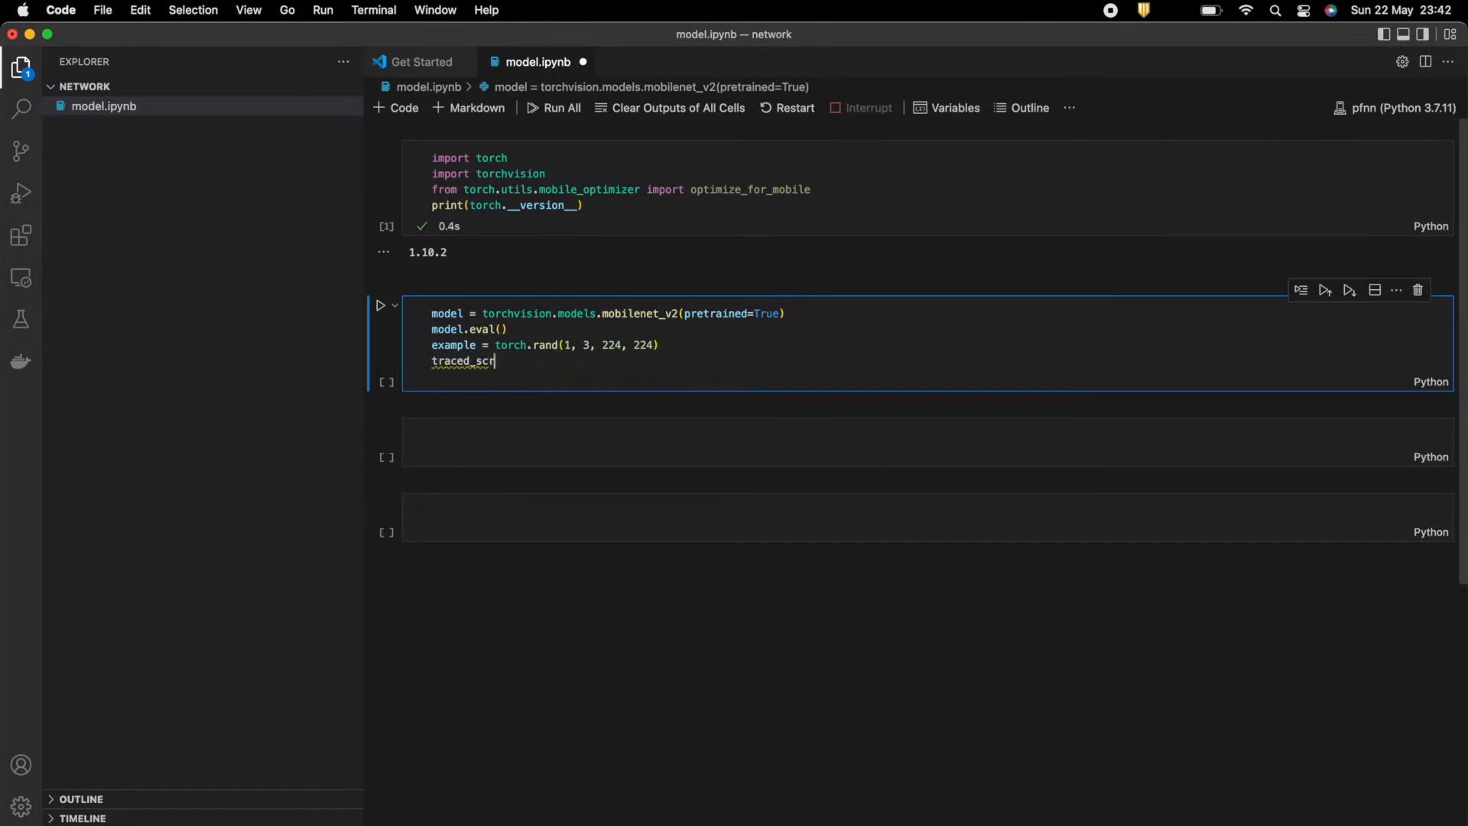
type("ipt_module")
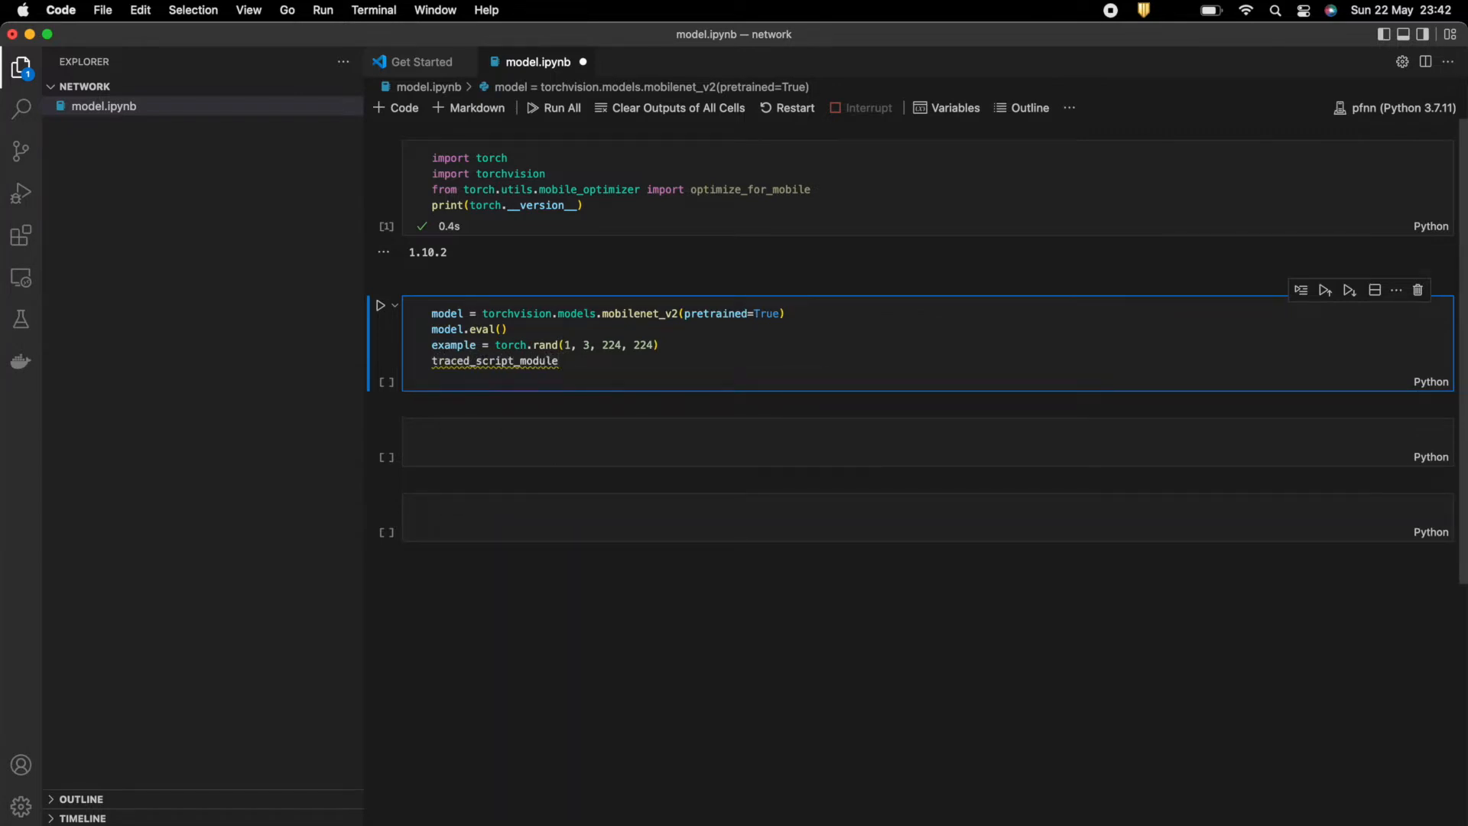
type("= torch.jit.trace(model, example")
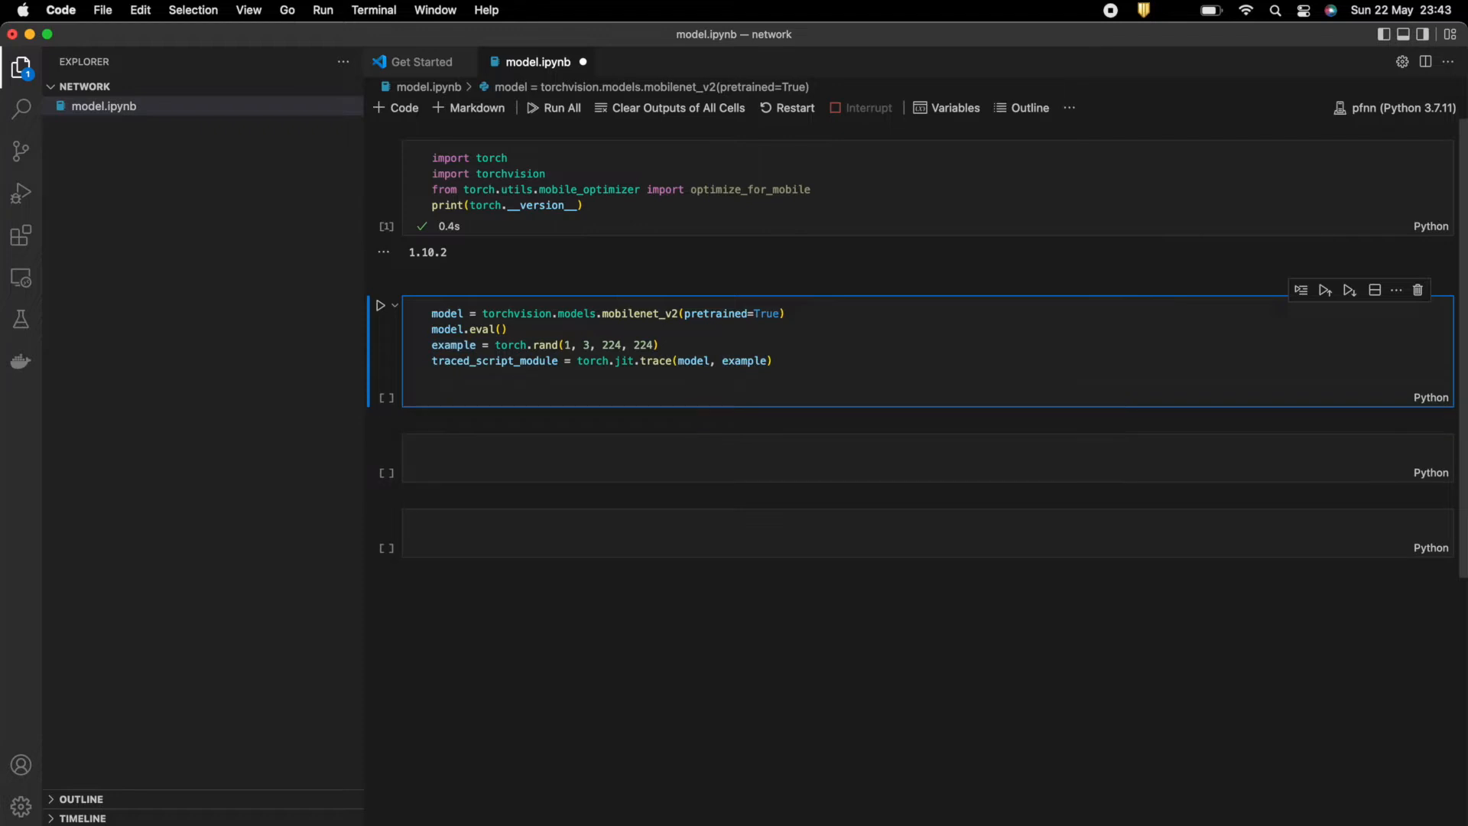
Make traced_script_module_optimized with optimize_for_mobile(traced_script_module).
type("traced_script_module")
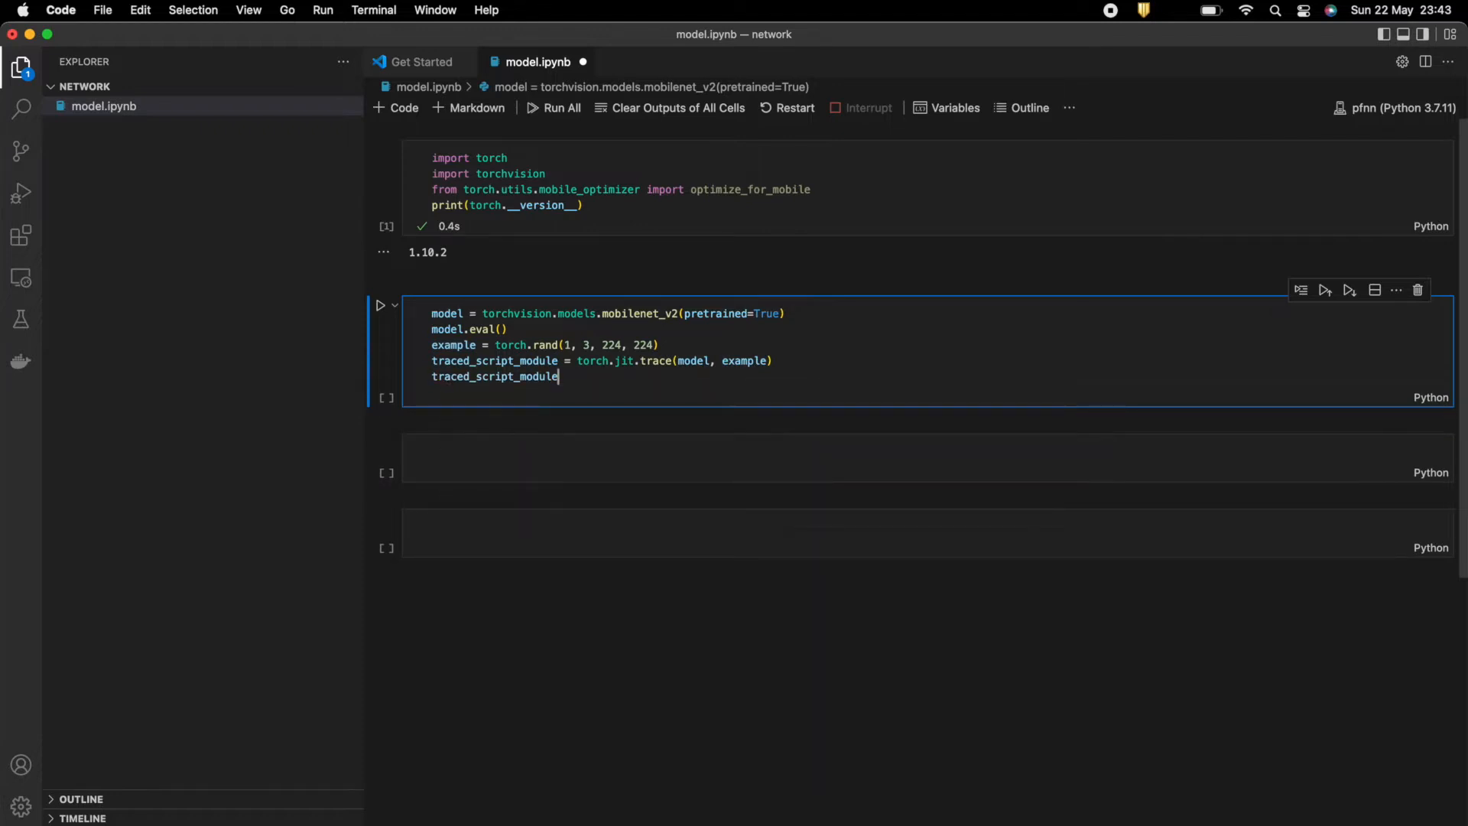
type("_")
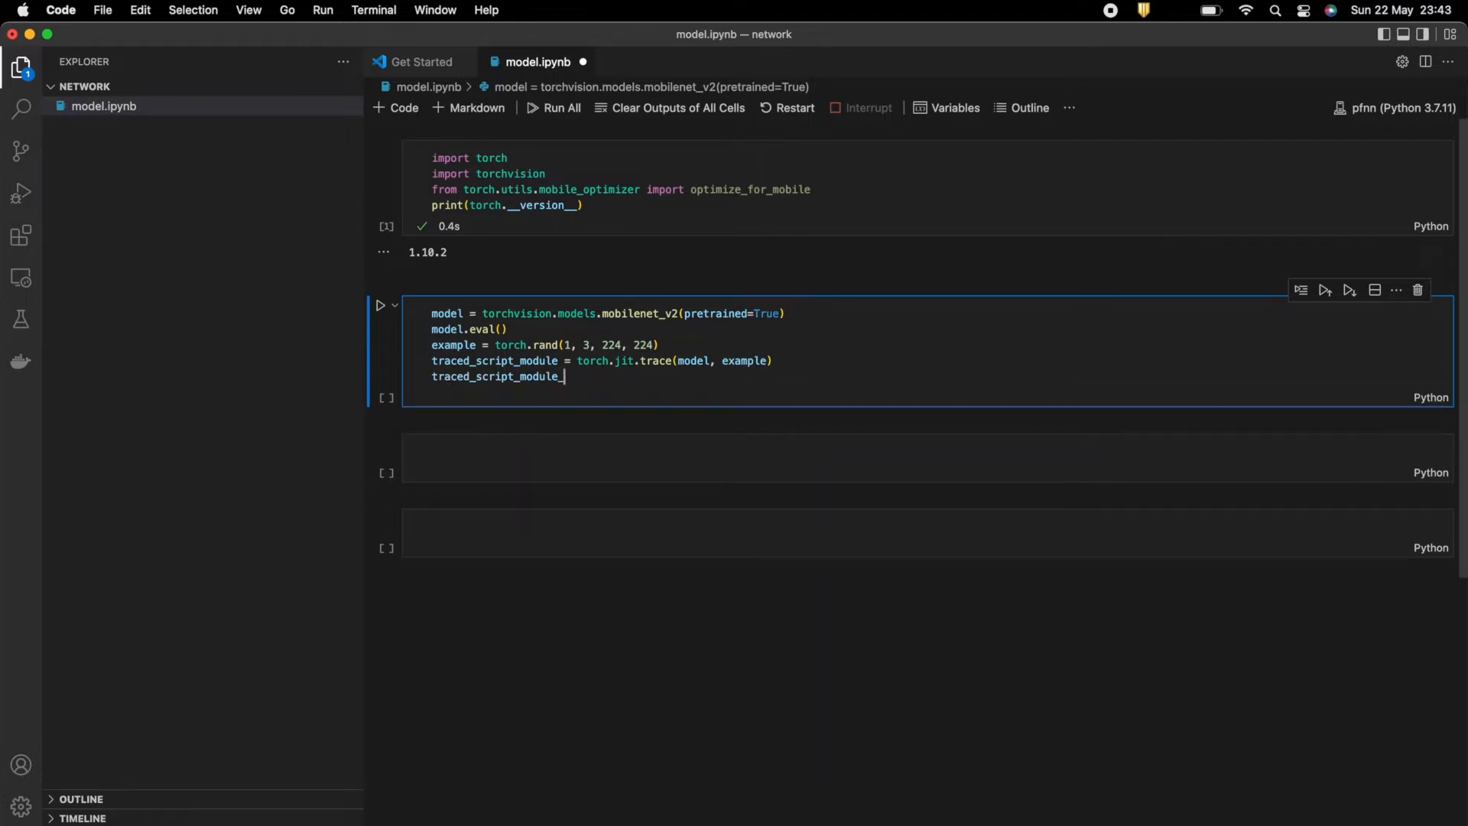
type("opti")
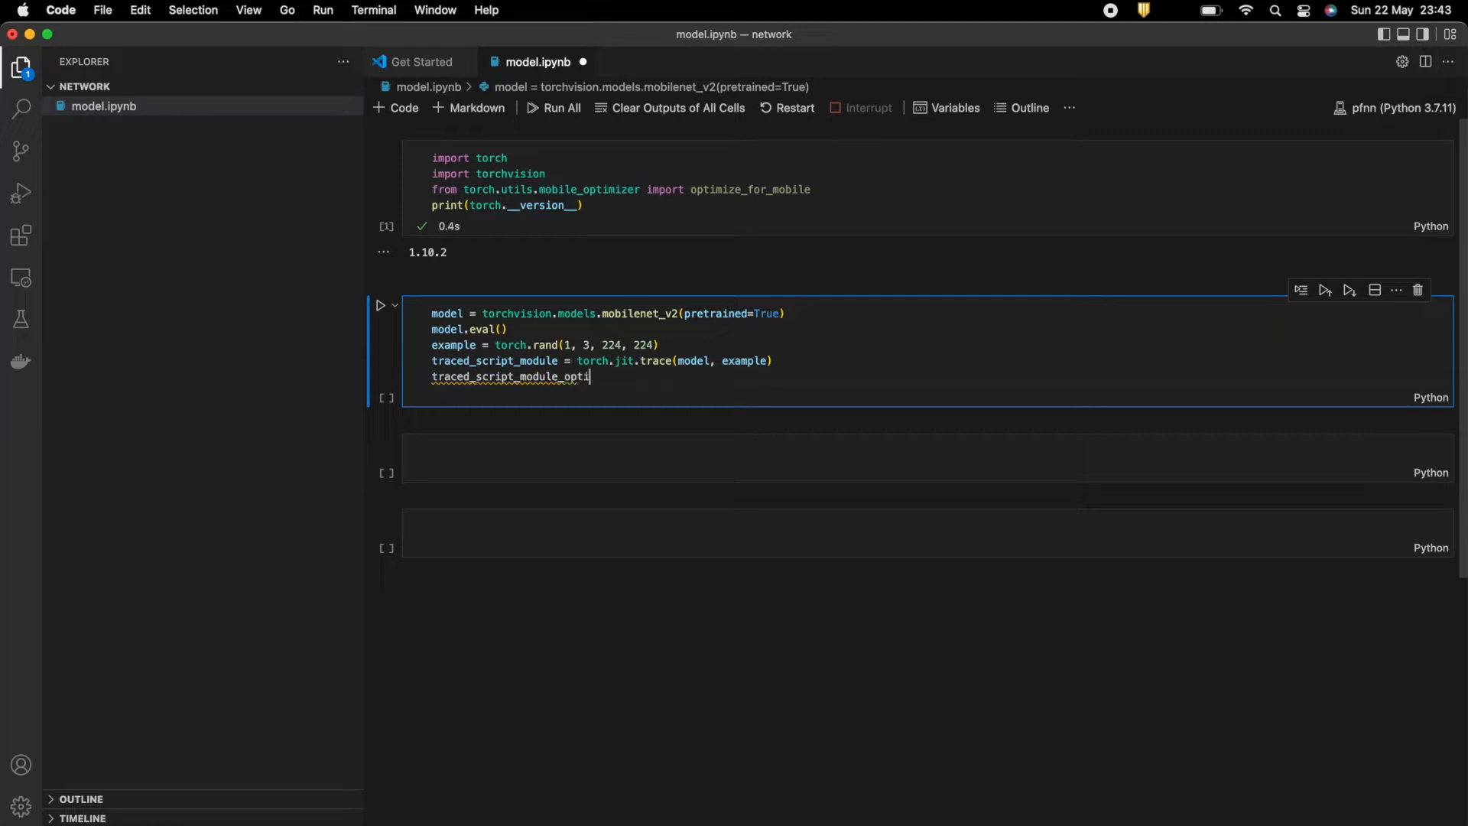
type("mized =")
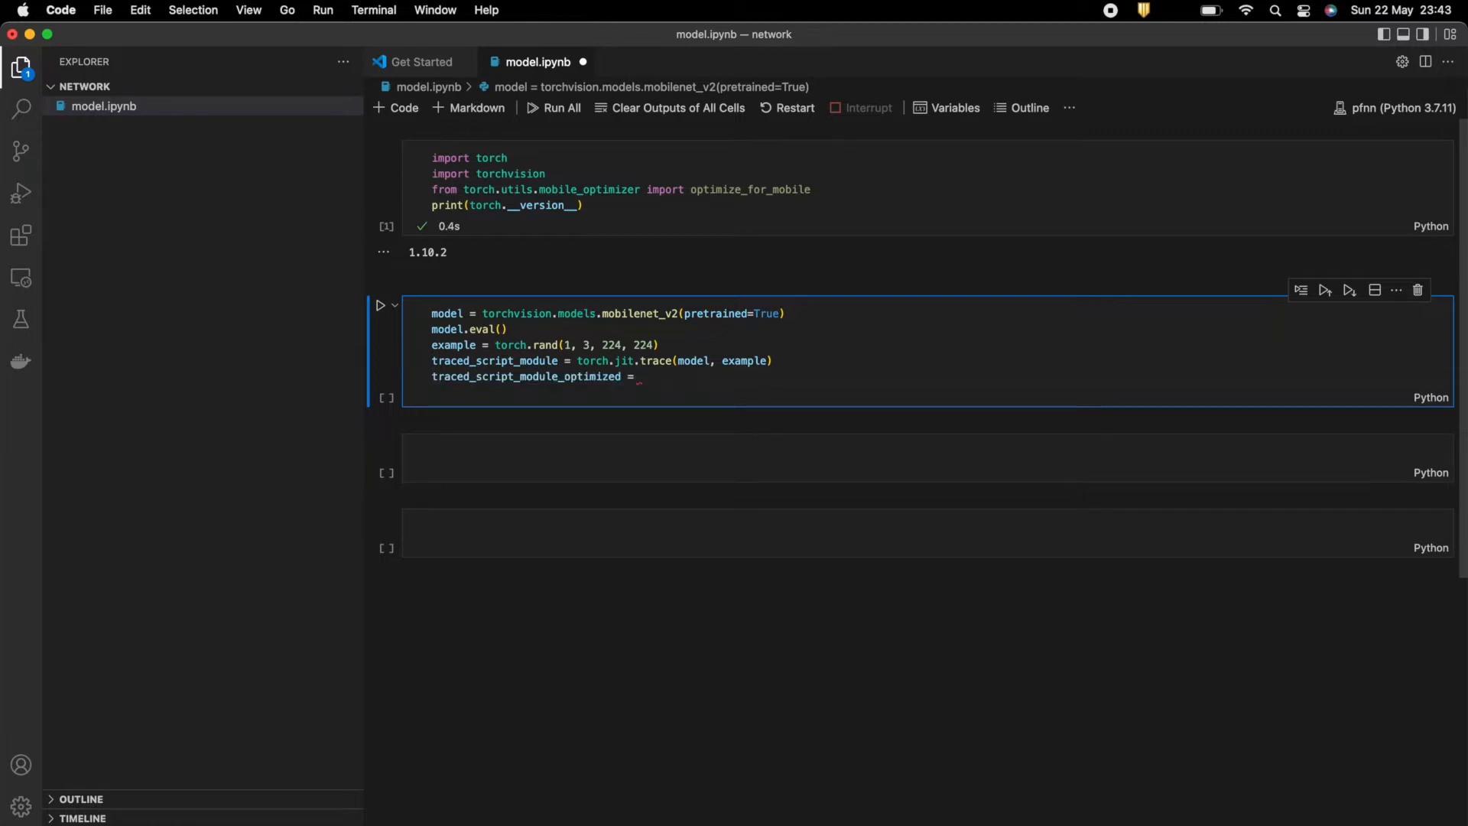
type("optimize_for_mobile()")
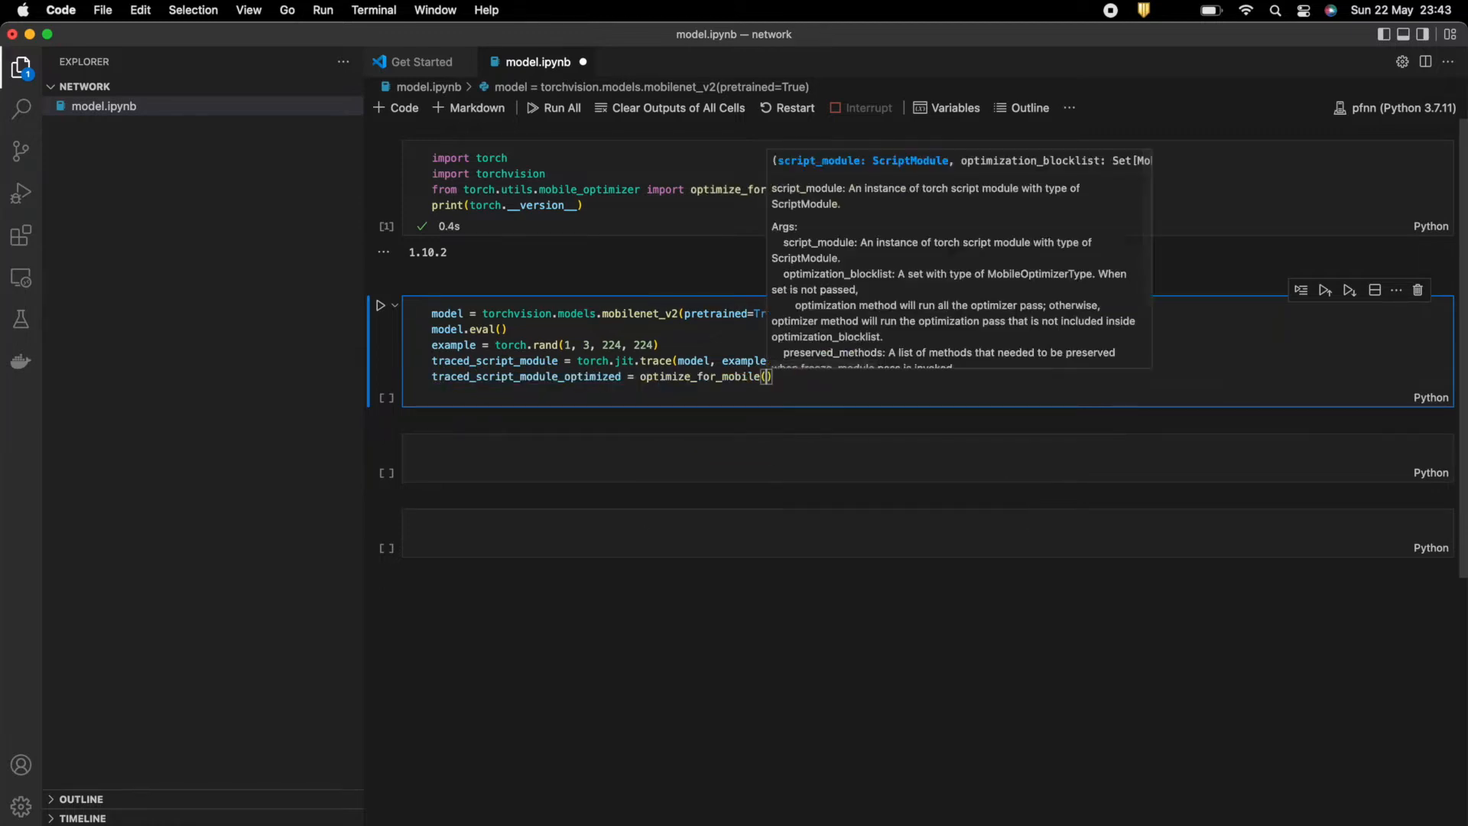
type("traced_script_module")
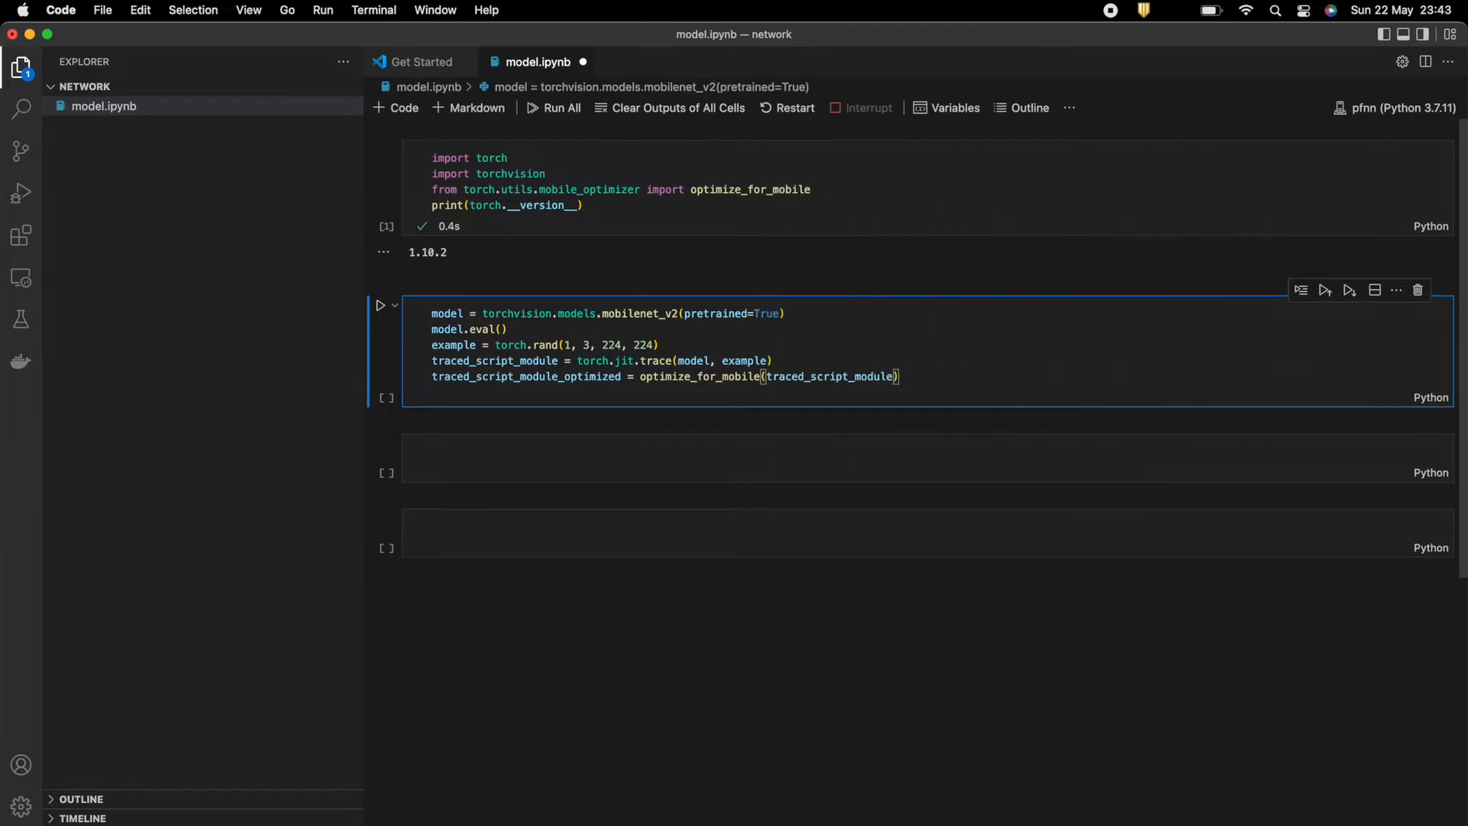
Save the optimized model with _save_for_lite_interpreter("model.ptl") and run the cell.
type("traced_script_module_optimized._")
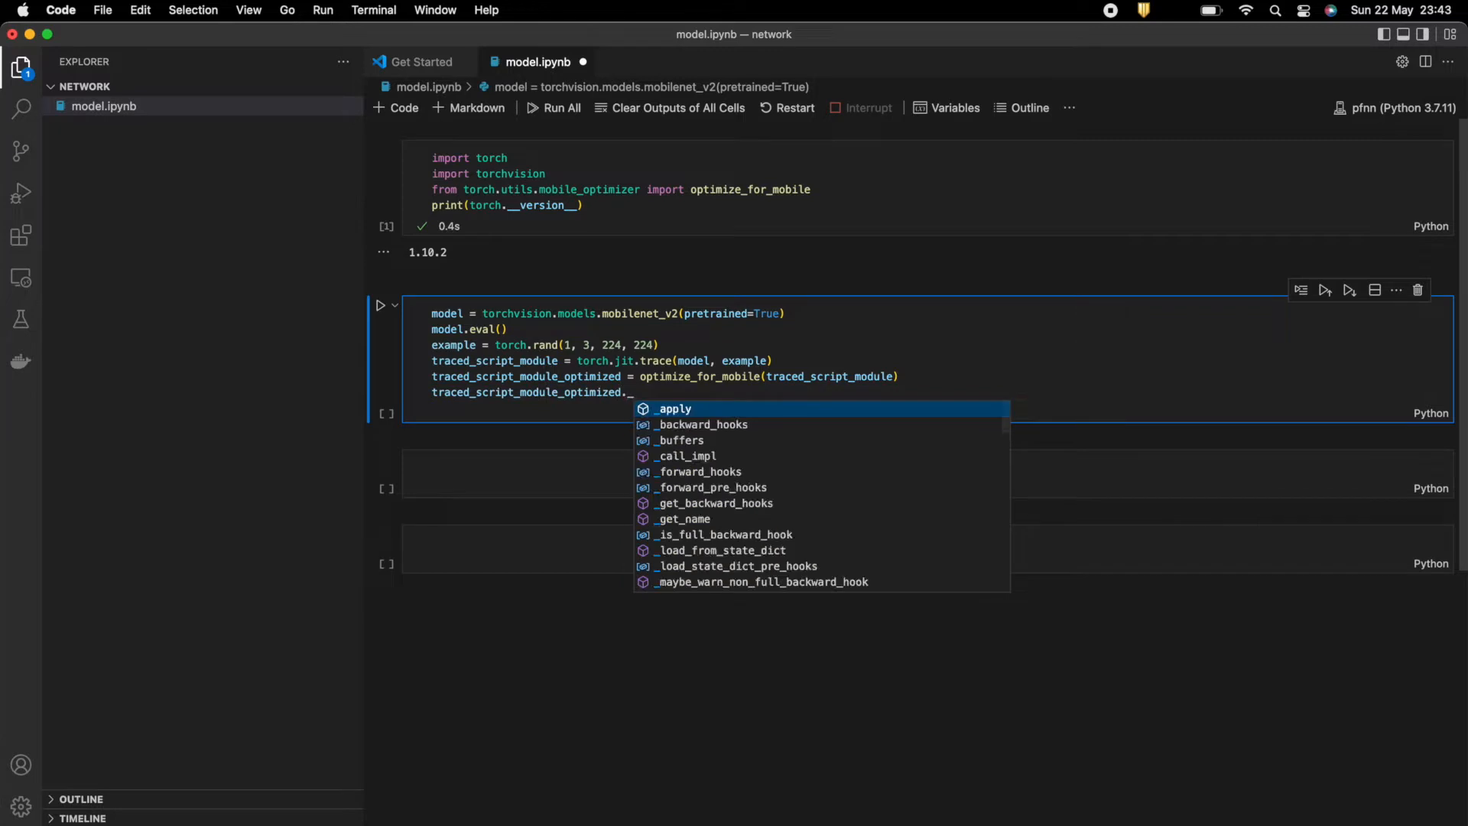
type("s")
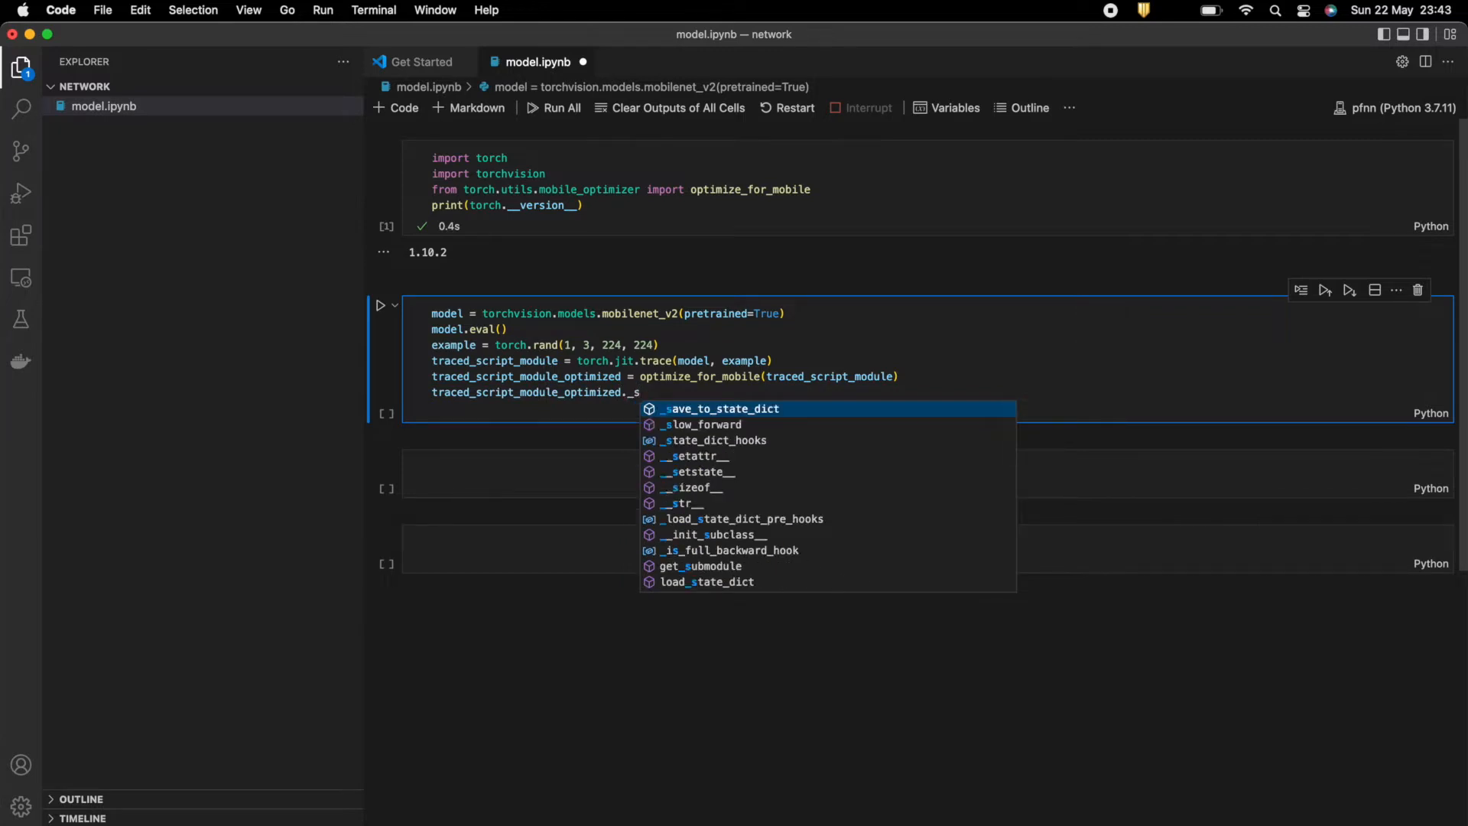
type("ave_for_")
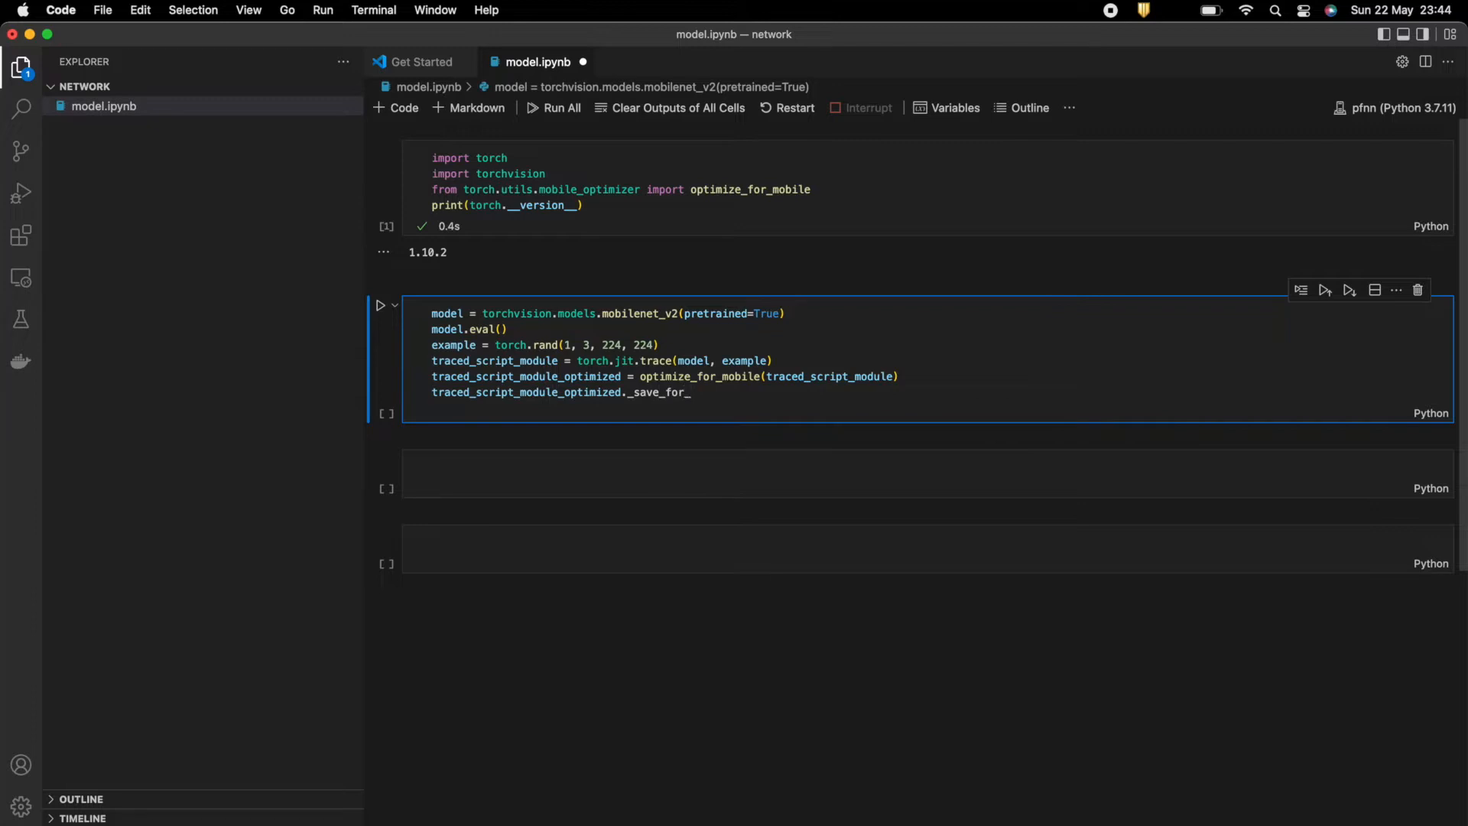
type("lite_")
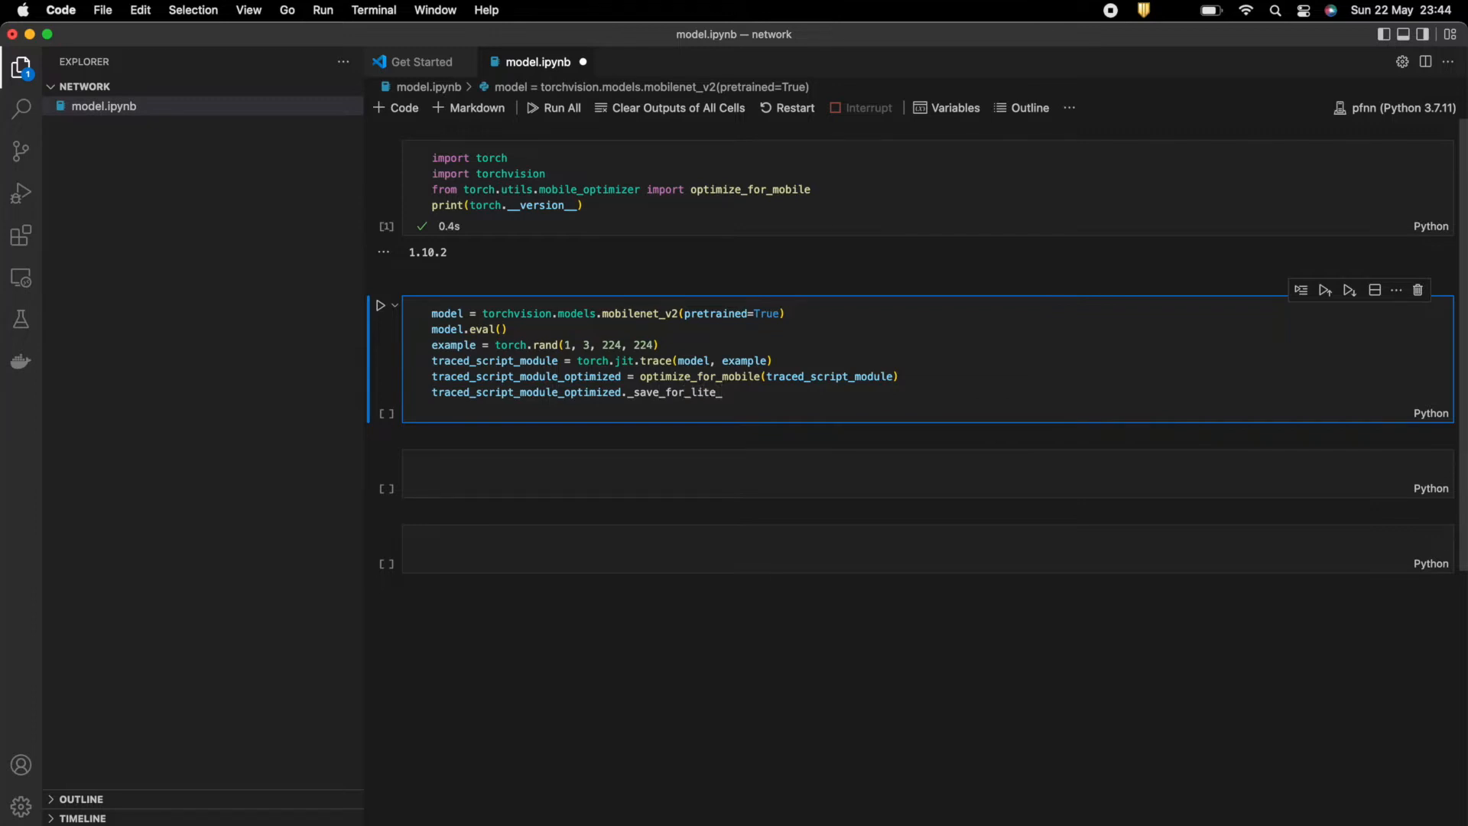
type("interpreter(\"model.ptl")
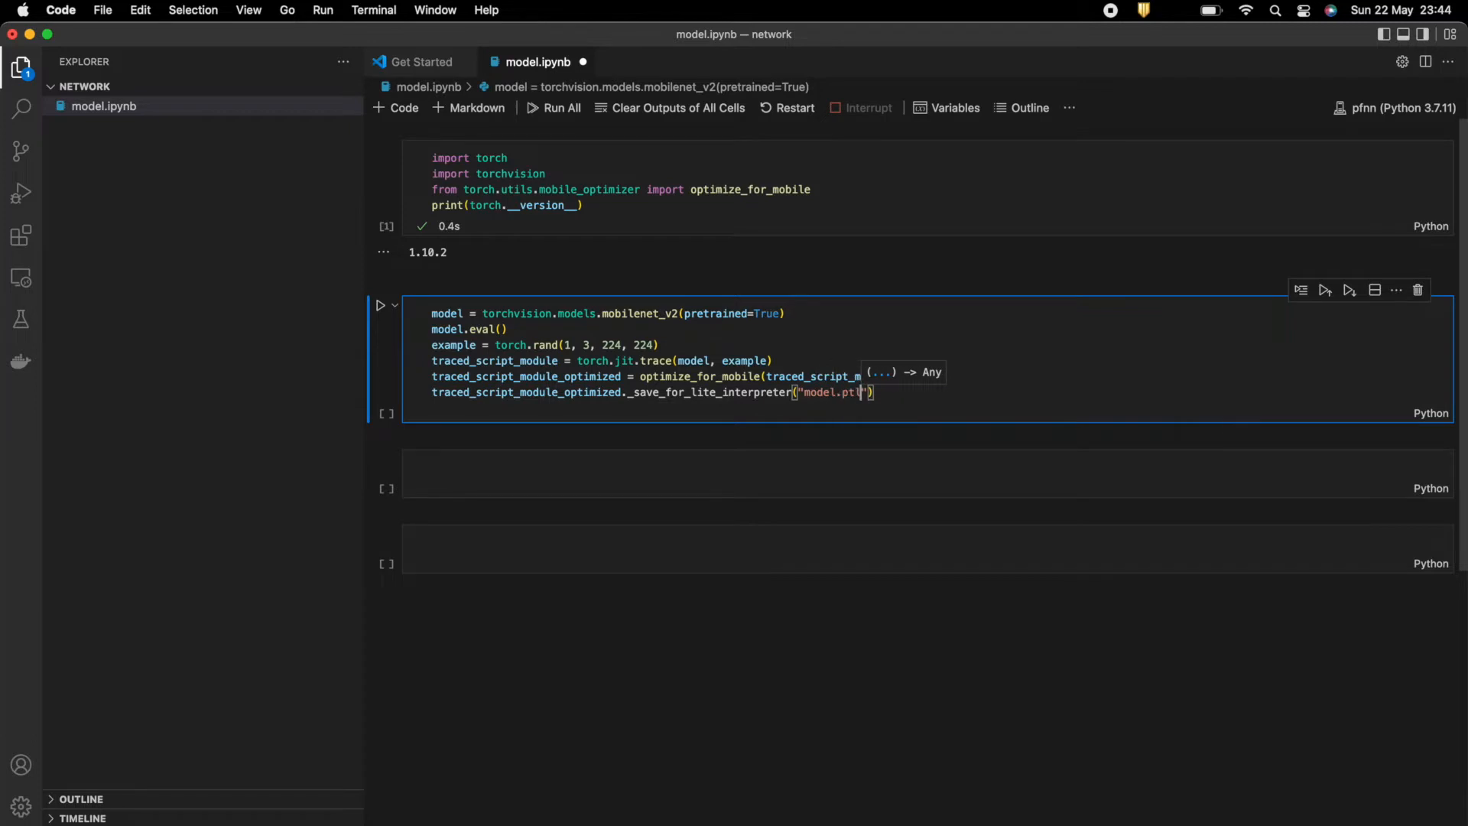
left_click(381, 306)
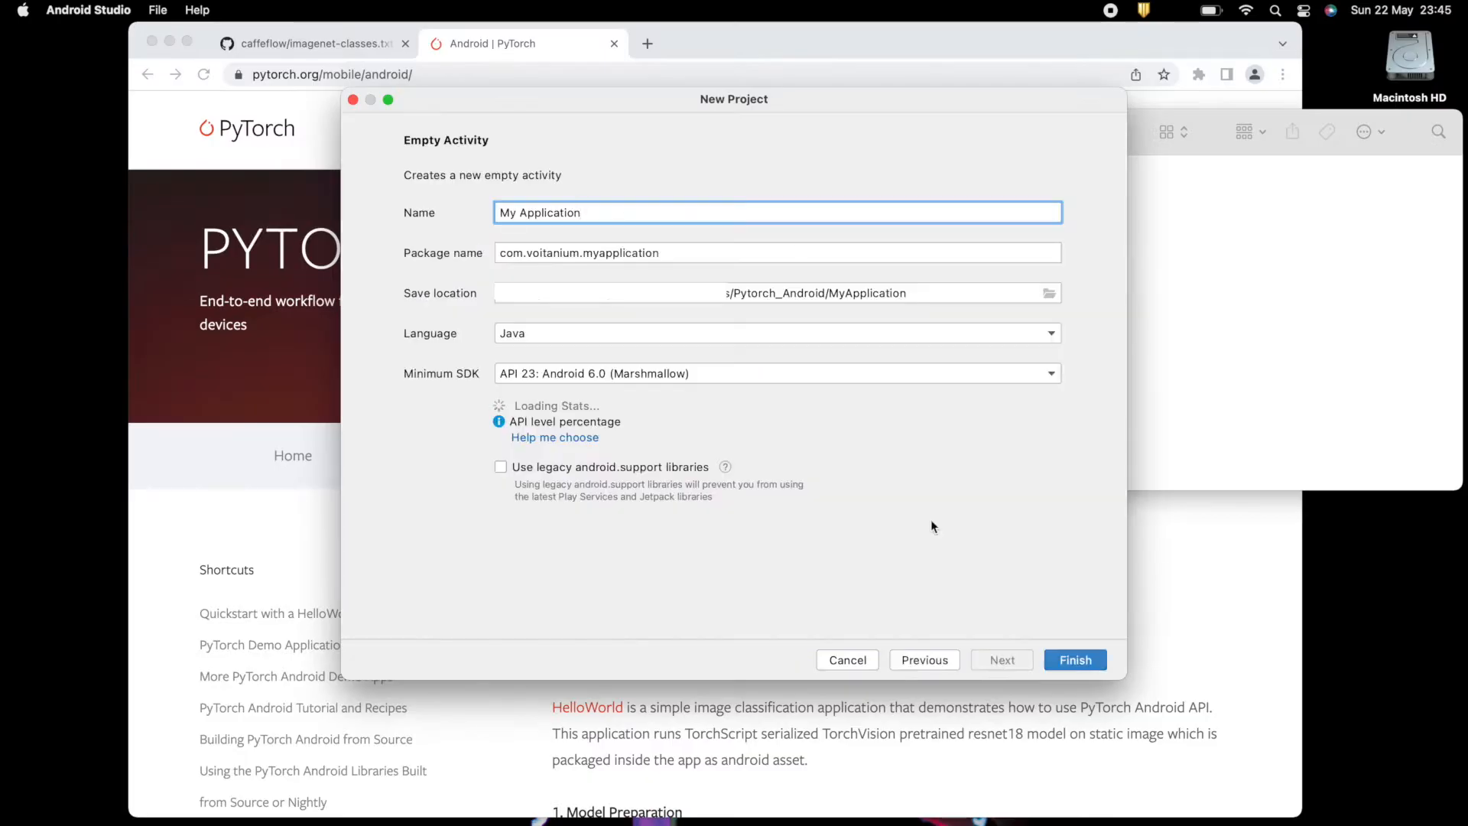
Name the Empty Activity project TorchANS with Java and API 23 and finish creating it.
type("TorchAndroid")
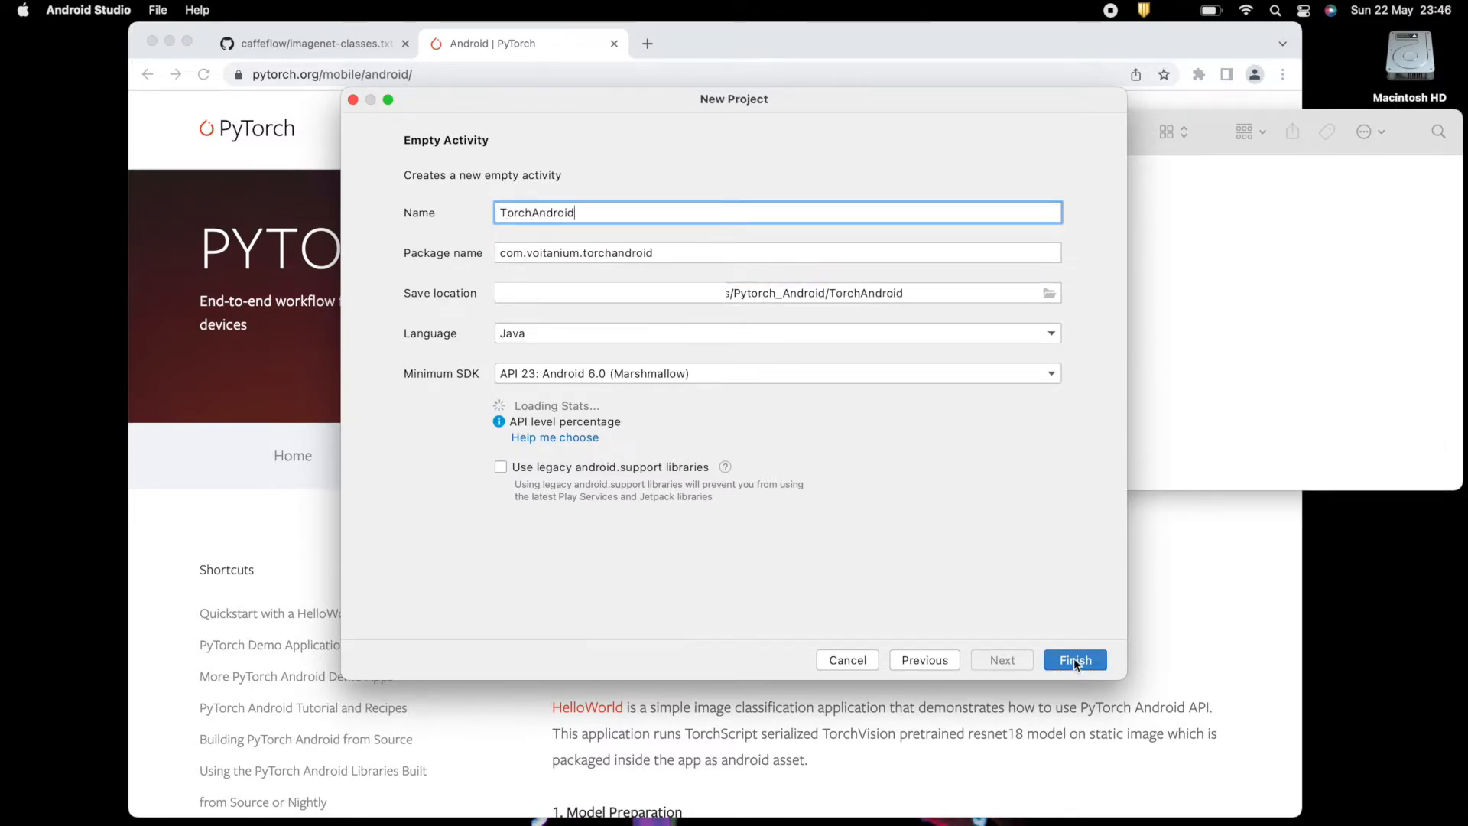
key("Backspace")
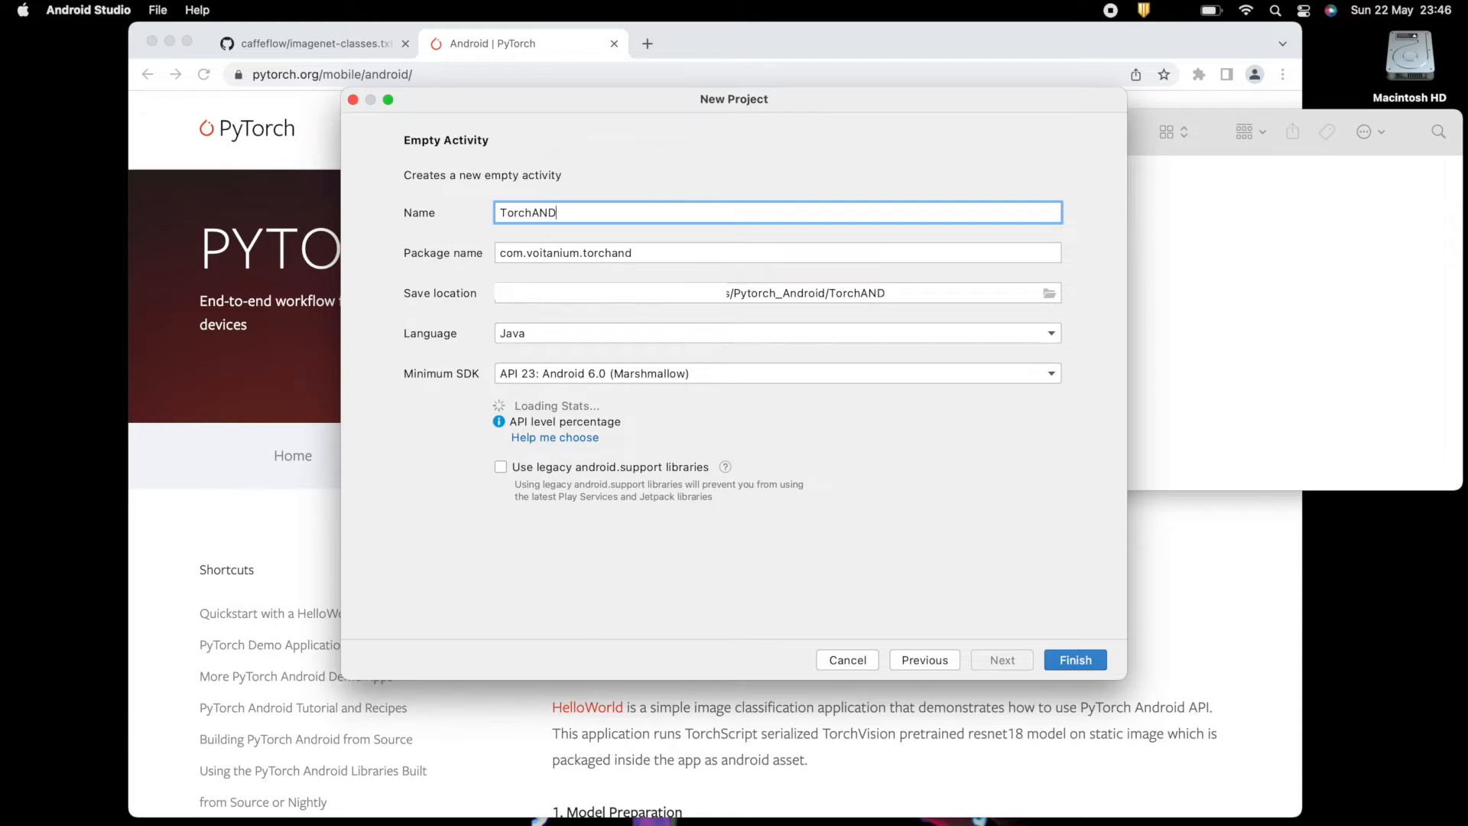
key("backspace")
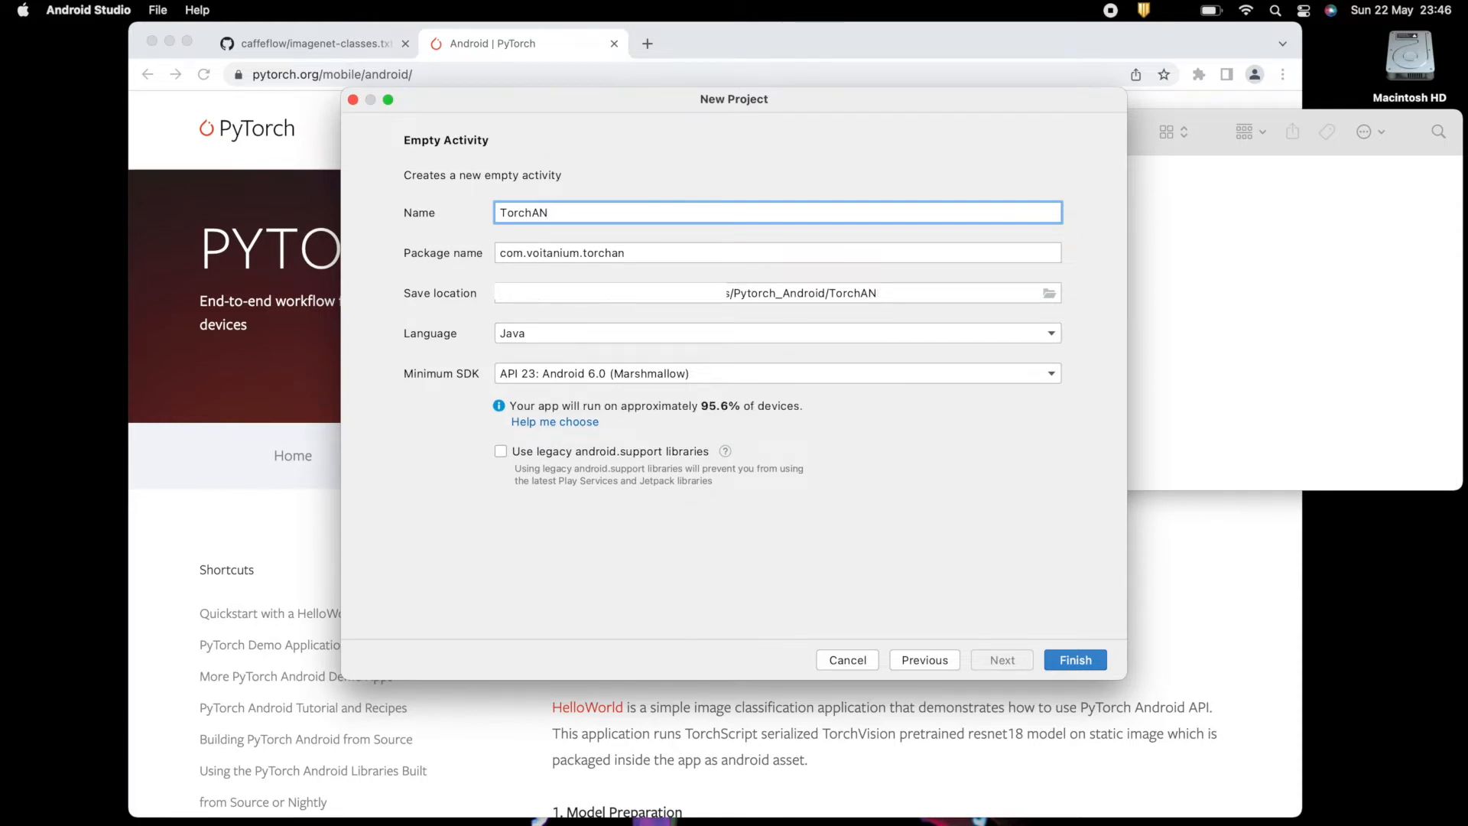
type("S")
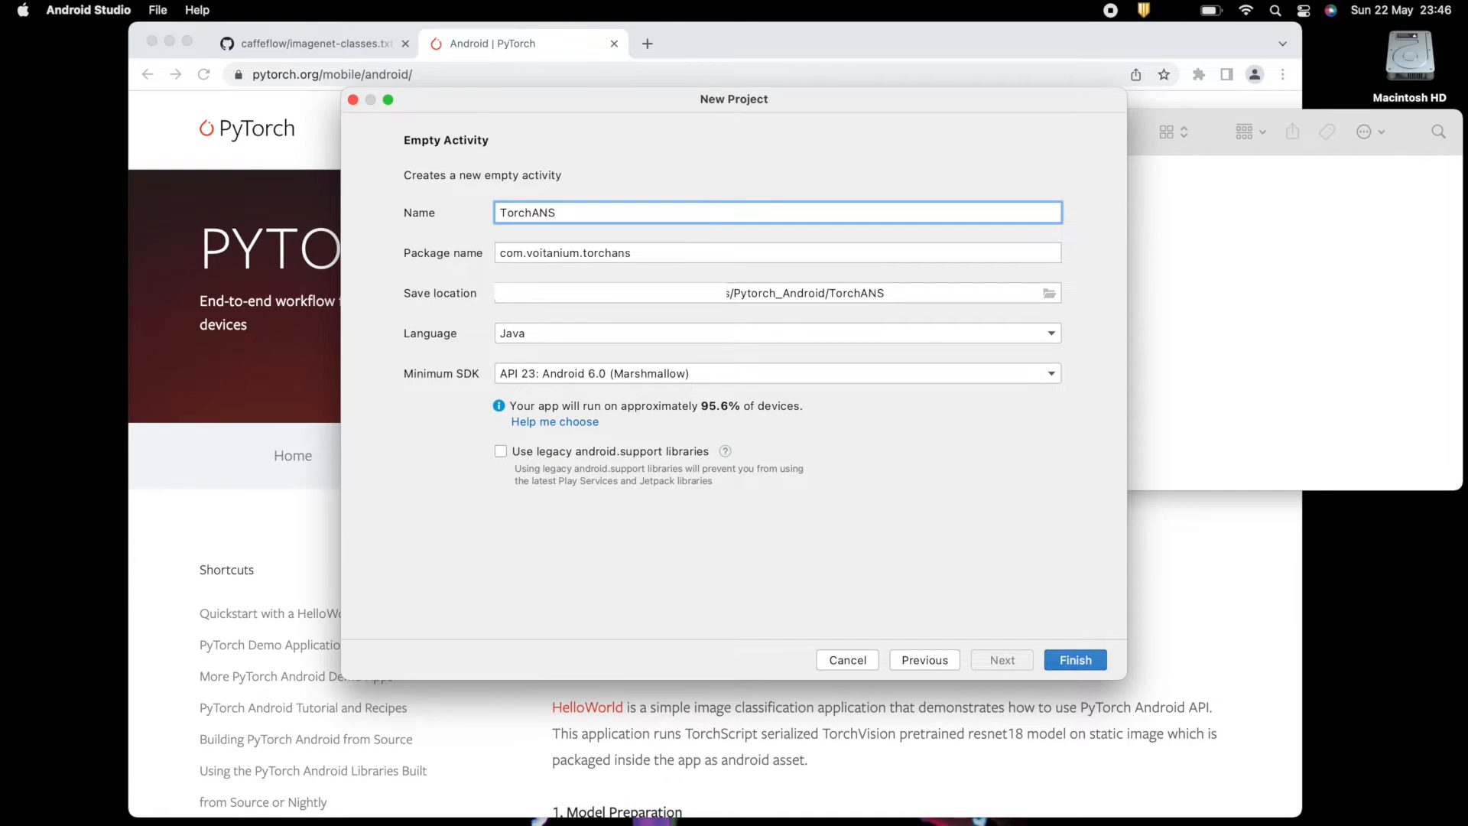
left_click(1074, 659)
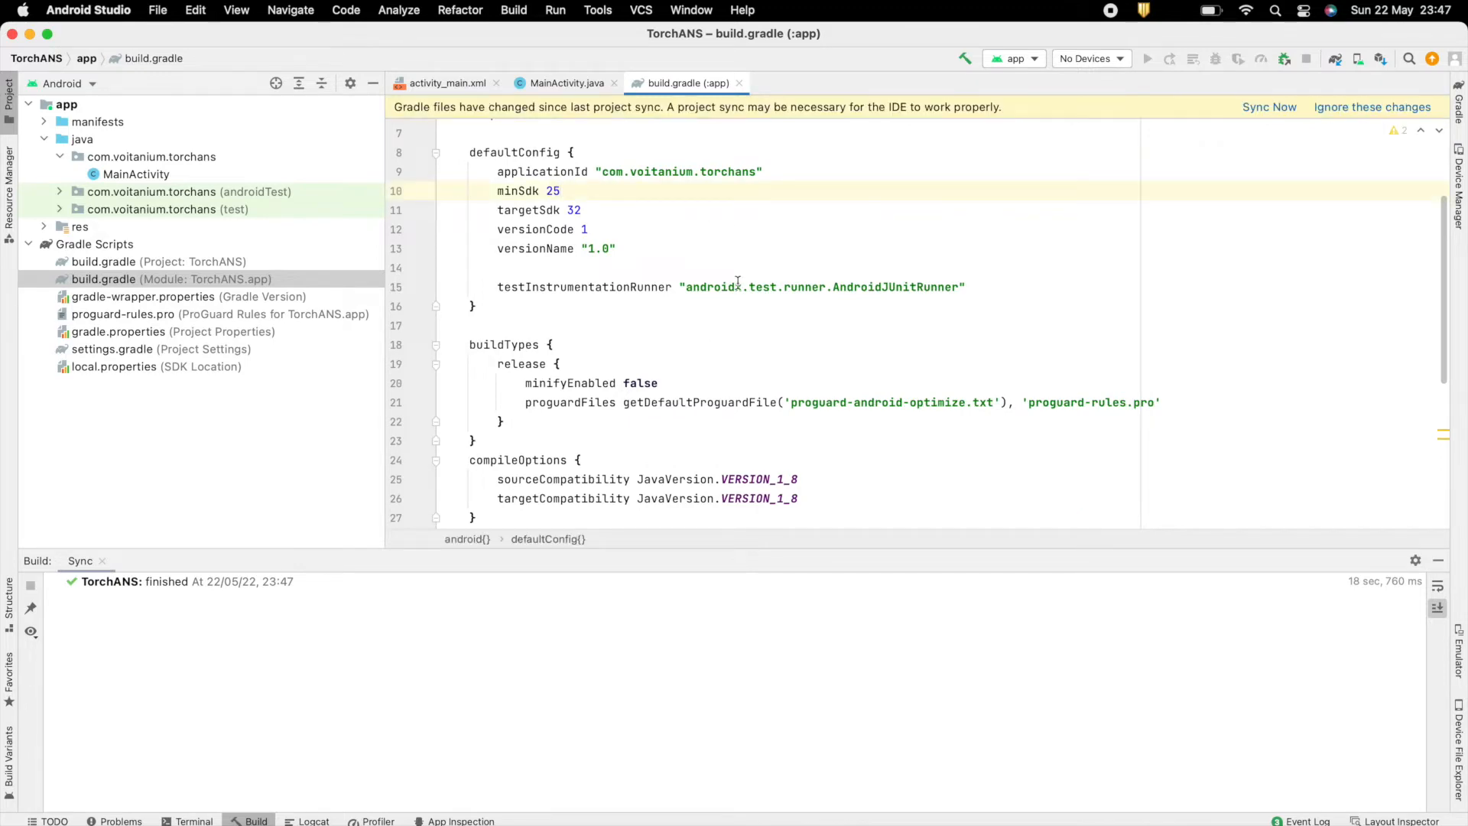
Add implementation 'org.pytorch:pytorch_android_lite:1.10.0' to the app dependencies.
scroll("down", 3)
type("implementation(")
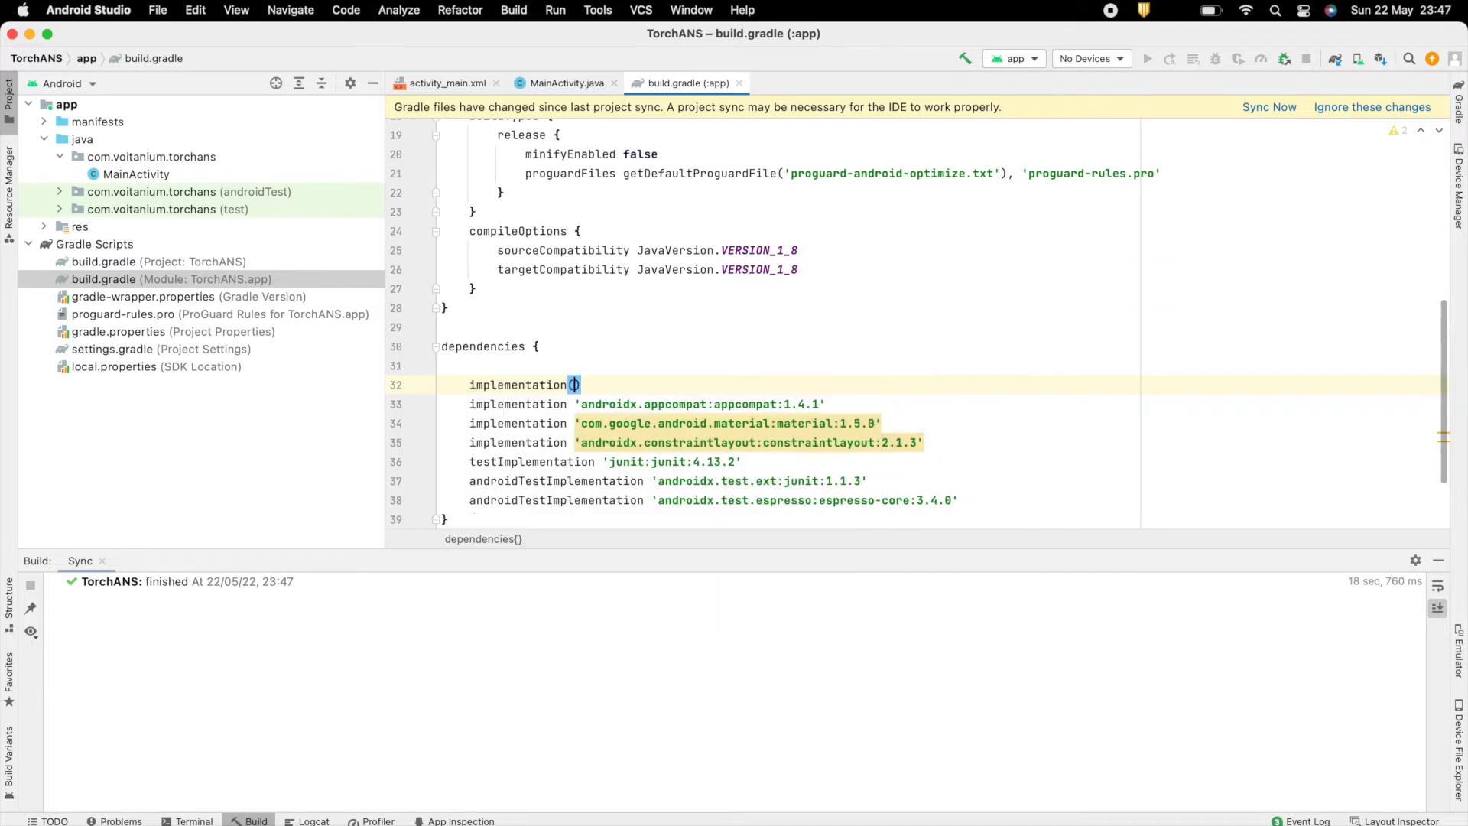
type("'org.py'")
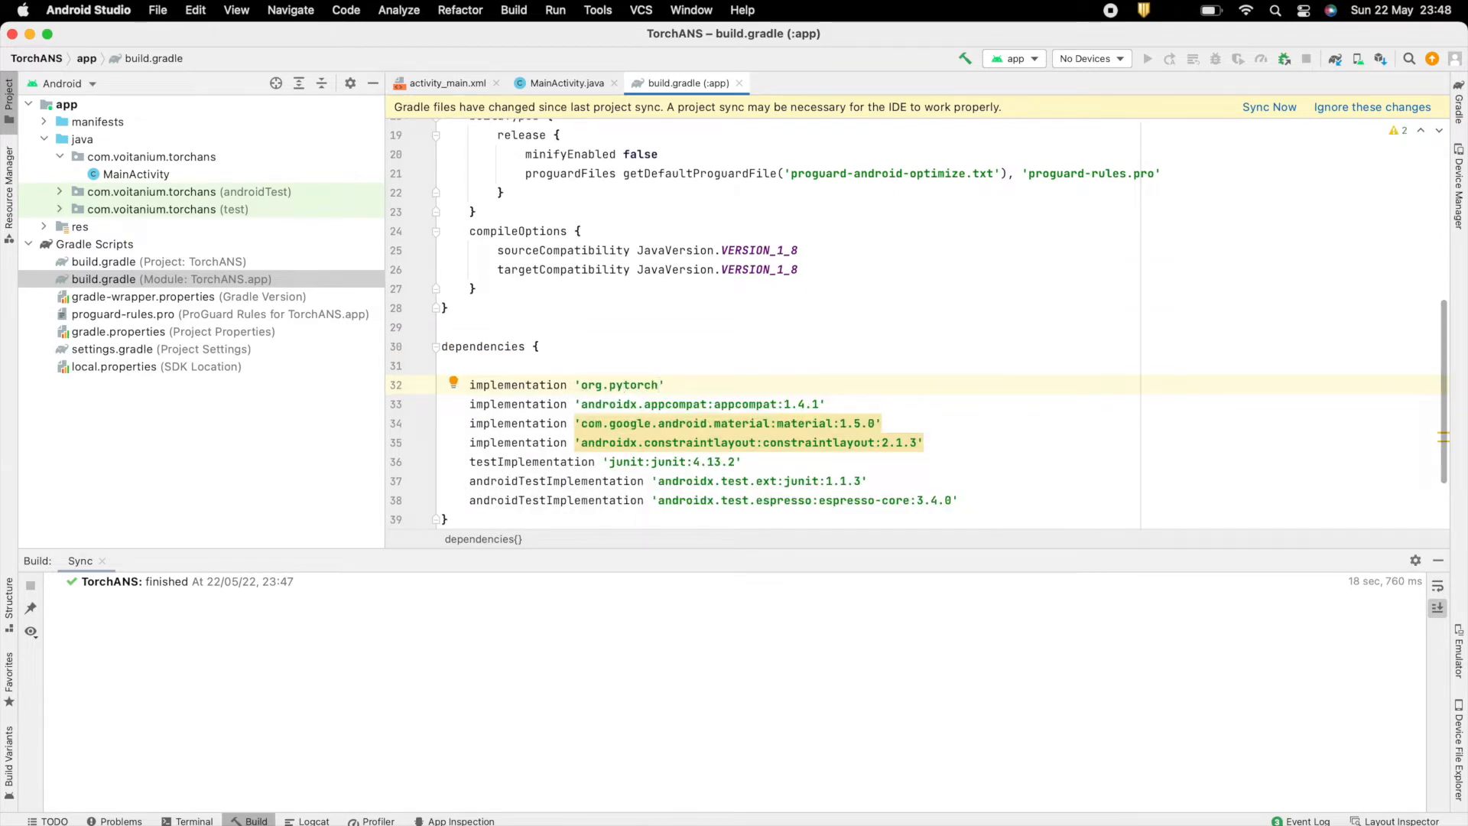
type(":pytorch_android_lite:1.")
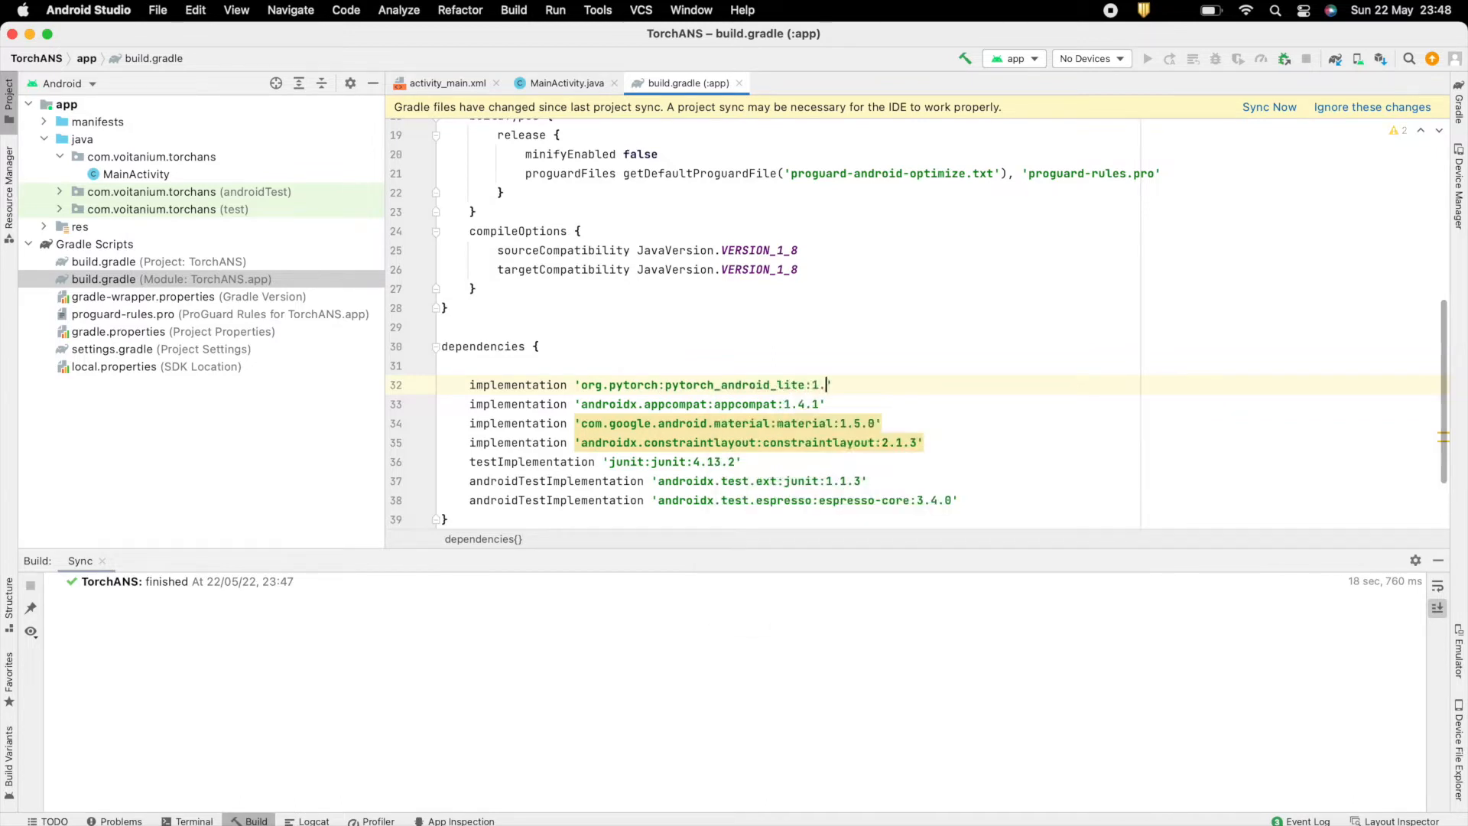
type("10.0")
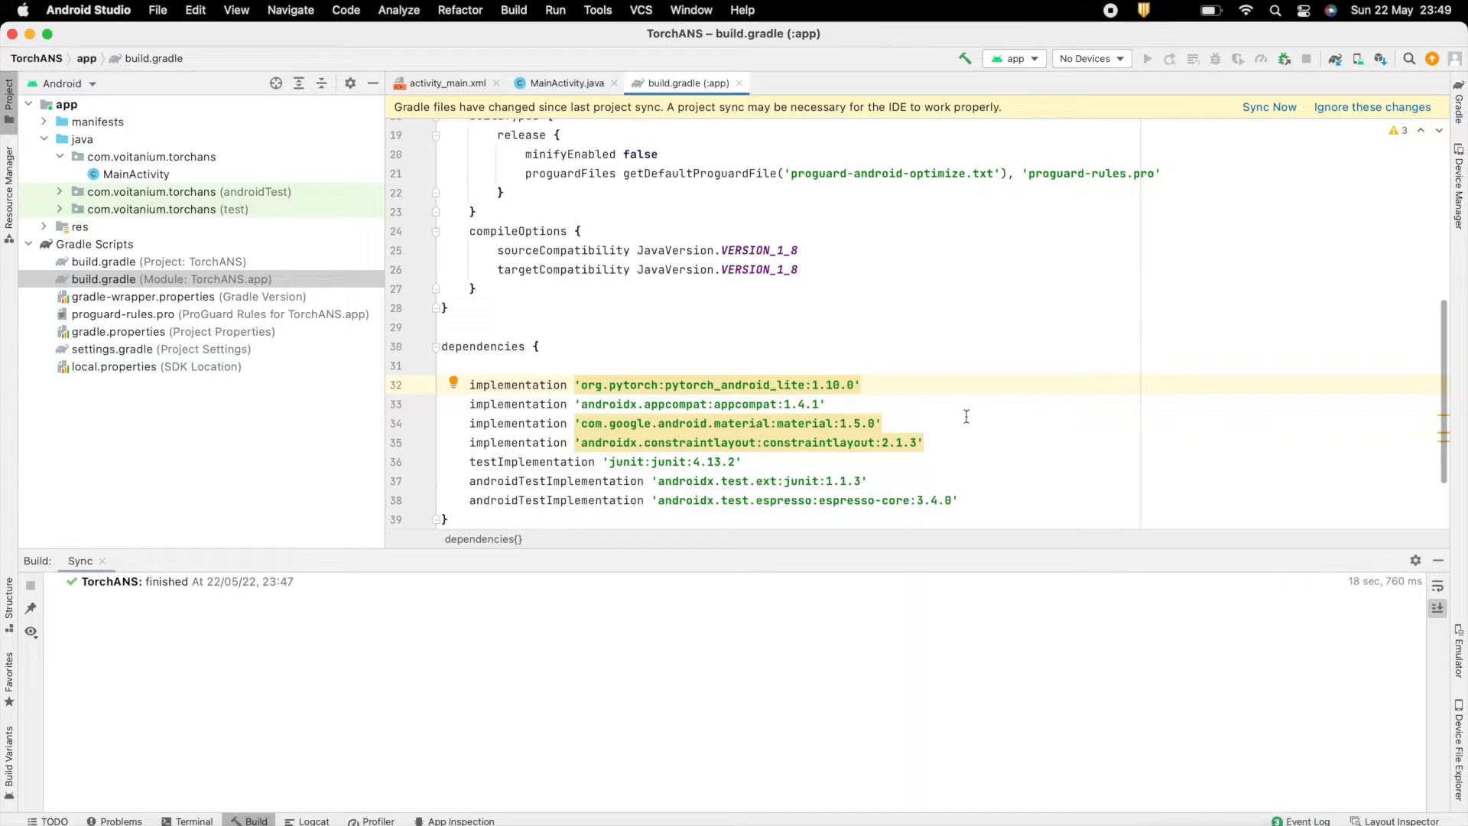
Add implementation 'org.pytorch:pytorch_android_torchvision_lite:1.10.0' on the next line.
left_click(861, 385)
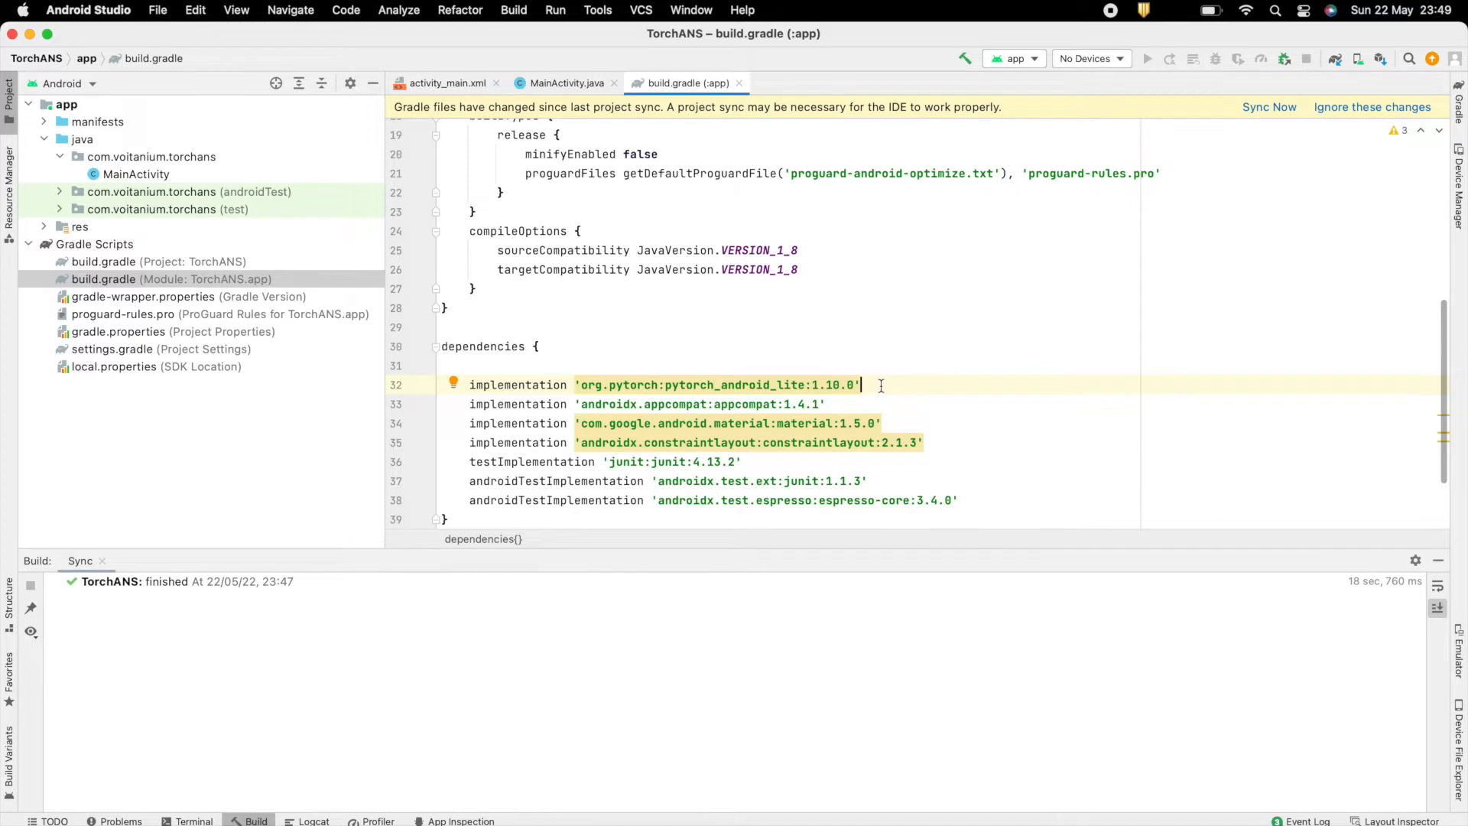
key("Return")
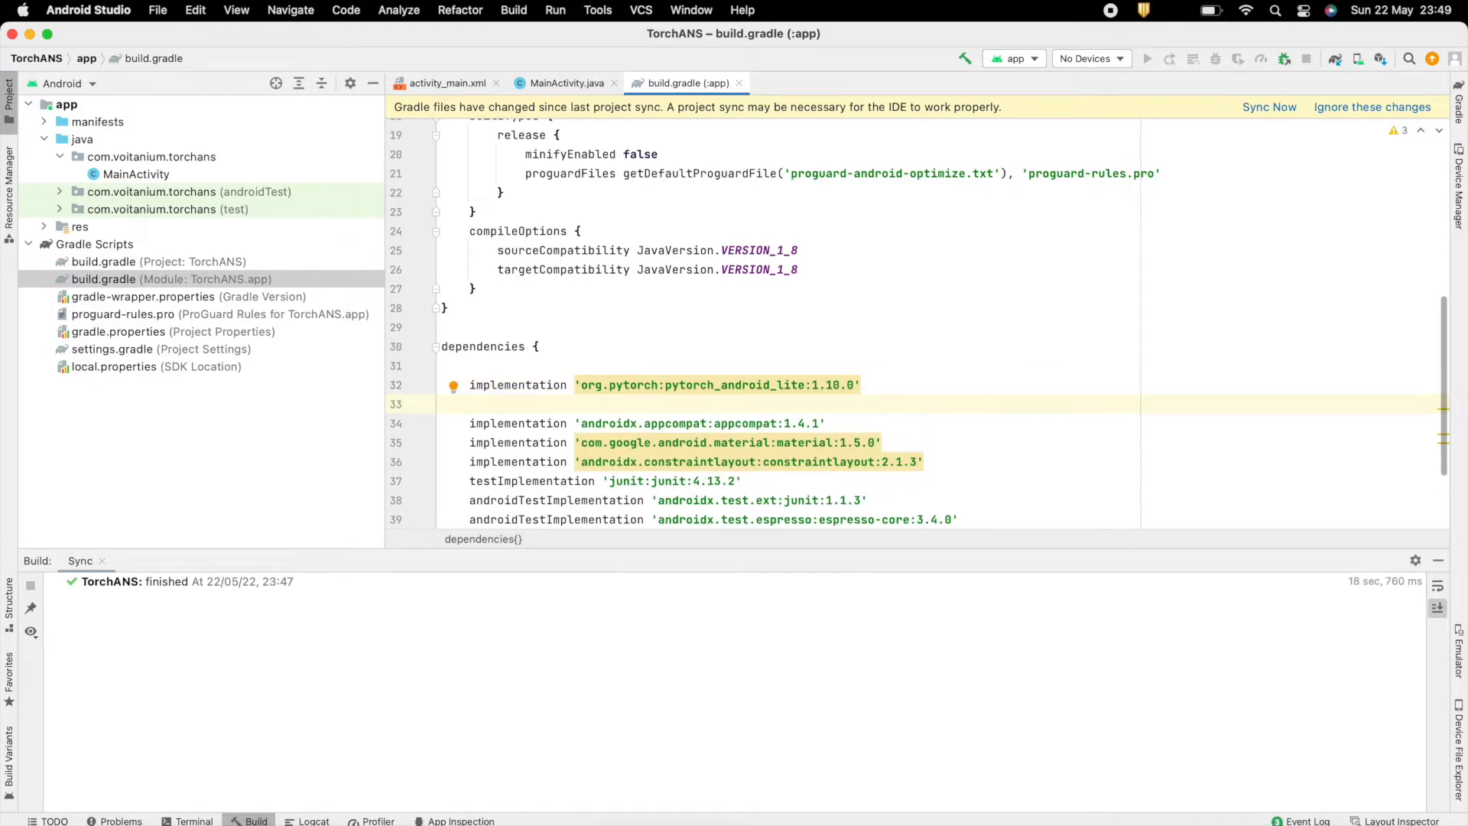
type("implementation(")
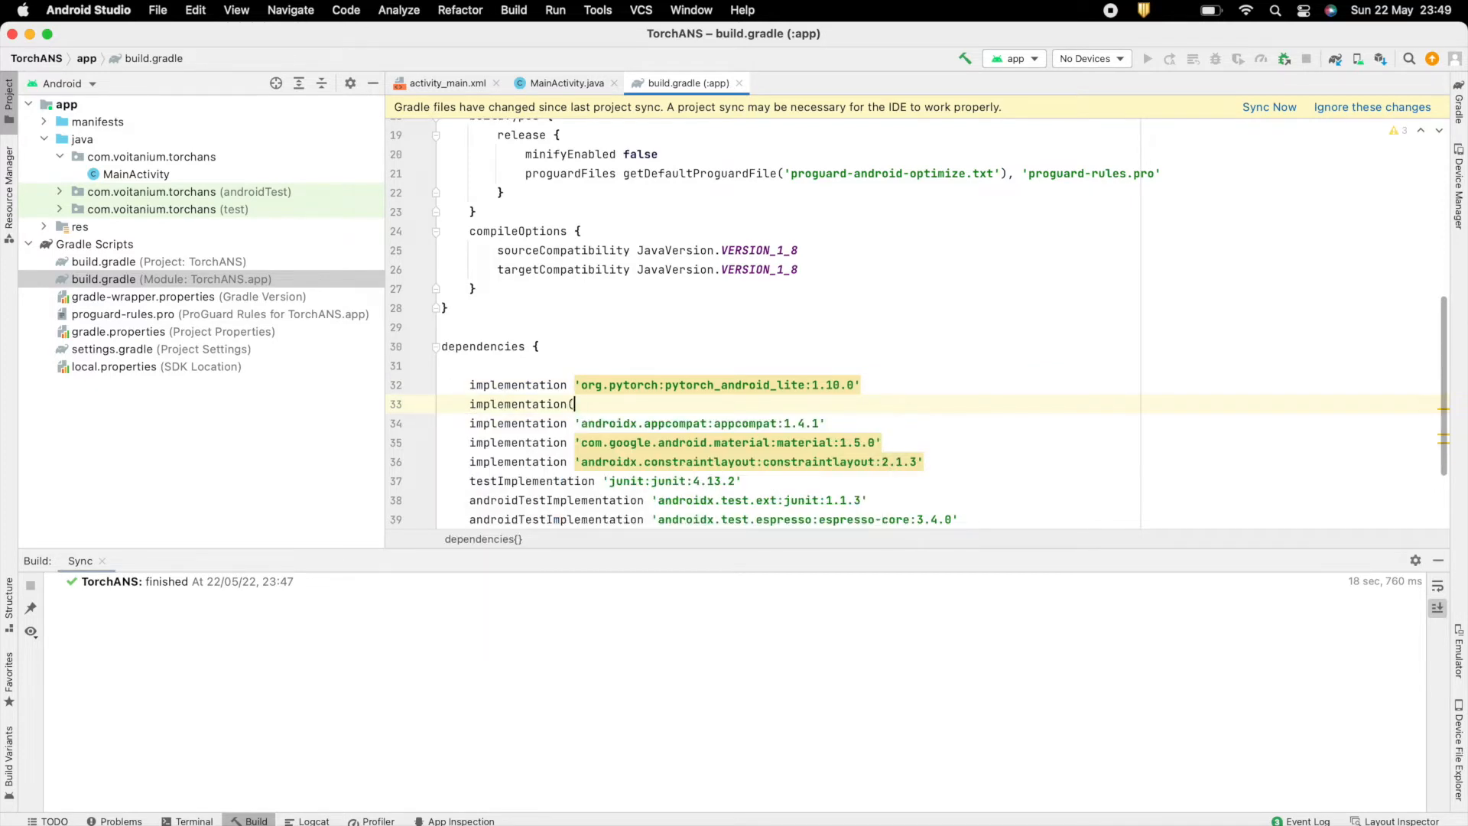
type("'")
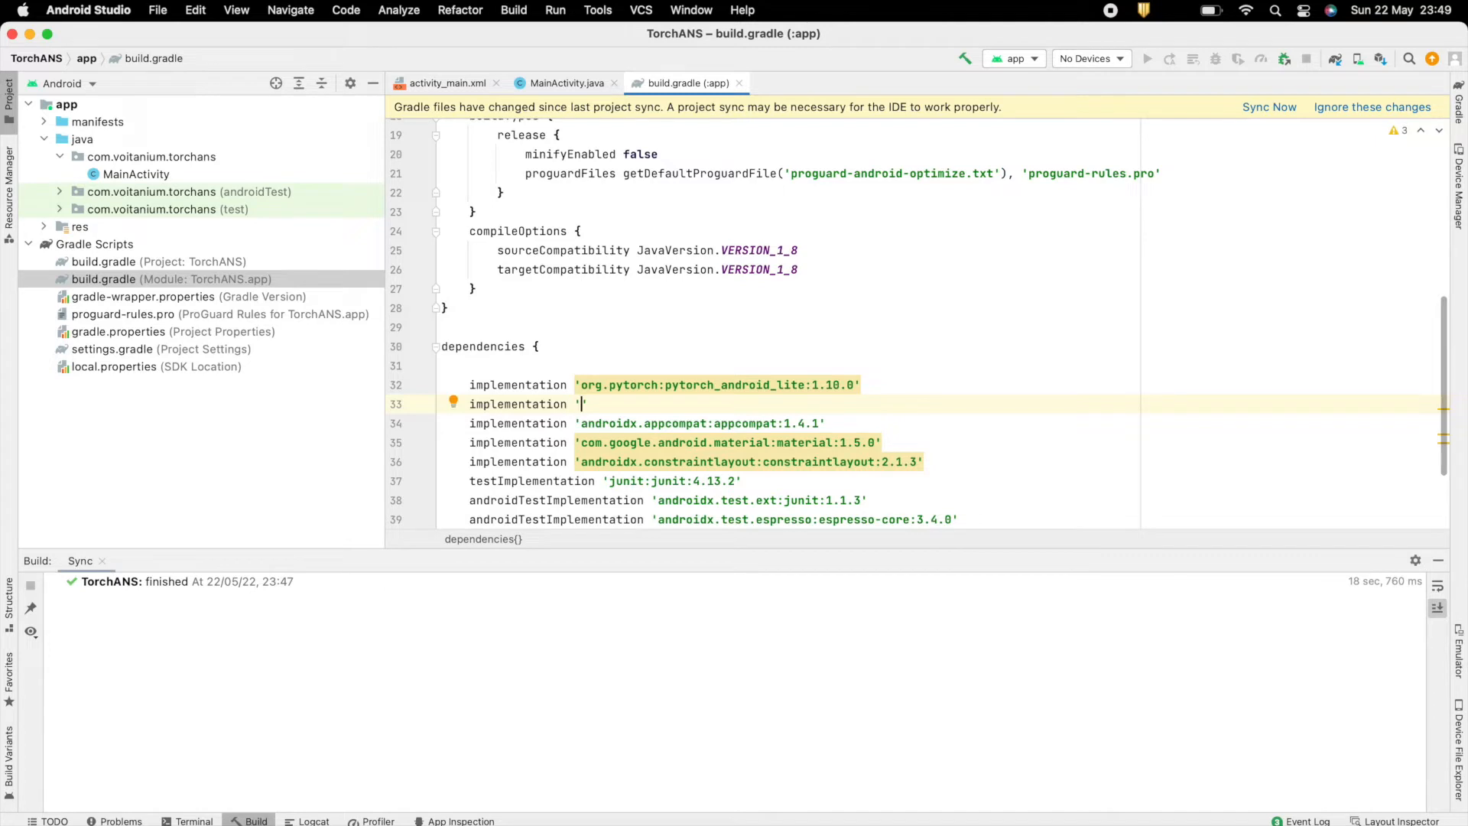
type("or")
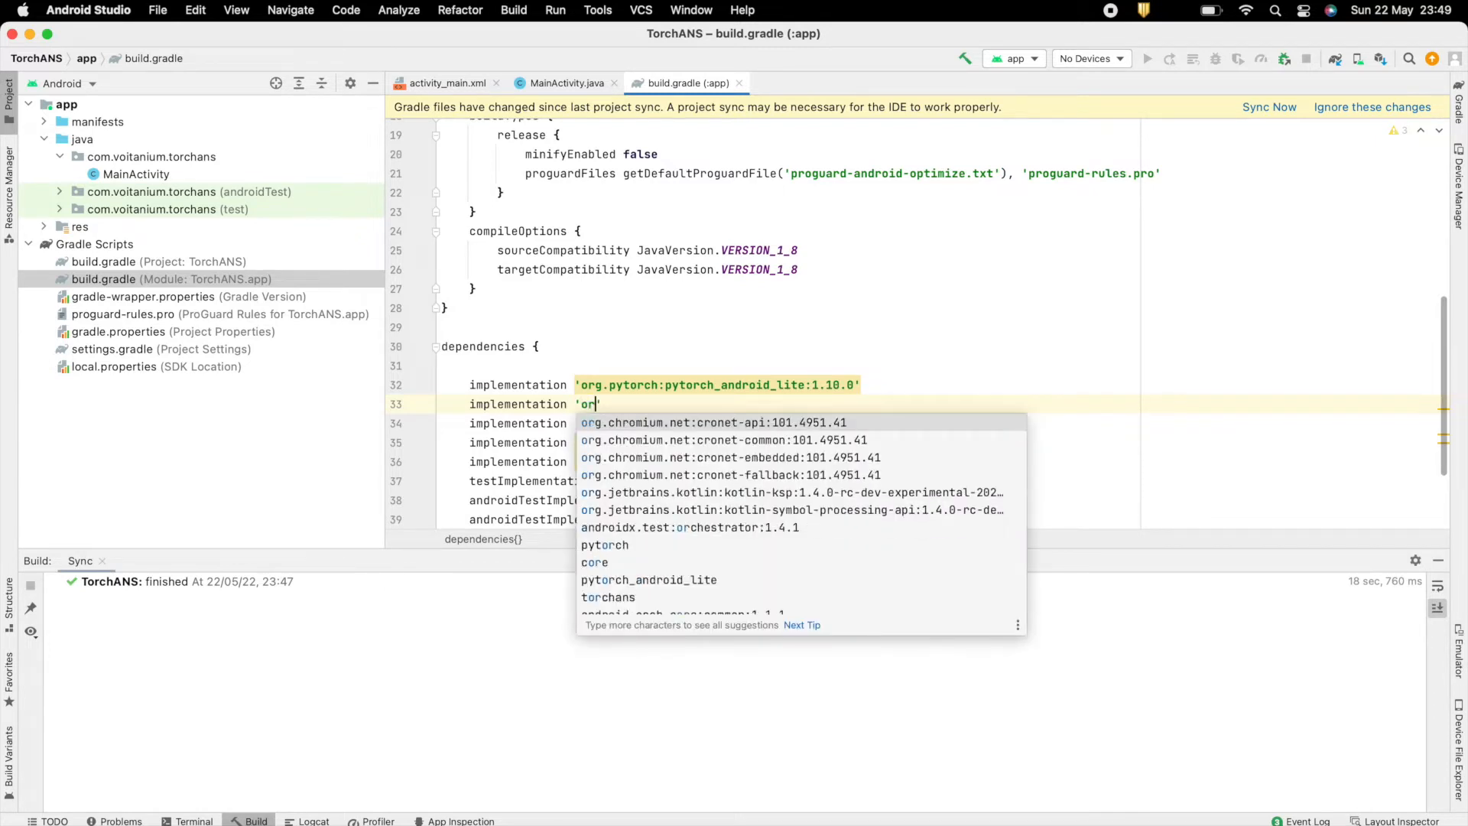
type(".")
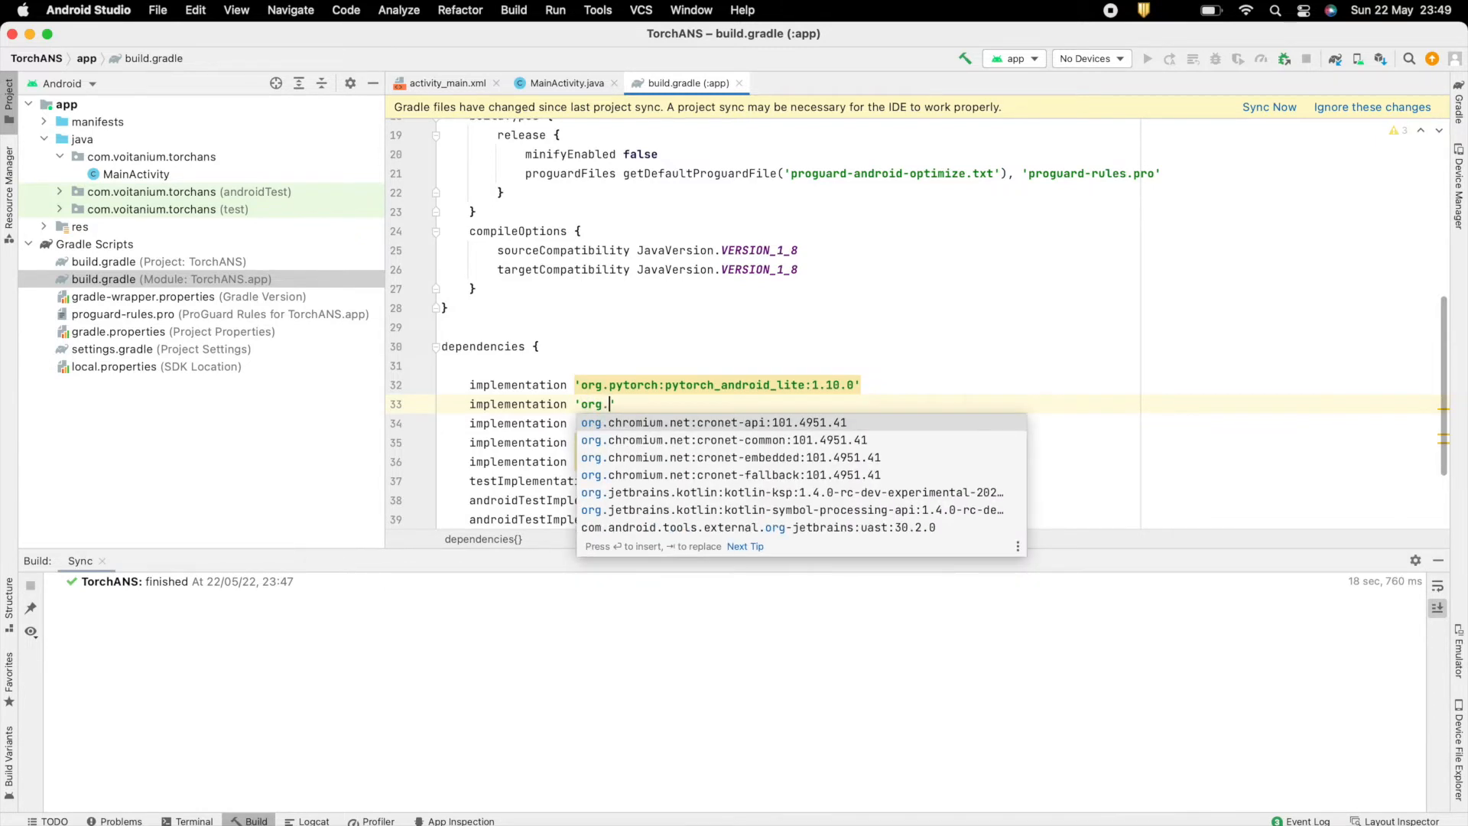
type("pytorch")
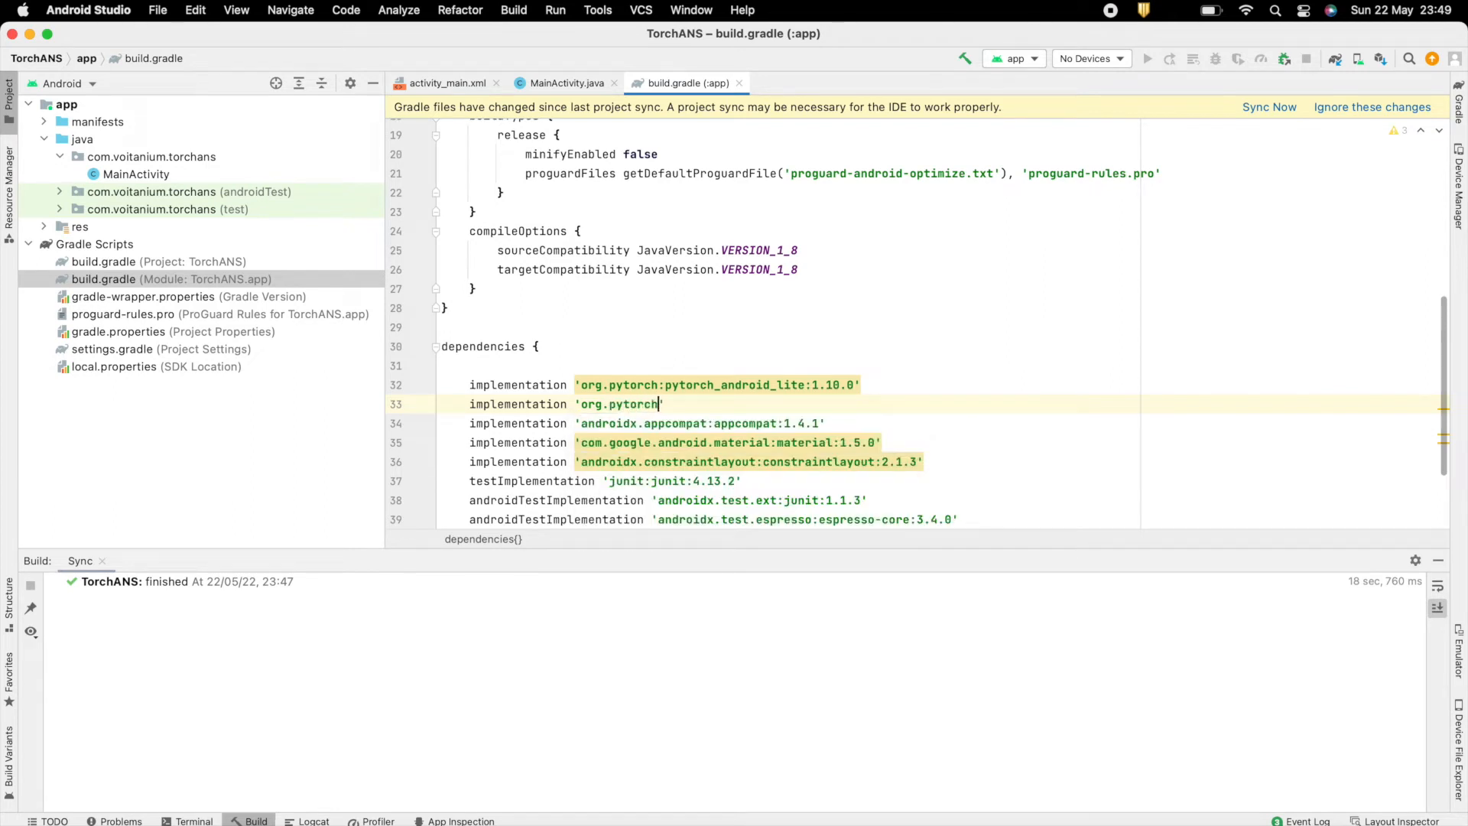
type(":pytorch_android_lite")
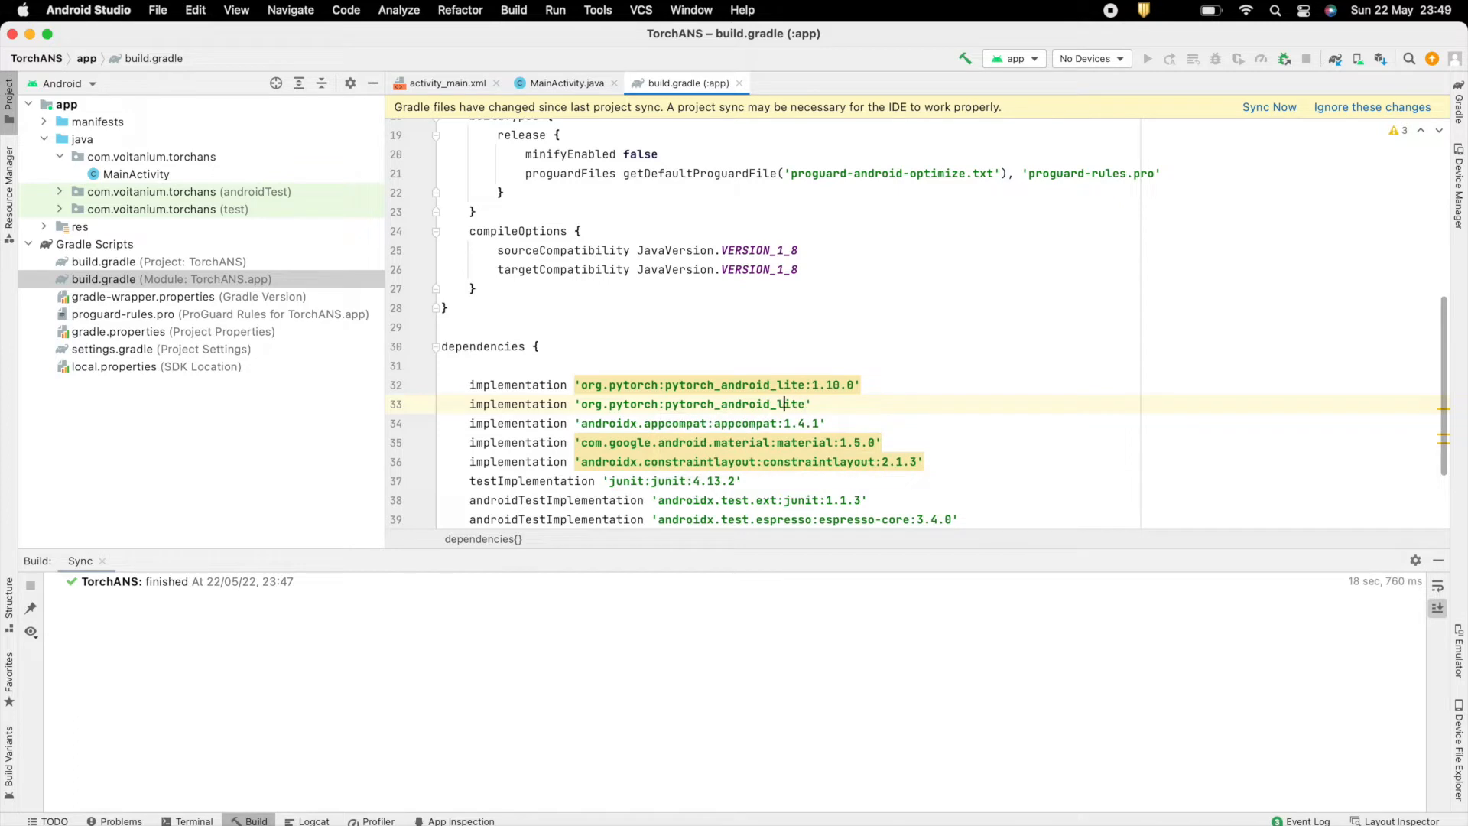
type("torchvision_")
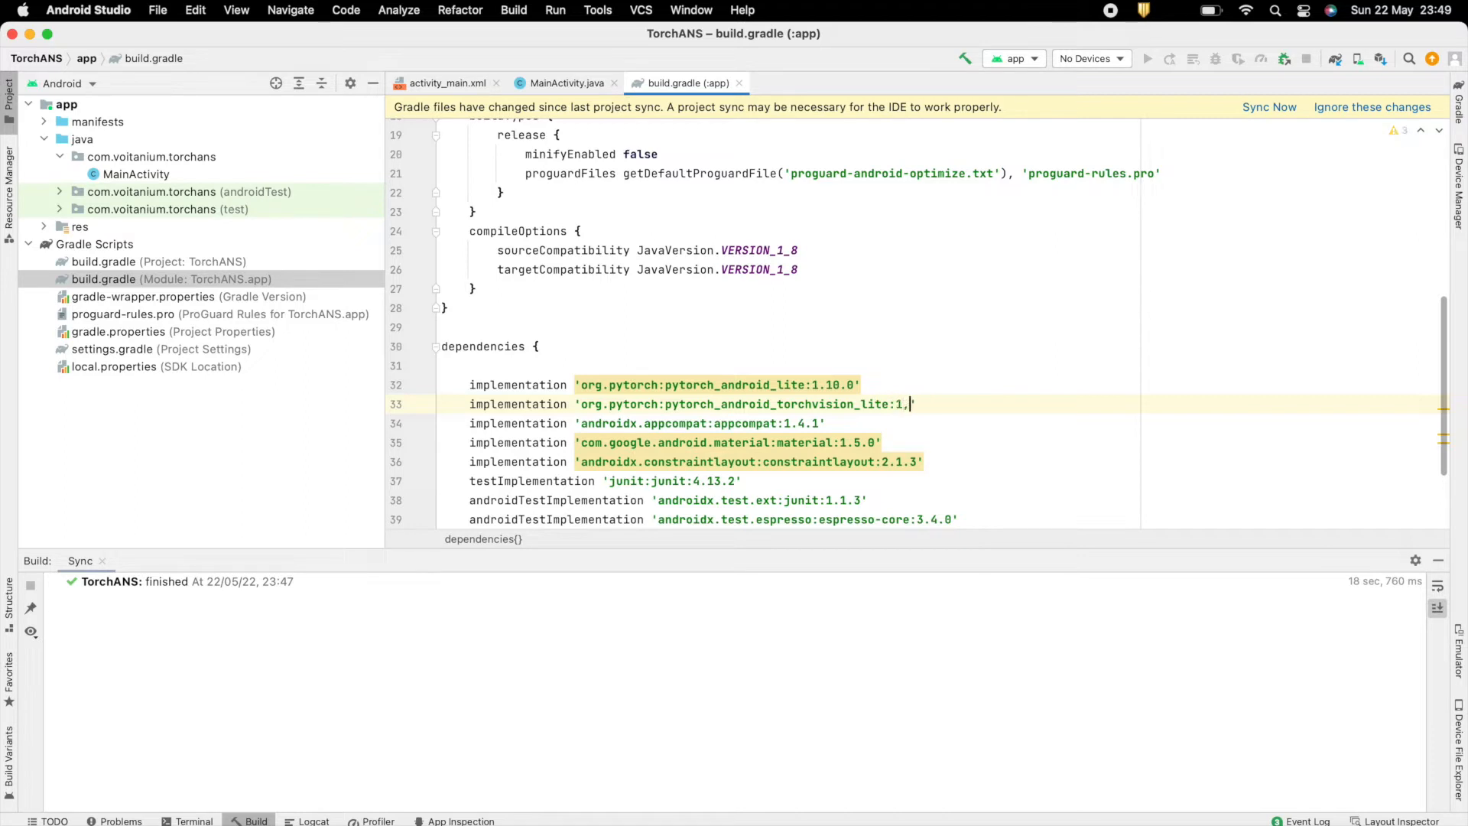
type("10.0'")
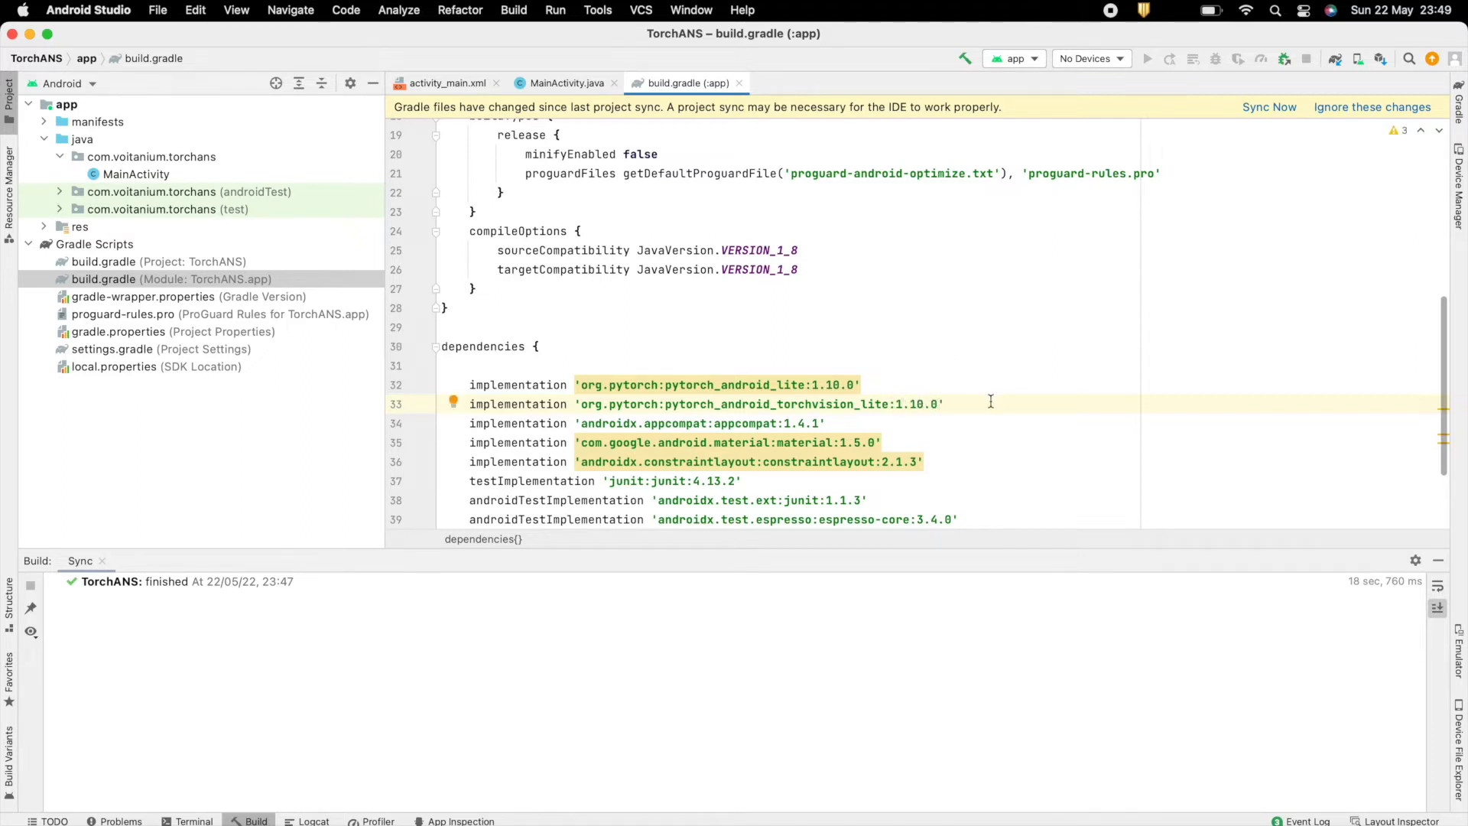
scroll("down", 3)
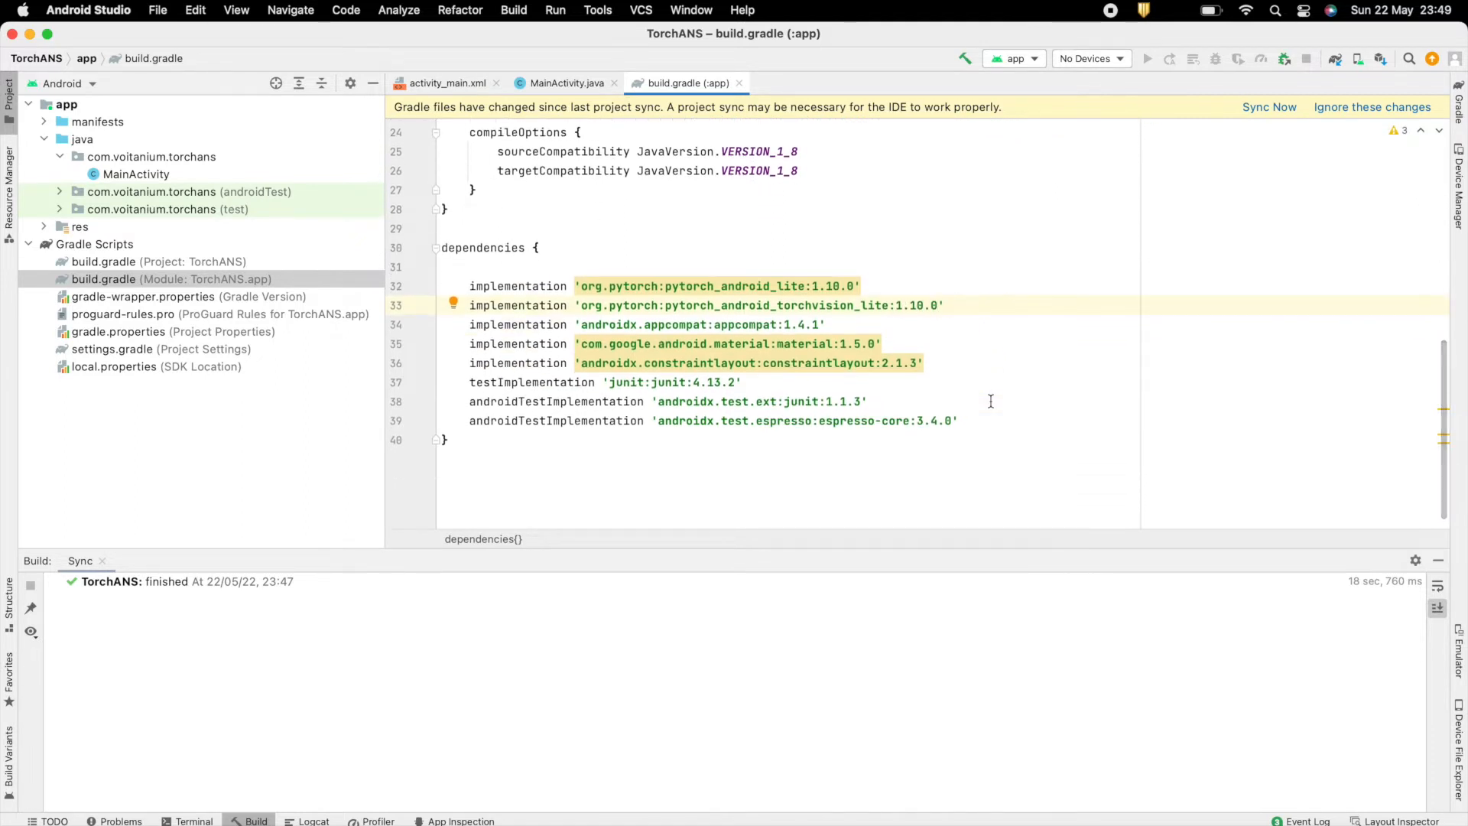
Sync Gradle, then define camerax_version = '1.1.0-beta01' in the dependencies.
left_click(1269, 107)
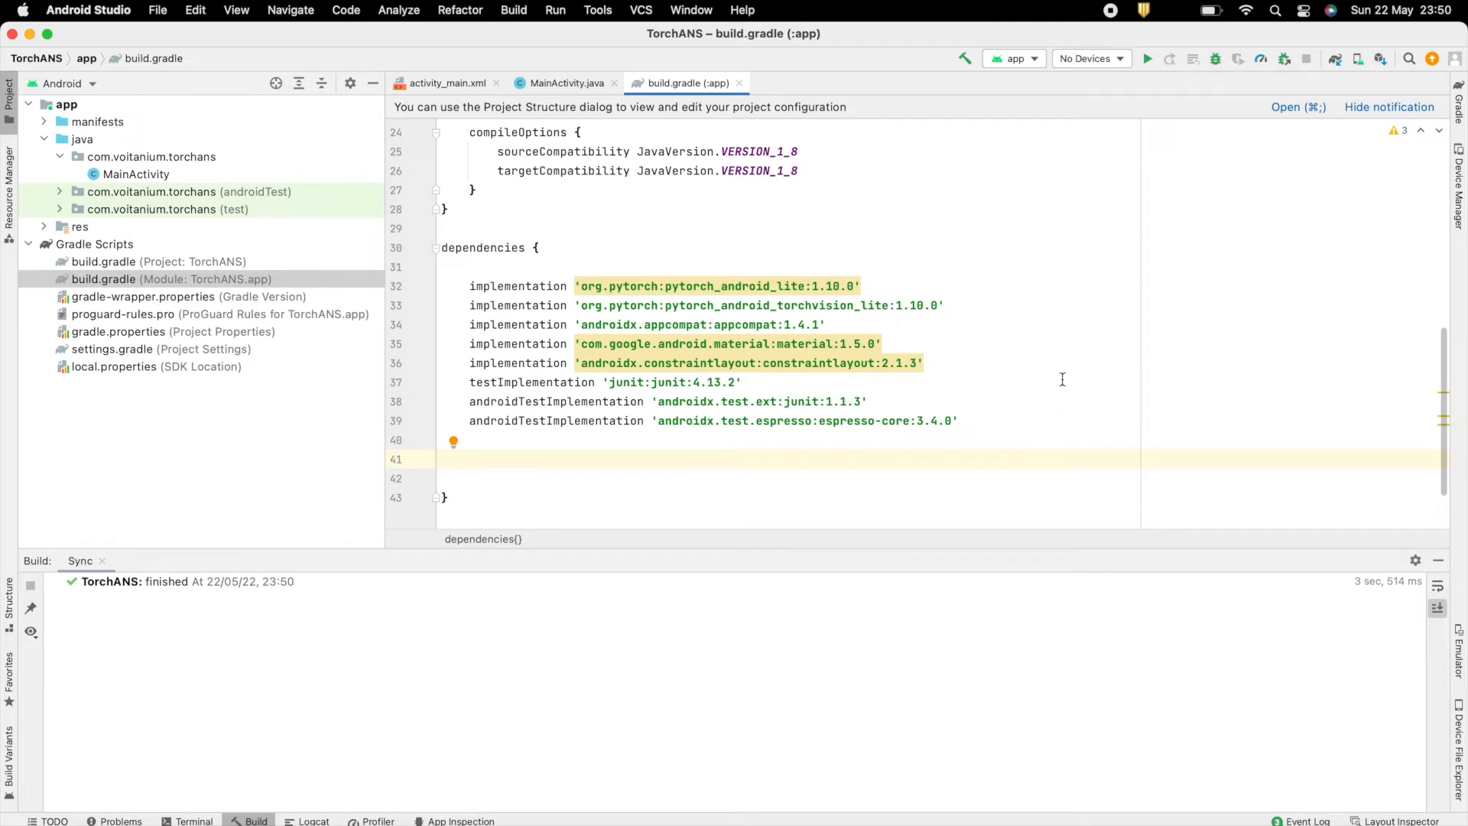
type("def came")
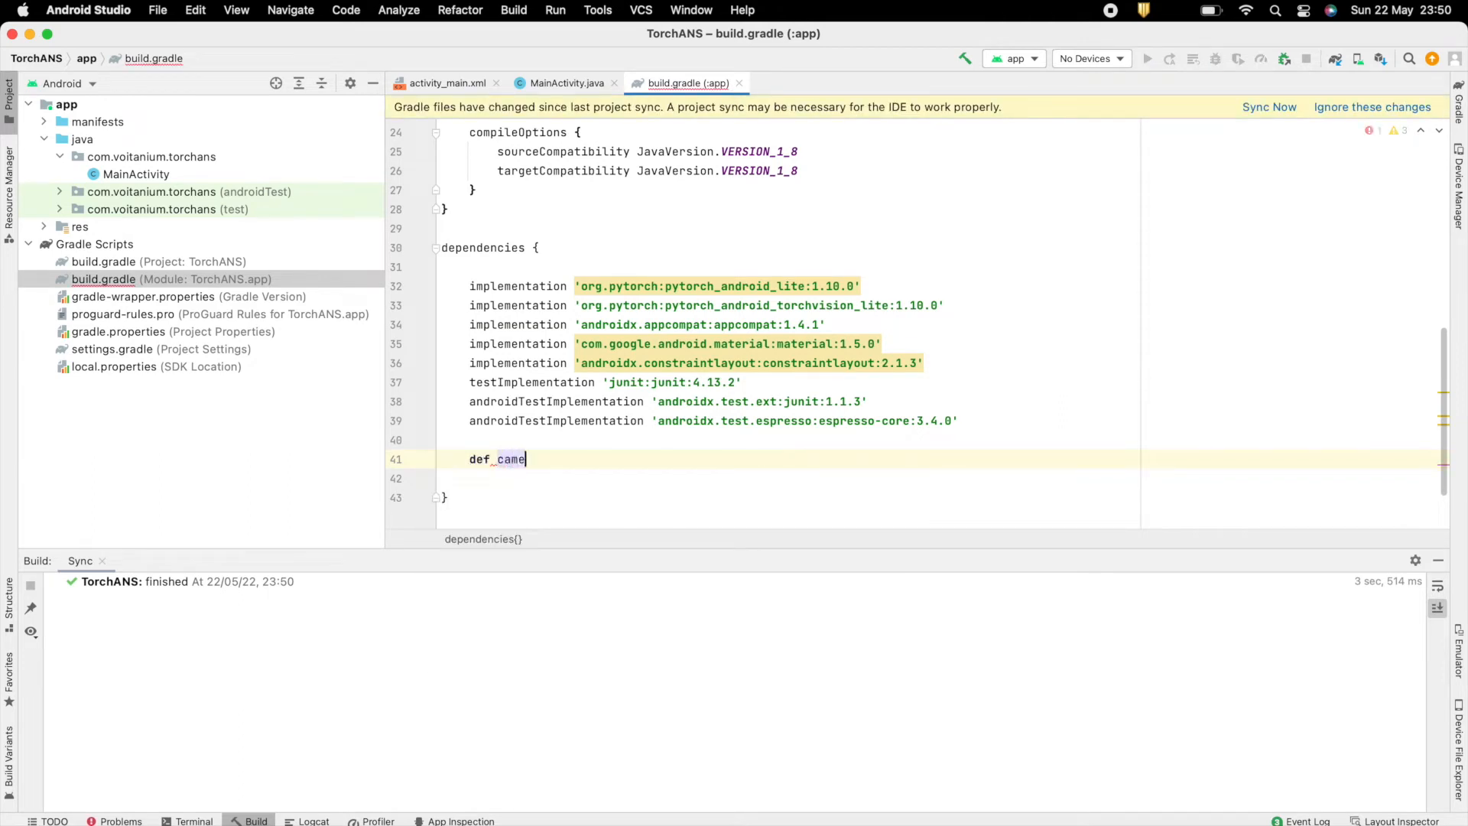
type("rax_")
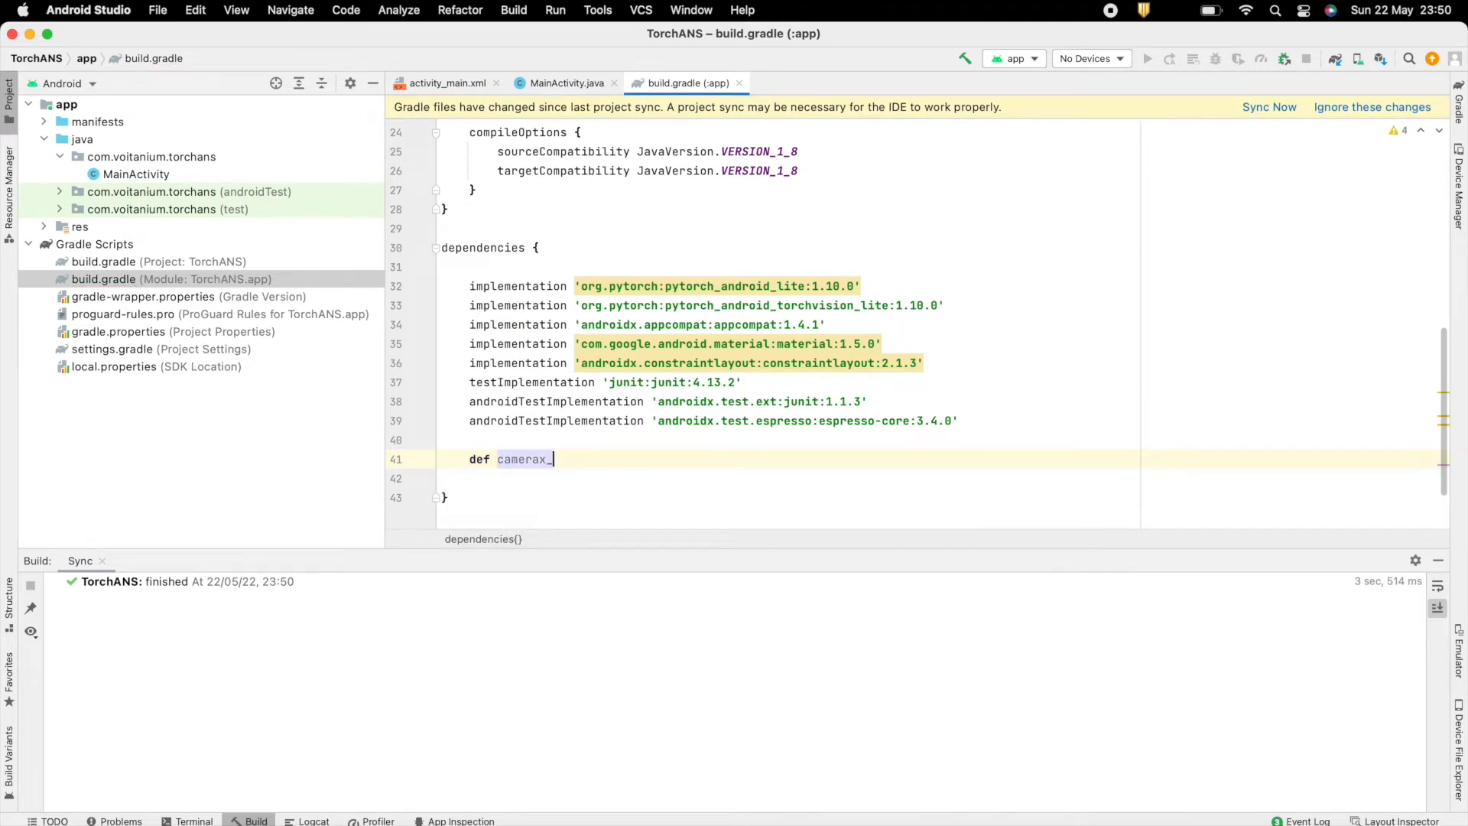
type("version")
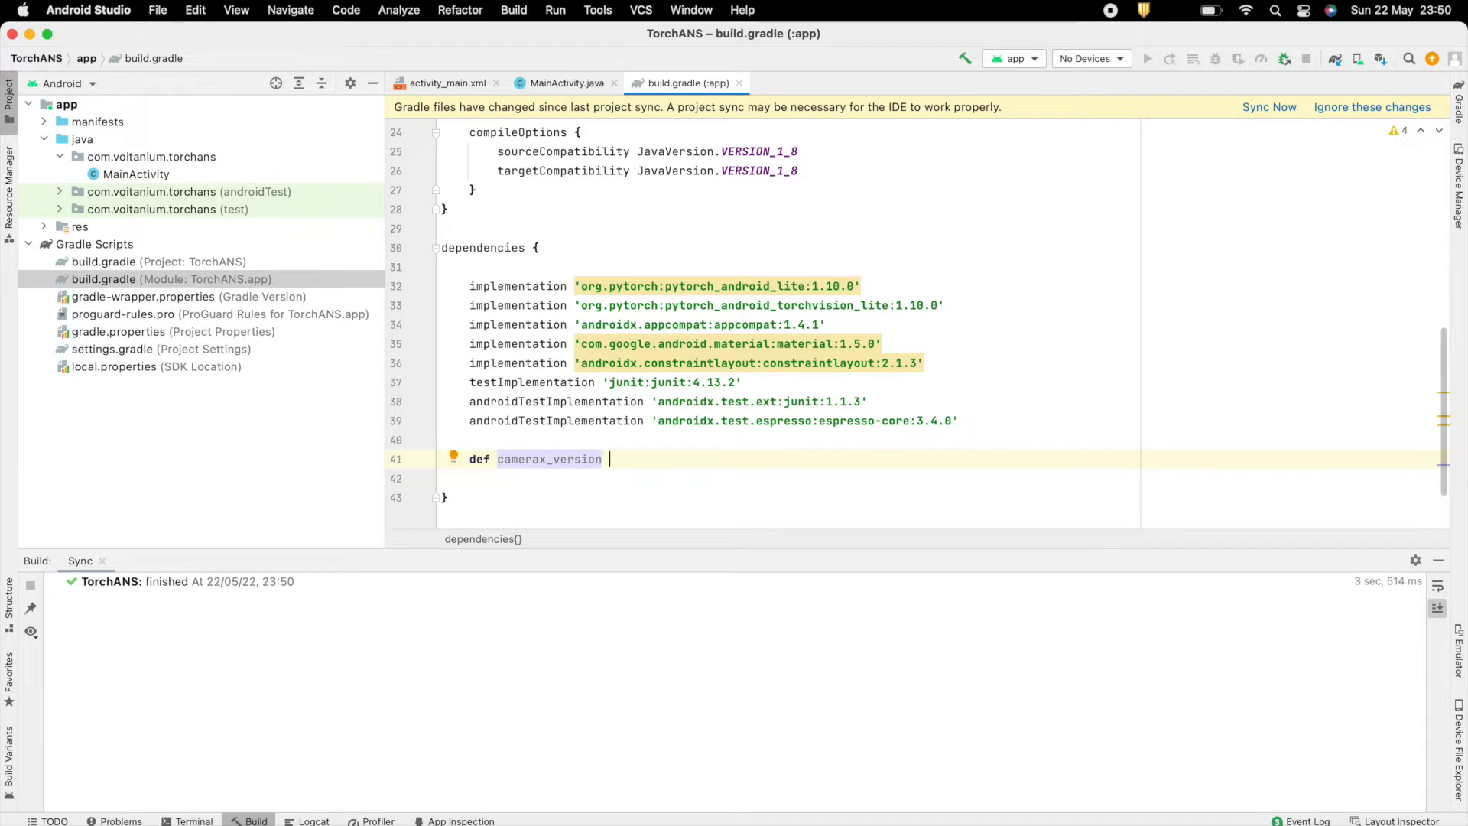
type("= '1")
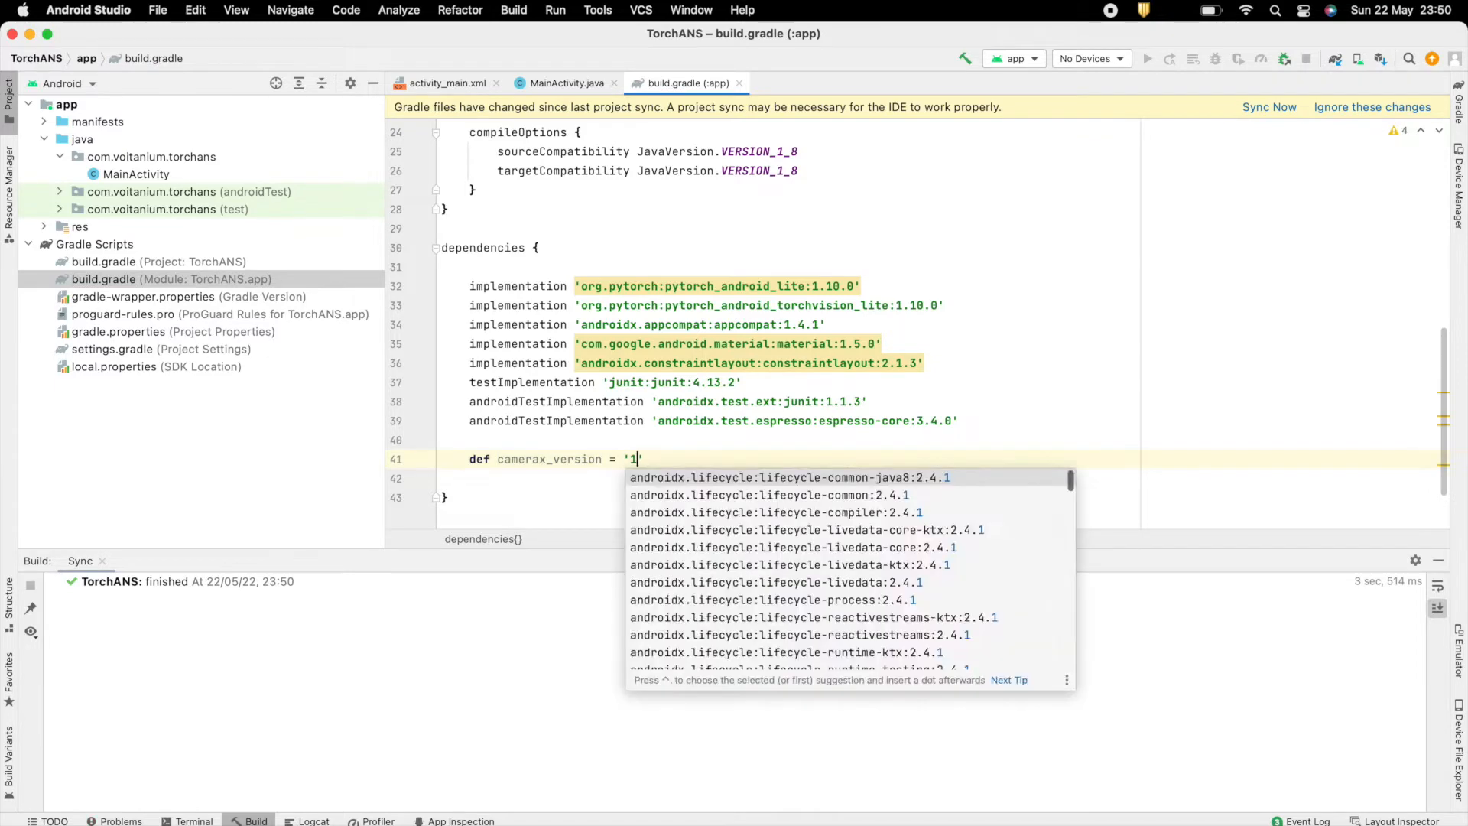
type(".1.0")
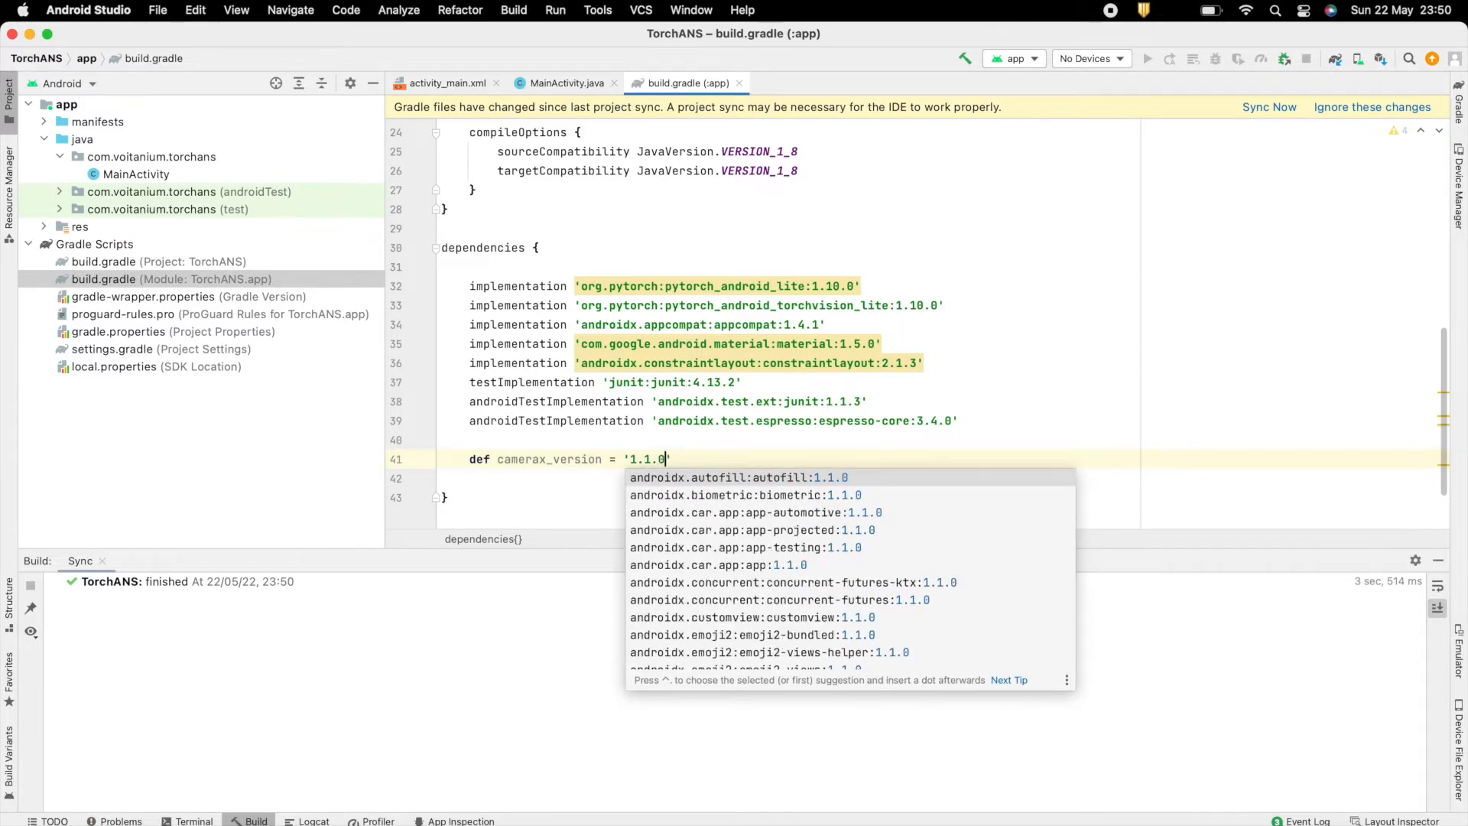
type("-beta")
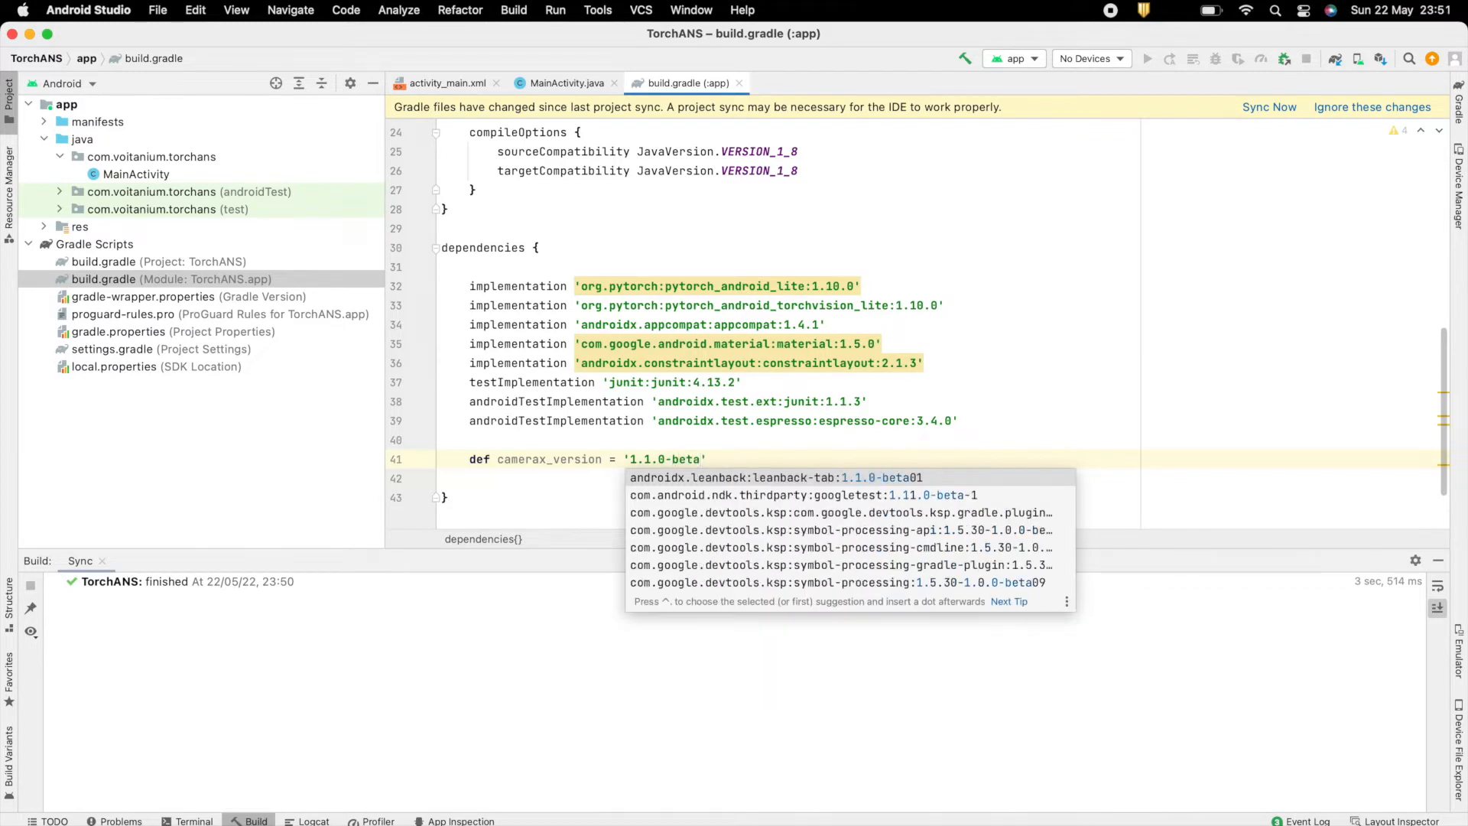
type("01")
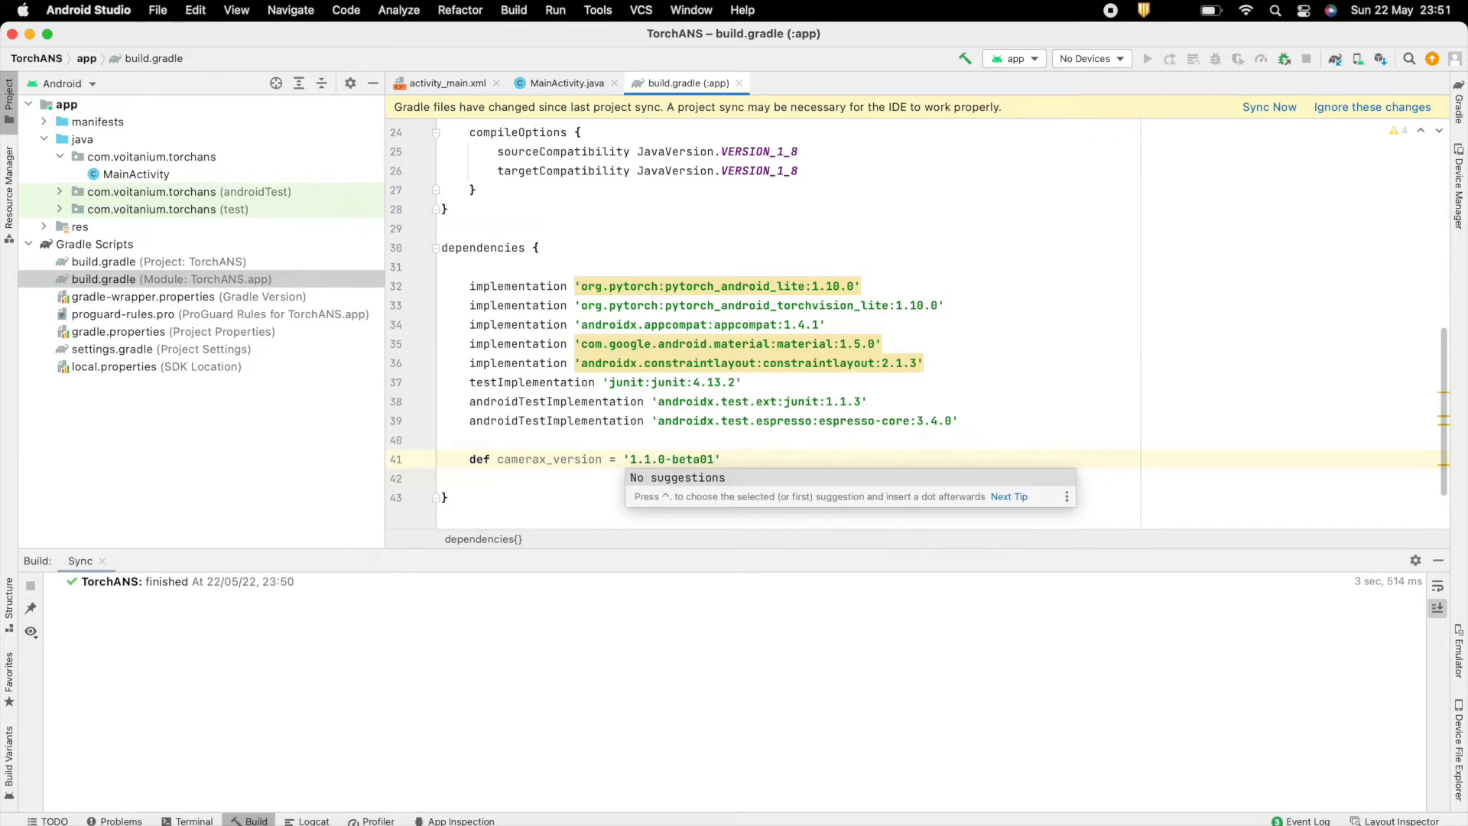
Add androidx camera-core, camera-camera2 and camera-lifecycle implementations using ${camerax_version}.
type("implementation")
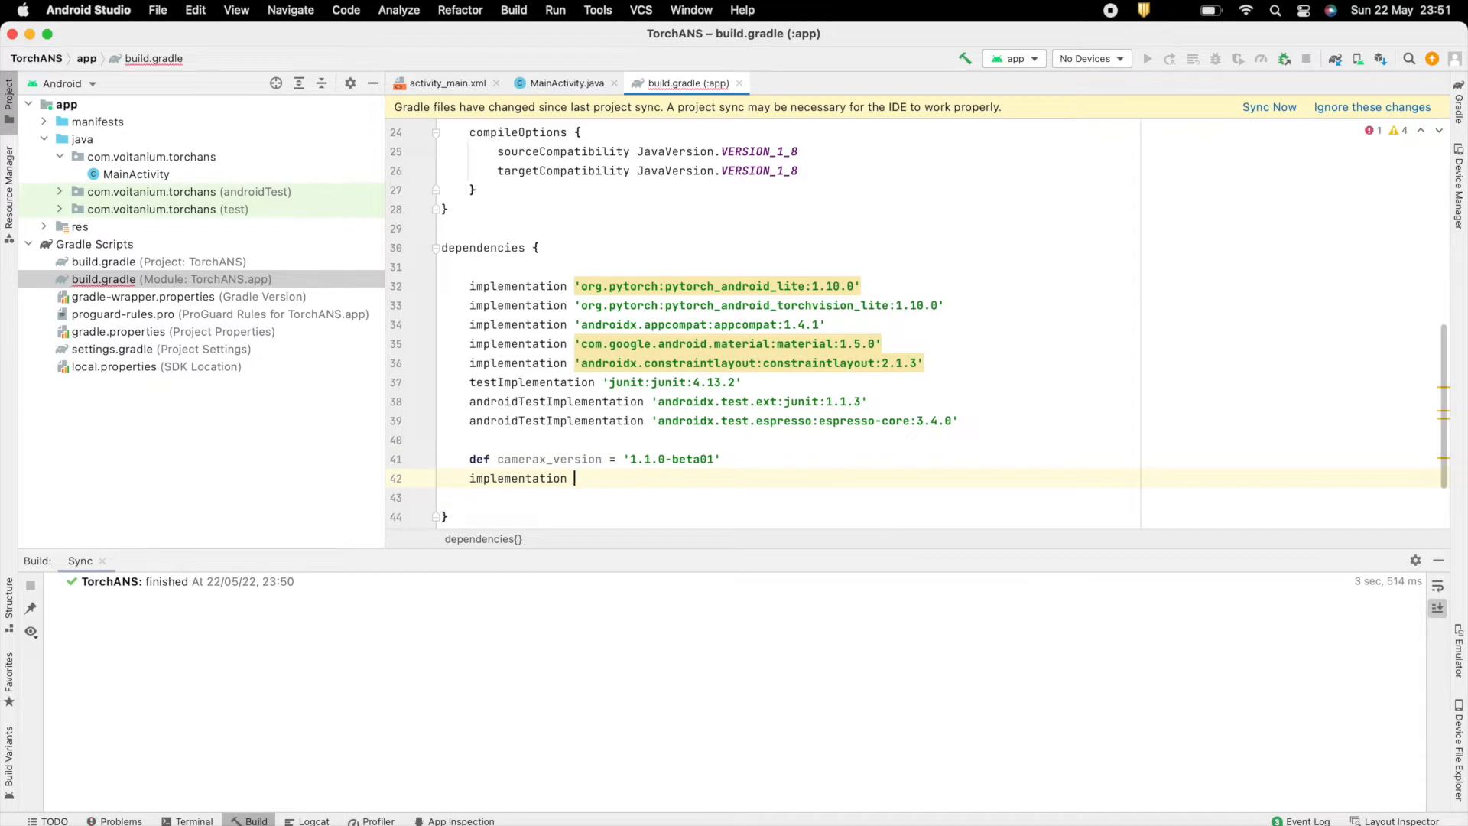
type("\"androidx.came")
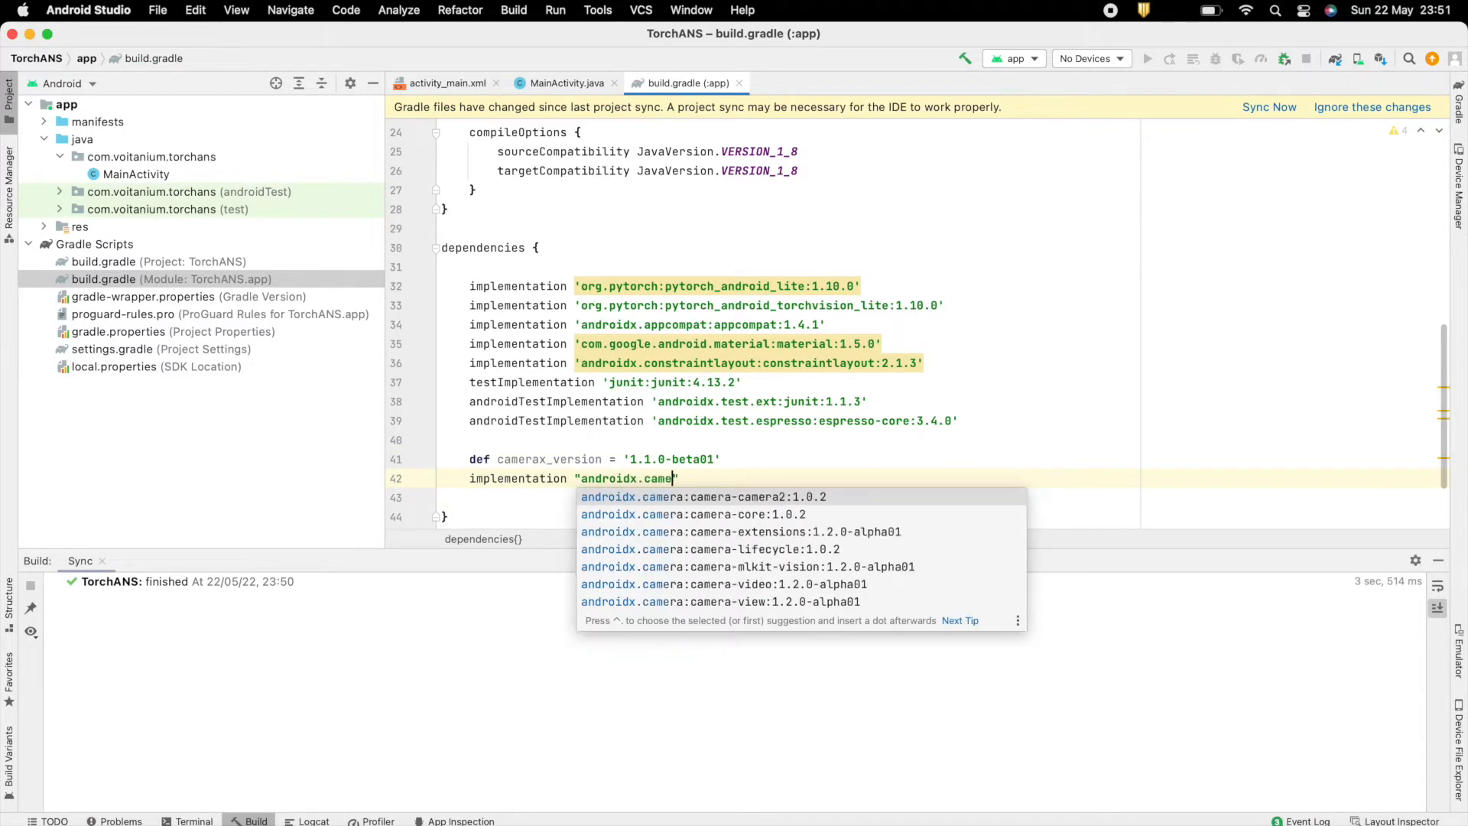
type("a:came")
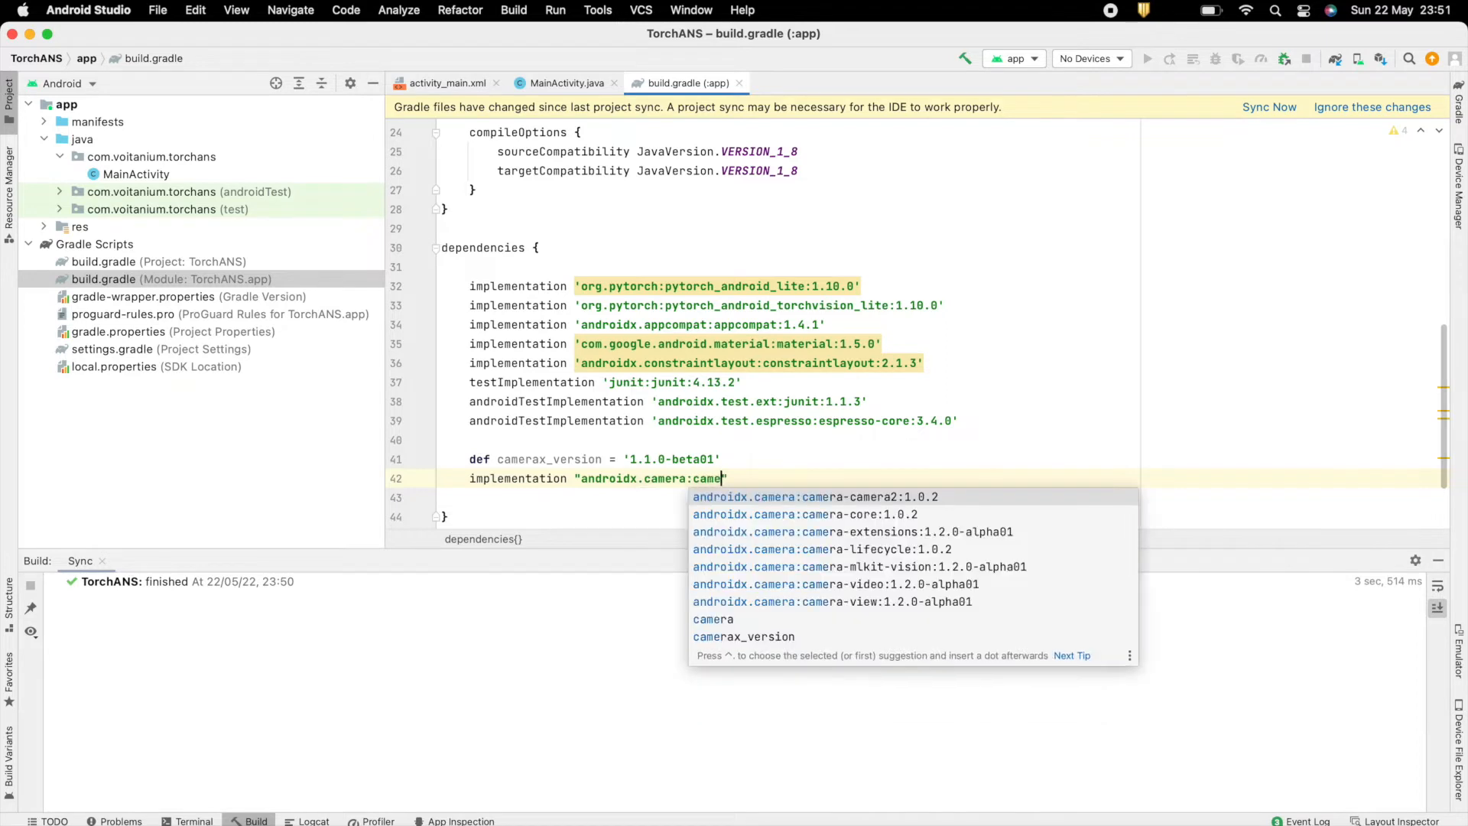
left_click(811, 514)
type("ra-core")
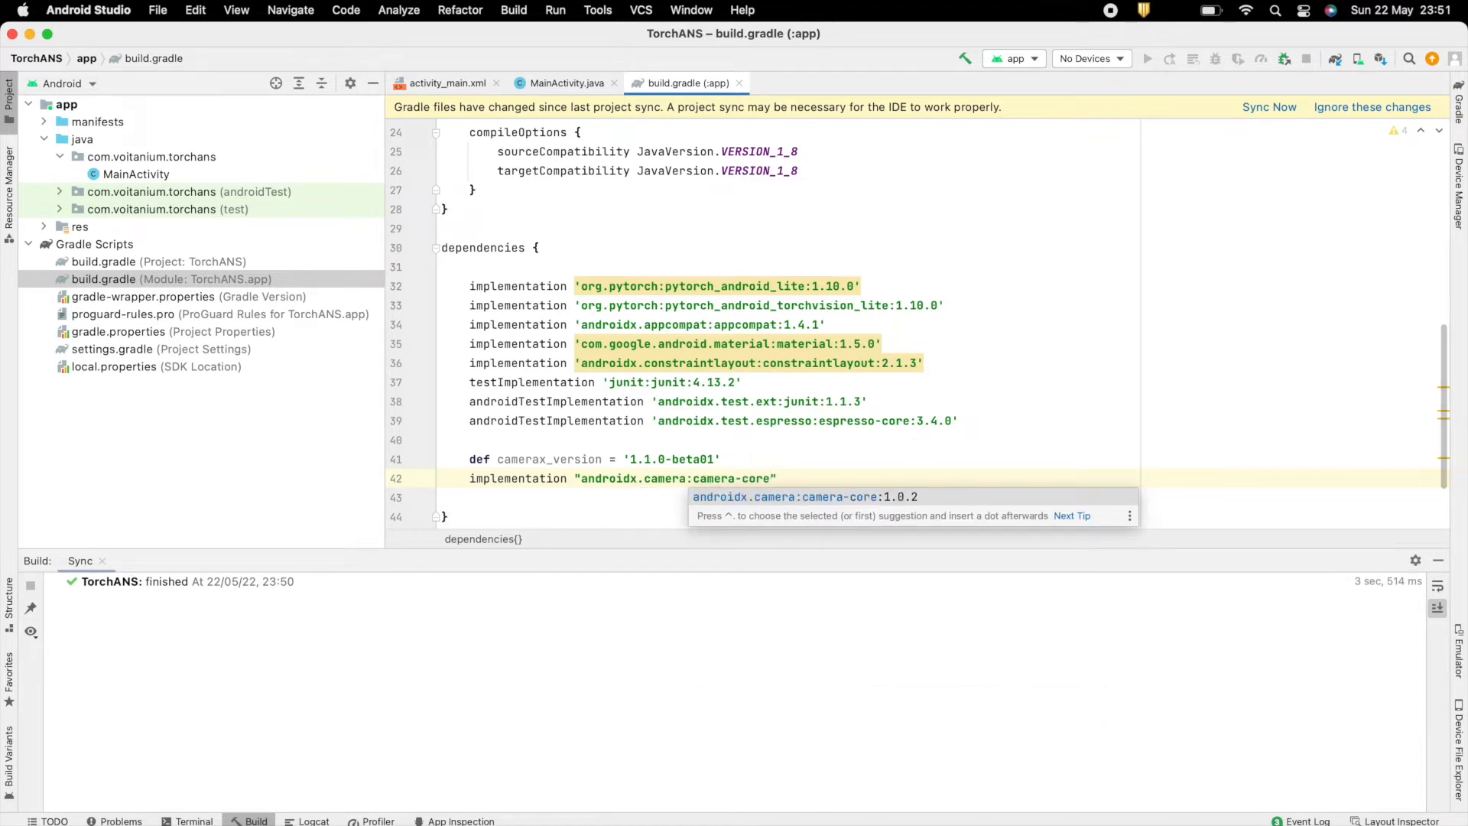
type("${camerax_version}")
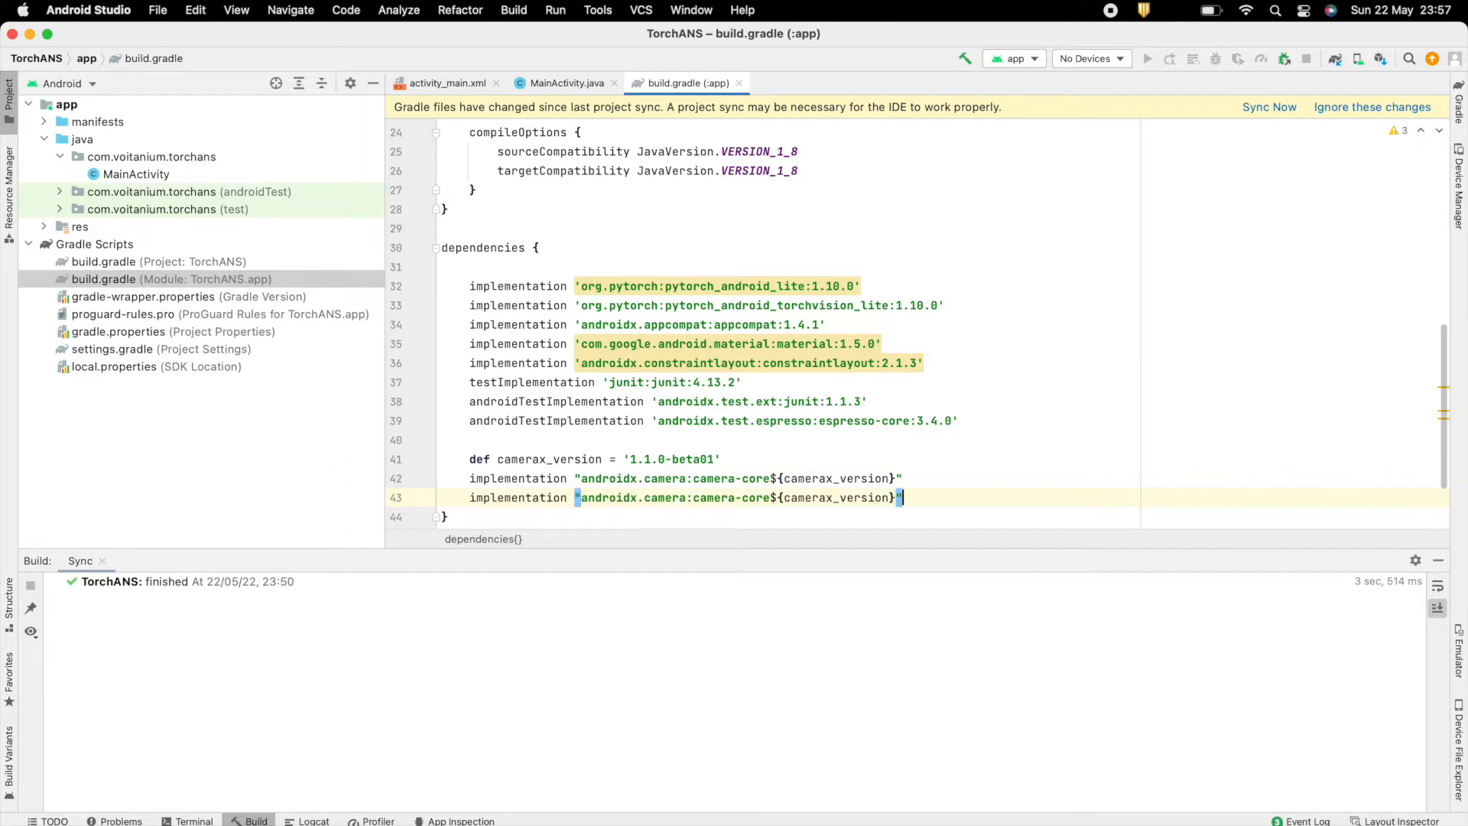
type("camera2")
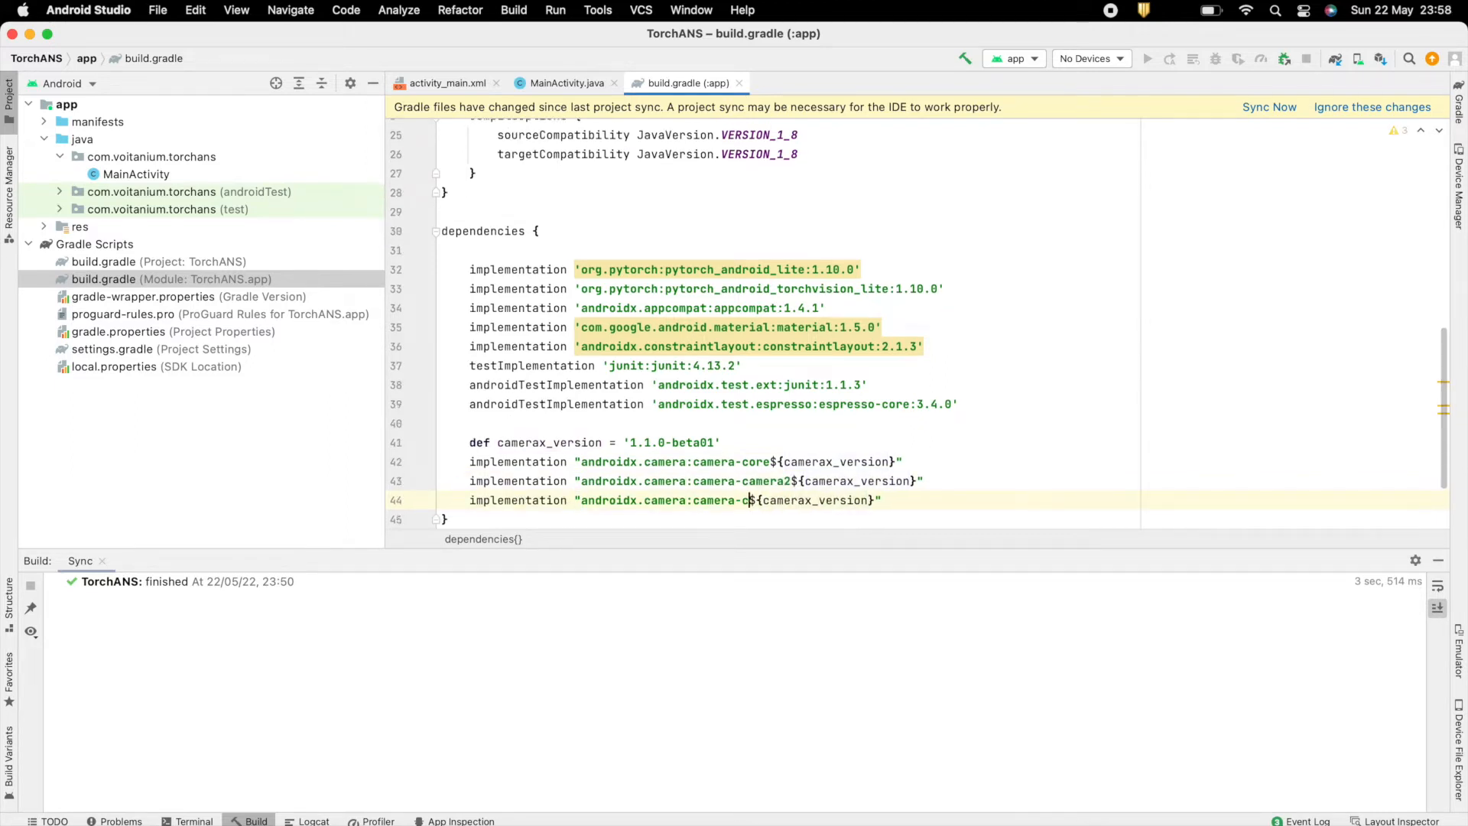
type("lifecycle")
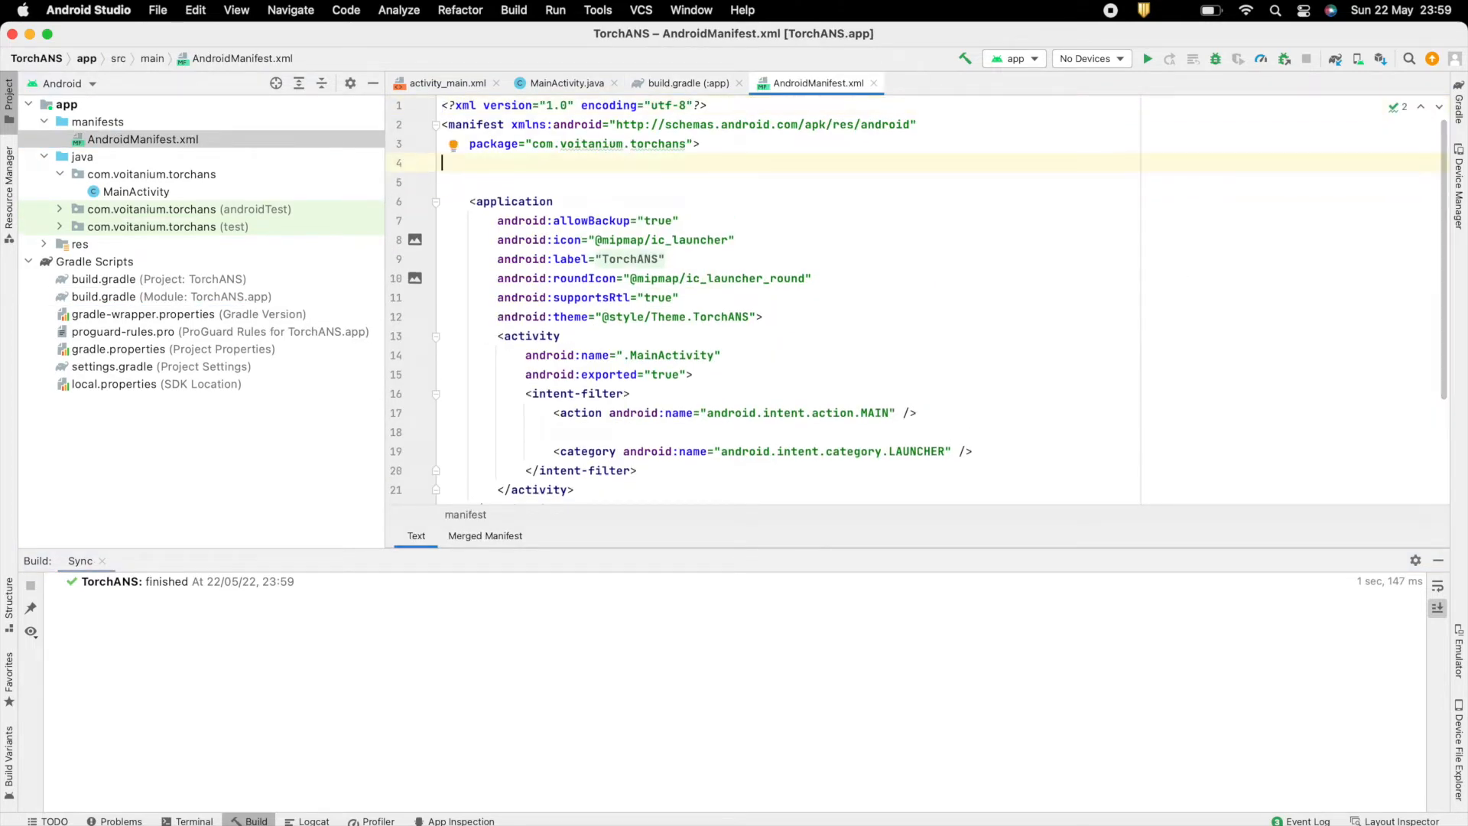
Request the CAMERA permission and declare camera, autofocus, front and front.autofocus features with required=false.
type("<uses-permission android:name=\"android.permission.CAMERA\"></uses-permission>")
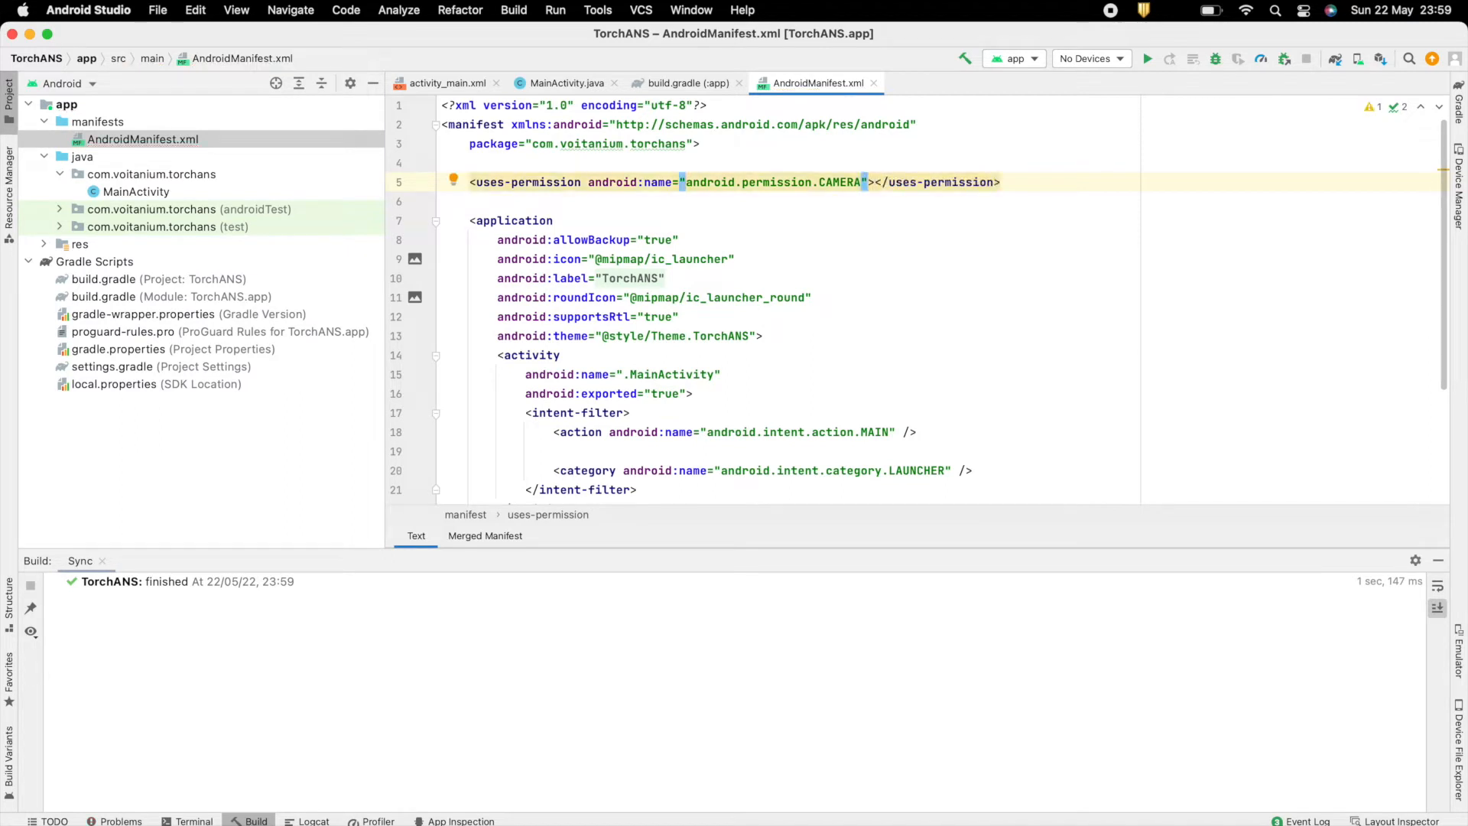
type("<uses-feature")
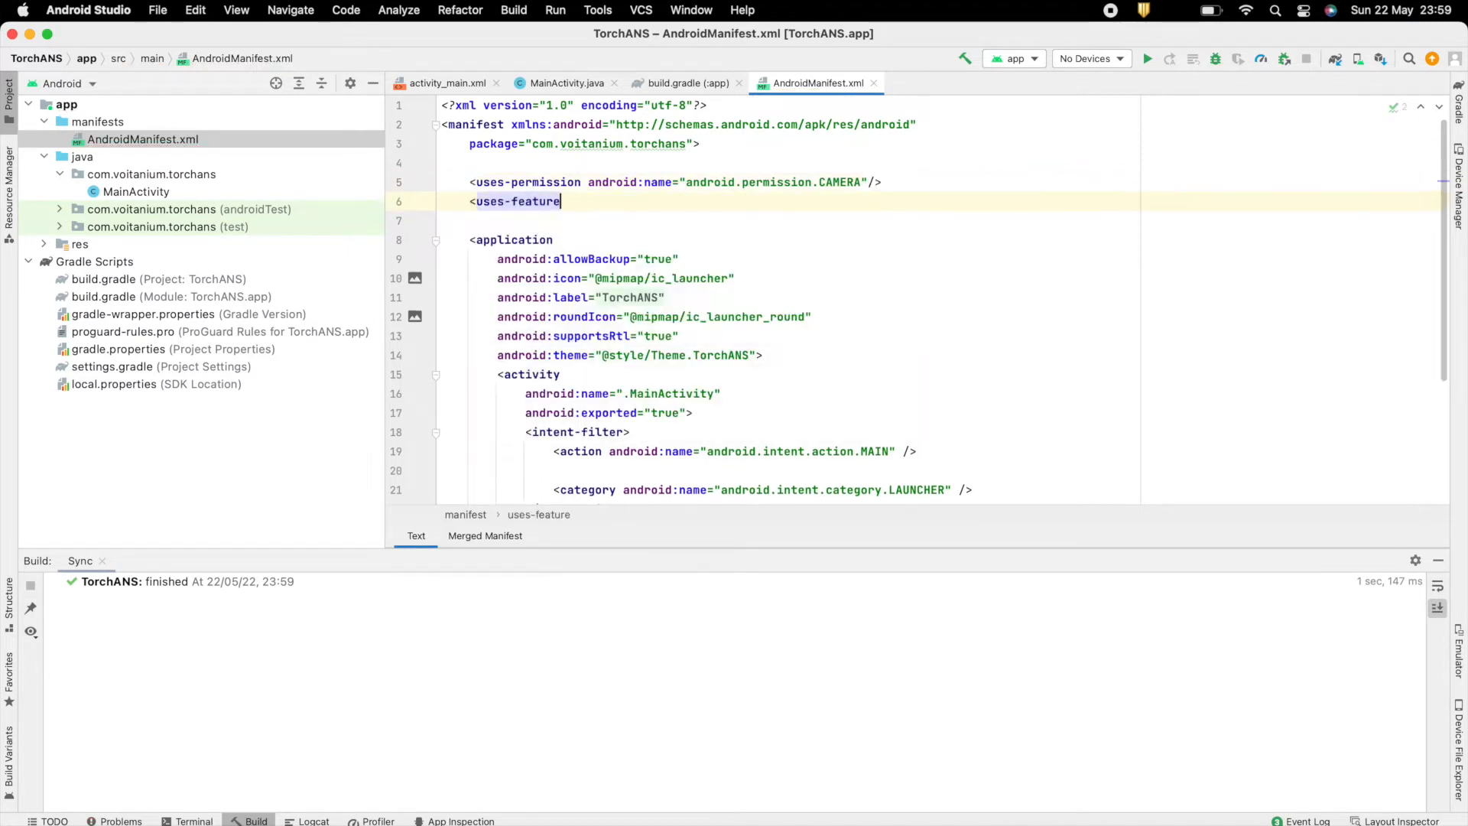
type("android:name=\"android.hardware.camera\" android:required=\"false\"/>")
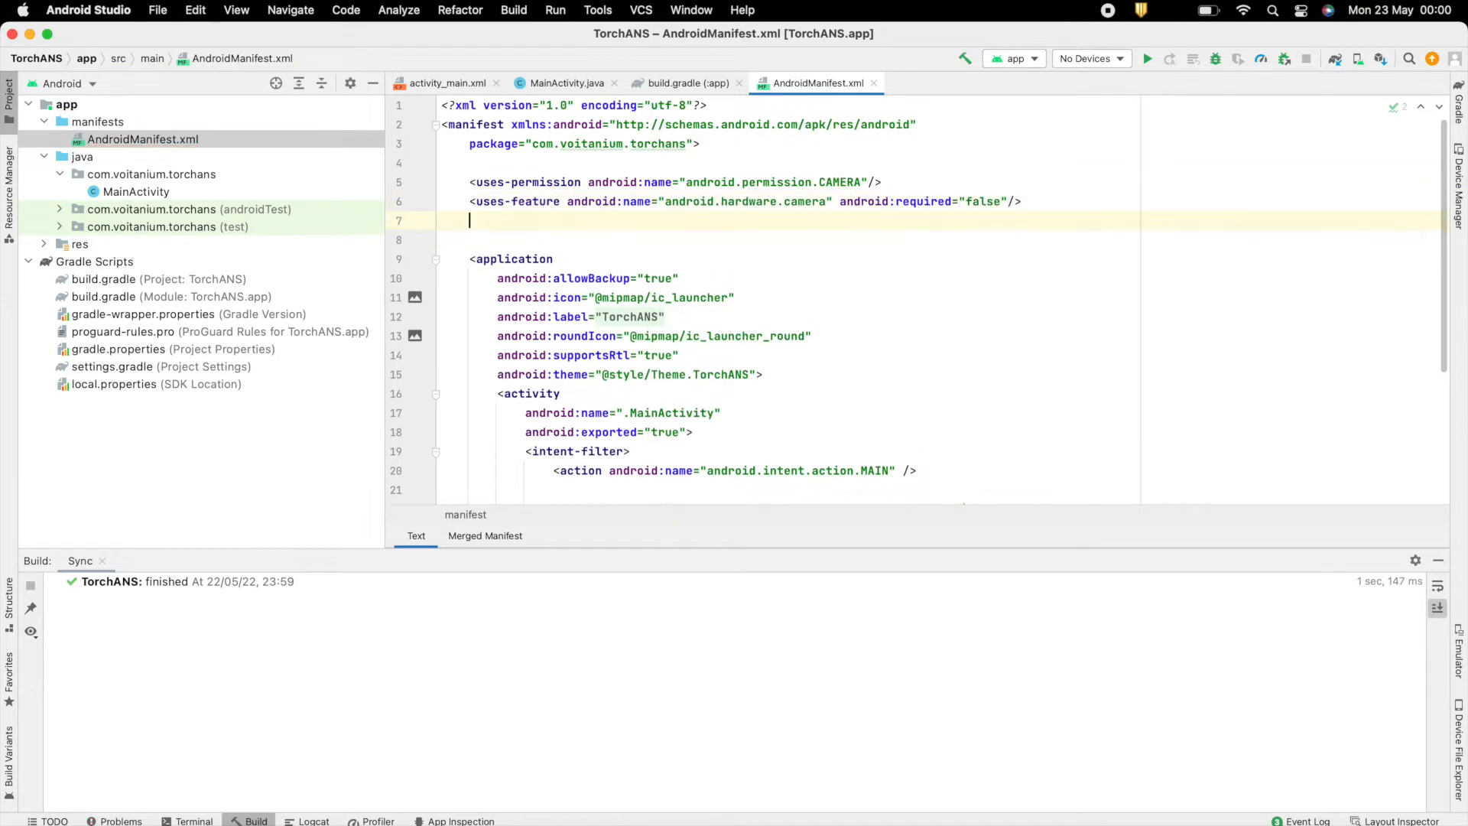
type("<uses-feature android:name=\"")
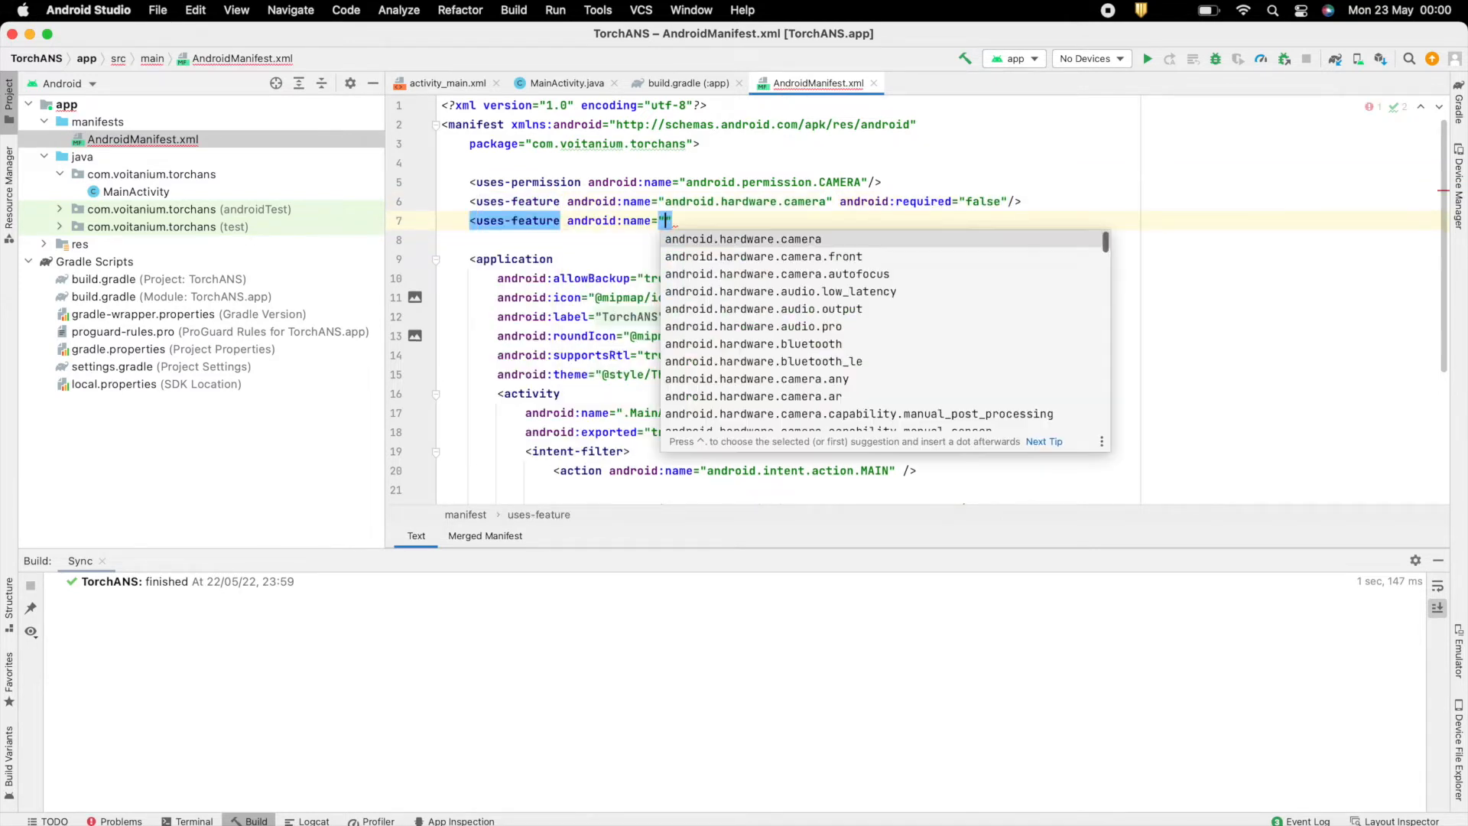
left_click(775, 274)
type("<uses-feature")
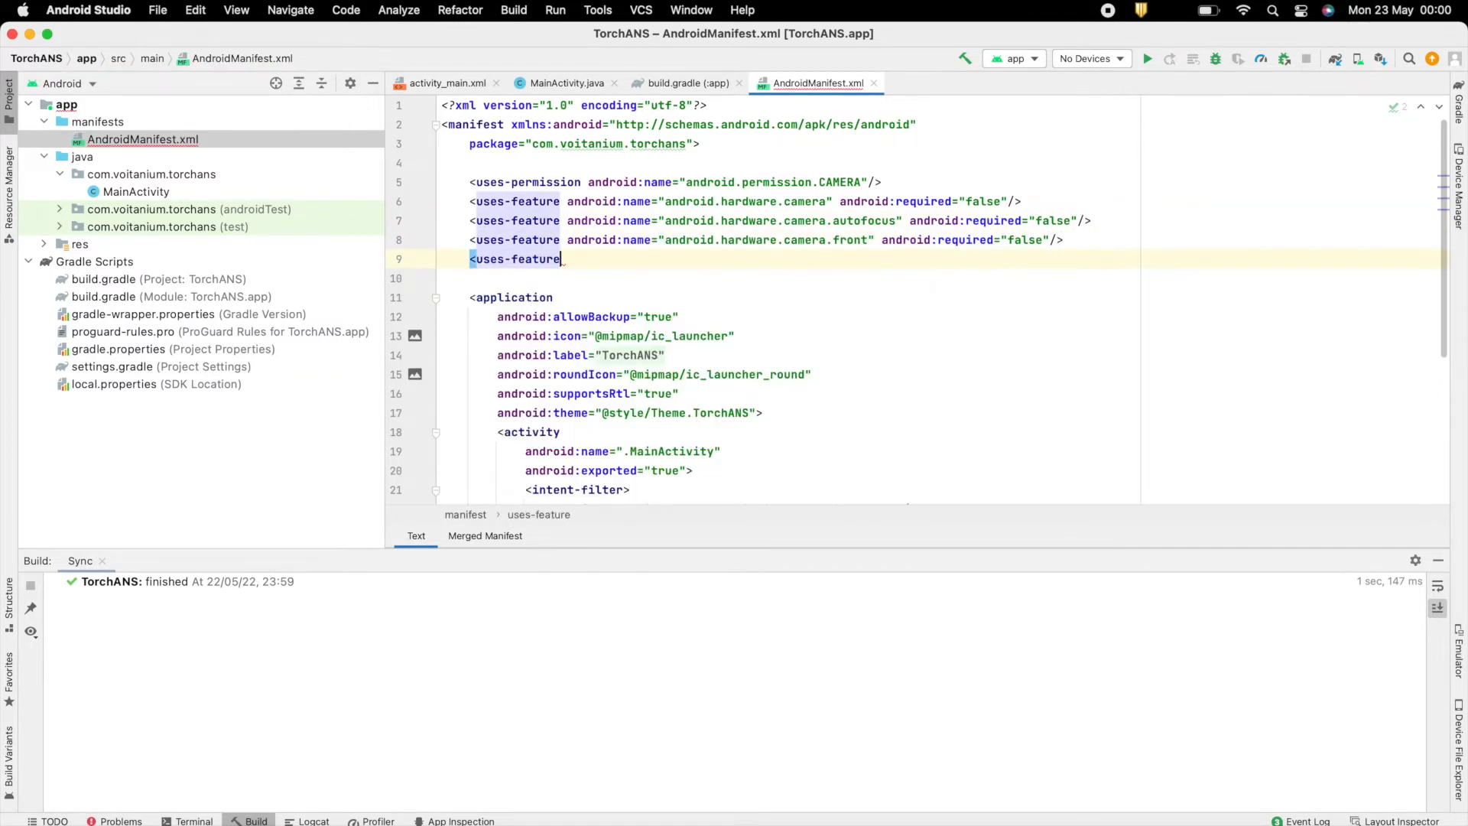
type("android:name=\"android.hardware.camera.front.aut")
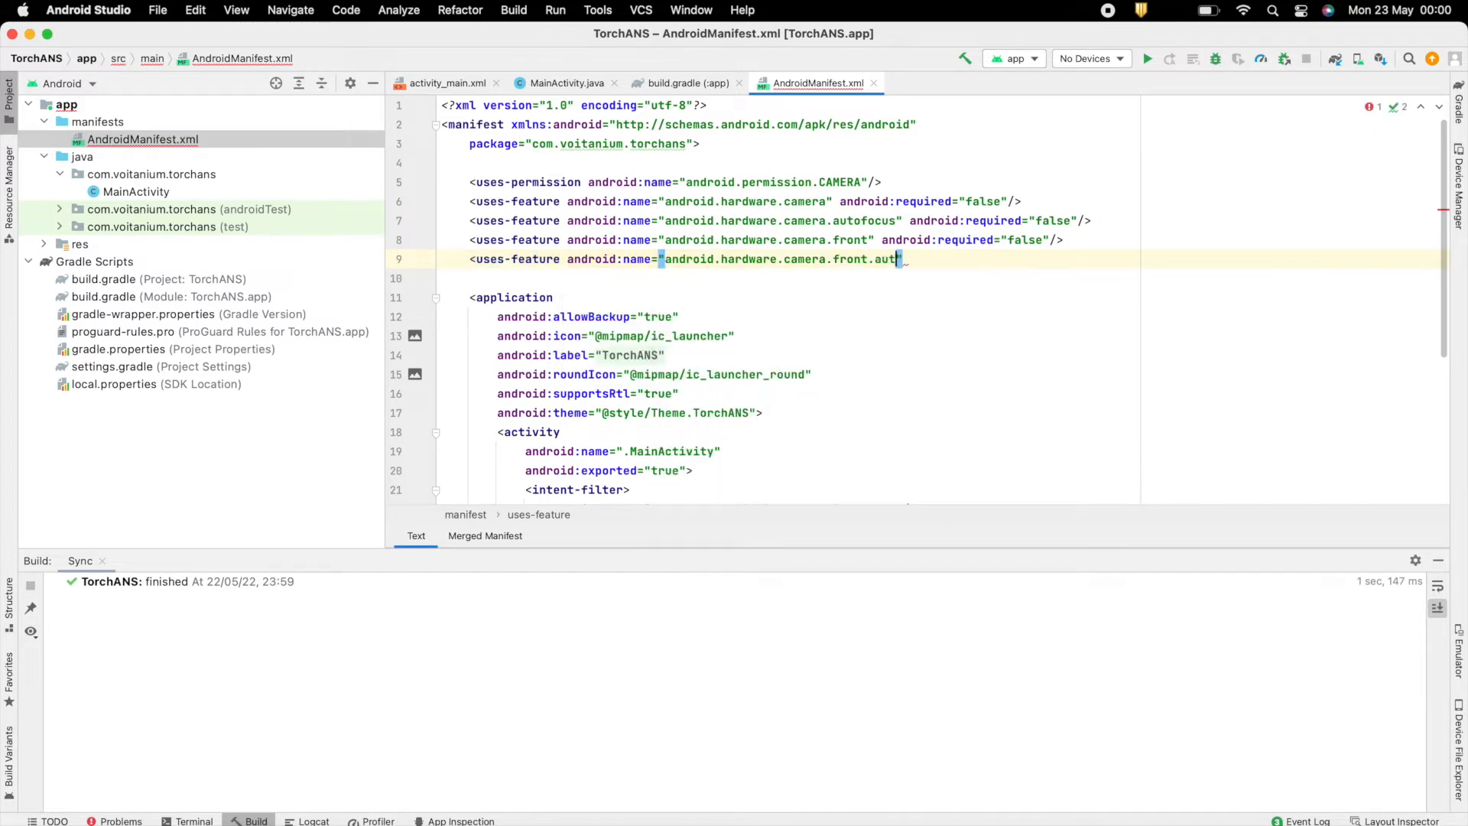
type("ofocus\" android:required=\"false\"/>")
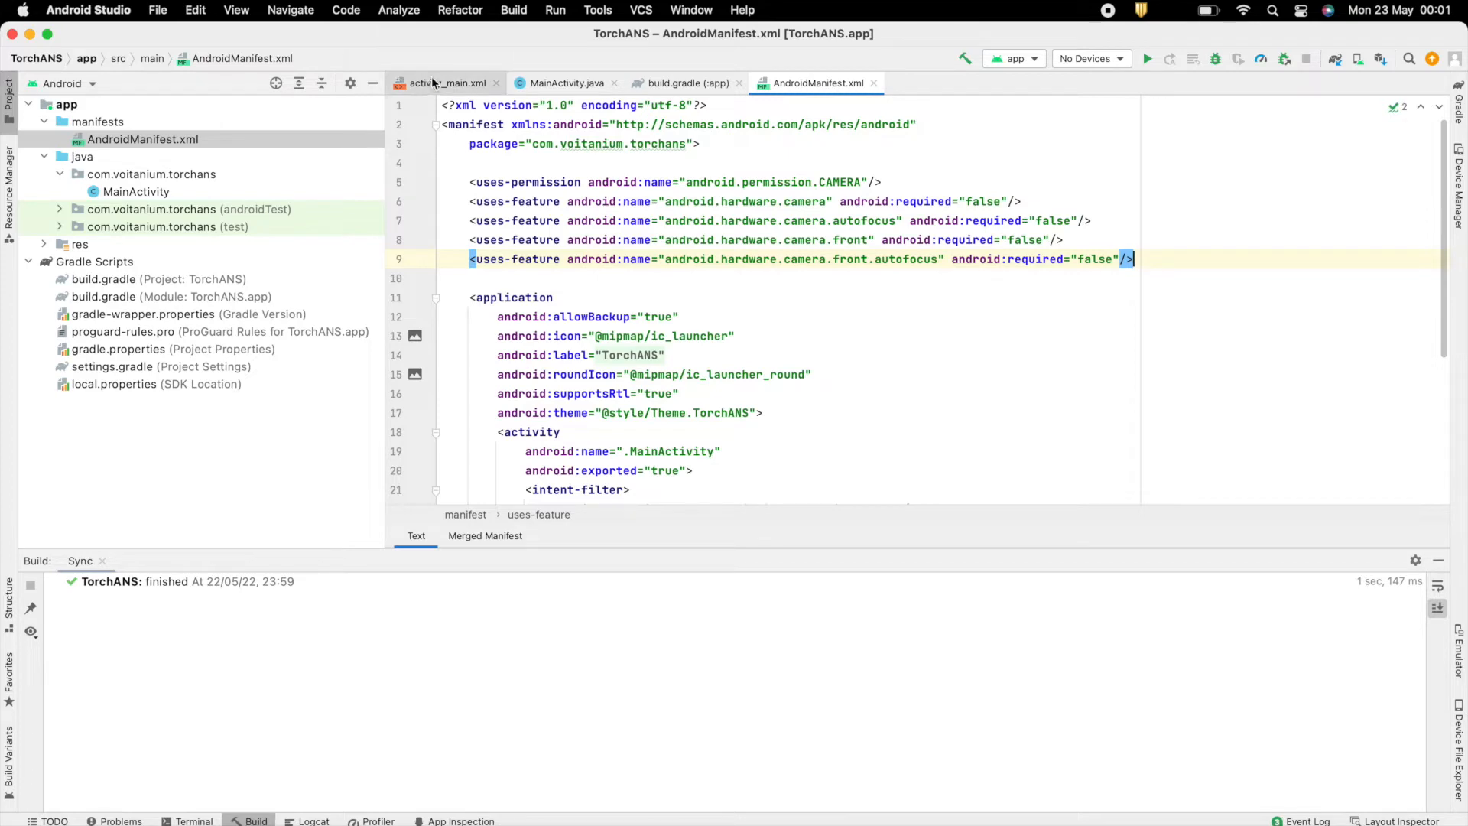
Insert an androidx.camera.view.PreviewView with match_parent size into activity_main.xml.
left_click(447, 82)
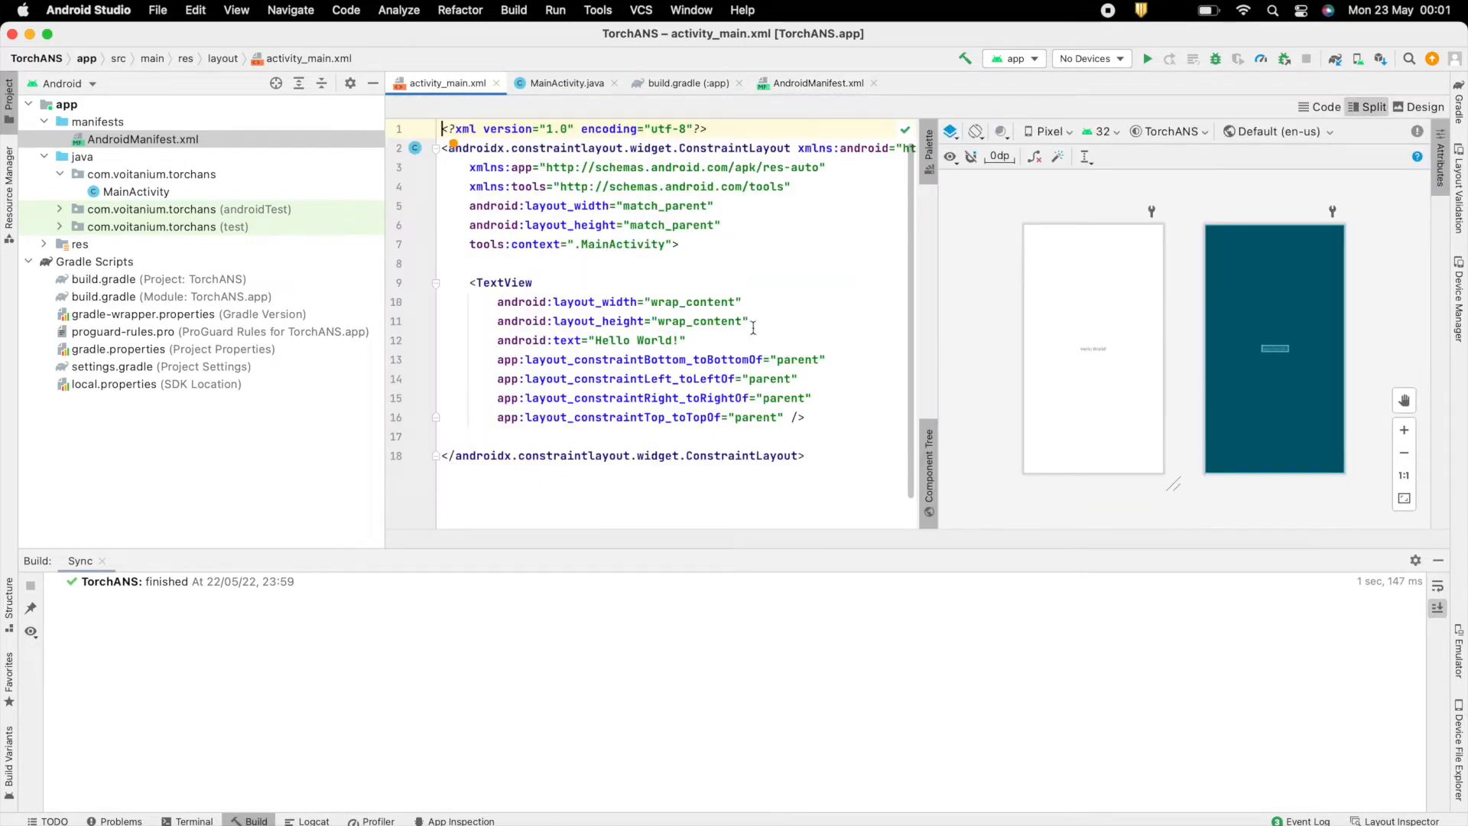
type("<")
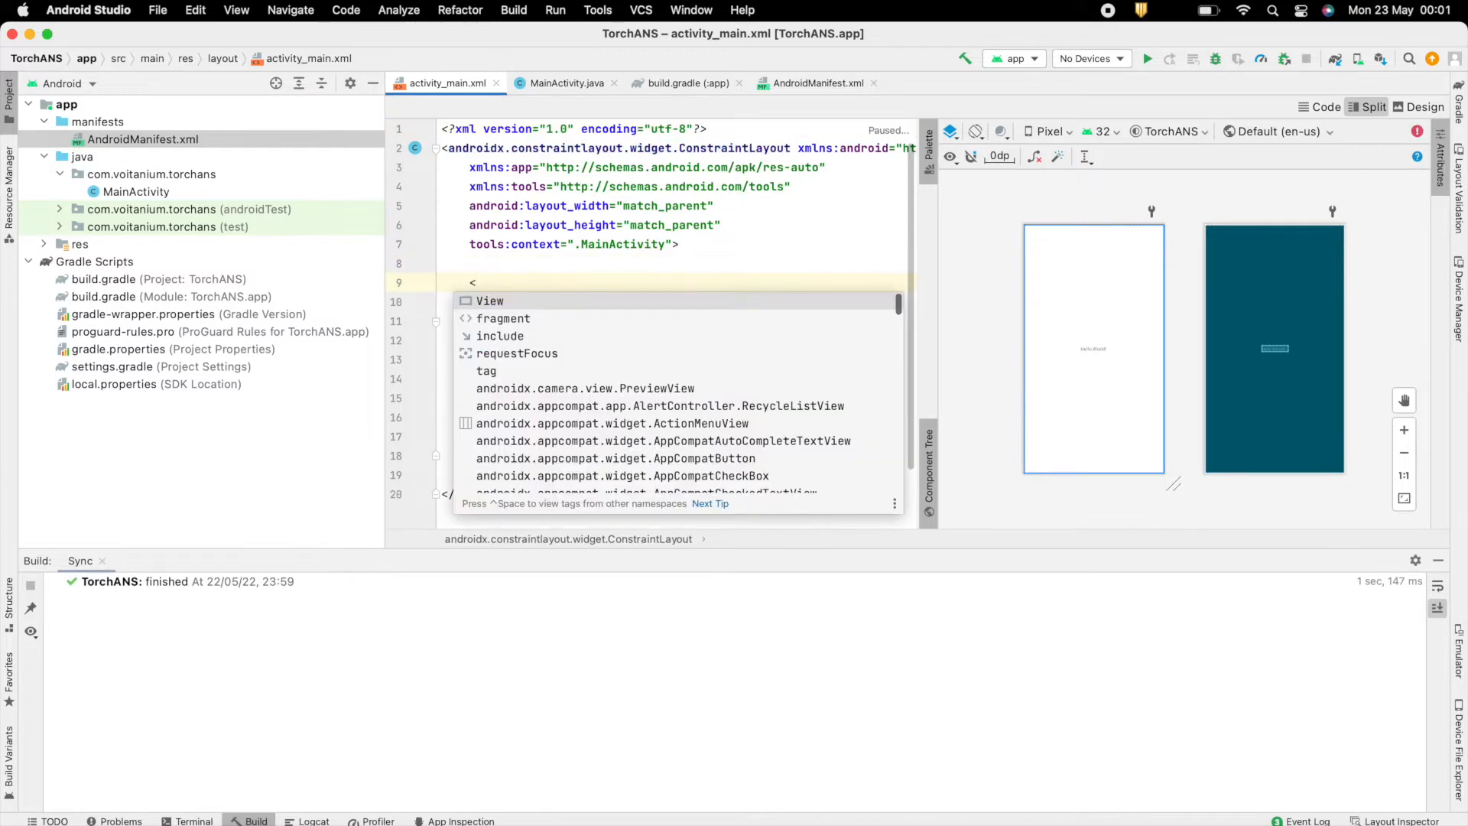
type("an")
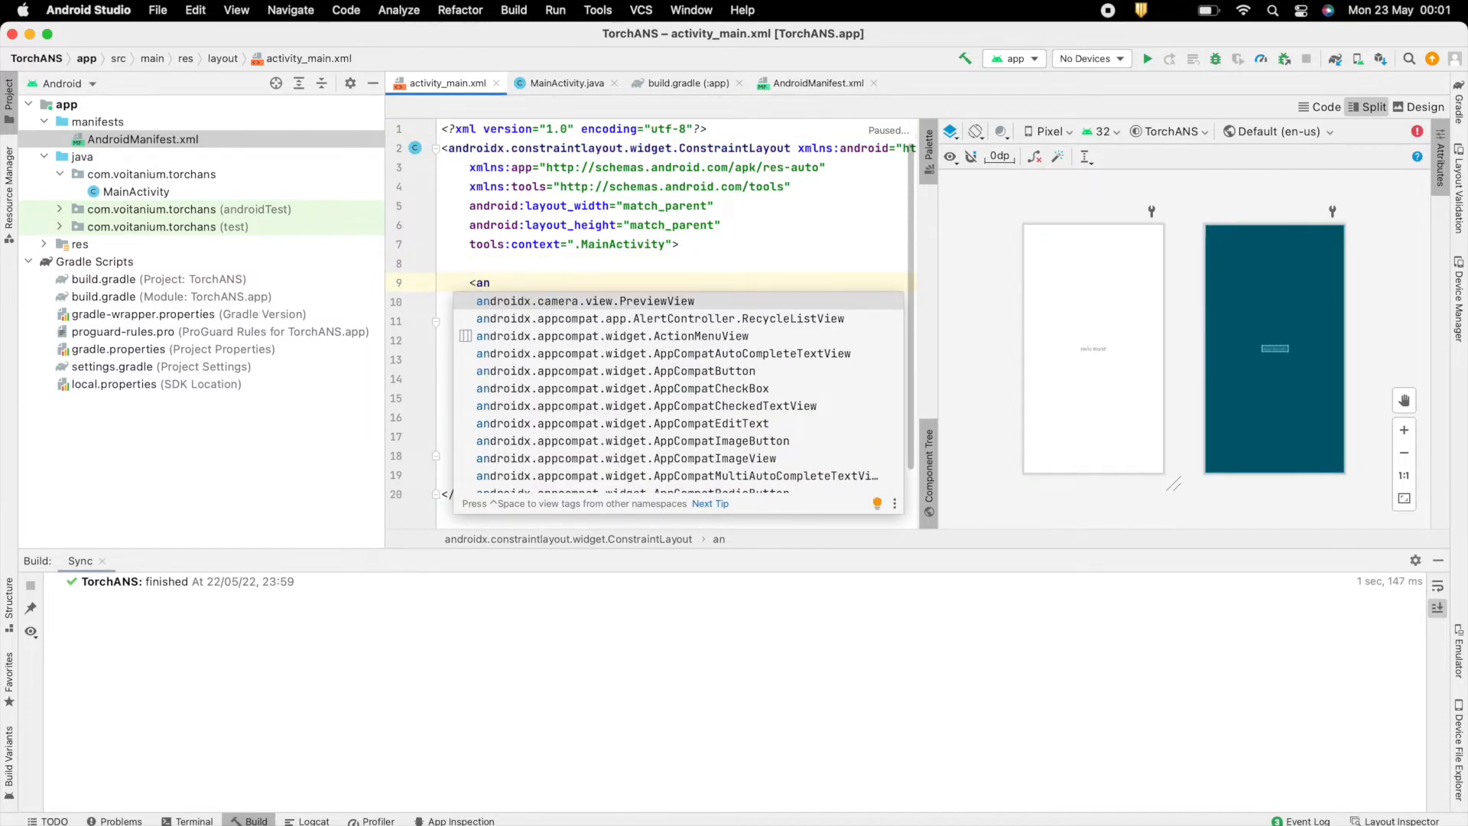
left_click(586, 301)
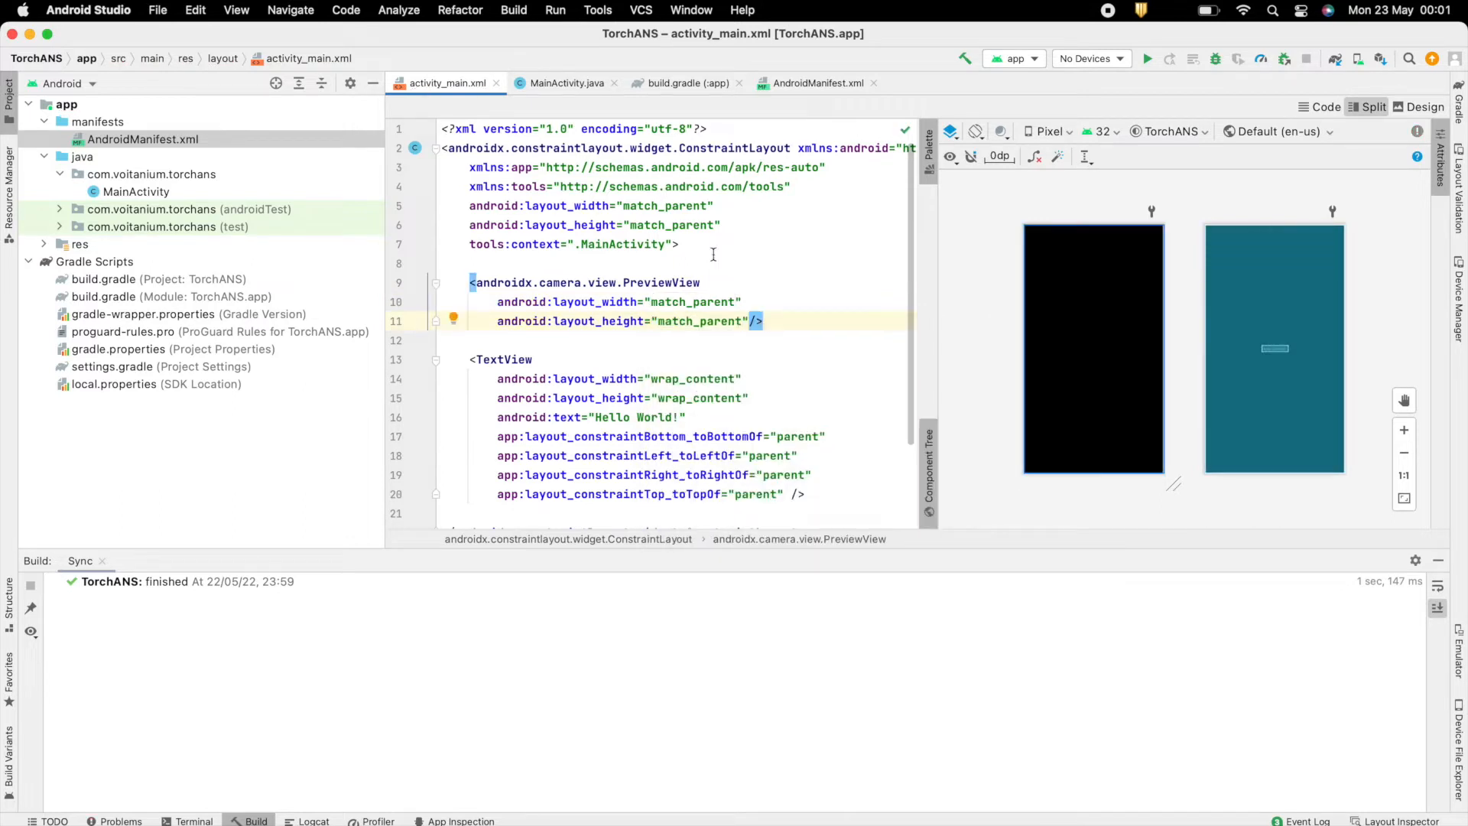
Give the PreviewView android:id="@+id/cameraView".
type("android:id")
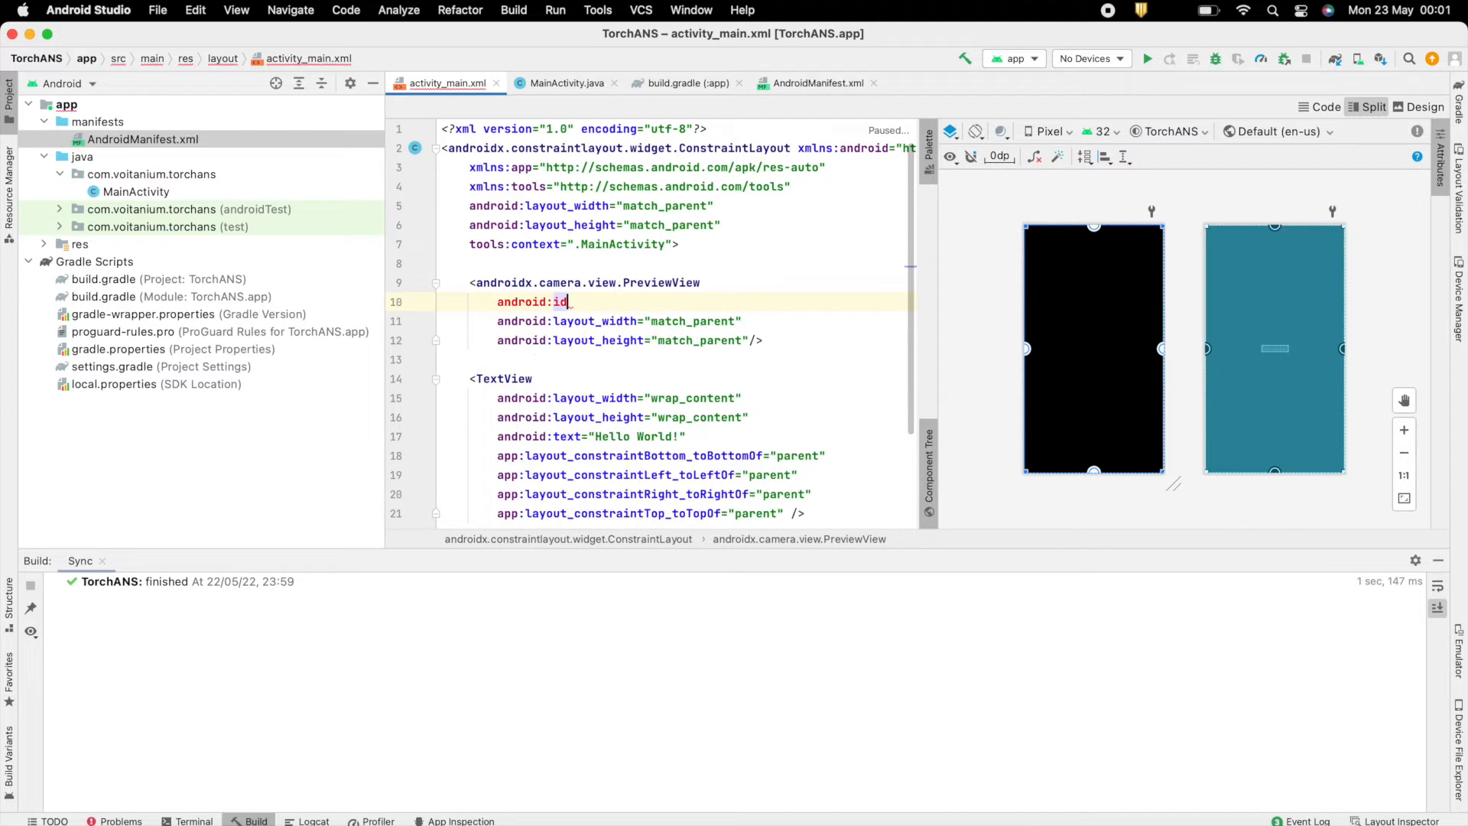
type("=\"")
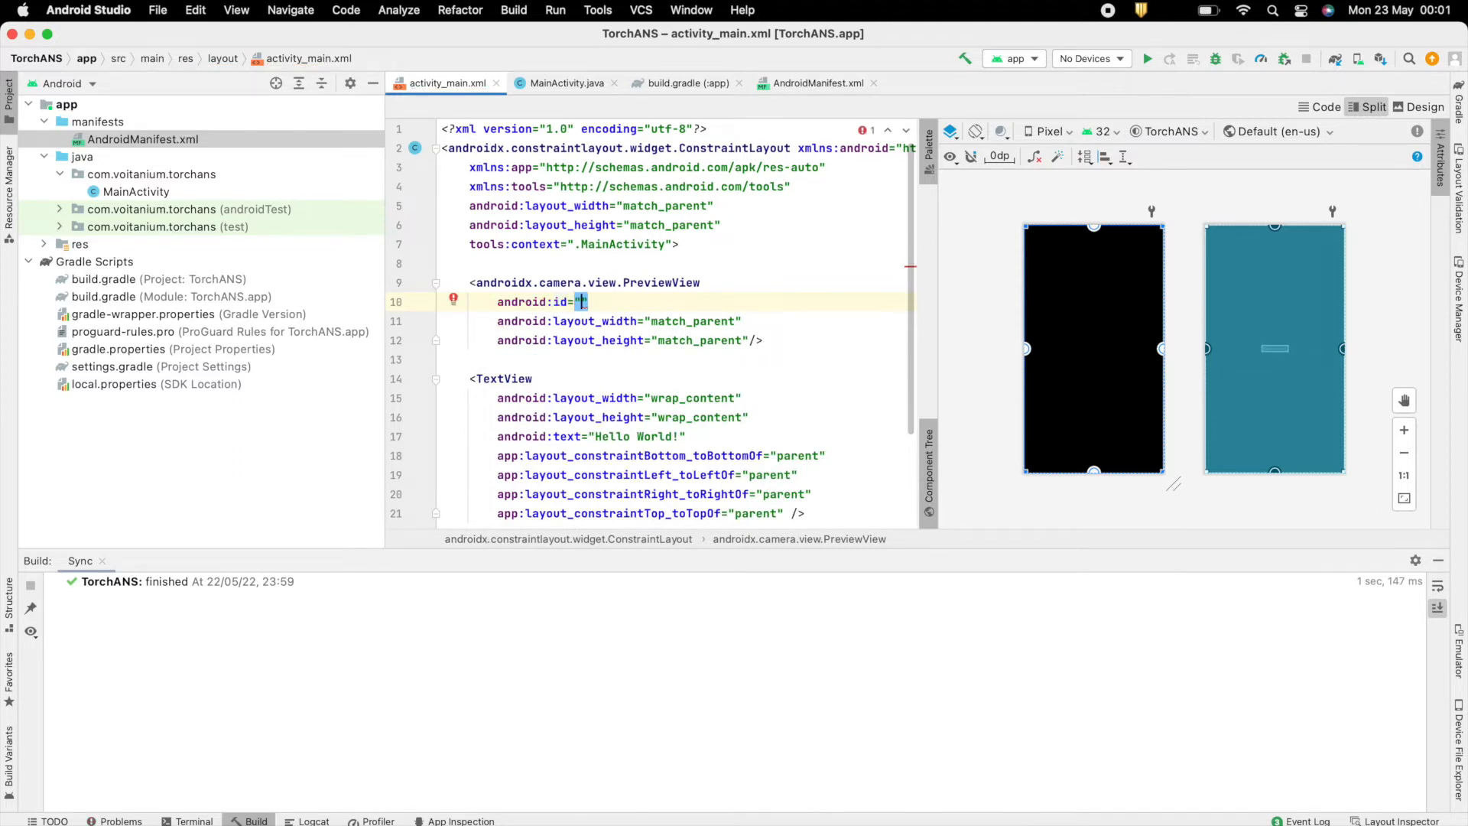
type("@+id/")
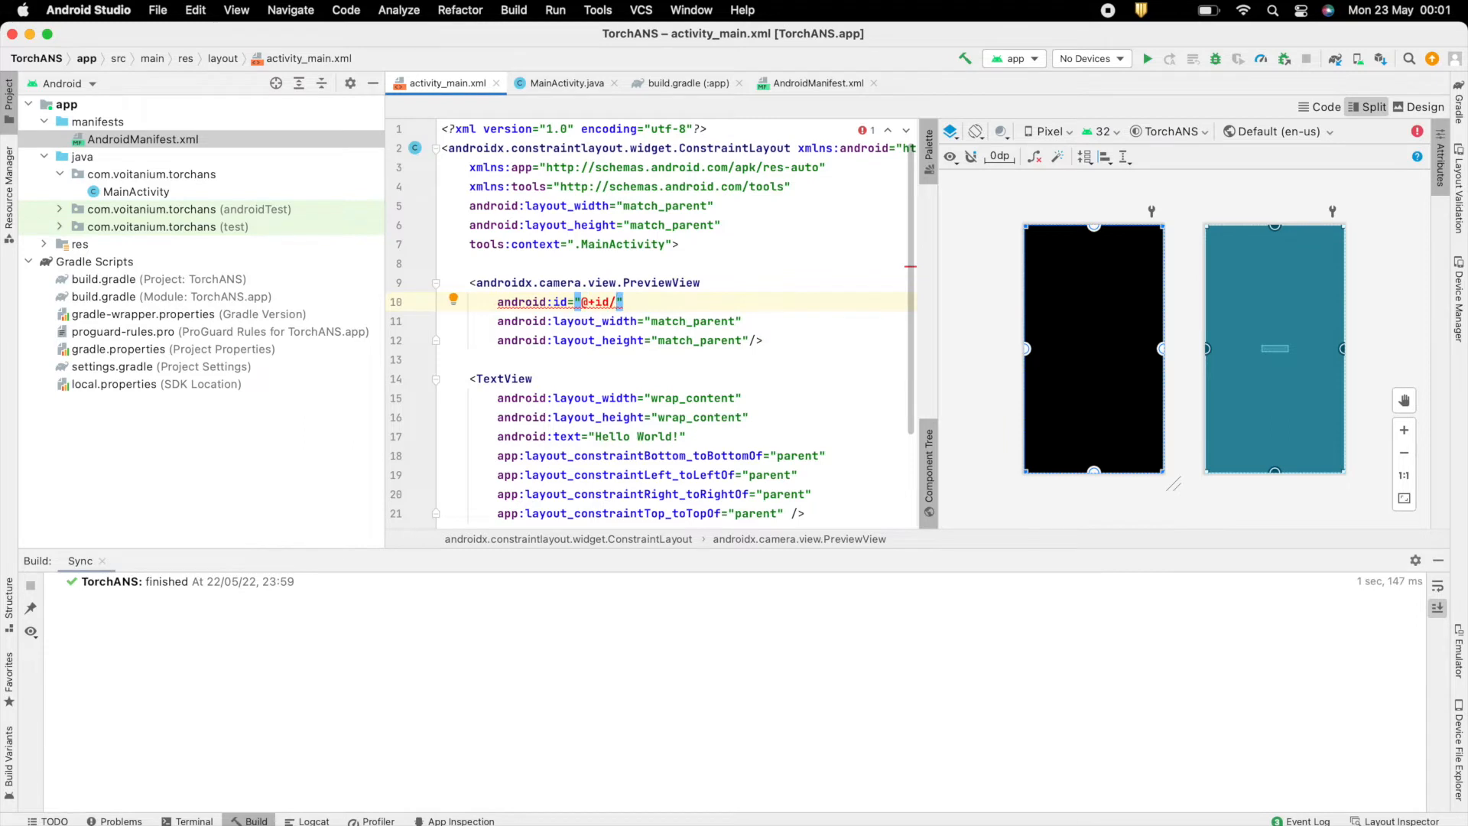
type("view")
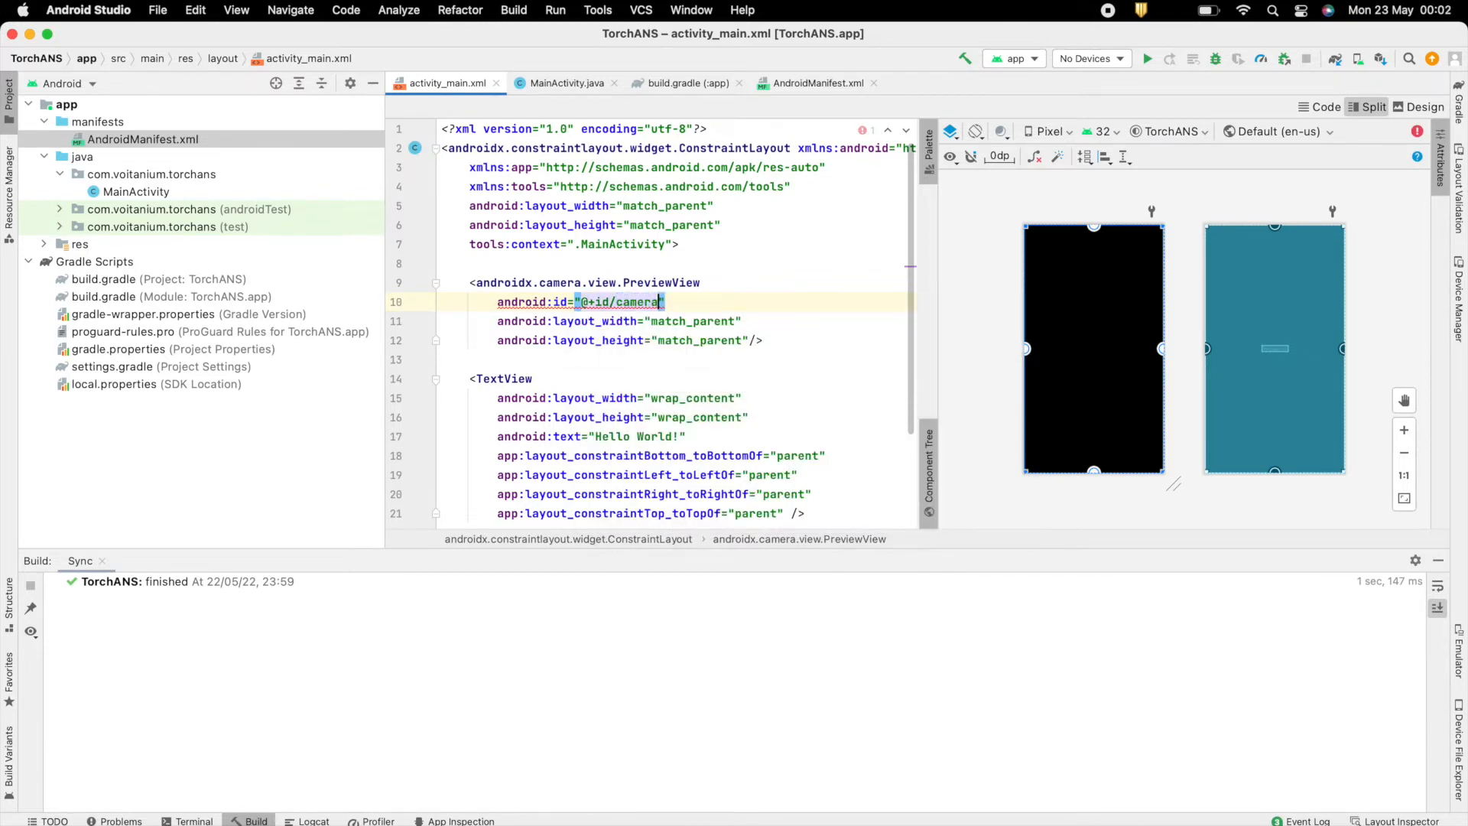
type("Vi")
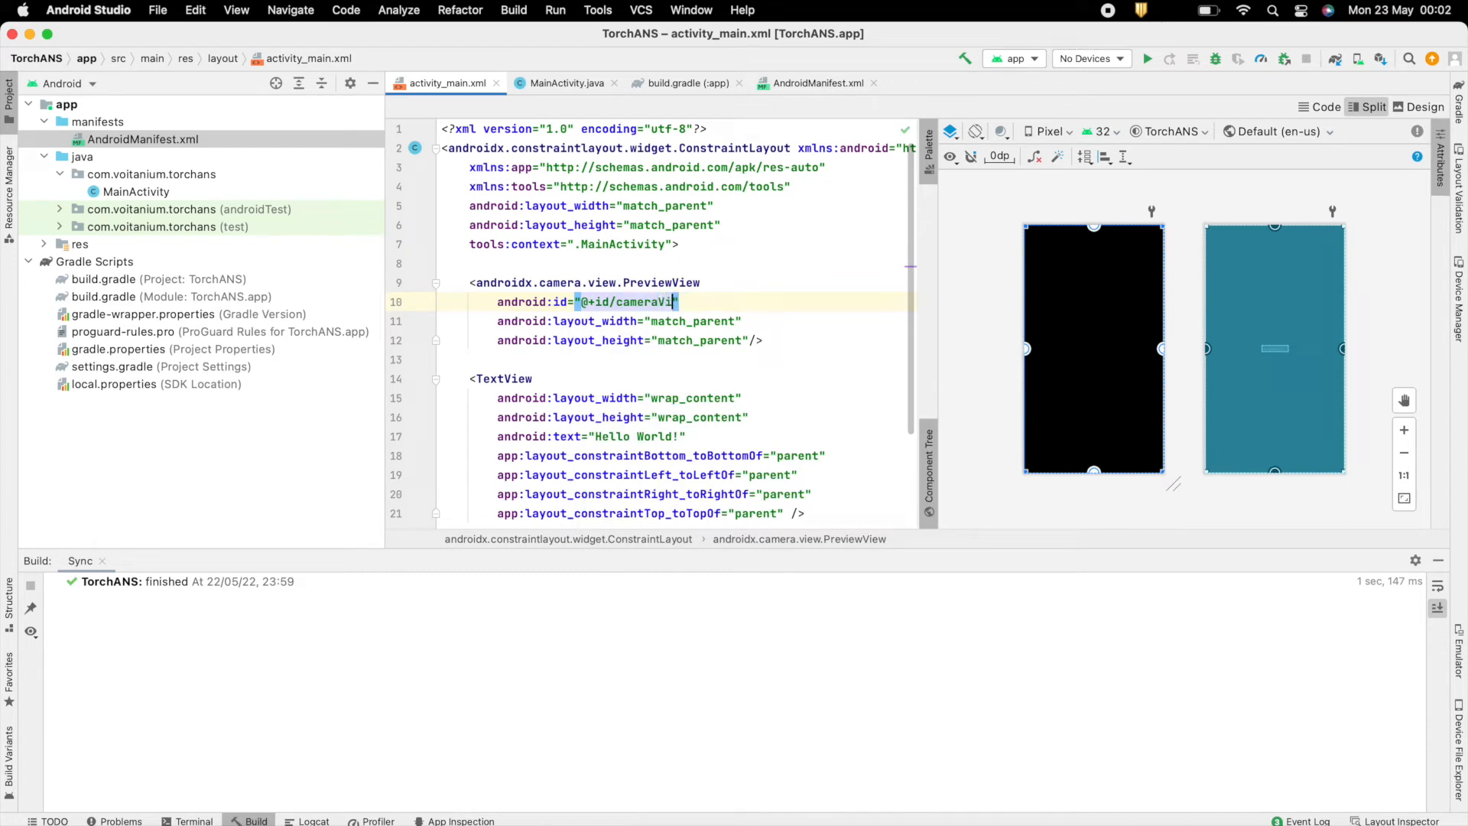
scroll("down", 3)
type("ew")
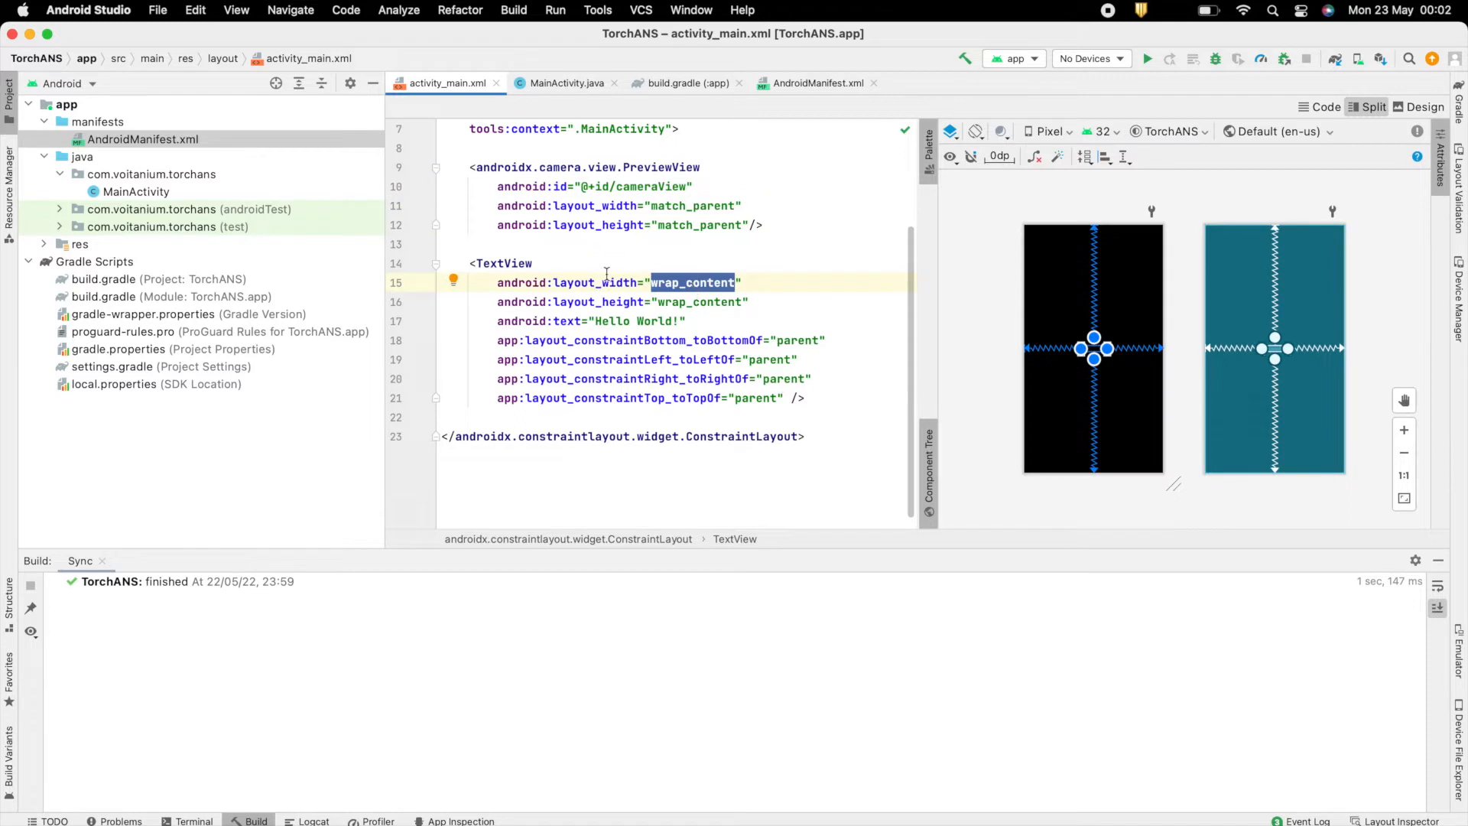
Turn the TextView into result_text: 168dp×68dp, 'Result Here', bold centred 20sp, #88FF background.
type("android:id=\"@+id/cameraView\"")
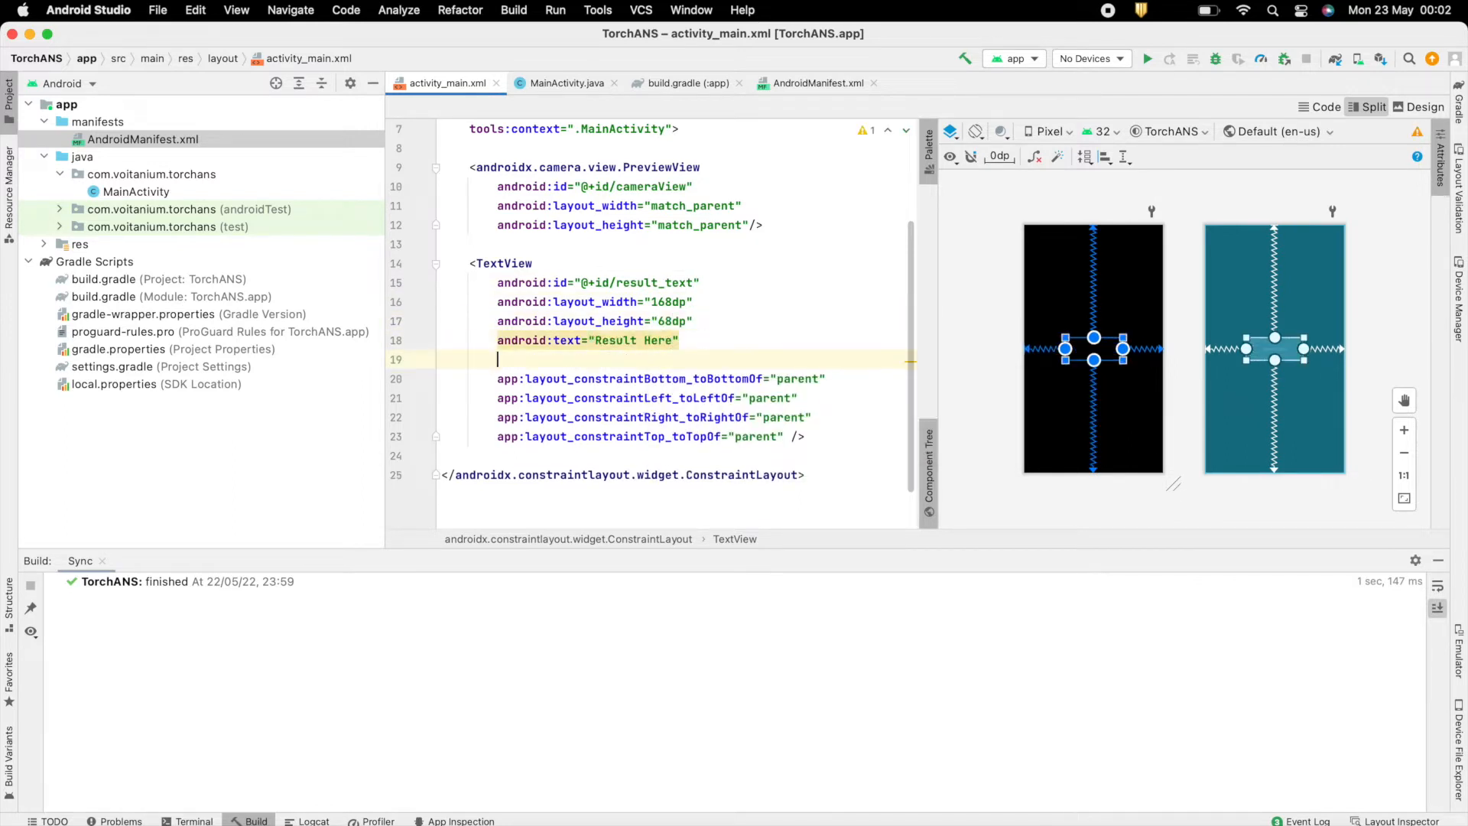
type("android:textSize=\"")
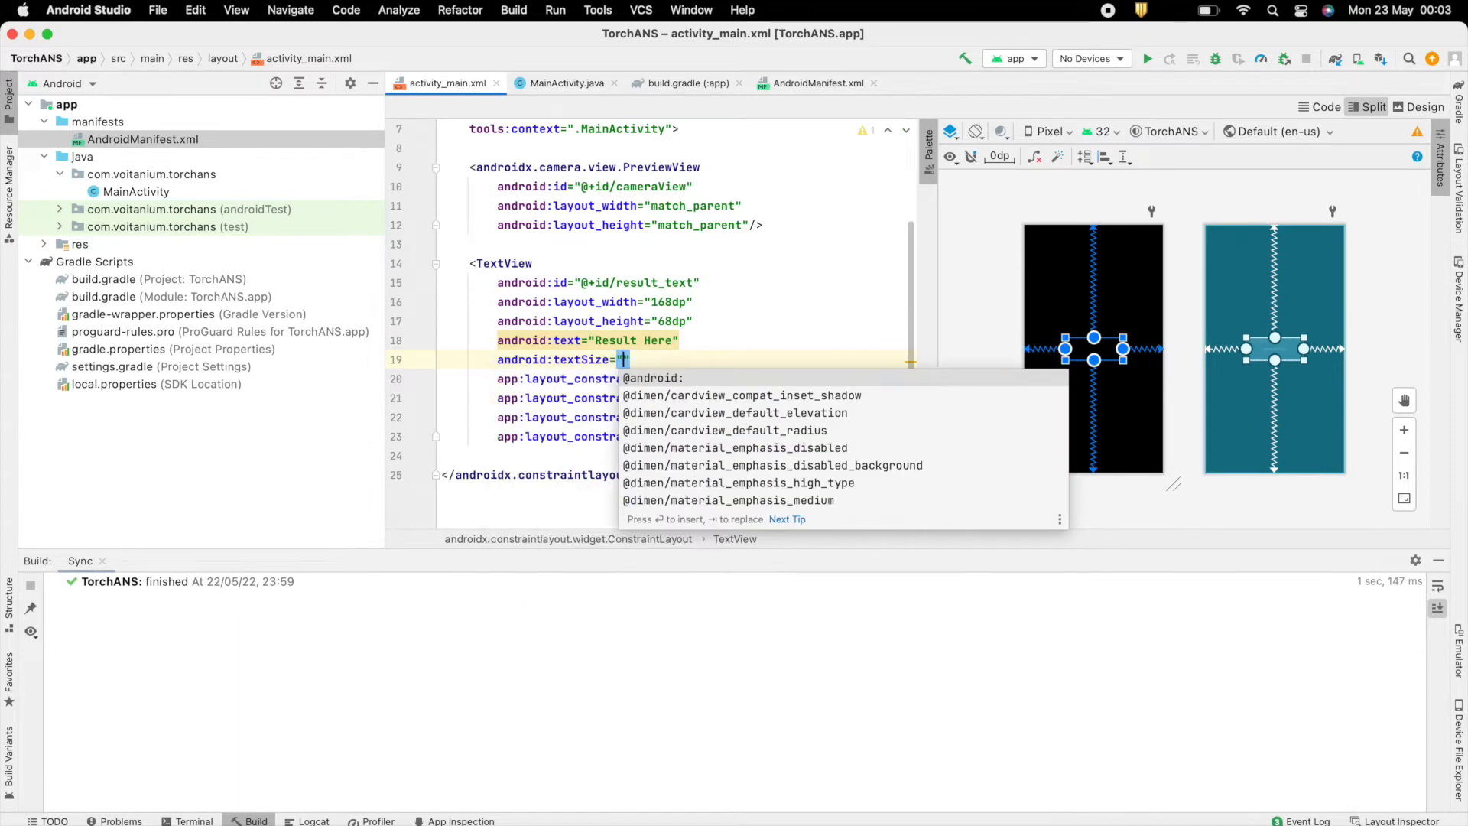
type("20sp\"")
type("android:background=\"#88")
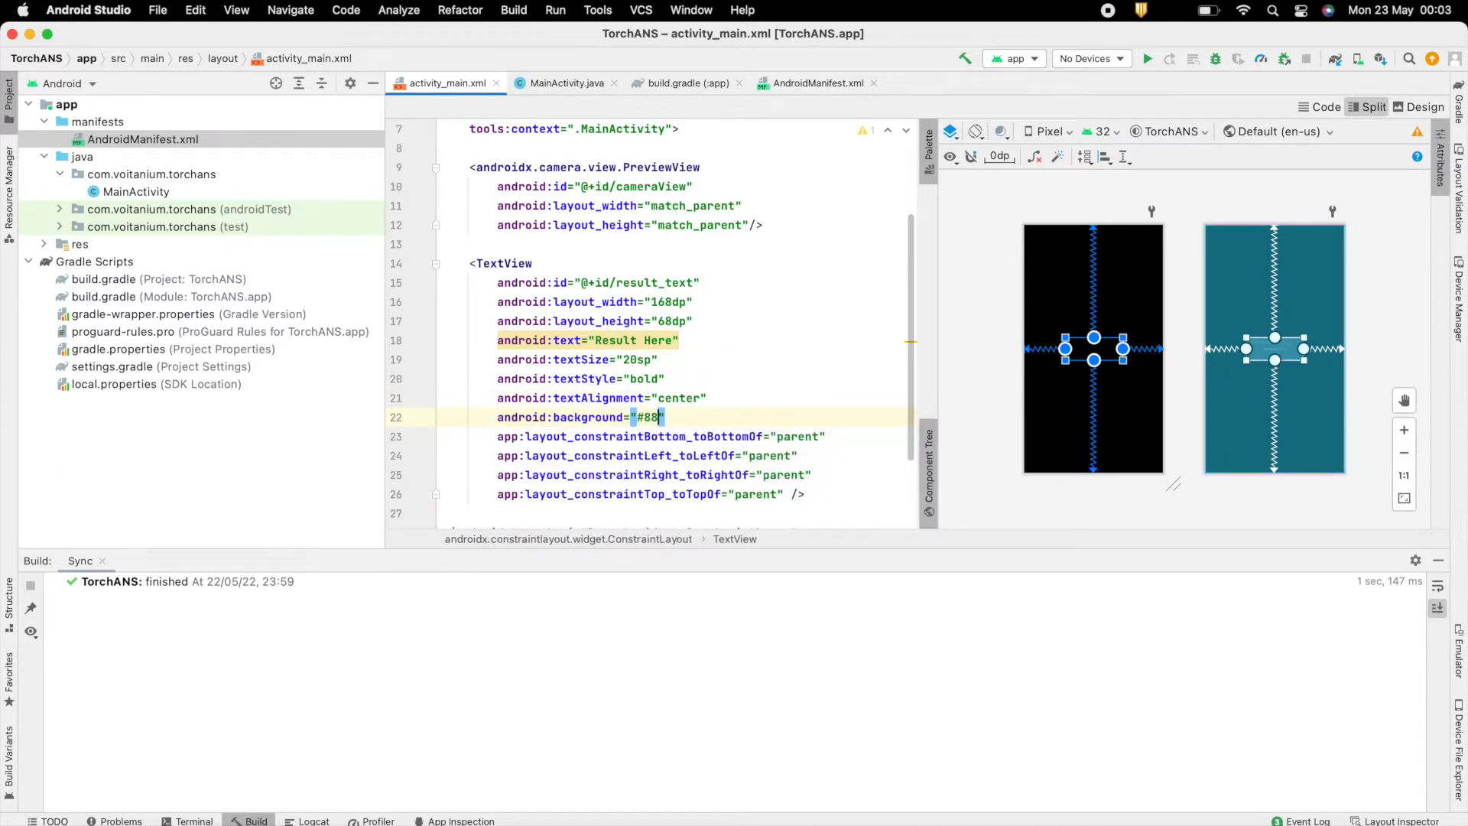
type("FF")
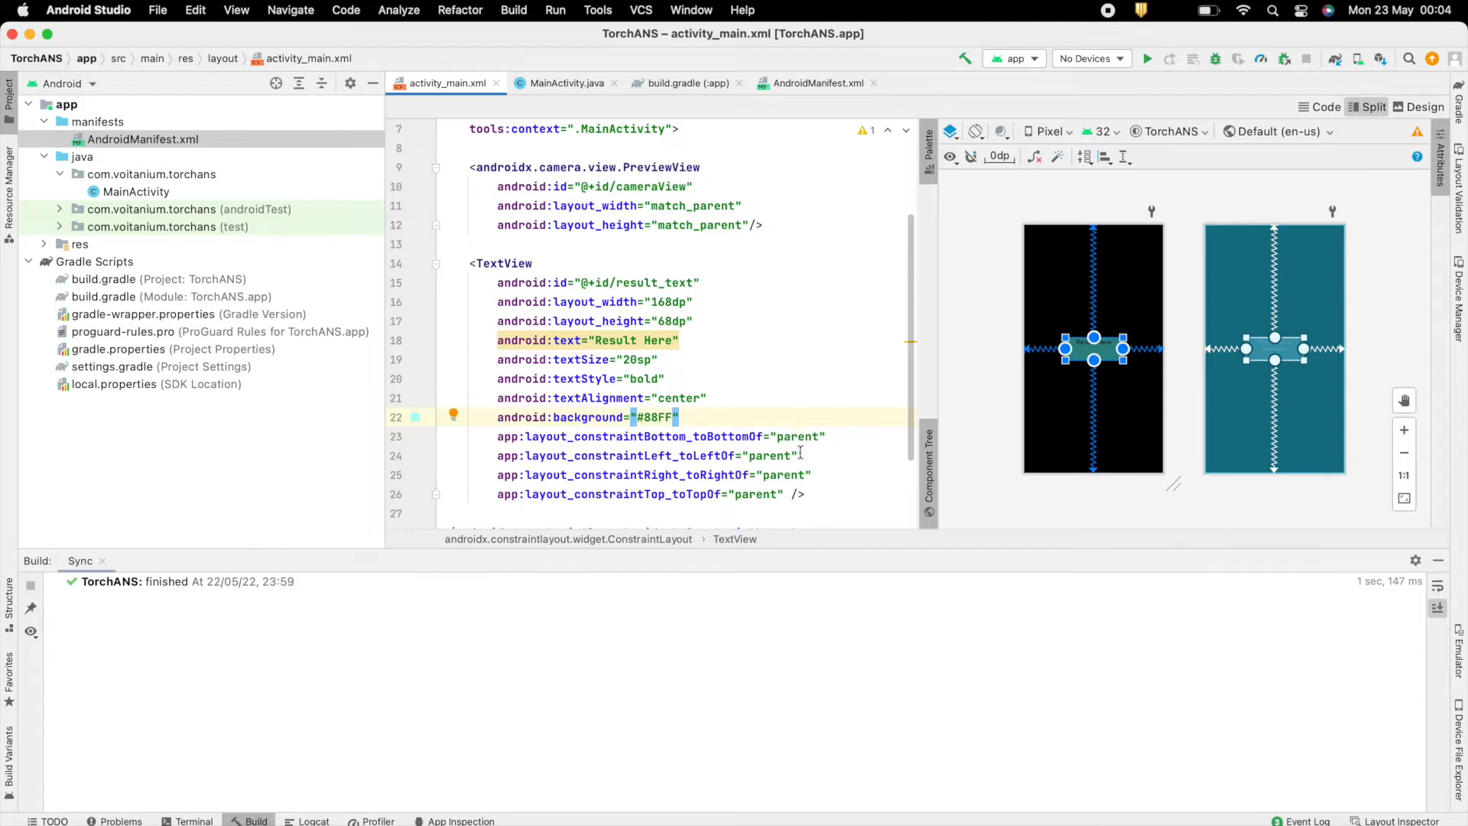
type("app:layout_con/>")
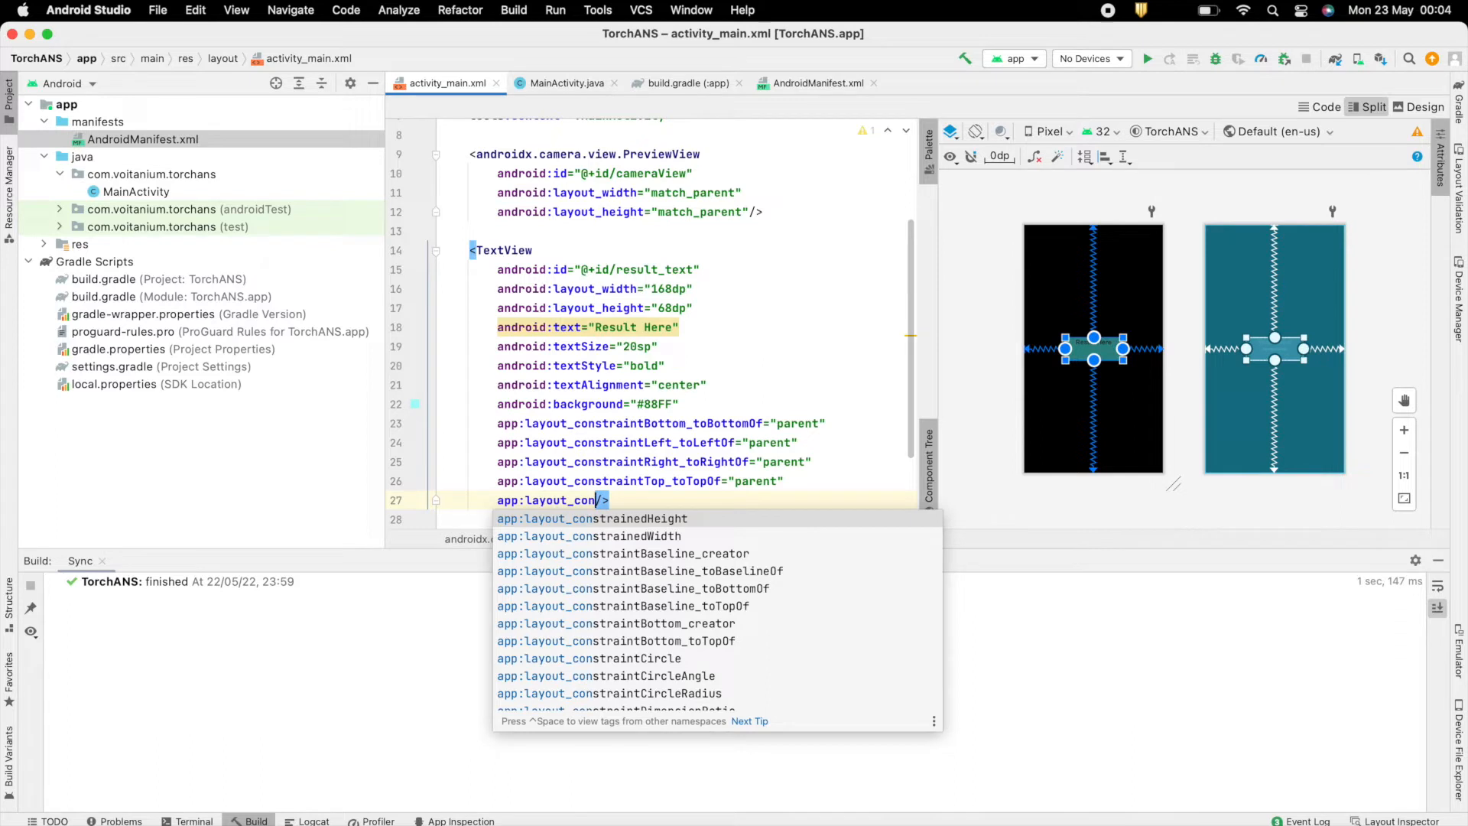
scroll("down", 3)
type("45")
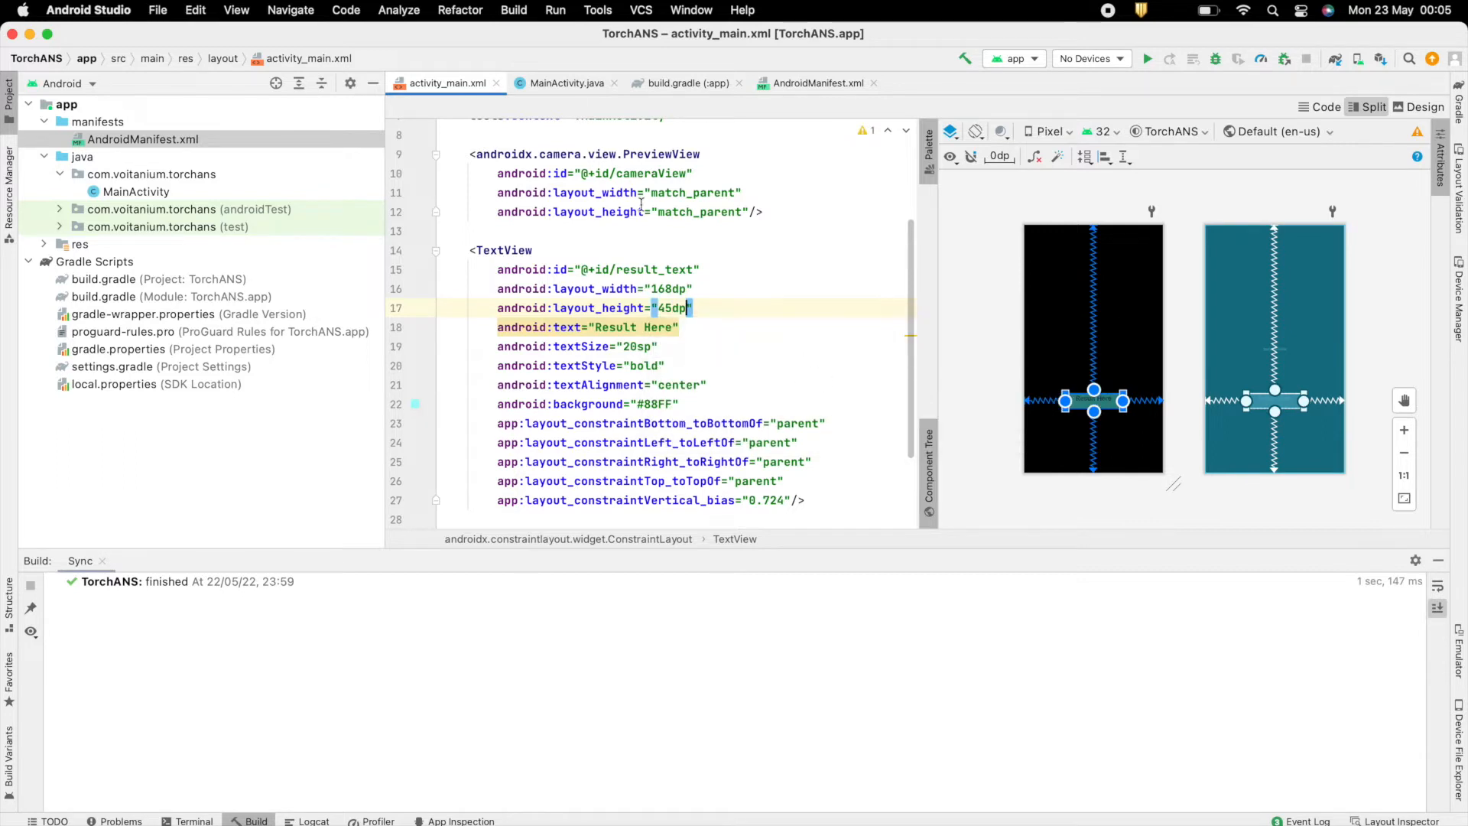
Switch to MainActivity.java and create an assets folder in the app module.
left_click(566, 82)
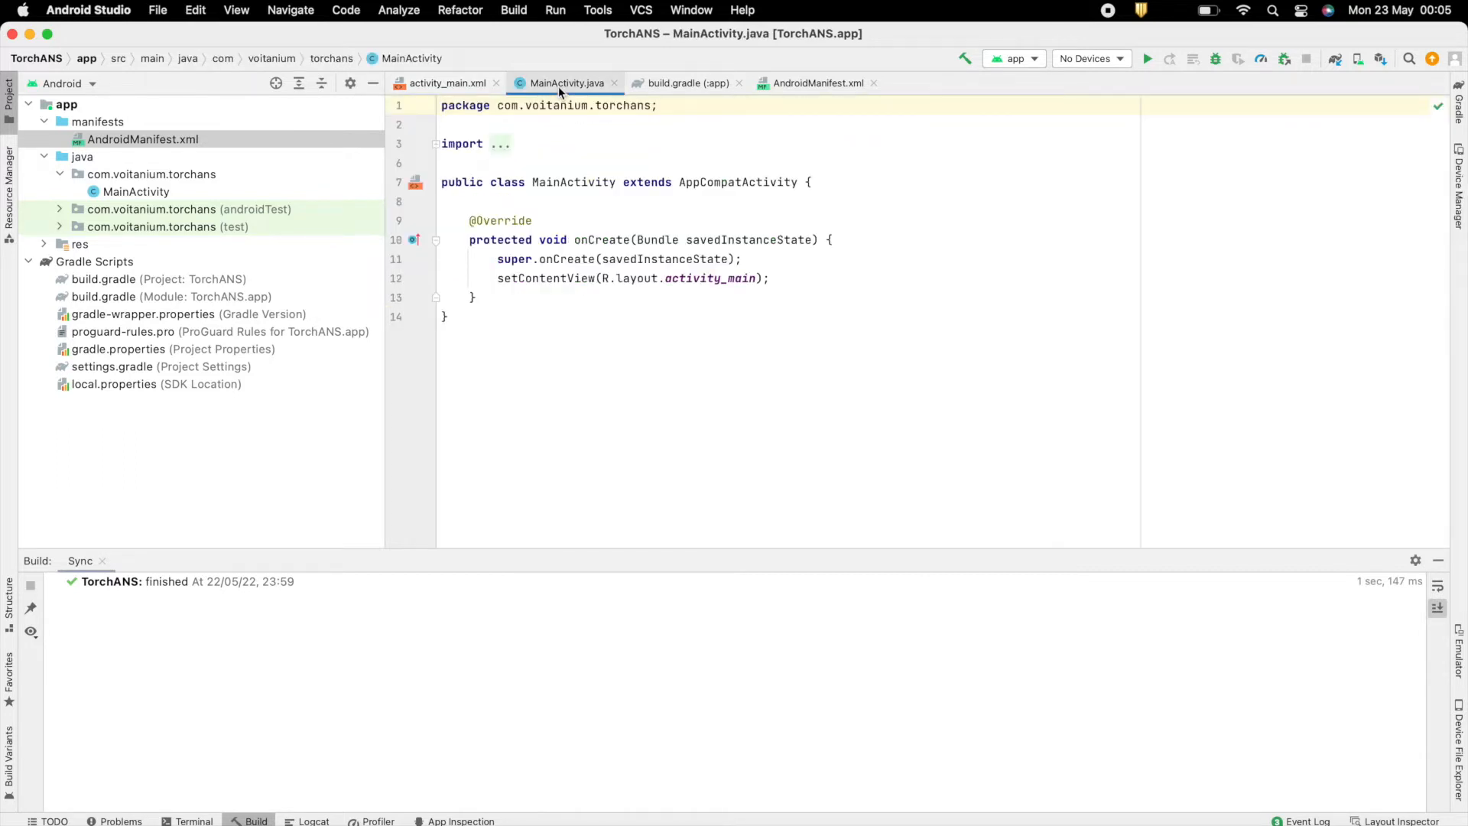
right_click(81, 156)
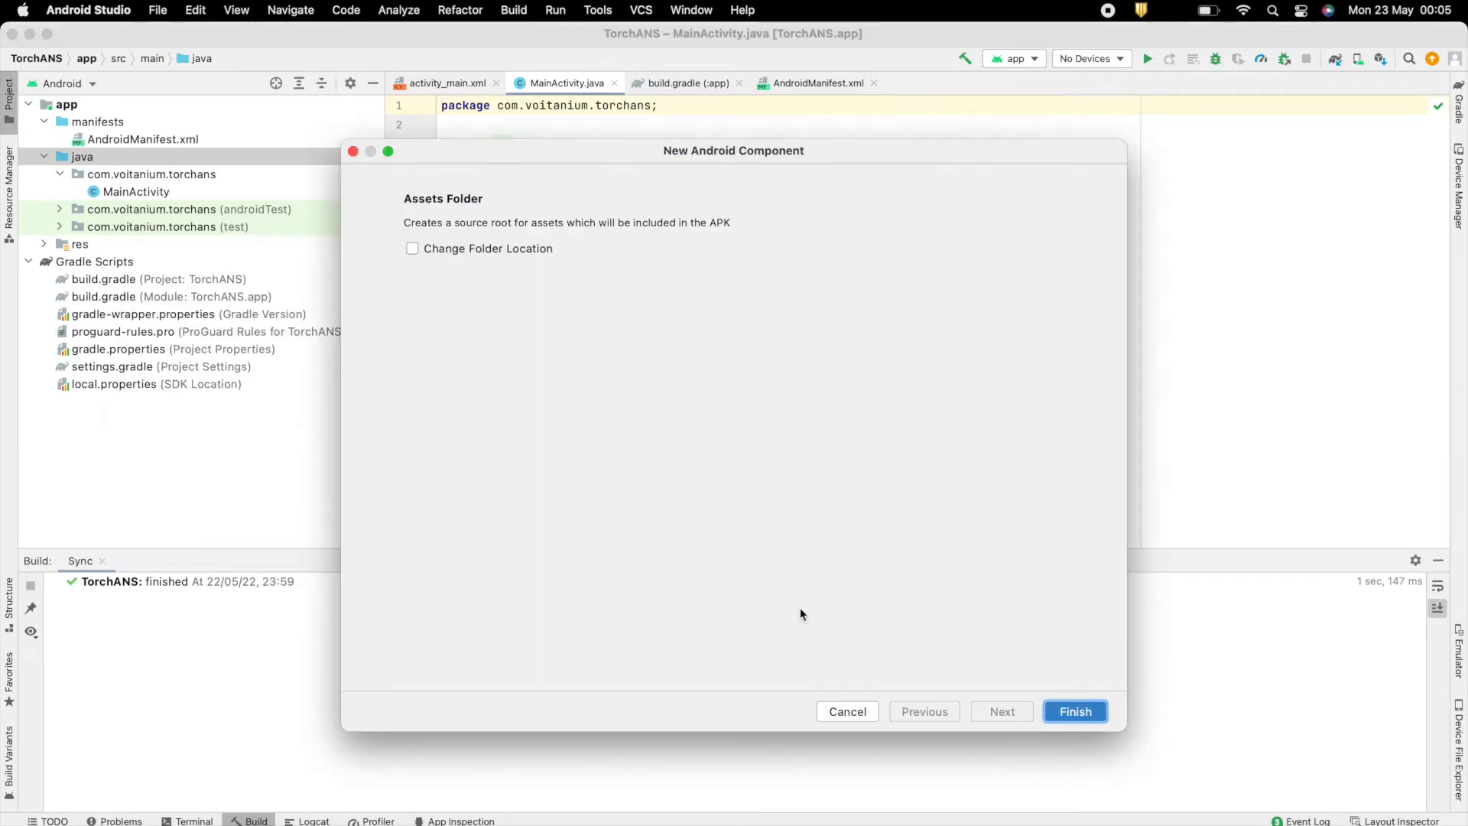
left_click(1075, 711)
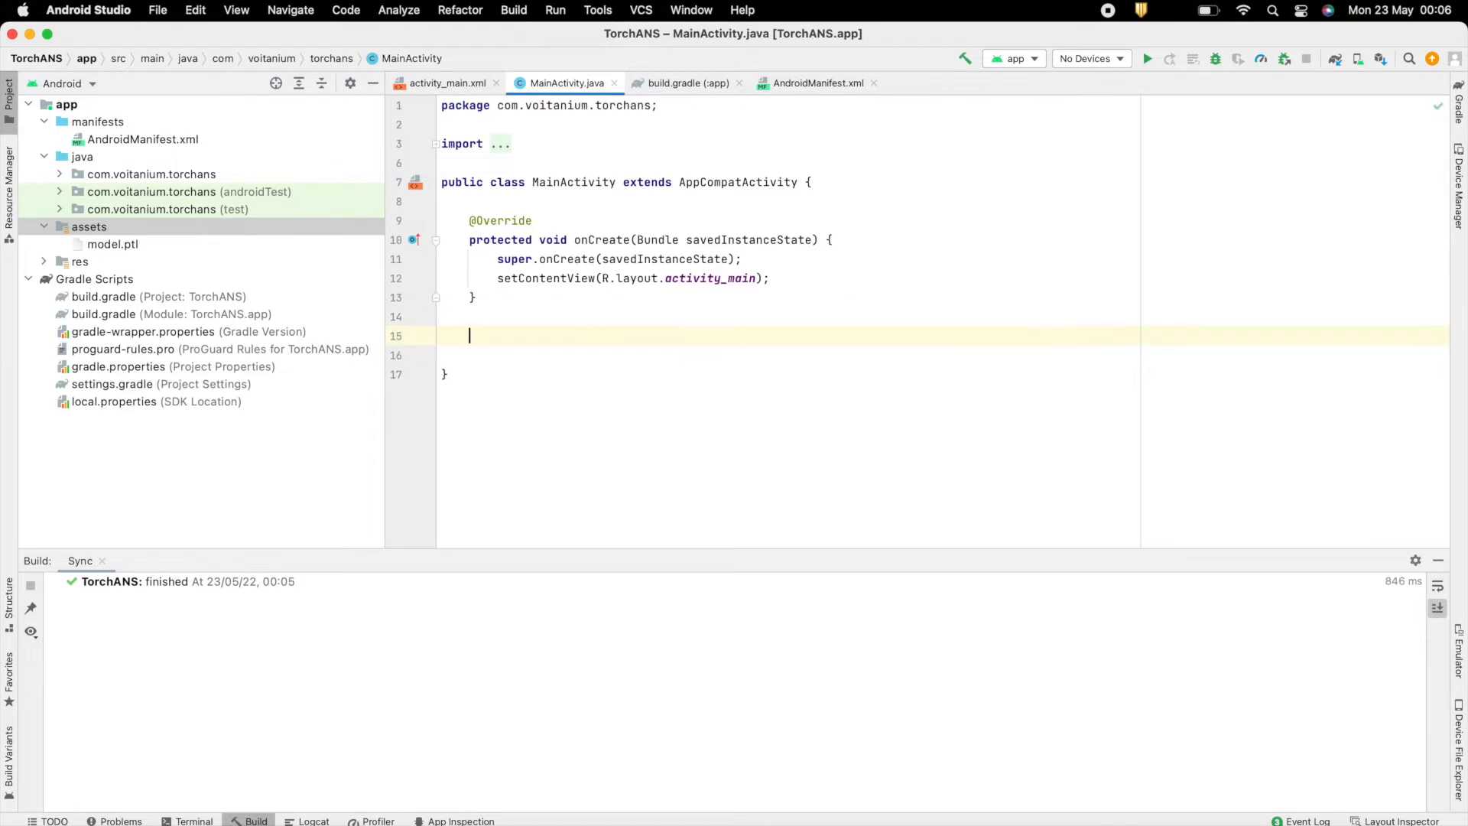
mouse_move(690, 324)
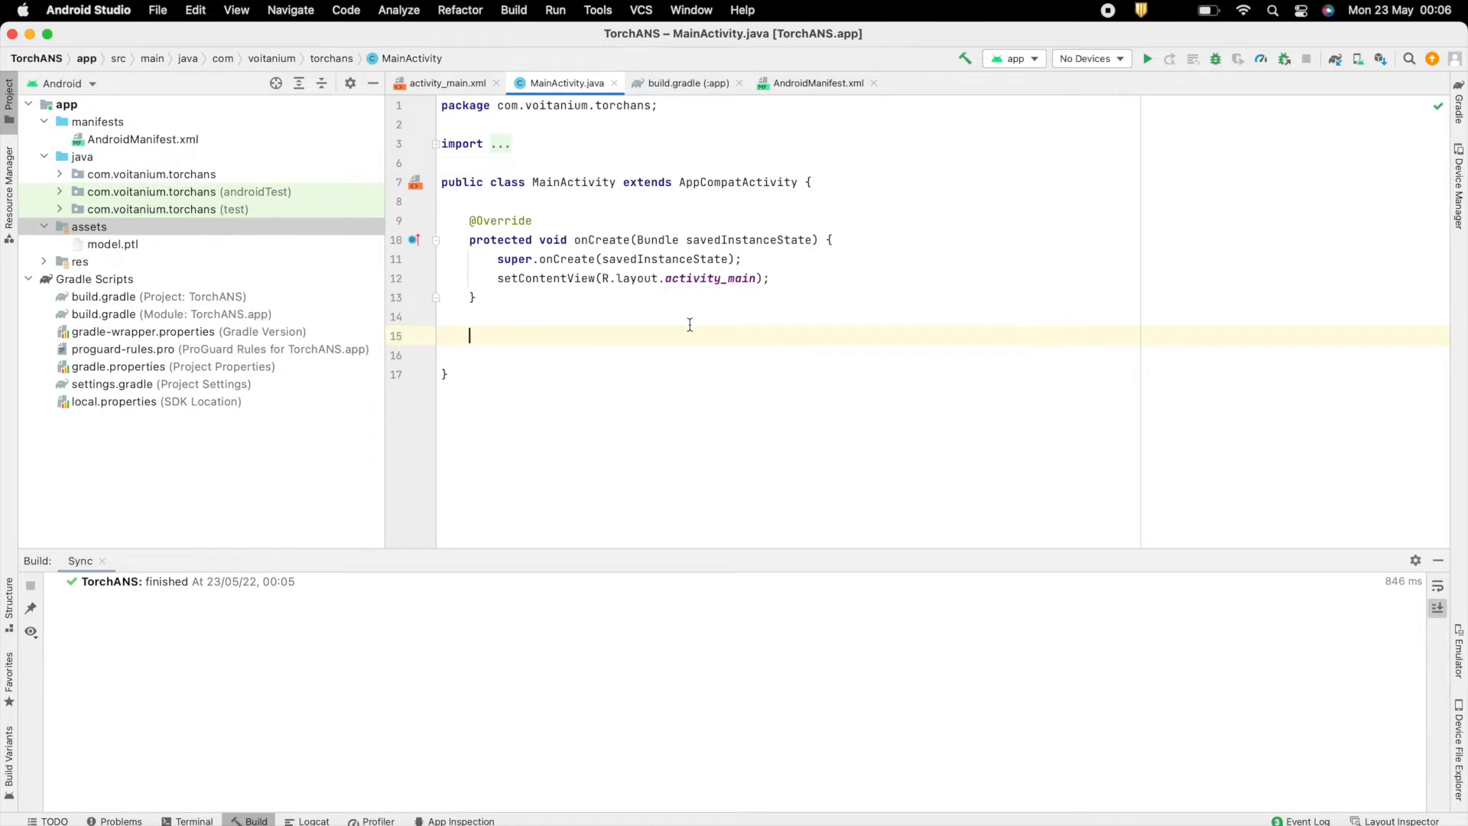
Declare private ListenableFuture cameraProviderFuture, PreviewView previewView and TextView textView fields.
type("private")
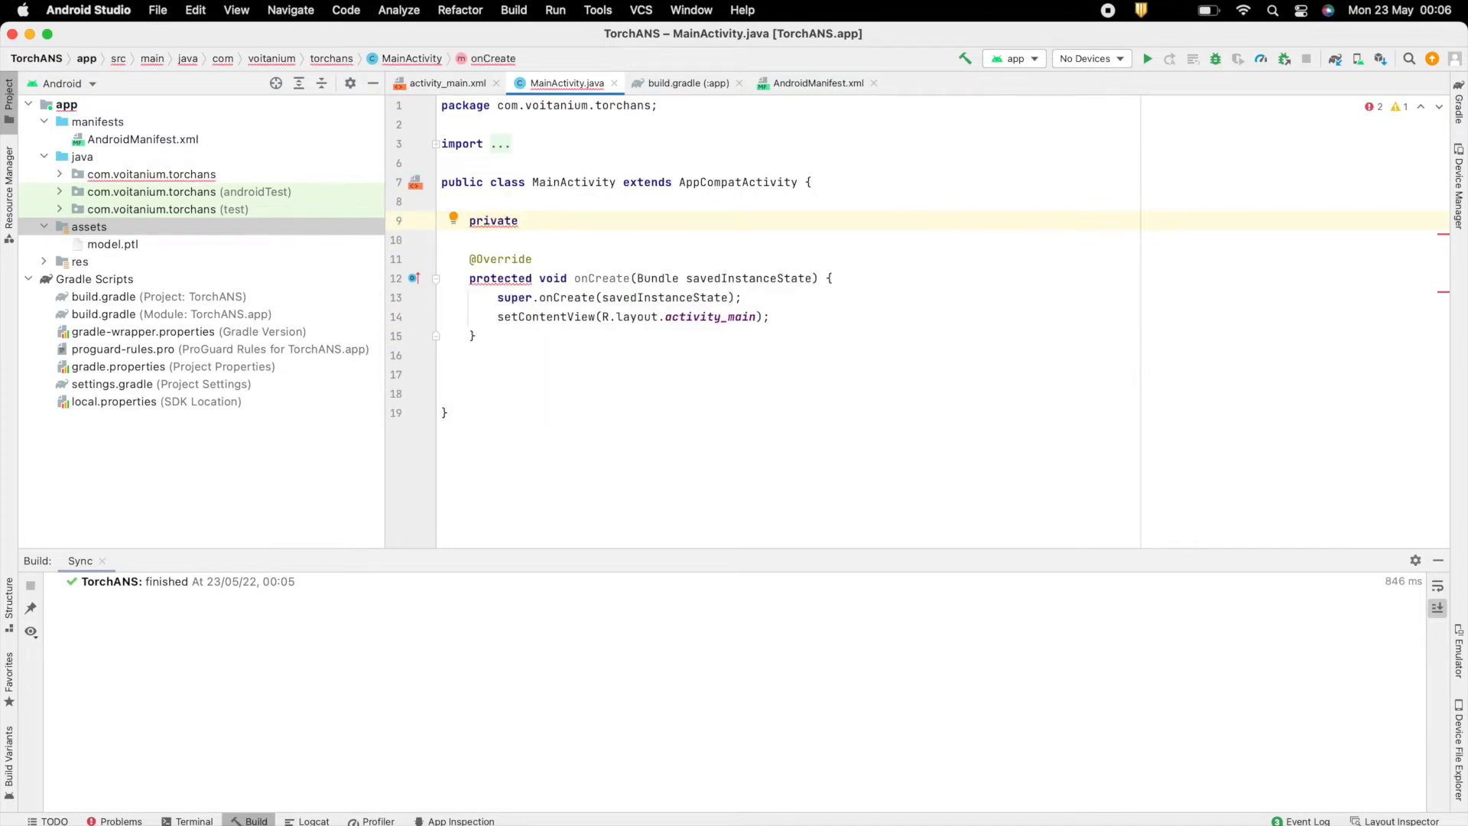
type("ListenableFuture<ProcessCameraProvider> cameraProviderFuture;")
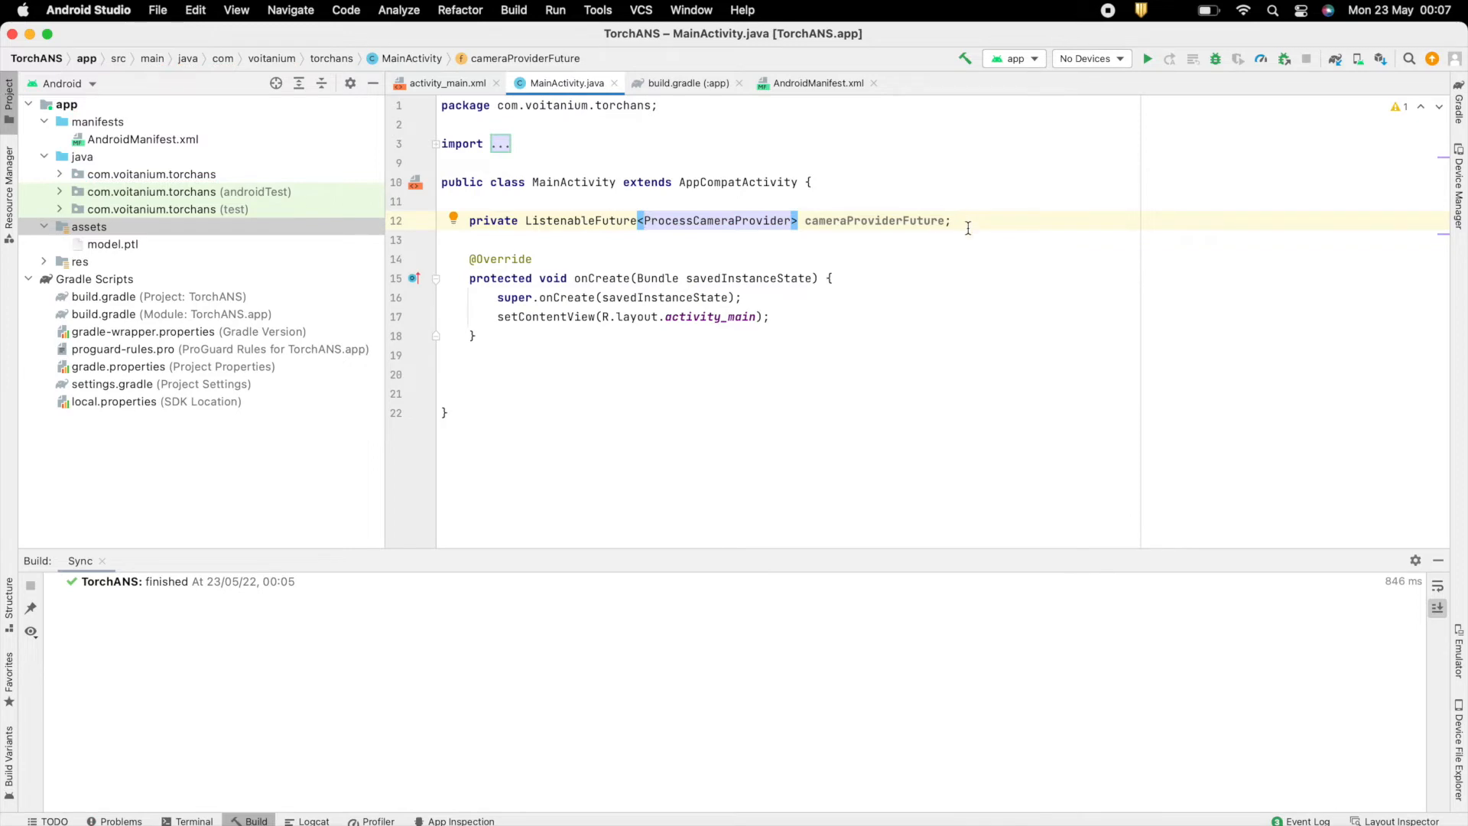
type("PreviewView previewView;")
type("TextView")
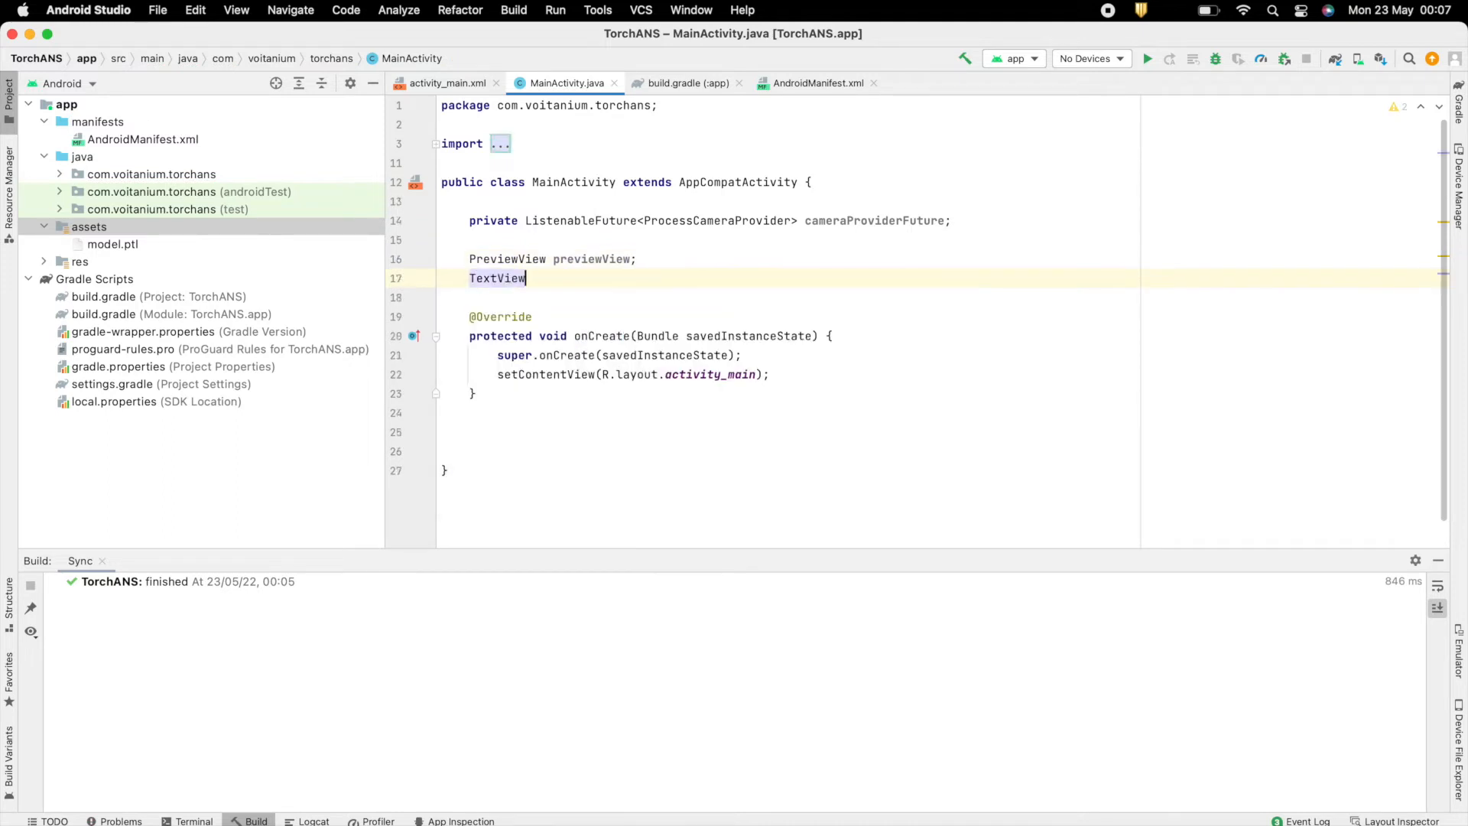
type("textView;")
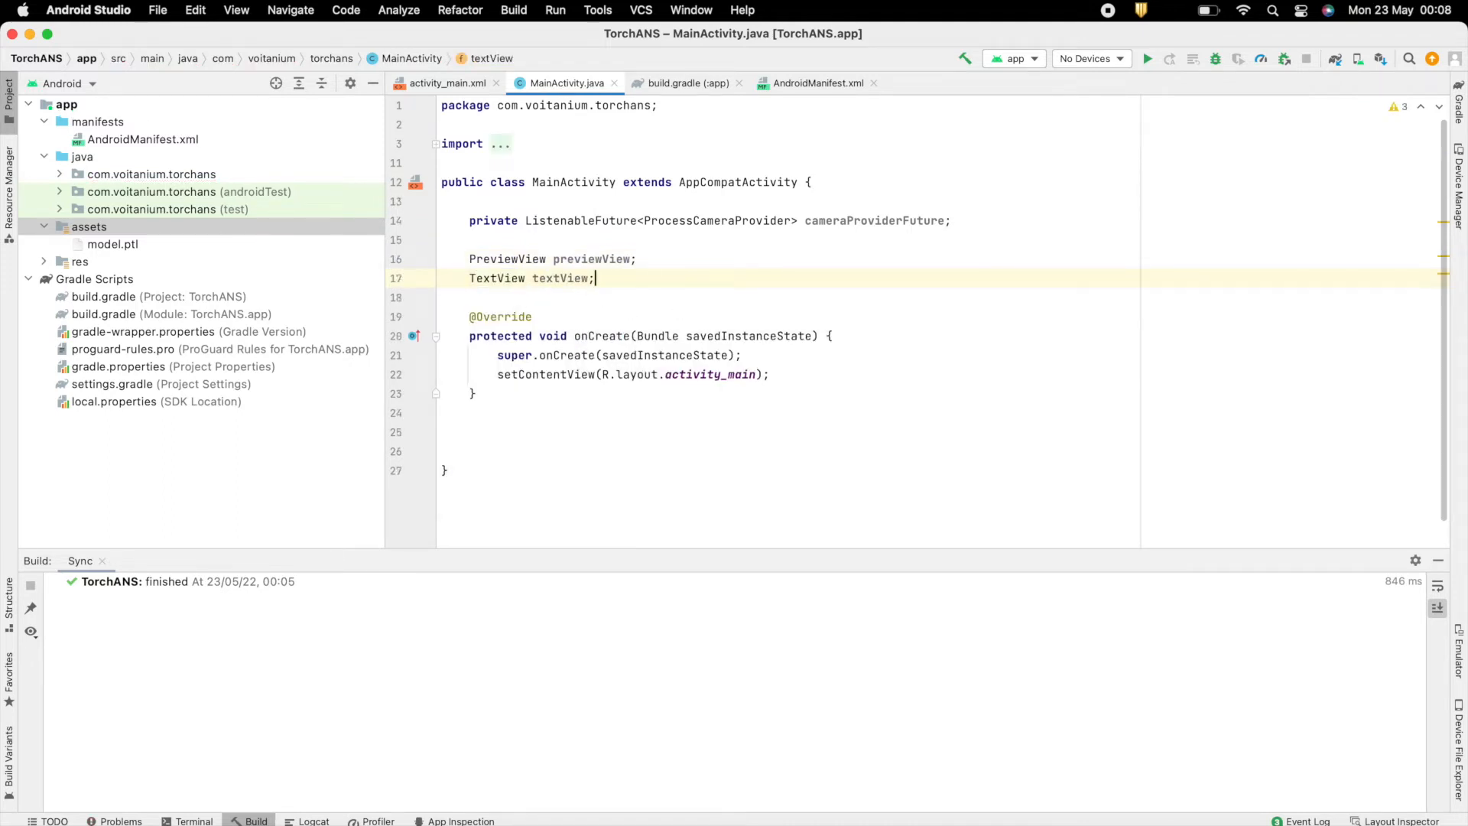
Bind previewView to R.id.cameraView and textView to R.id.result_text in onCreate.
type("previewView")
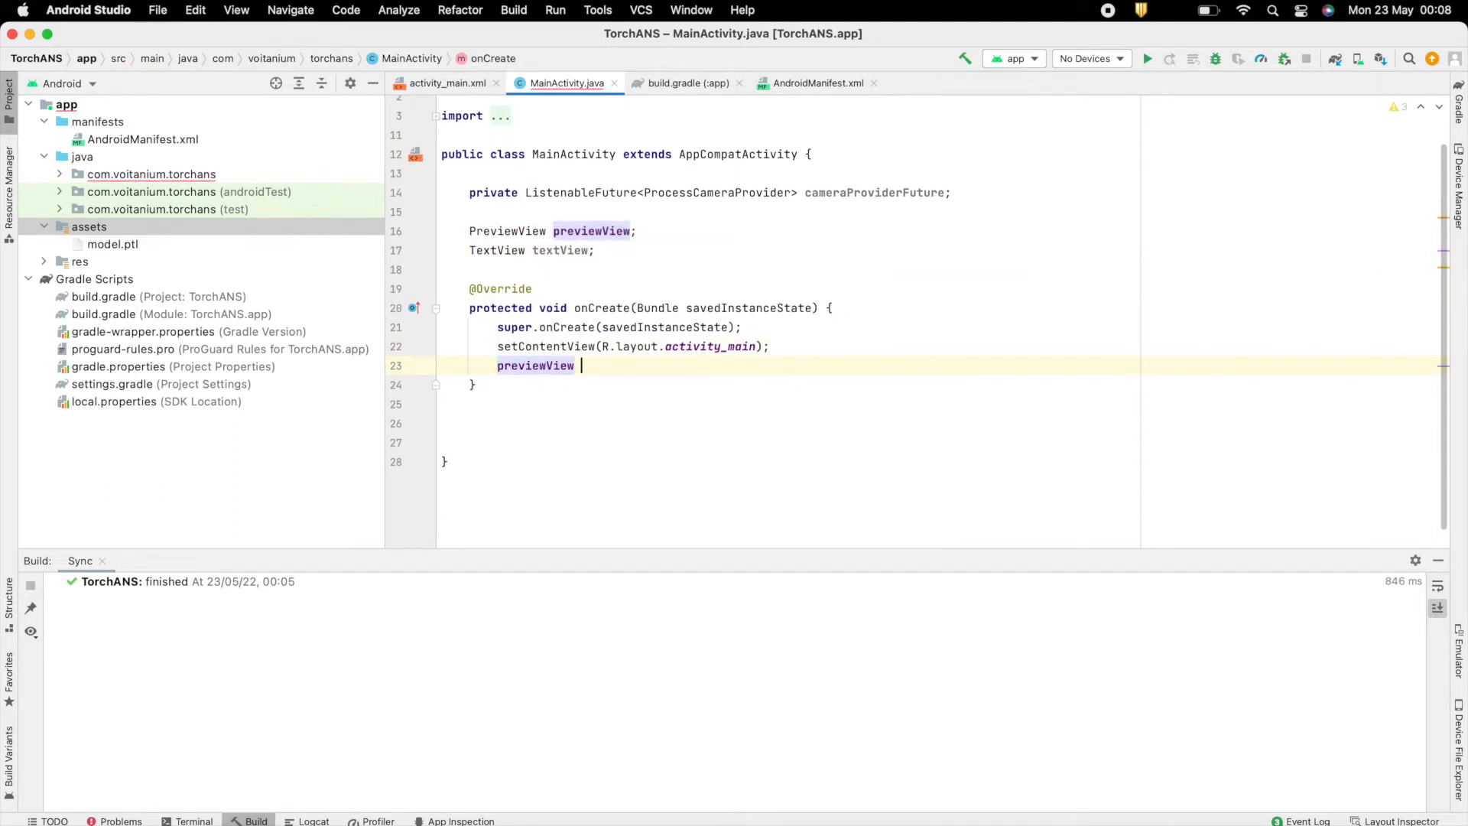
type("= findViewById(R.id.cameraView);")
type("textView = f")
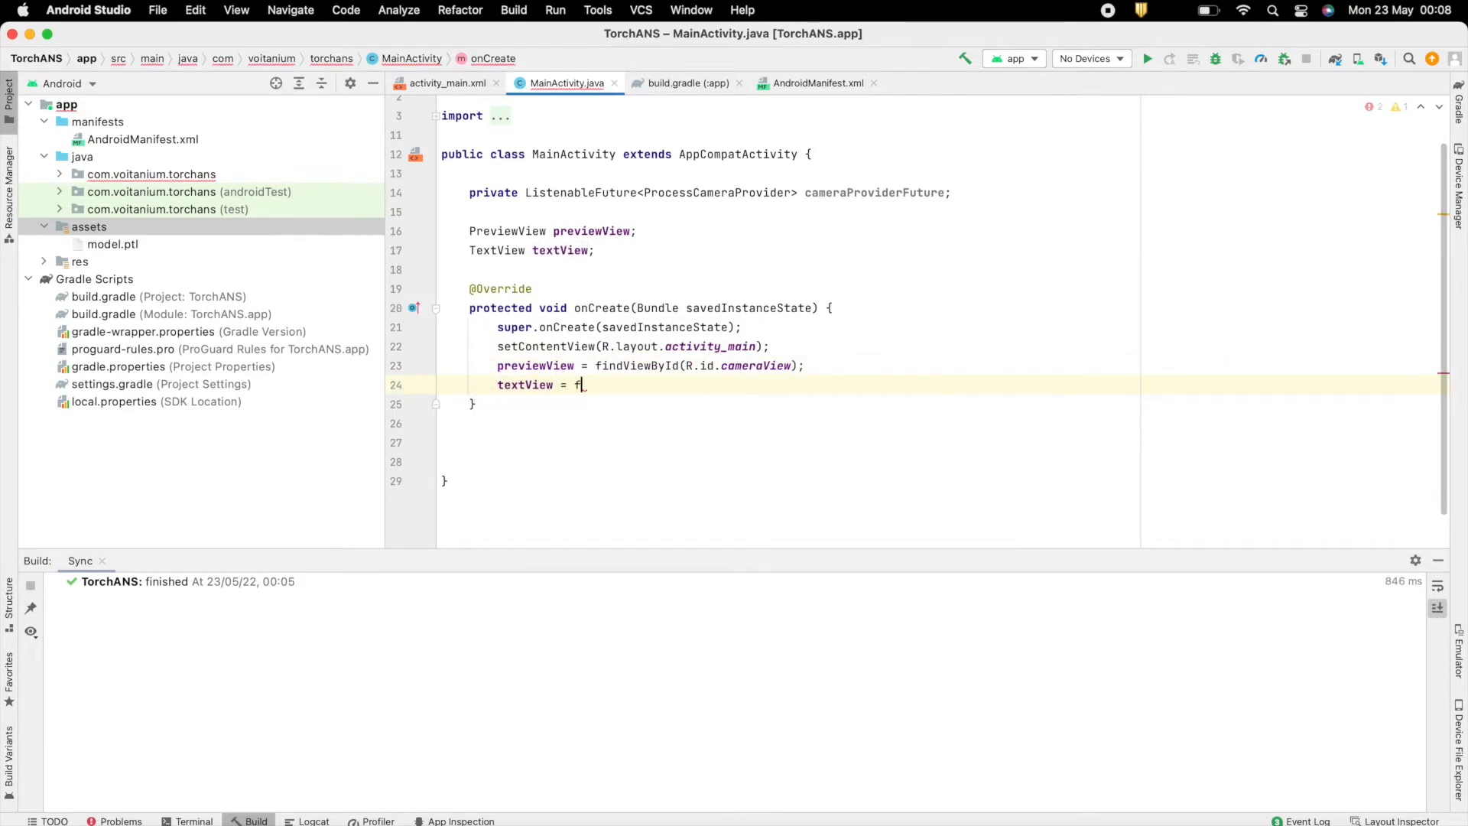
type("indViewById(R.id.result_text);")
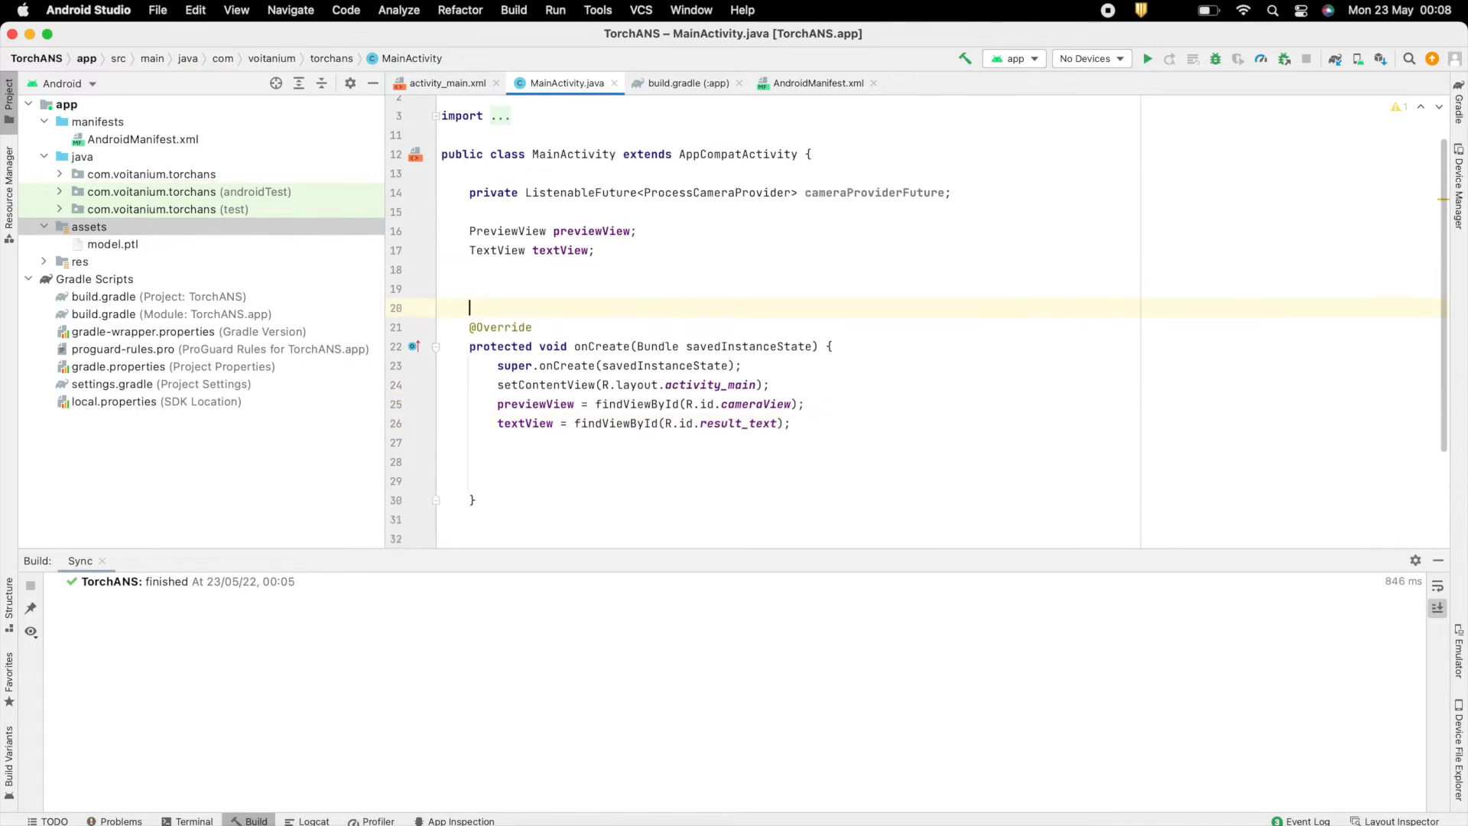
Declare a REQUEST_CODE_PERMISSION int and a REQUIRED_PERMISSIONS String array holding the camera permission.
type("private int")
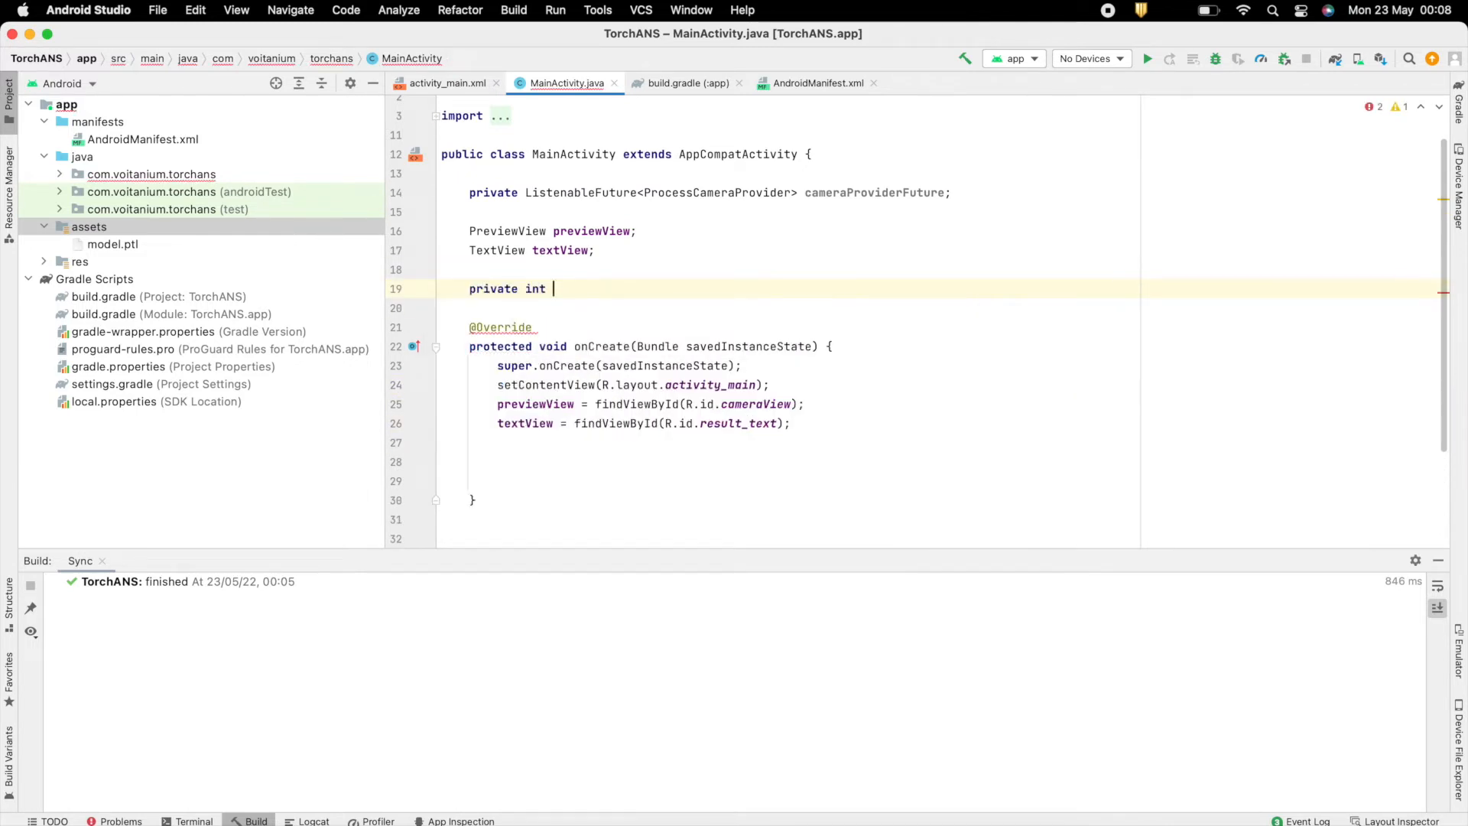
type("REQUEST_")
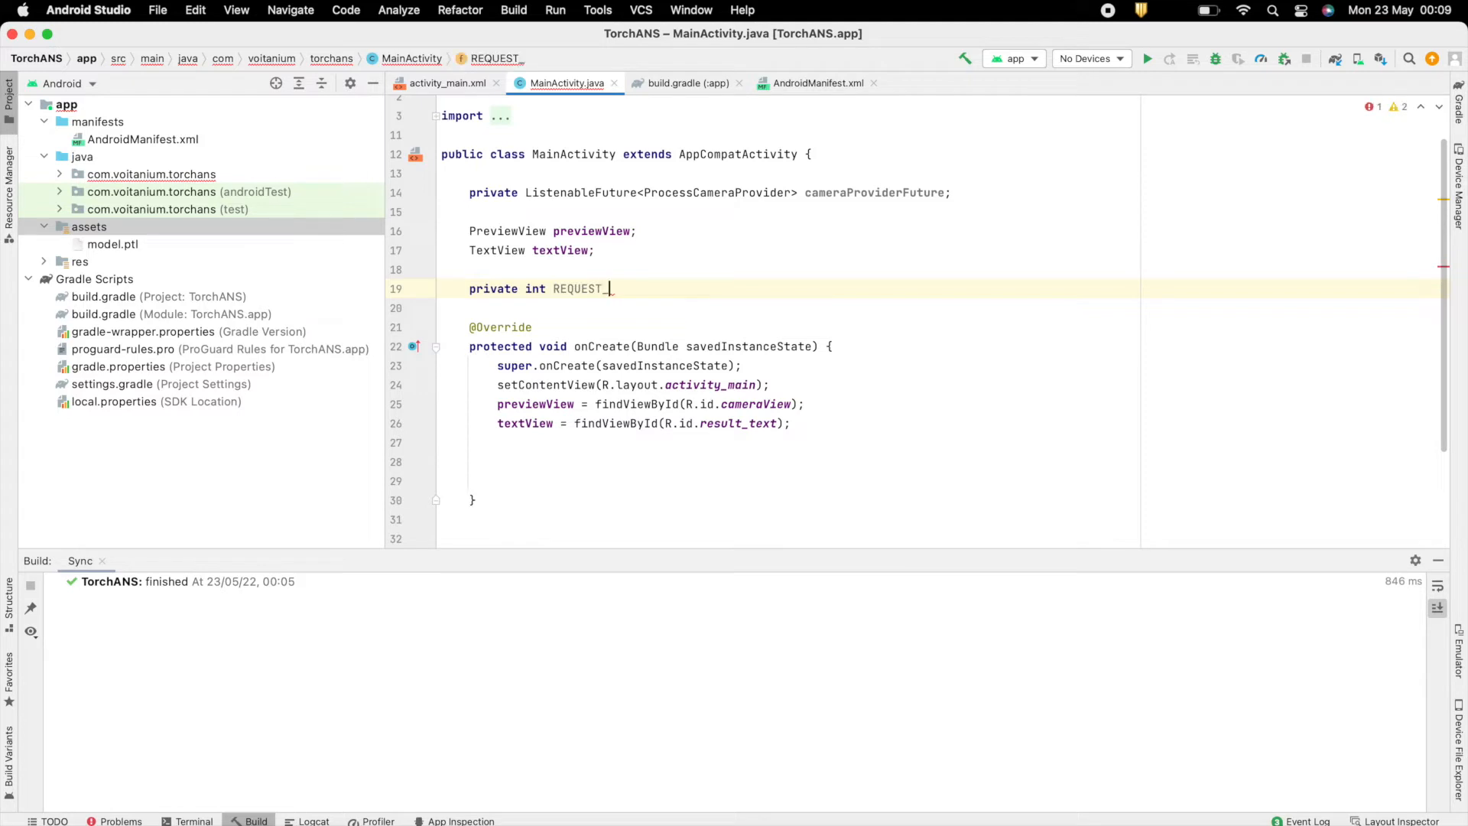
type("CODE_PERMISSION = 101;")
type("private")
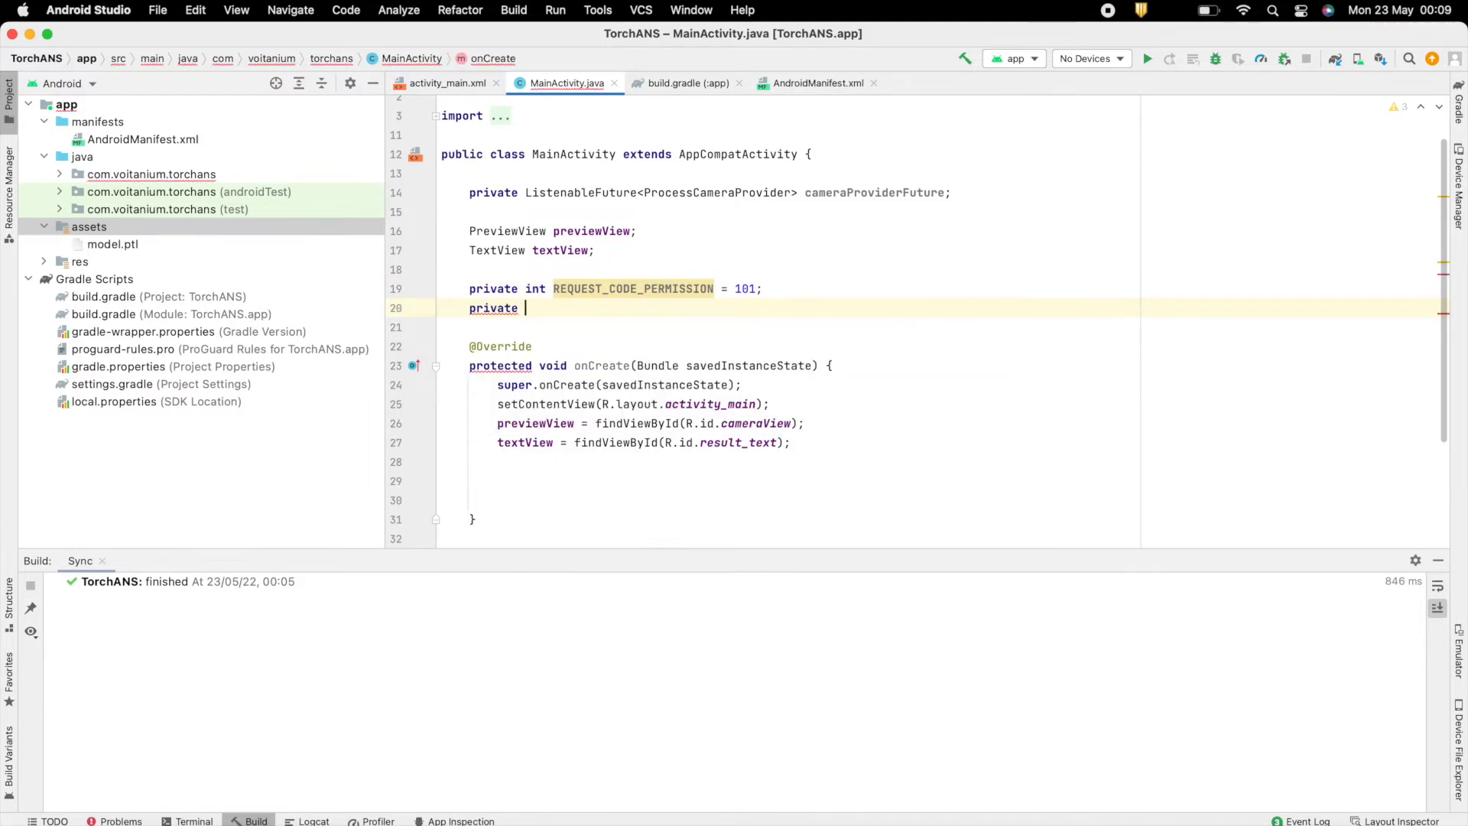
type("final String[]")
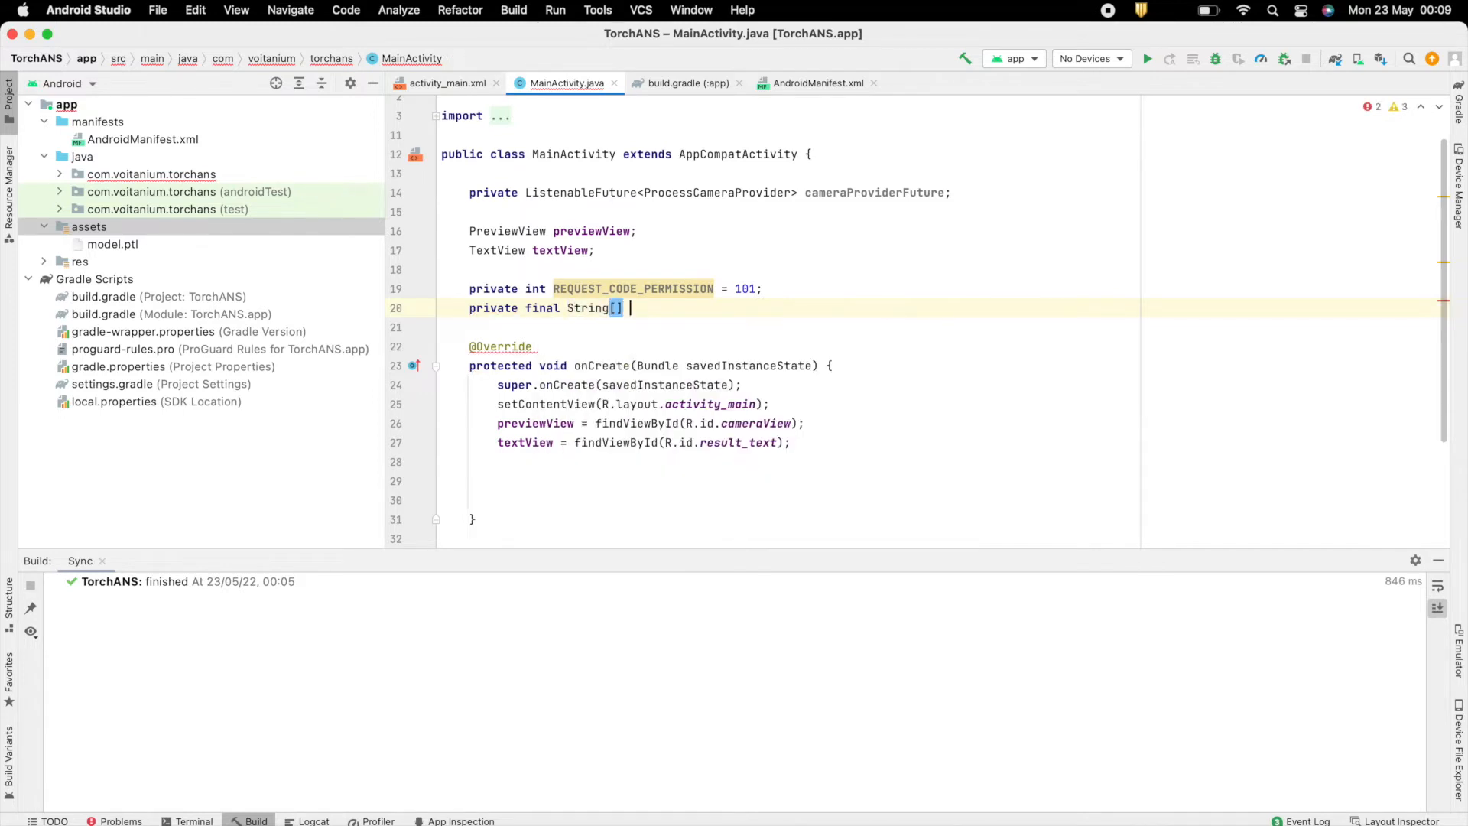
type("REQUIRED_PER")
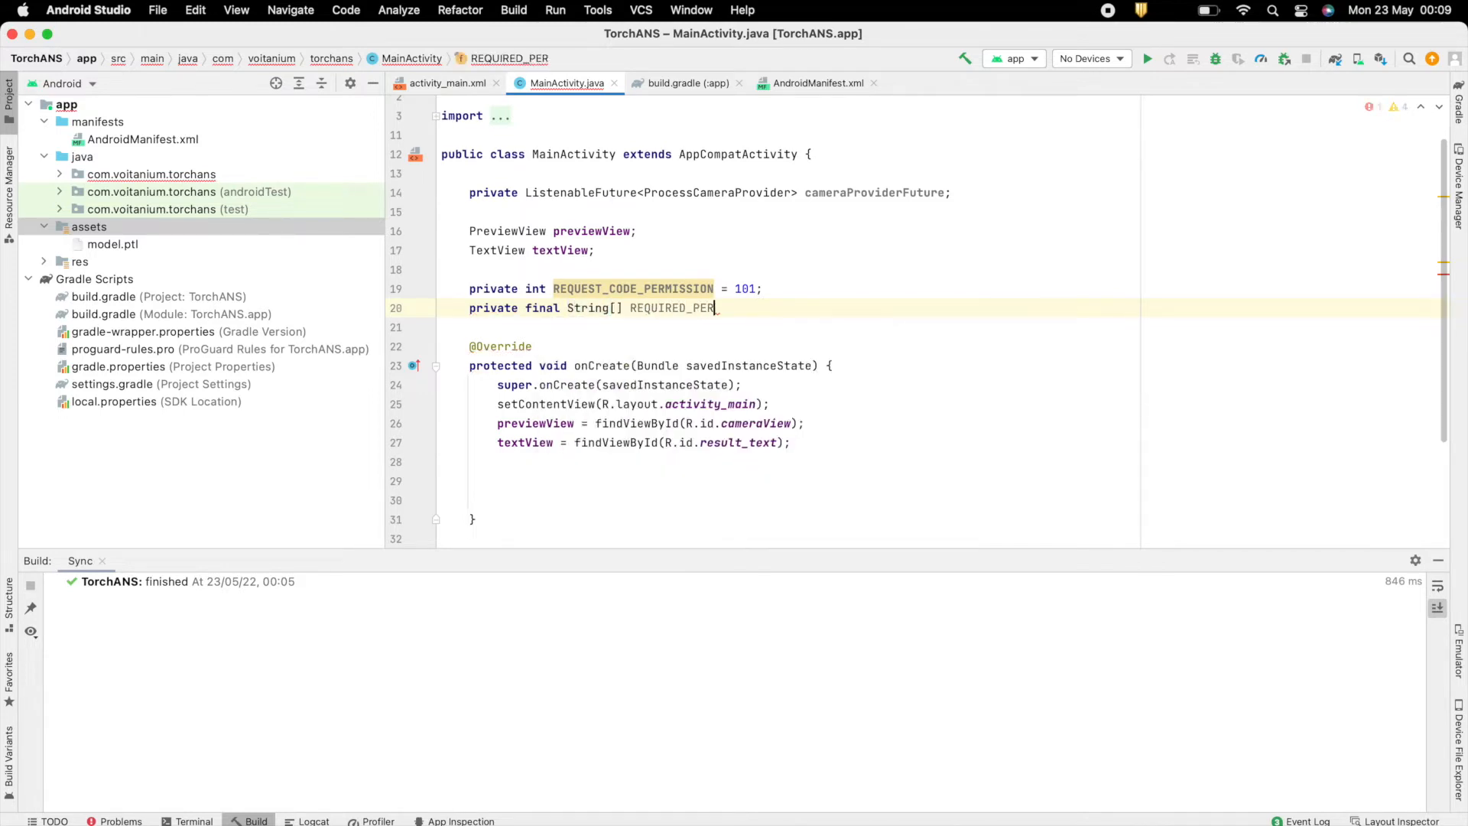
type("MISSIONS = new String[] {\"a\"};")
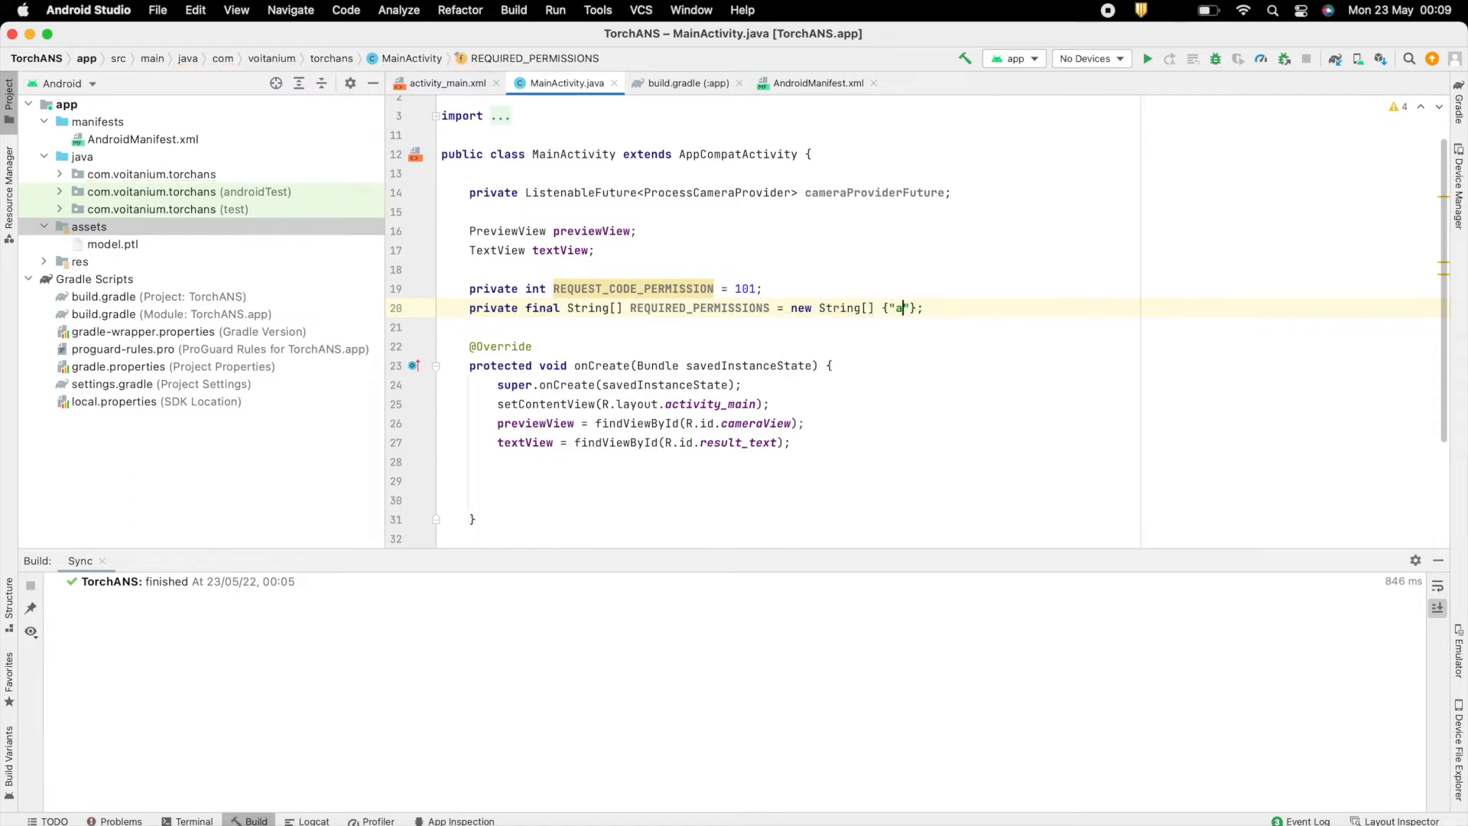
type("ndroid.premission.CAMERA")
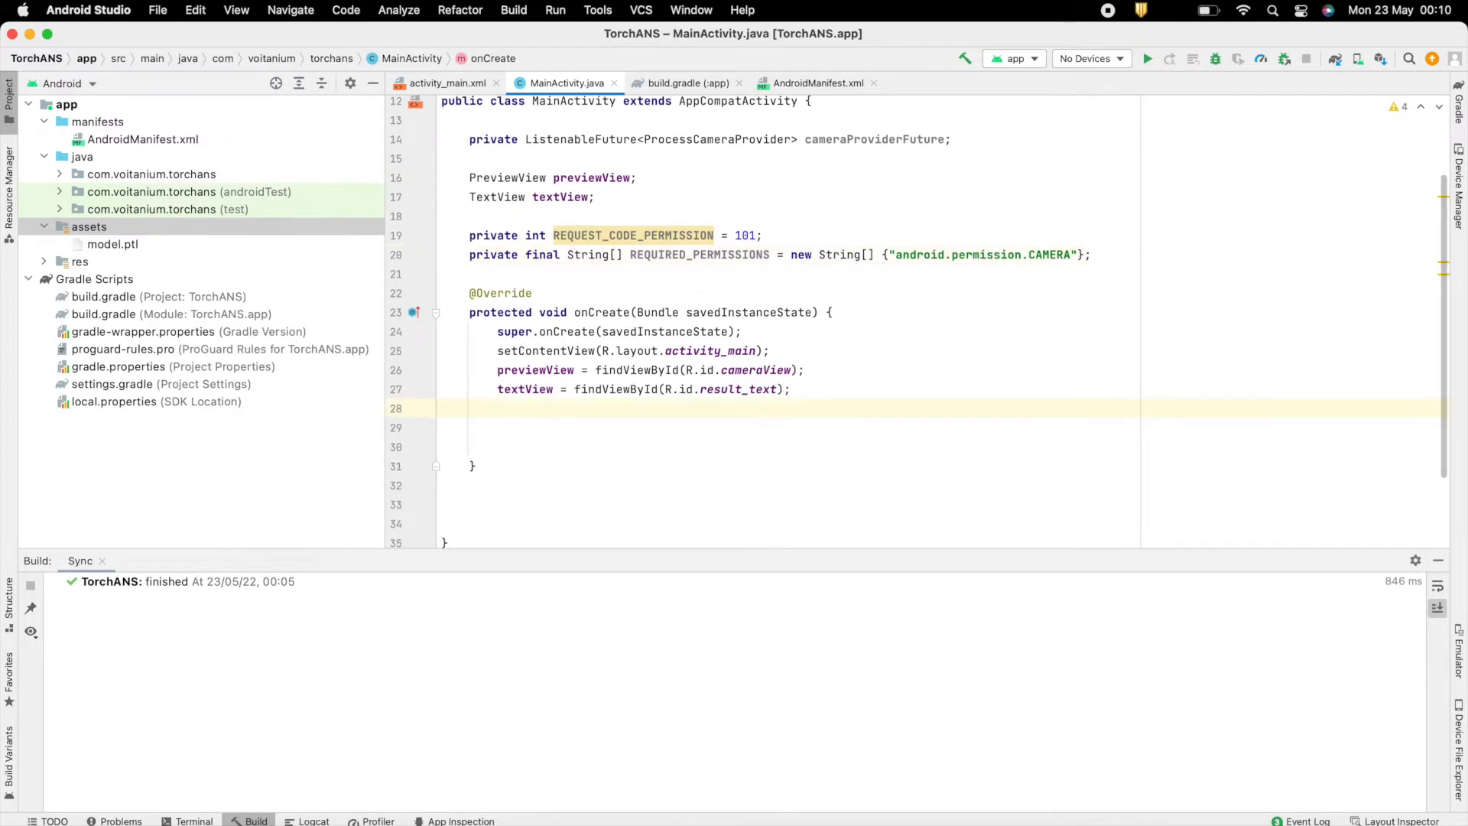
Write checkPermissions() comparing ContextCompat.checkSelfPermission against PackageManager.PERMISSION_GRANTED.
type("private  checkP")
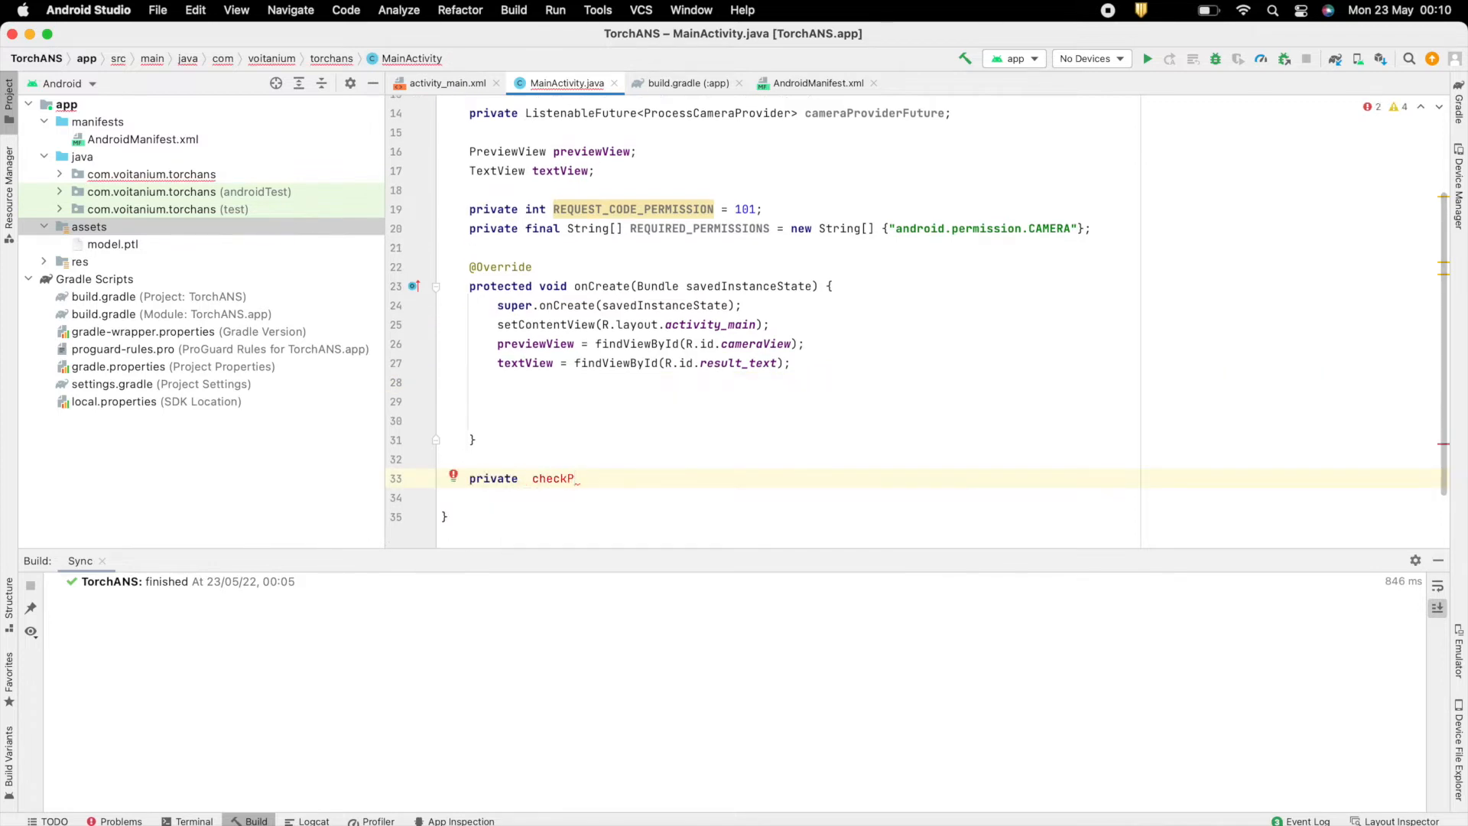
type("boolean checkPermissions() {")
left_click(803, 497)
type("for")
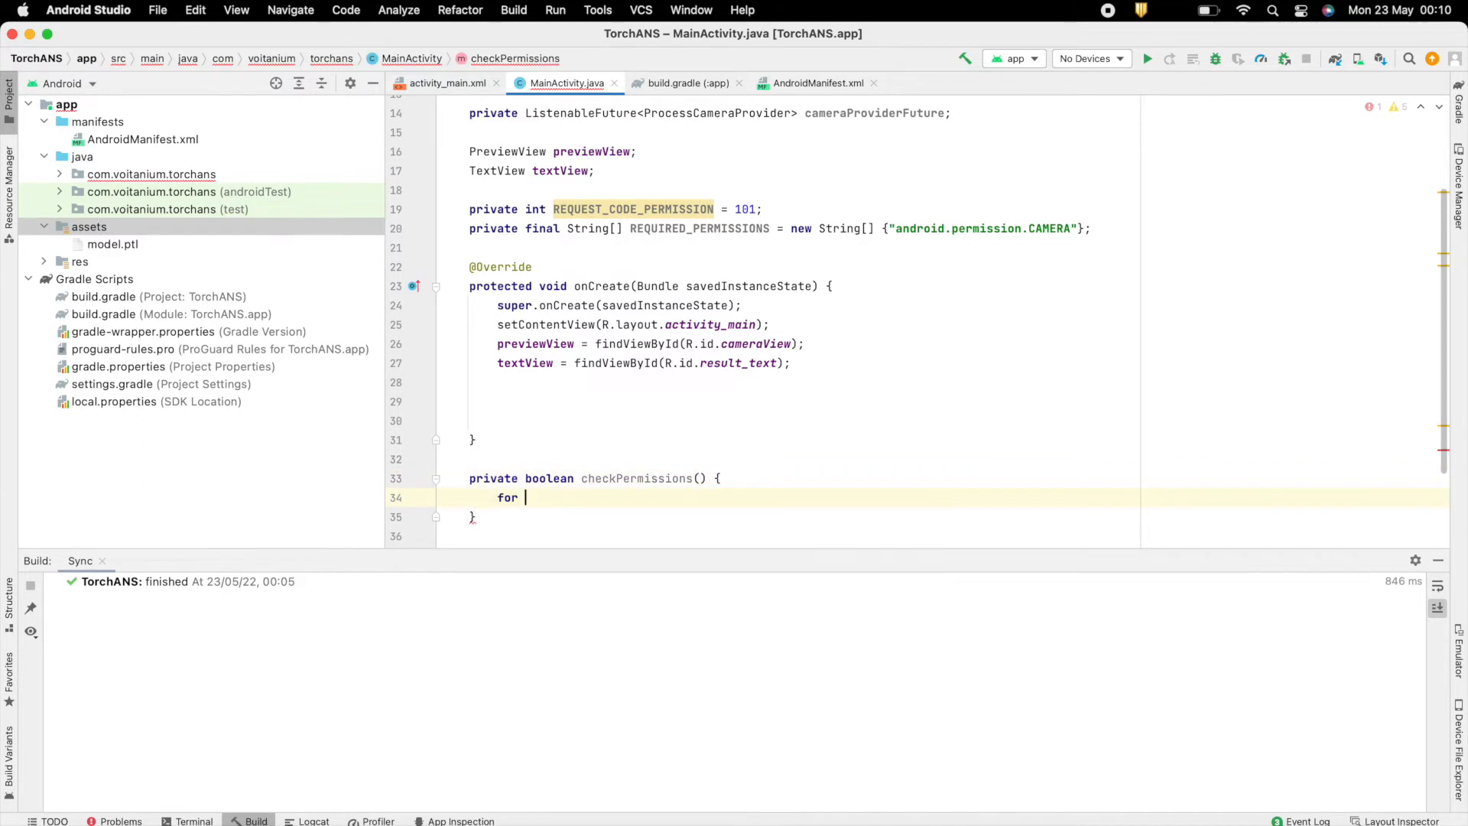
type("(String_permission : REQUIRED_PERMISSIONS) {")
type("if (")
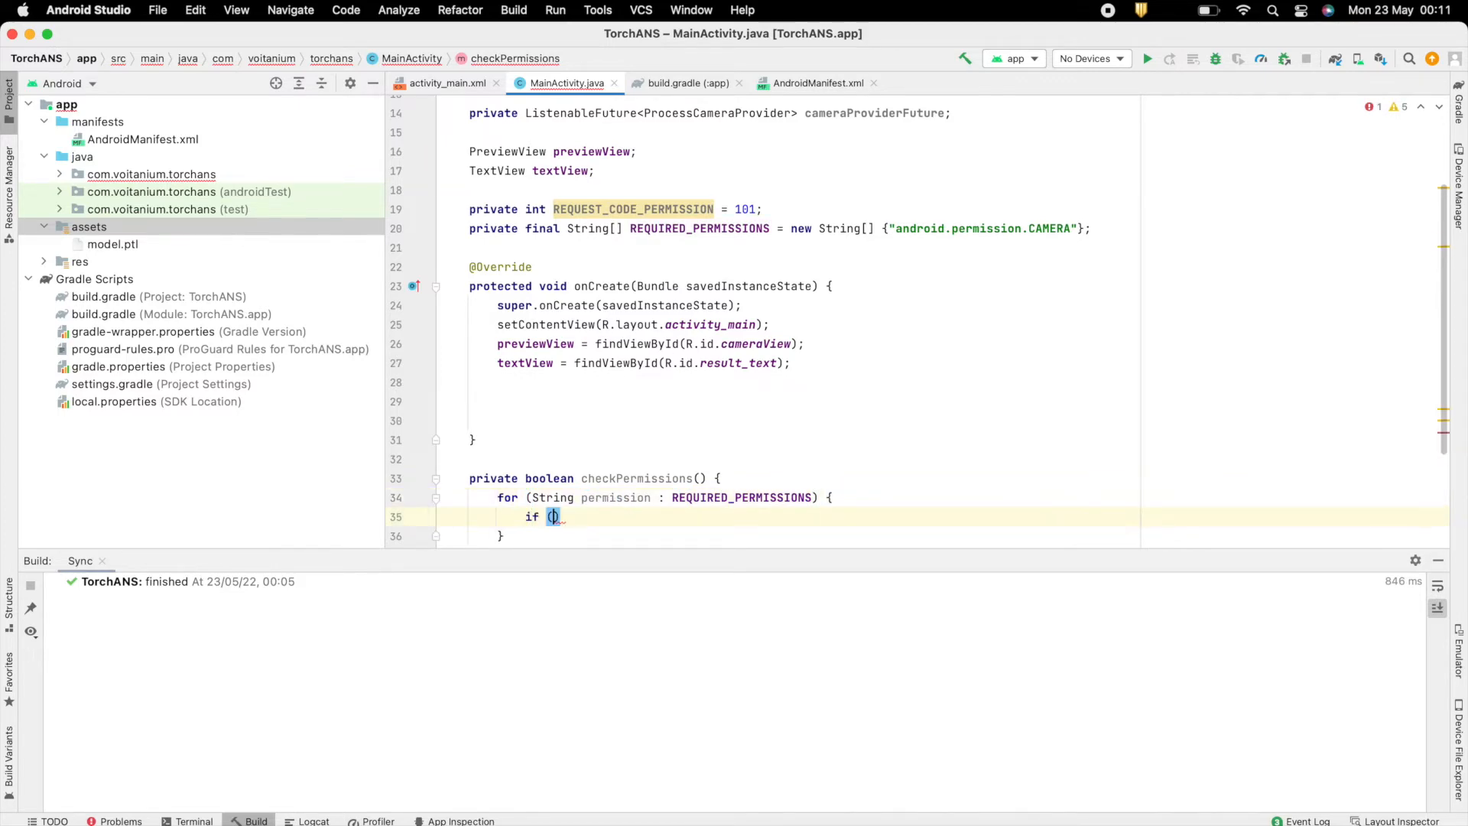
type("COn")
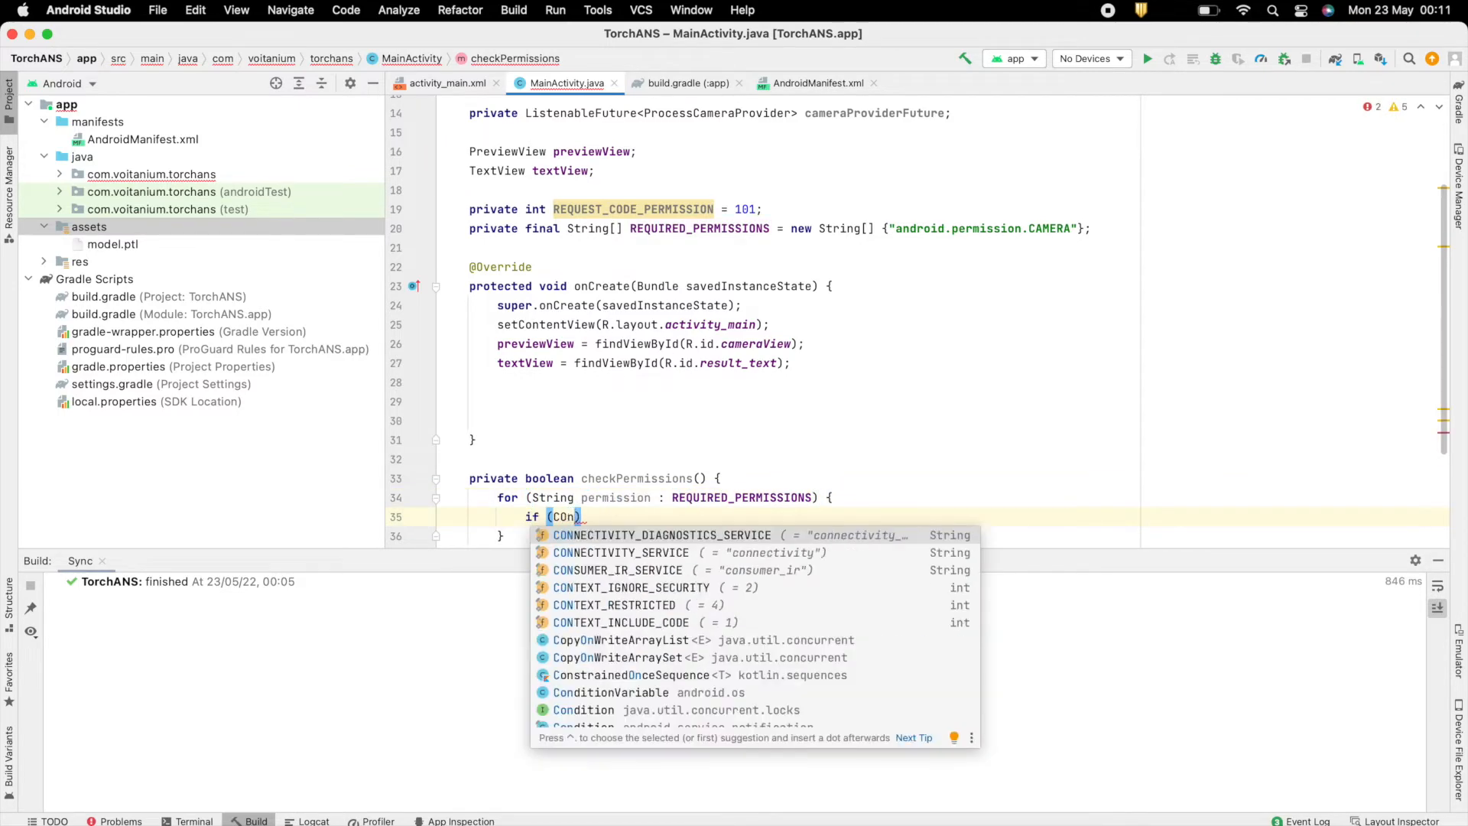
type("ContextCompat.checkSelfPermission(this, permissio")
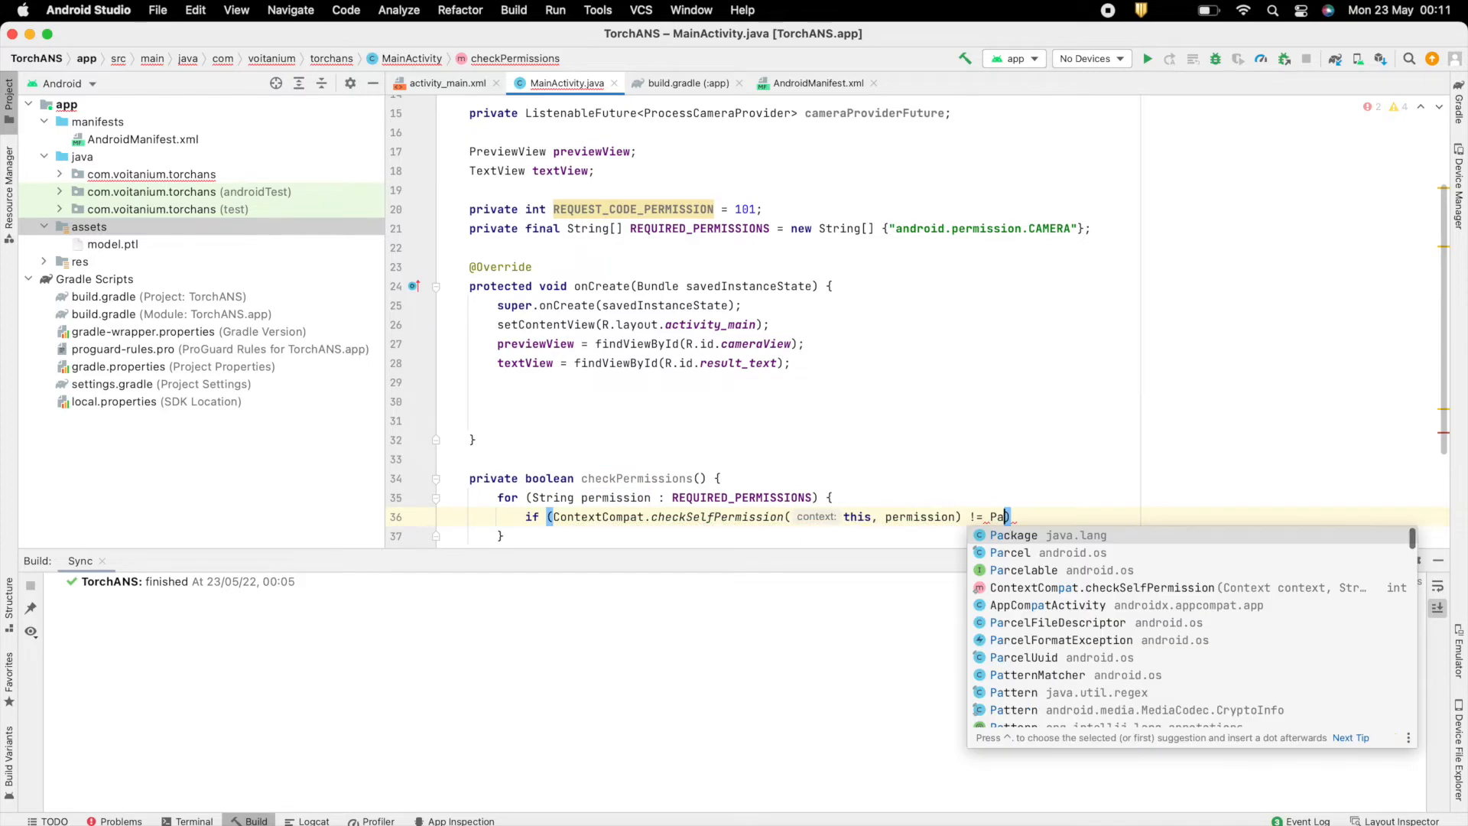
type("PackageManager.")
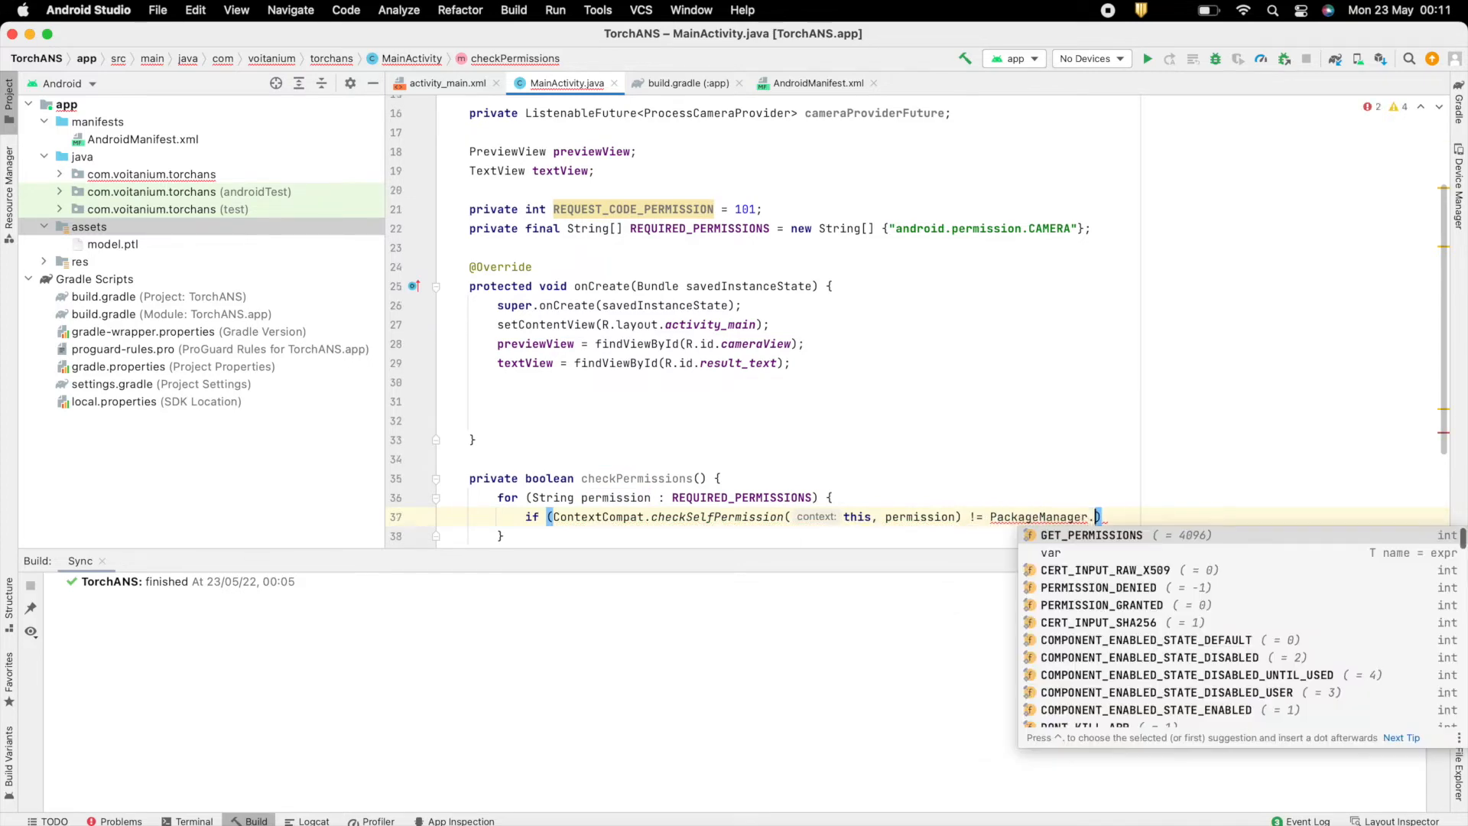
left_click(1103, 604)
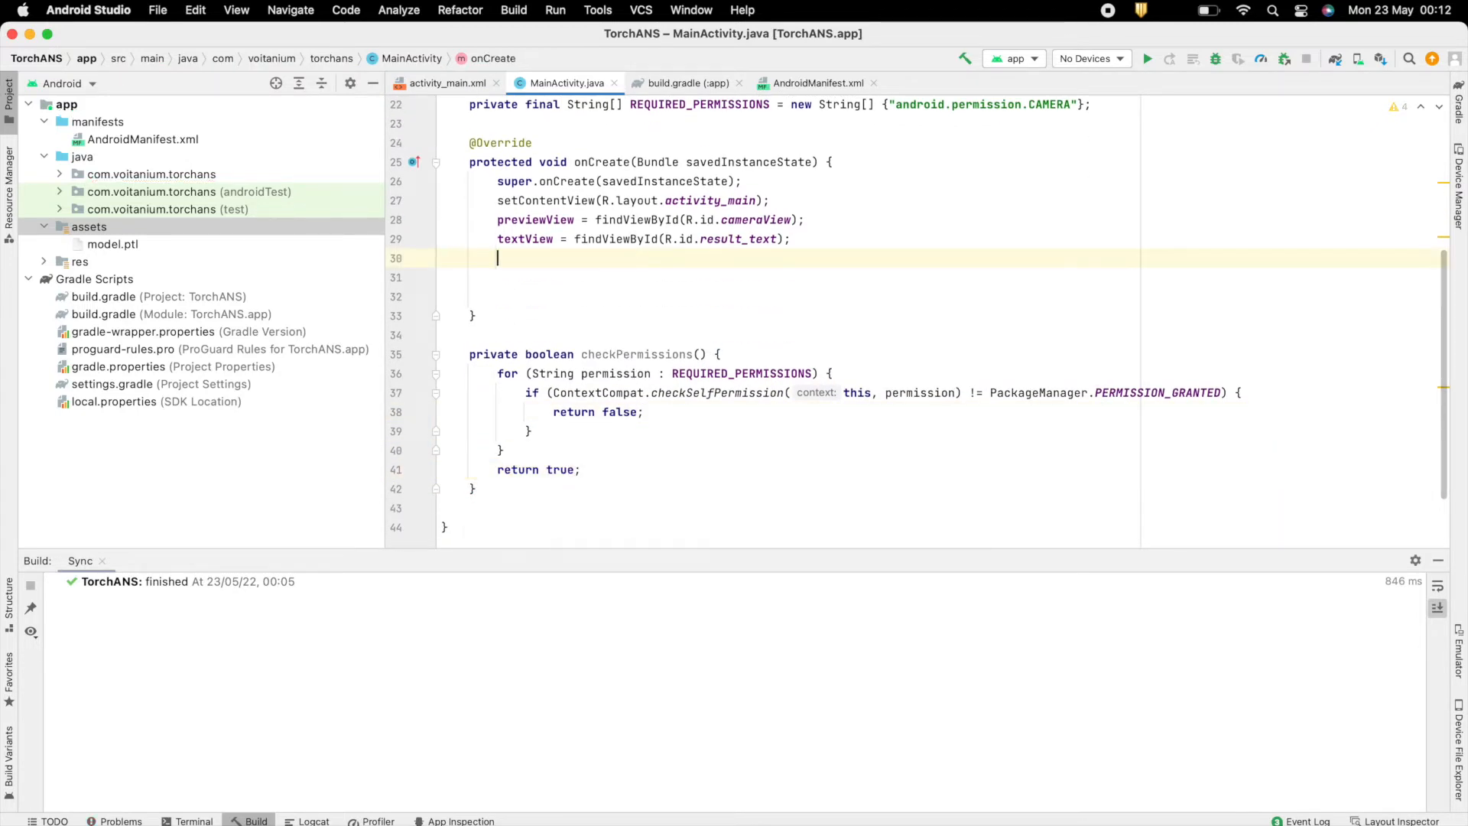
In onCreate, call ActivityCompat.requestPermissions when checkPermissions() returns false.
type("if (!checkPermissions())")
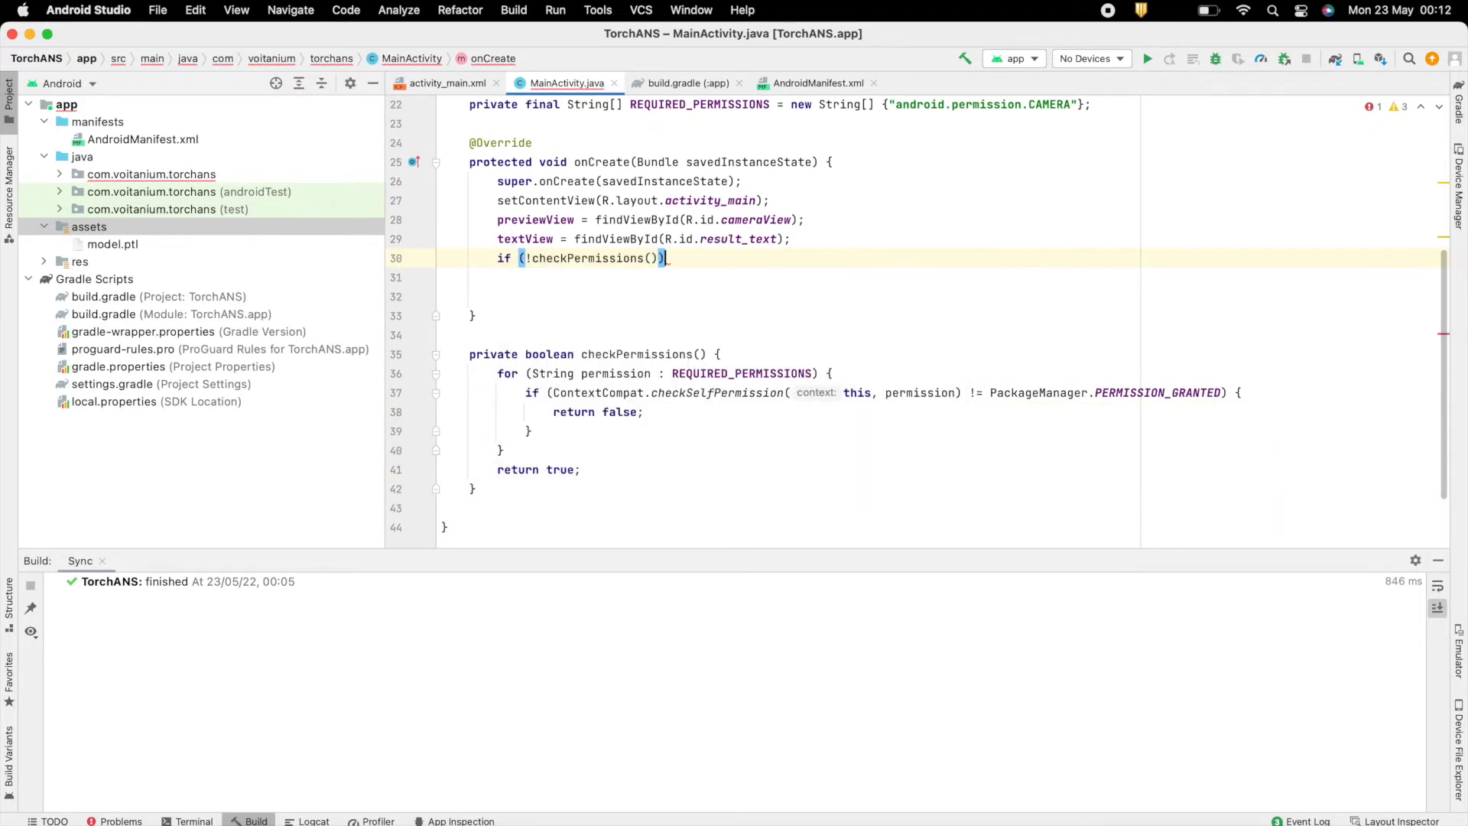
type("Act")
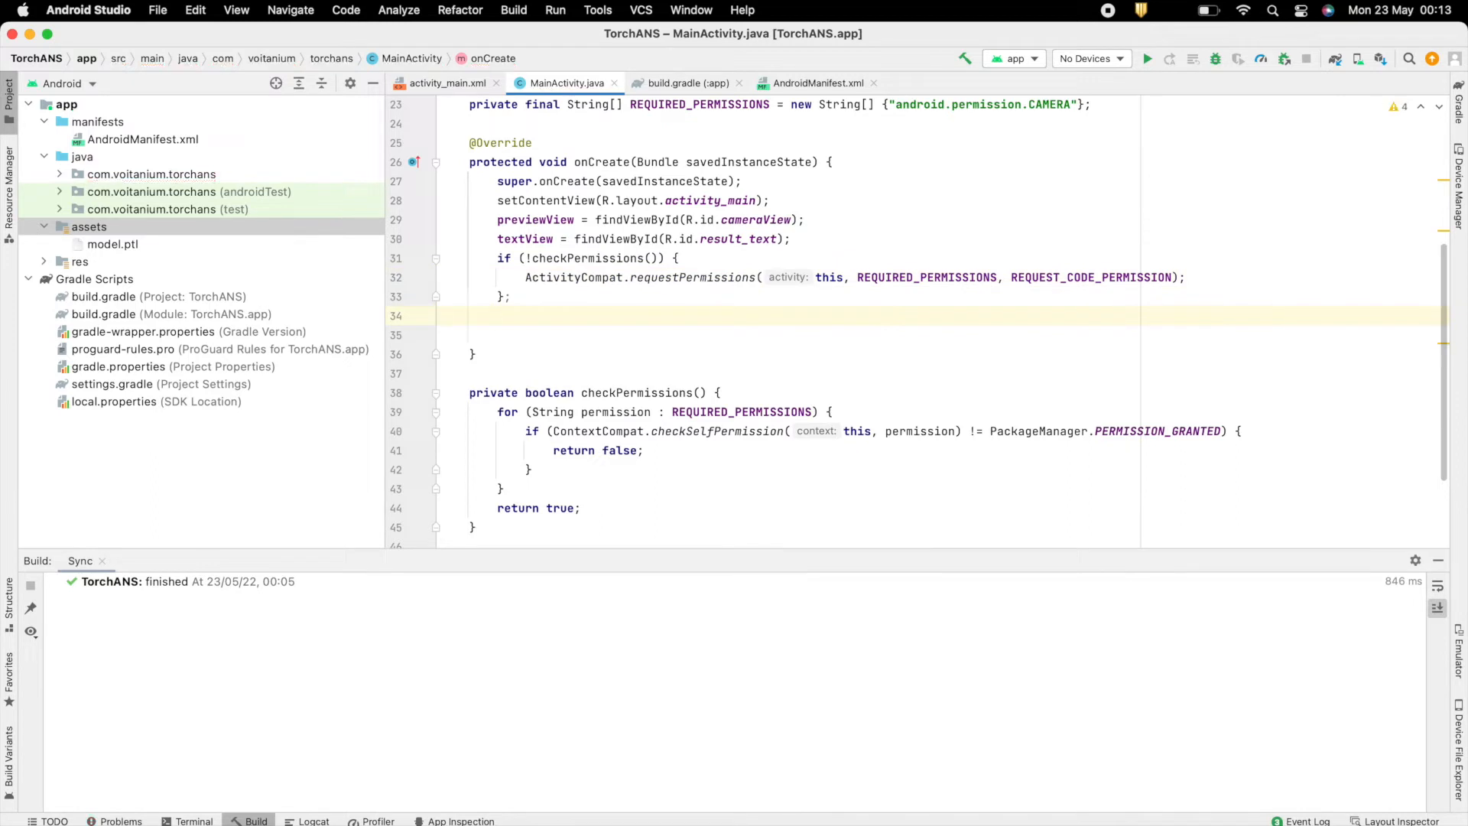
key("Return")
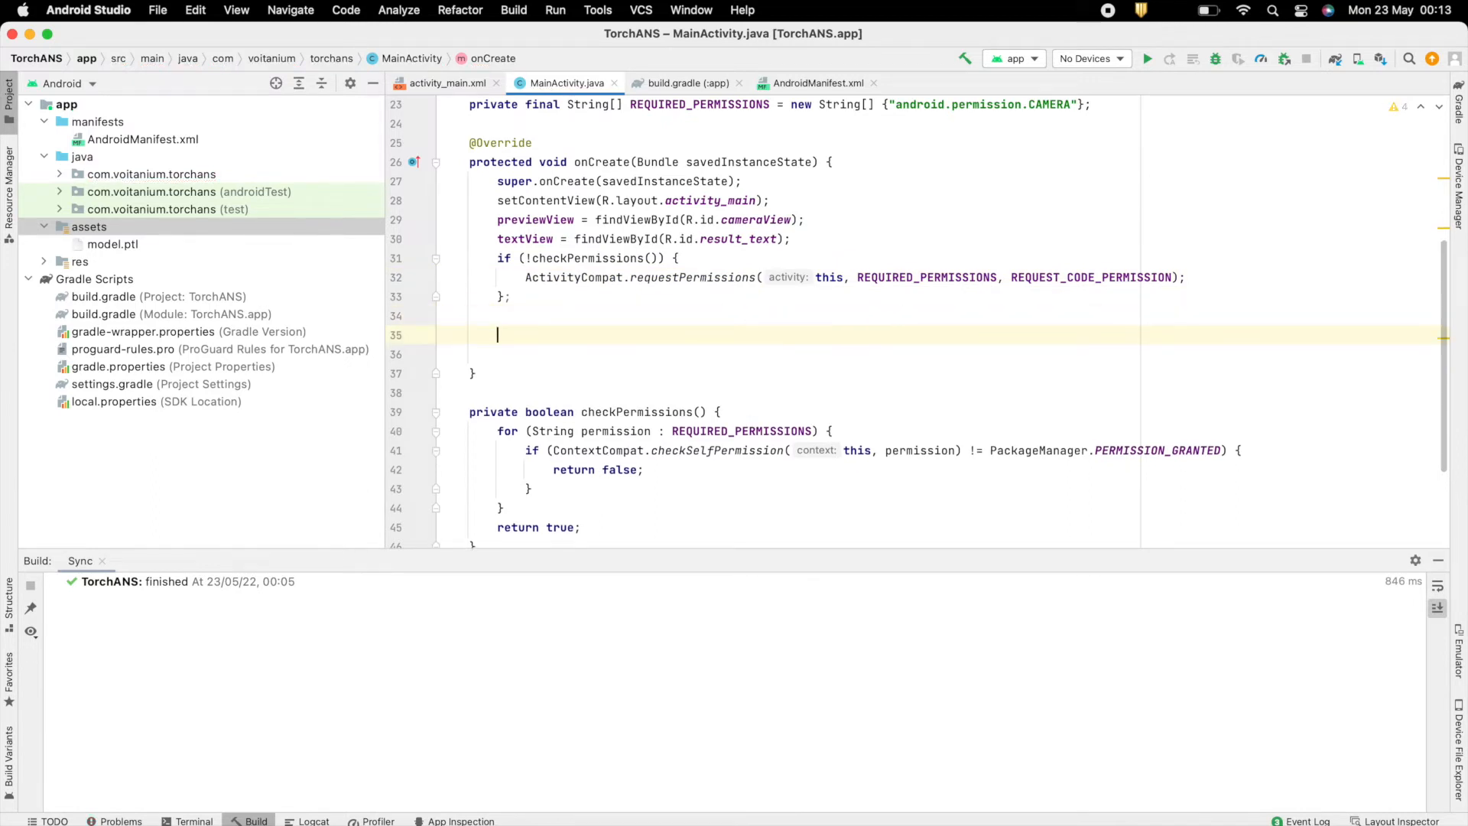
Assign cameraProviderFuture from ProcessCameraProvider and add a listener catching ExecutionException | InterruptedException.
type("cameraProviderFuture = ProcessCameraProvider.getInstance(this);")
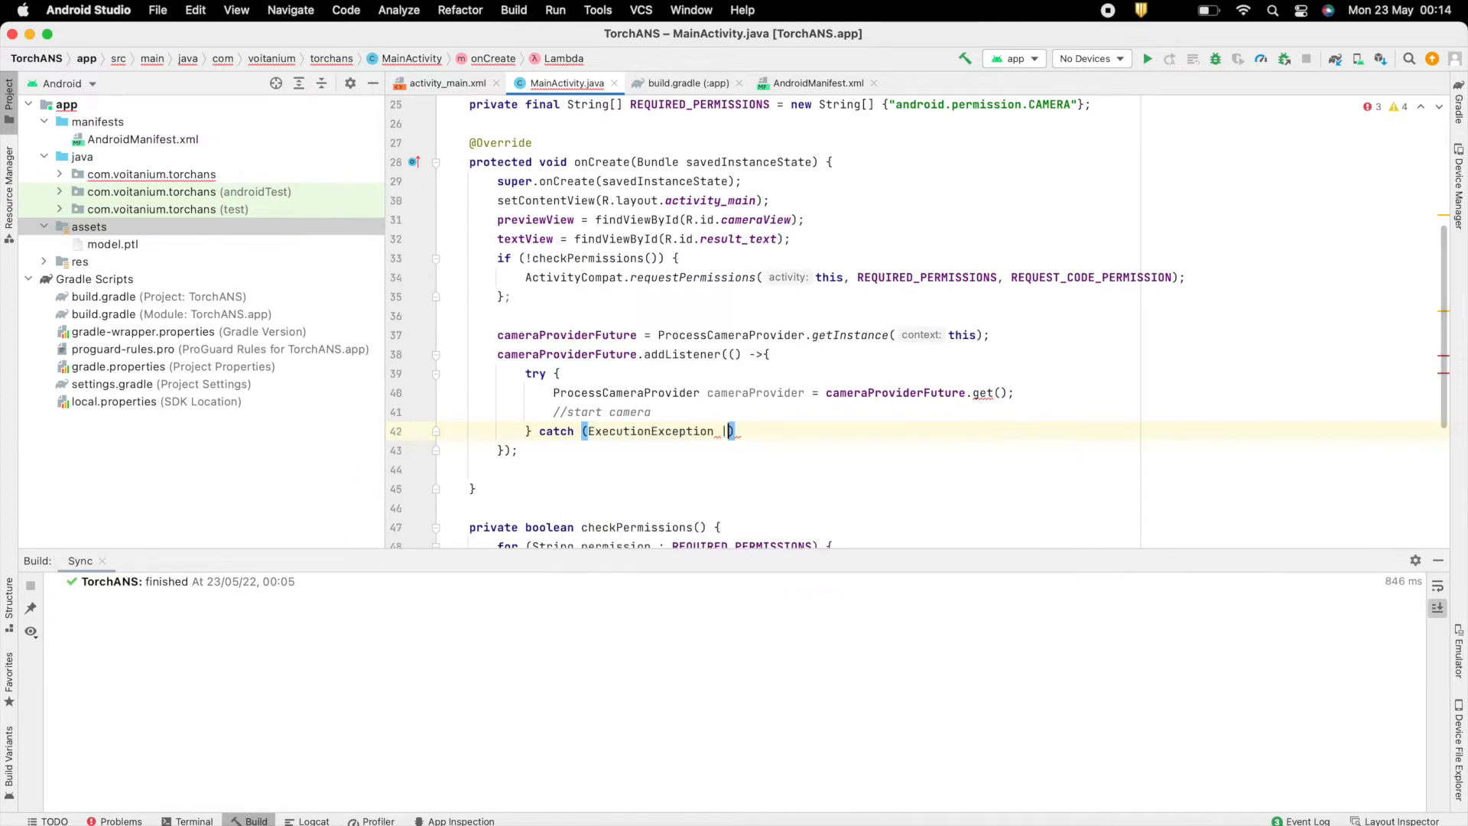
type("| InterruptedException e) {}")
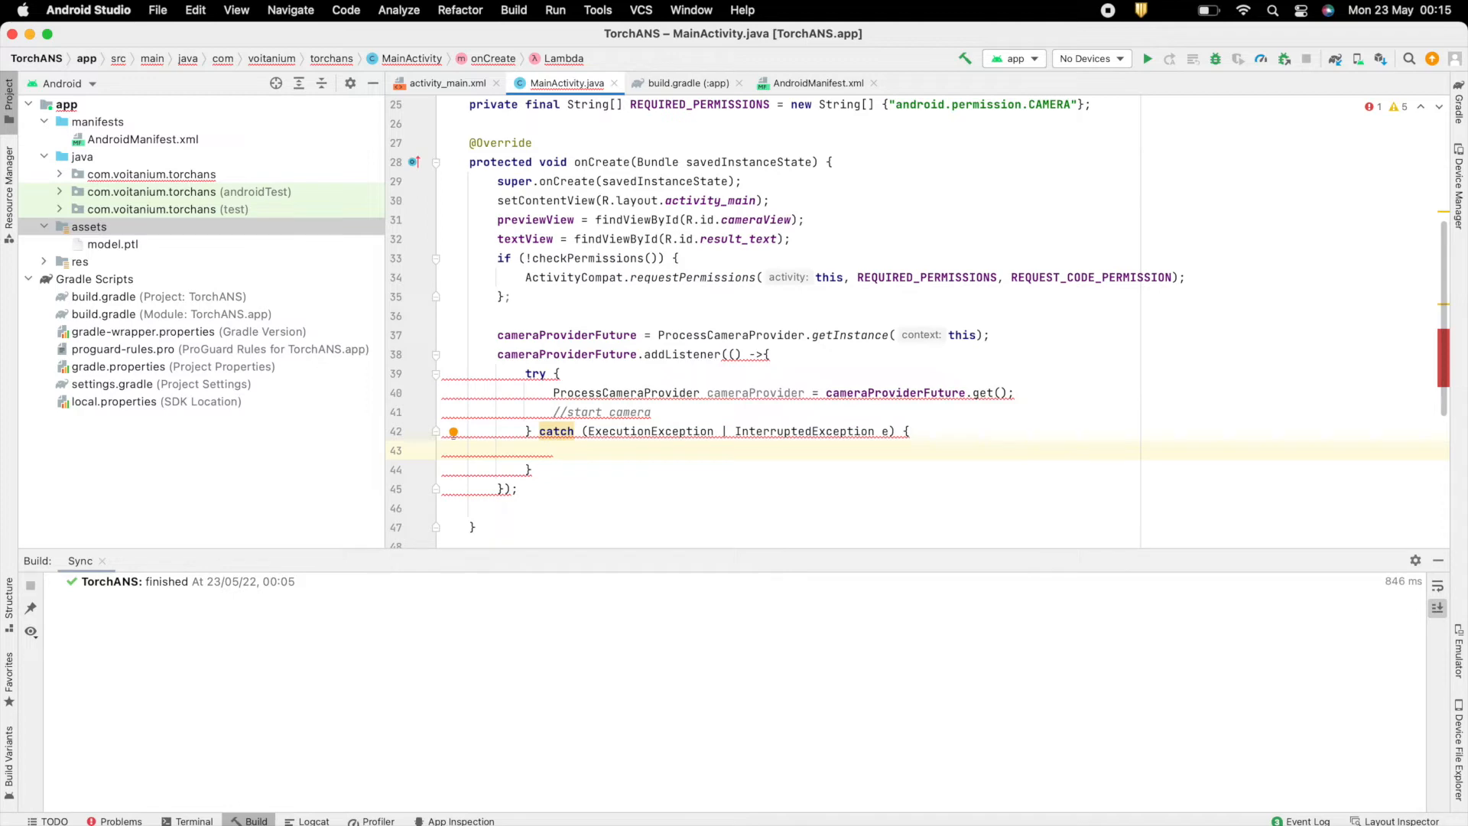
type("// E")
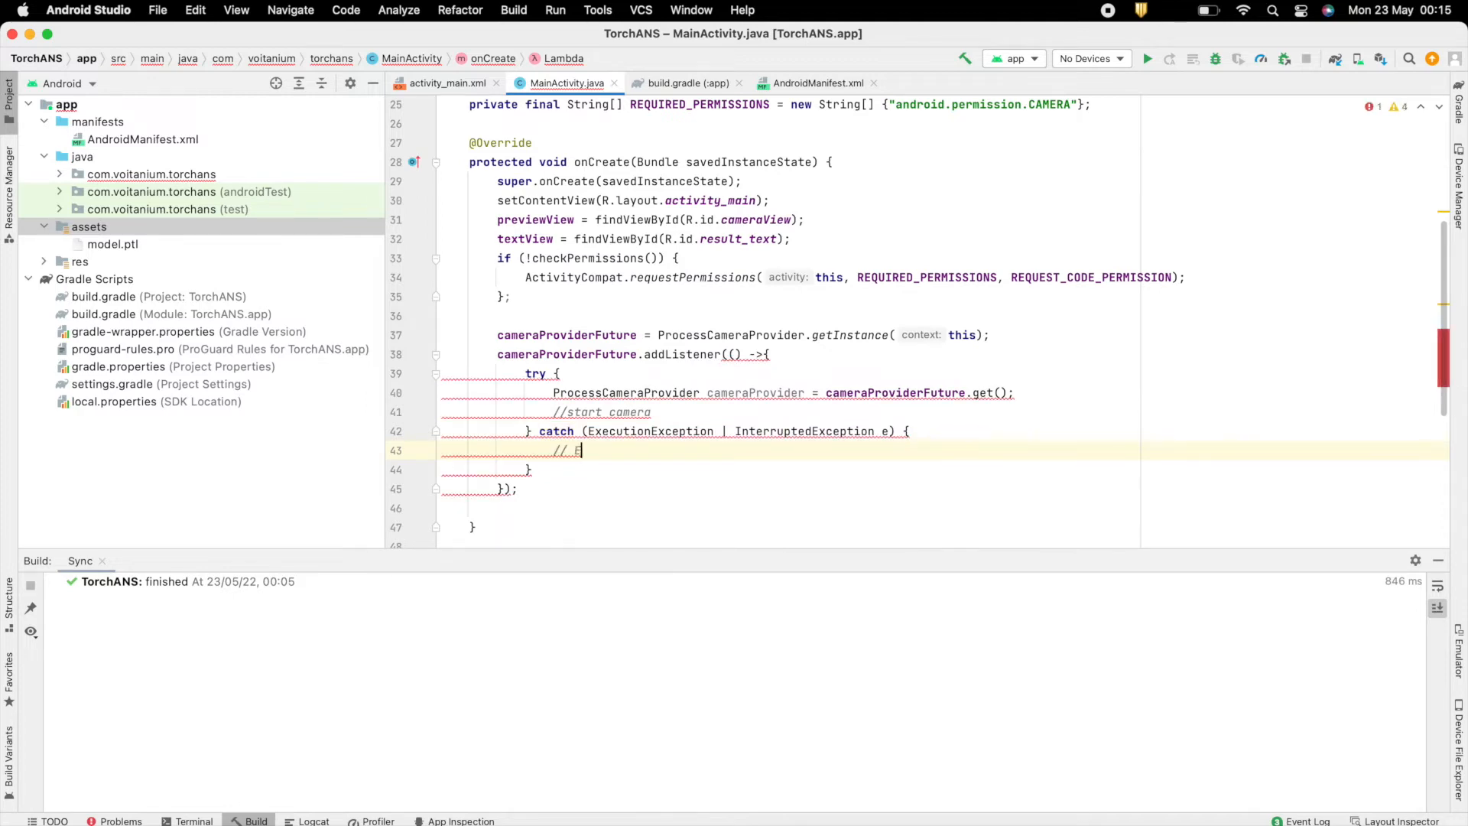
type("rrors")
left_click(942, 489)
type(", ContextCompat.getMainExecutor(this)")
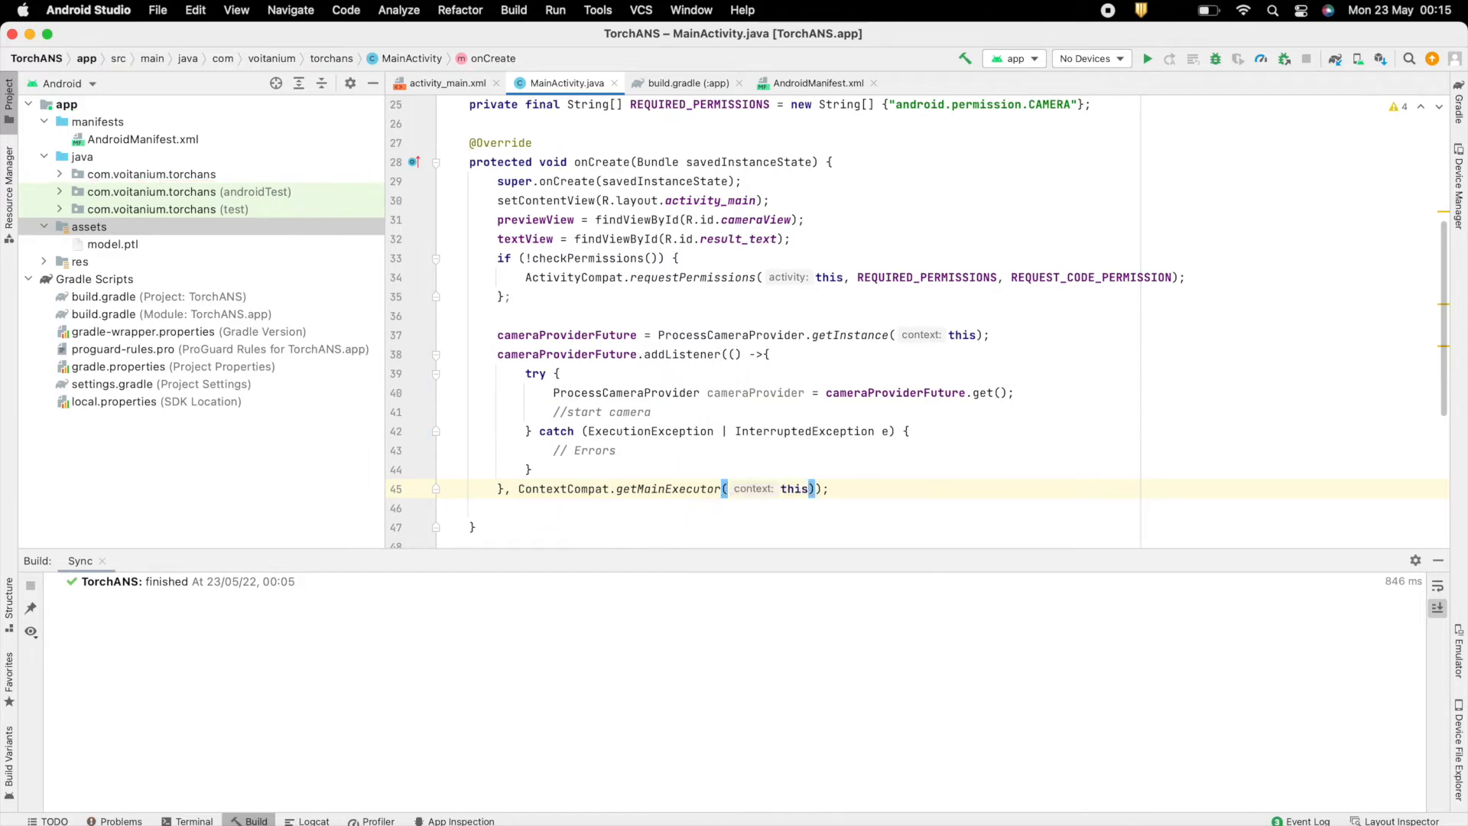
scroll("down", 3)
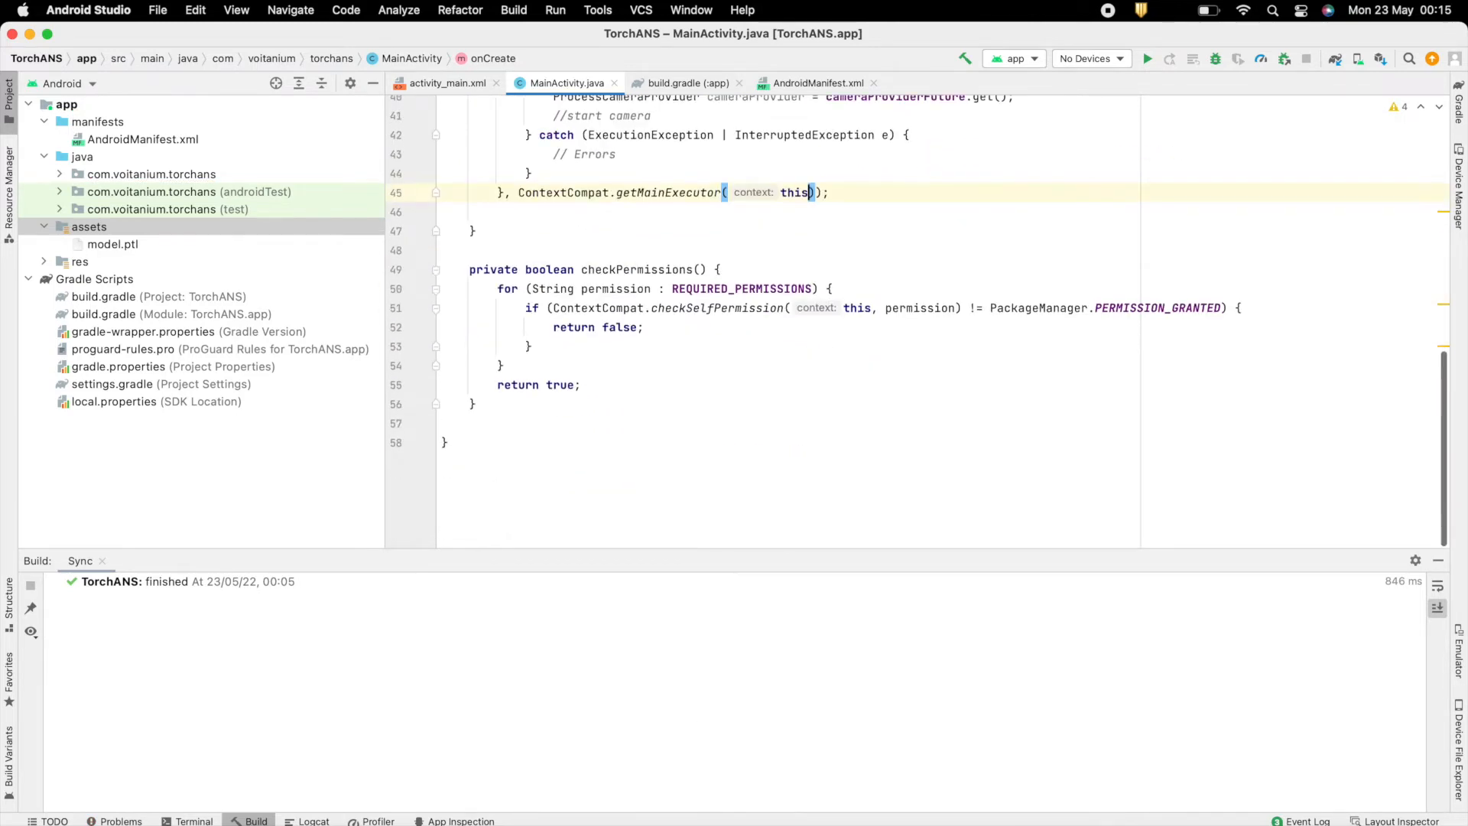
type("void startCamera")
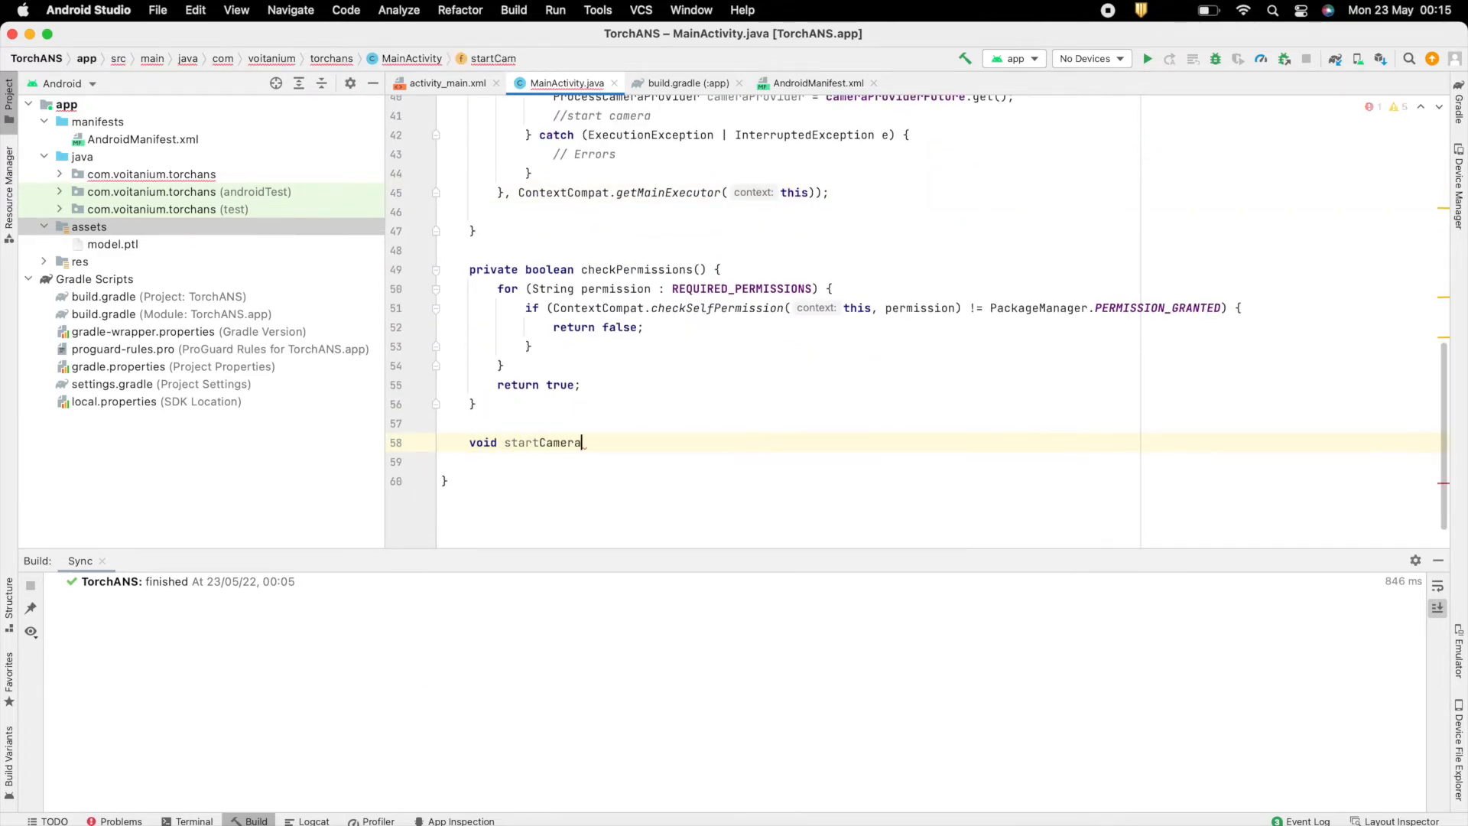
type("(@NonNull ProcessCameraProvider")
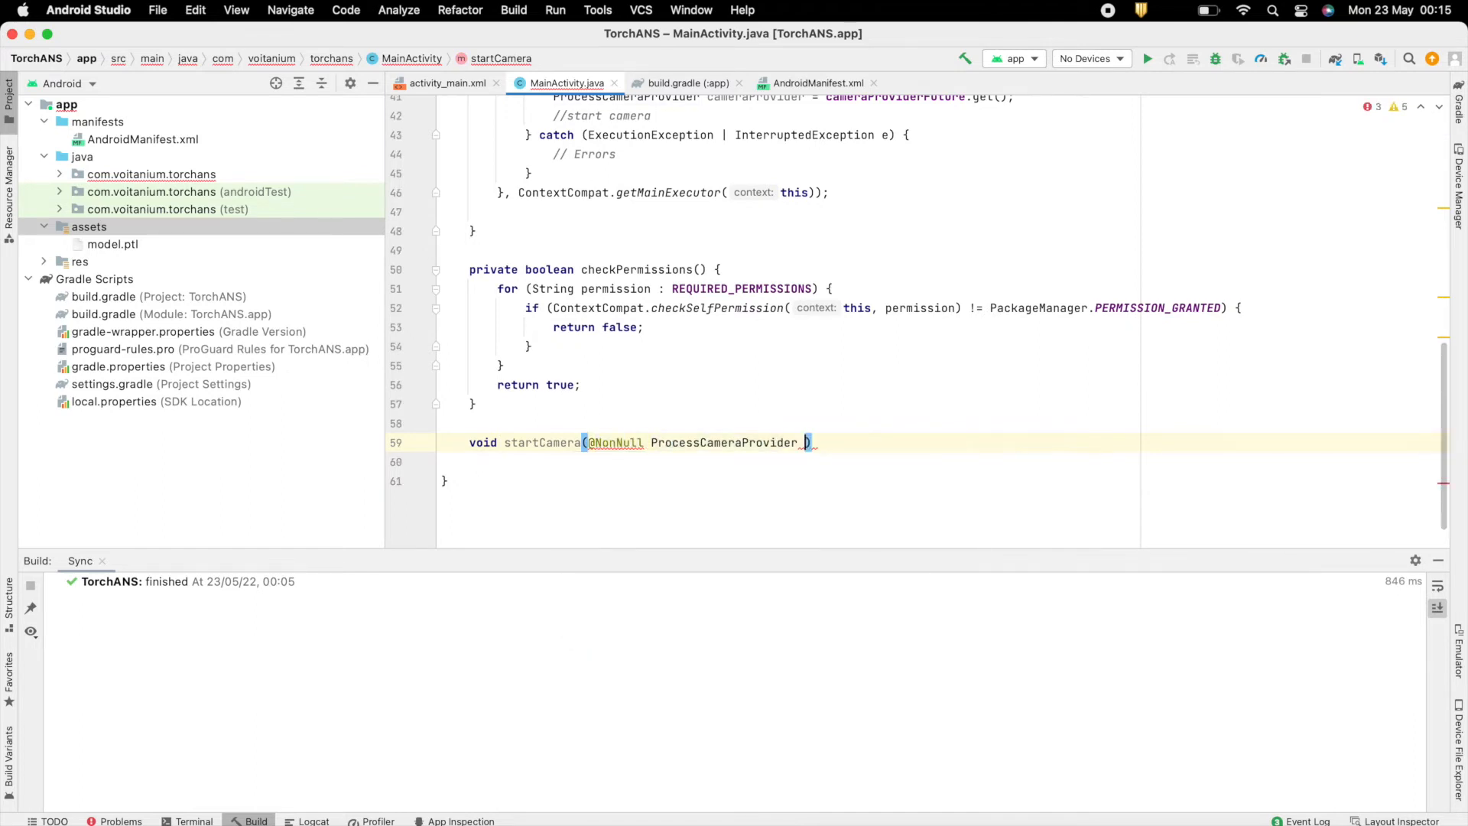
type("cameraProvider) {")
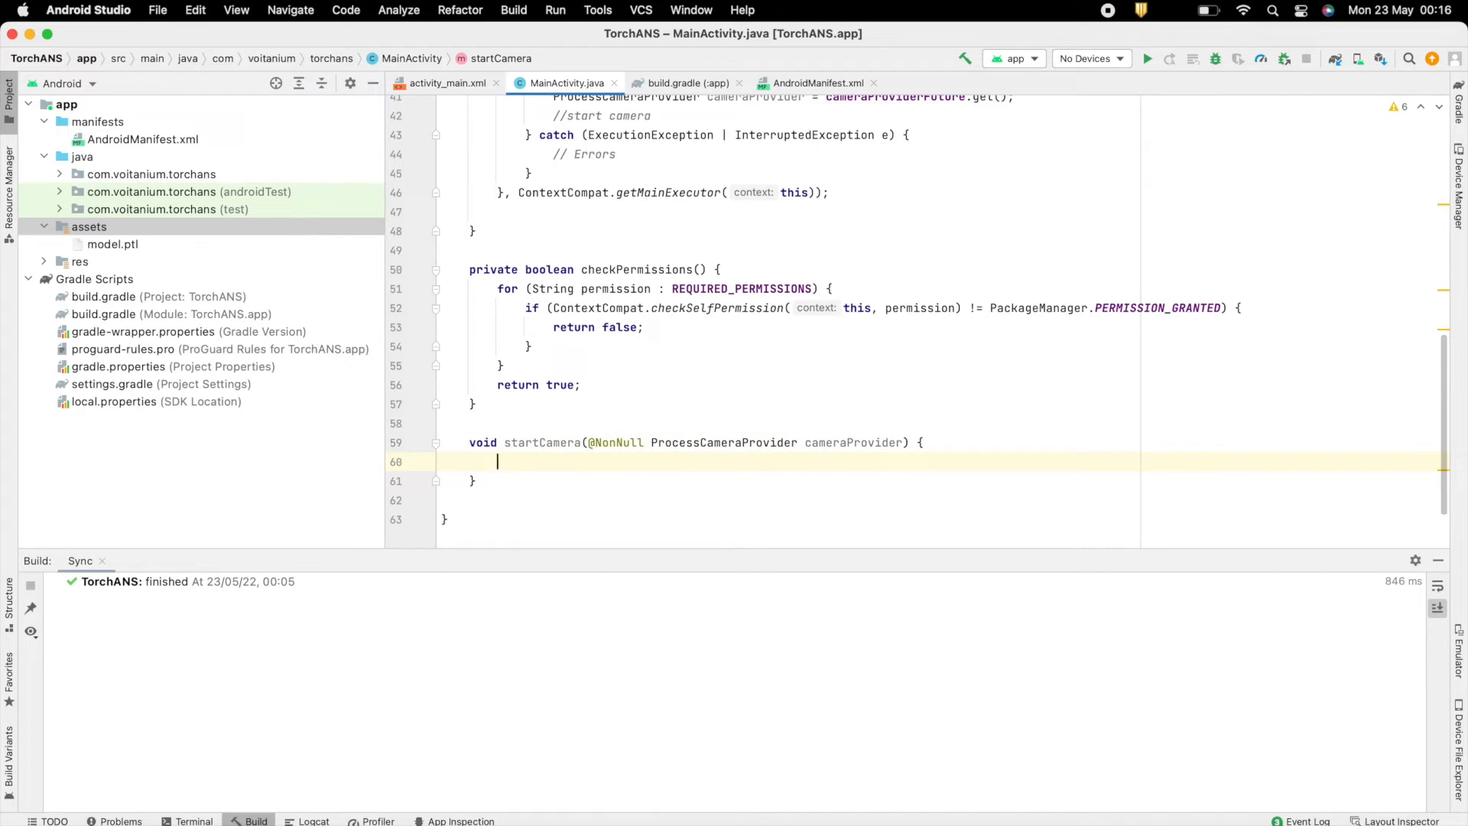
type("PreviewView")
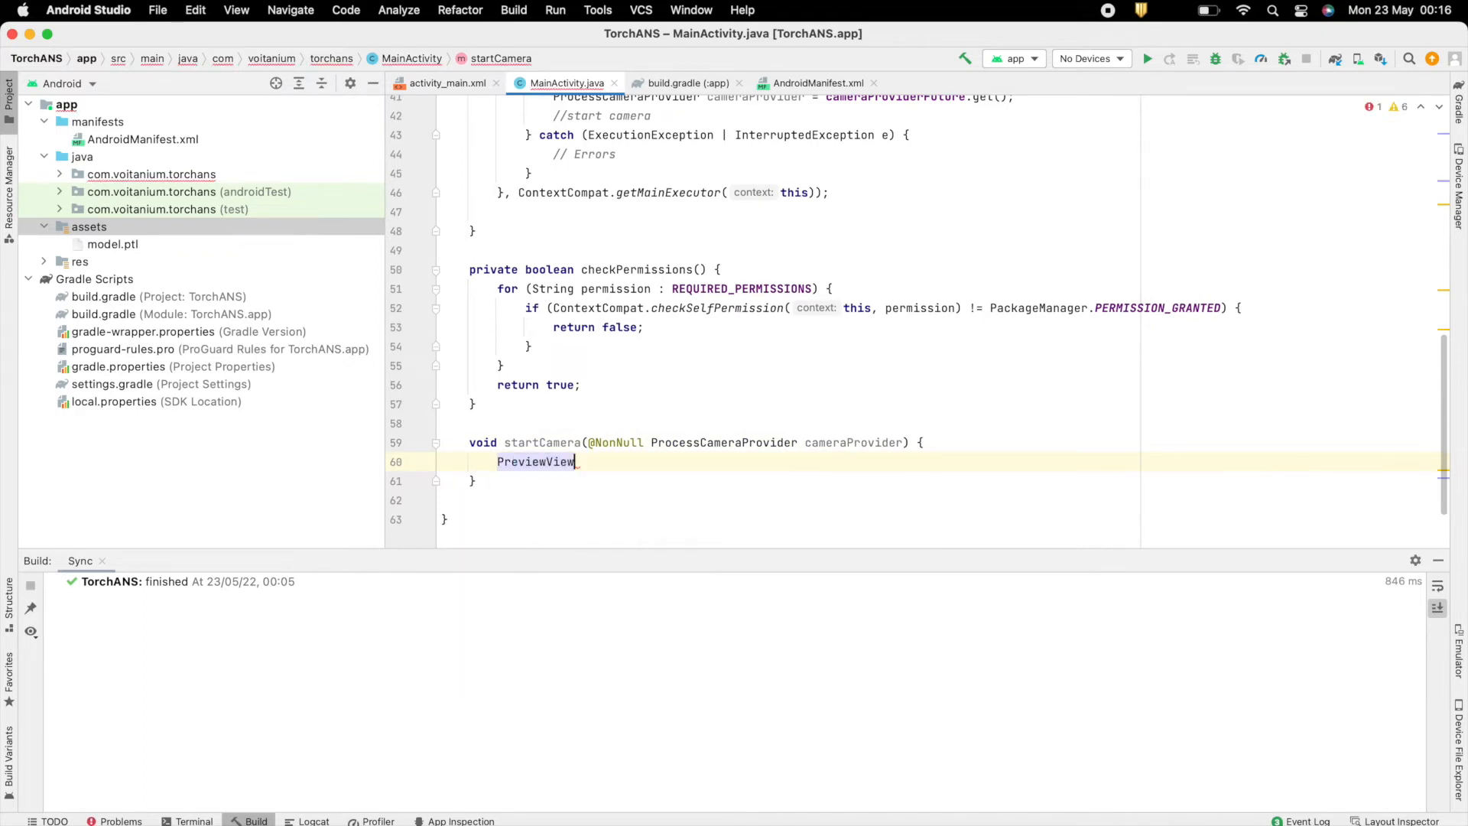
key("backspace")
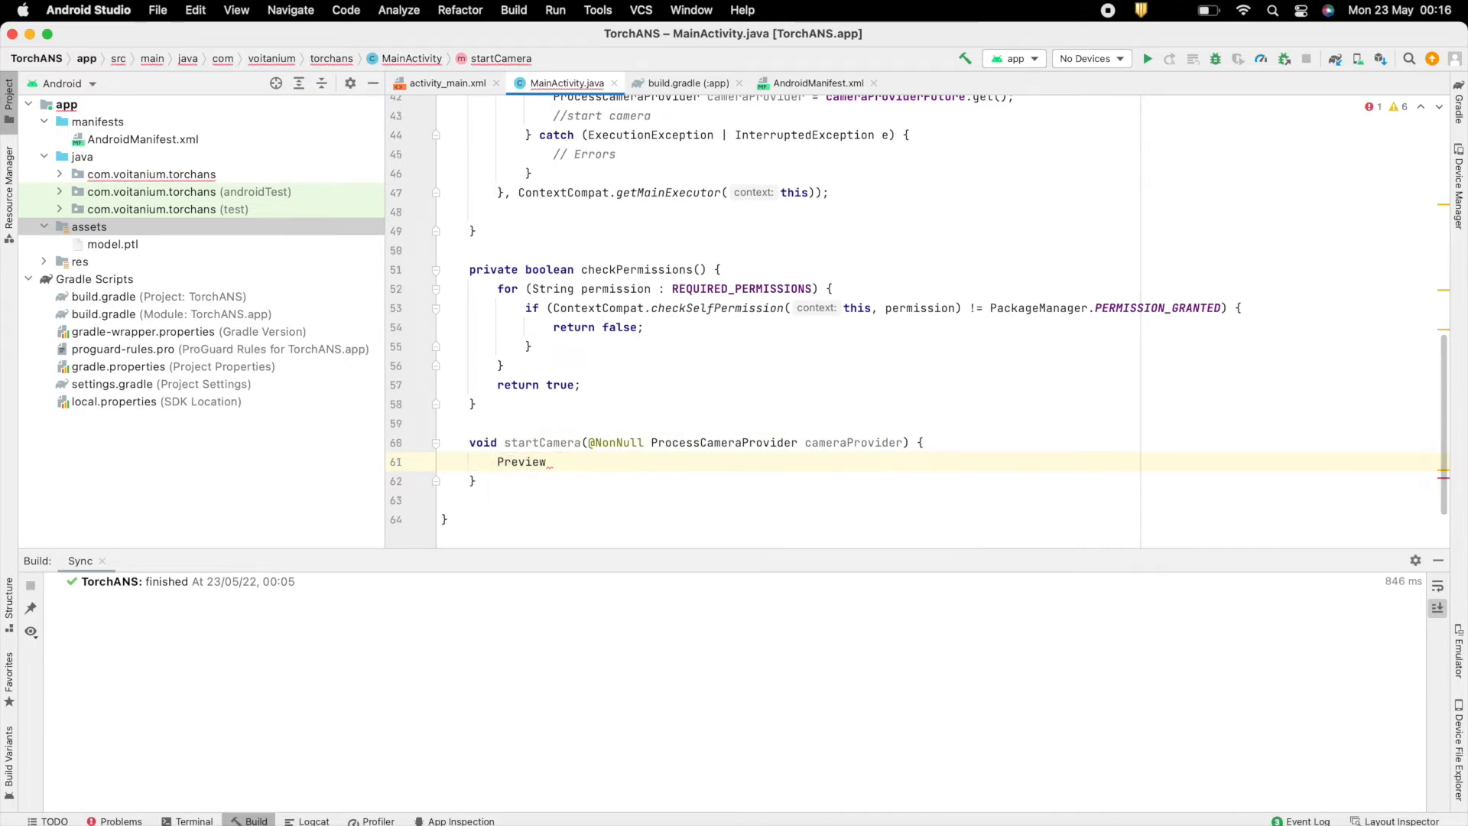
type("preview_= new Preview.Builder().build();")
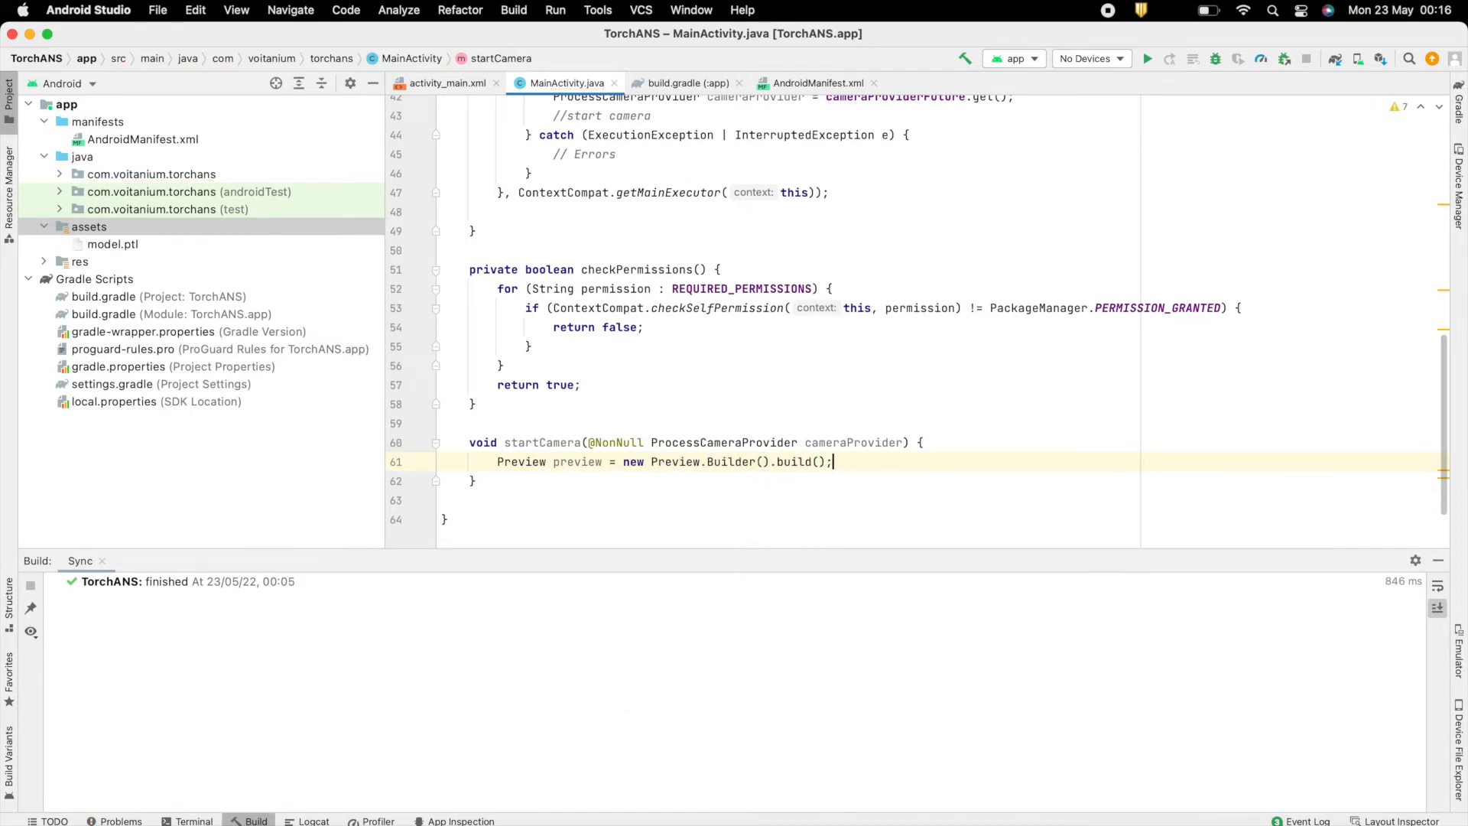
Build a CameraSelector requiring CameraSelector.LENS_FACING_BACK.
type("CameraSelector")
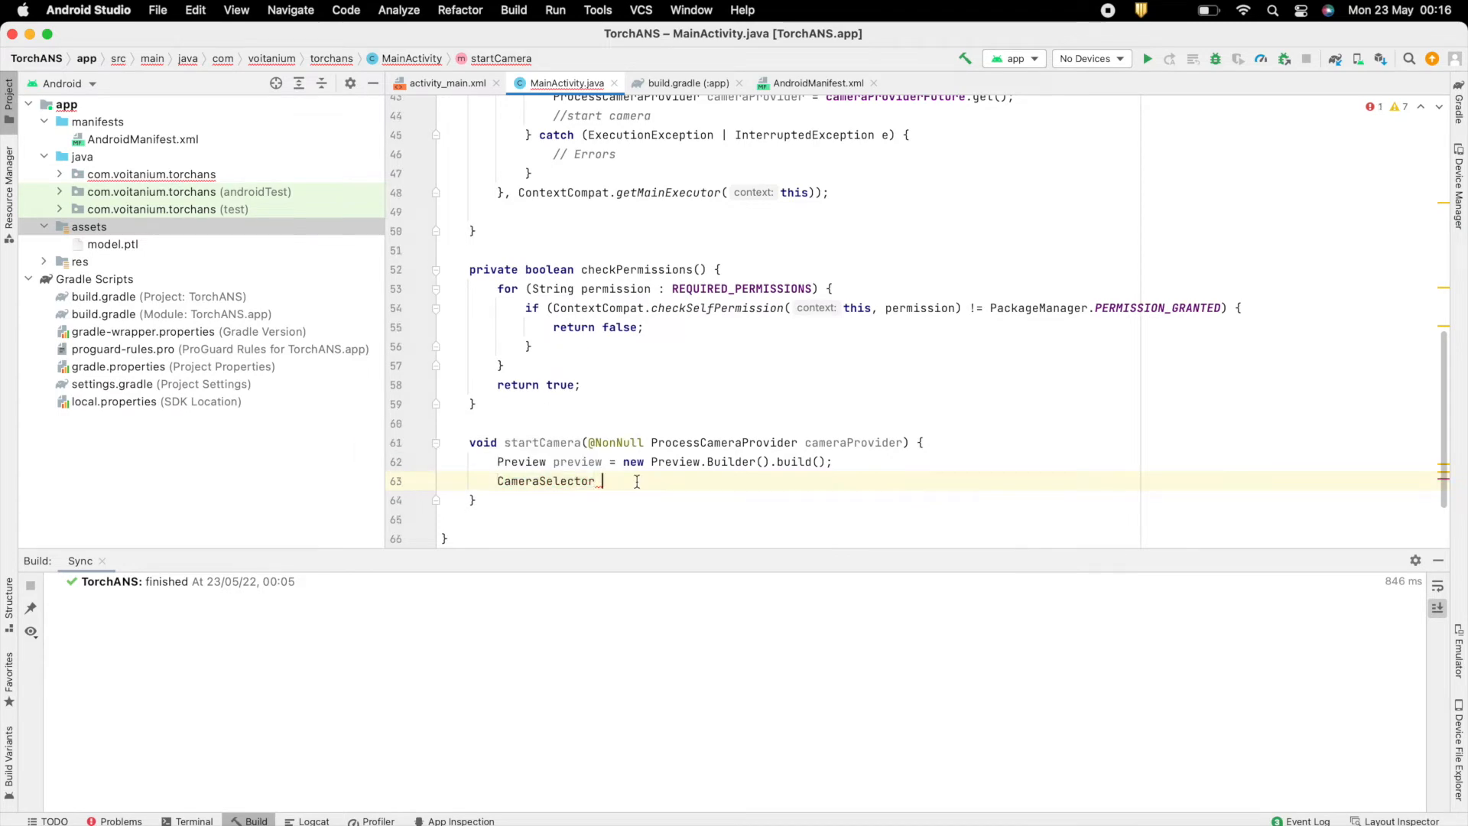
type("cameraSelector = new CameraSelector(")
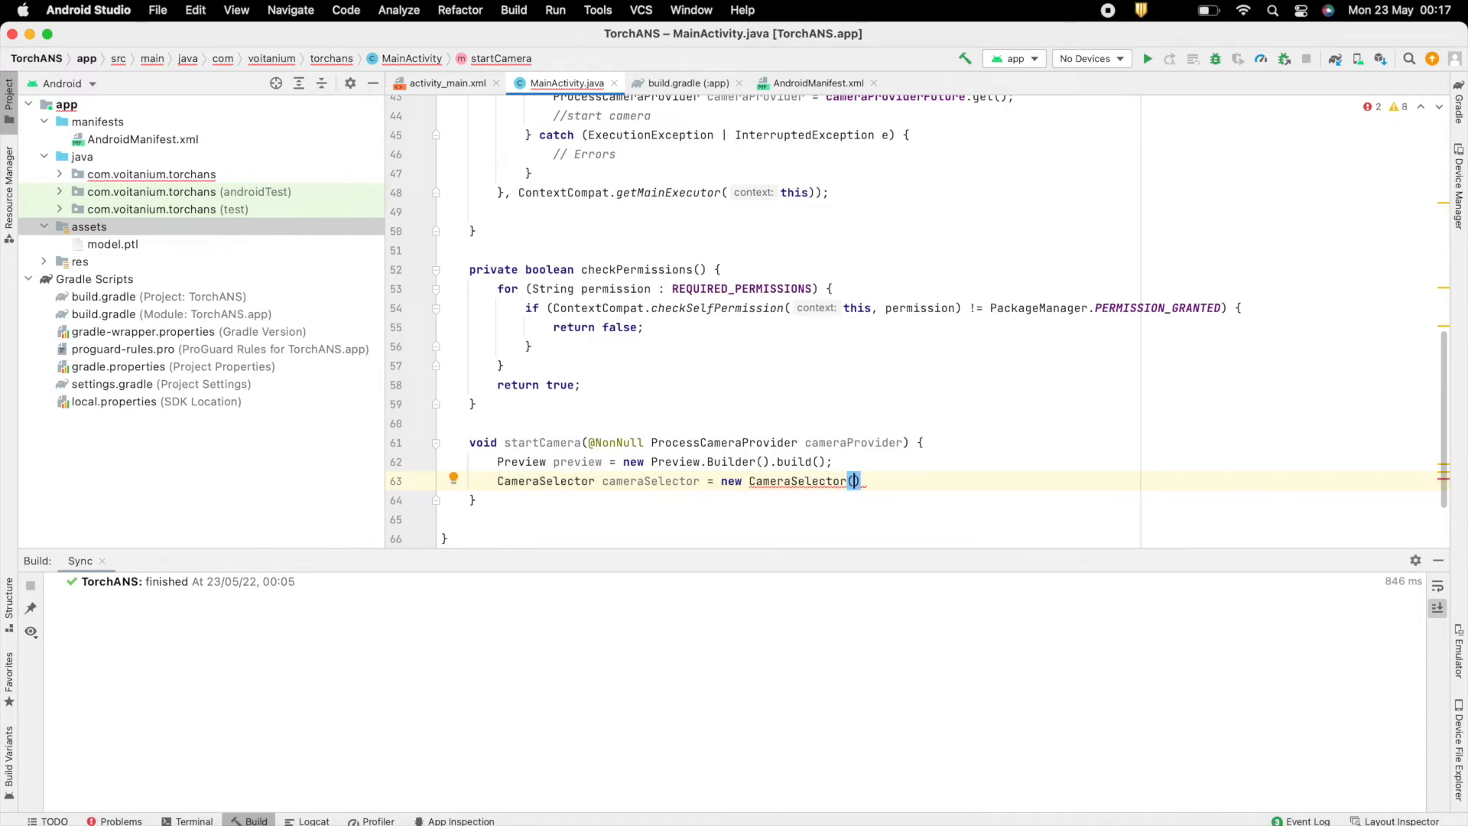
type(".Builder")
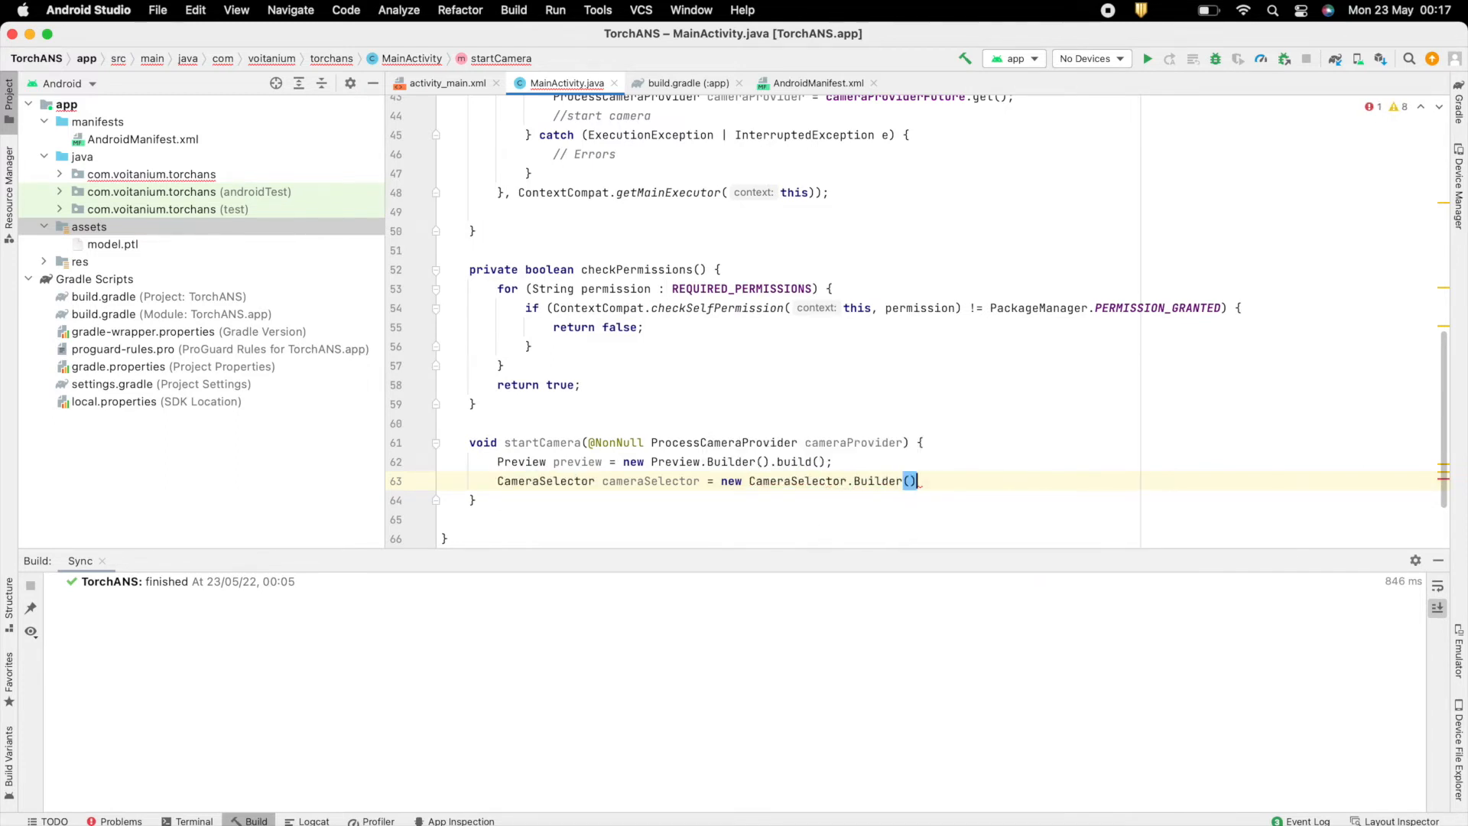
type(".requireLensFacing(Camet")
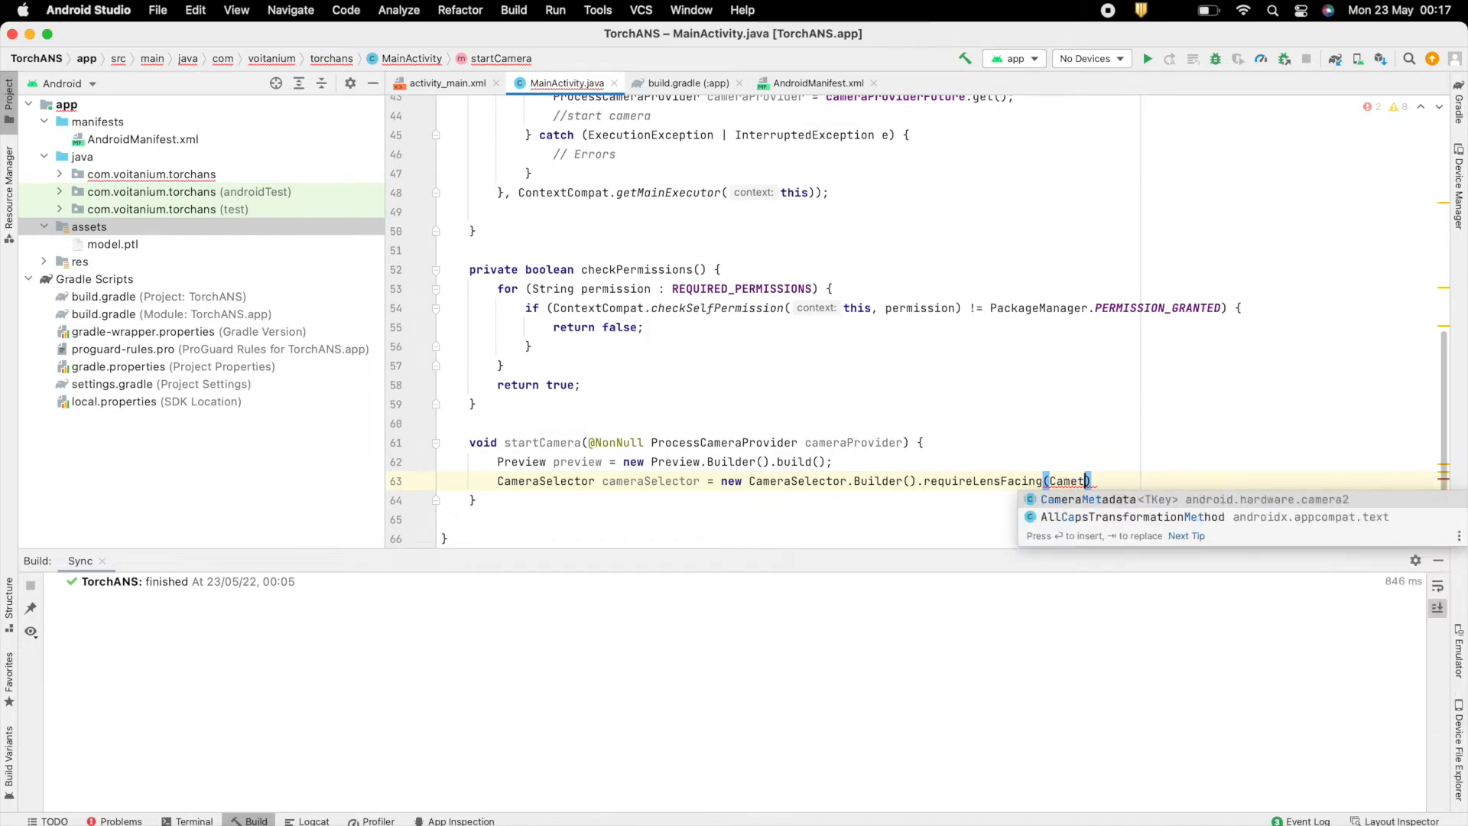
type("CameraSelector.LENS_FACING_BACK")
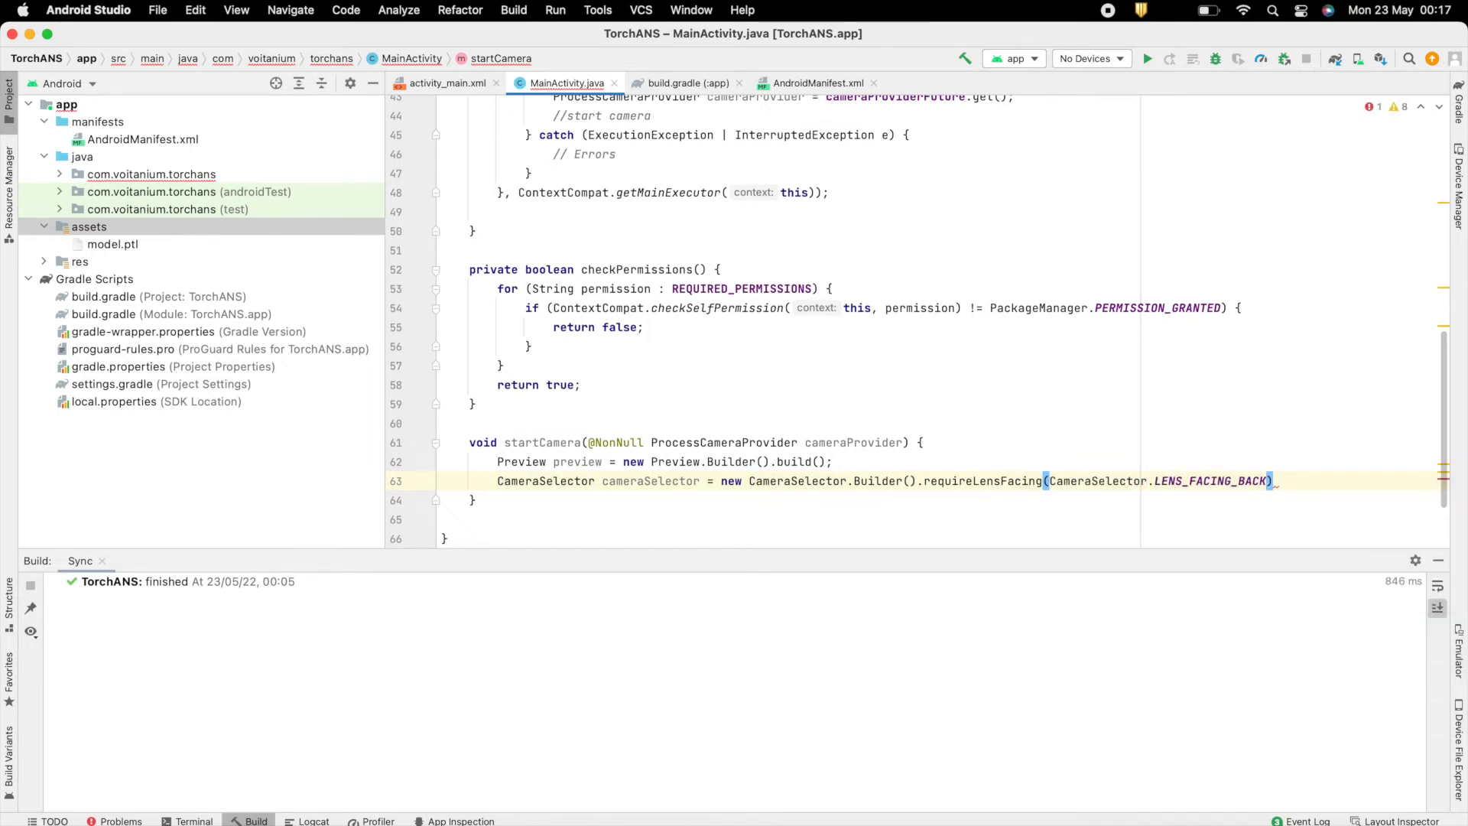
Set the preview's surface provider and bind preview and selector to the lifecycle as a Camera.
type("pre")
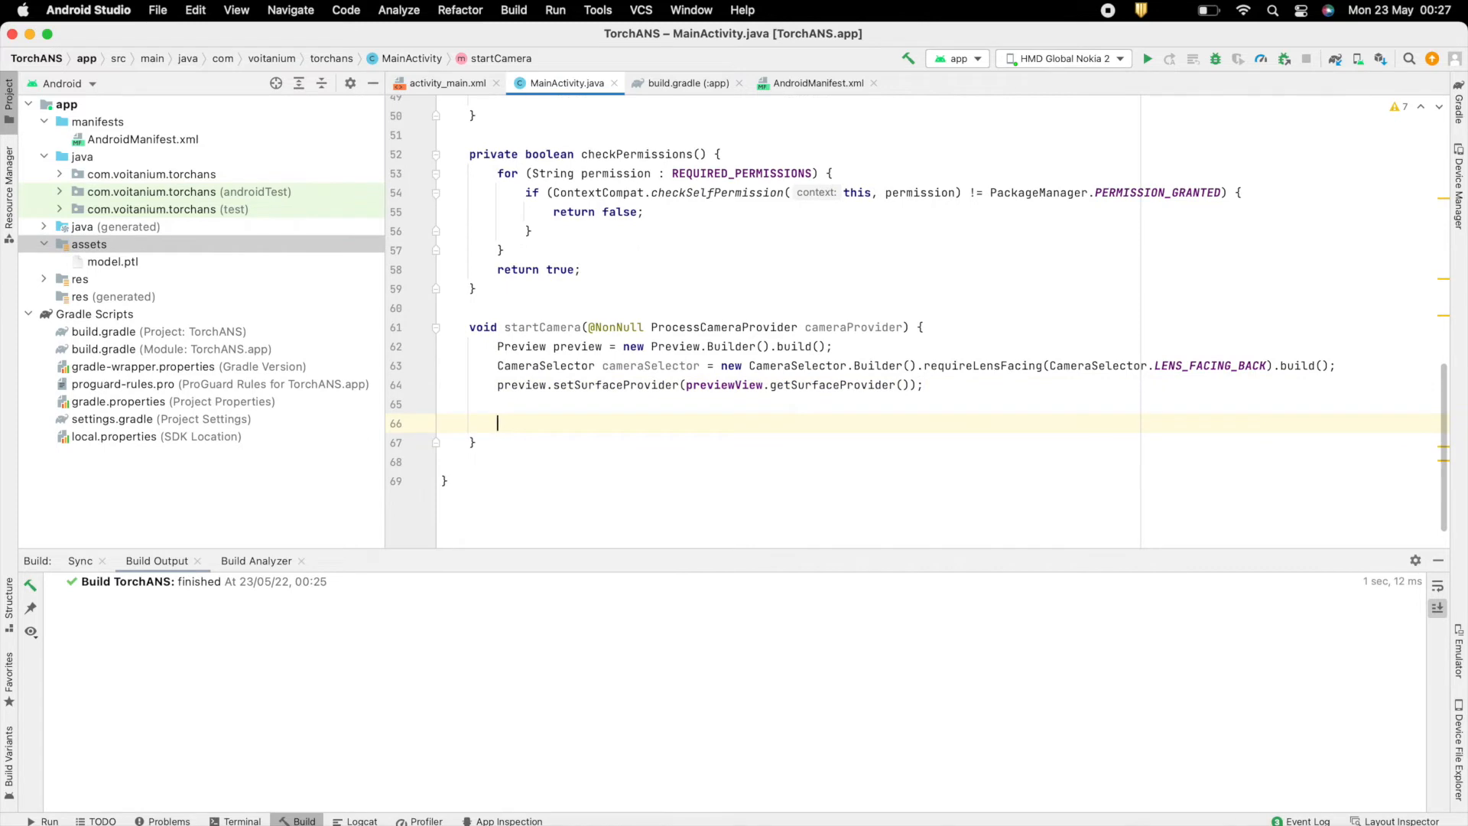
type("Camera camera =")
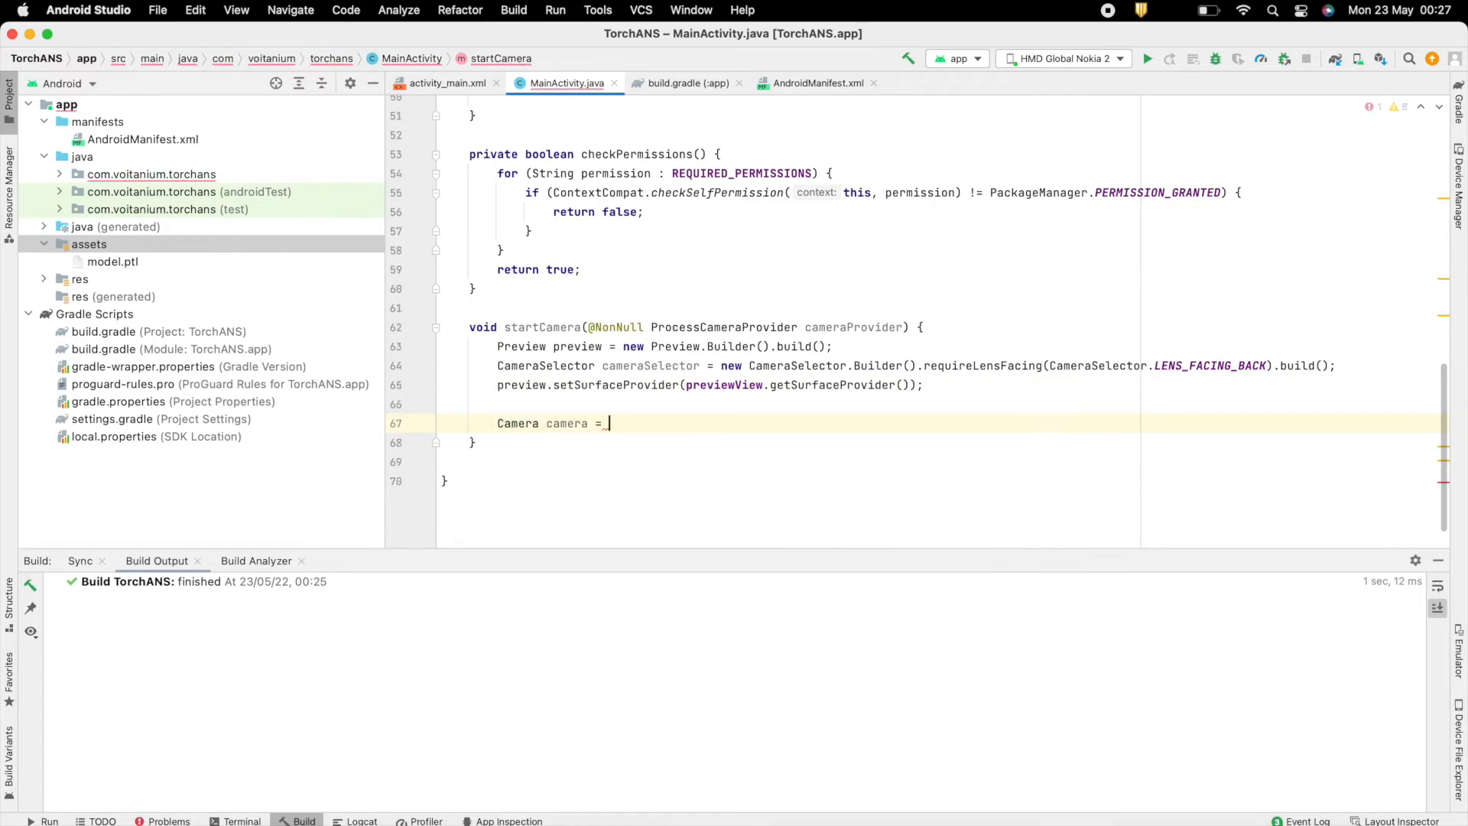
type("cameraProvider.bindToLifecycle((LifecycleOwner) this,")
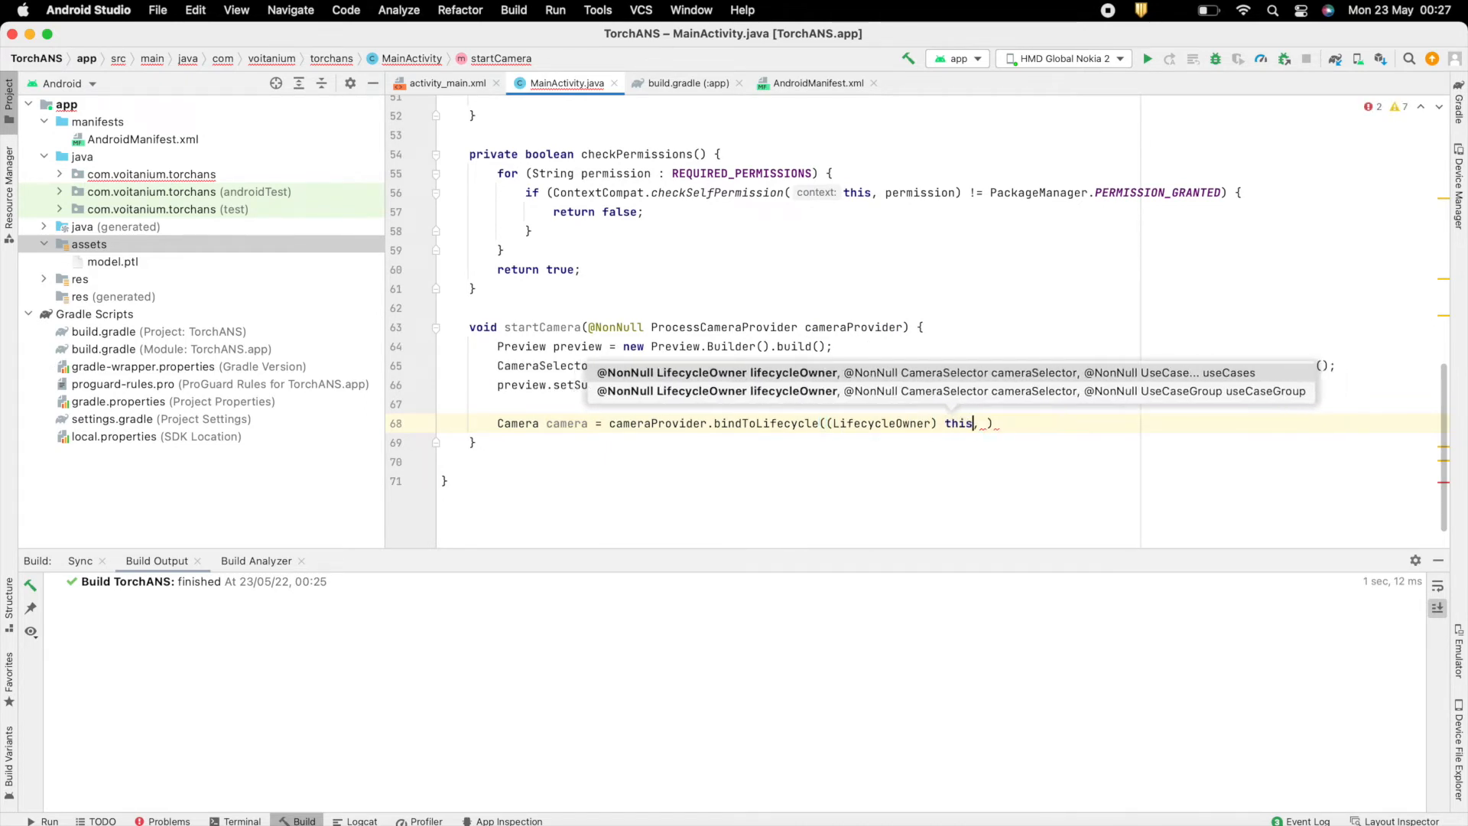
type("cam")
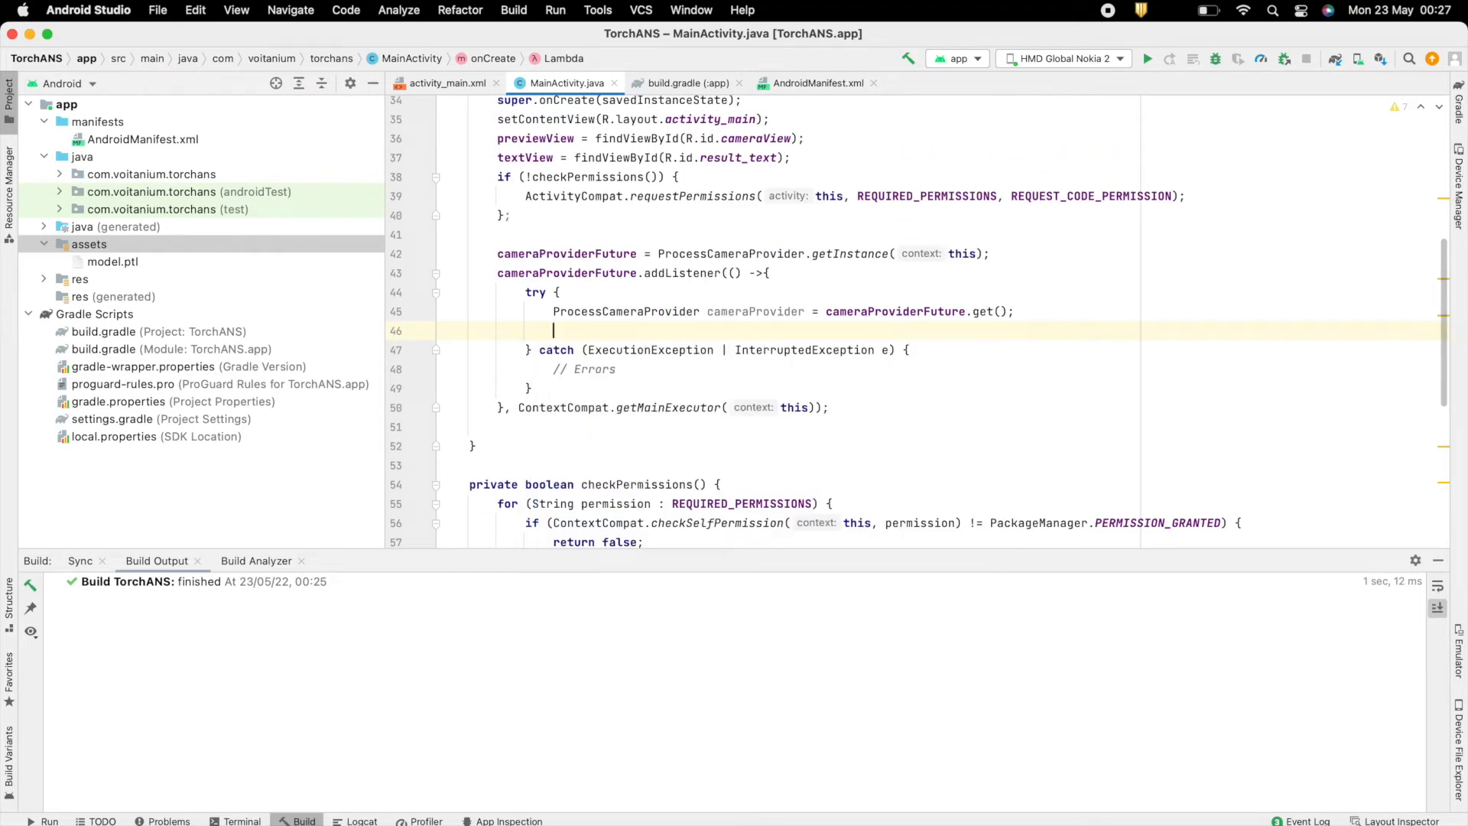
Call startCamera(cameraProvider) inside the listener's try block and rebuild TorchANS.
type("startCamera();")
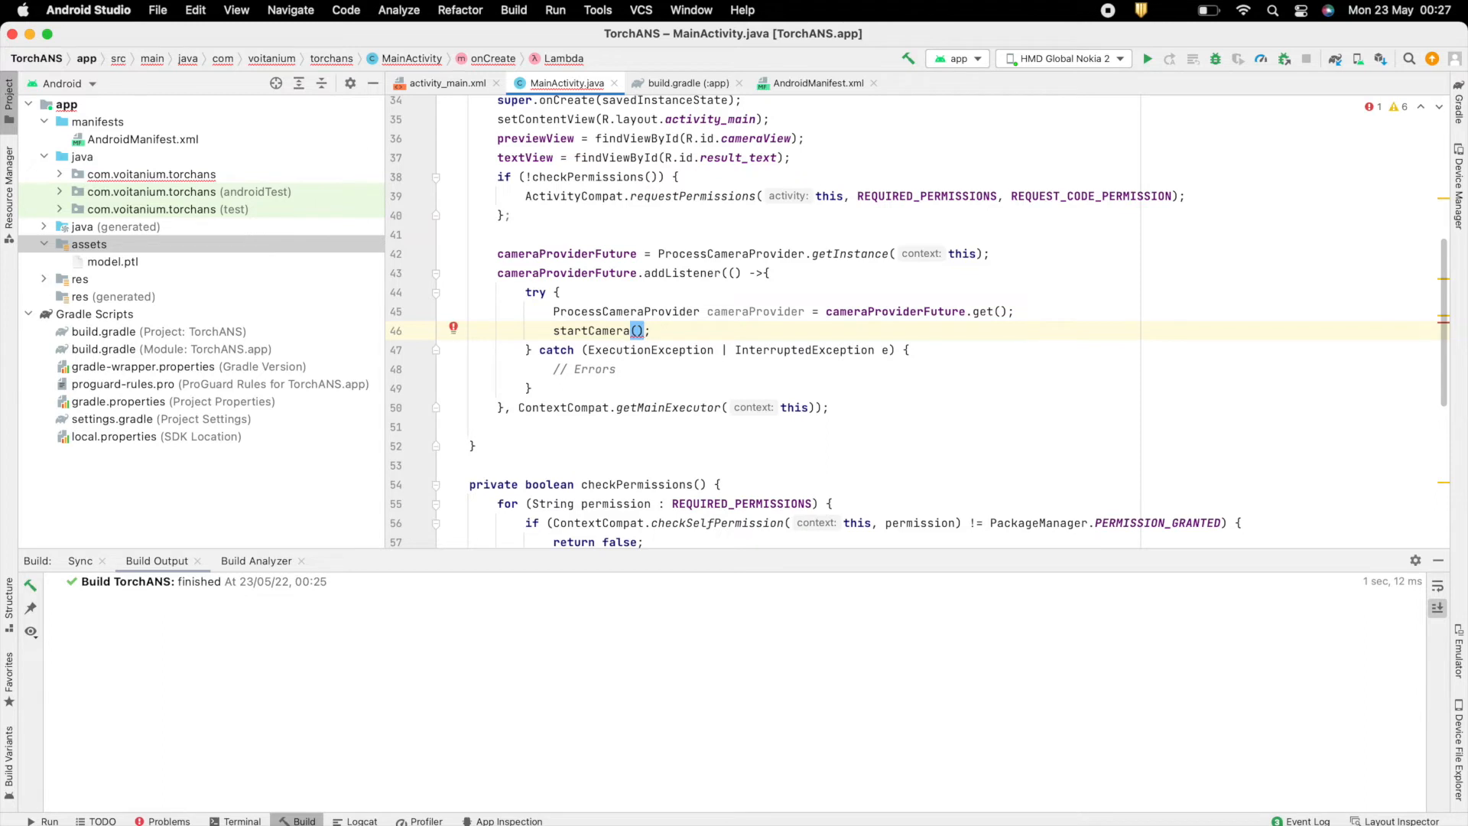
type("cameraProvider")
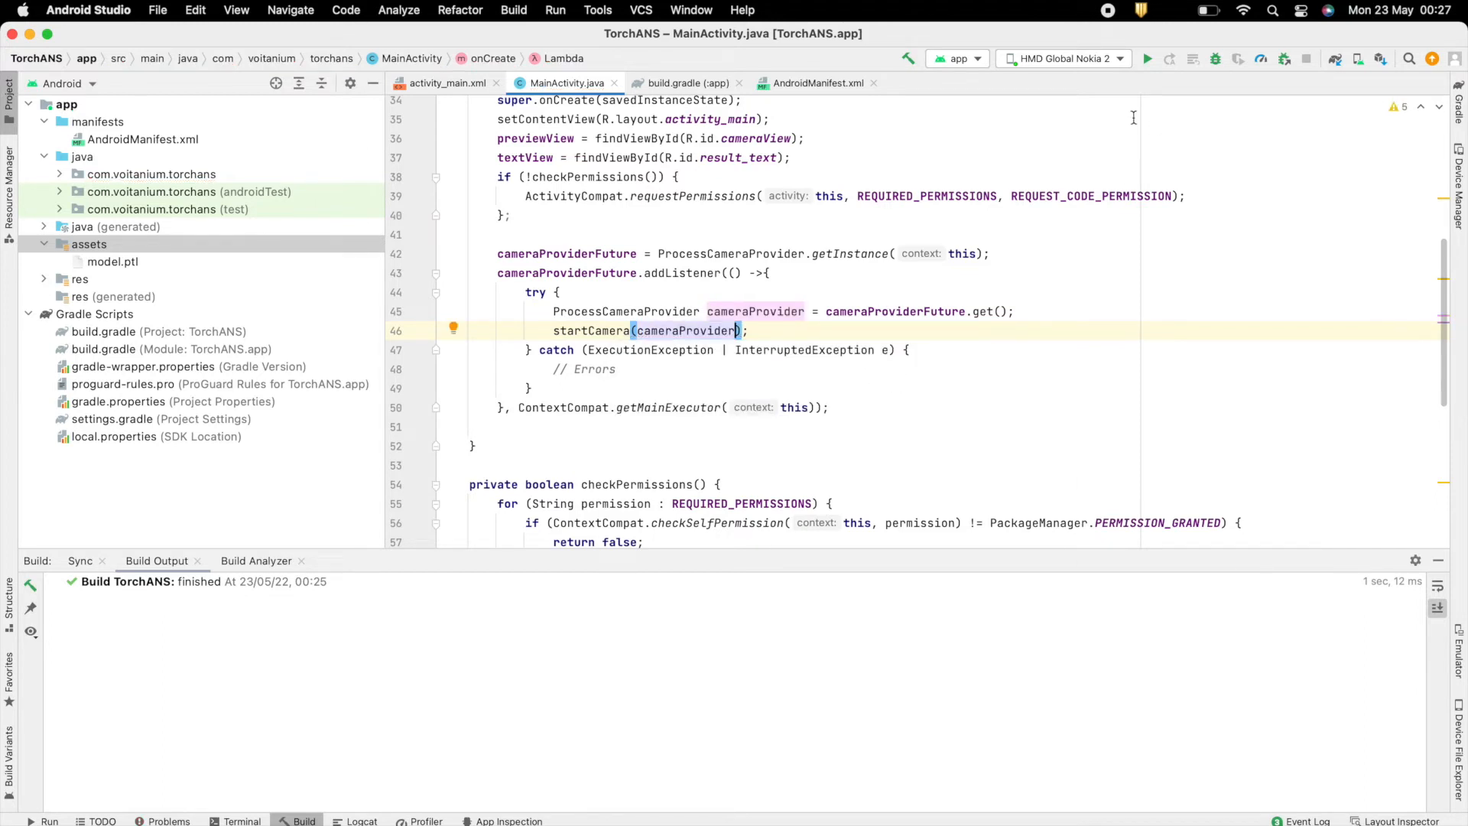
left_click(1145, 58)
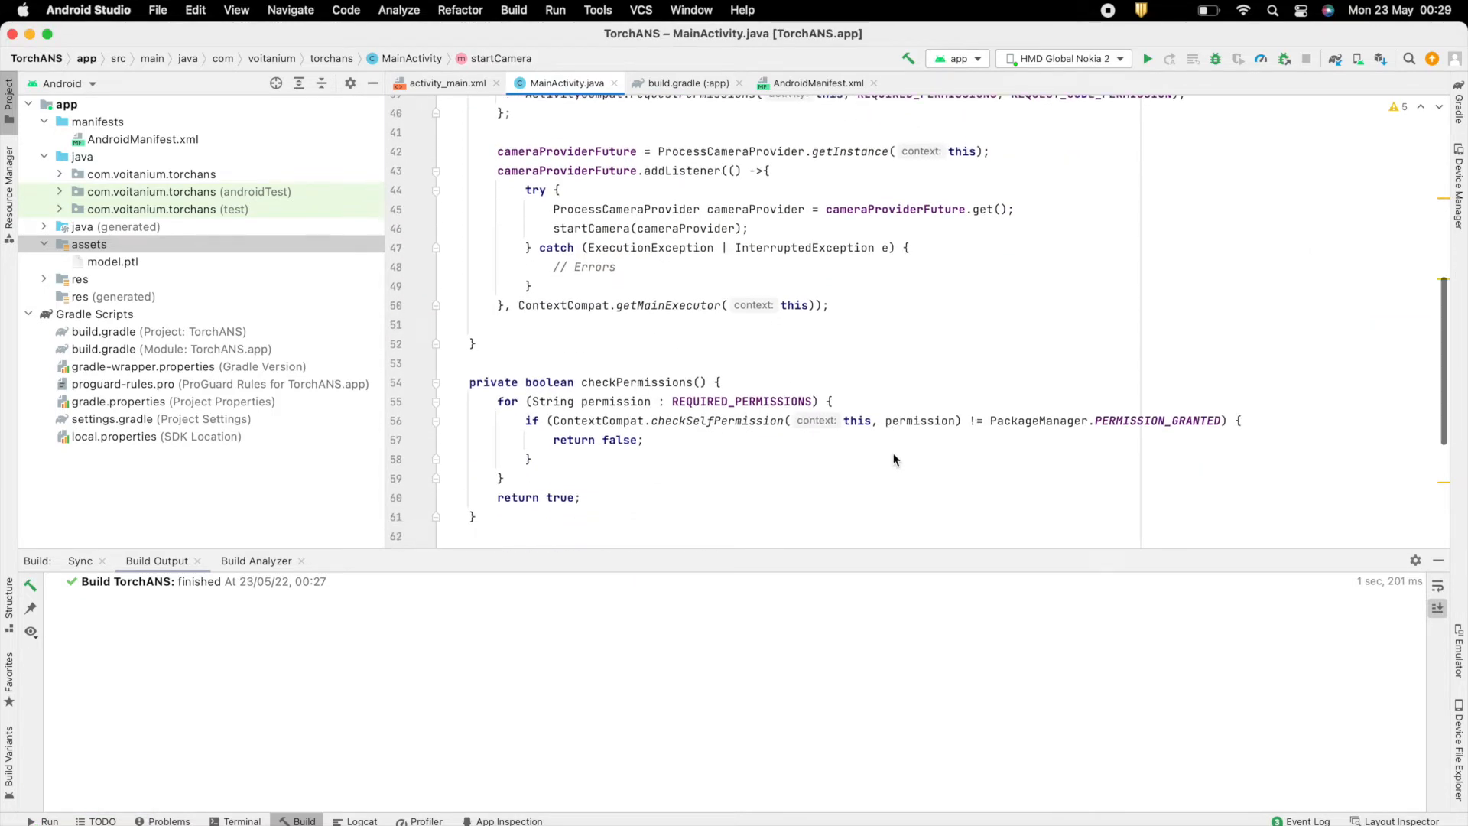
Start an ImageAnalysis.Builder in startCamera with target resolution new Size(224, 224).
scroll("down", 3)
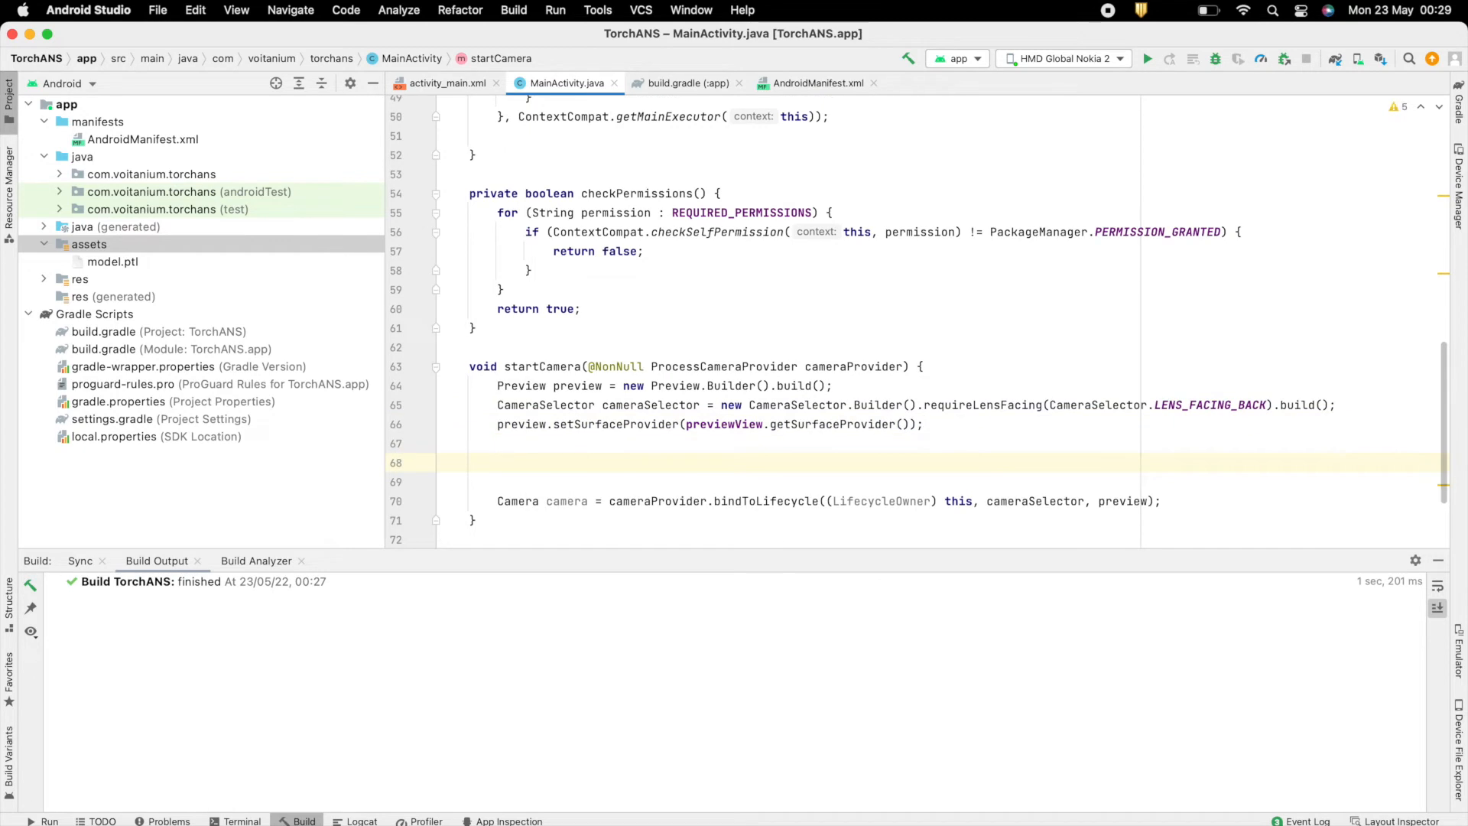
type("ImageAnalysis")
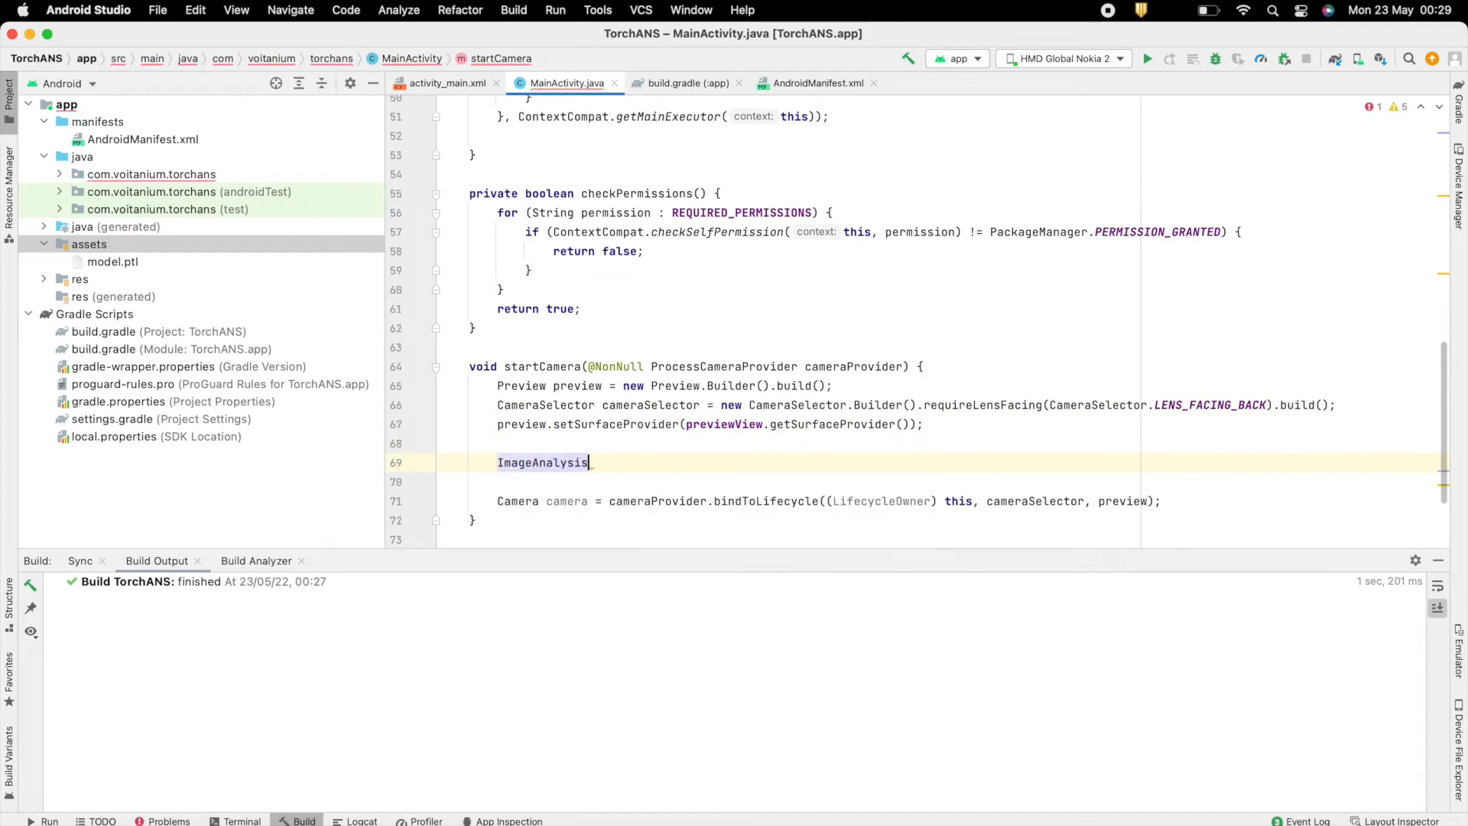
type("_im")
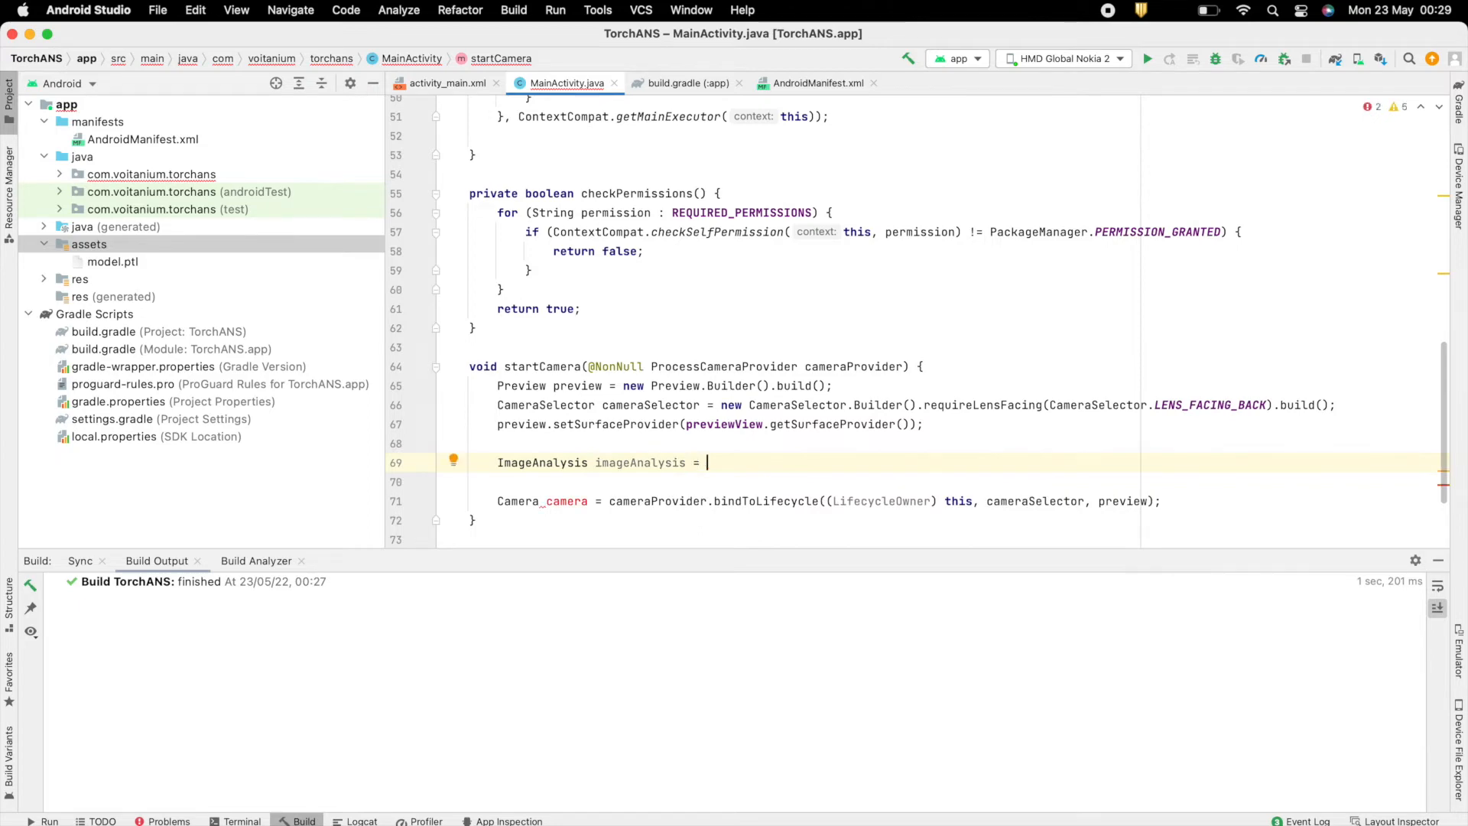
type("new In")
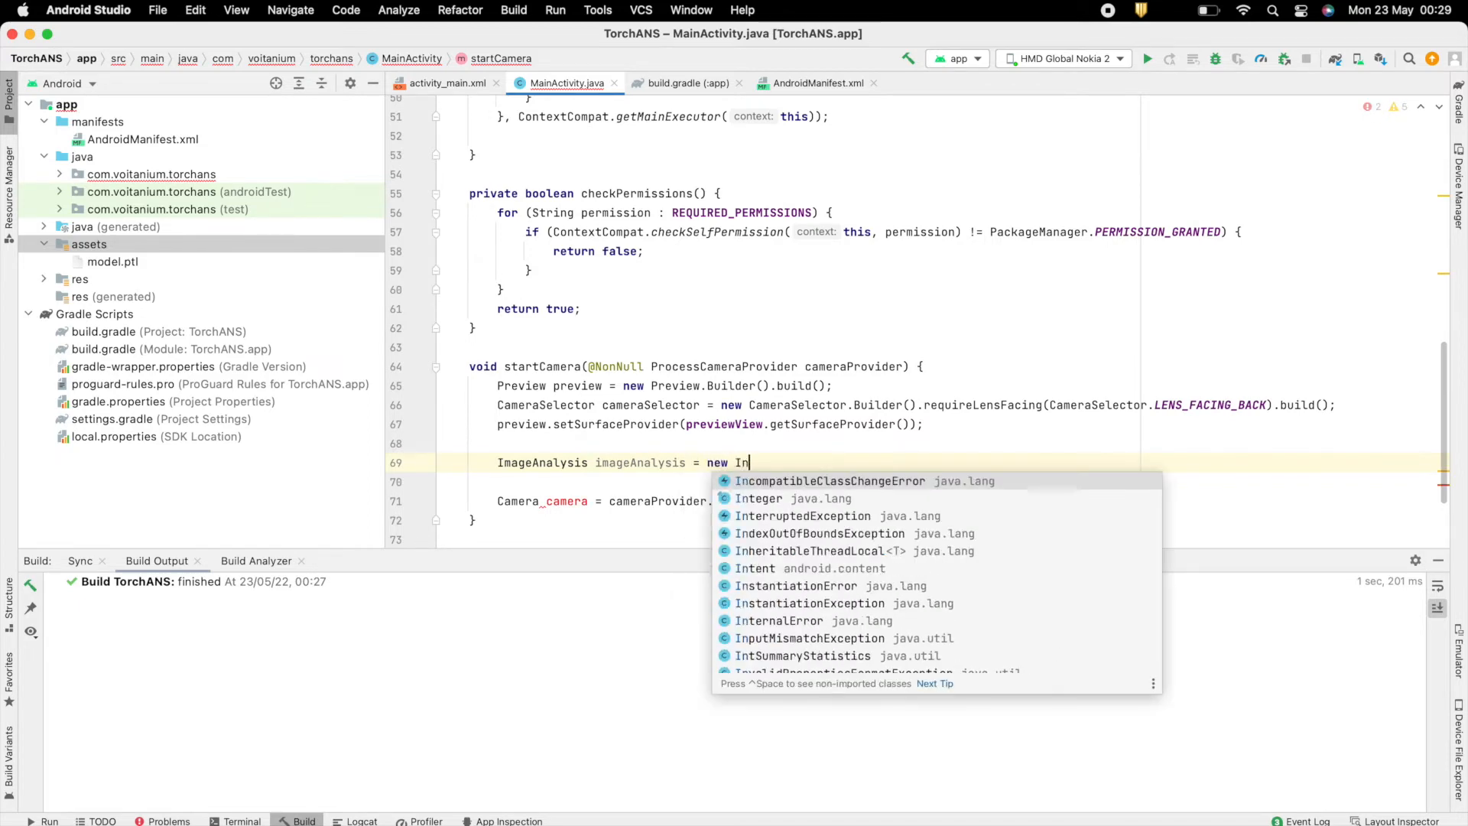
type("ageAnalysis.Builder(")
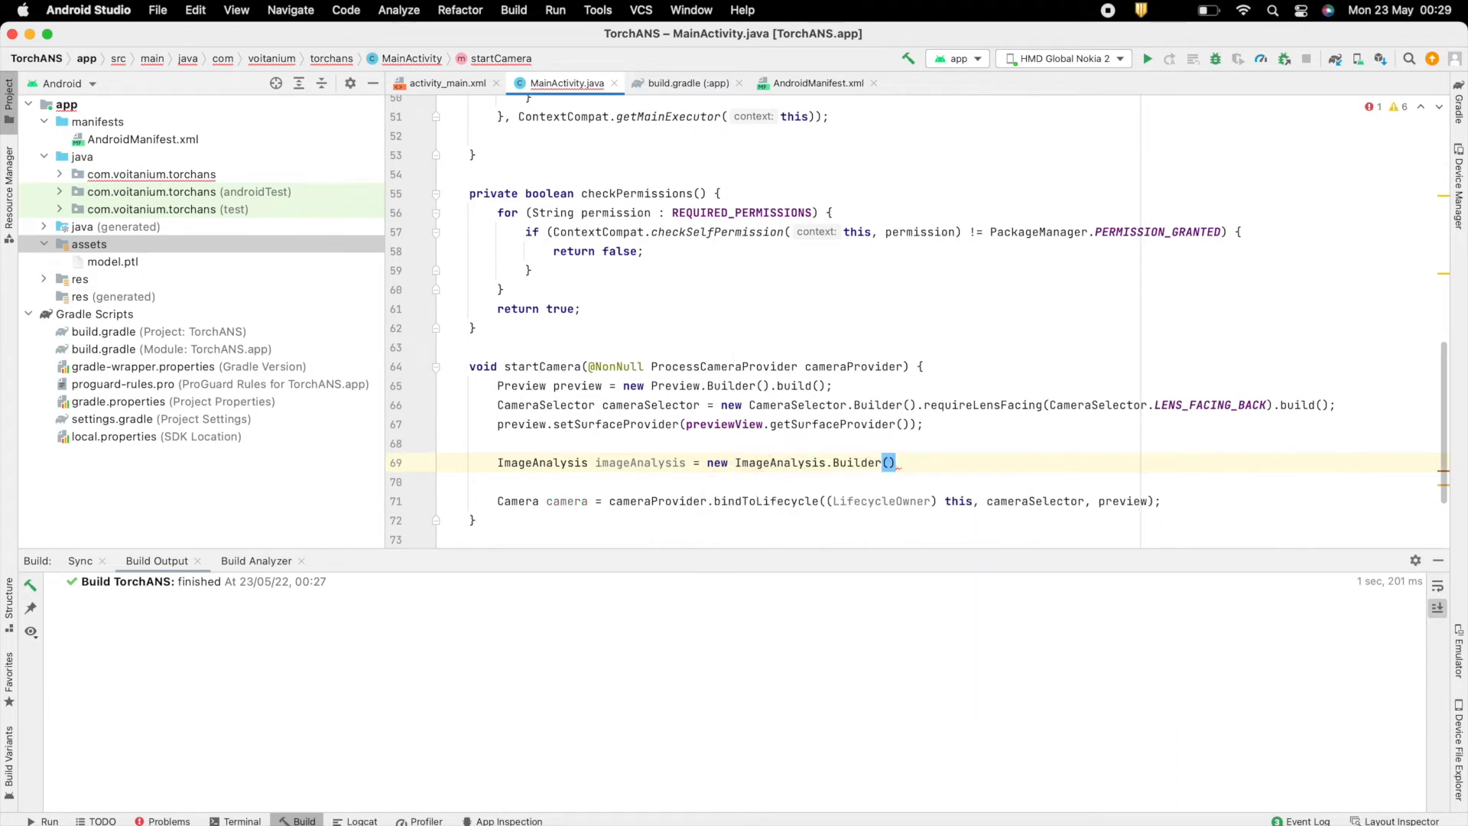
type(".setTargetResolution(new Size(2")
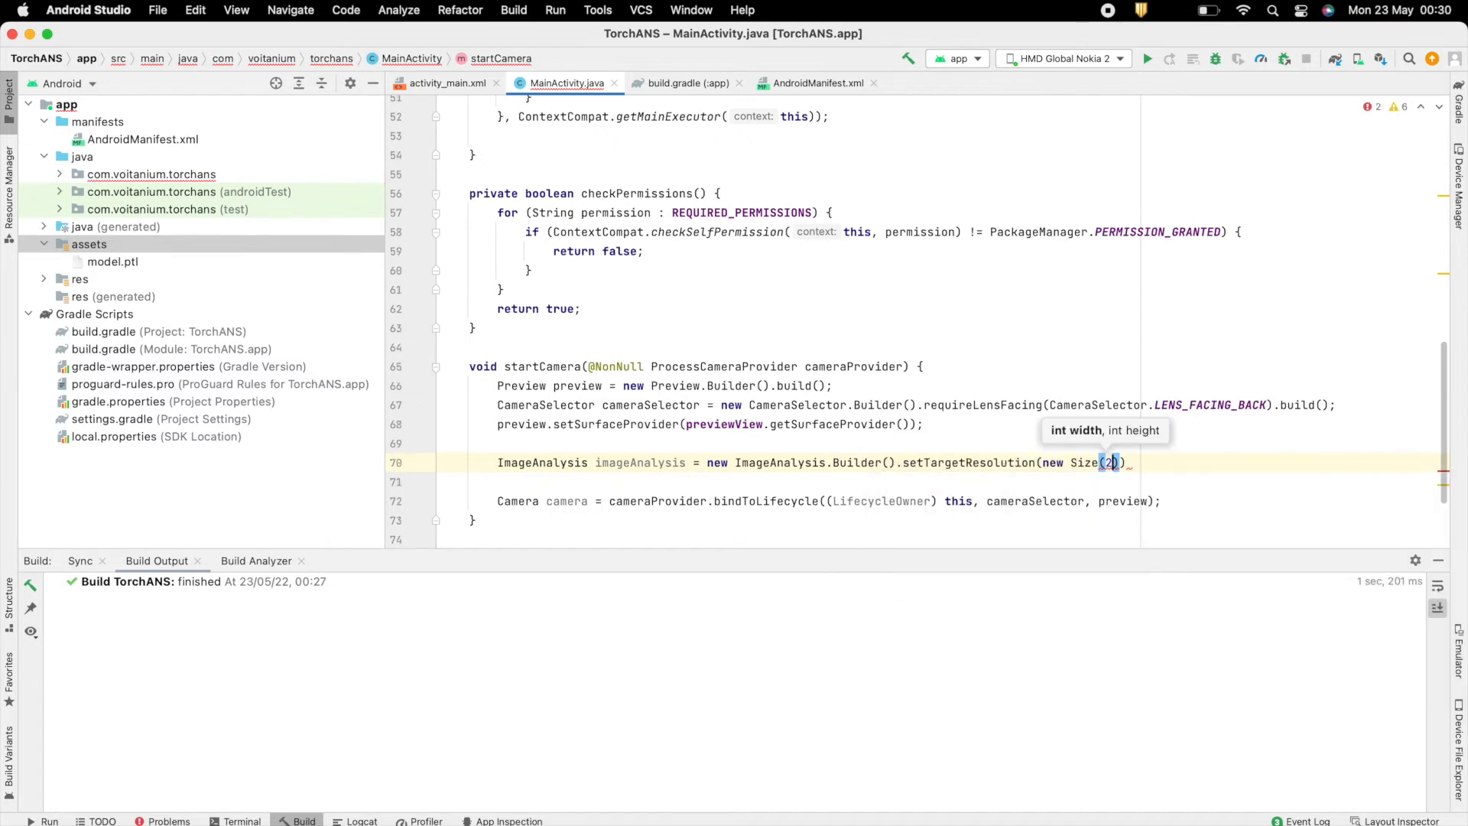
type("224, 224")
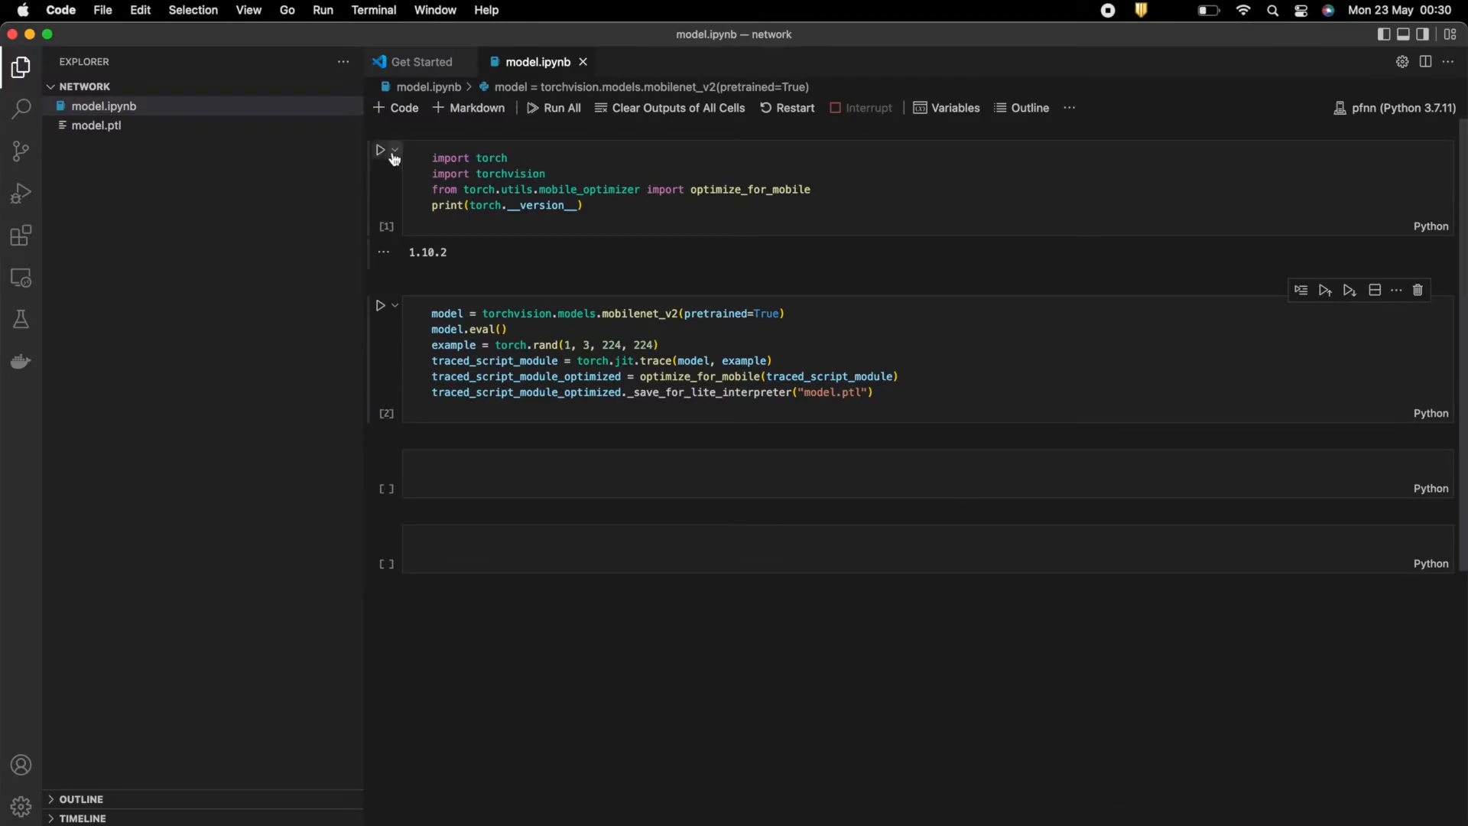
key("cmd+tab")
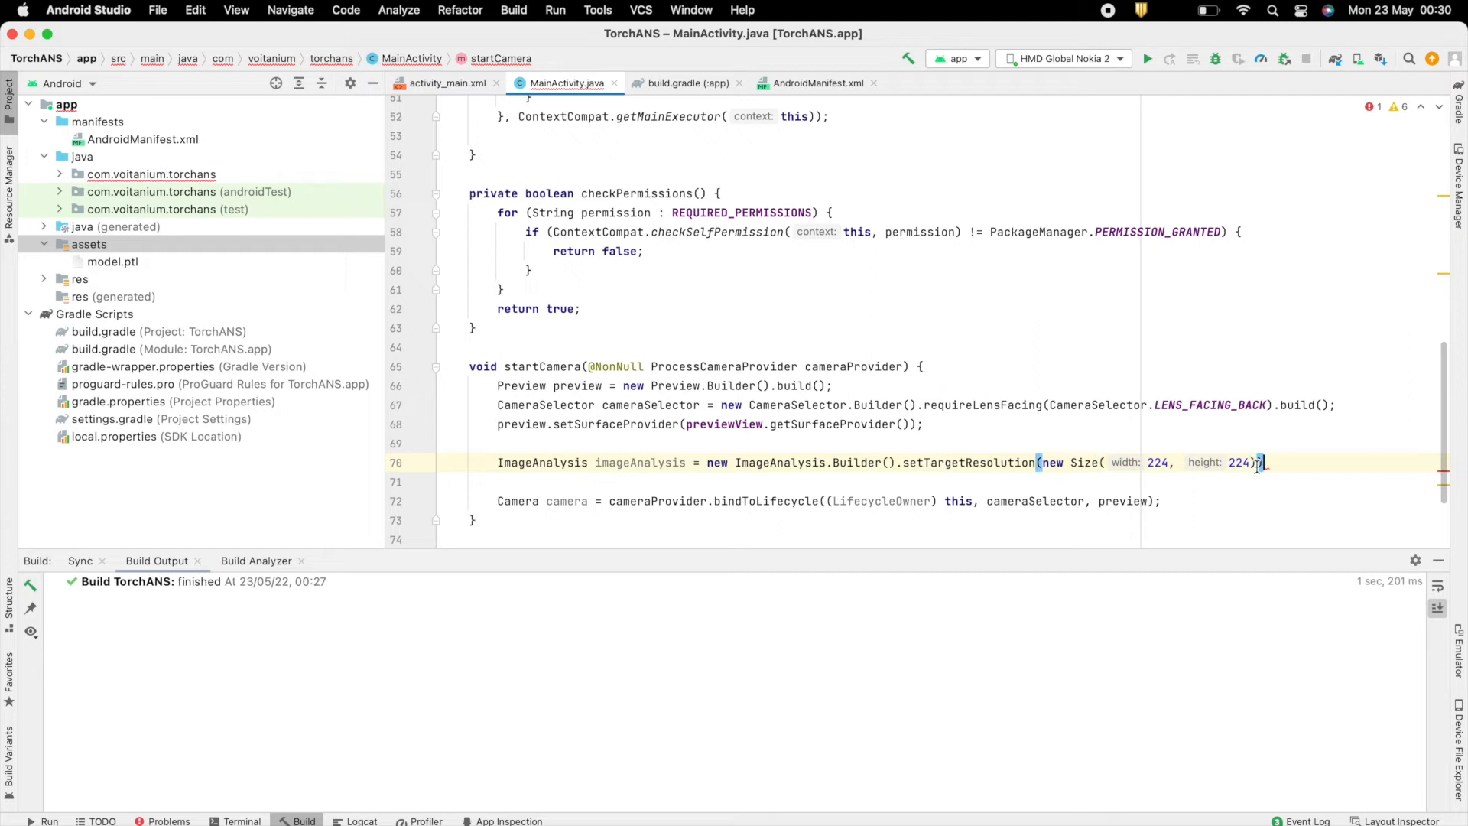
Add STRATEGY_KEEP_ONLY_LATEST backpressure, build the ImageAnalysis, and begin imageAnalysis.setAnalyzer().
type(".")
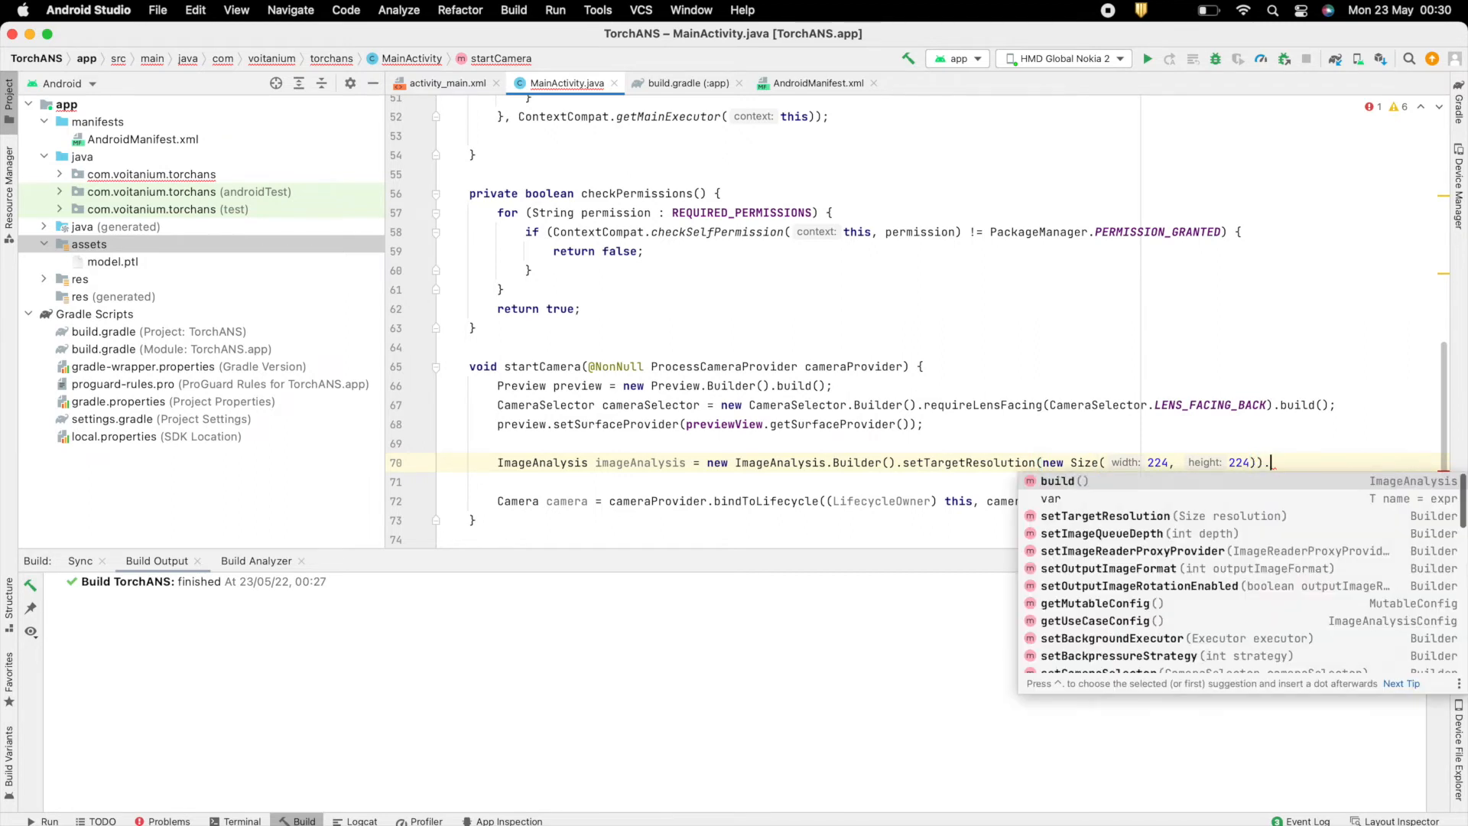
type("setBa")
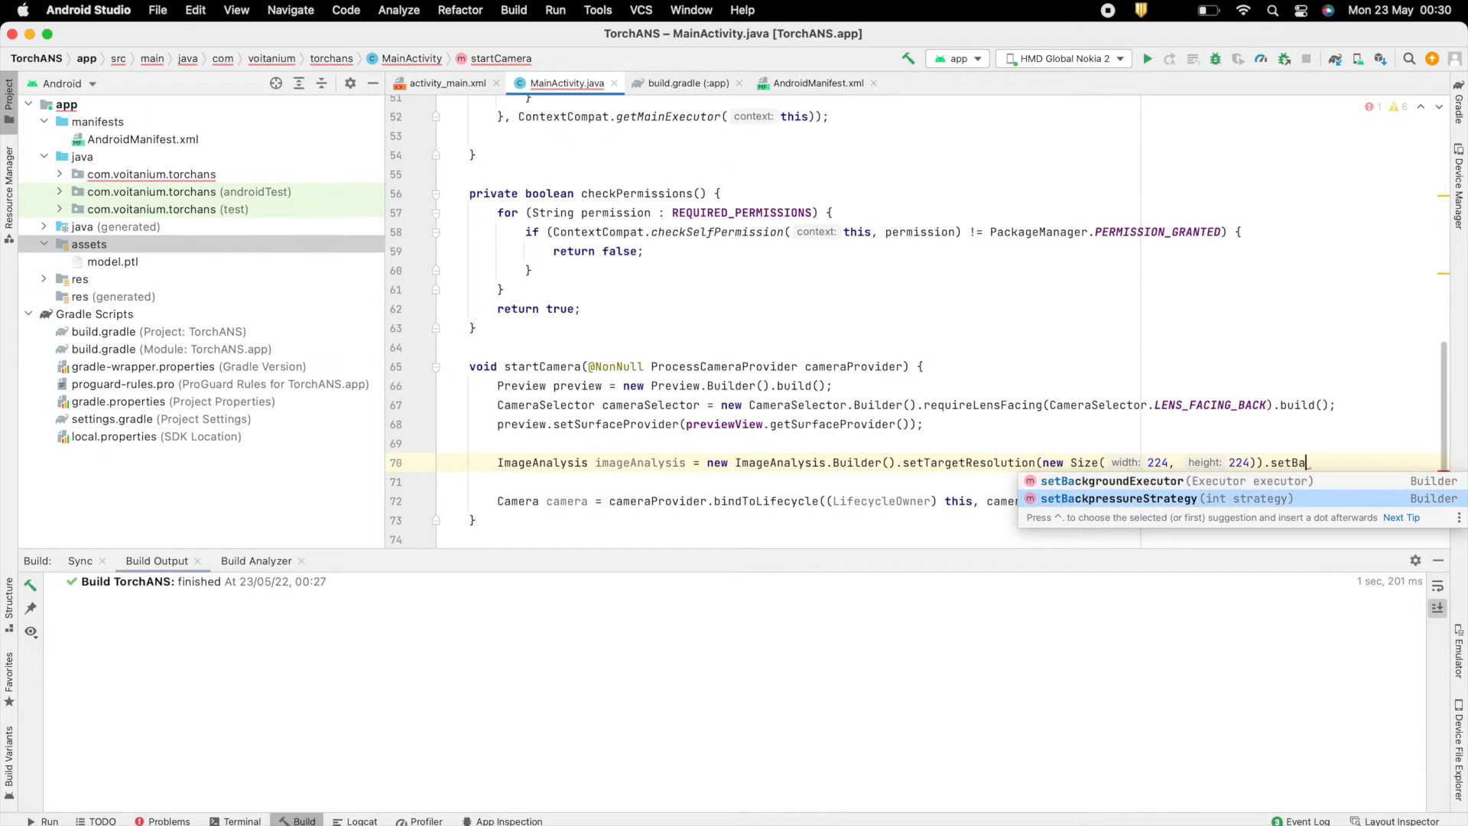
left_click(1118, 498)
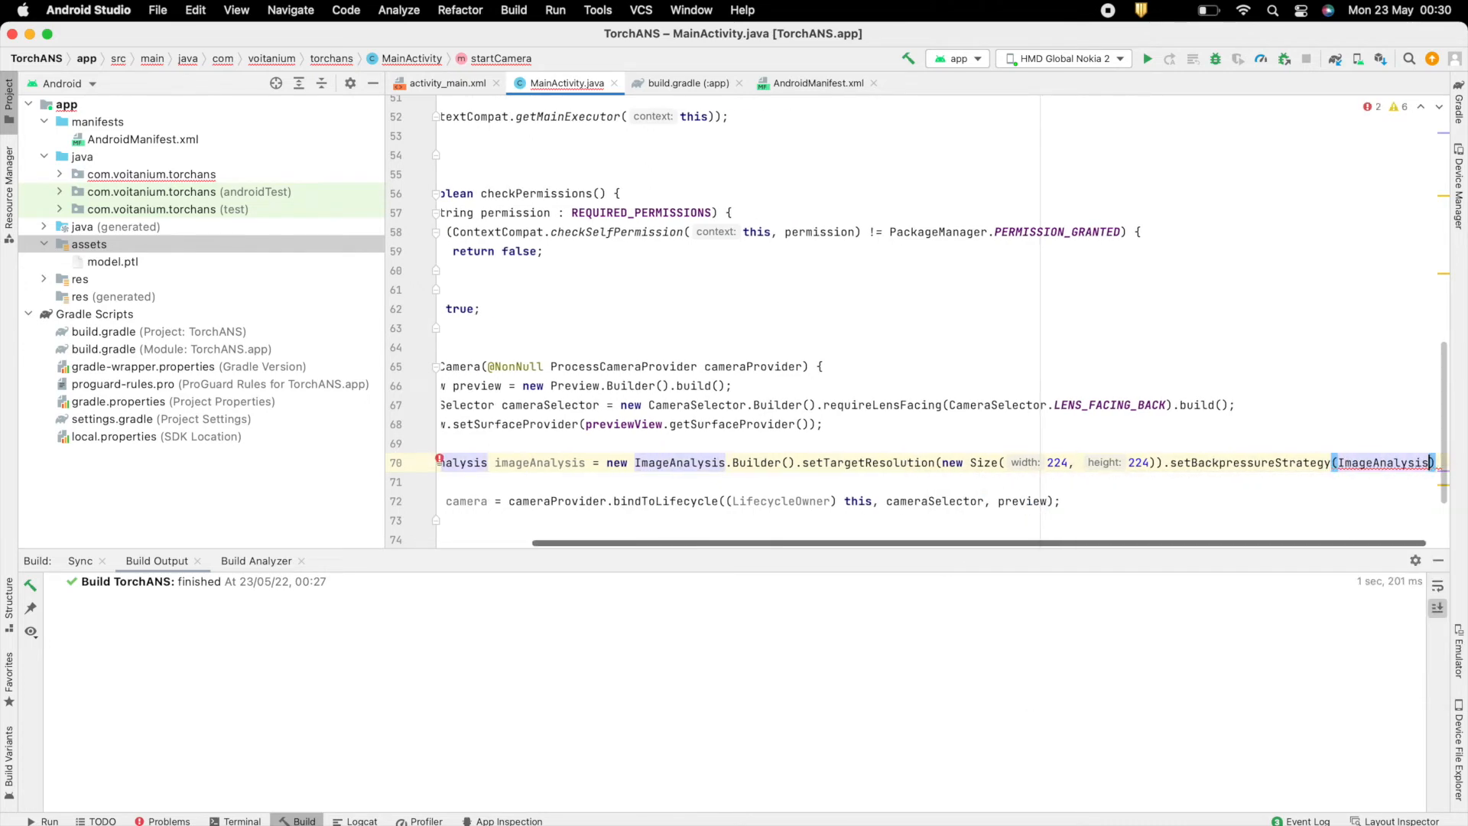
type(".S")
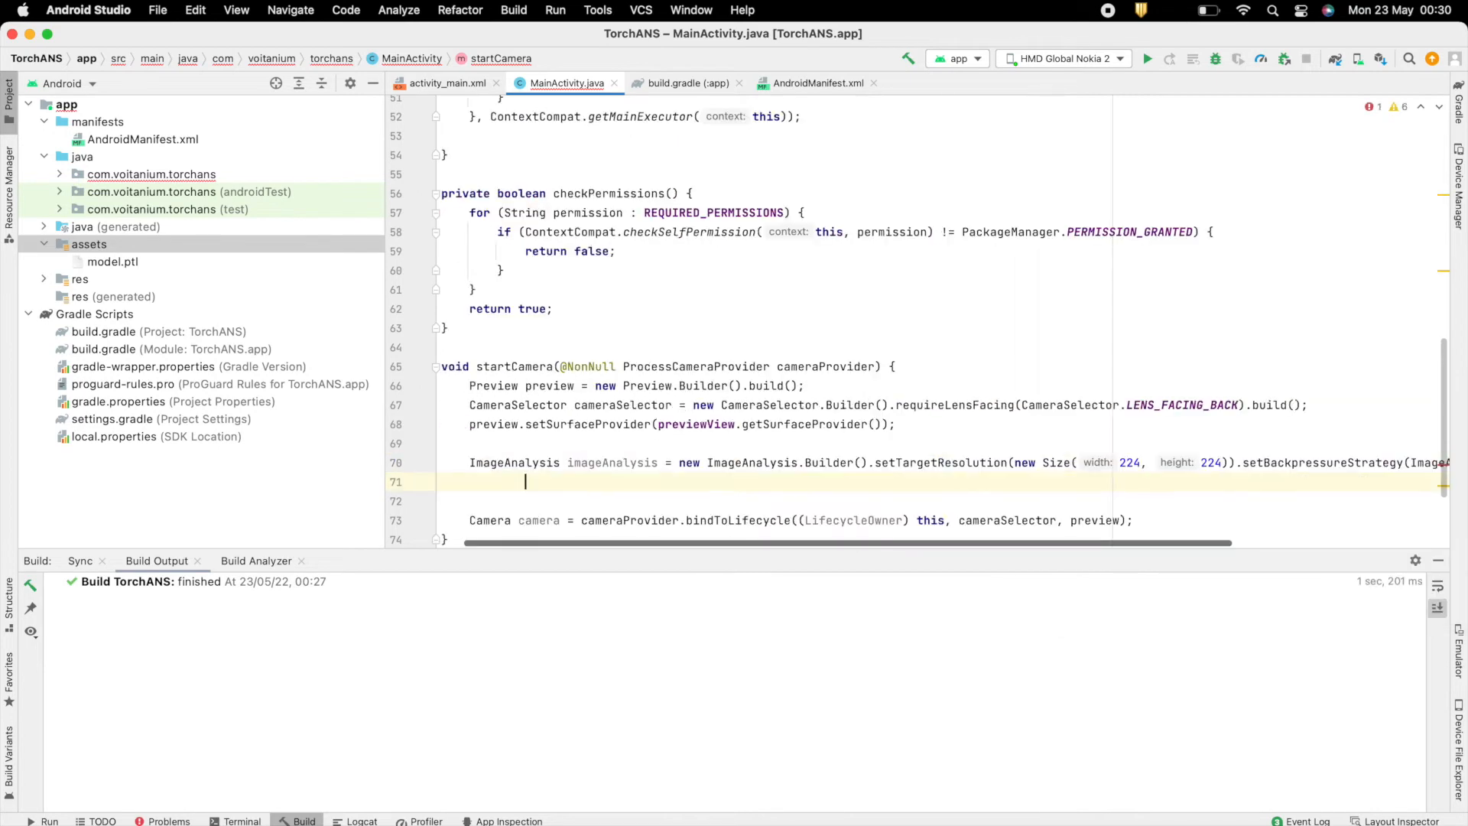
type(".build();")
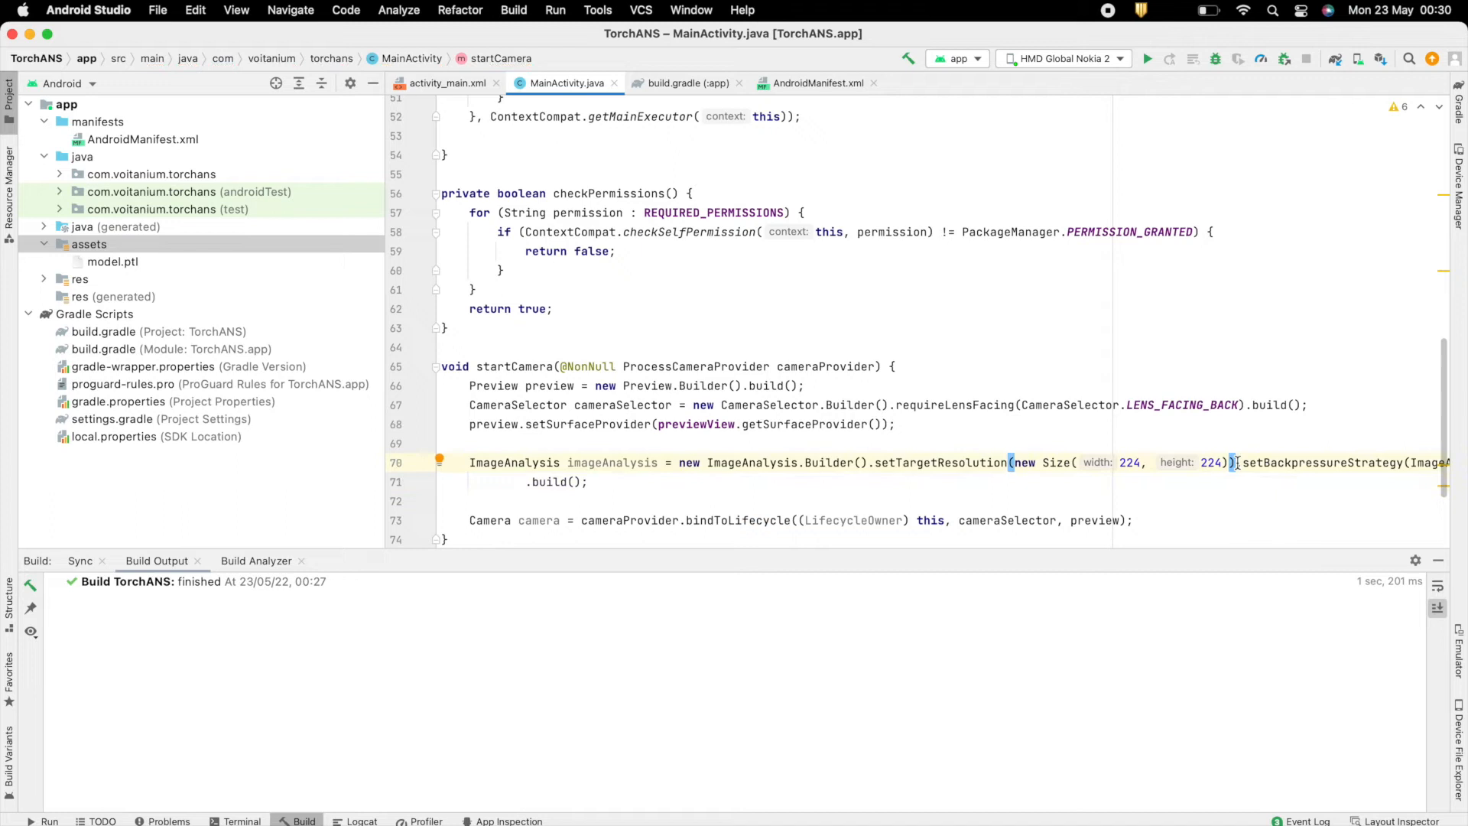
scroll("down", 3)
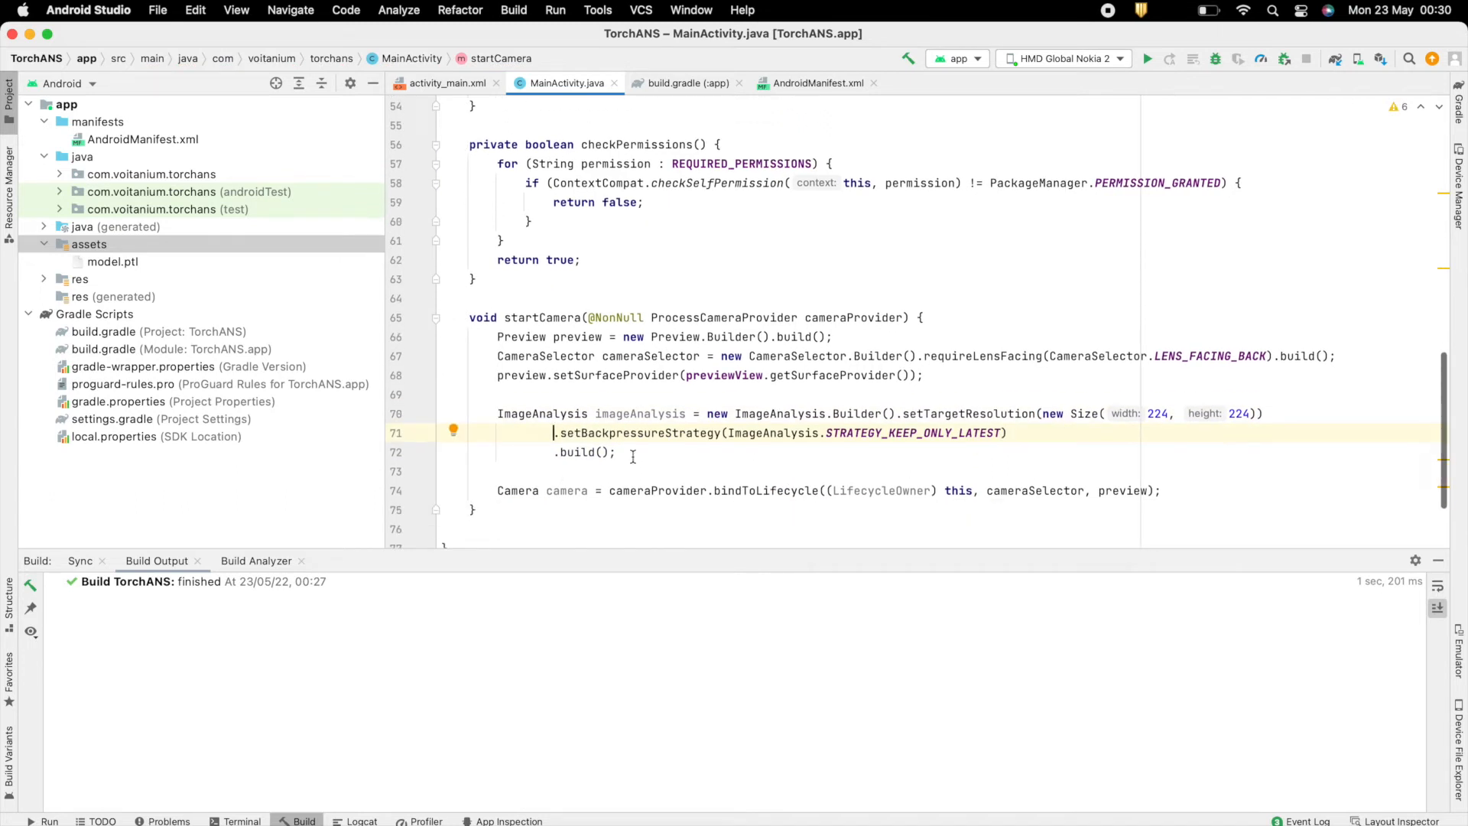
type("imageAnalysis.setAnalyzer();")
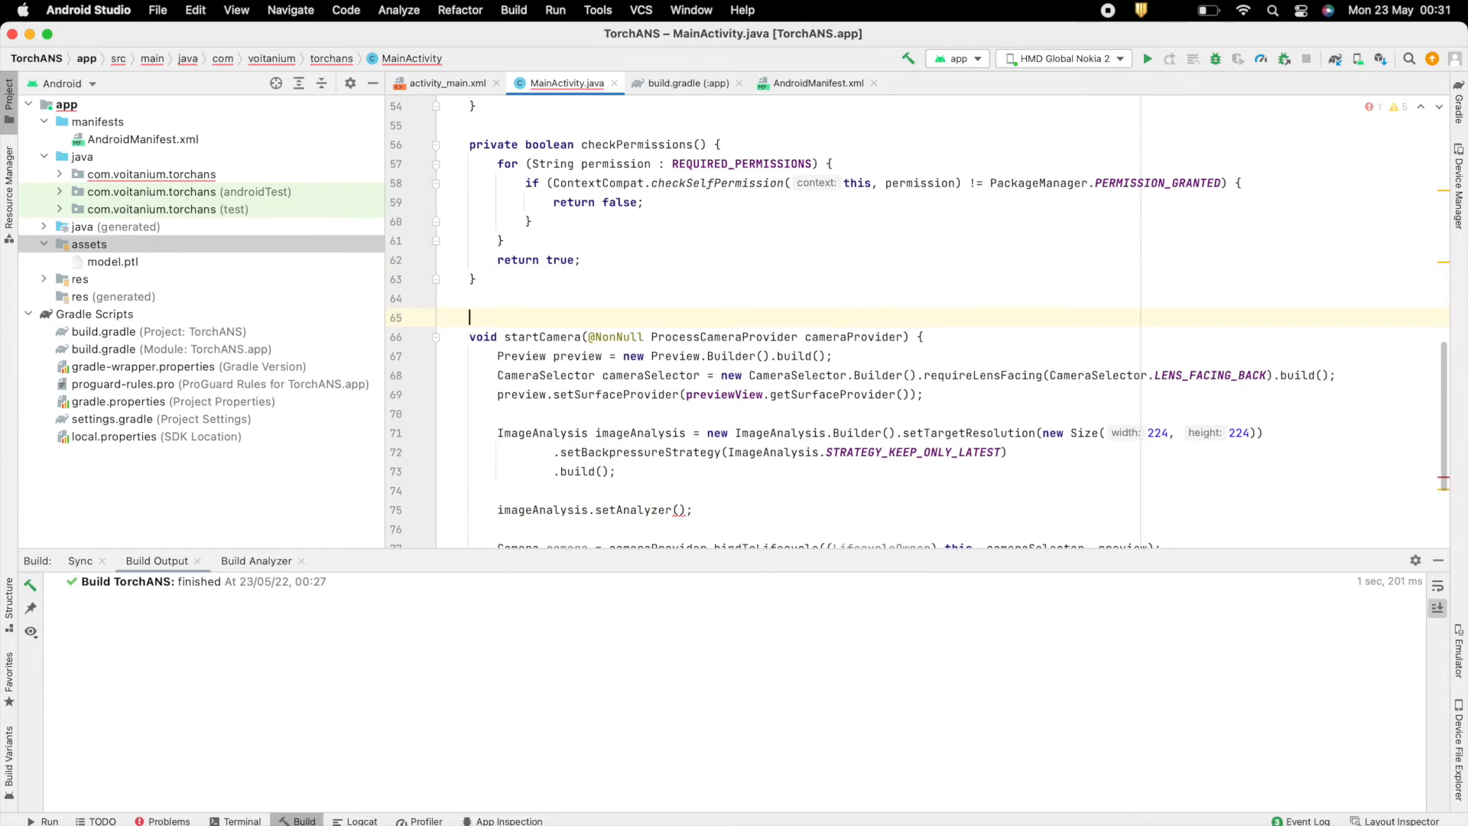
Add a single-thread Executor analyzer reading rotation degrees and closing each image, and pass imageAnalysis to bindToLifecycle.
type("Executor executor = Executors.newSingleThreadExecutor();")
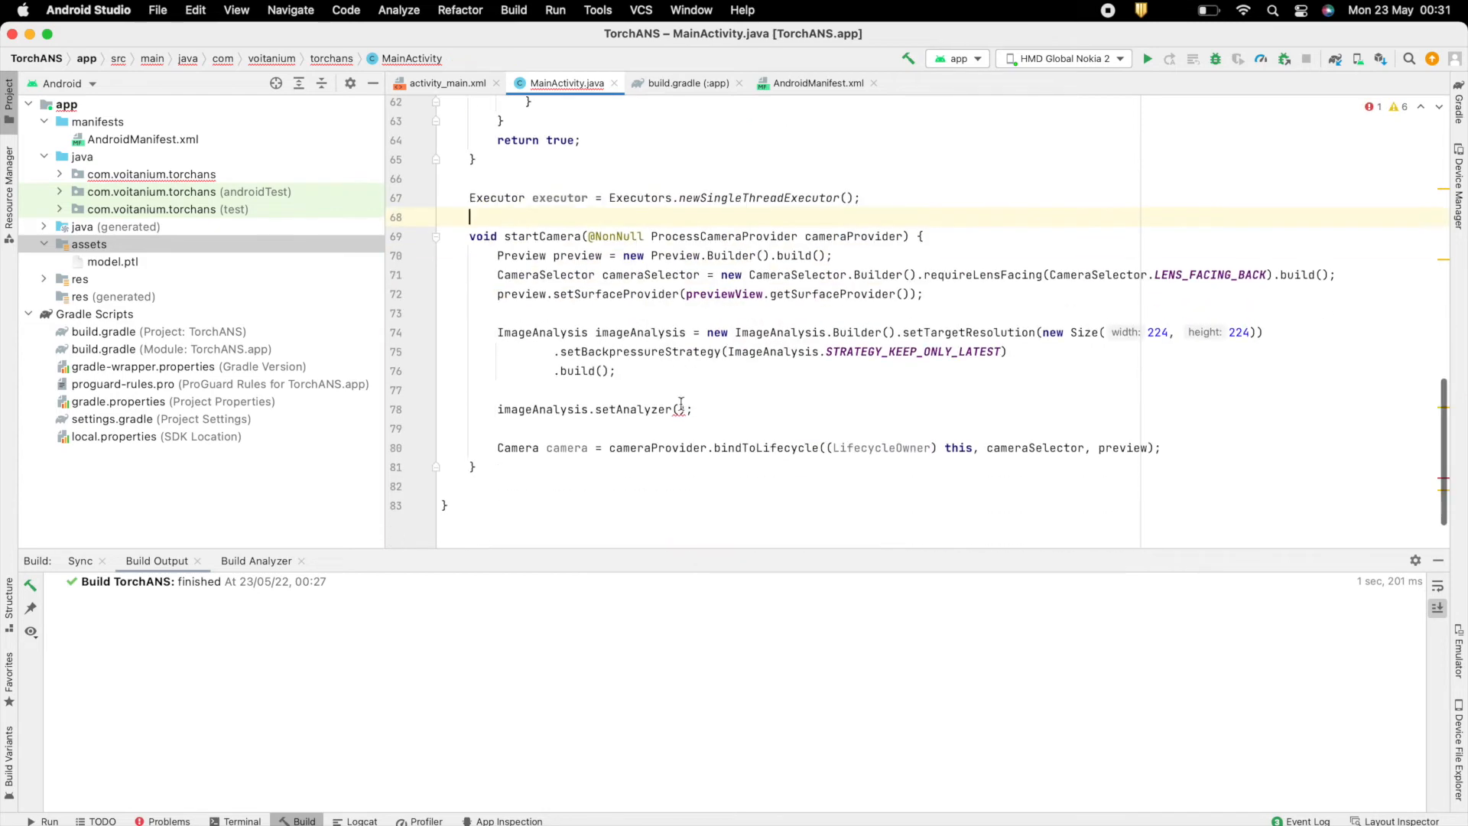
type("executor, new ImageAnalysis.Analyzer(")
type("int rotation =")
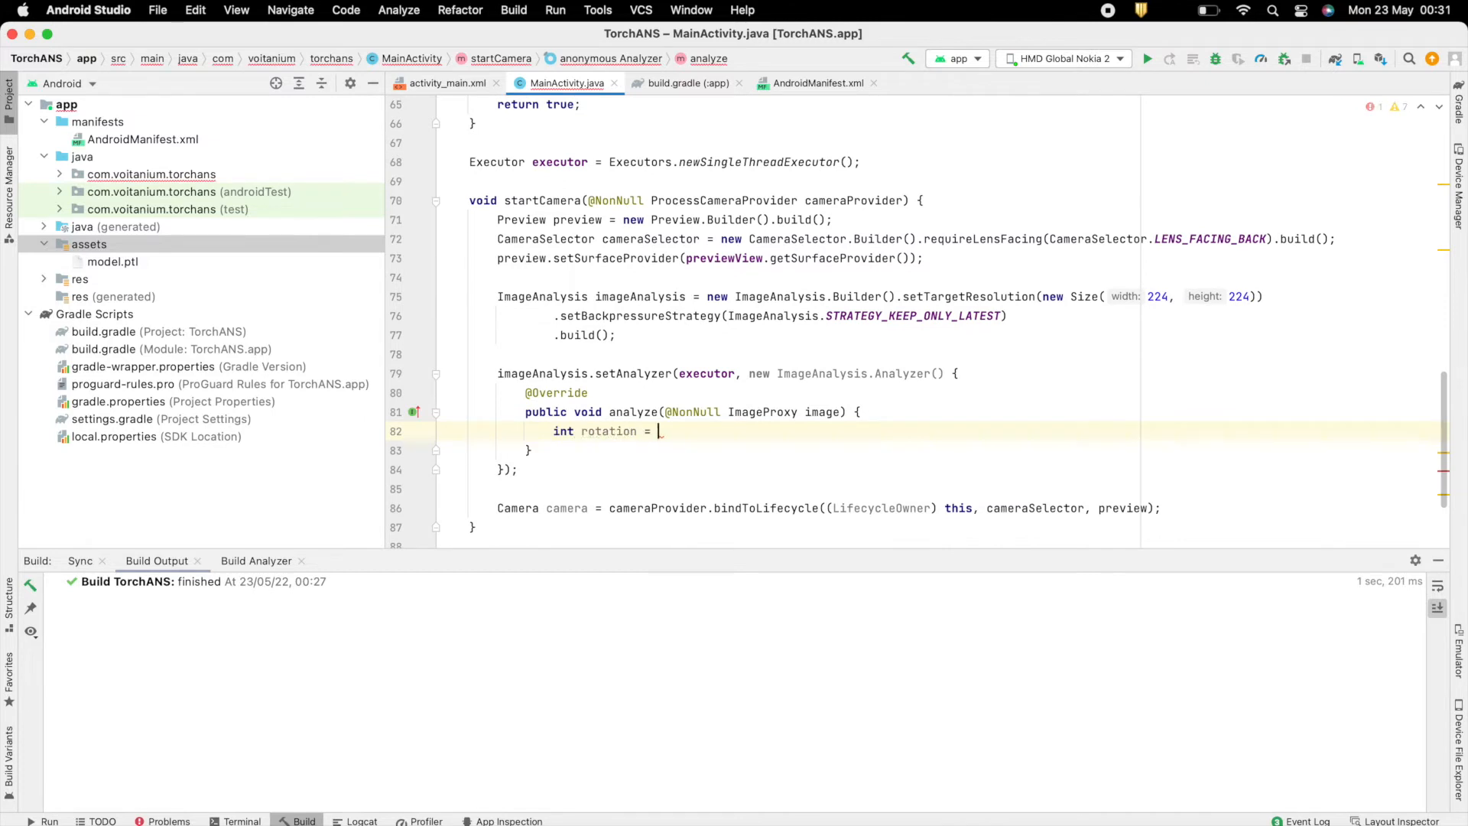
type("image.getImageInfo().getRotationDegrees();")
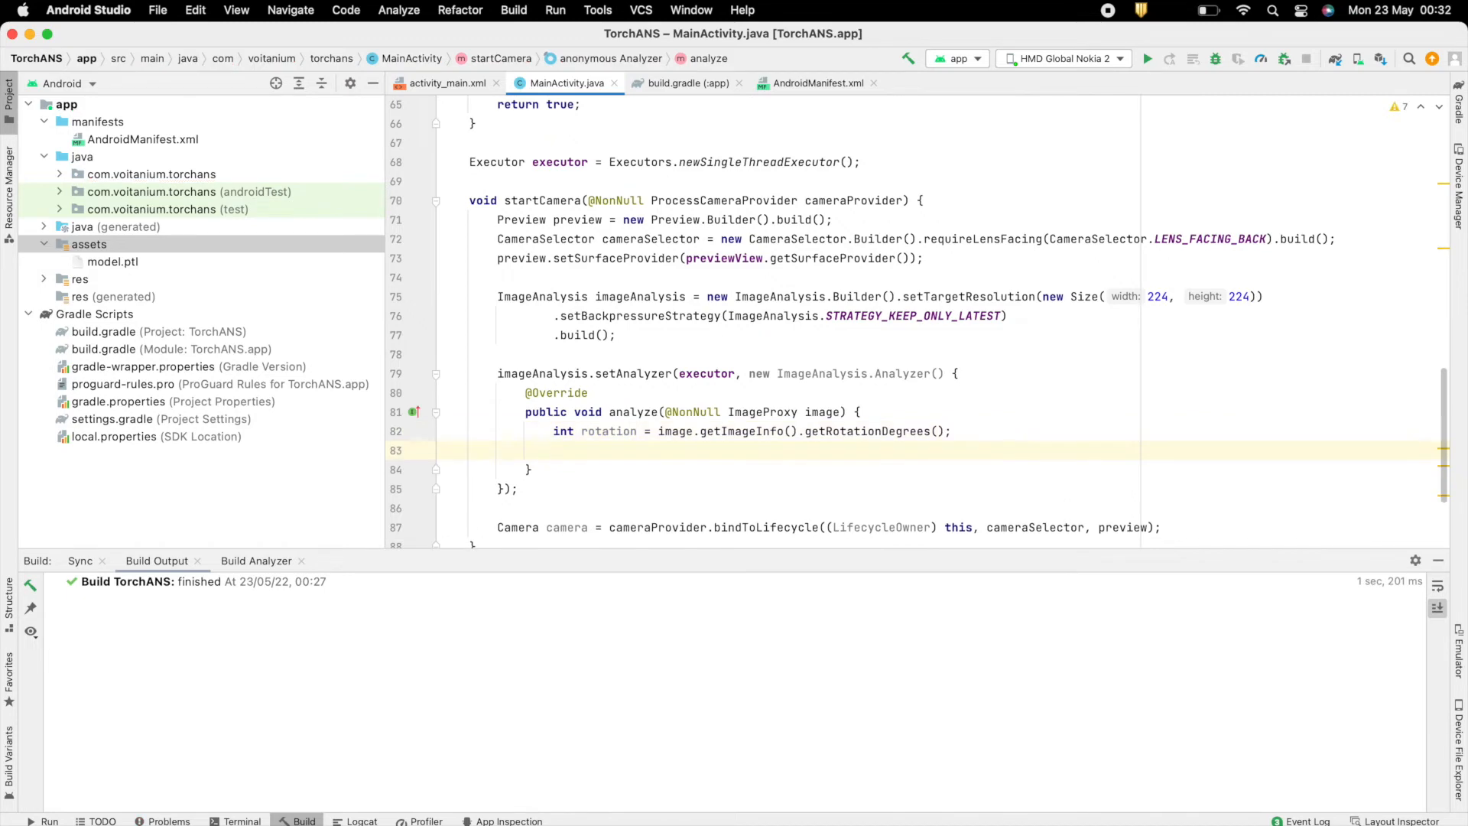
type("// analyze image")
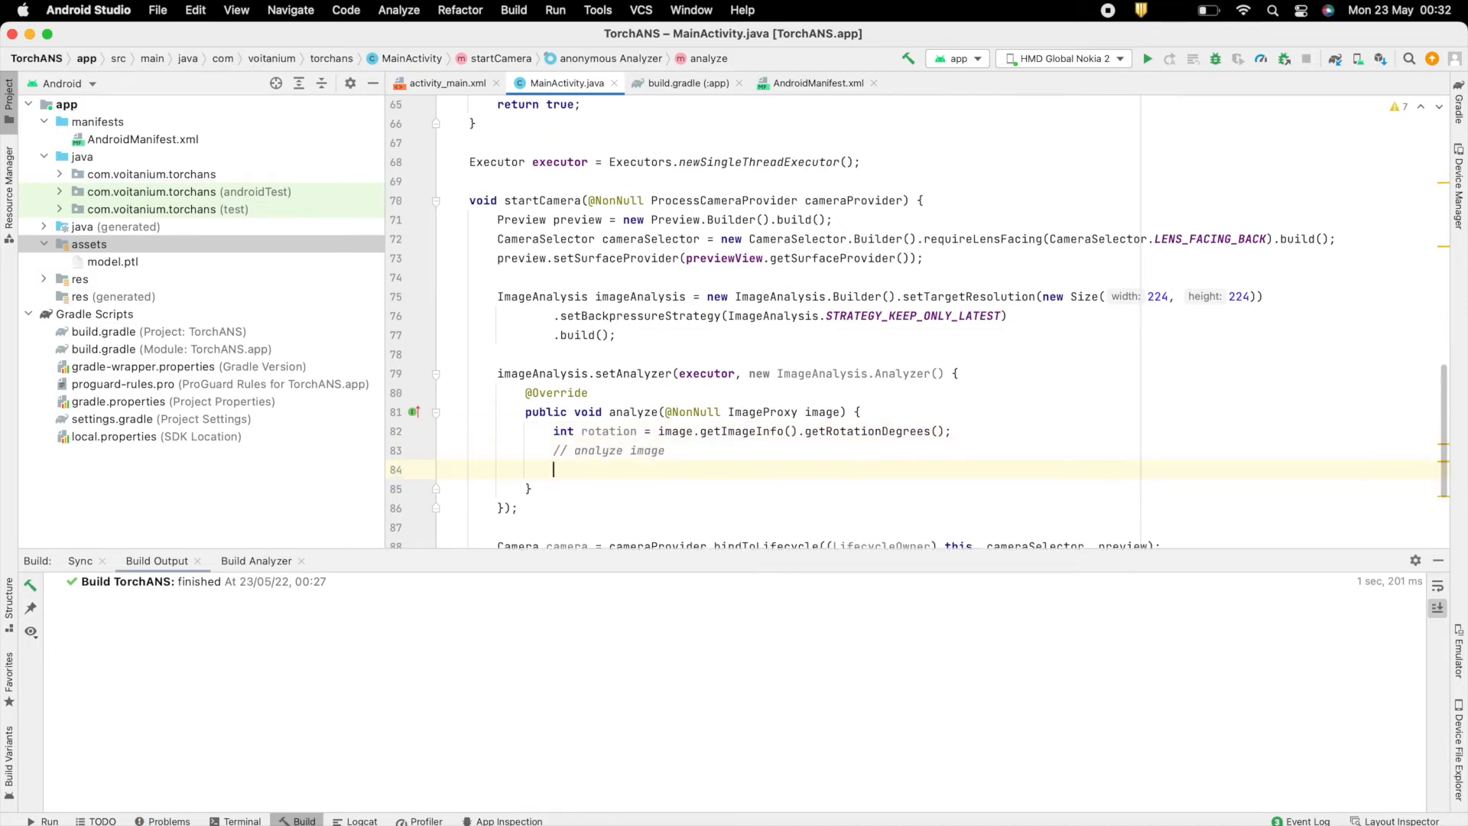
type("image.close();")
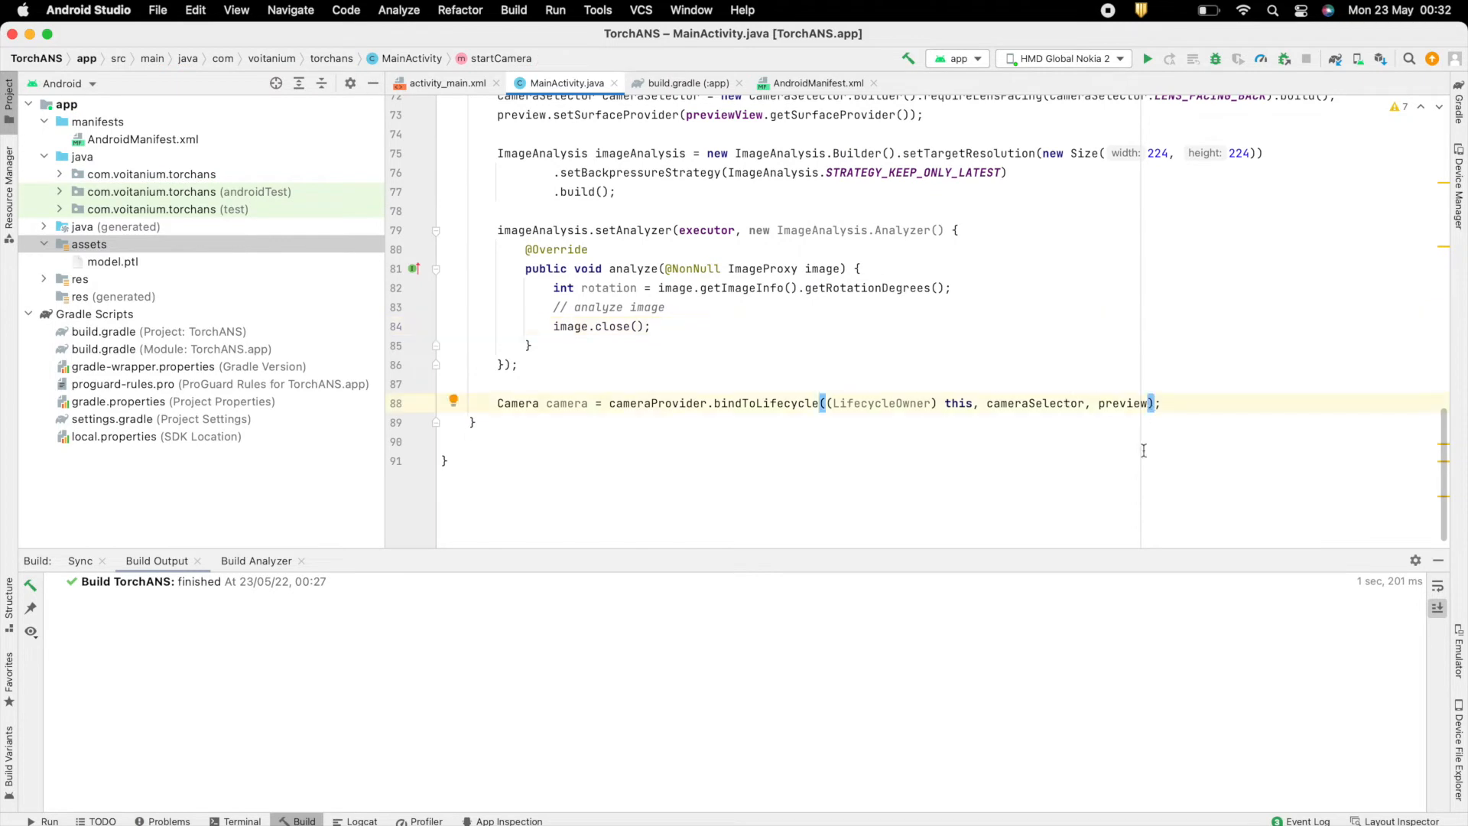
type(", imageAnalysis")
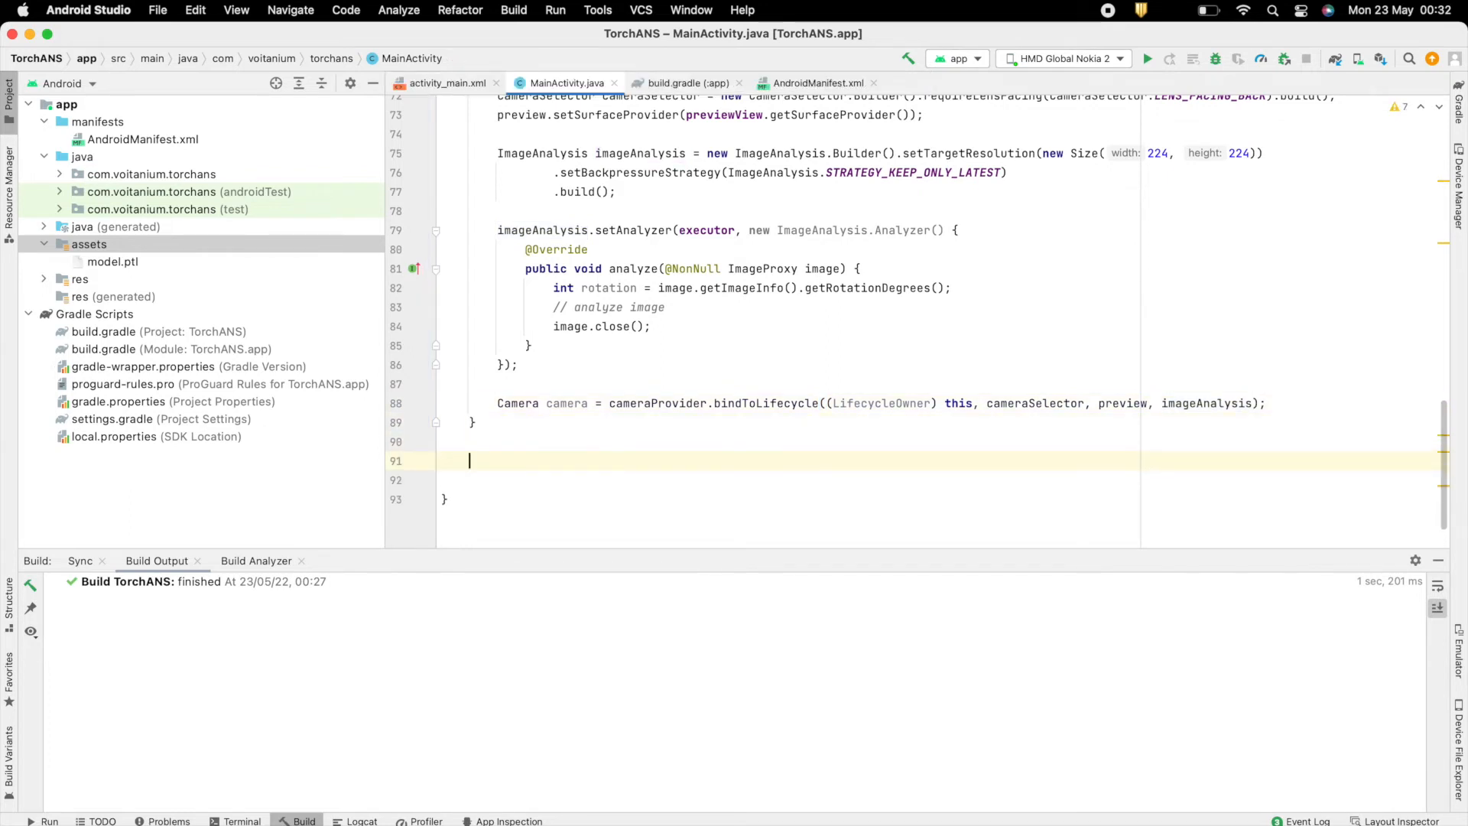
Declare Module module and LoadTorchModule(String fileName) creating new File(getFilesDir(), fileName) with a try block.
type("void_LoadTorchModule")
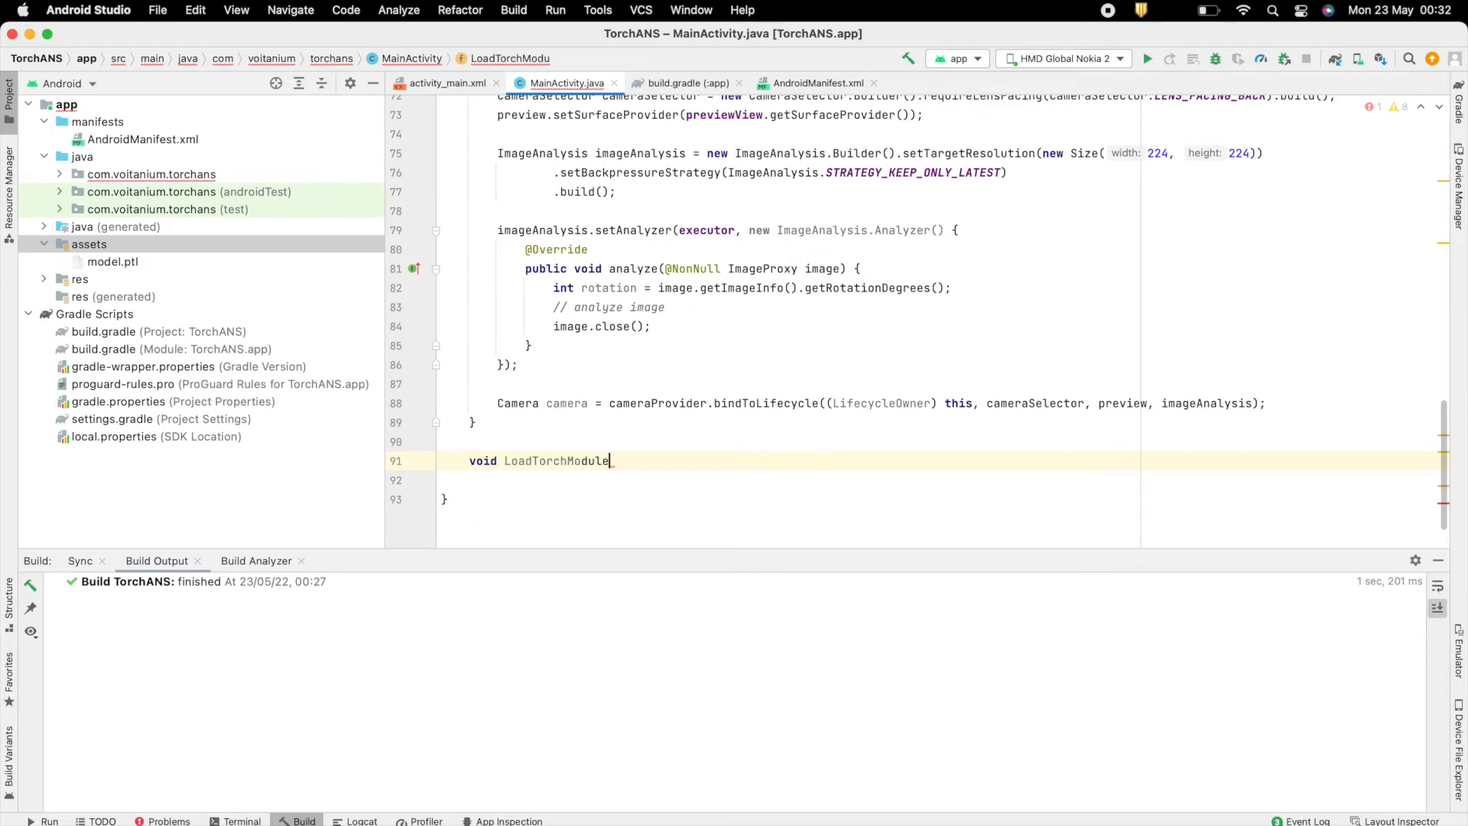
type("(String filePath) {")
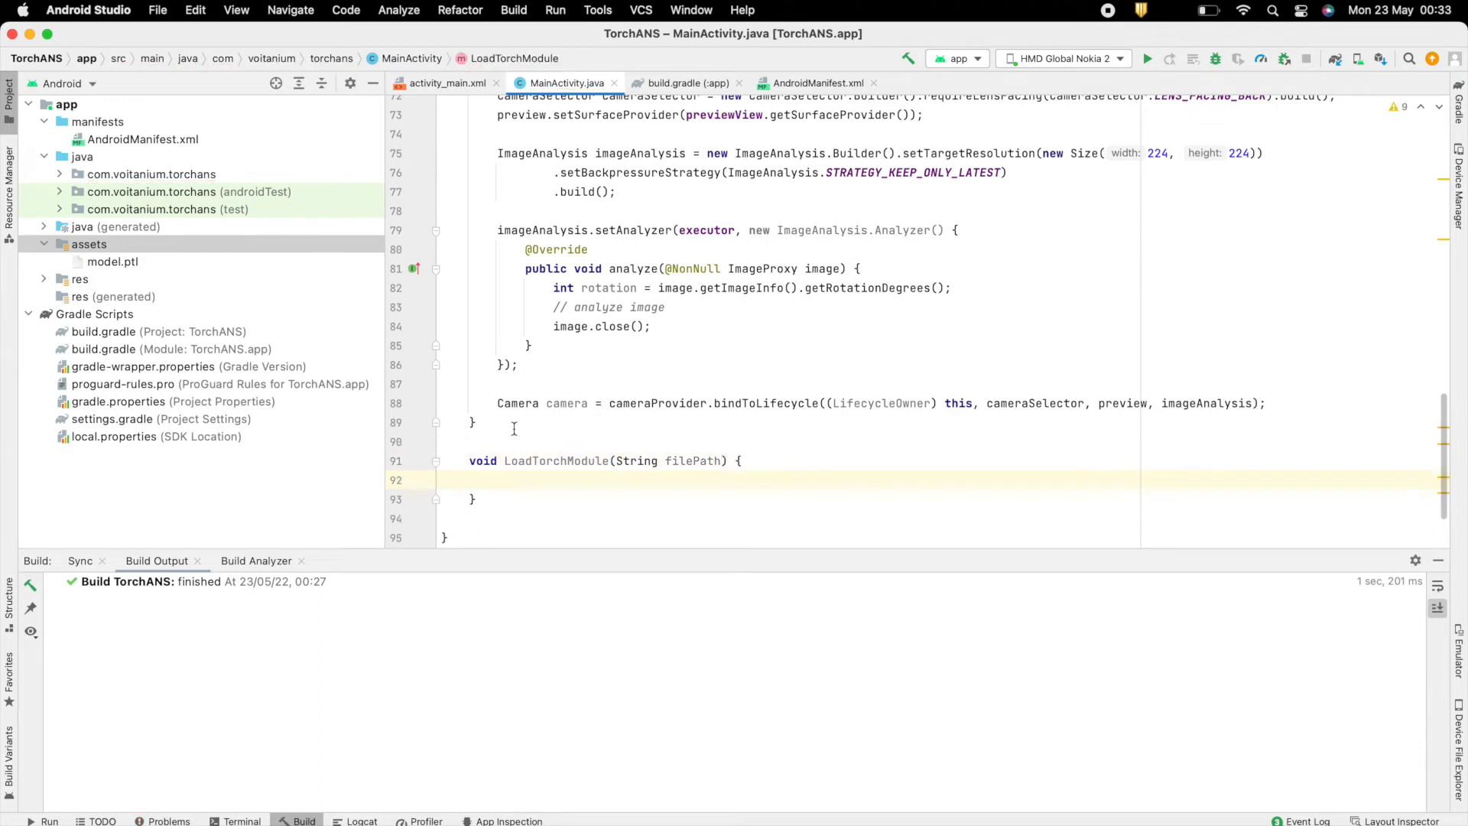
type("M")
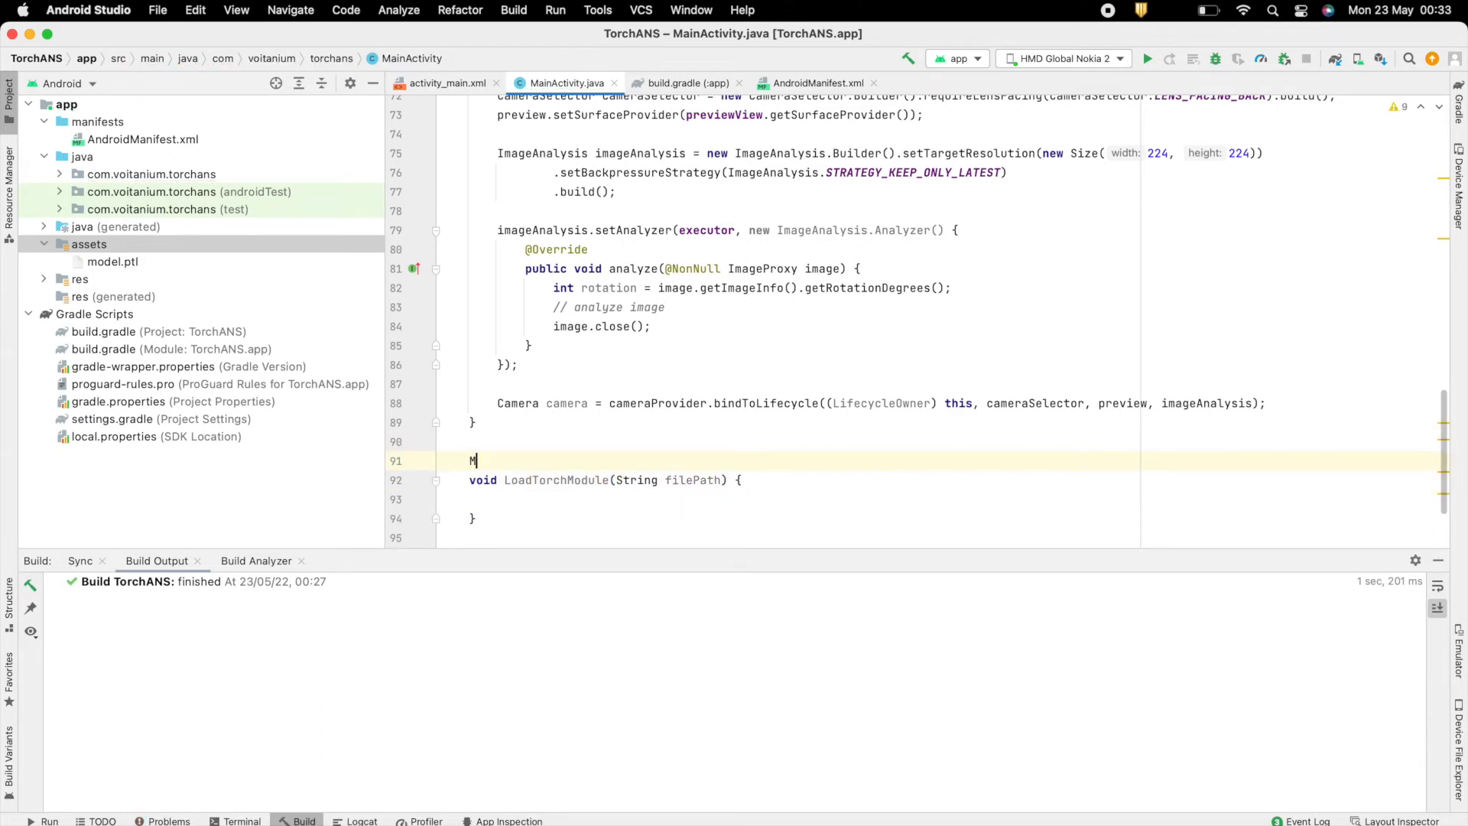
type("odule module;")
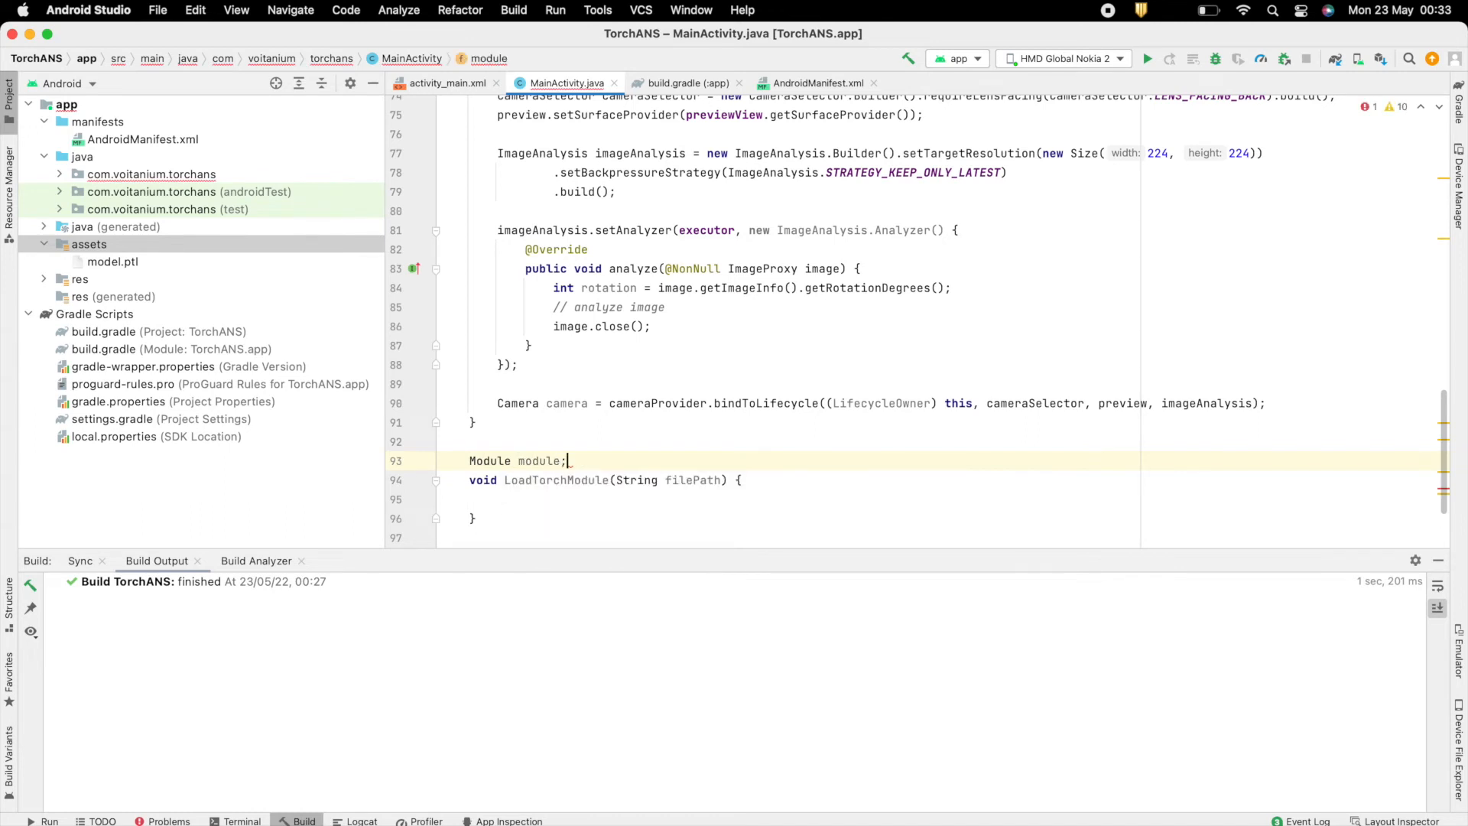
type("F")
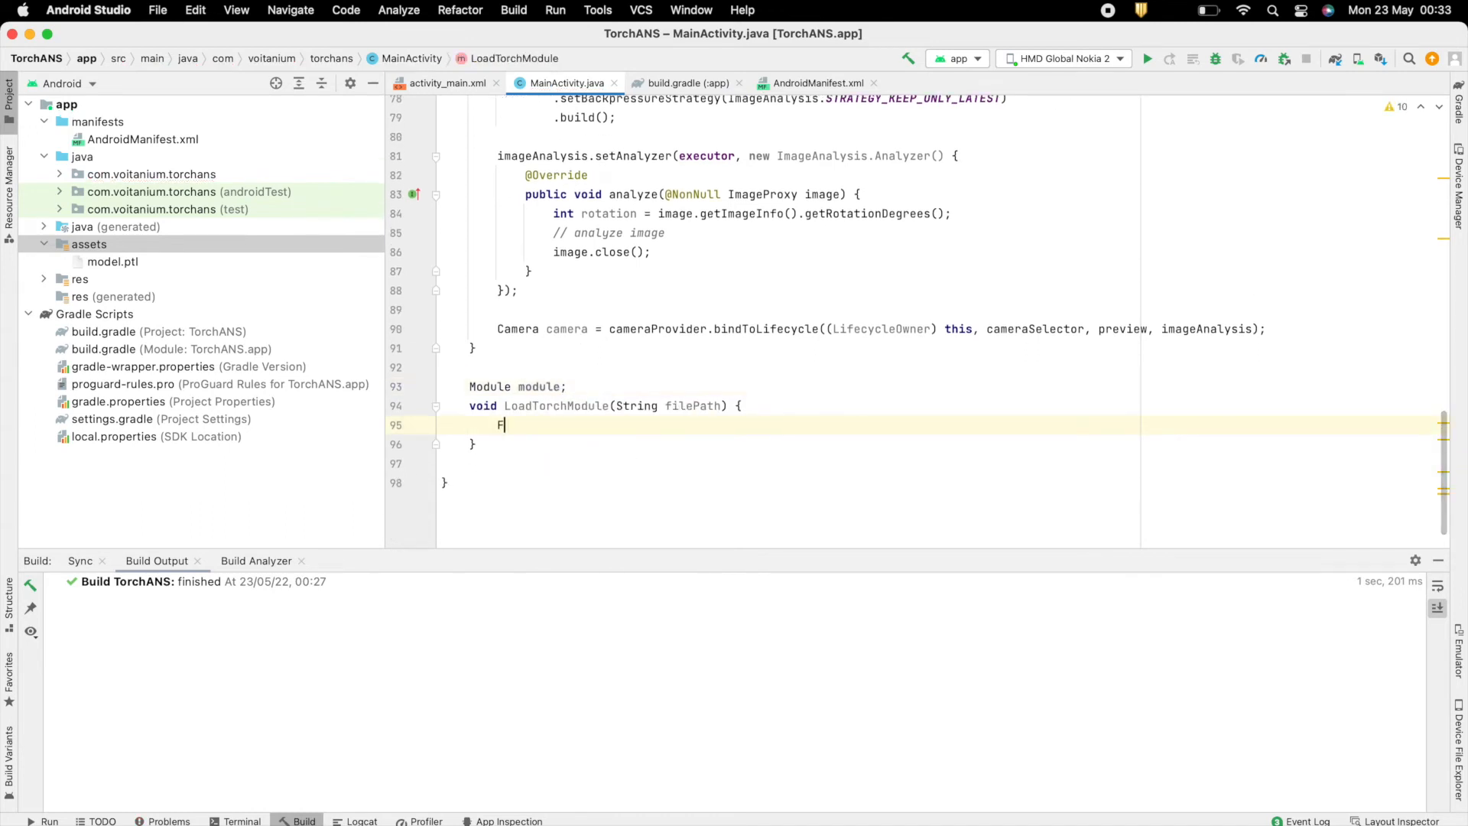
type("ile_modelFile =")
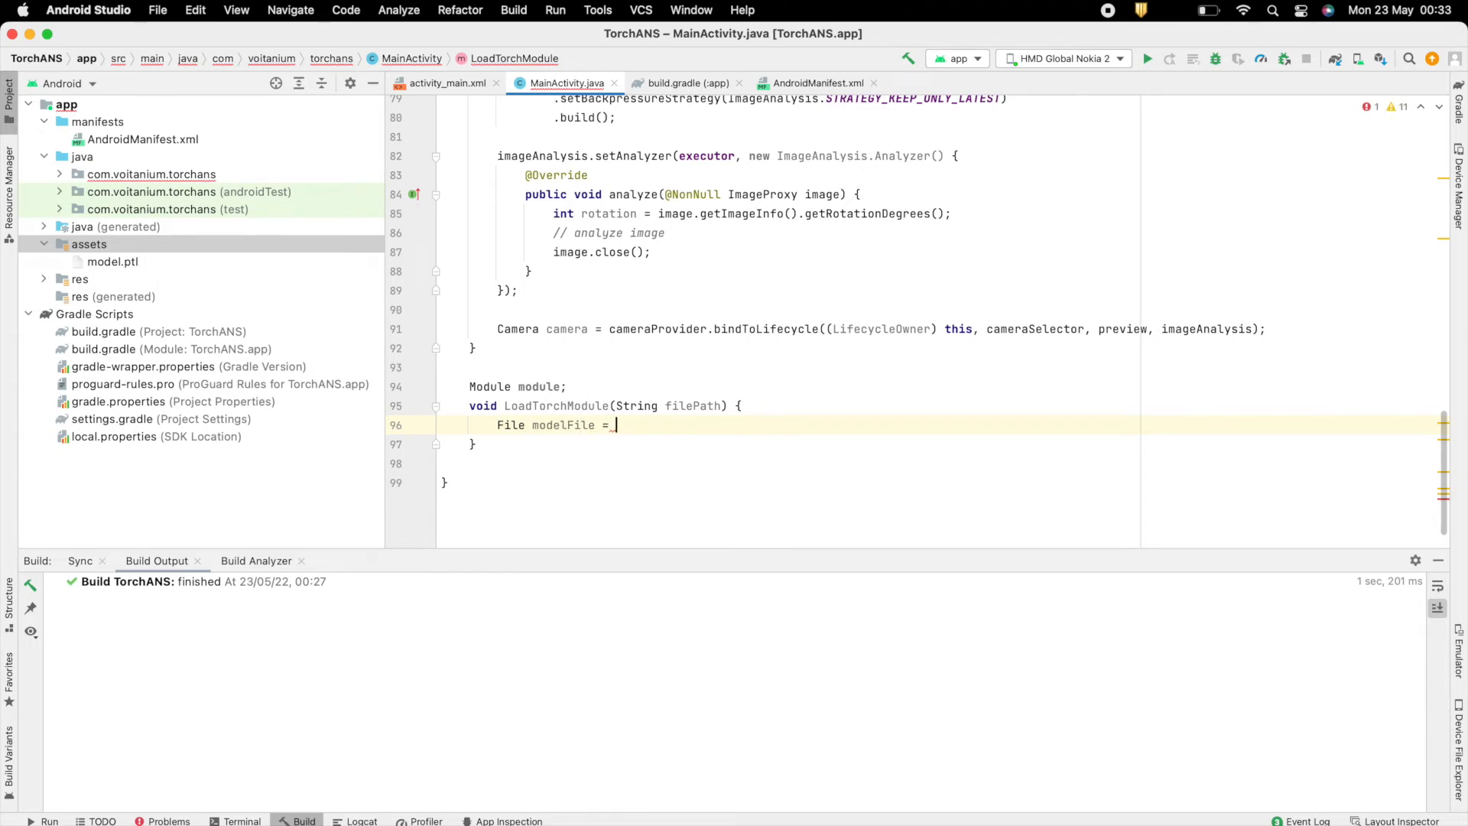
type("new File(this.getFilesDir(), filePath")
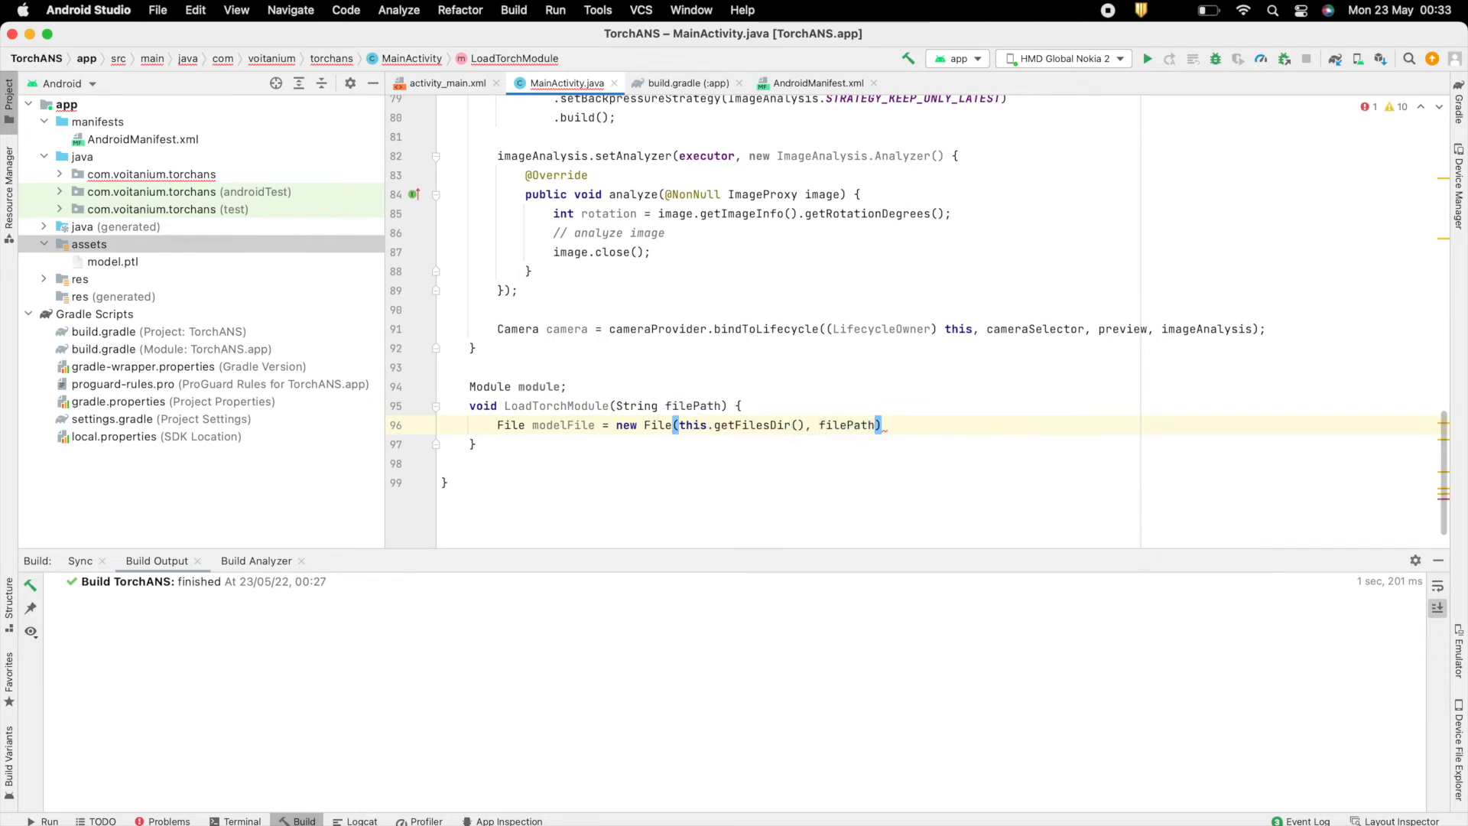
type(";")
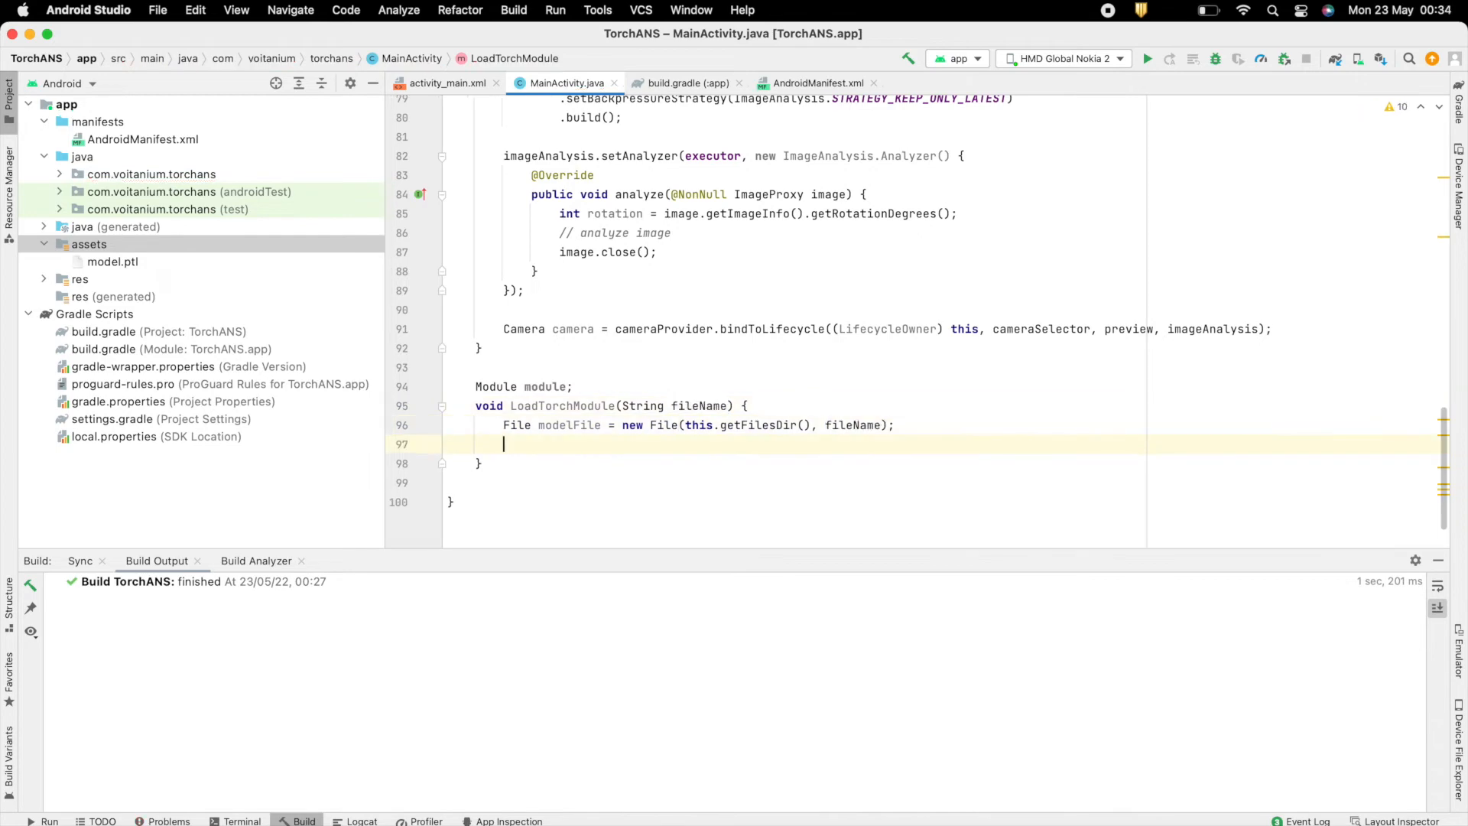
type("try {")
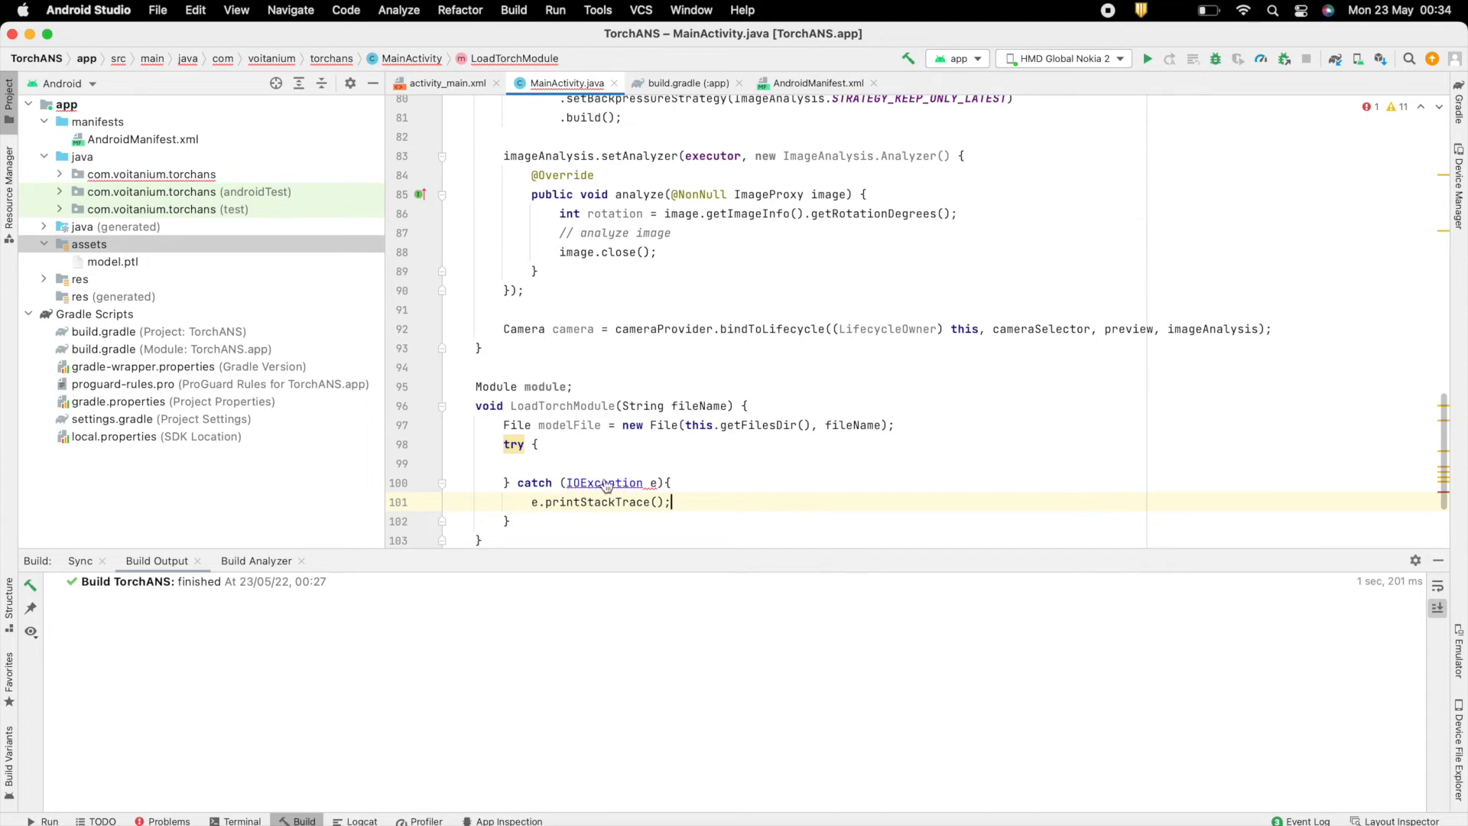
If modelFile exists, load it into module with LiteModuleLoader.load(modelFile path).
type("if")
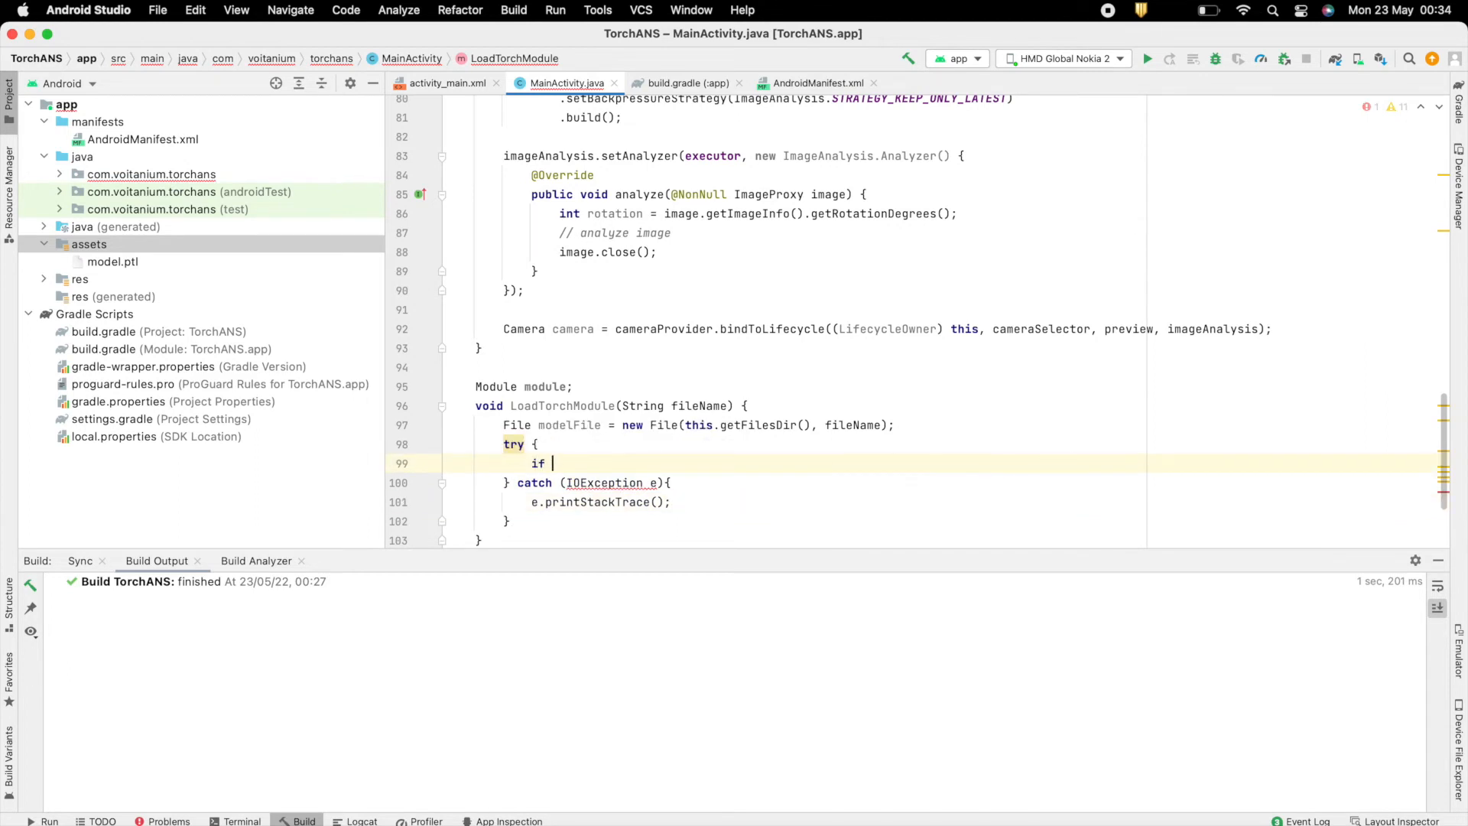
type("(modelFile.exists()) {")
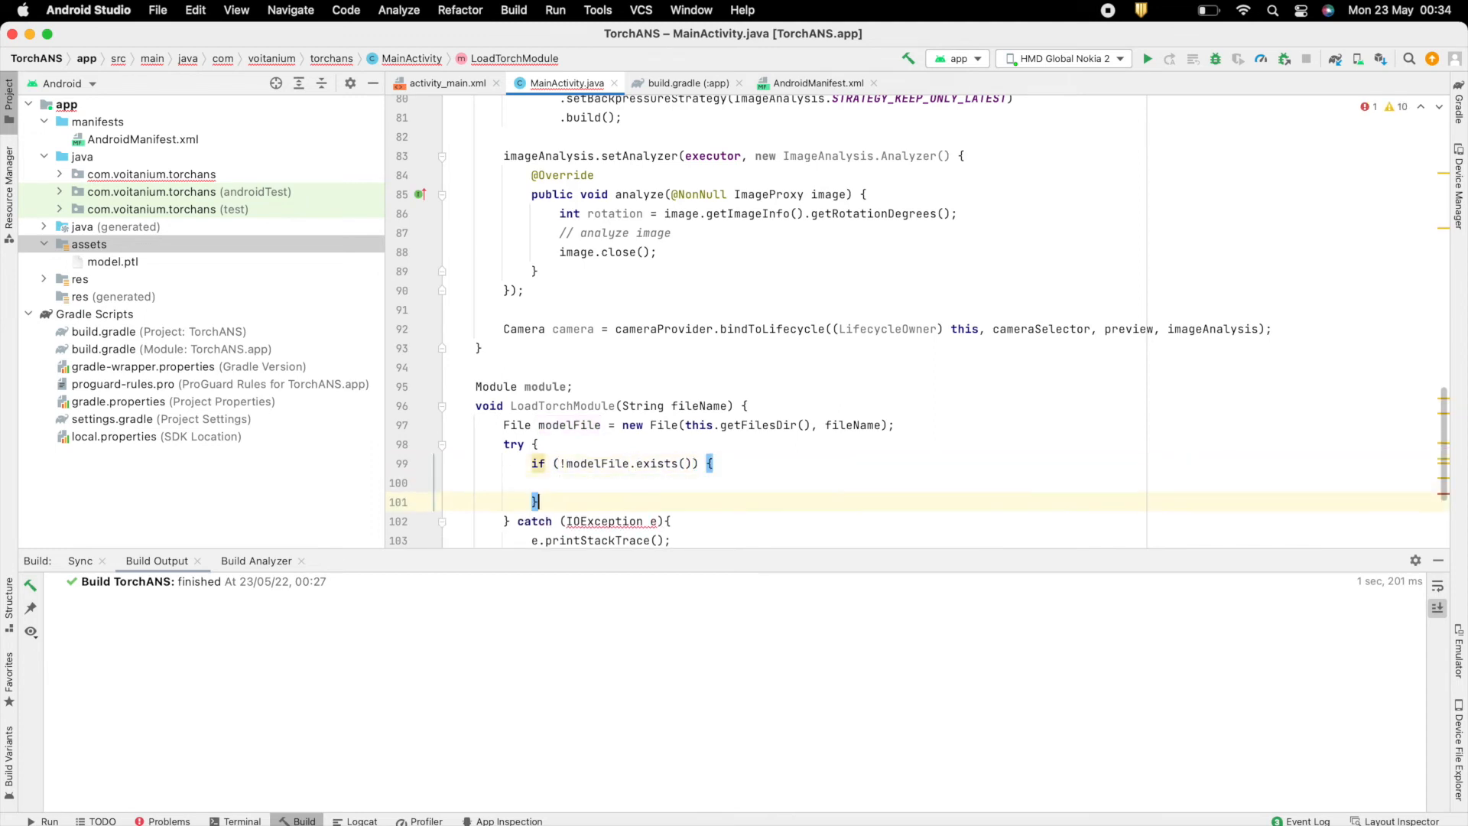
type("m")
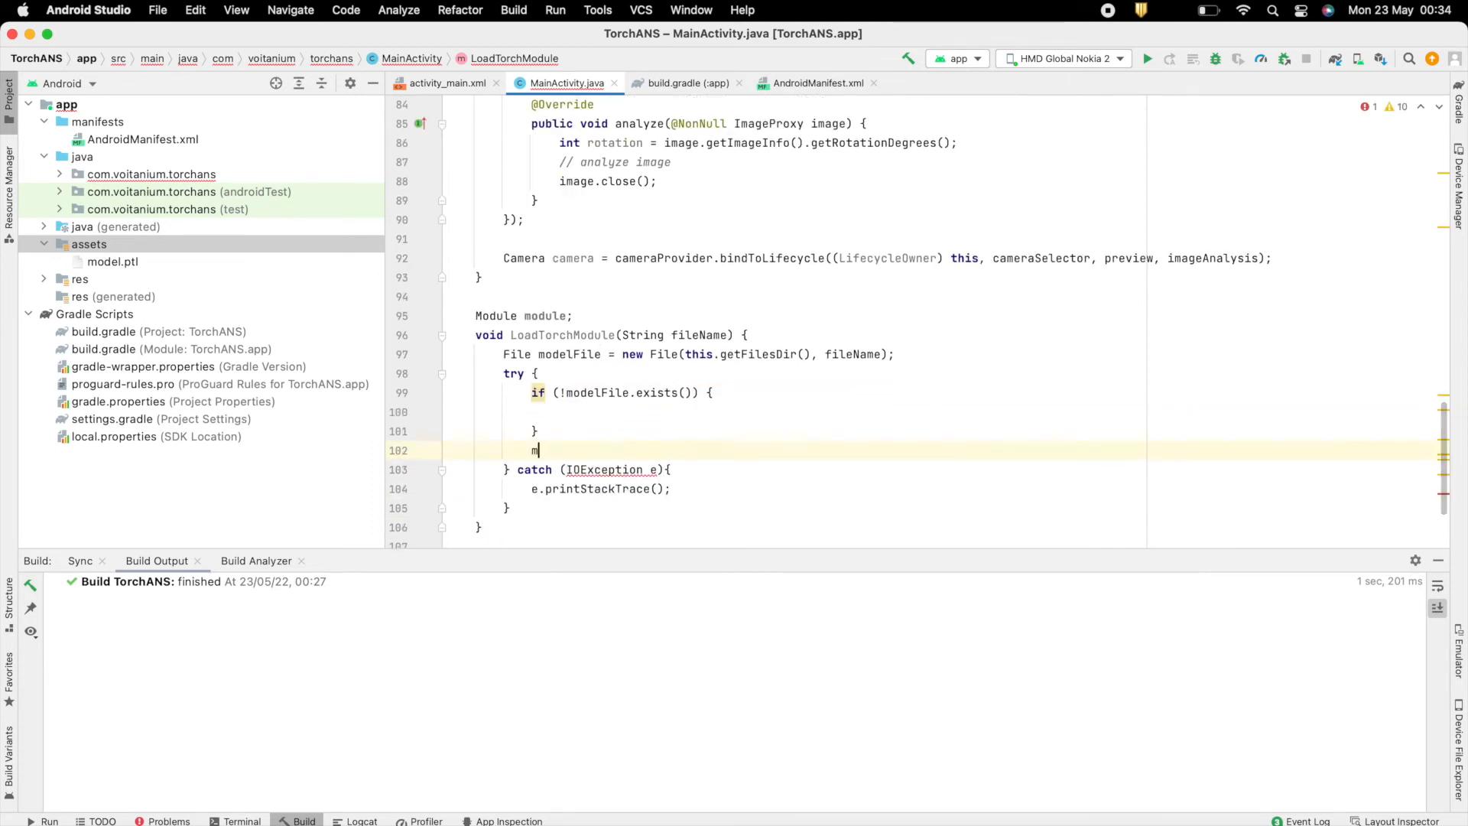
type("module = LiteModuleLoader")
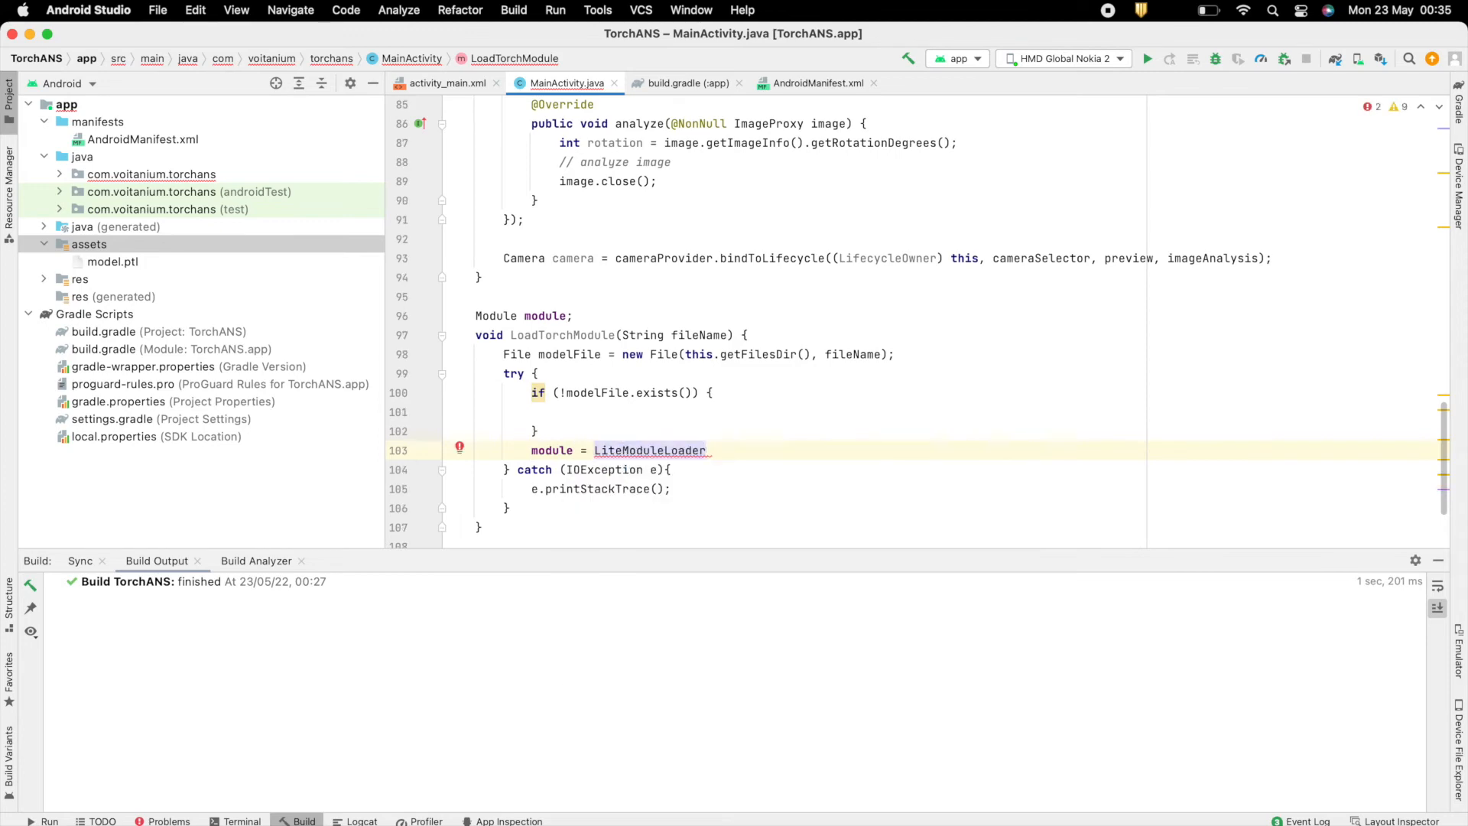
type(".load(modelFile.getAbsolutePath());")
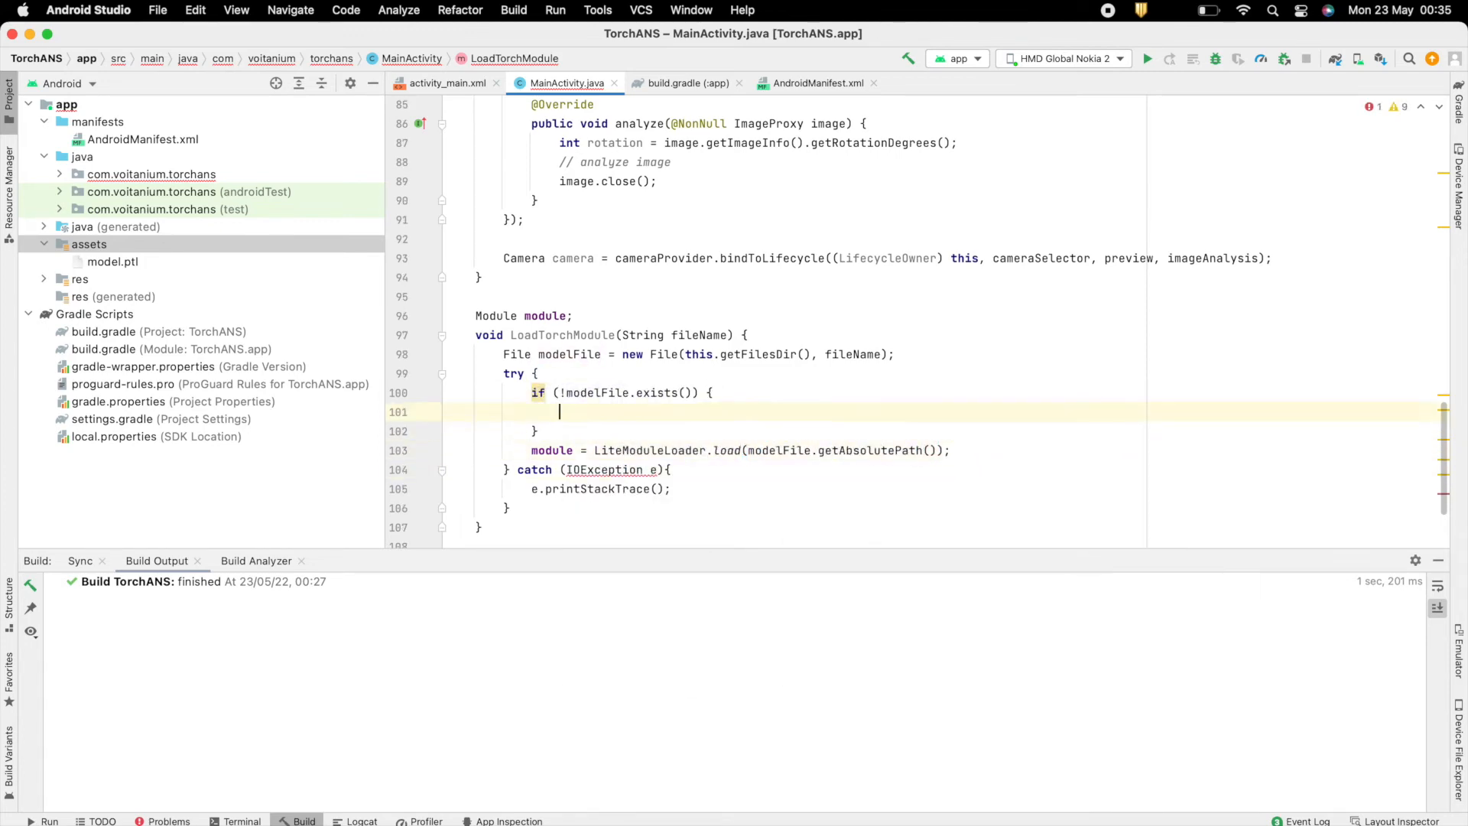
Copy the asset via InputStream to a FileOutputStream using a 2048-byte buffer read/write loop.
type("InputStream")
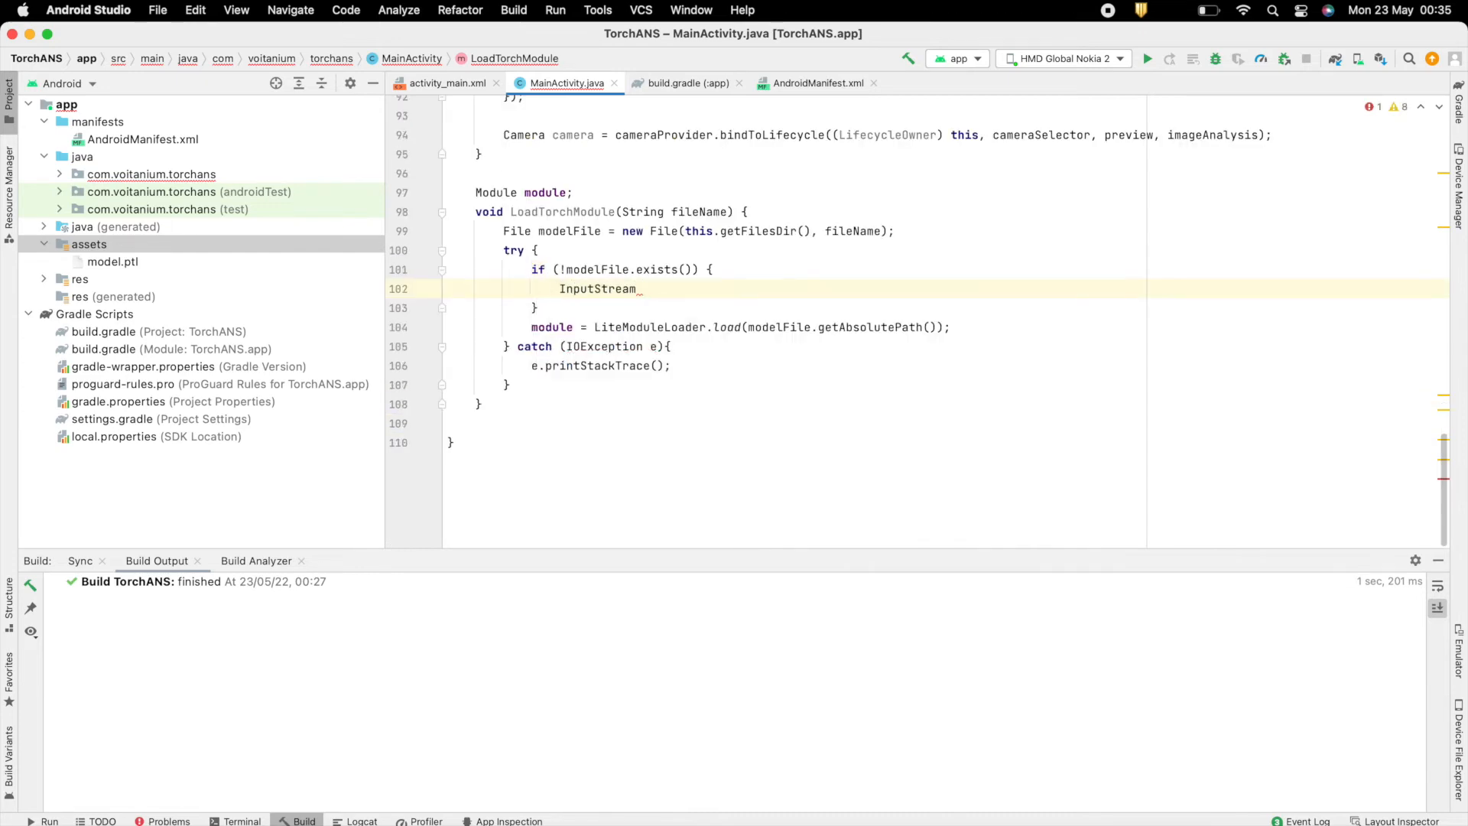
type("inputStream = getAssets().open(fileName);")
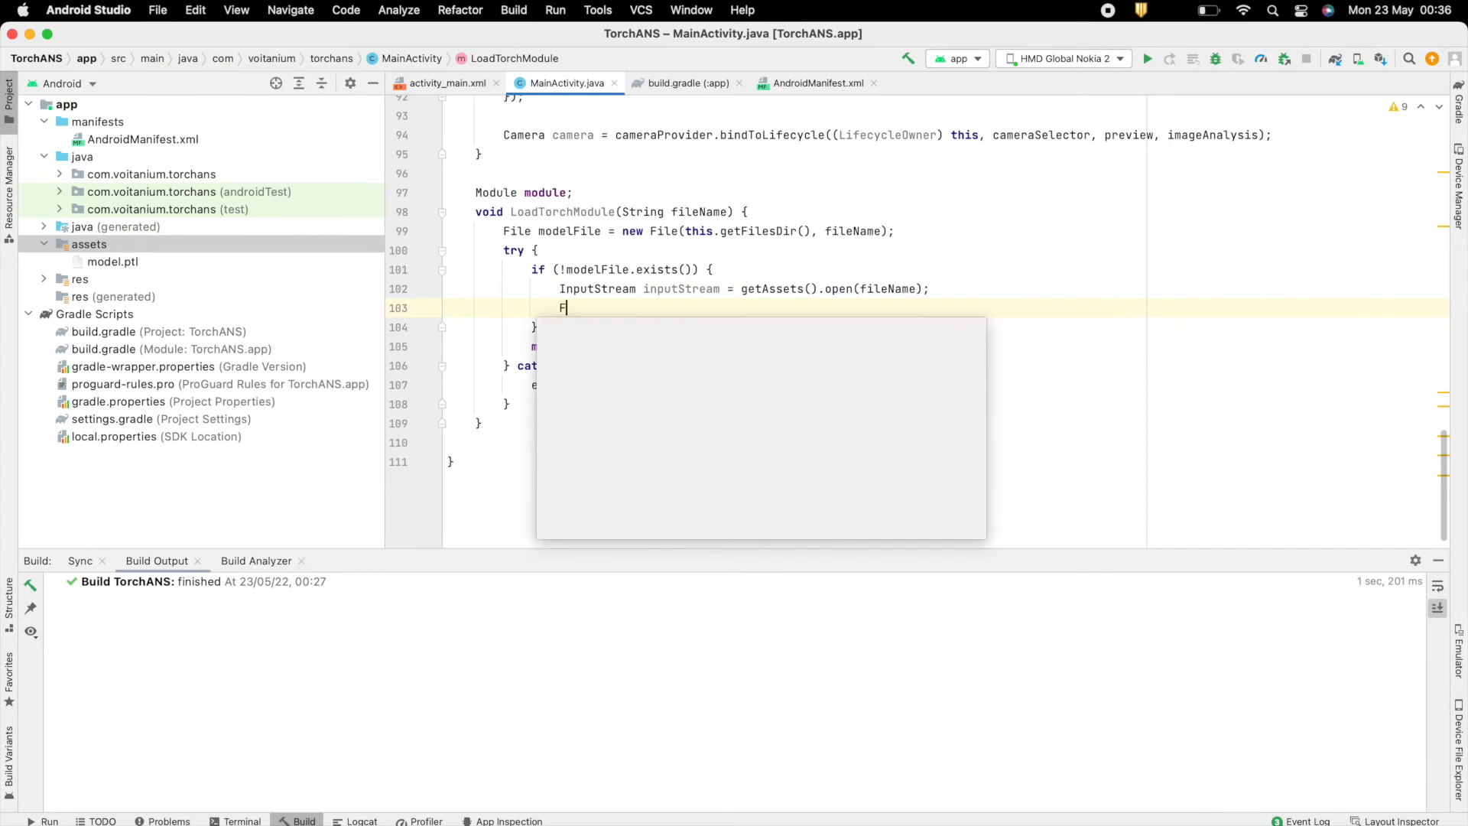
type("ileOutputStream outputStream")
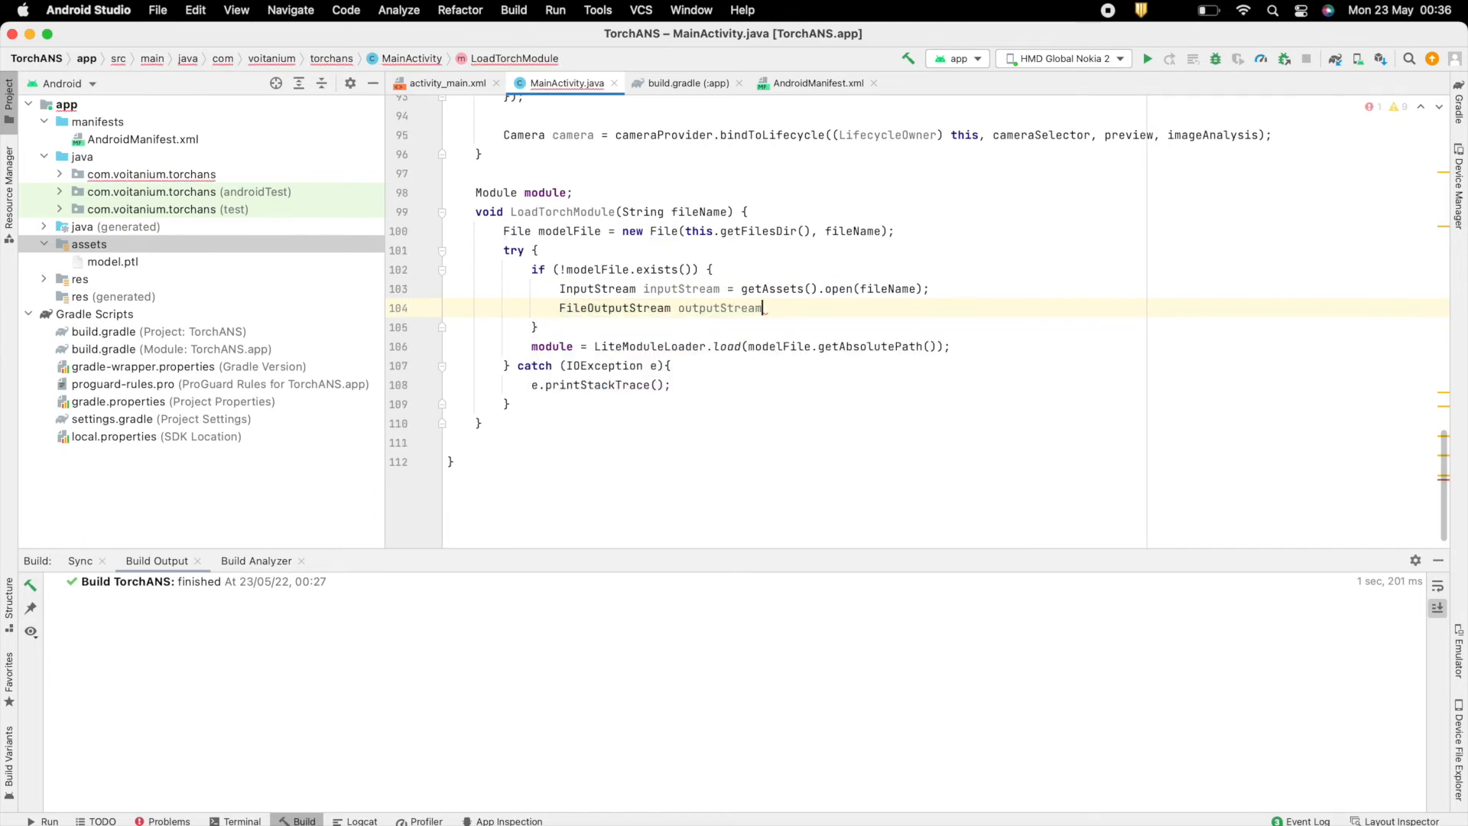
type("= new FileOutputStream(modelFile);")
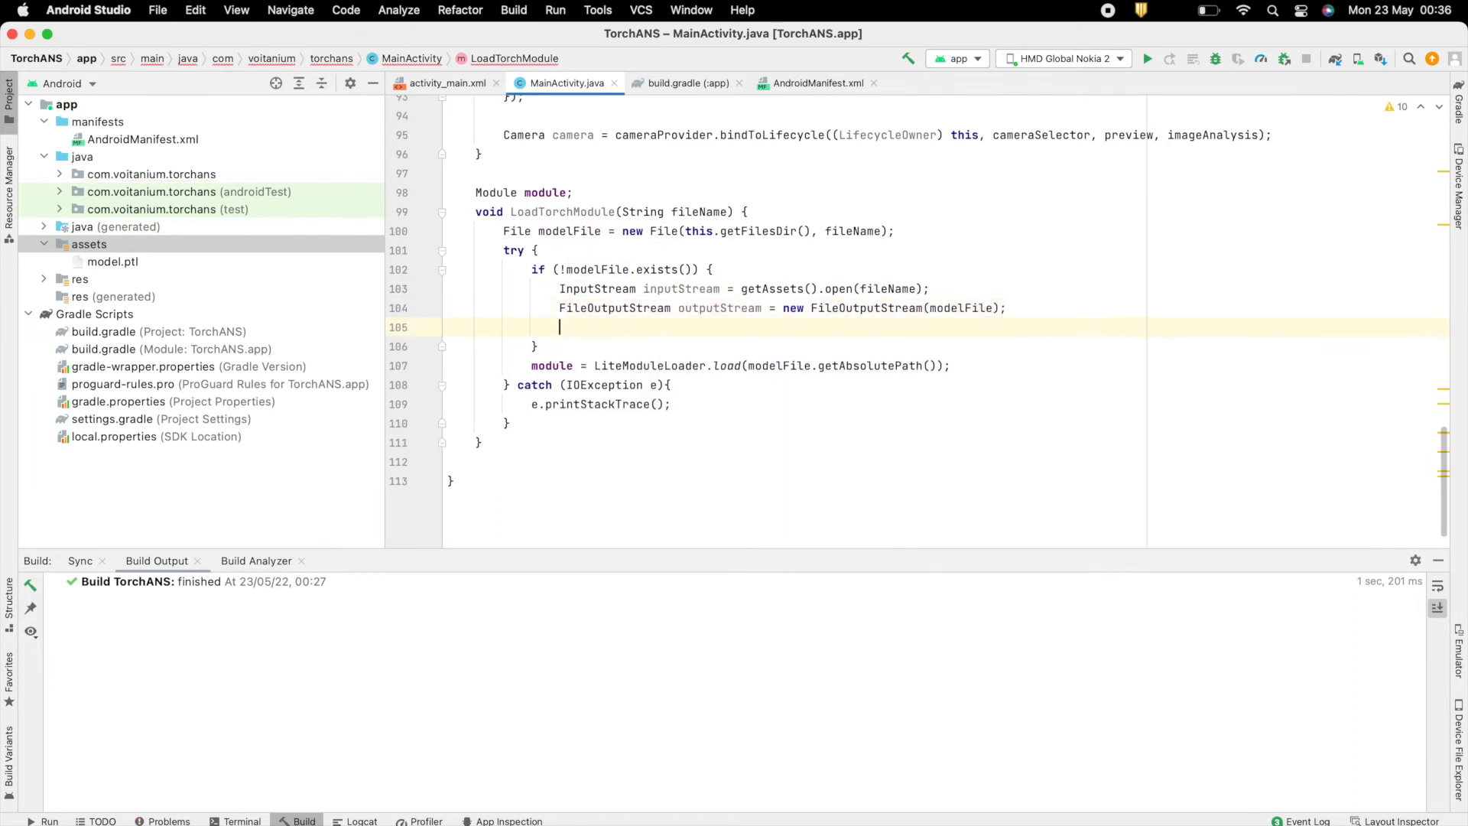
type("byte[] buffer")
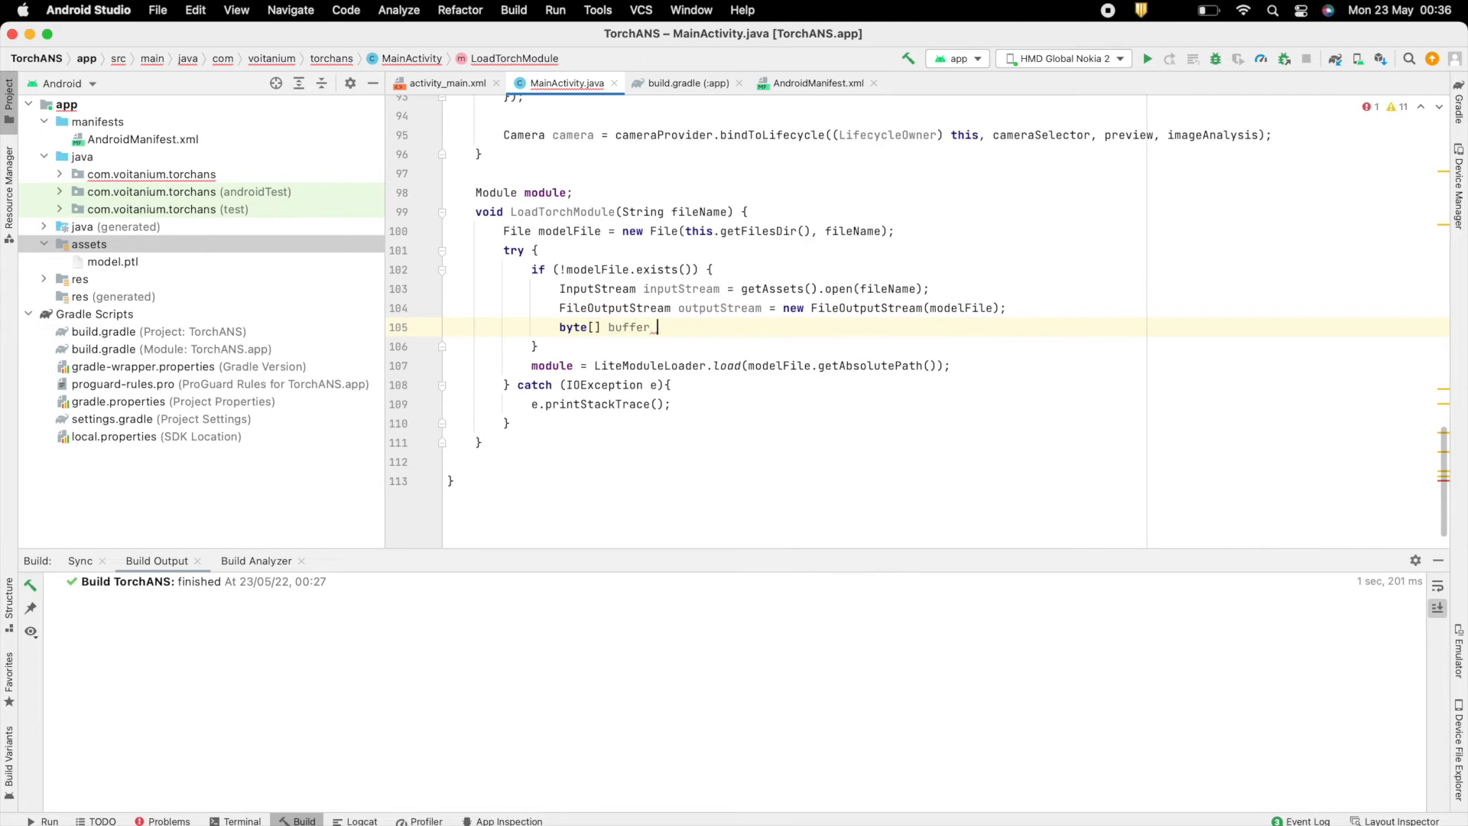
type("= new byte[2048]")
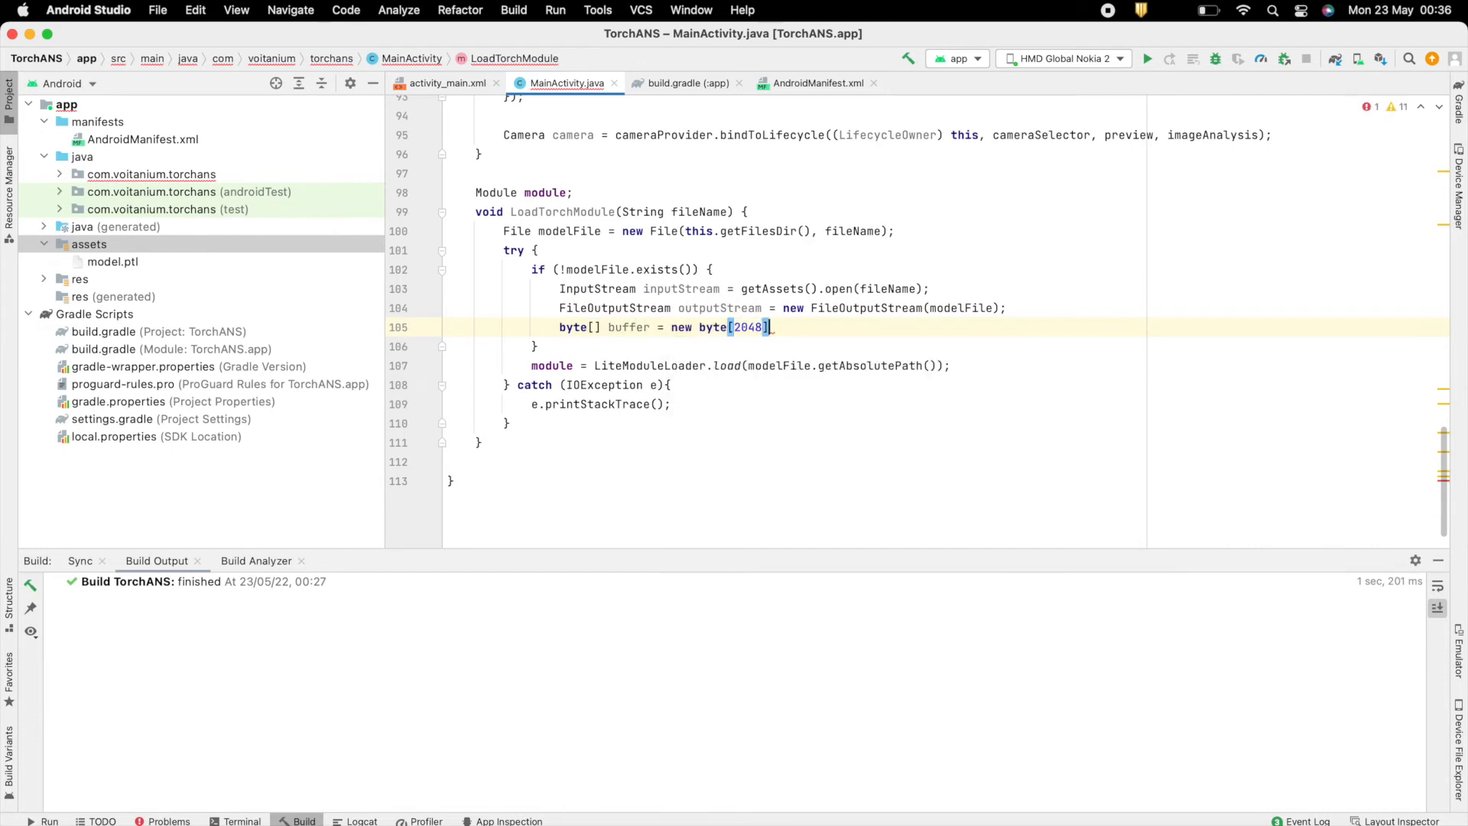
type("int_bytesRead = -1;")
type("while (")
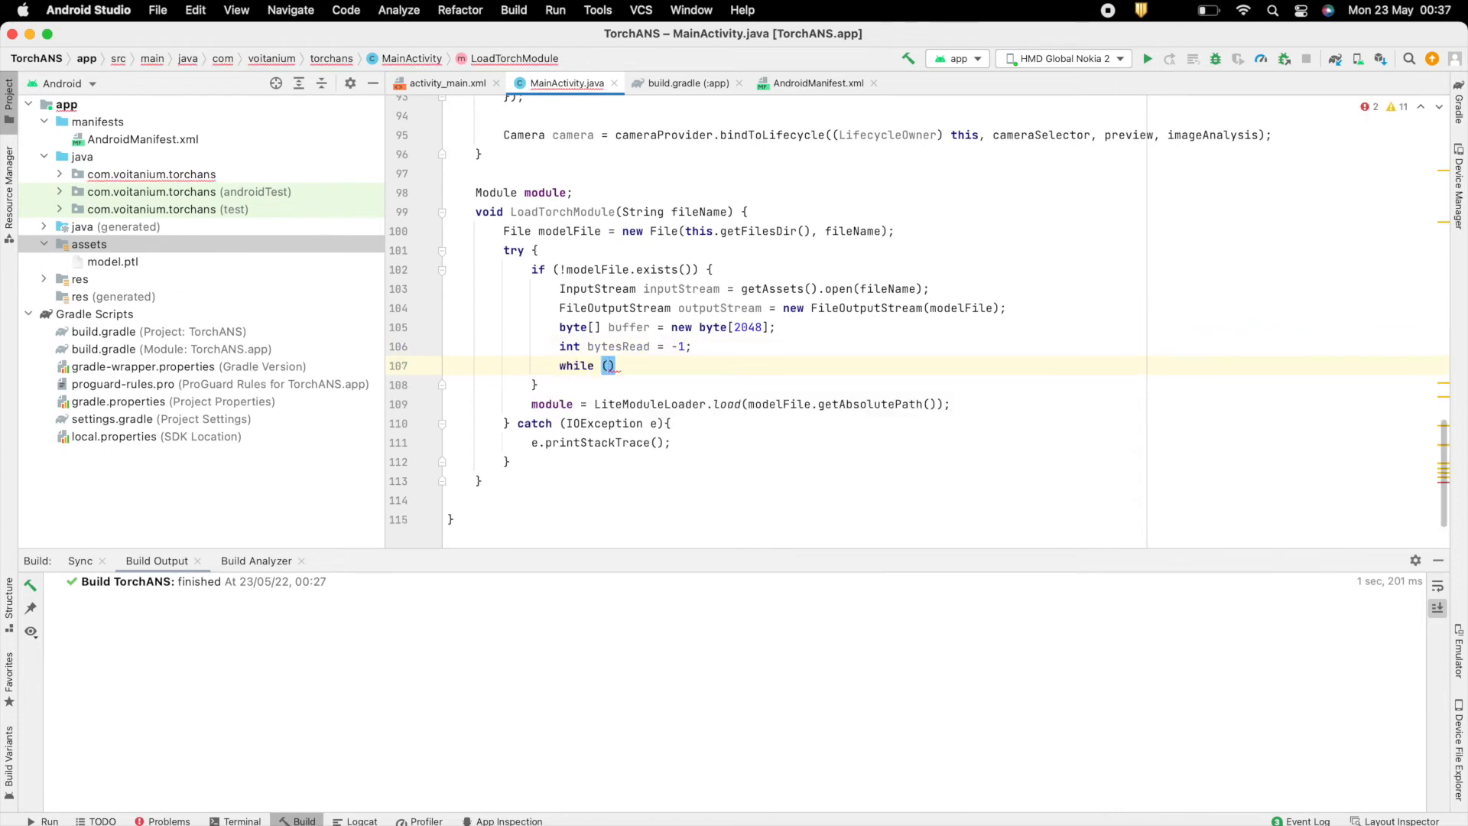
type("bytesRead ==")
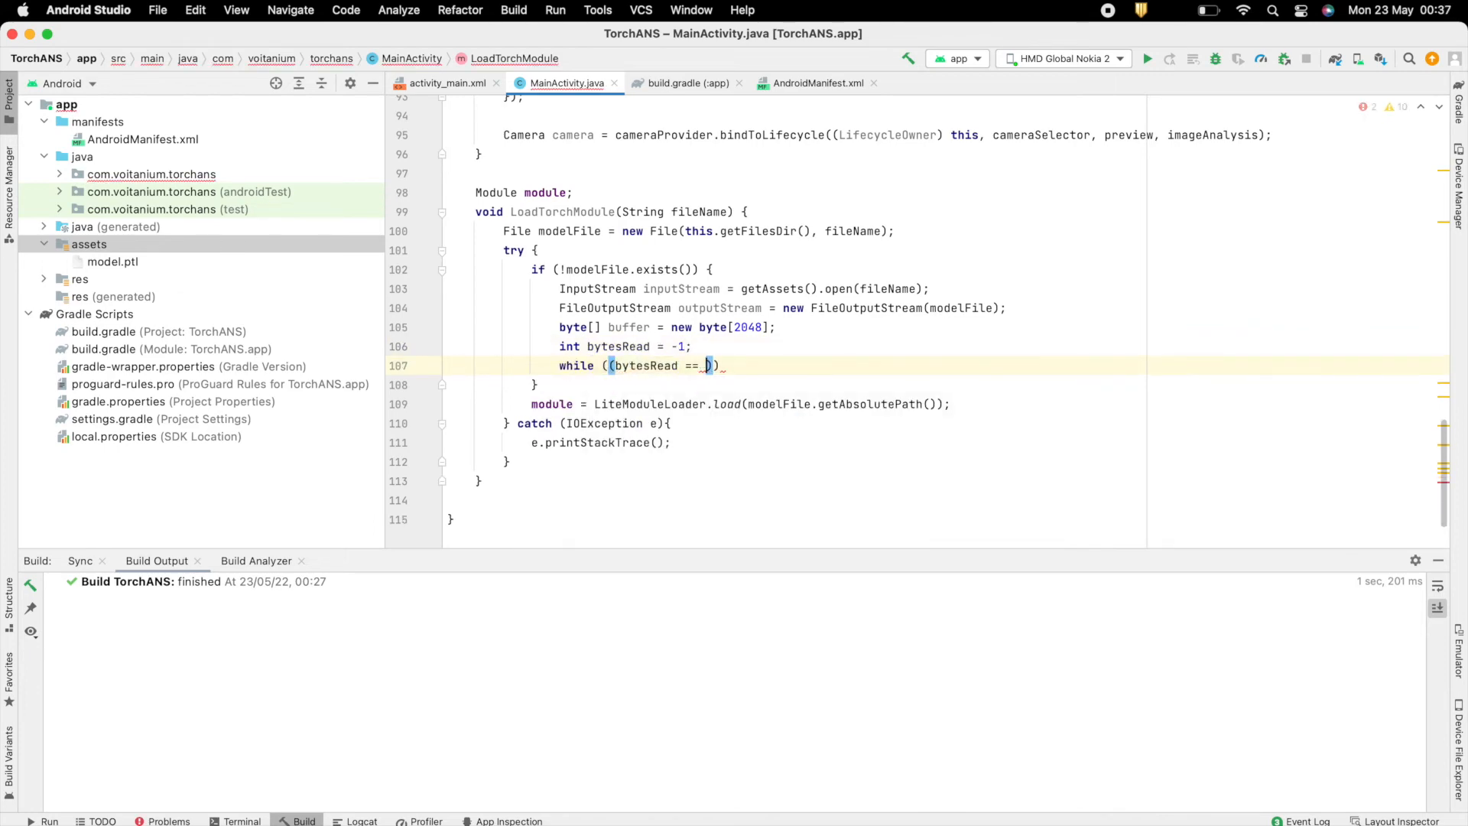
type("inputStream.read(buffer)")
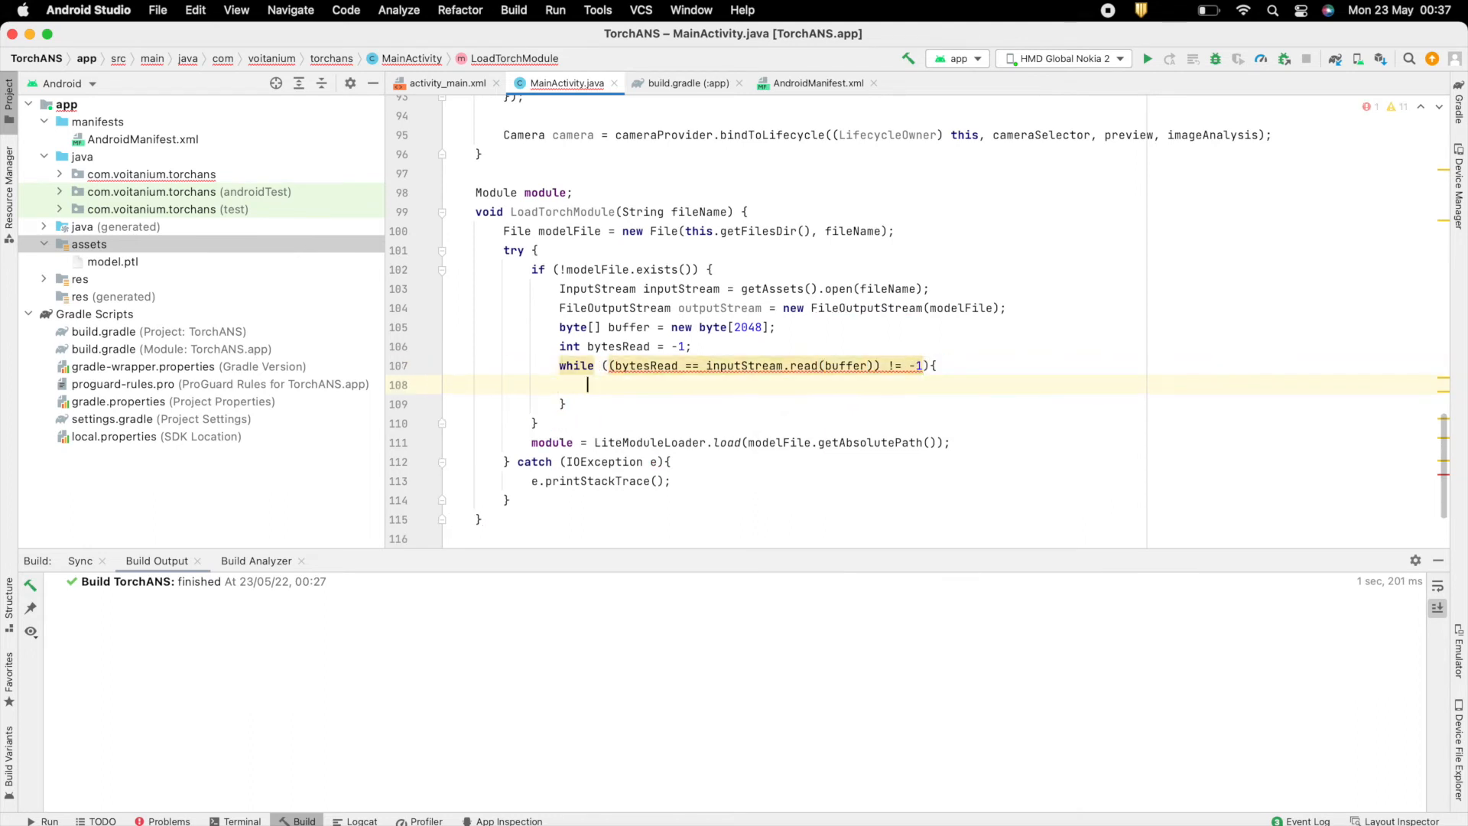
type("outputStream.w")
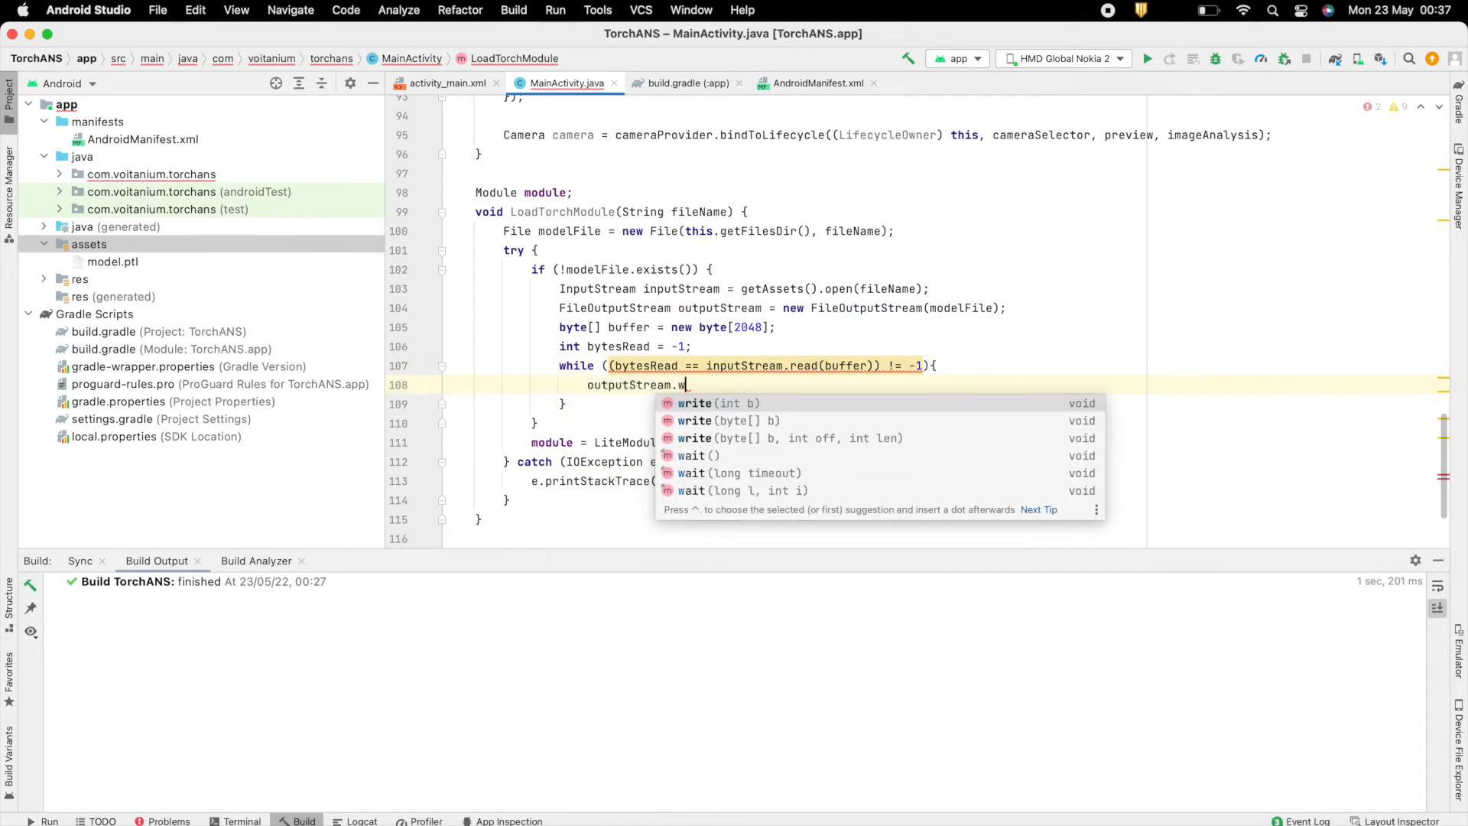
left_click(786, 439)
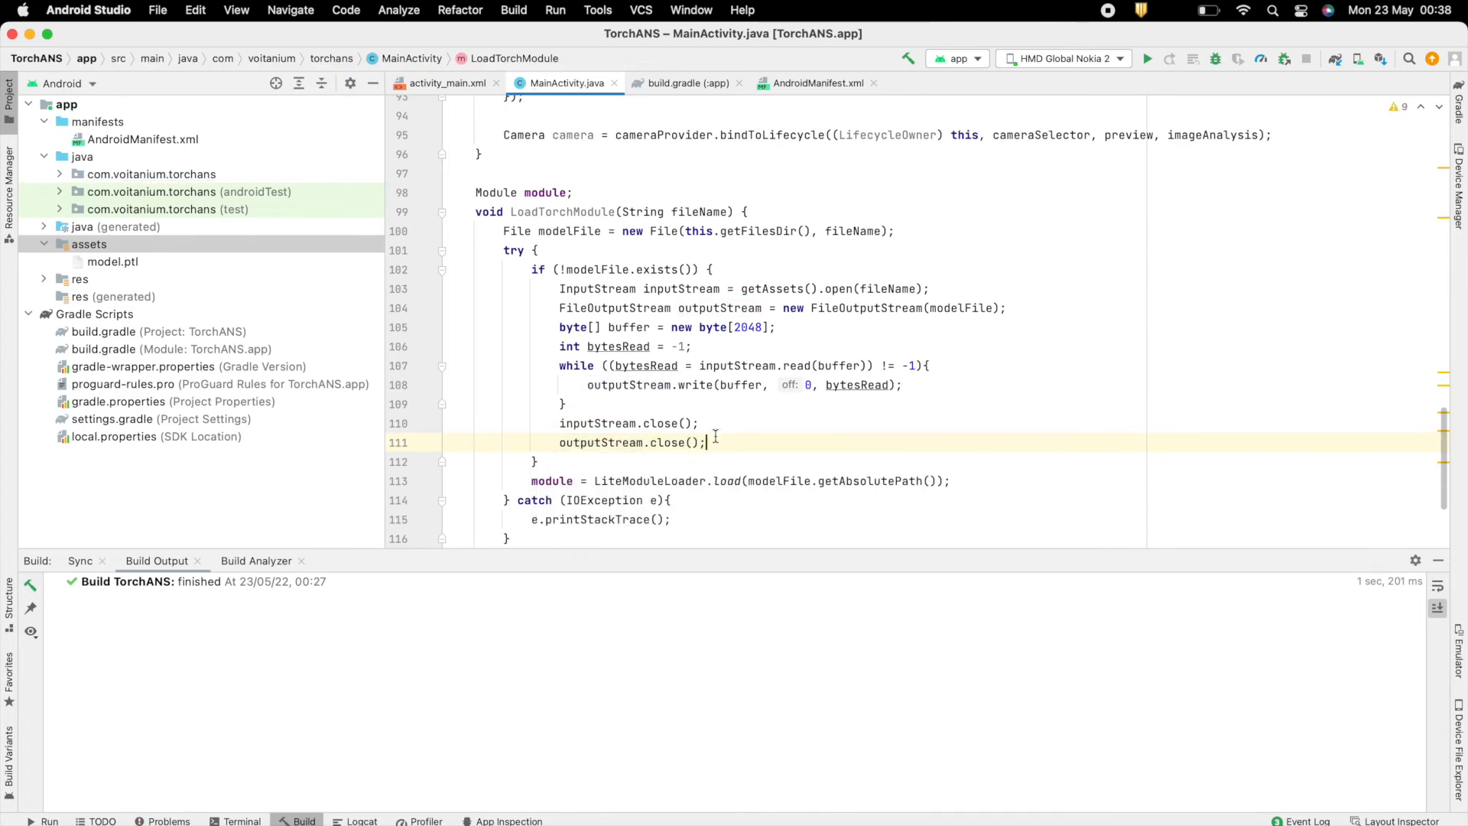
Call LoadTorchModule("model.ptl") in onCreate.
scroll("up", 3)
type("LoadTorchModule(\"mode\");")
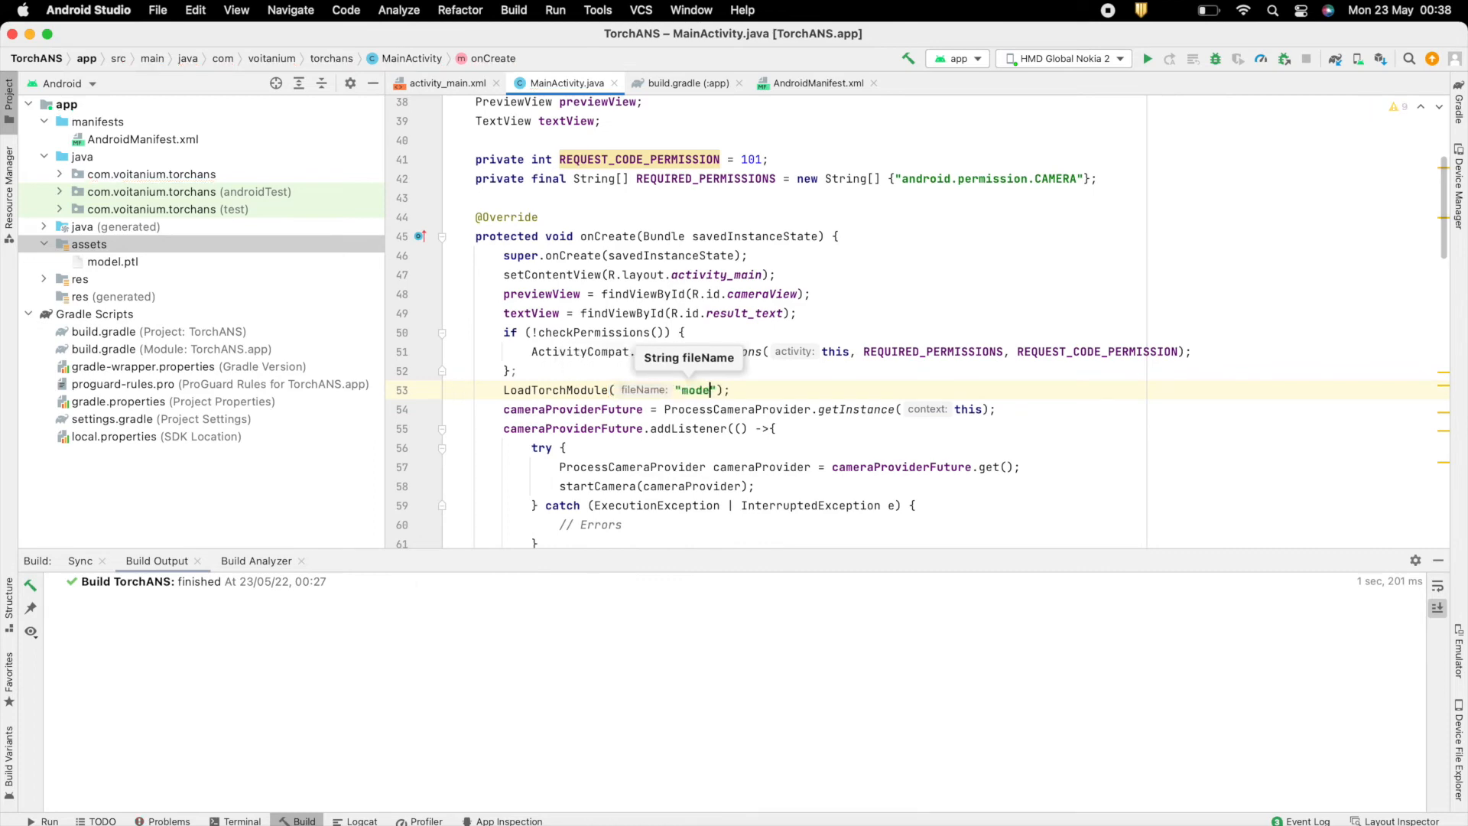
type(".ptl")
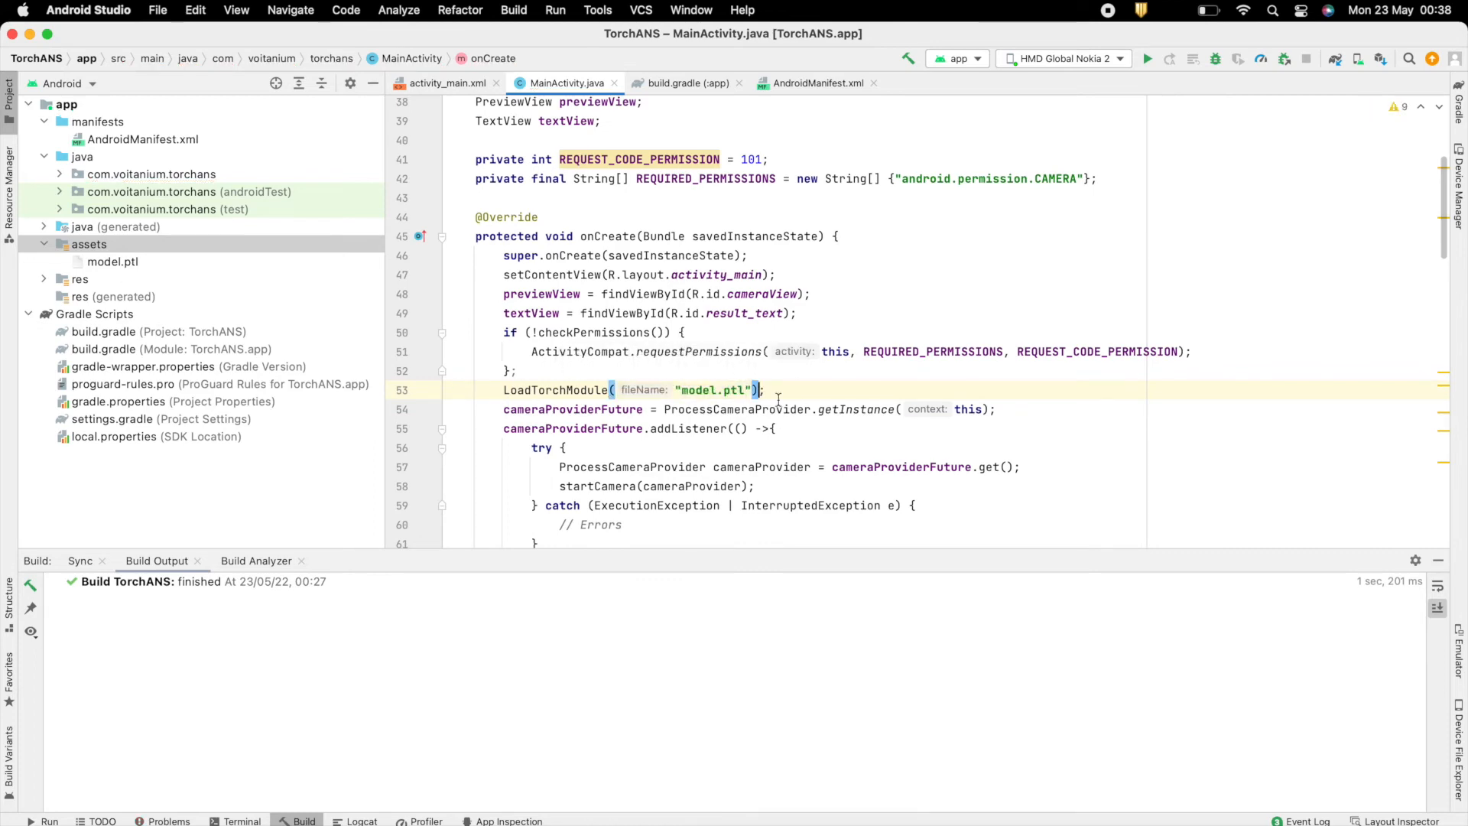
scroll("down", 3)
type("void_ana")
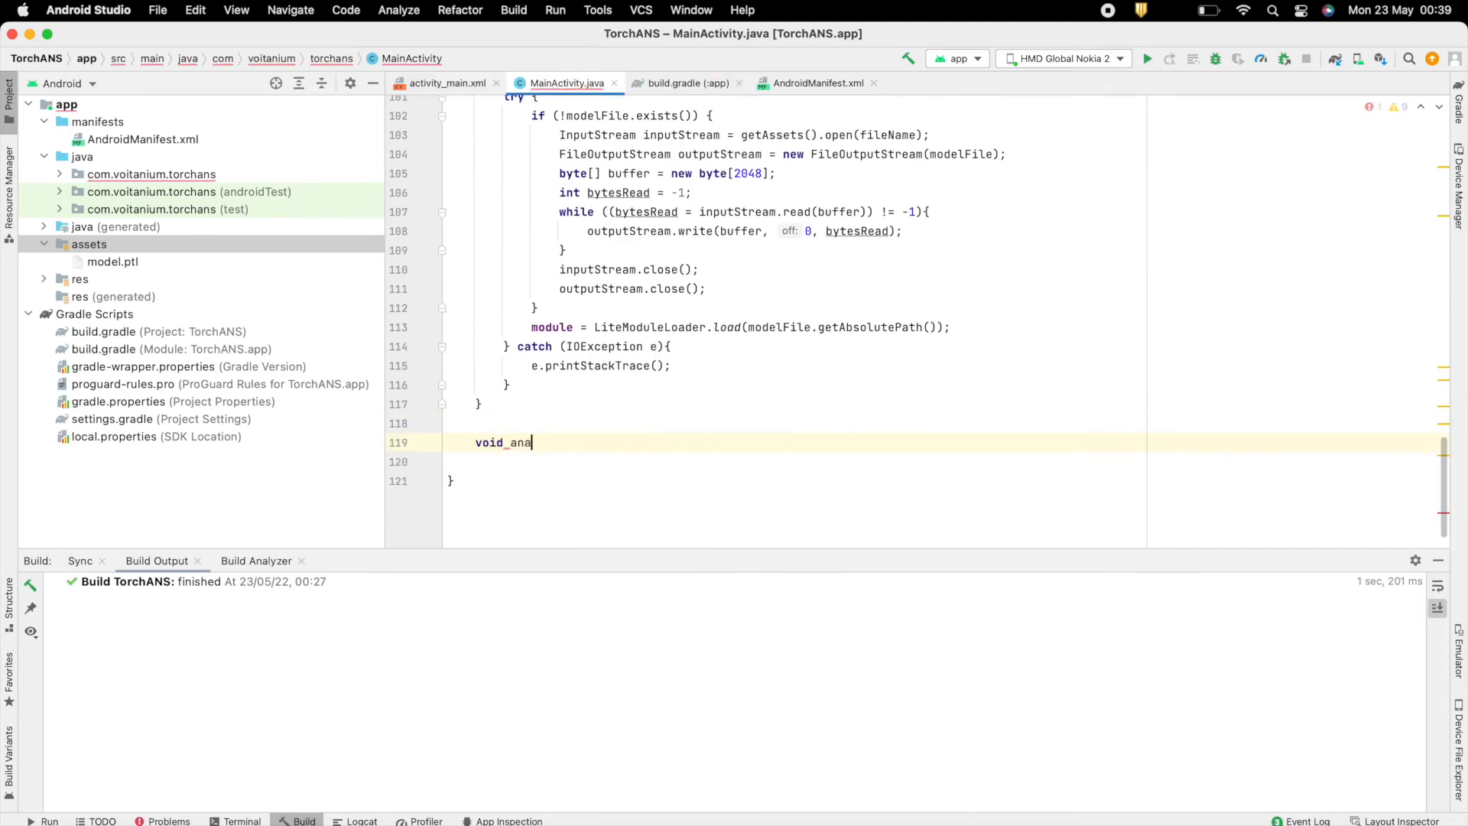
Add analyzeImage(ImageProxy, rotation) building a 224×224 float tensor via imageYUV420CenterCropToFloat32Tensor with TorchVision mean/std.
type("lyzeImage(ImageProxy image, int rotation) {")
type("Tensor inputTensor =")
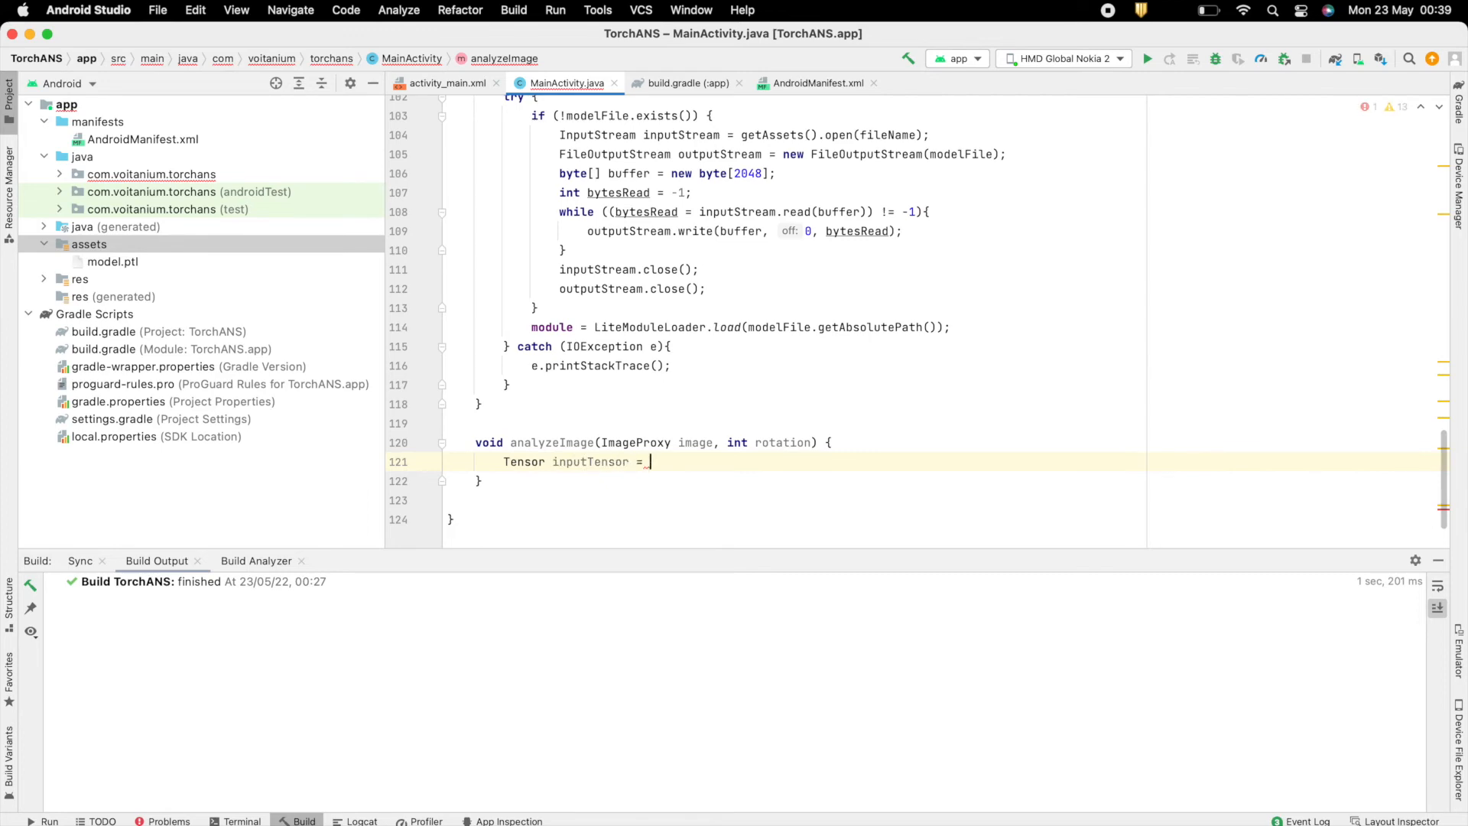
type("TensorImageUtils.imageYUV420CenterCropToFloat32Tensor(image.getImage(), r")
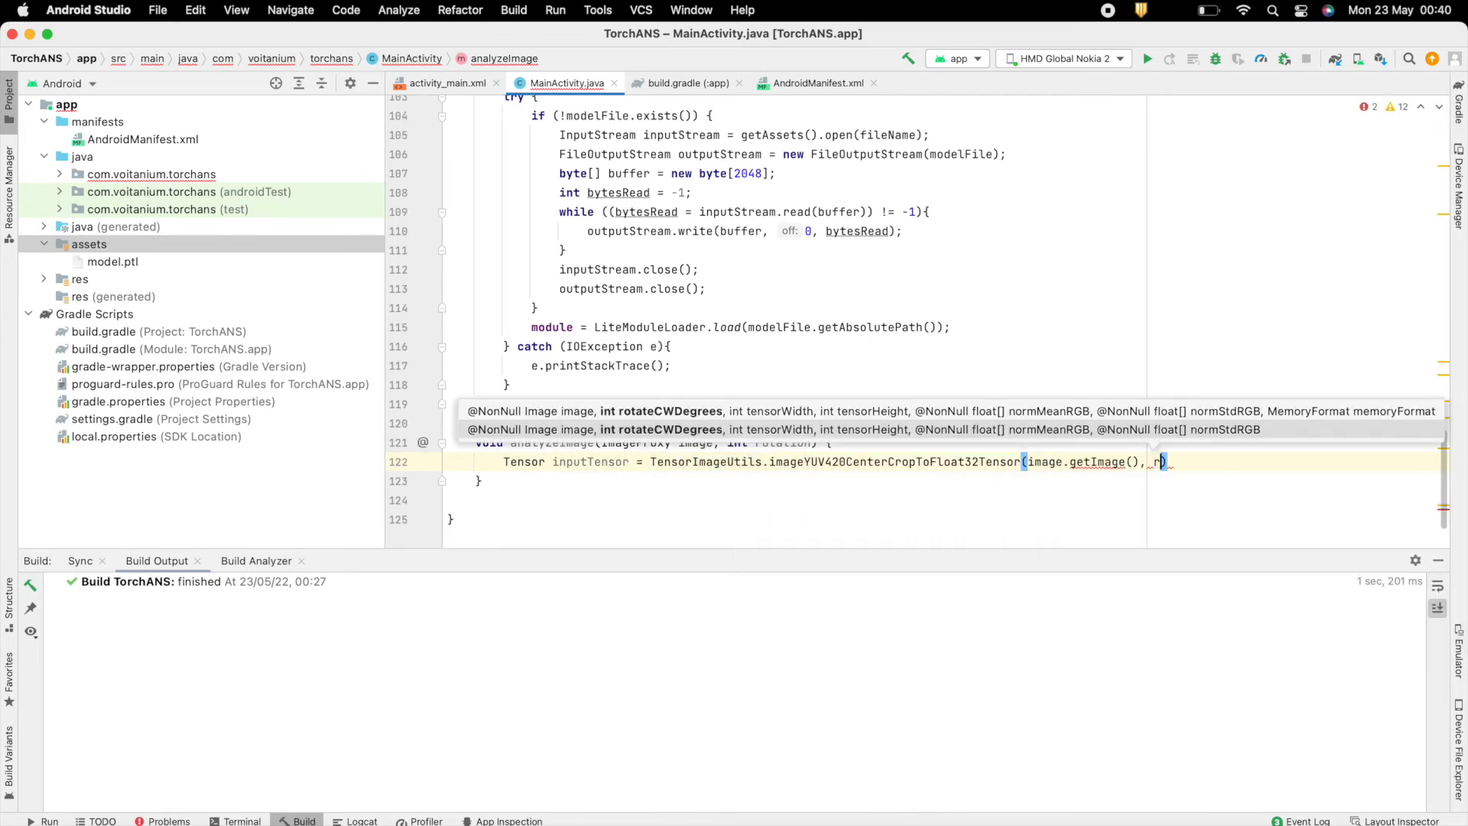
type("rotation, 224, 224,")
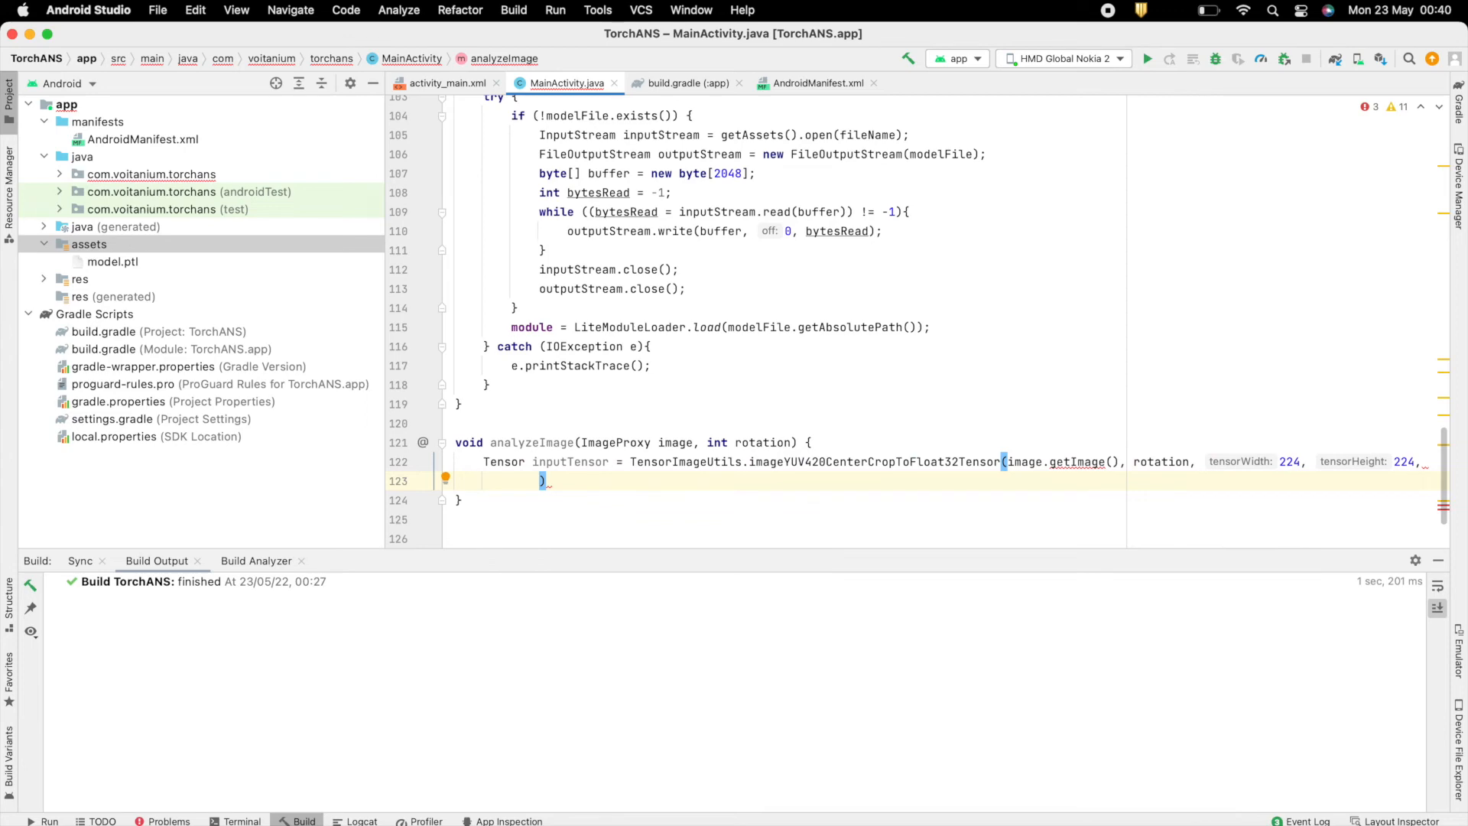
type(";")
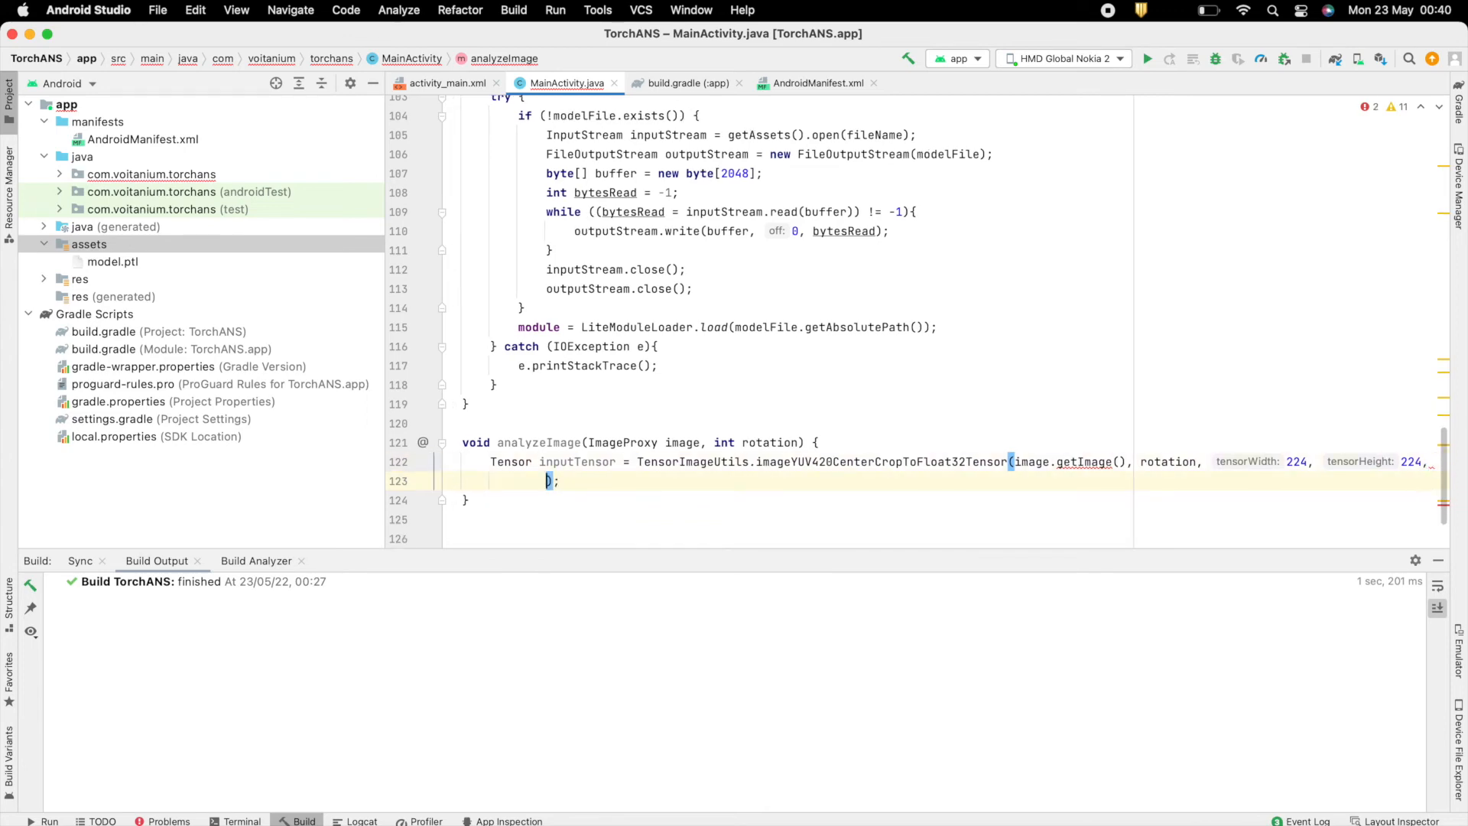
type("TensorImageUtils.TORCHVISION_NORM_MEAN_RGB, TensorImageUtils.TORCHVISION_NORM_STD_RGB")
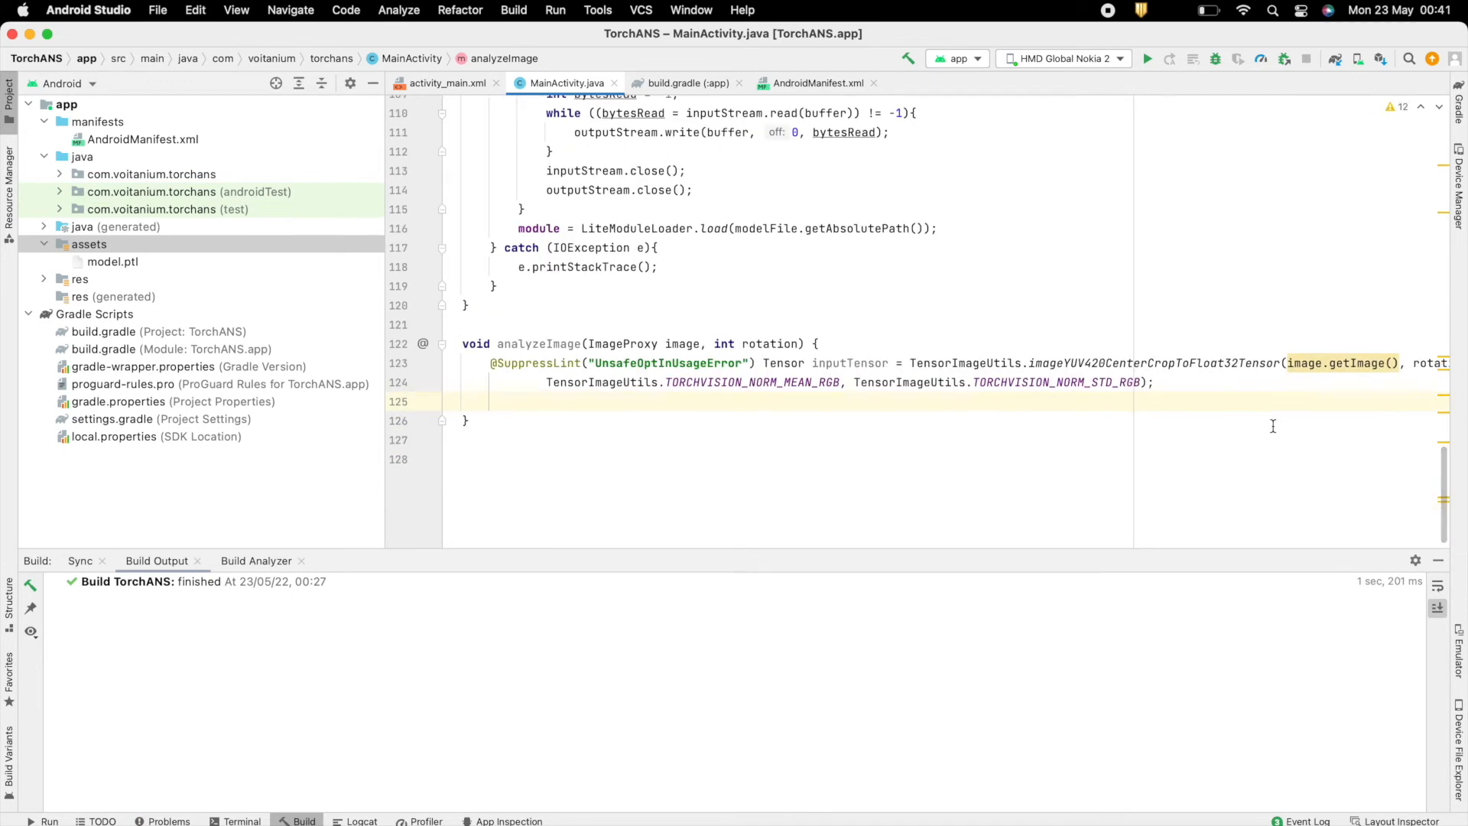
Run module.forward on the input tensor and get the output scores as a float array.
type("Tensor outputTen")
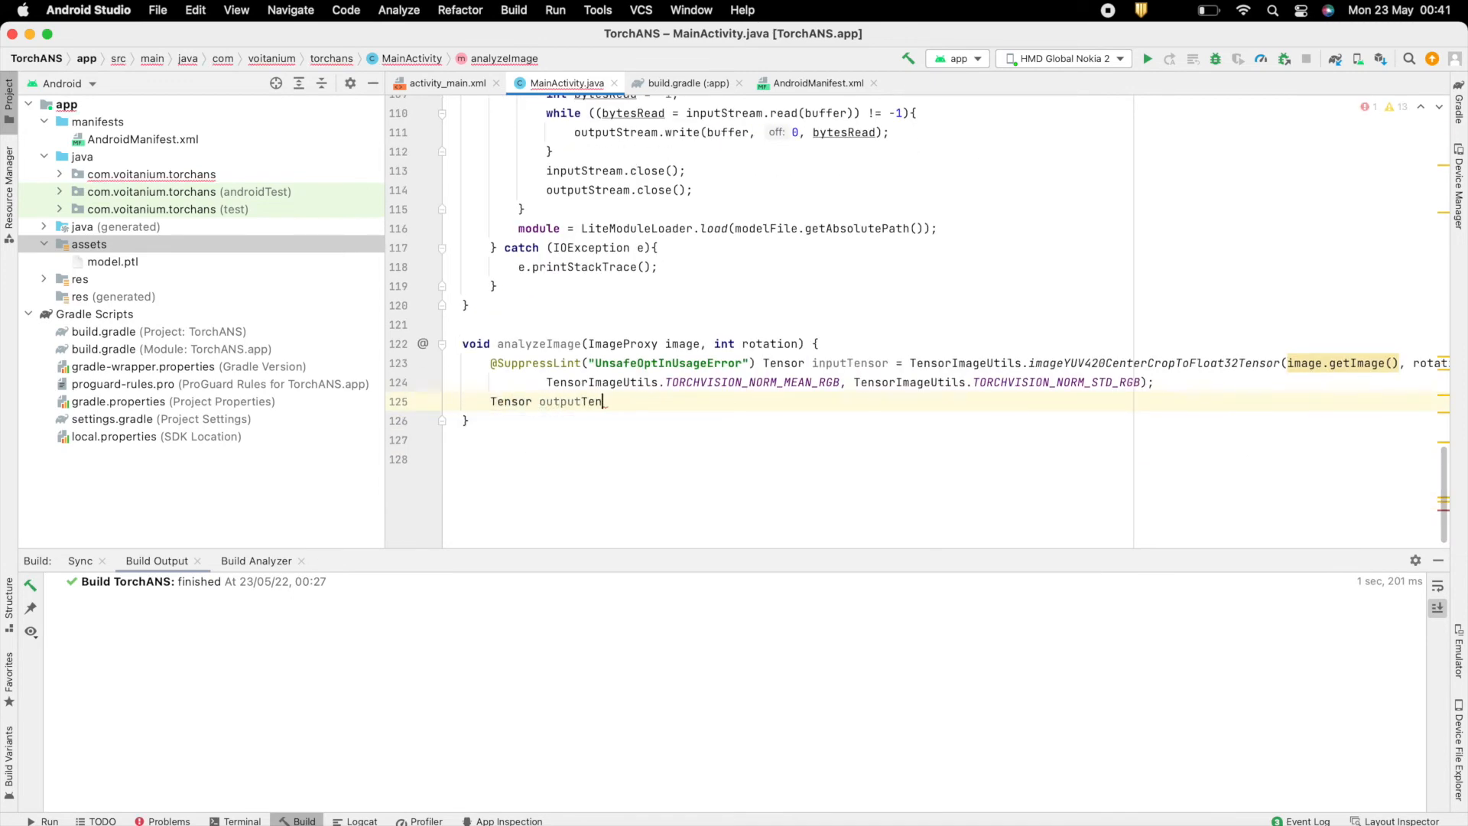
type("sor =")
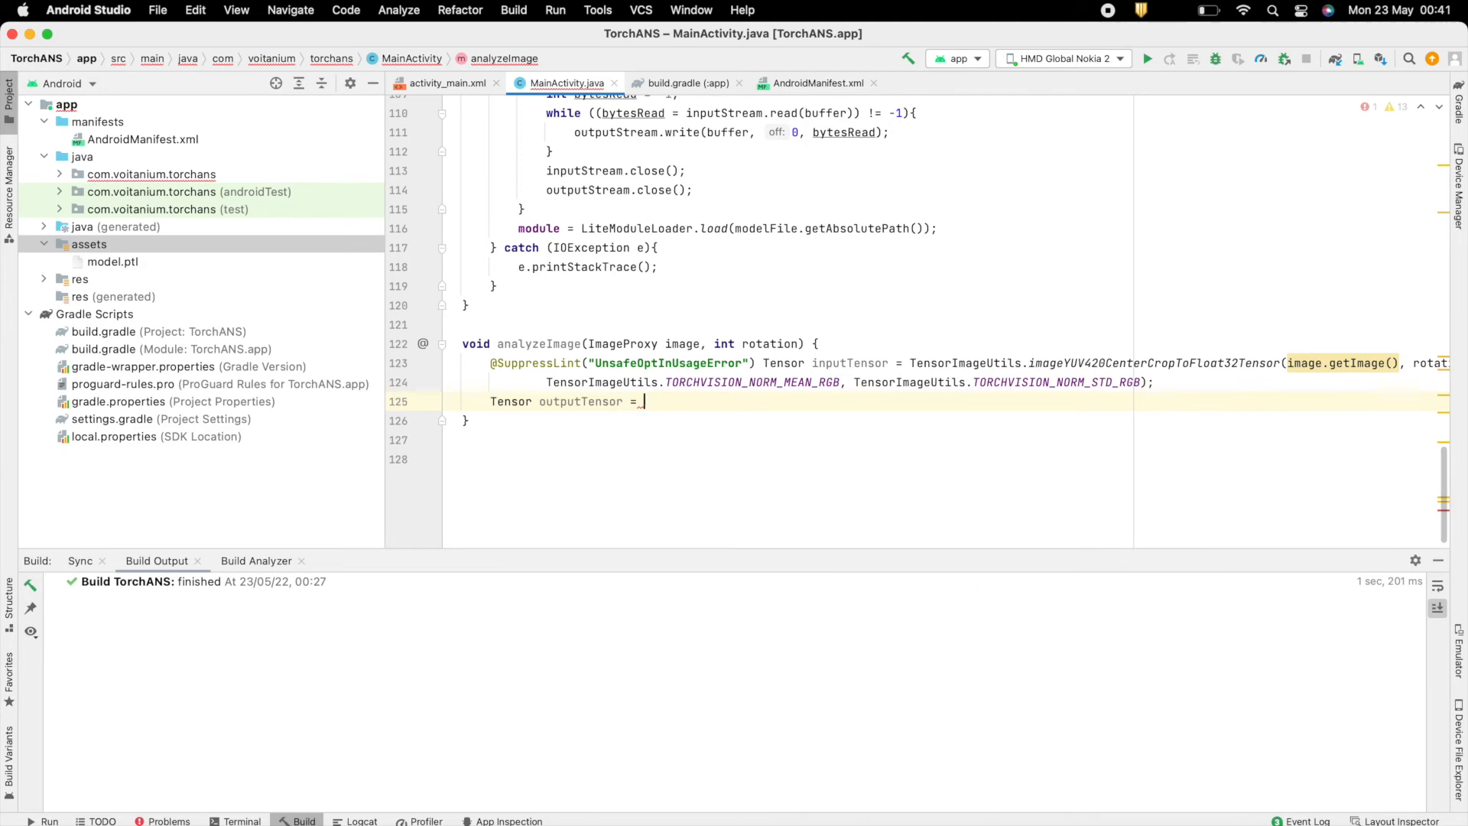
type("module.forward(IValue.from(inputTensor)).toTensor();")
type("float[] scores")
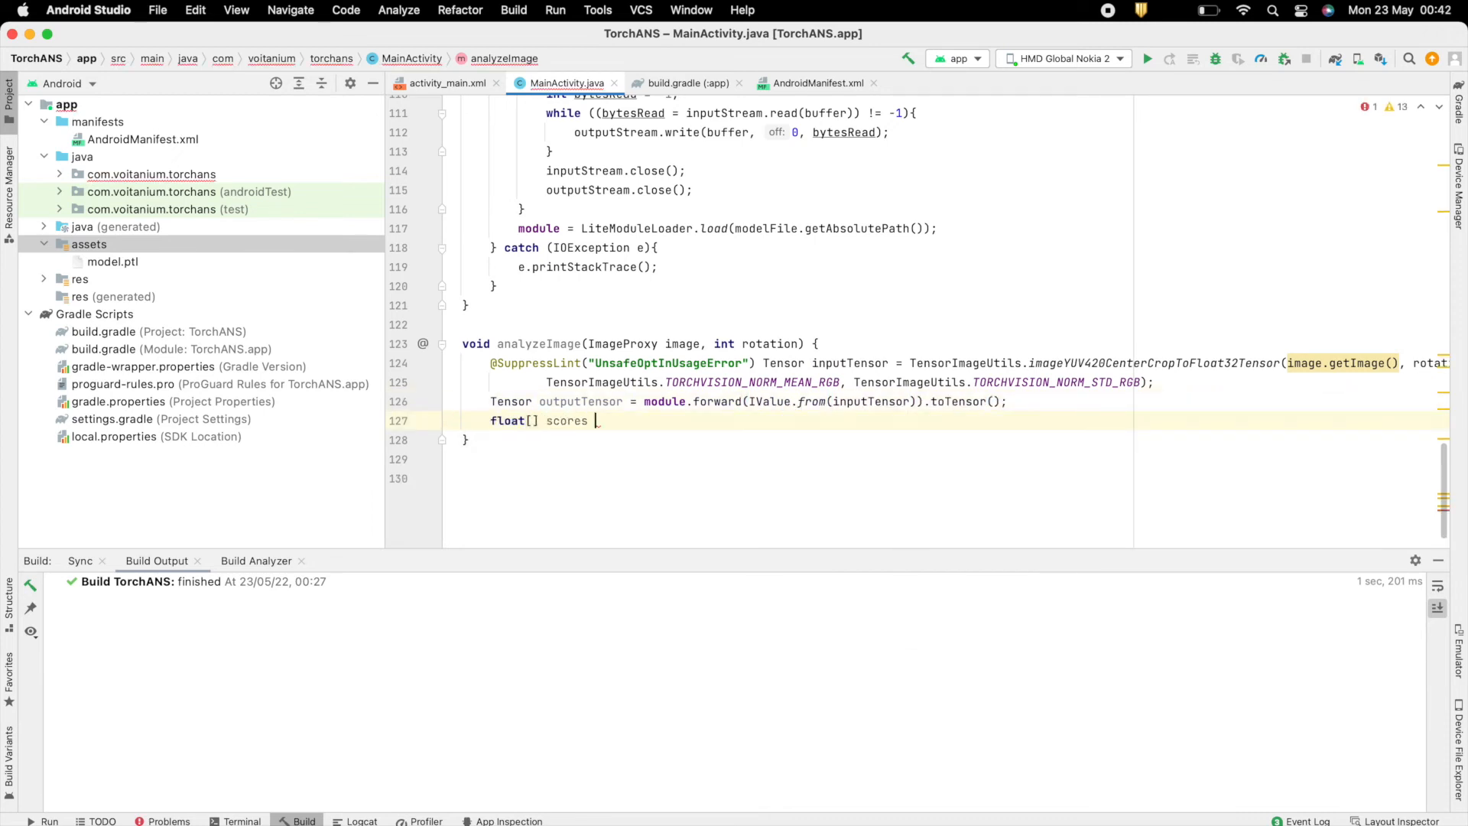
type("= outputTensor.getDataAsFloatArray();")
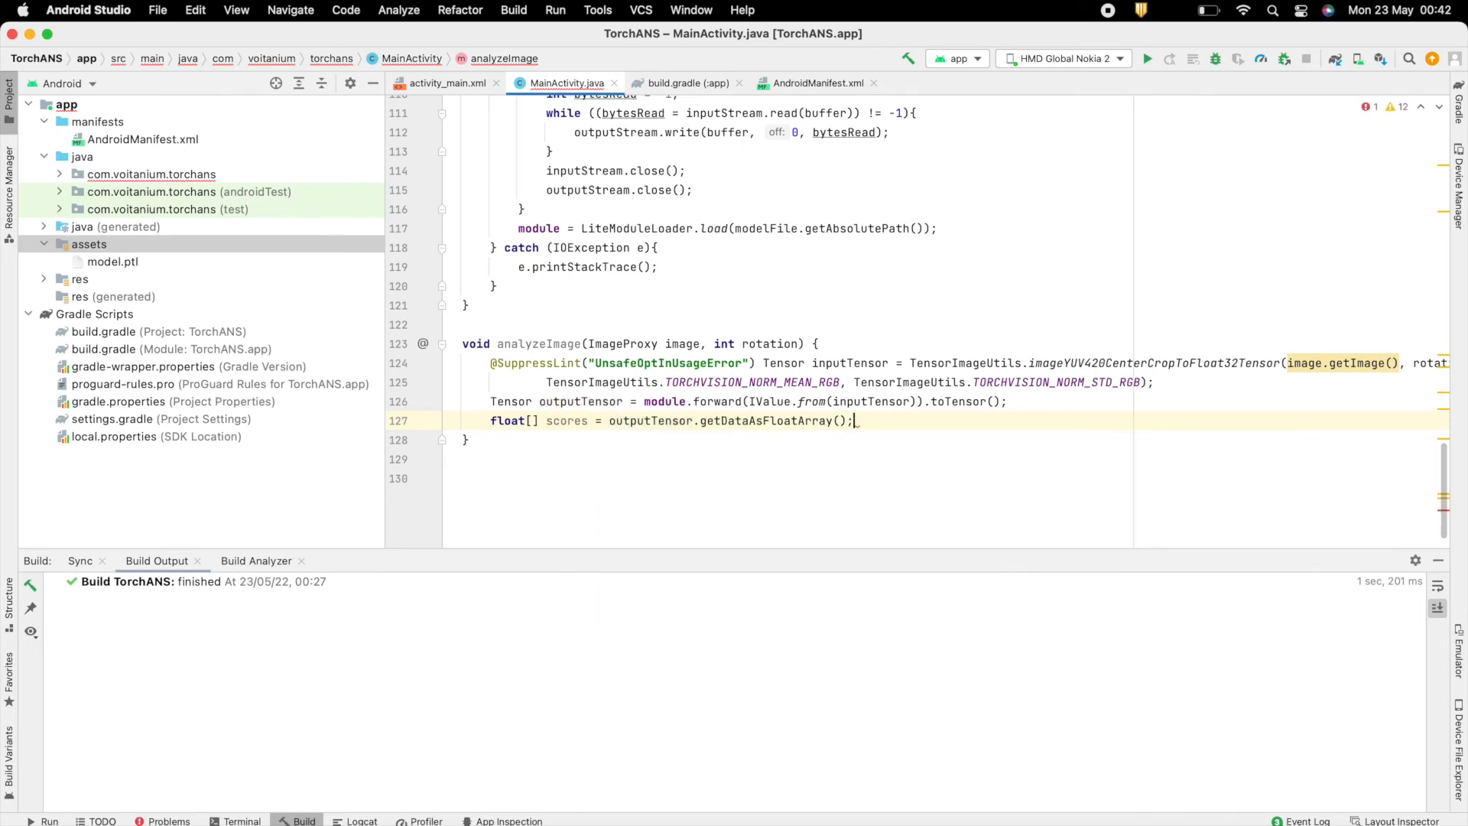
Loop over scores from -Float.MAX_VALUE and index -1, assigning maxScore = scores[i] when larger.
type("float maxScores =")
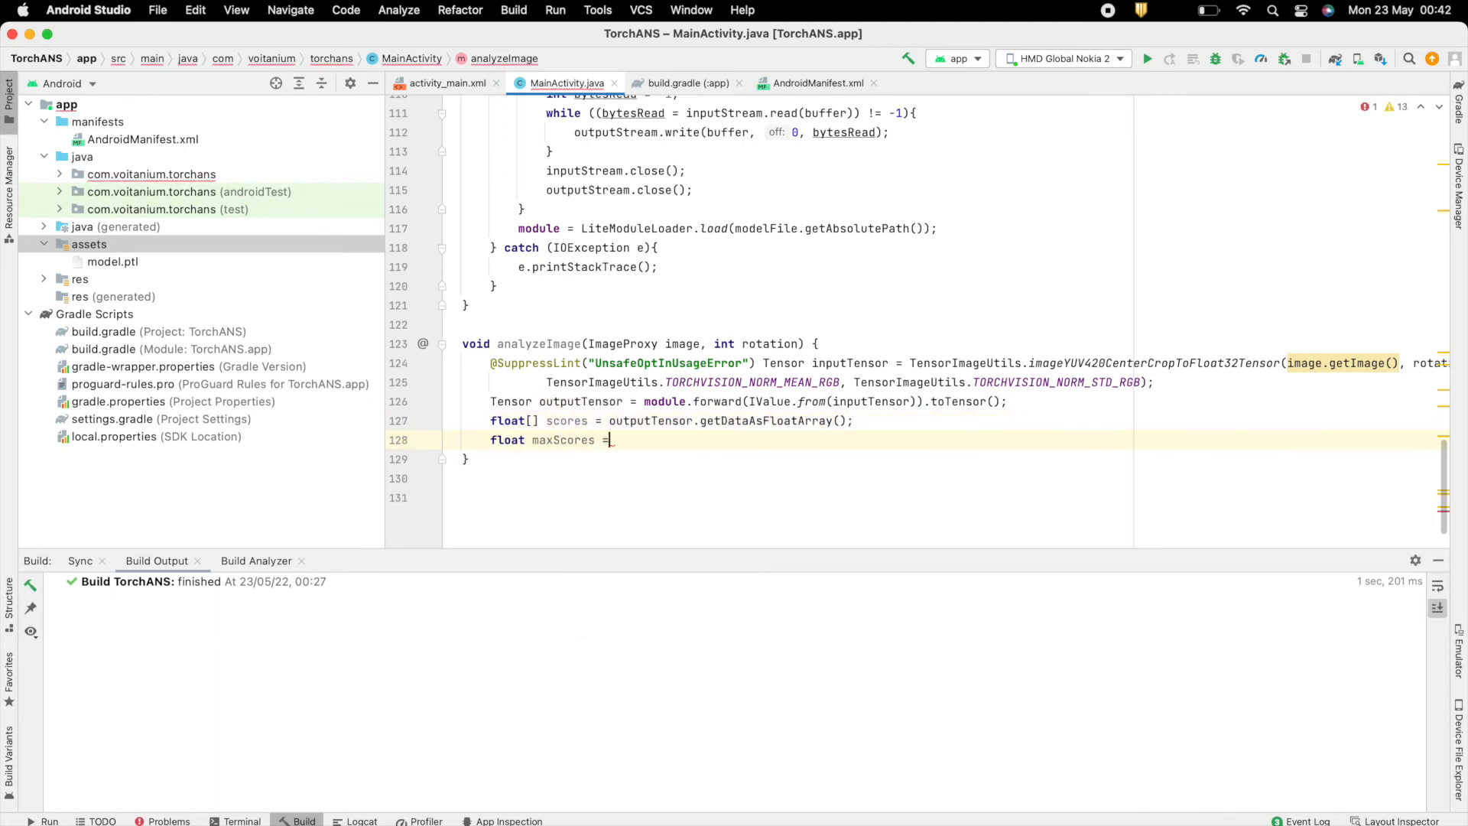
type("-Float.MAX_VALUE;")
type("int maxS")
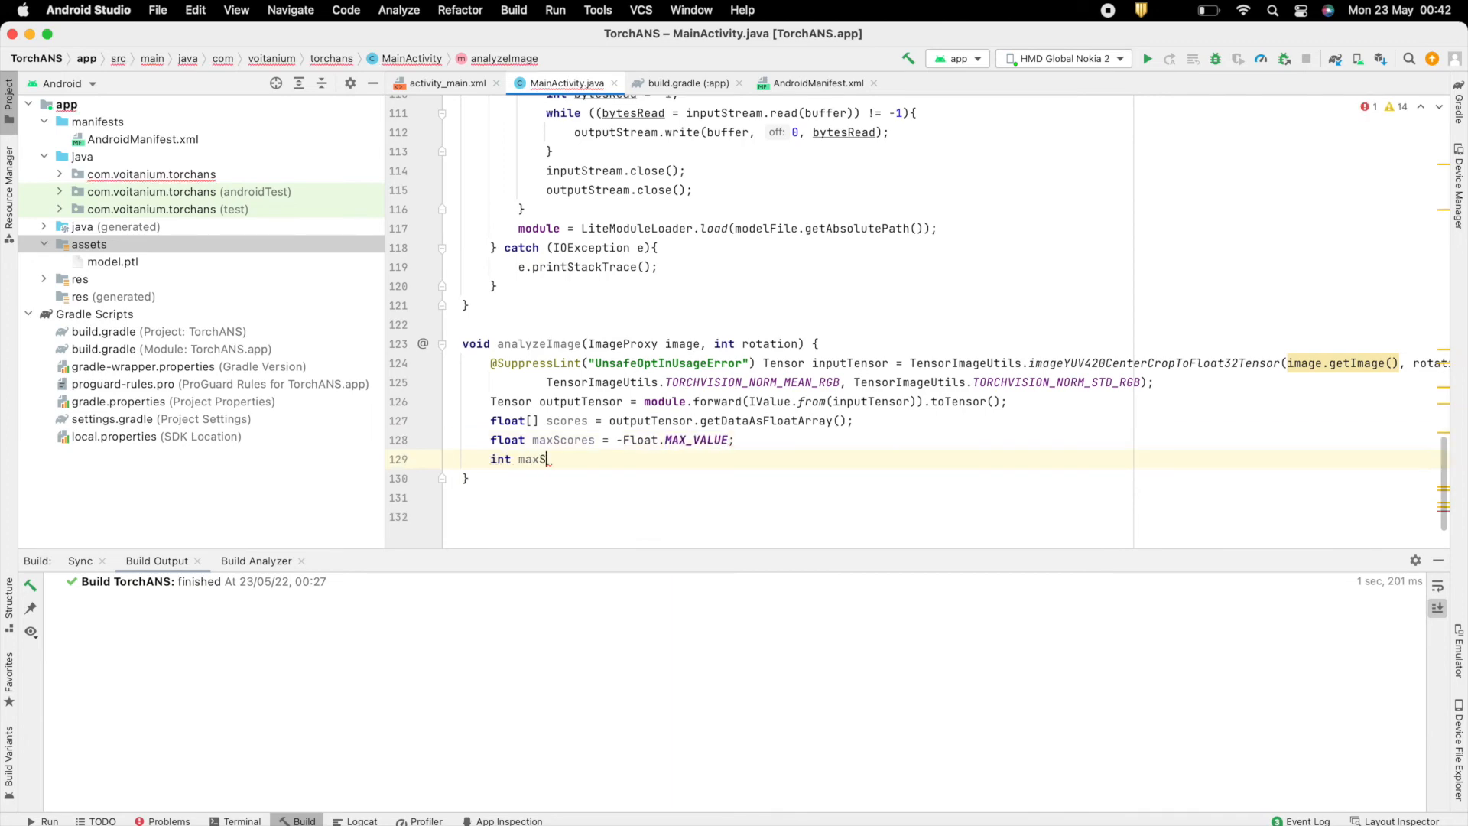
type("coreIdx = -1;")
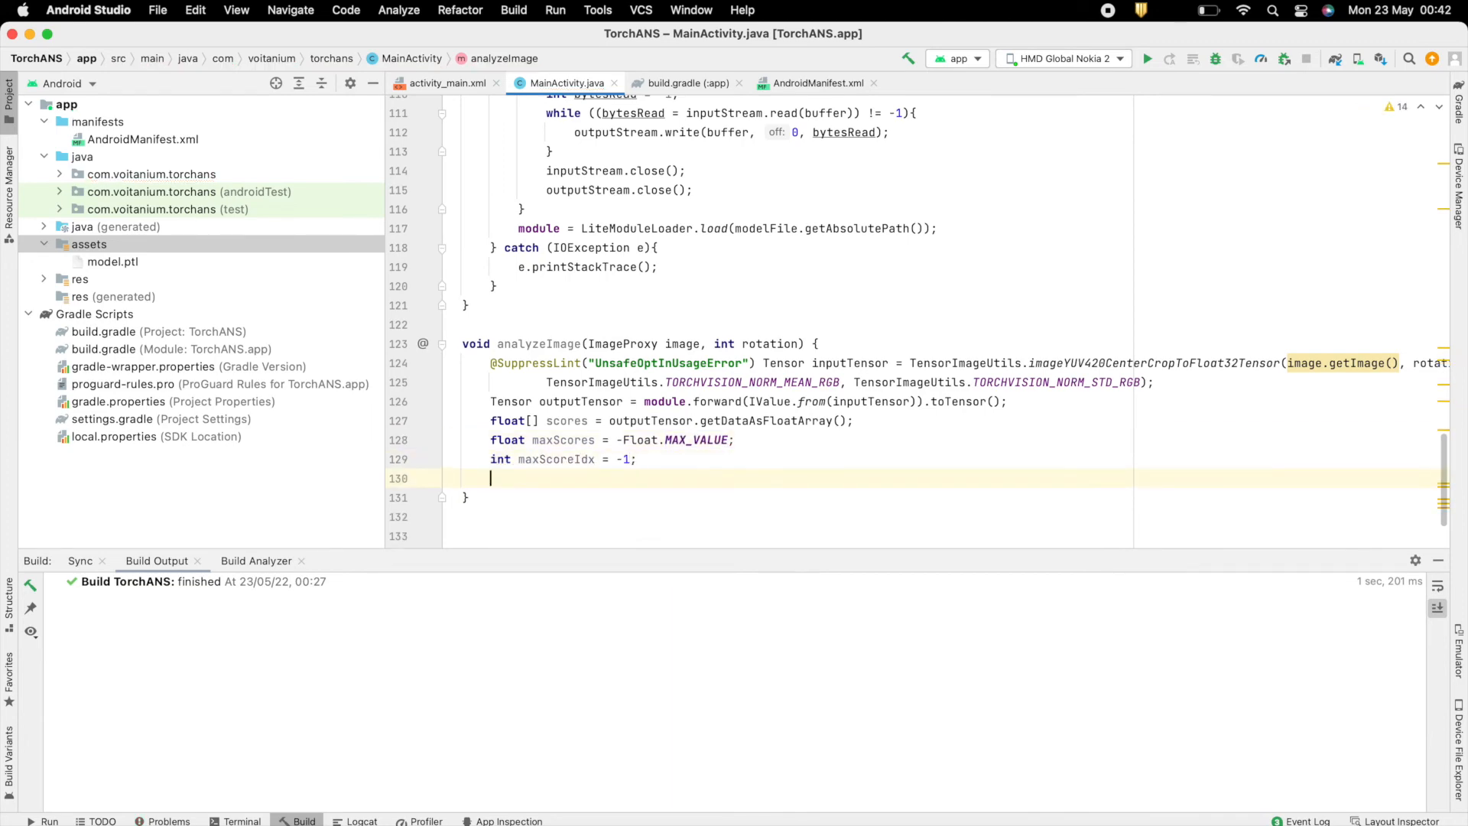
type("for (int i =0; i < scores.length; i++){")
type("if (scores")
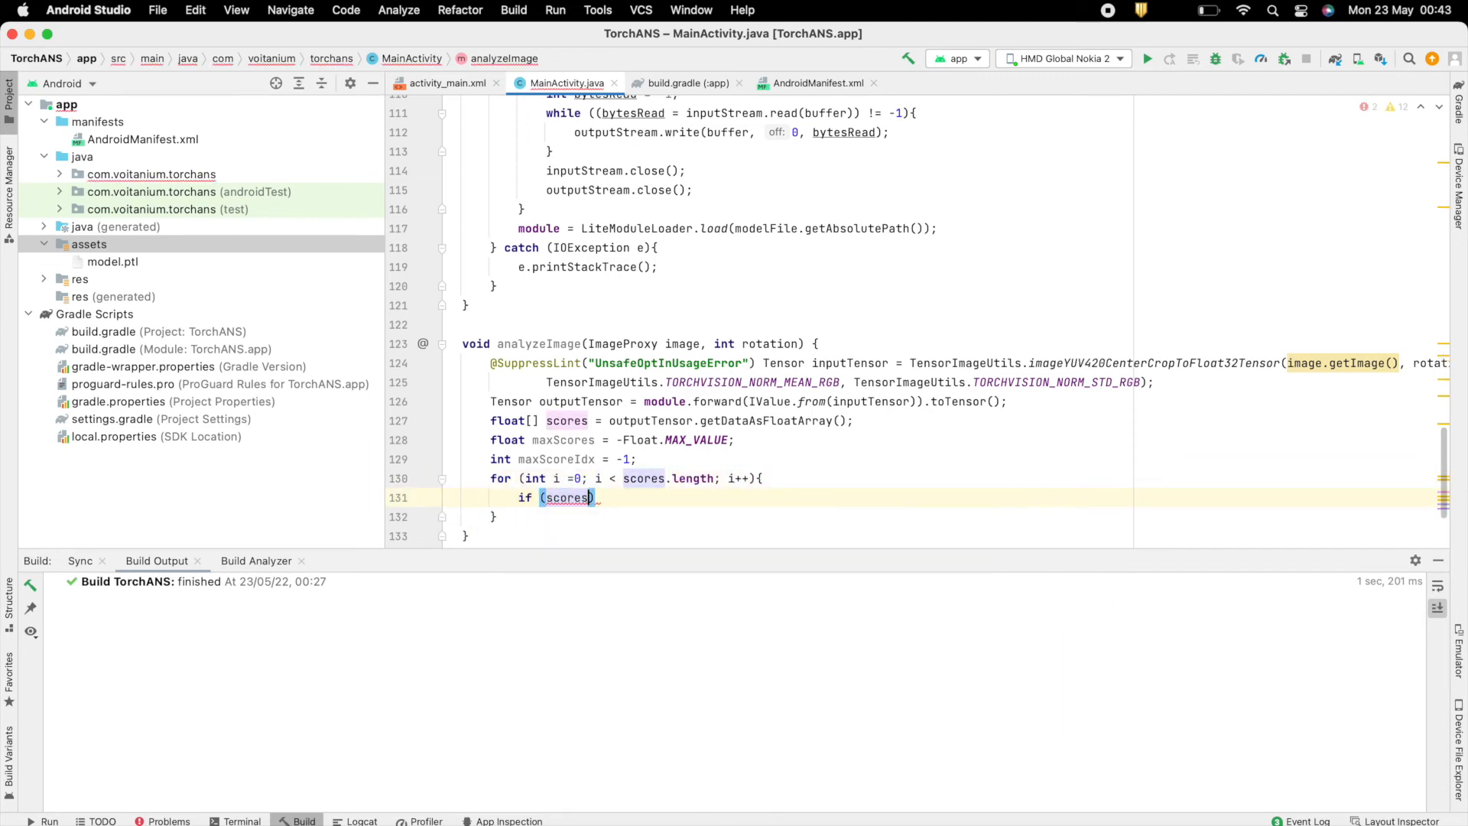
type("[i]>maxScore")
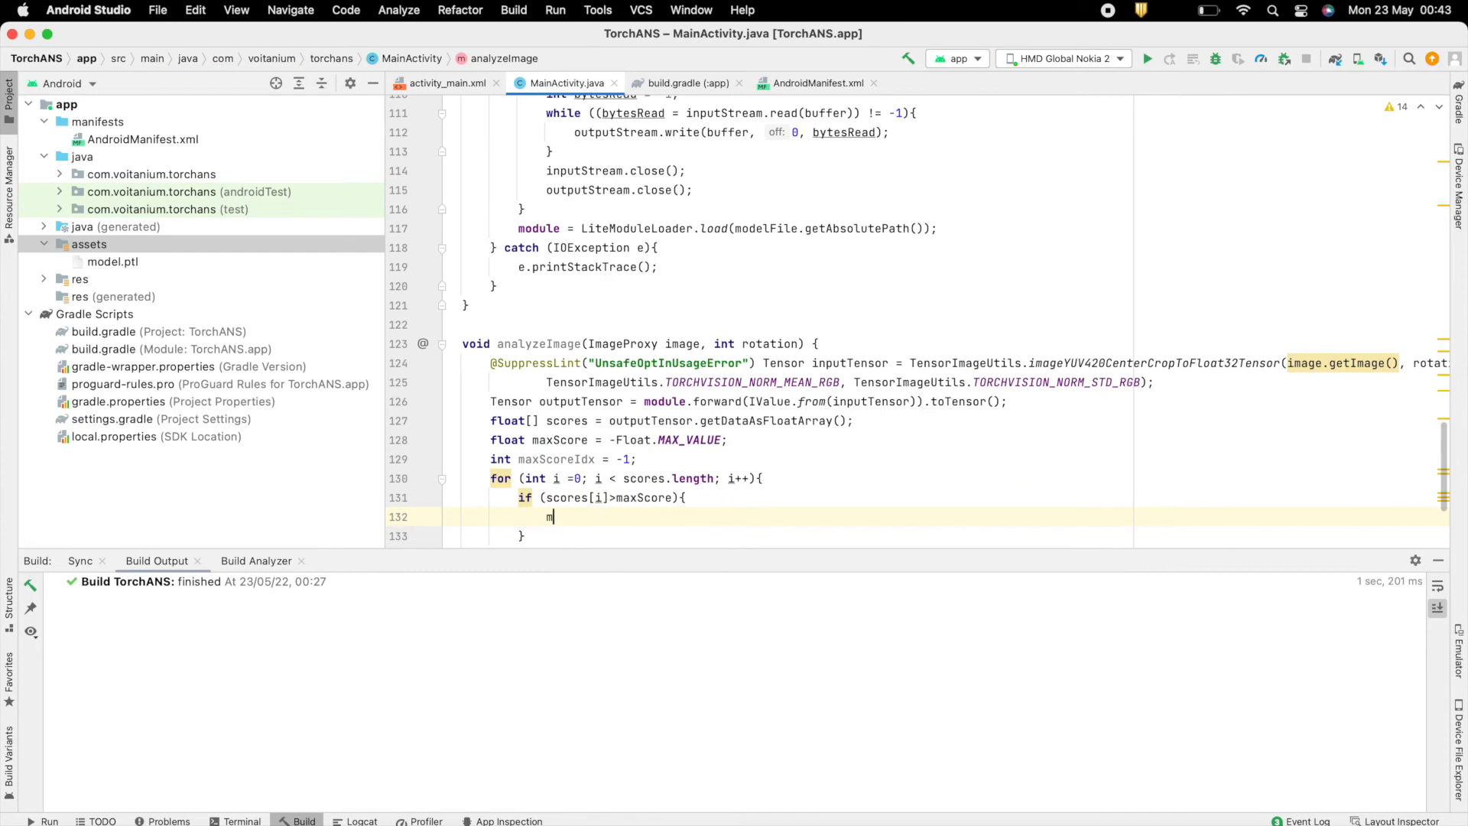
type("axScore = scores[i];")
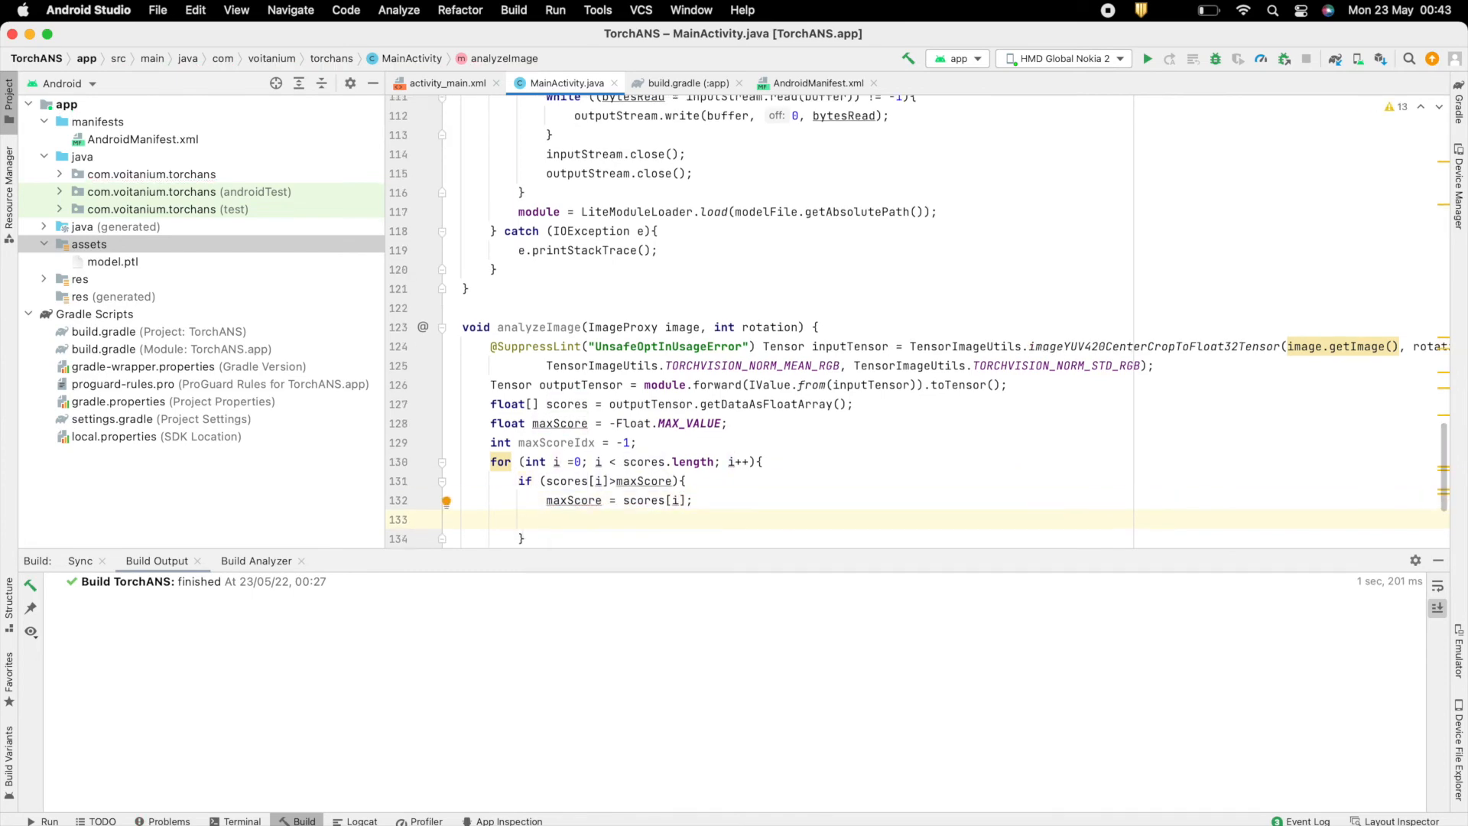
scroll("down", 3)
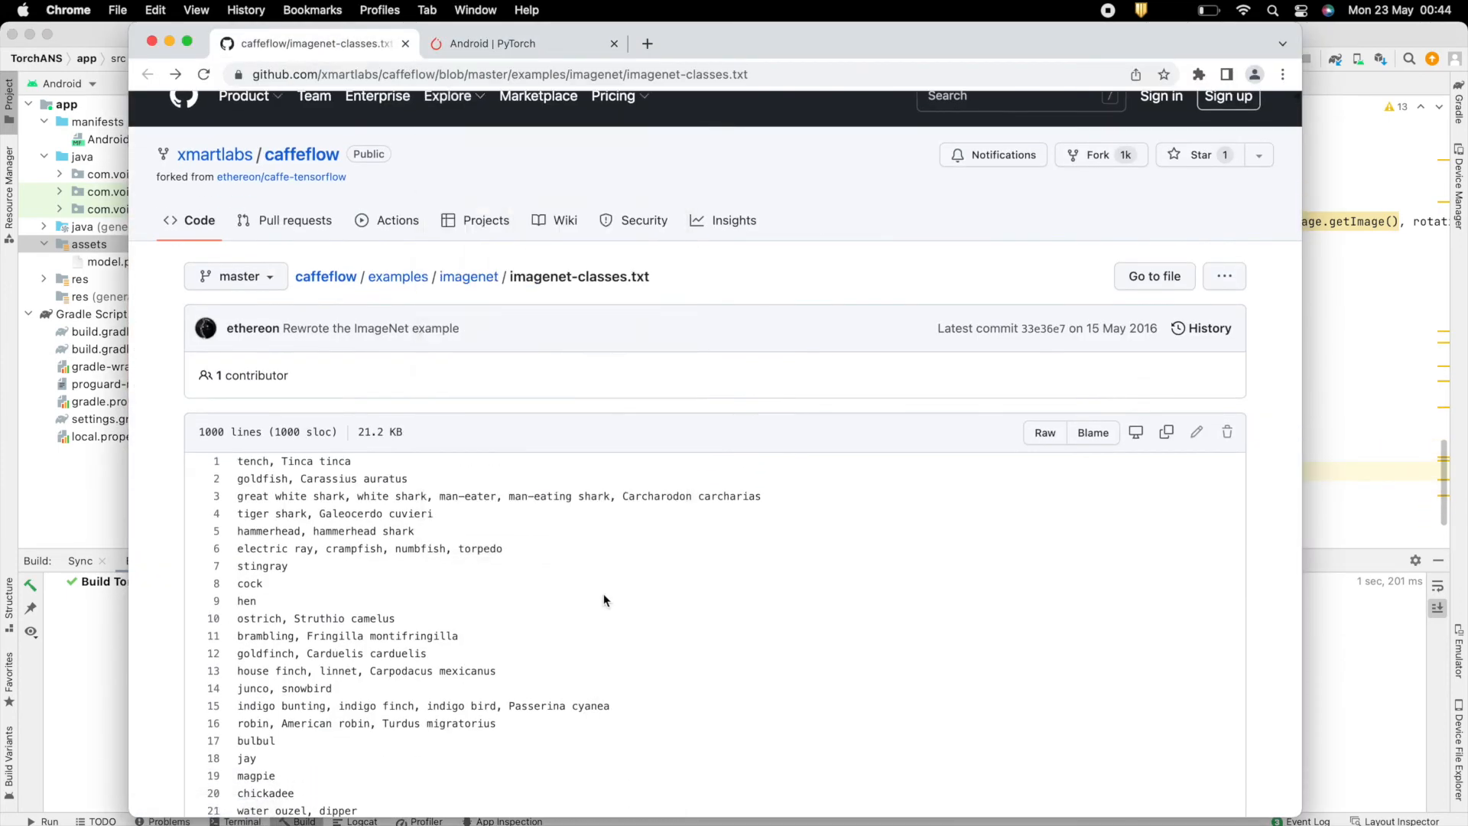
Save the Raw imagenet-classes.txt from GitHub into Downloads.
scroll("up", 3)
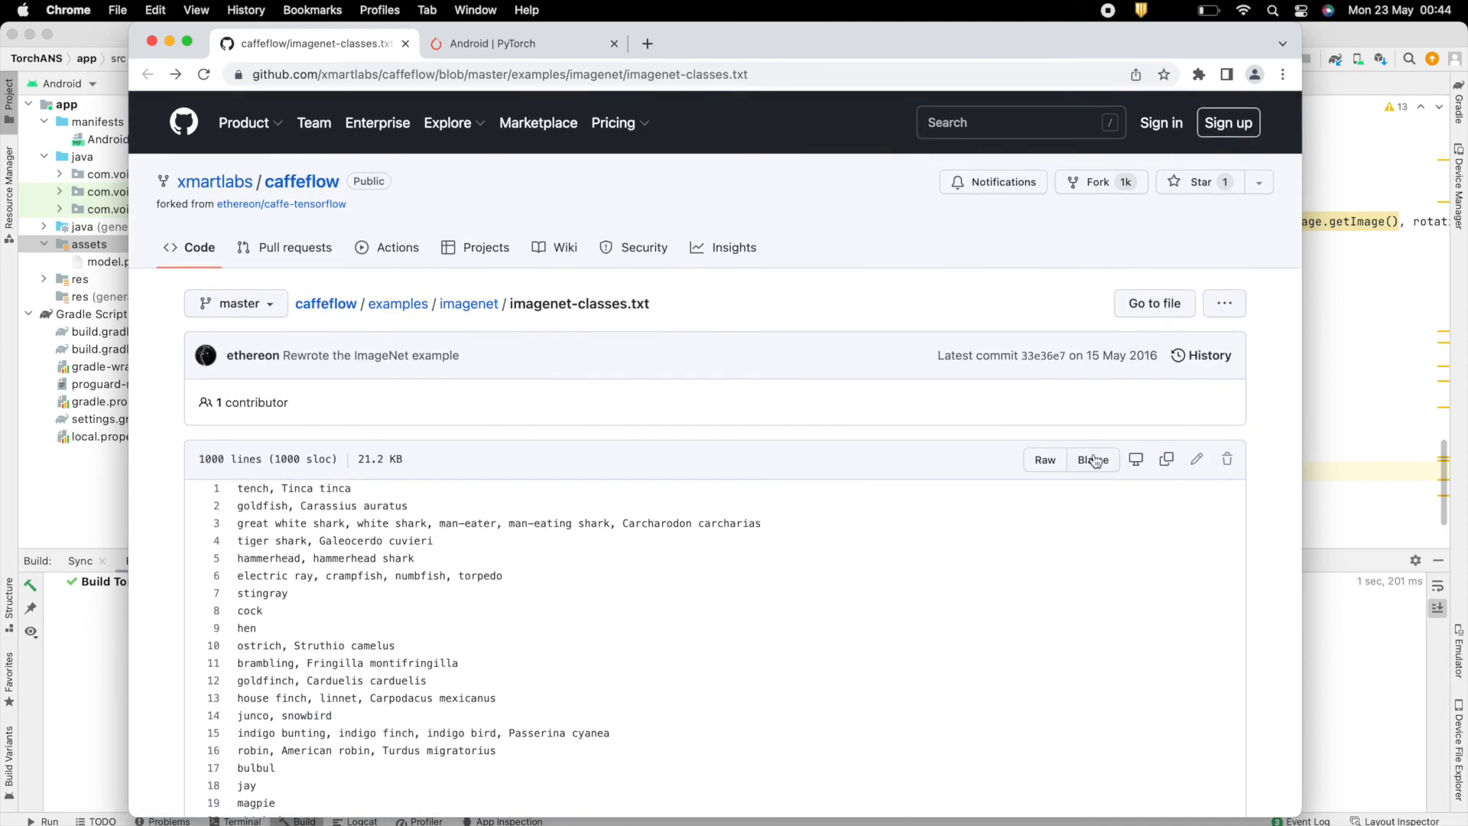
left_click(1045, 459)
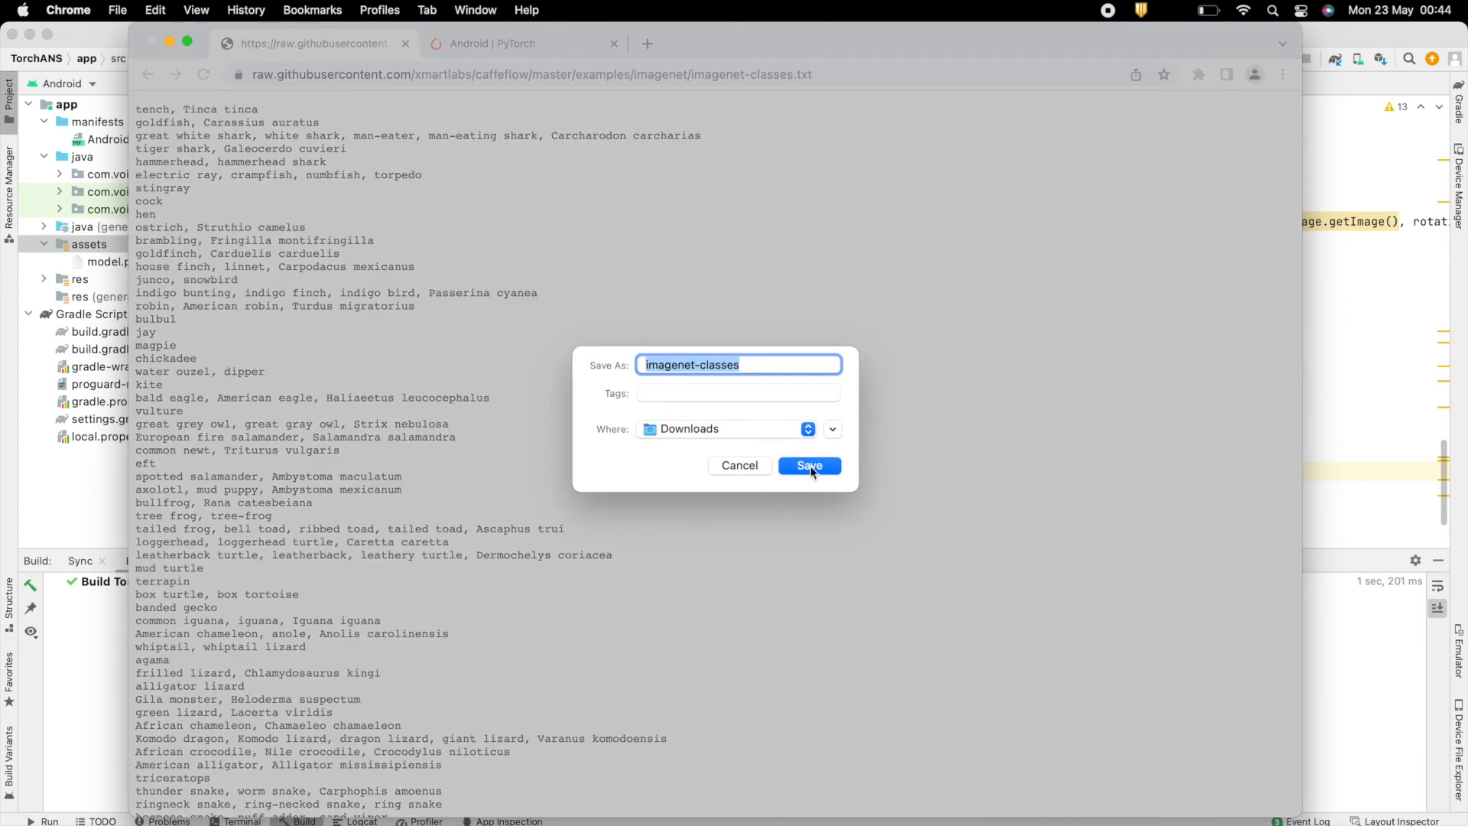
left_click(807, 465)
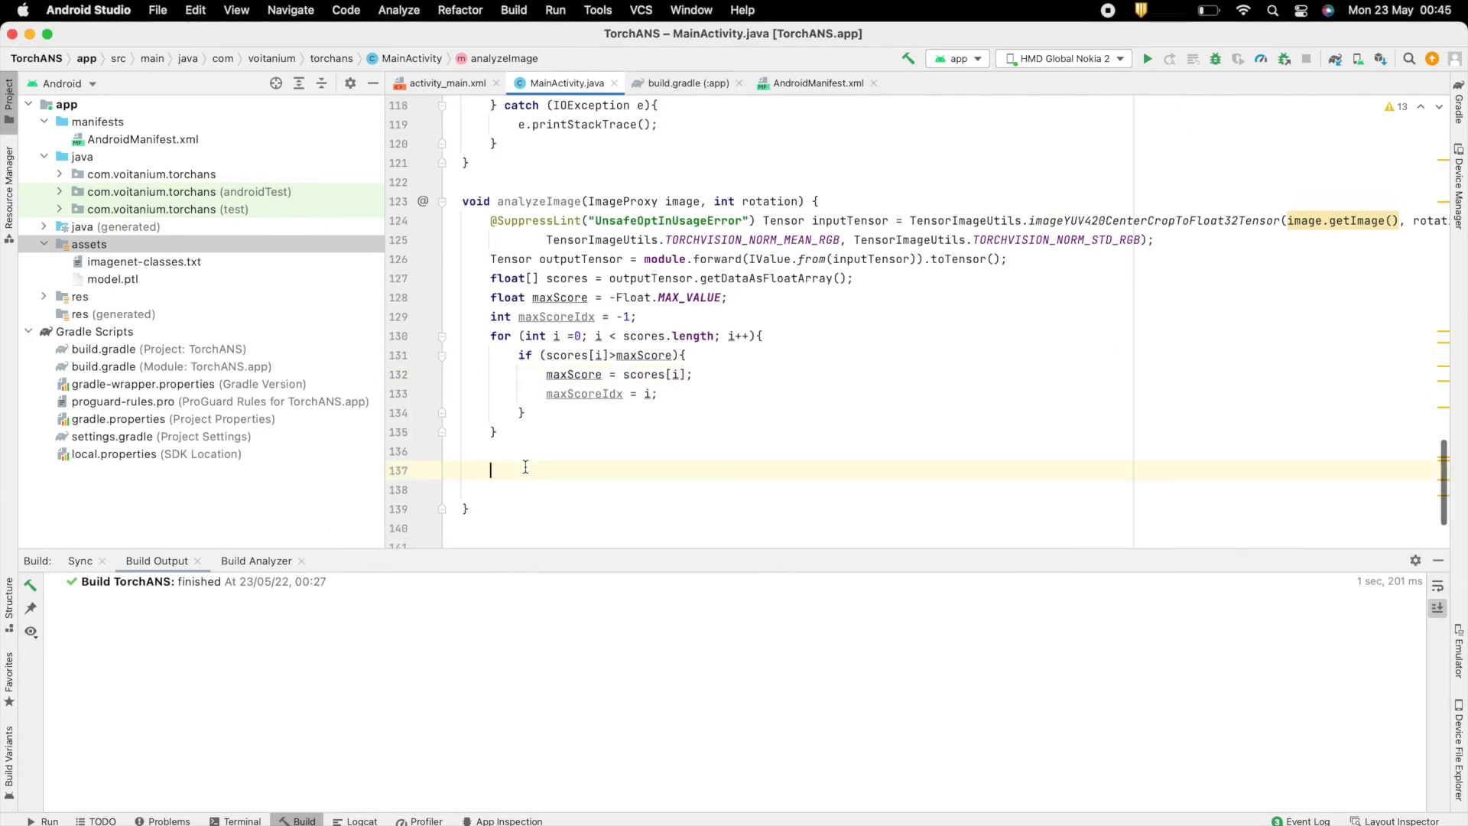
Declare List<String> LoadClasses(String fileName) creating a classes list and returning it.
scroll("up", 3)
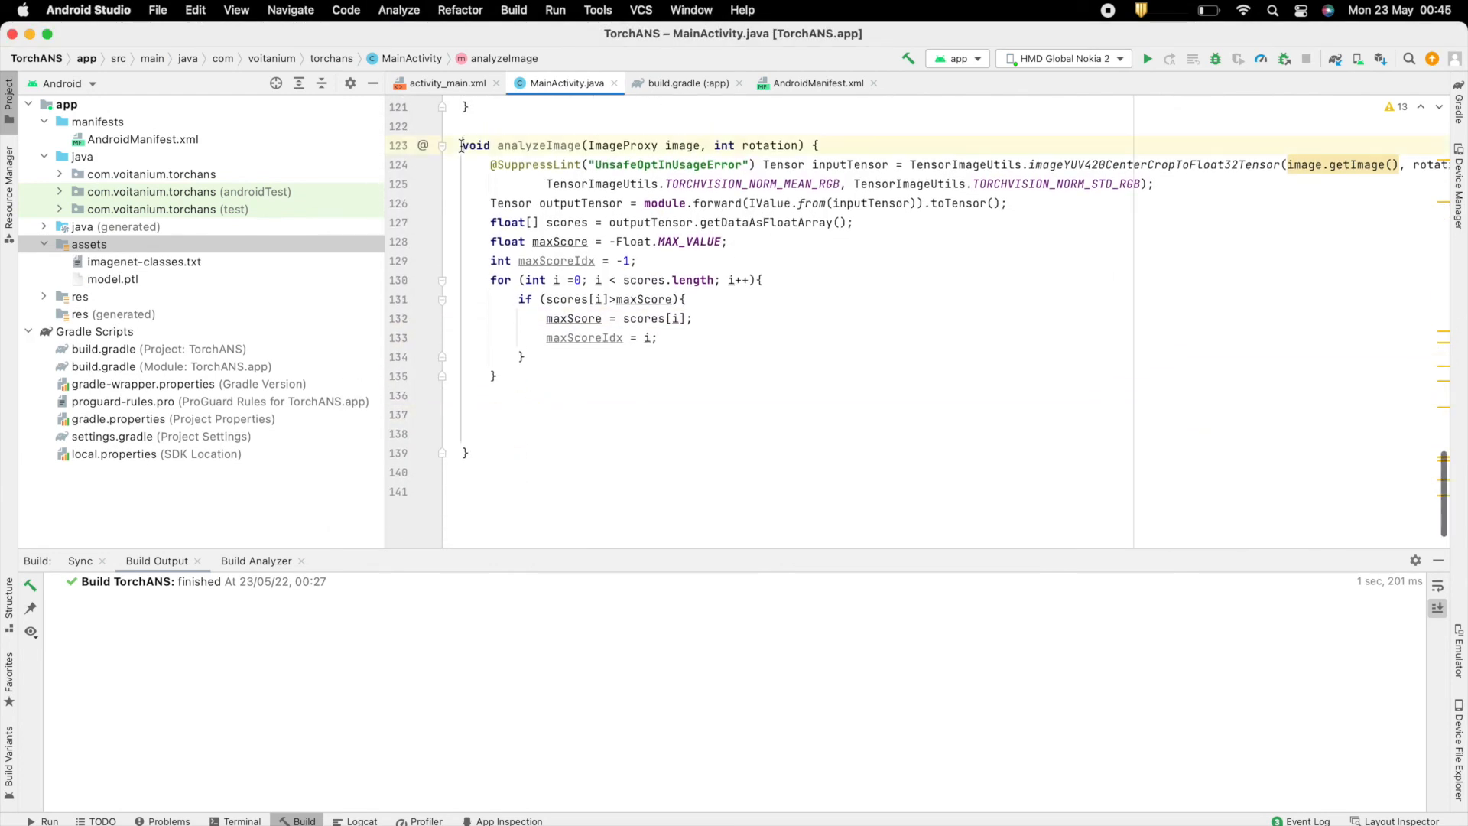
scroll("down", 3)
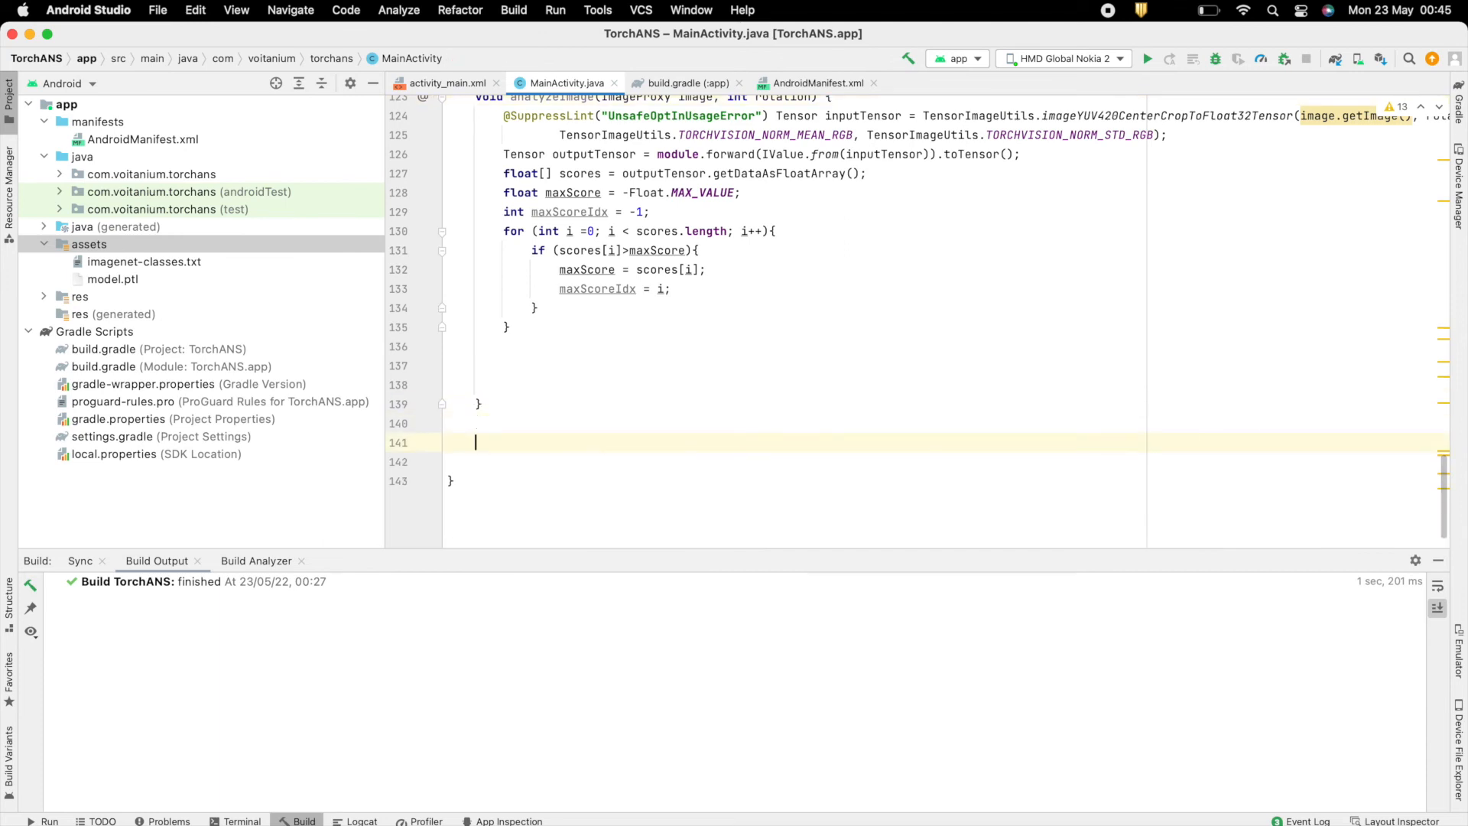
type("List<>")
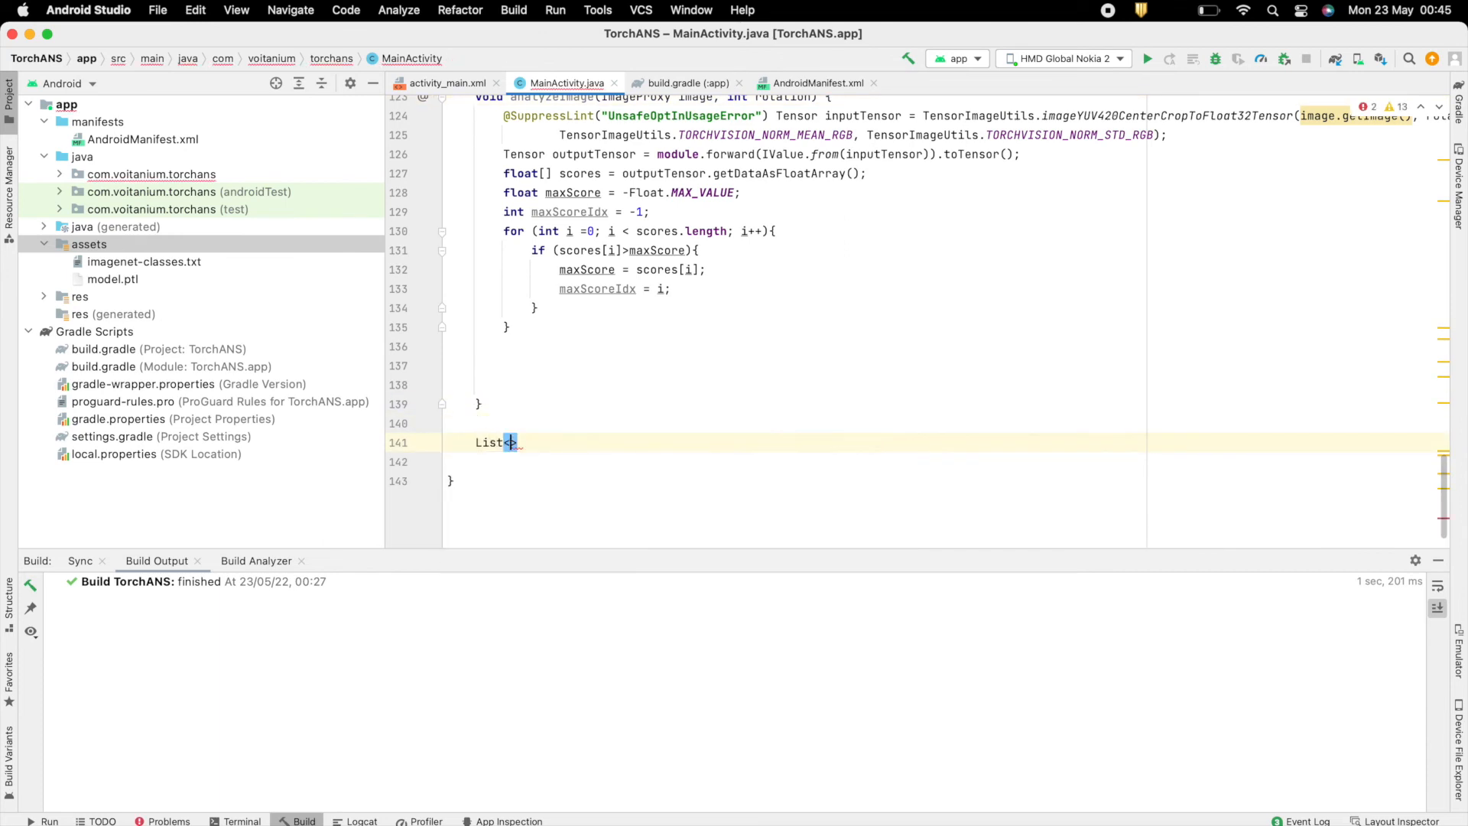
type("String> LoadClasse")
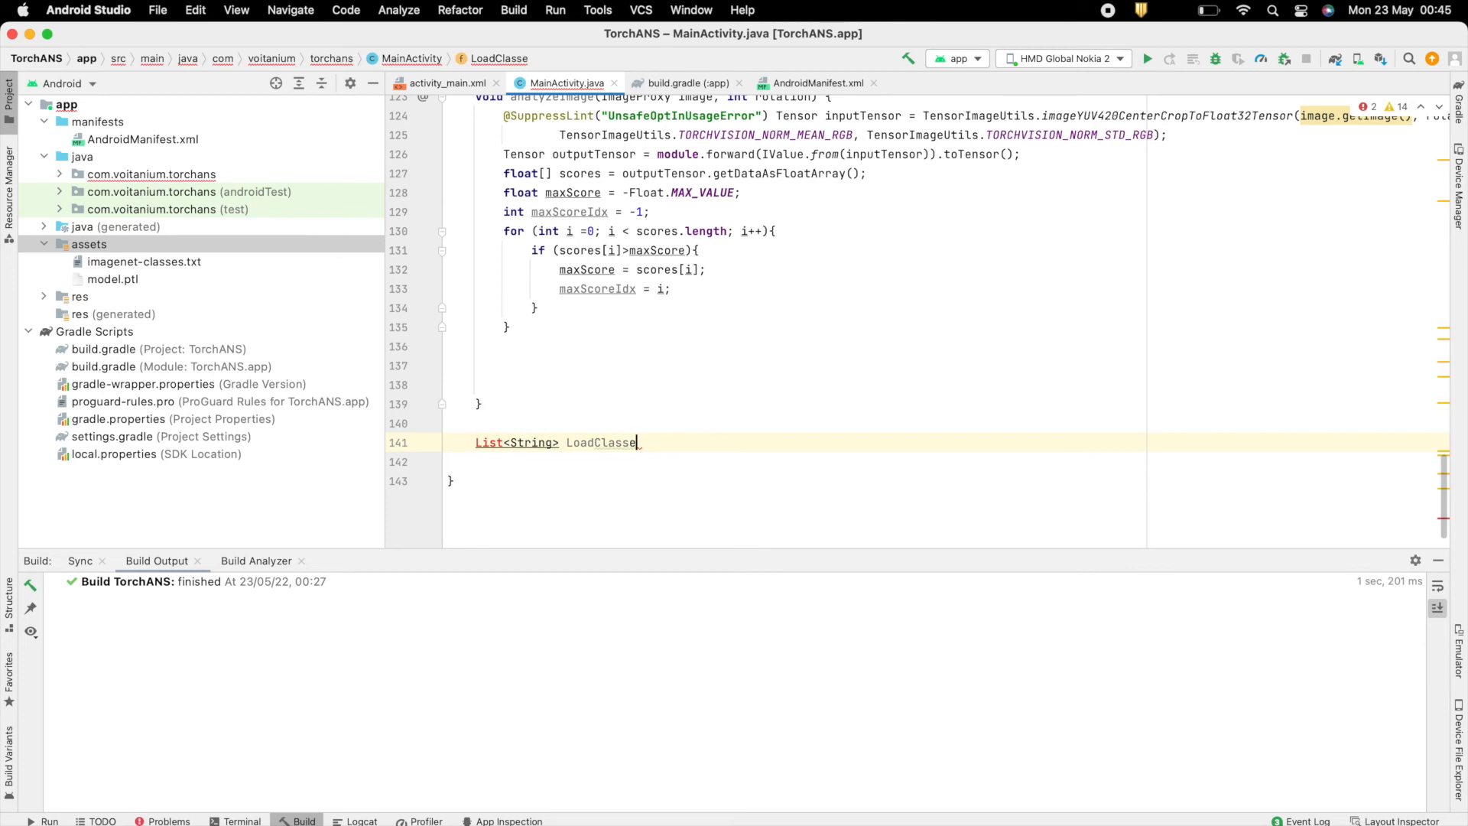
type("s(String fileName) {")
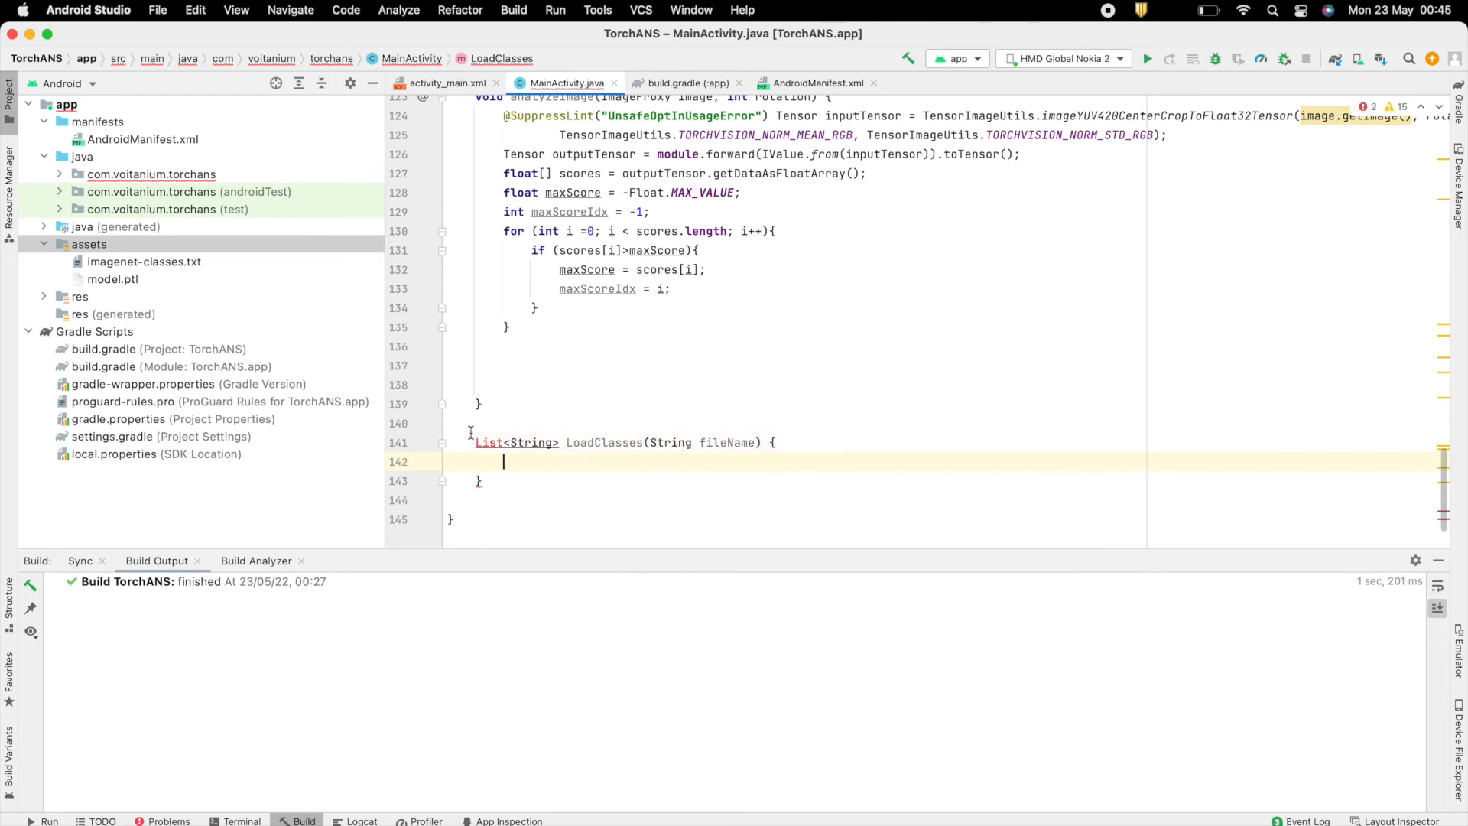
type("List")
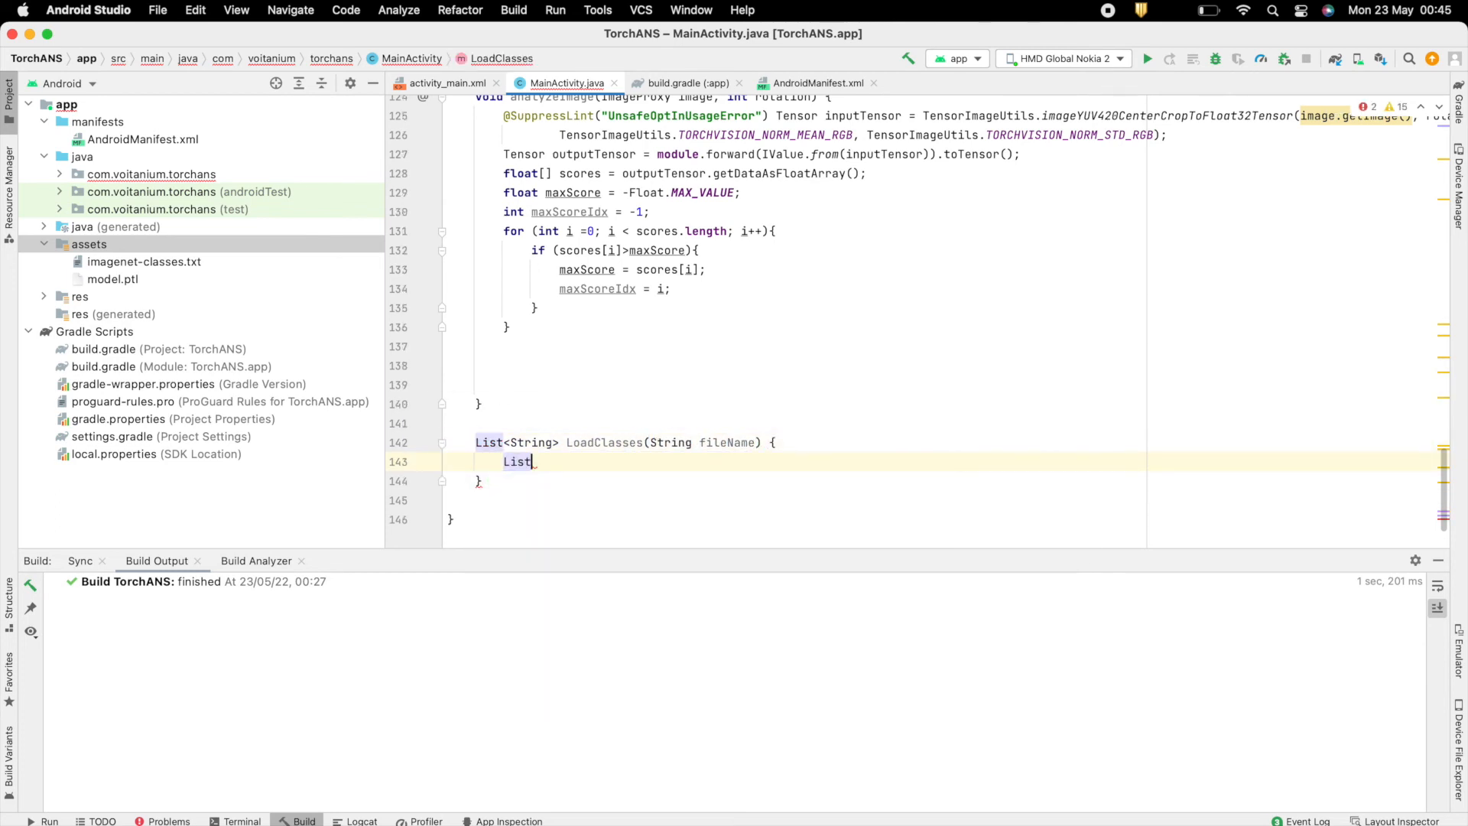
type("<String> classed")
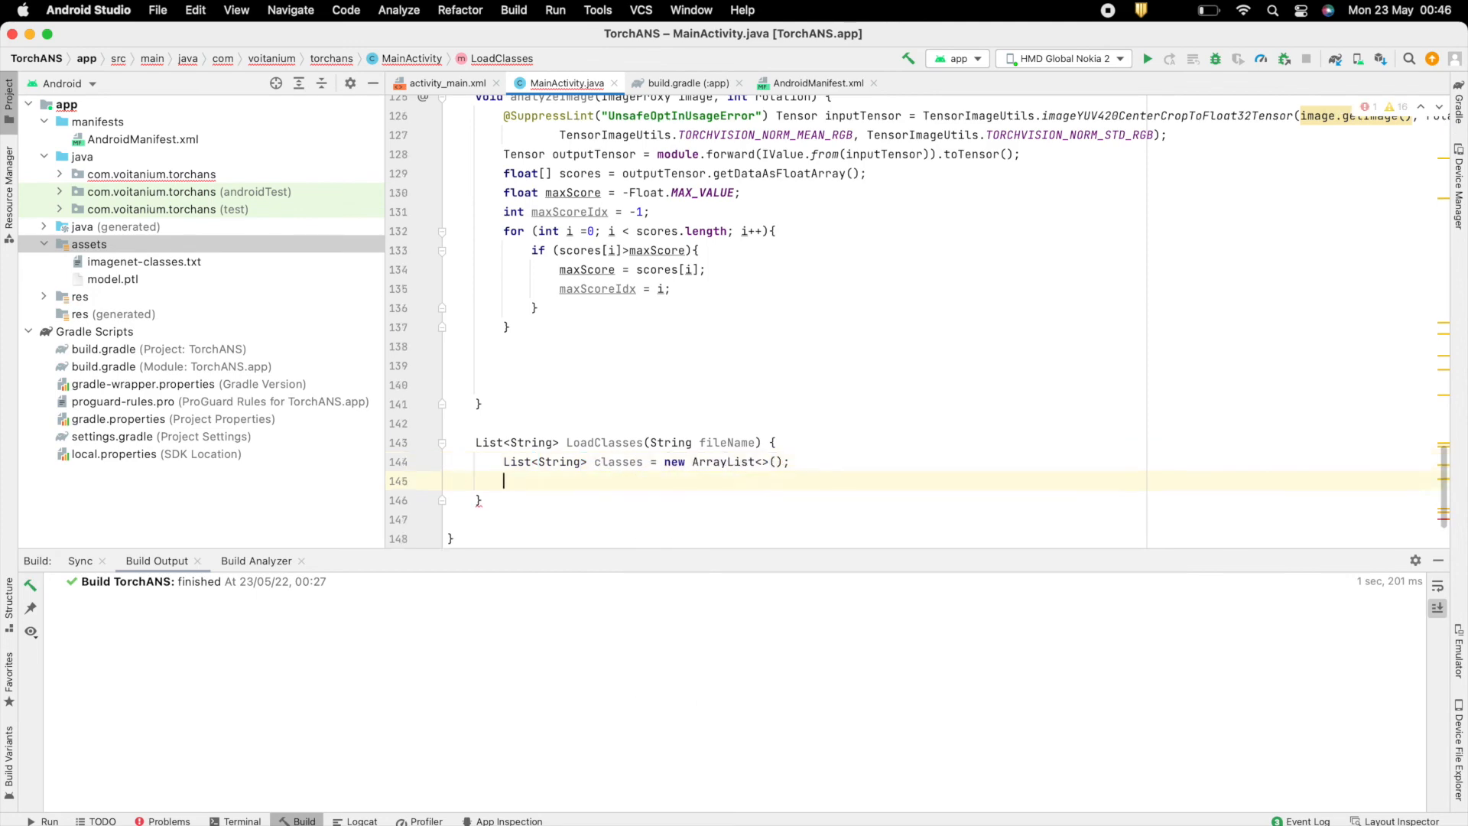
type("return classes;")
type("try {")
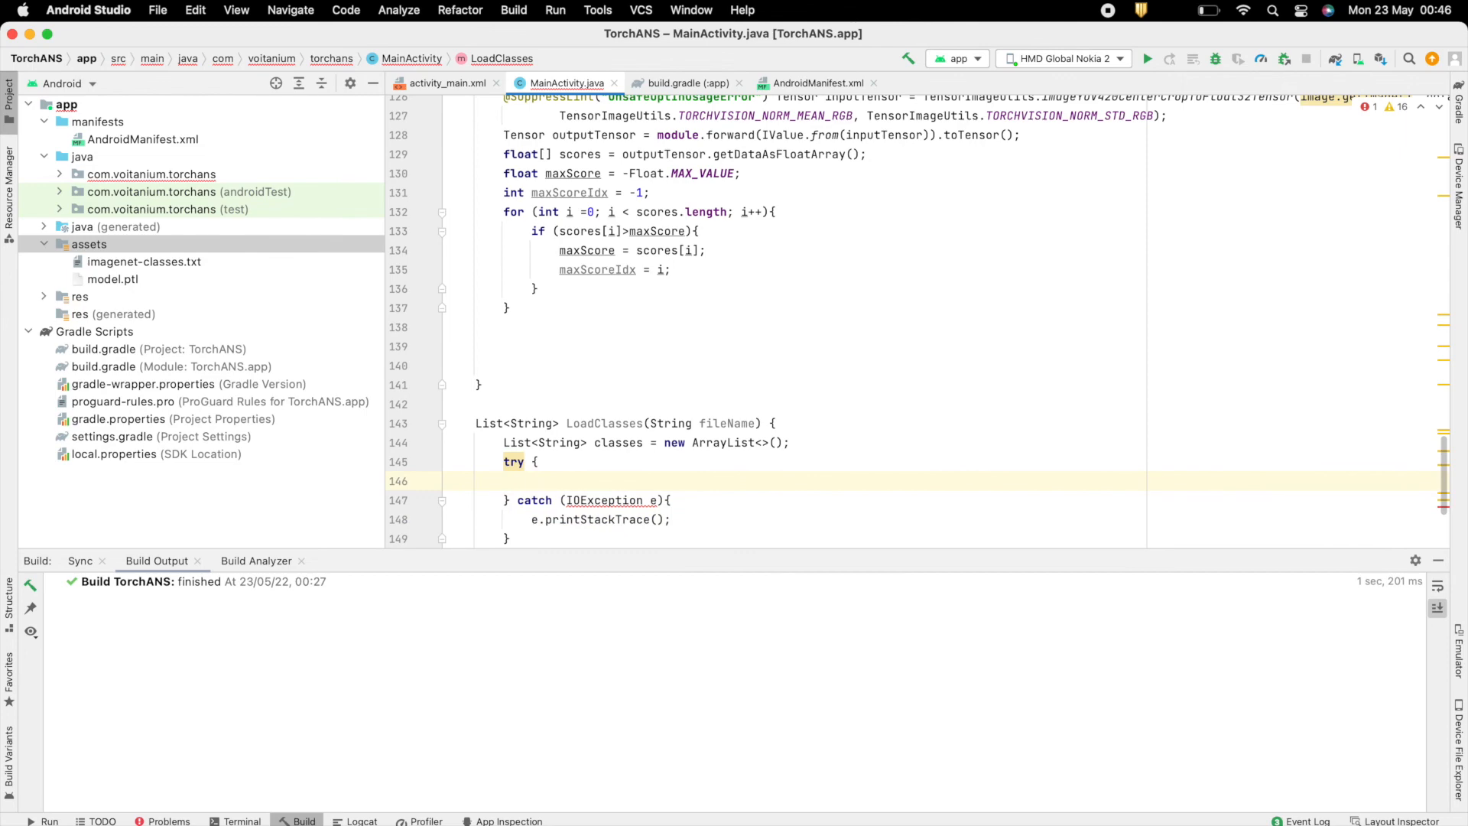
Read the asset with a BufferedReader, adding each line to classes in a while loop.
type("BufferedReader br =")
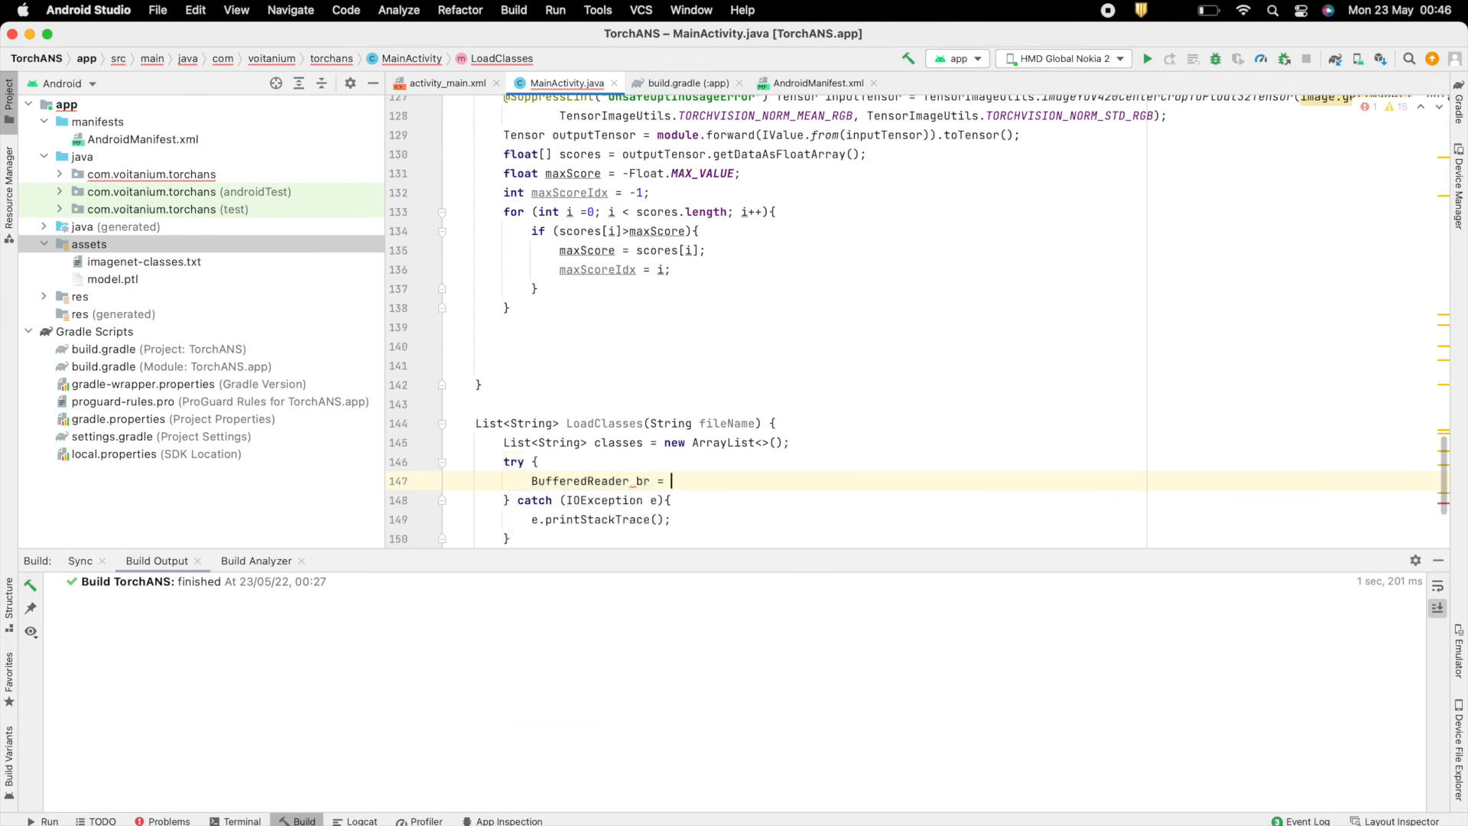
type("new BufferedReader(new InputStreamReader(getAssets().open(fileName")
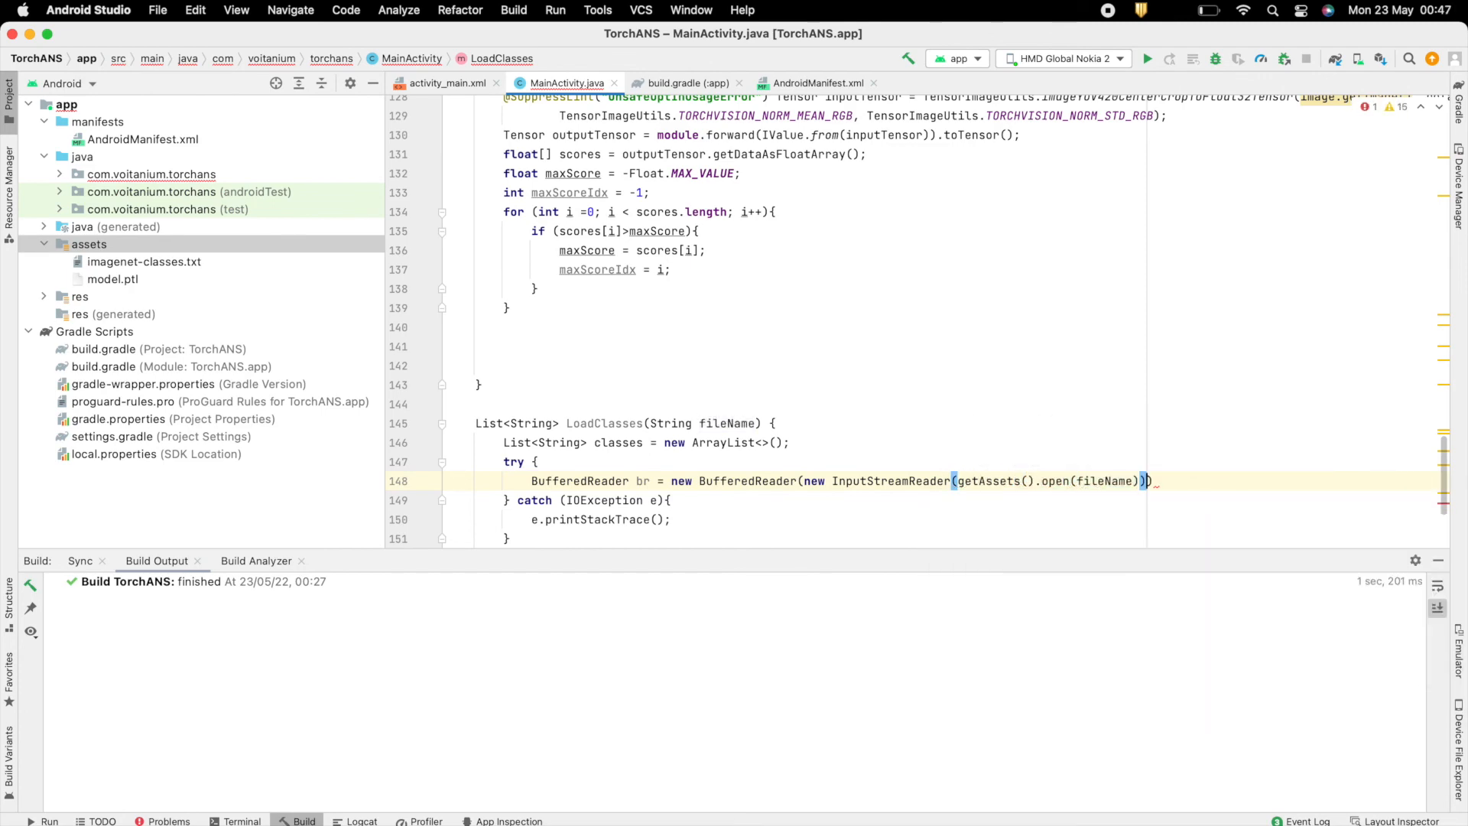
type("String line;")
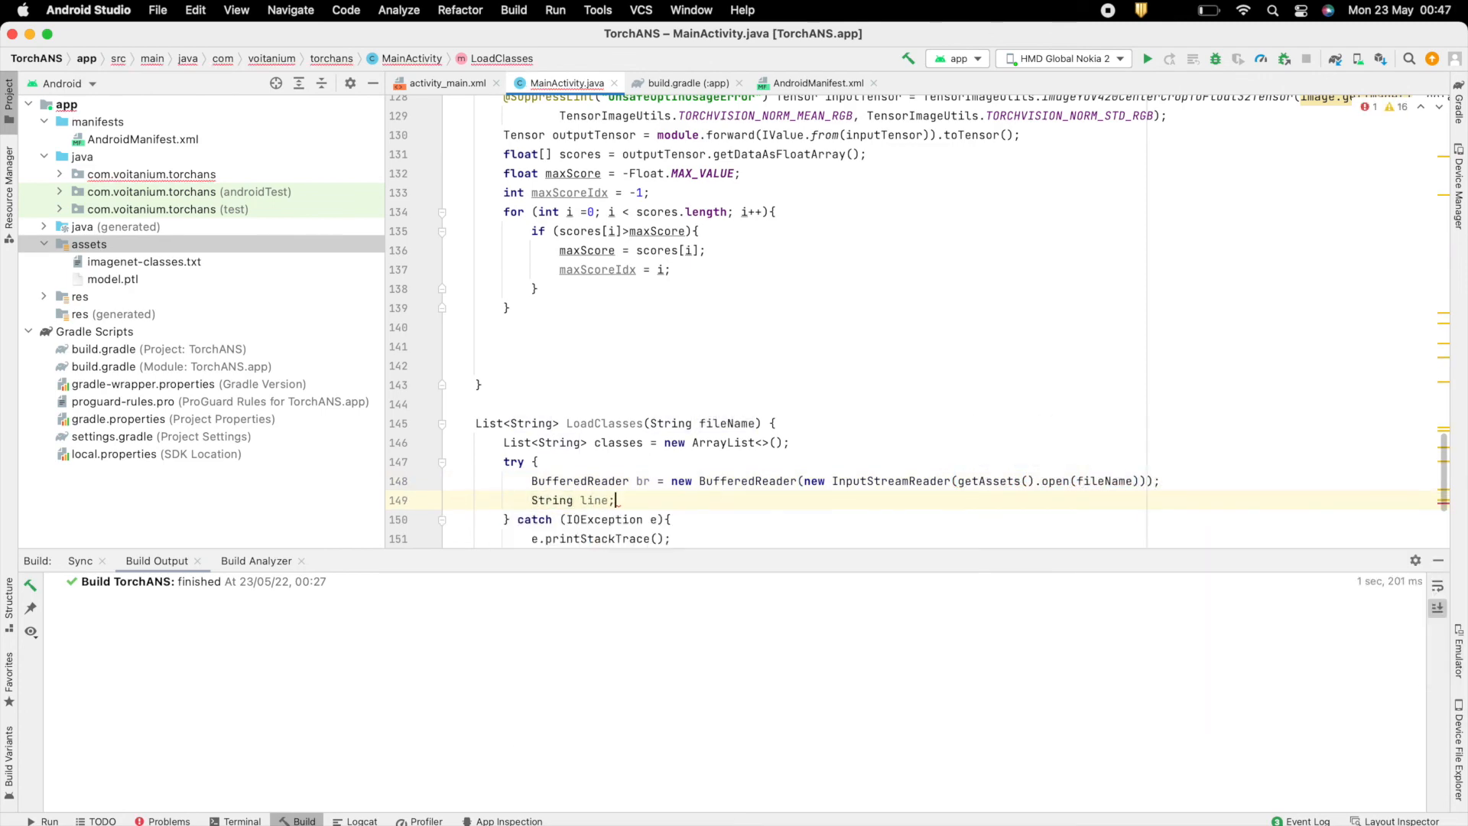
type("while ((line))")
type("c")
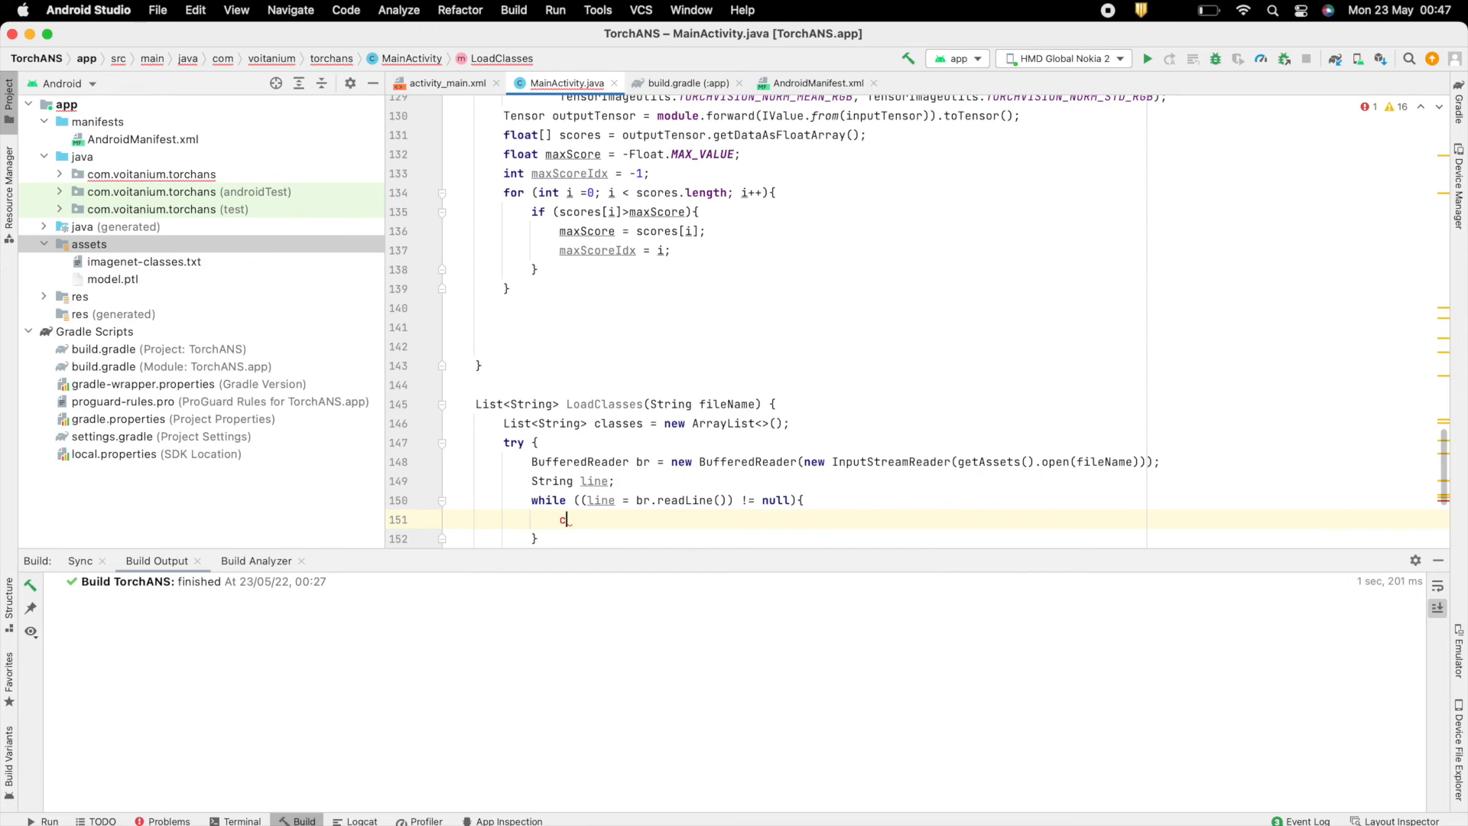
type("lasses.add(line);")
type("List<S>")
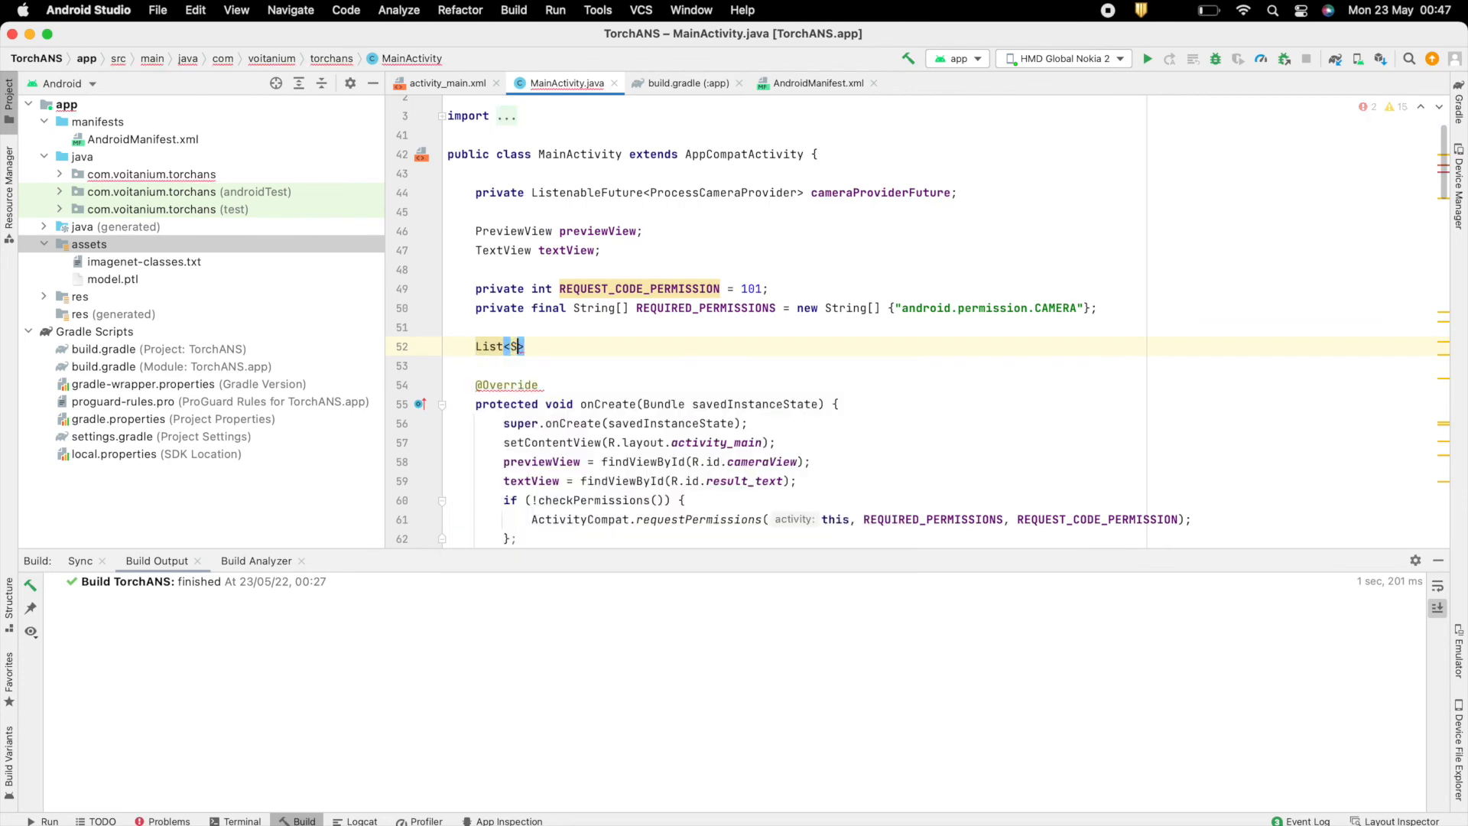
Declare the imagenet_classes field and load it in onCreate.
type("tring> imagenet_classes;")
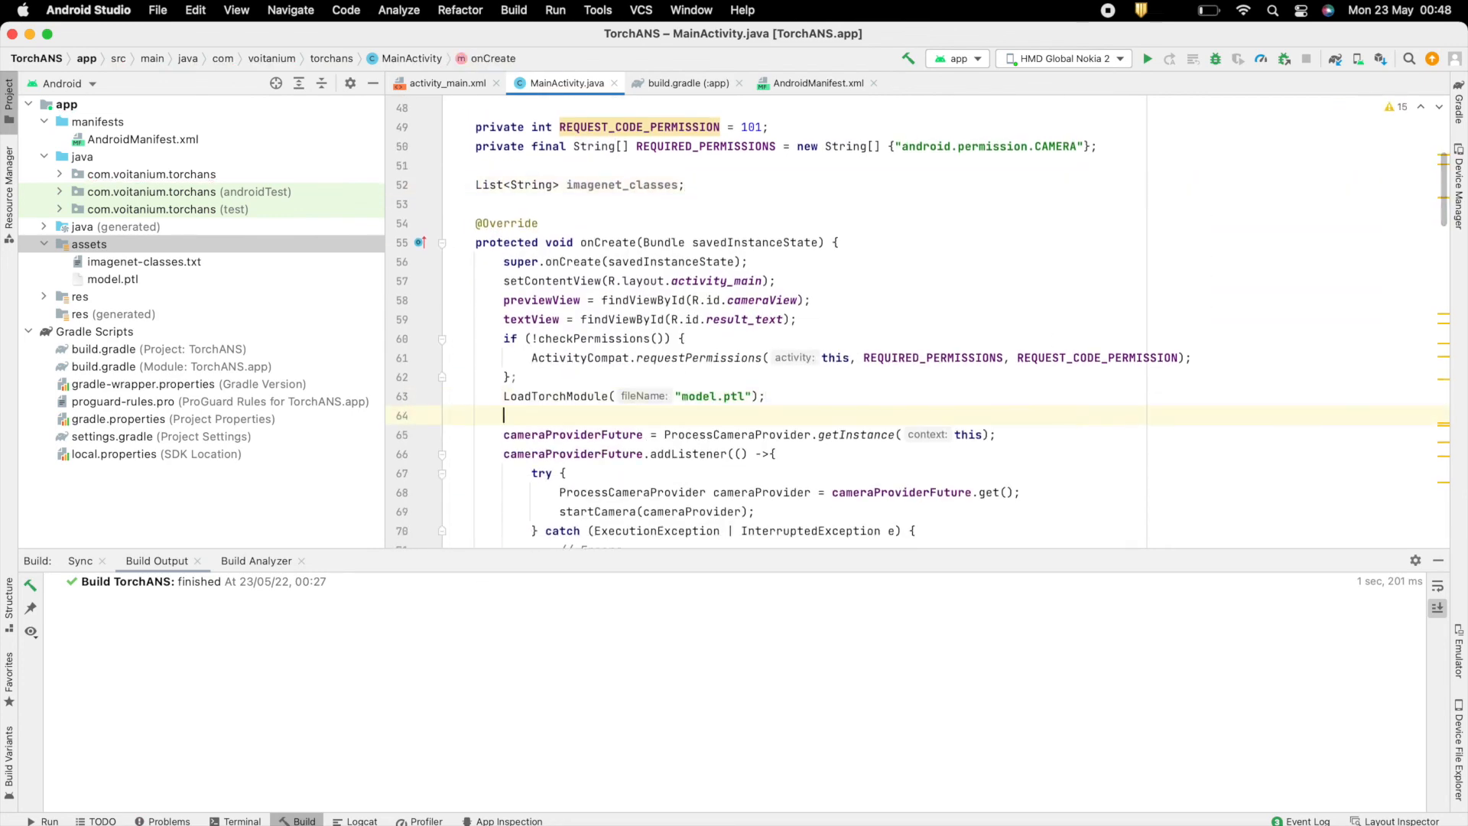
type("im")
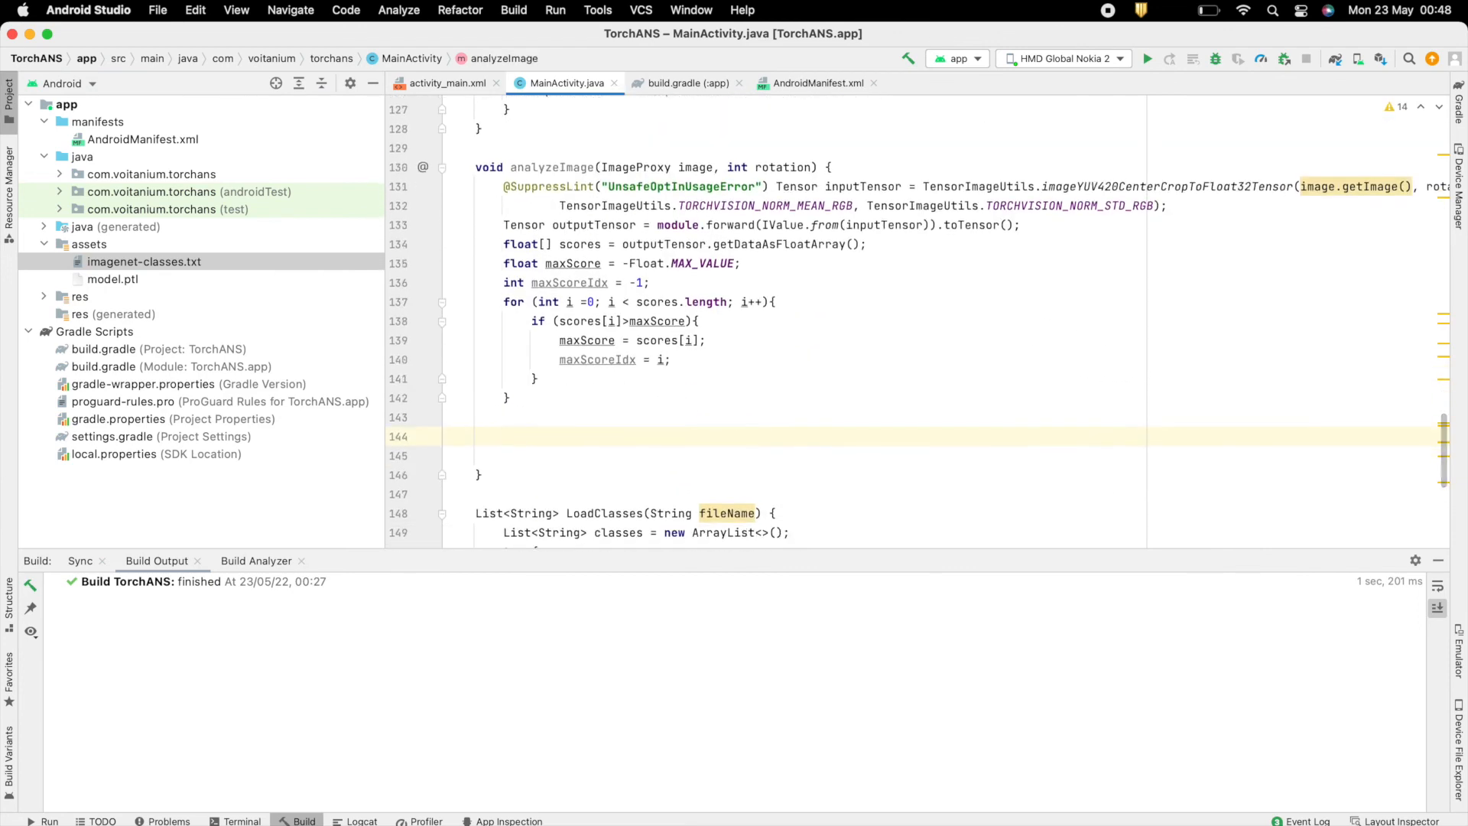
type("String classResult =")
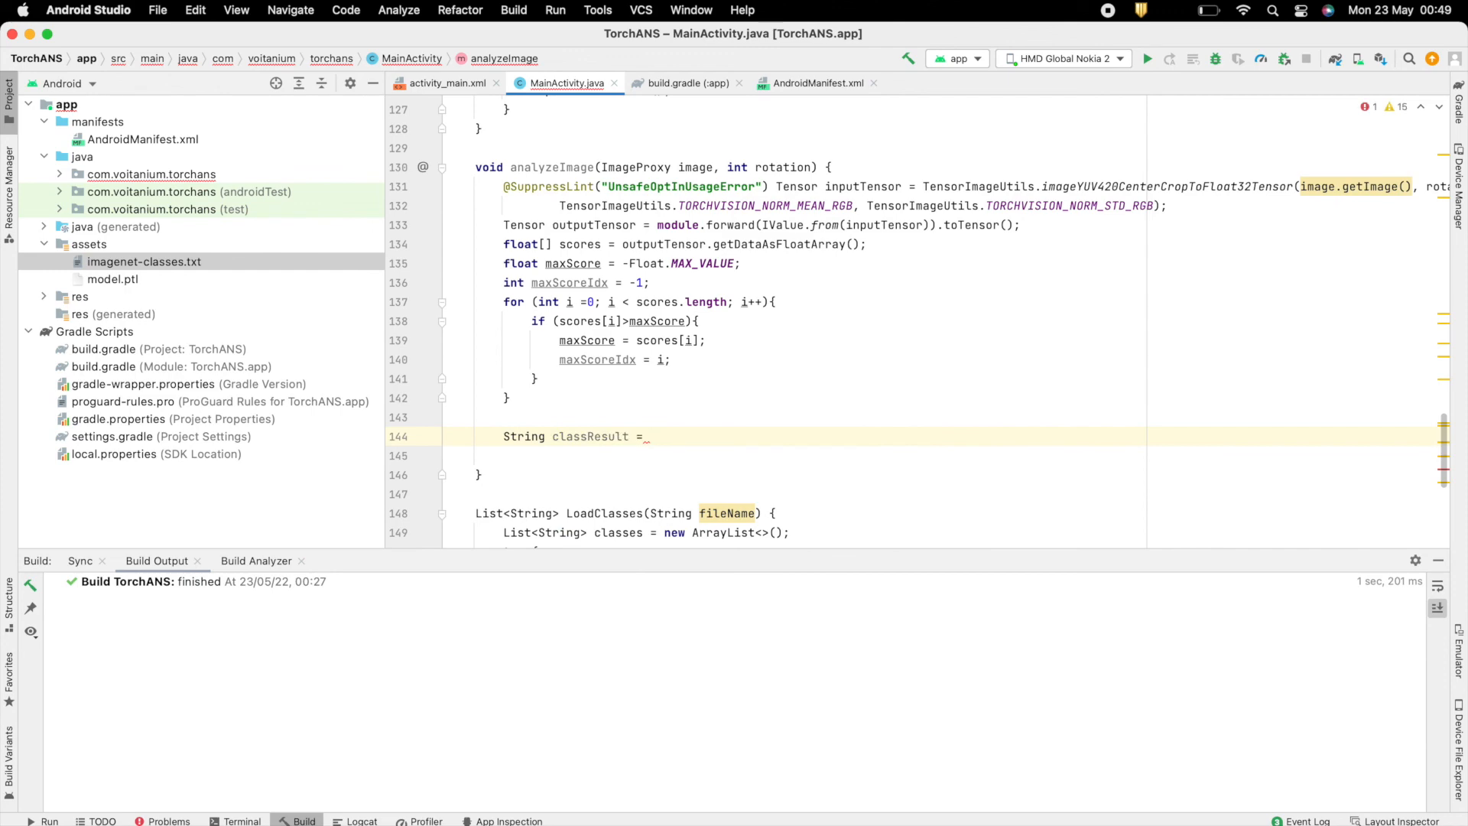
Get classResult via imagenet_classes.get(maxScoreIdx), log it, and set it on textView.
type("imagenet_classes.get(maxScoreIdx)")
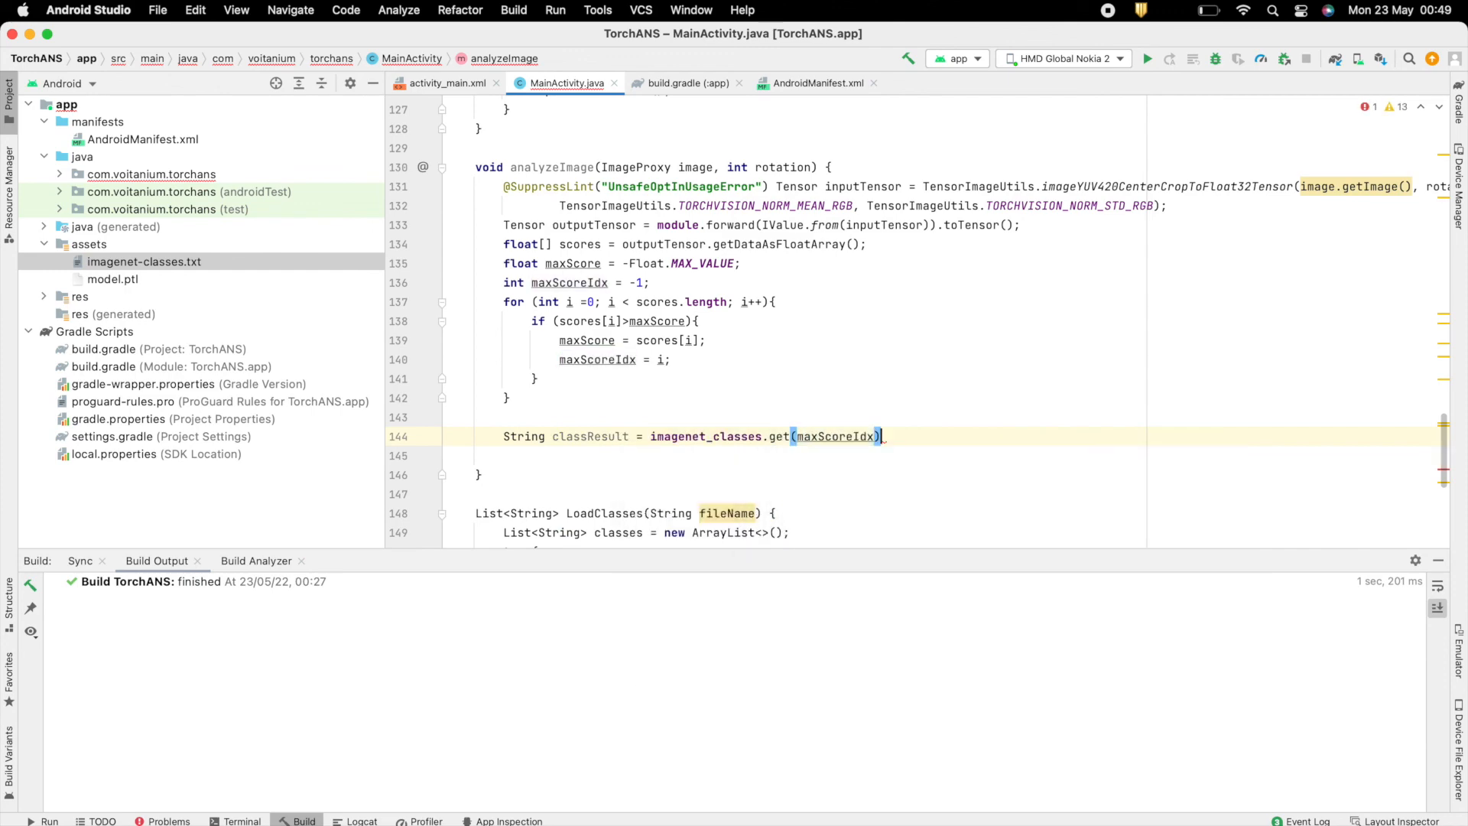
type("Lo")
type("textView.setText();")
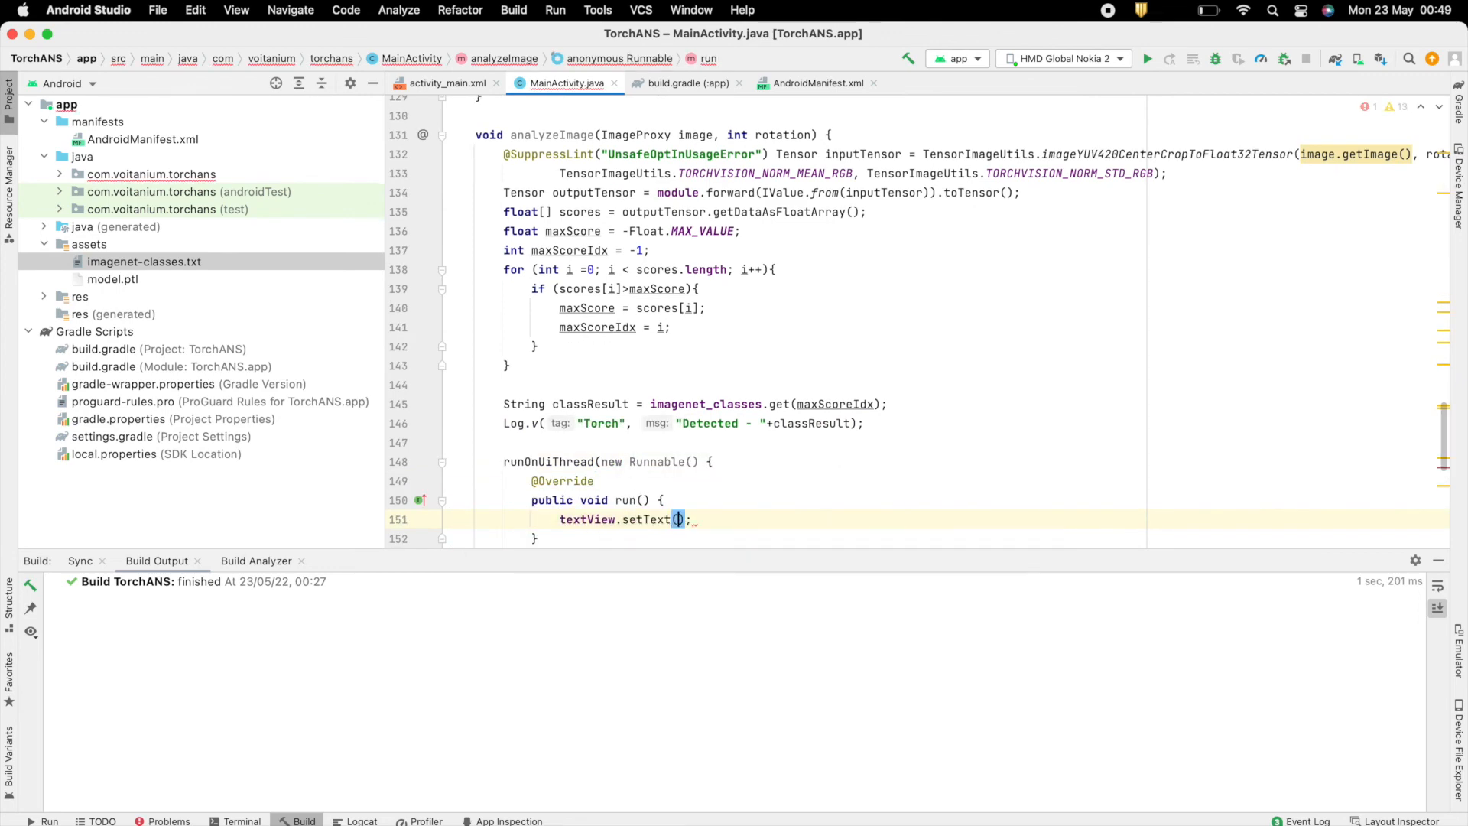
type("classResult")
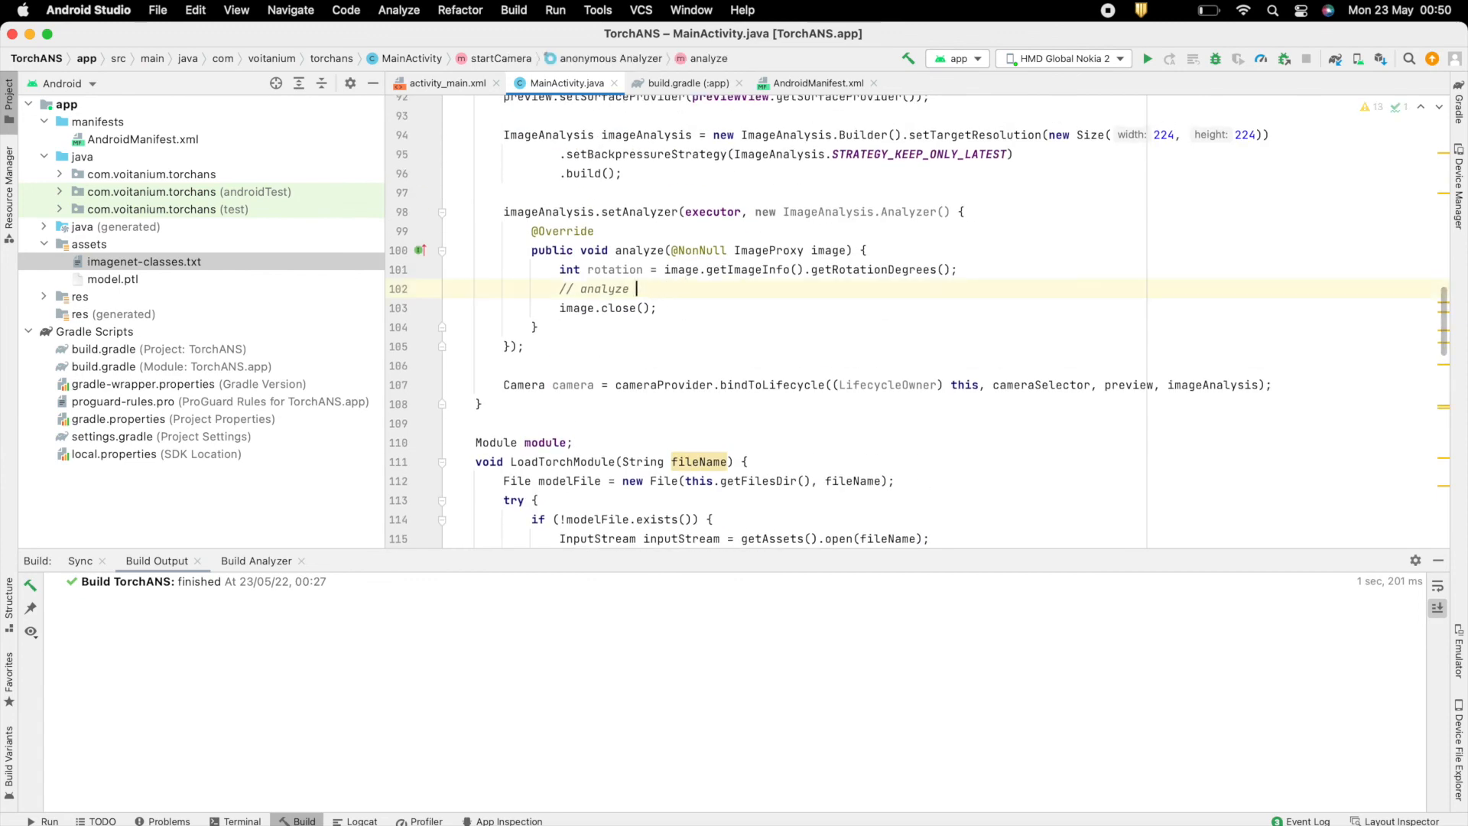
Call analyzeImage(image, rotation) in the analyzer and run the app on the phone.
type("analyzeImage(image, _rotation);")
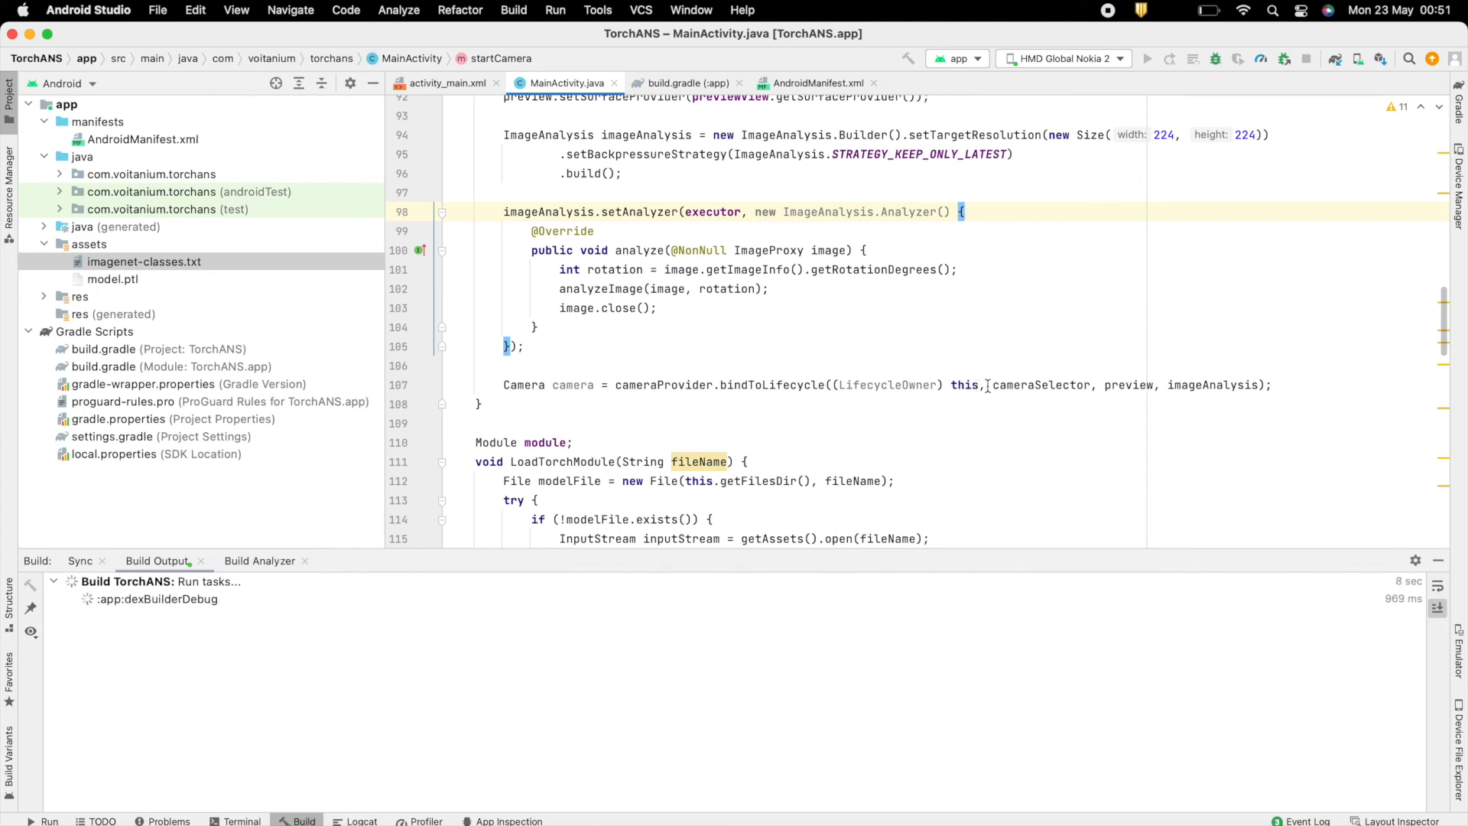
left_click(1145, 58)
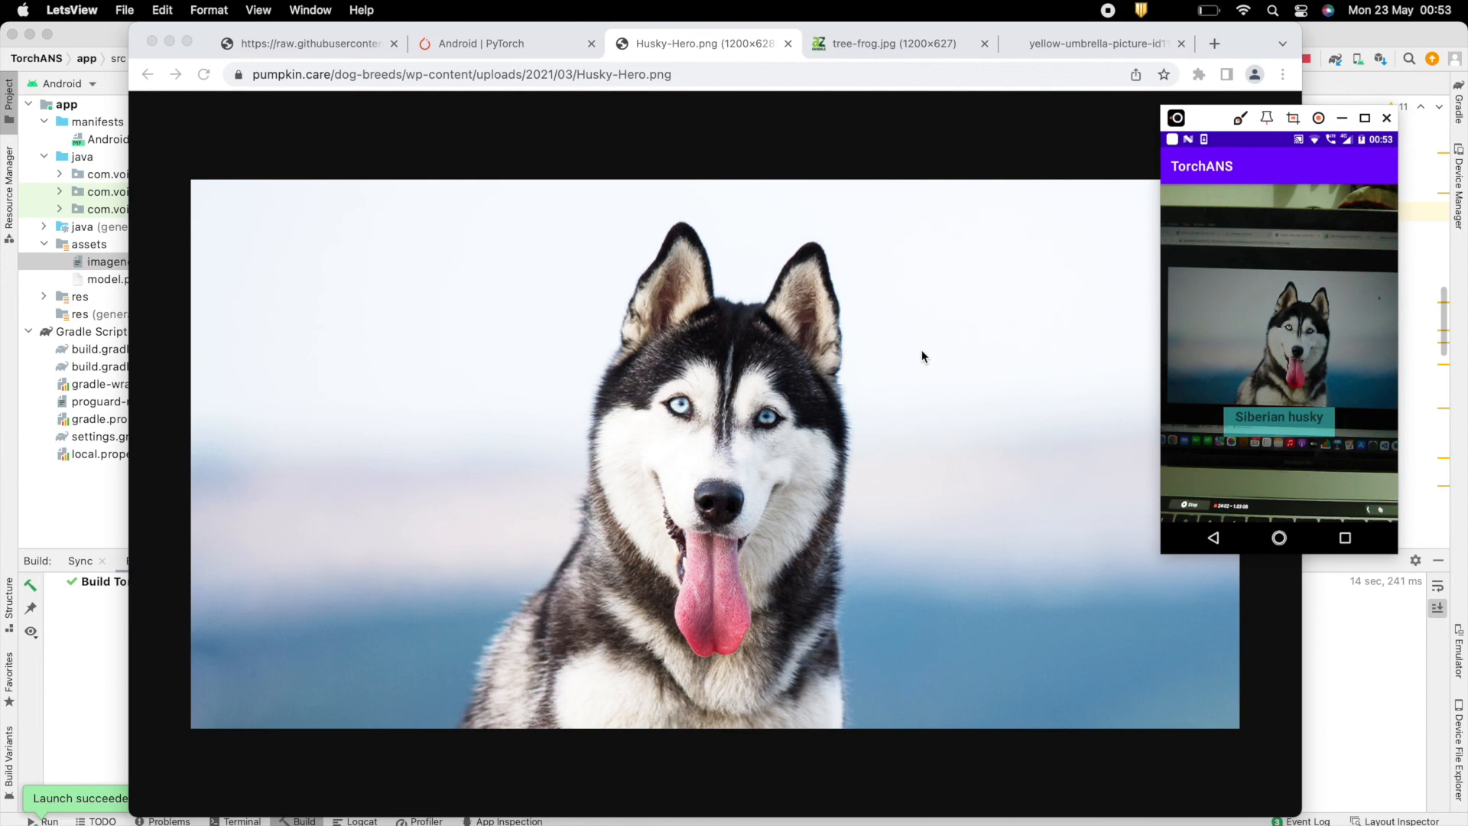
Switch to the tree-frog.jpg tab in Chrome as the next test image.
left_click(895, 42)
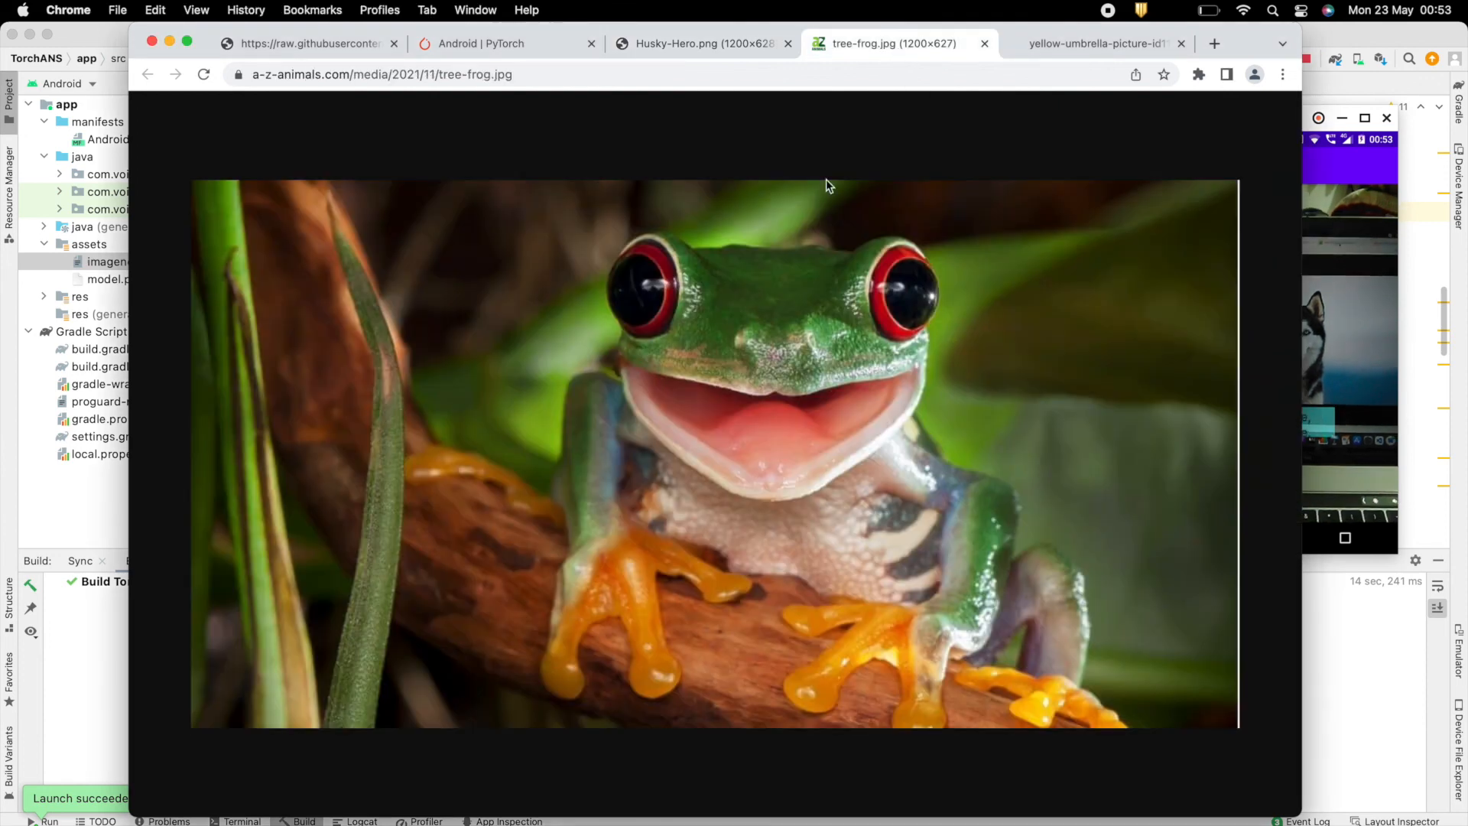